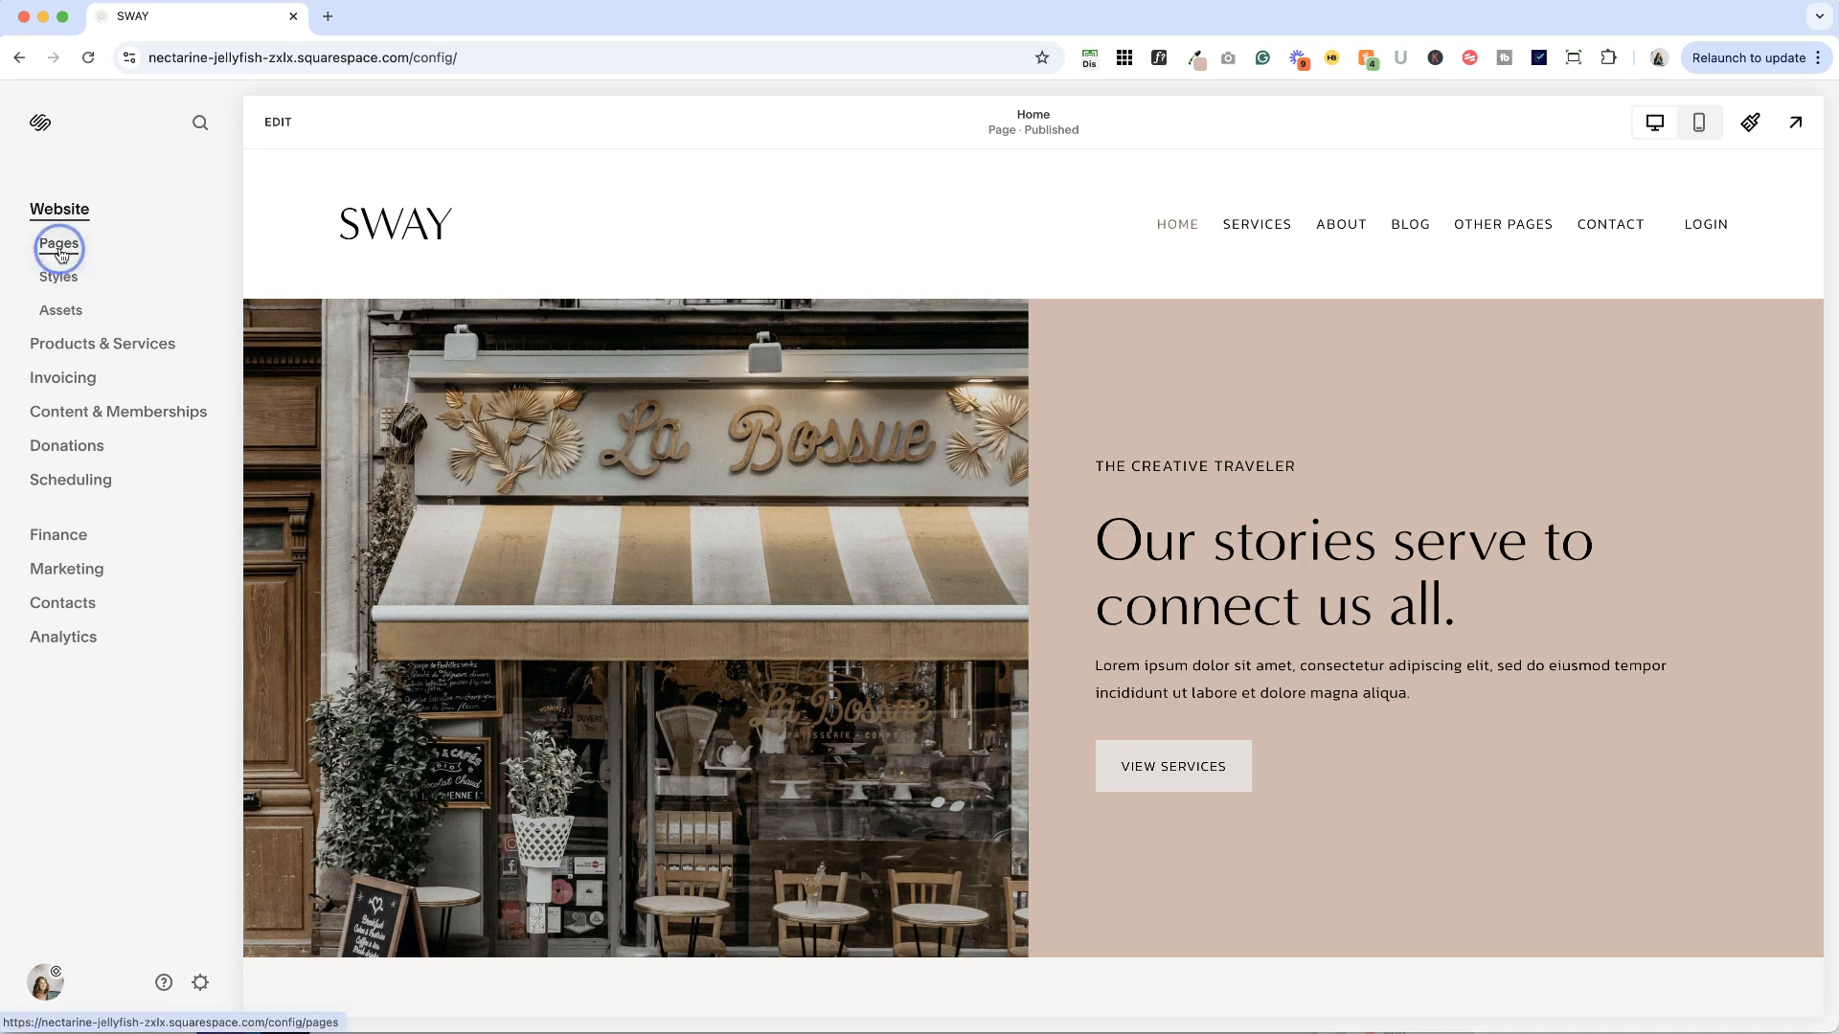
# Step: Bring up the site's Pages panel and scroll down to the Not Linked section
pyautogui.click(58, 245)
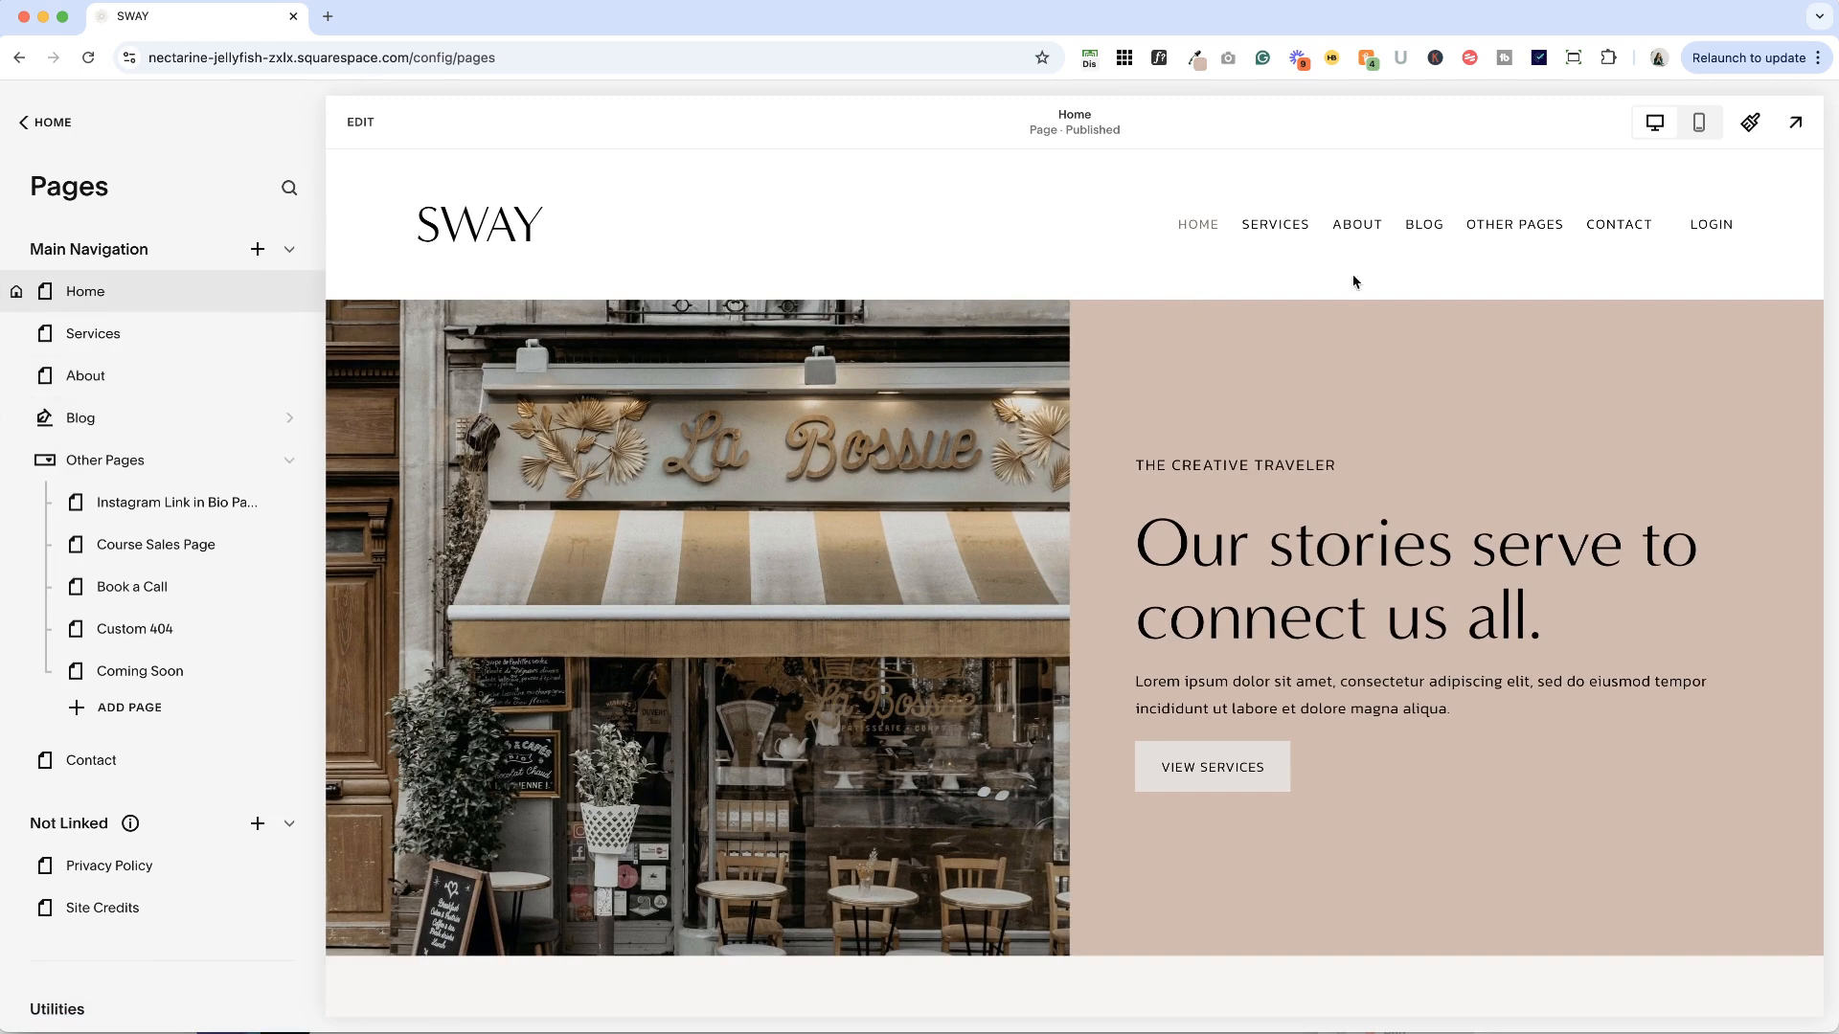
pyautogui.click(79, 418)
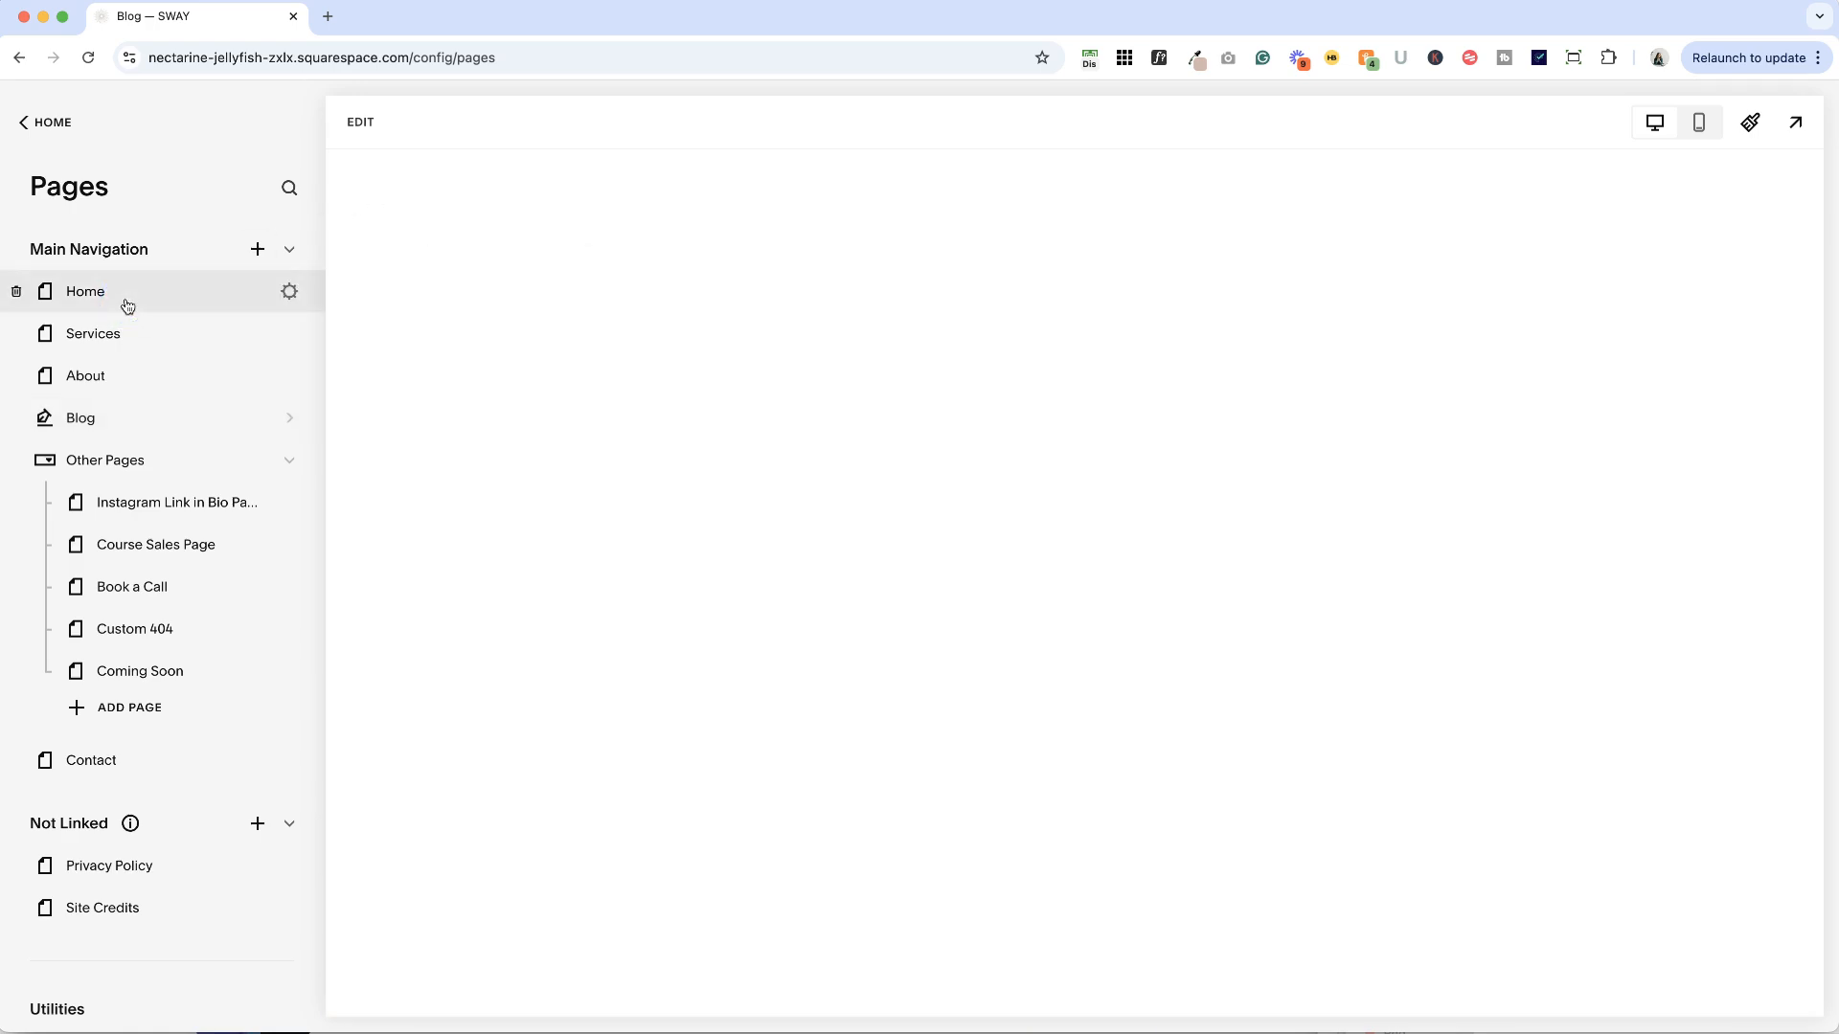
pyautogui.click(84, 291)
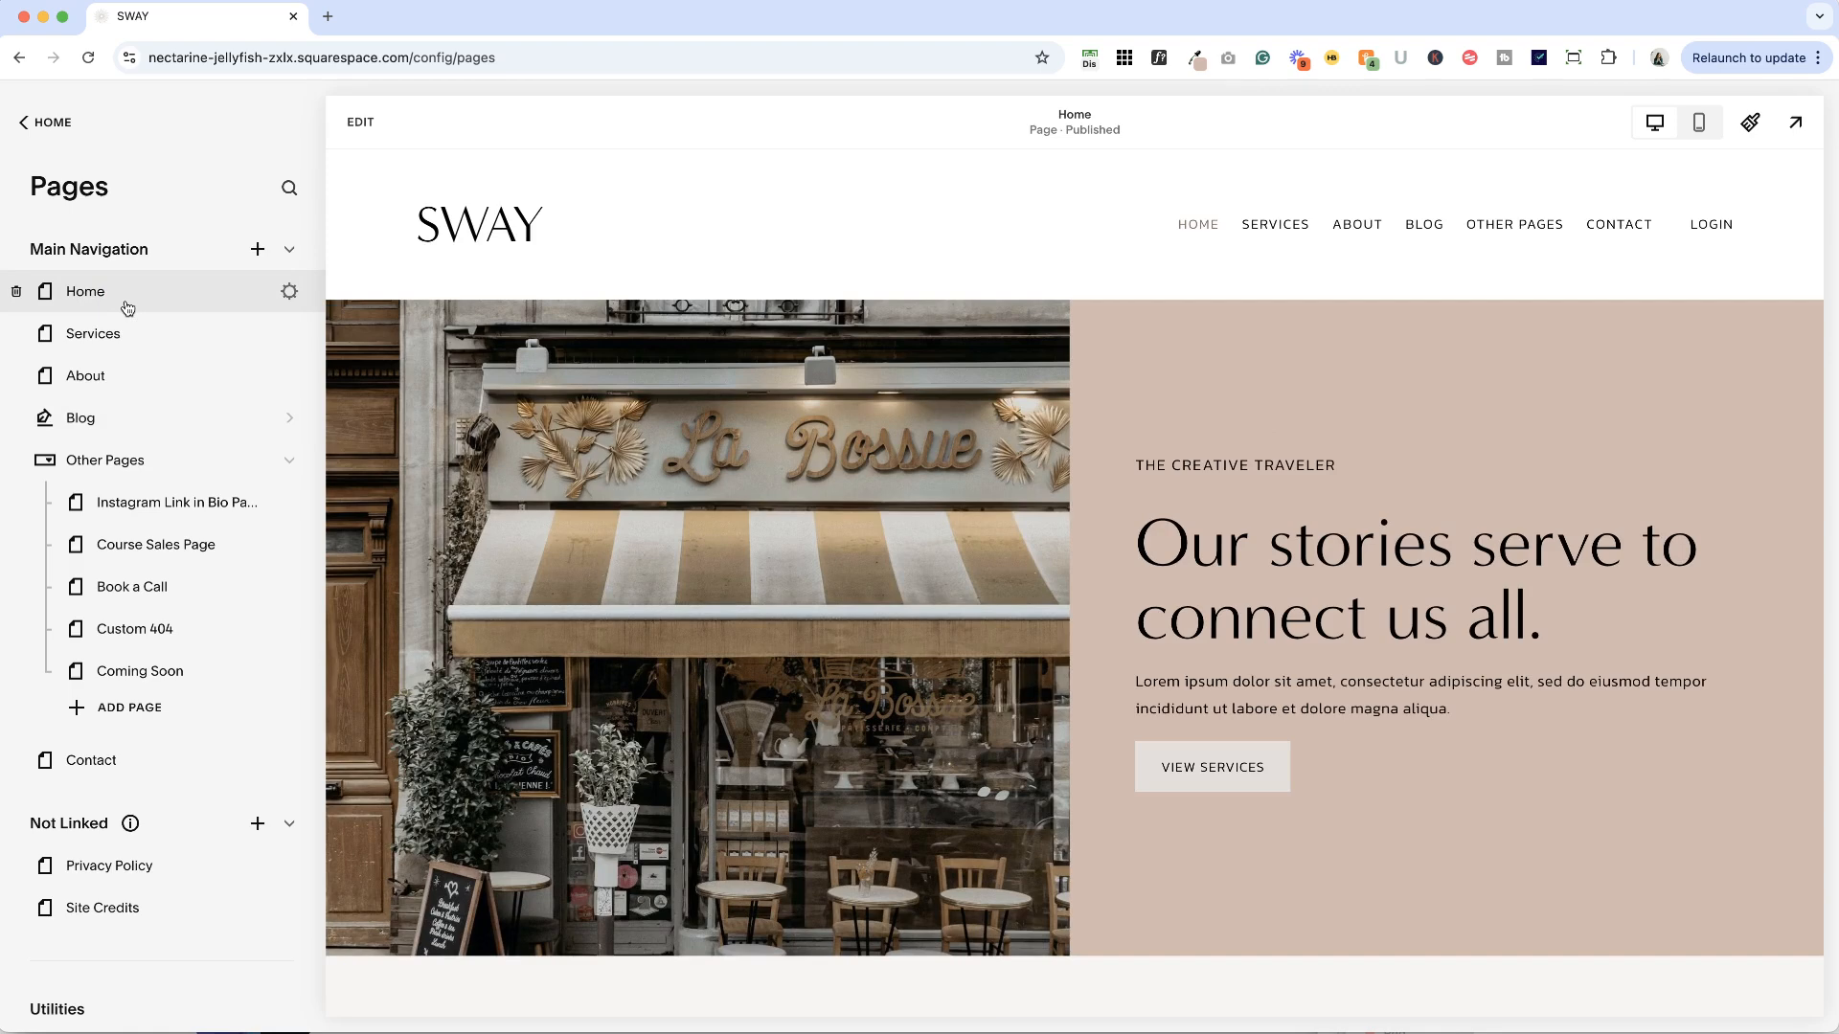
pyautogui.moveTo(162, 545)
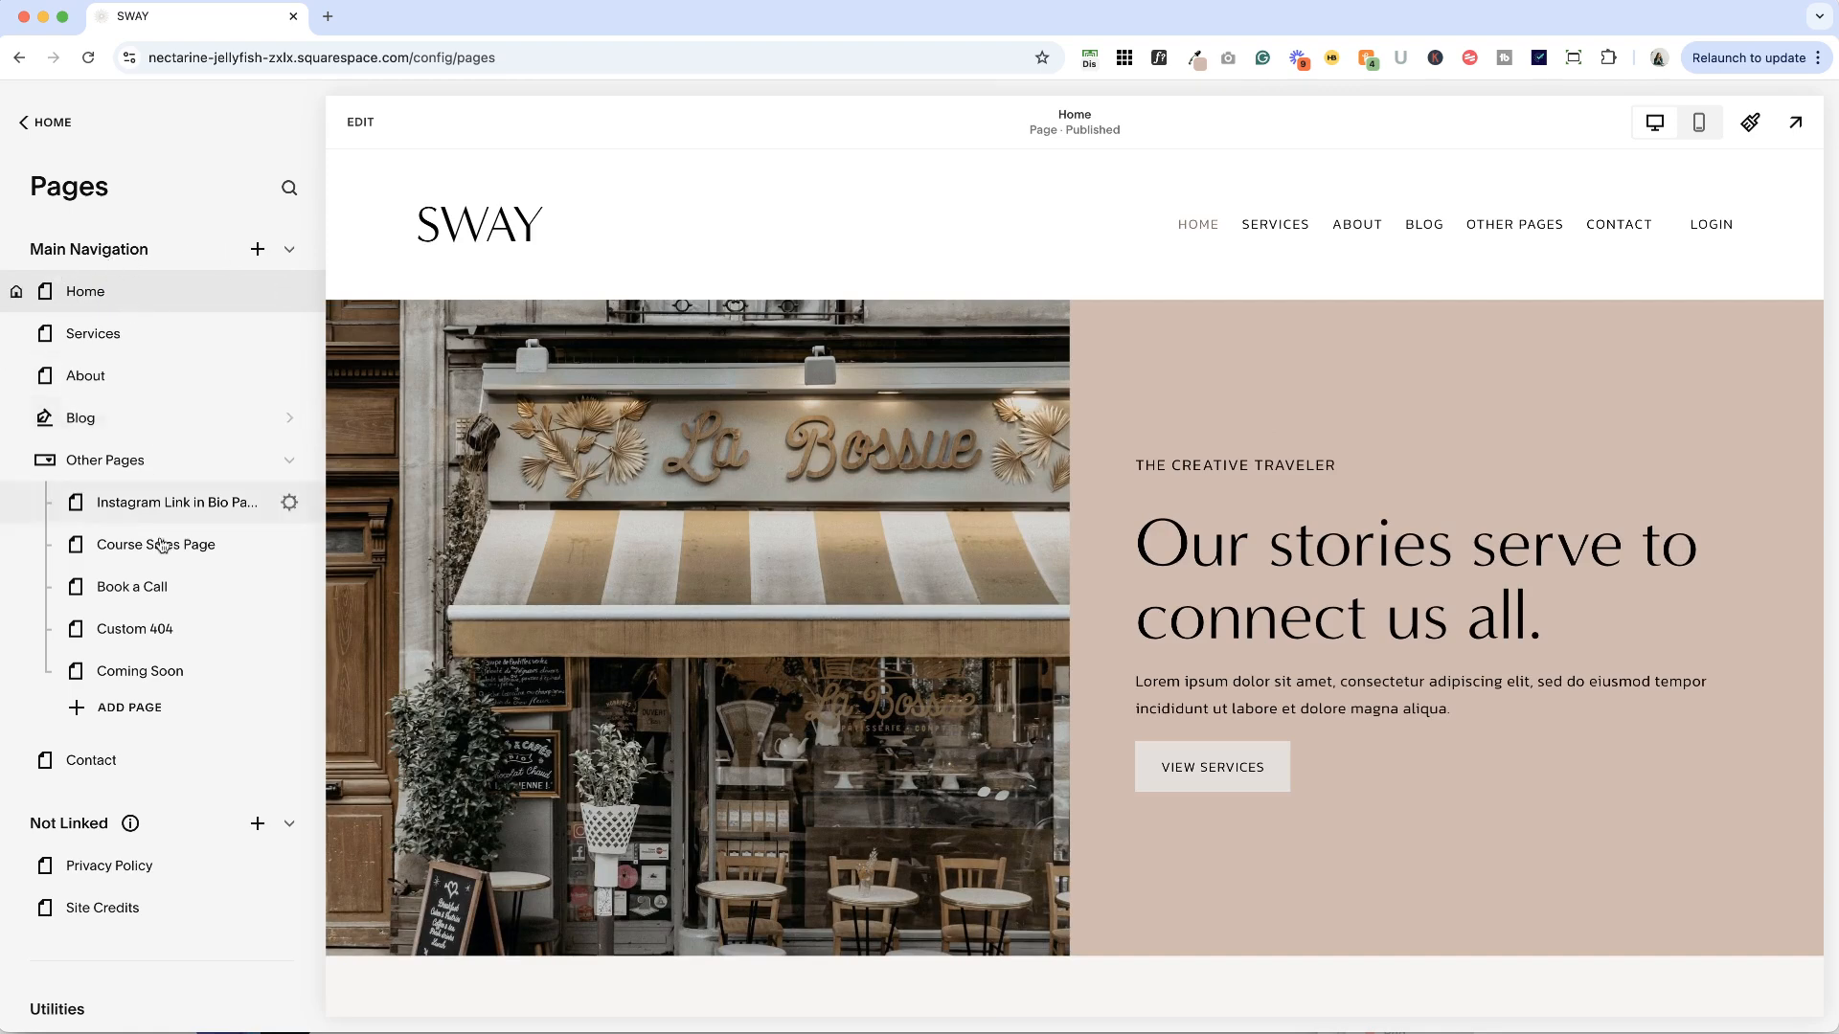
pyautogui.scroll(-3)
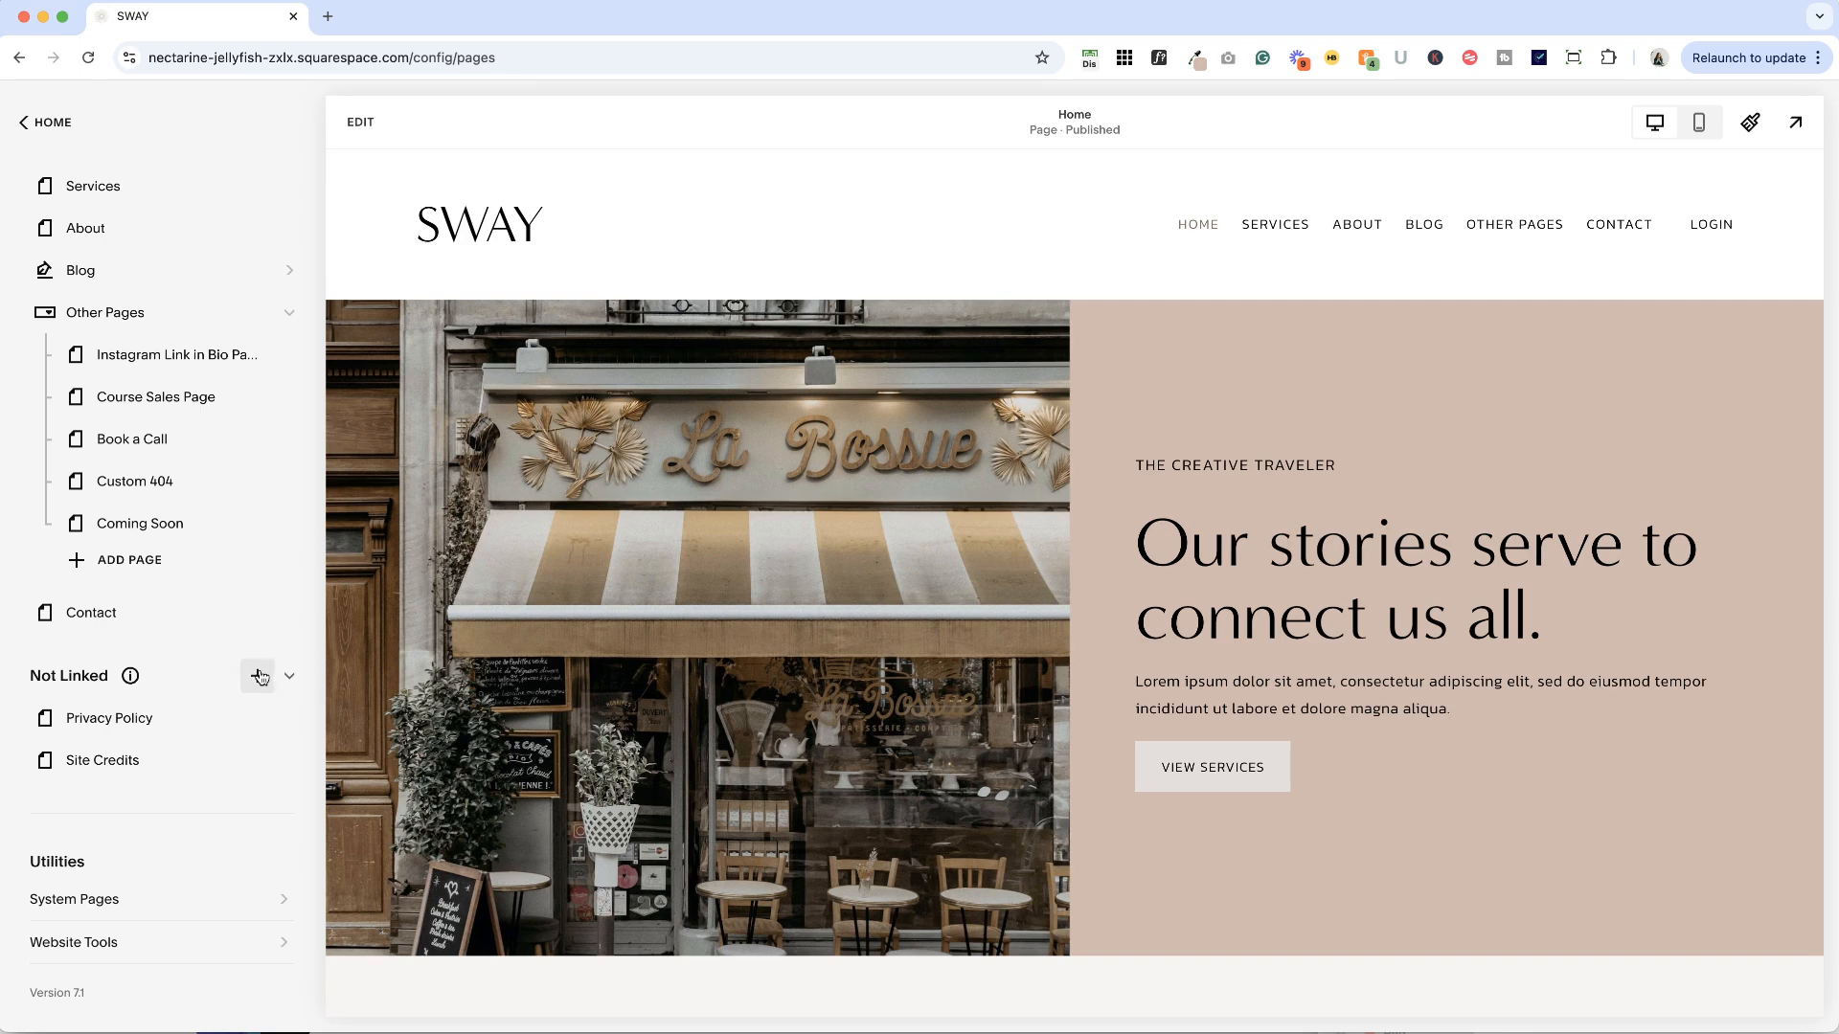
pyautogui.moveTo(257, 678)
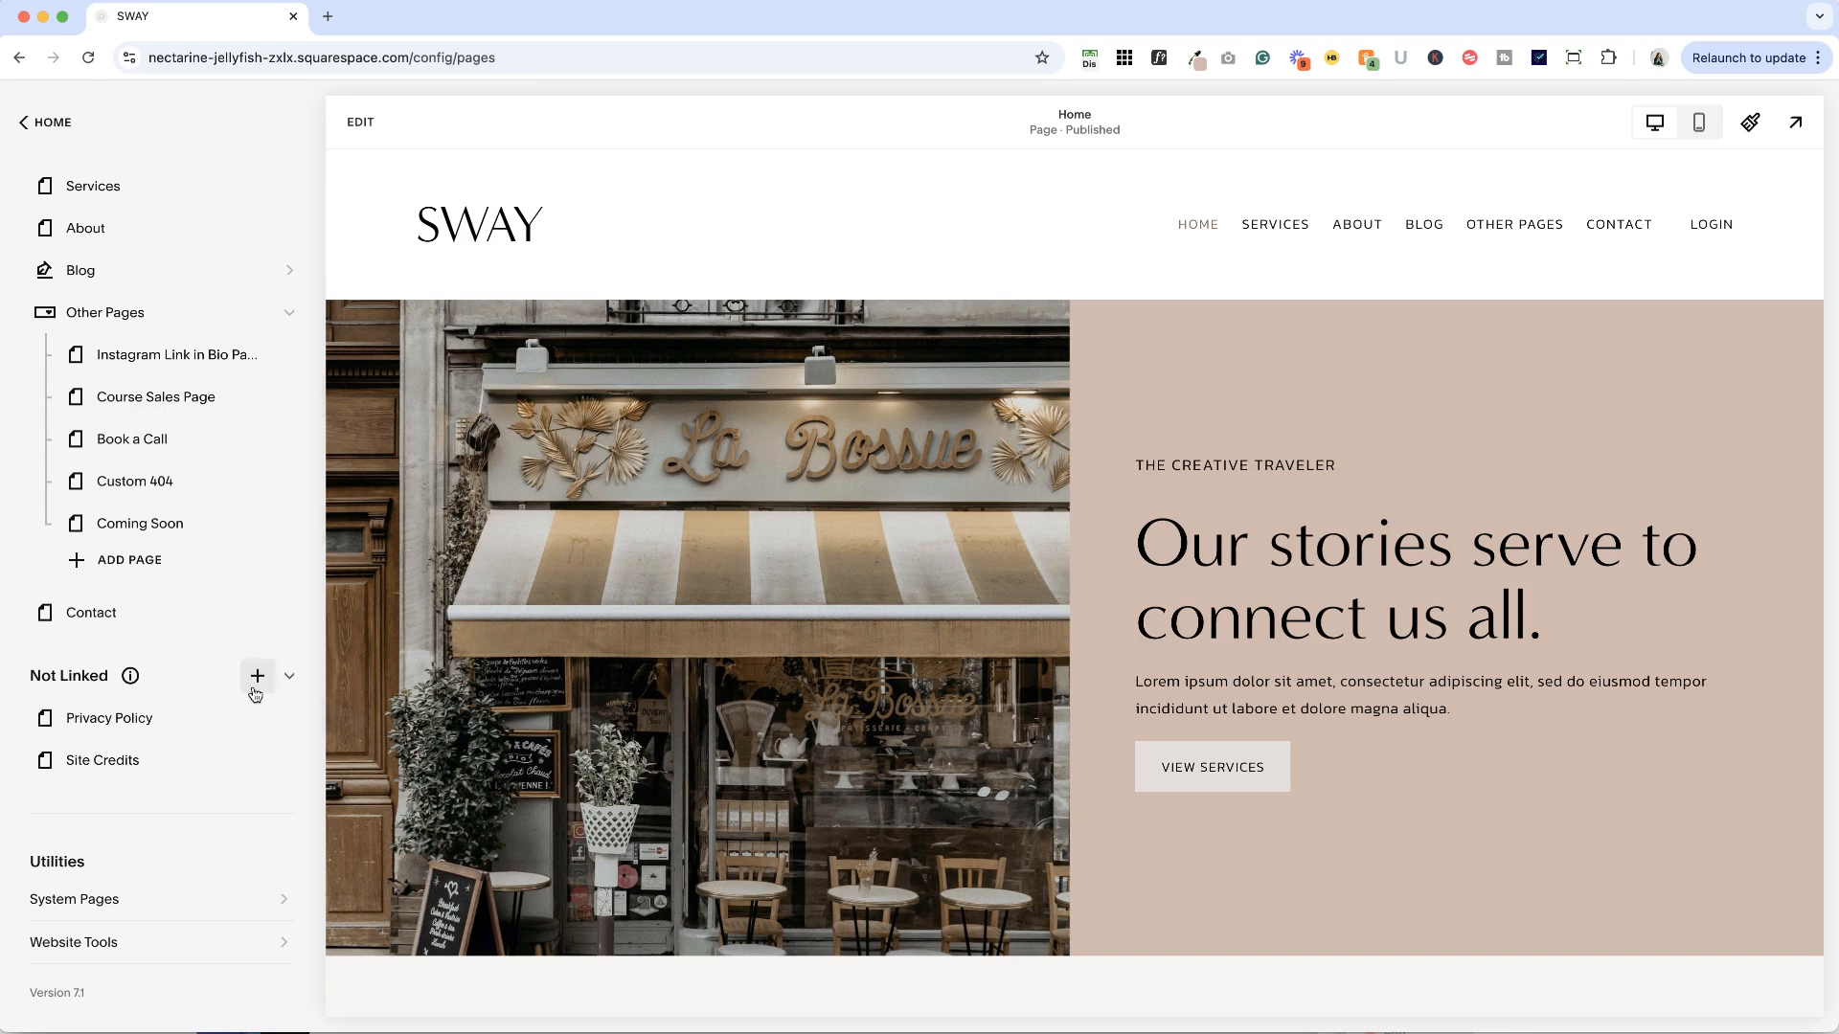
# Step: Add a Blog collection page with the first layout under Not Linked, creating 'Blog 2'
pyautogui.click(256, 675)
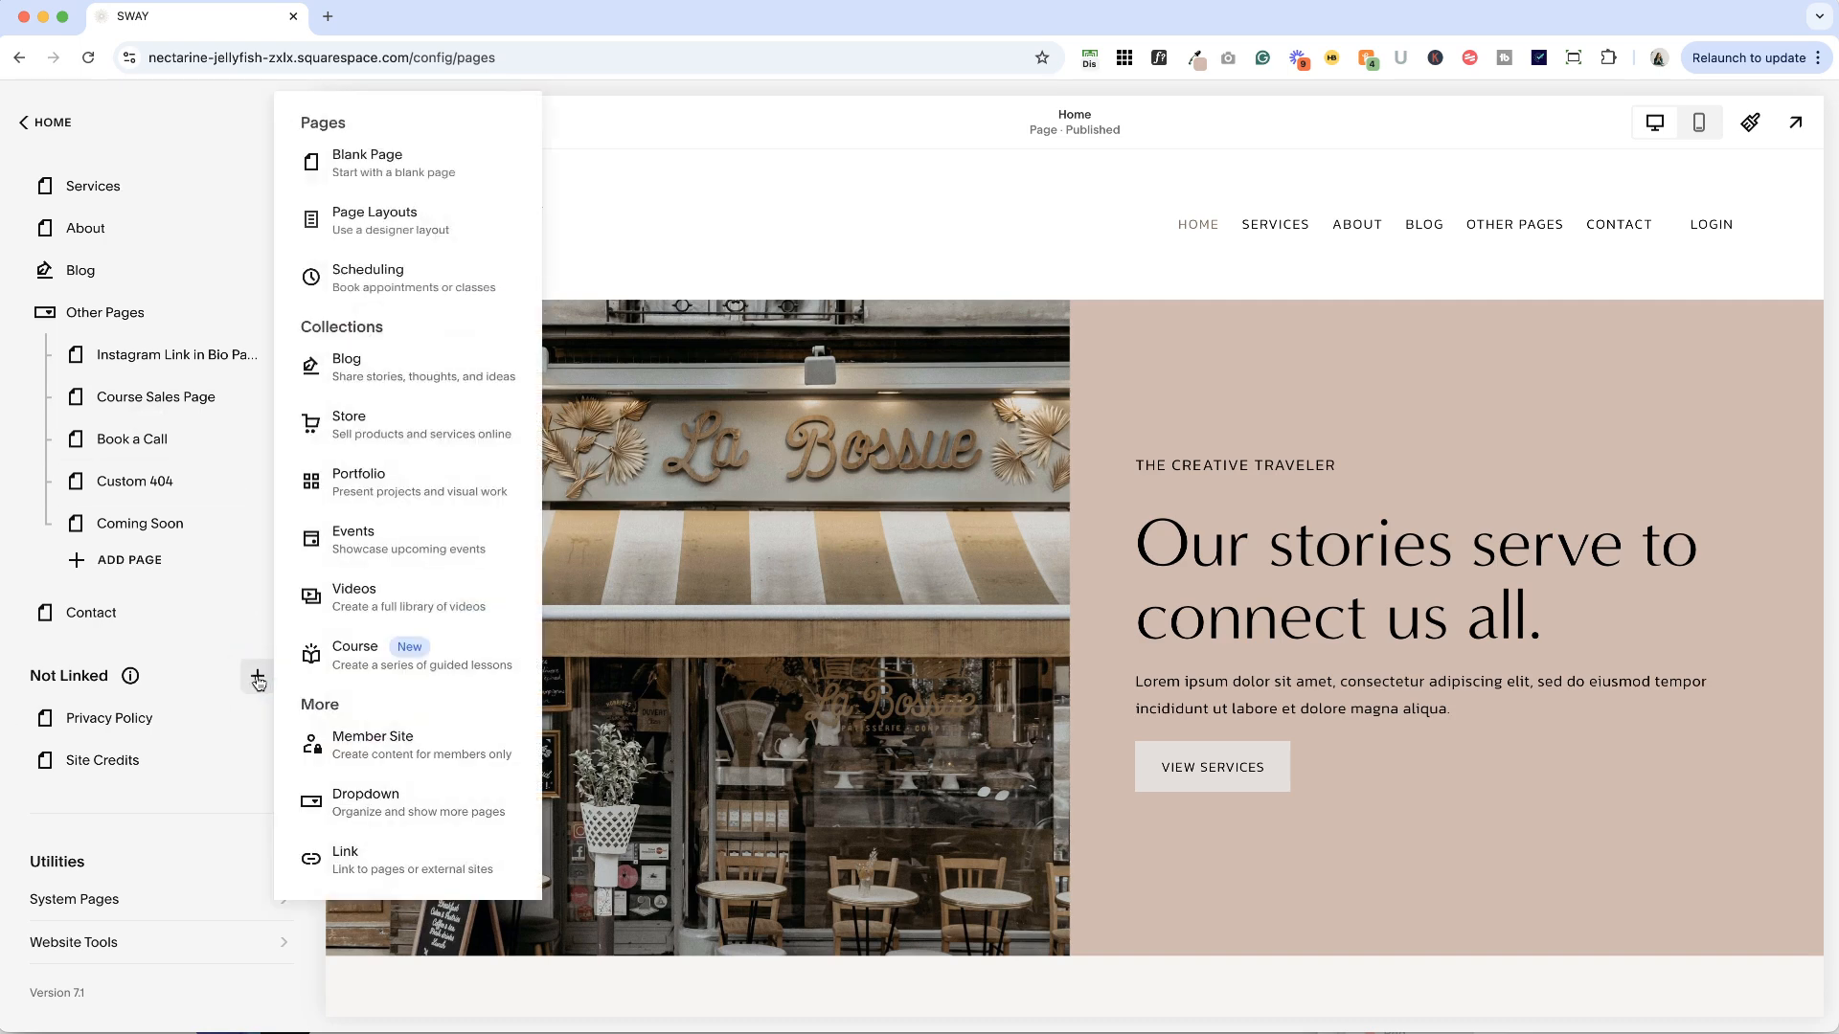
pyautogui.moveTo(260, 680)
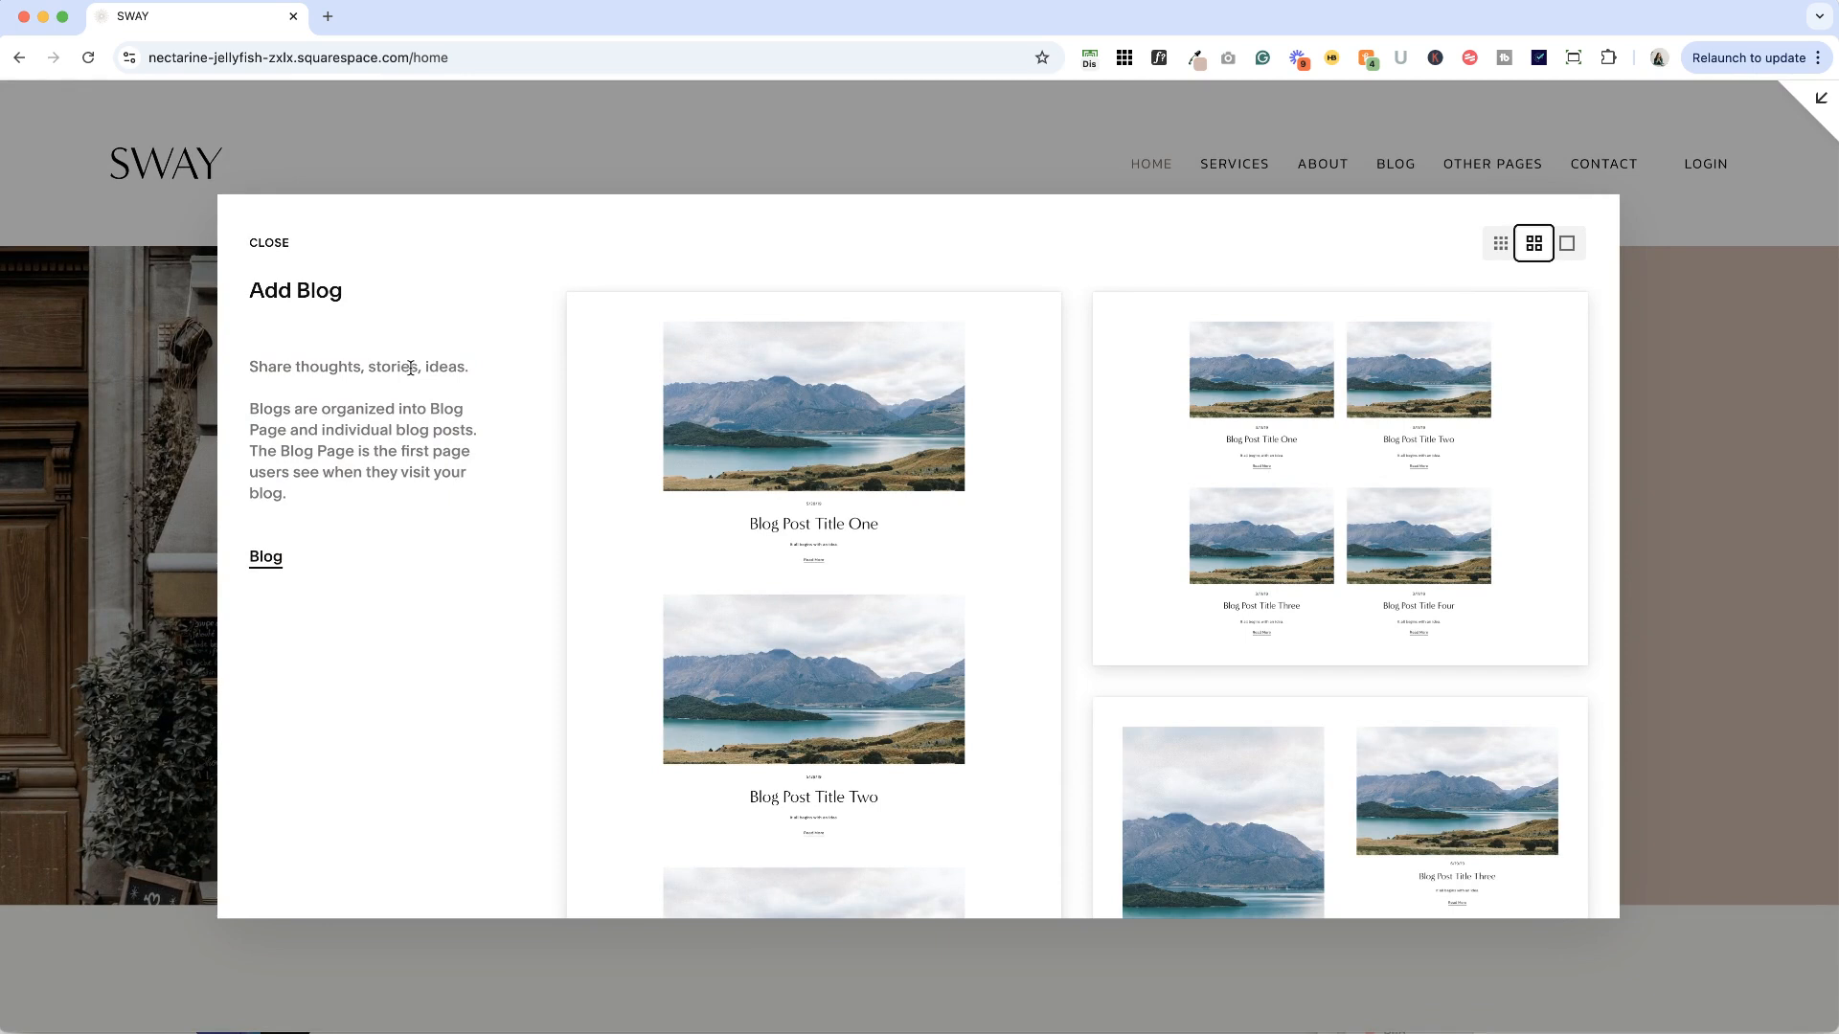
pyautogui.moveTo(721, 416)
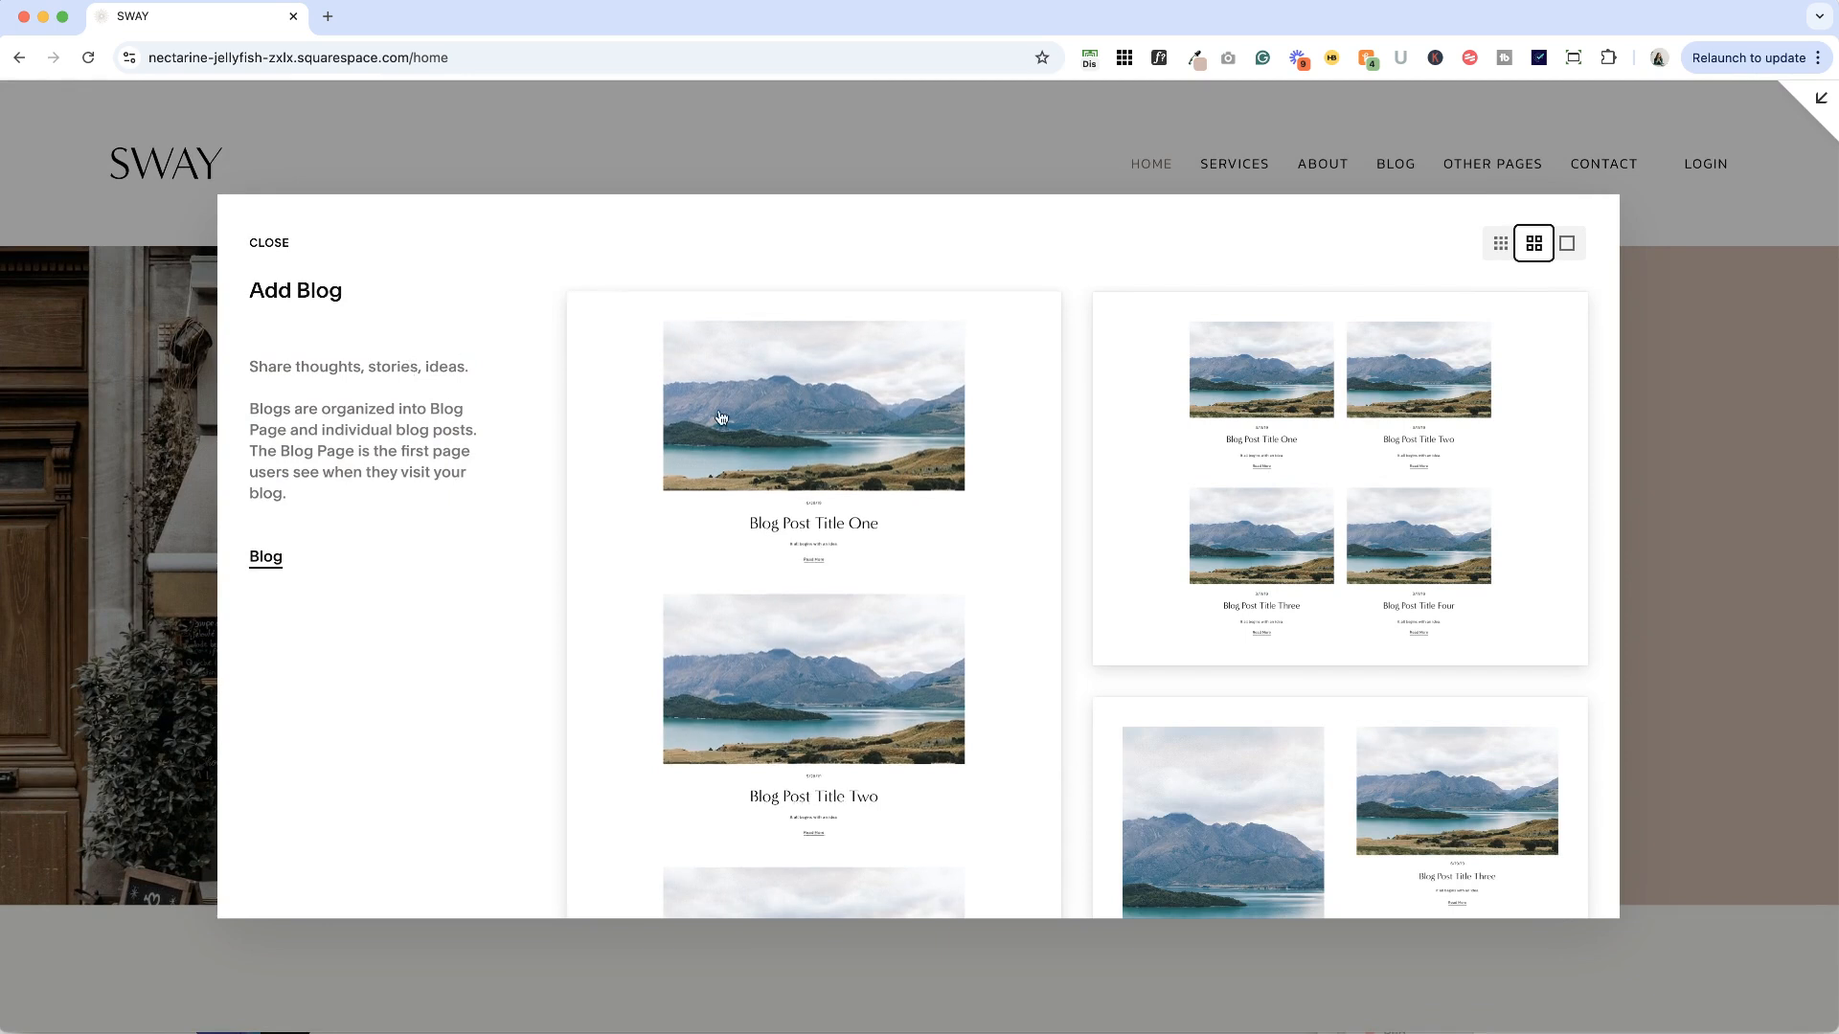
pyautogui.scroll(-3)
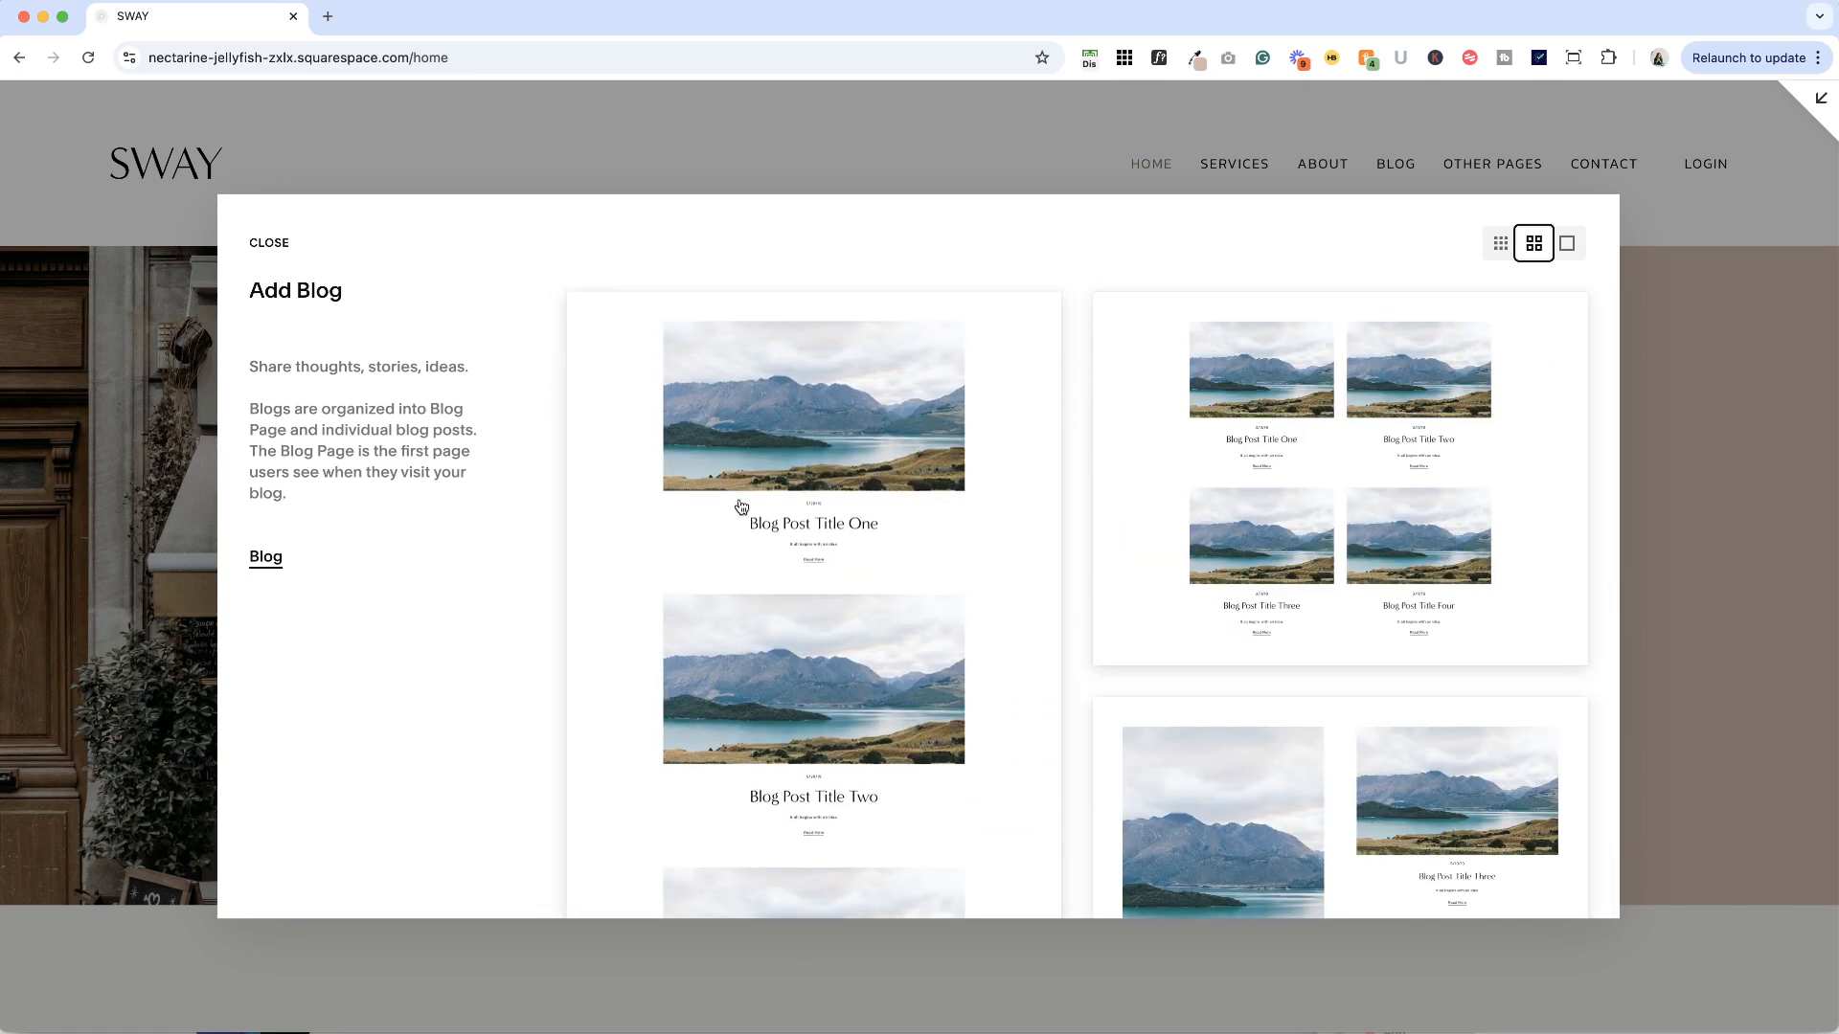
pyautogui.click(270, 242)
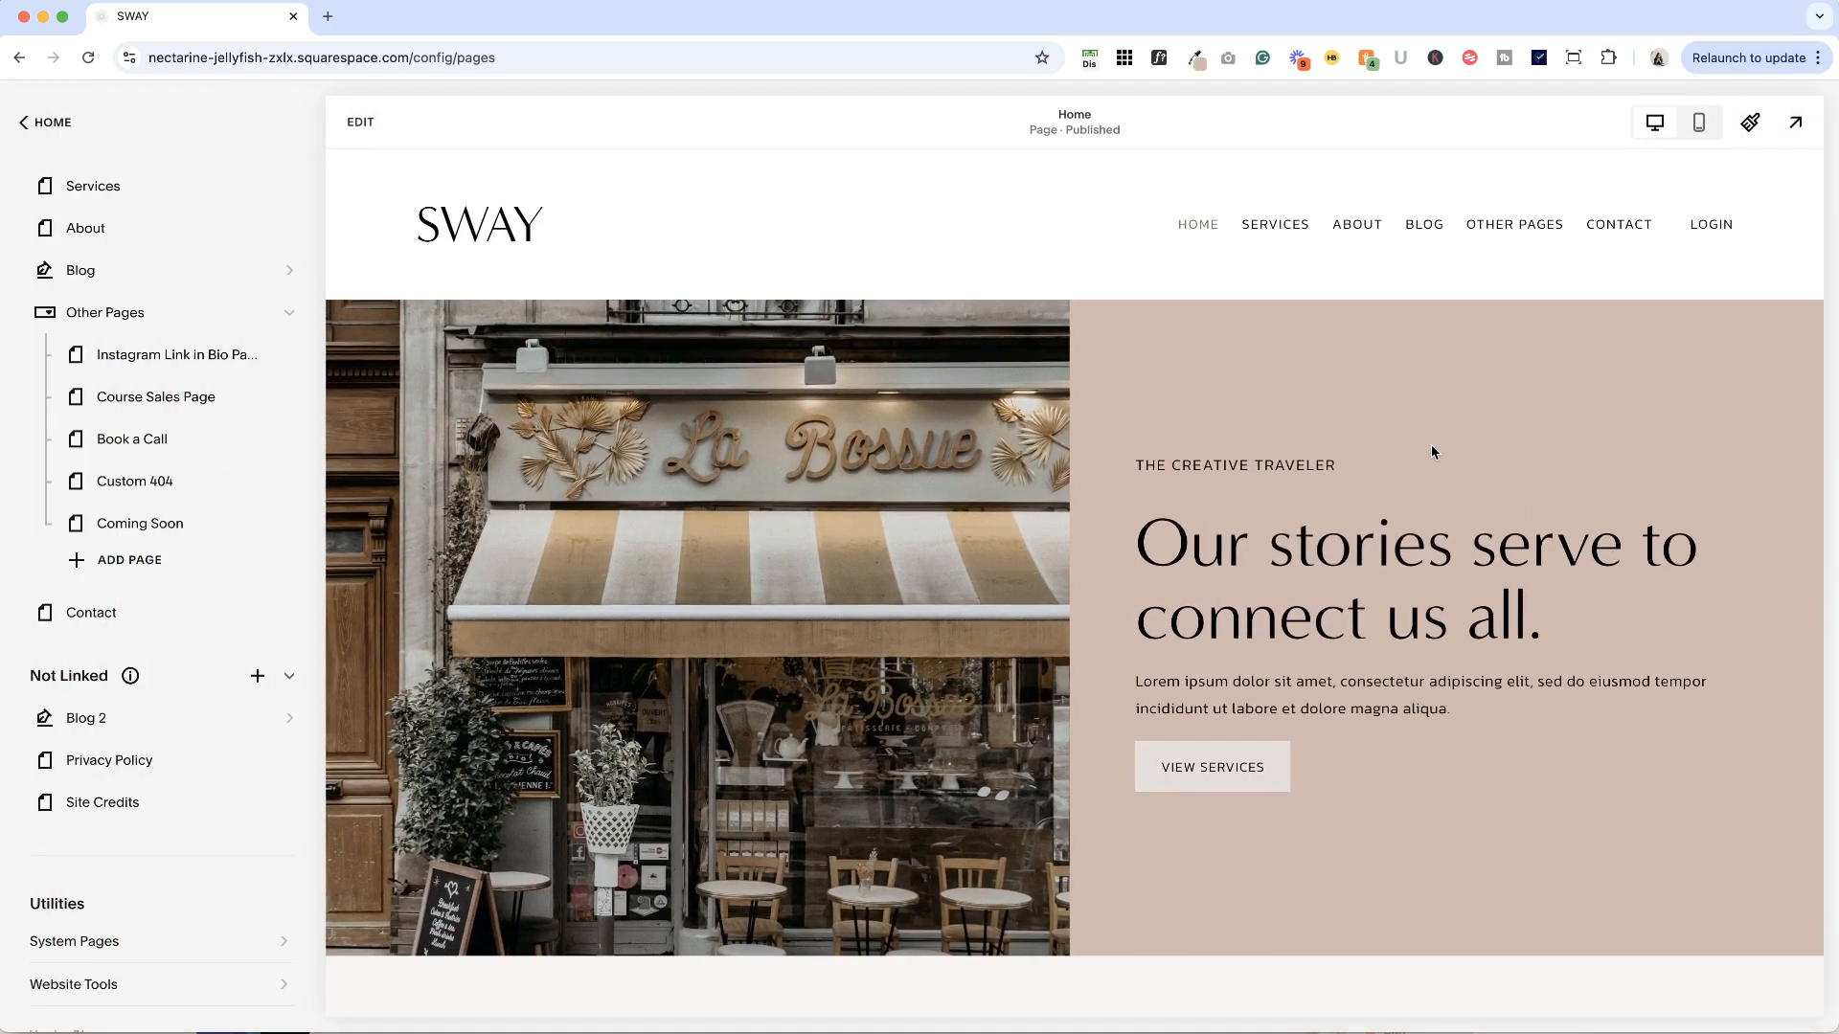
# Step: Rename 'Blog 2' to 'Blog' and open the Blog page's panel
pyautogui.doubleClick(92, 718)
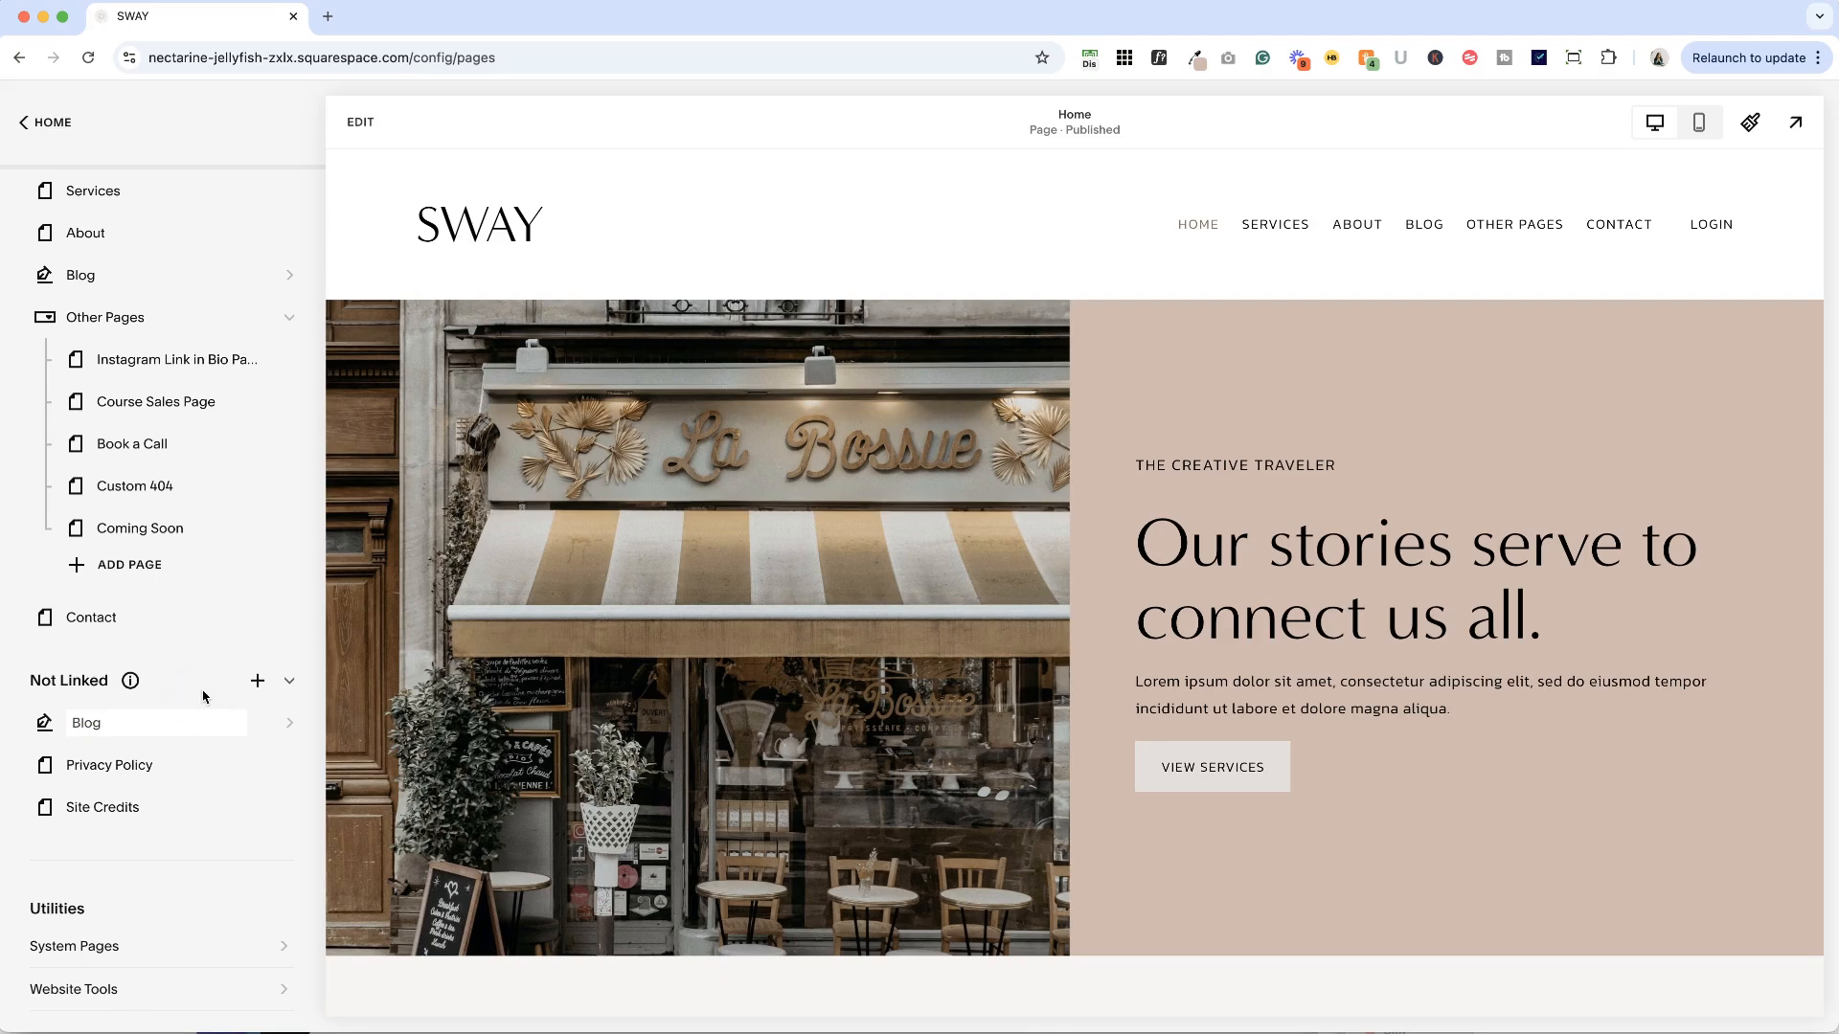
pyautogui.click(87, 722)
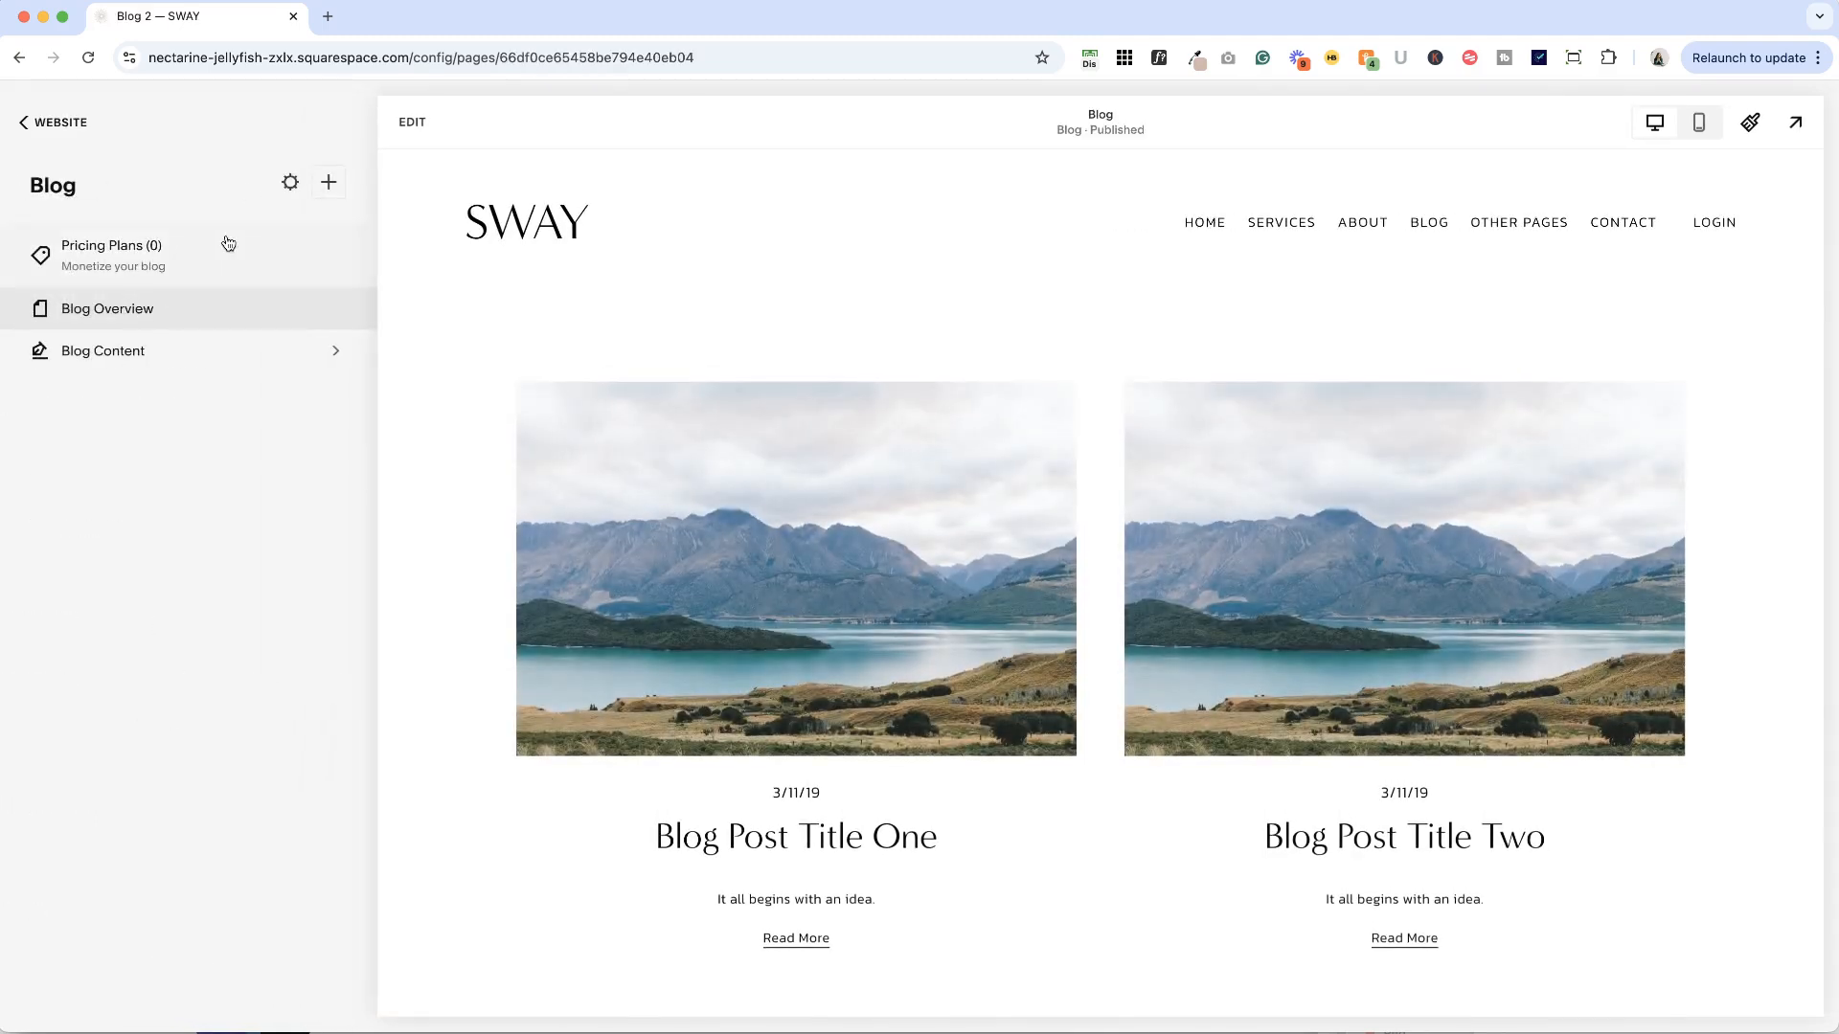
pyautogui.click(57, 122)
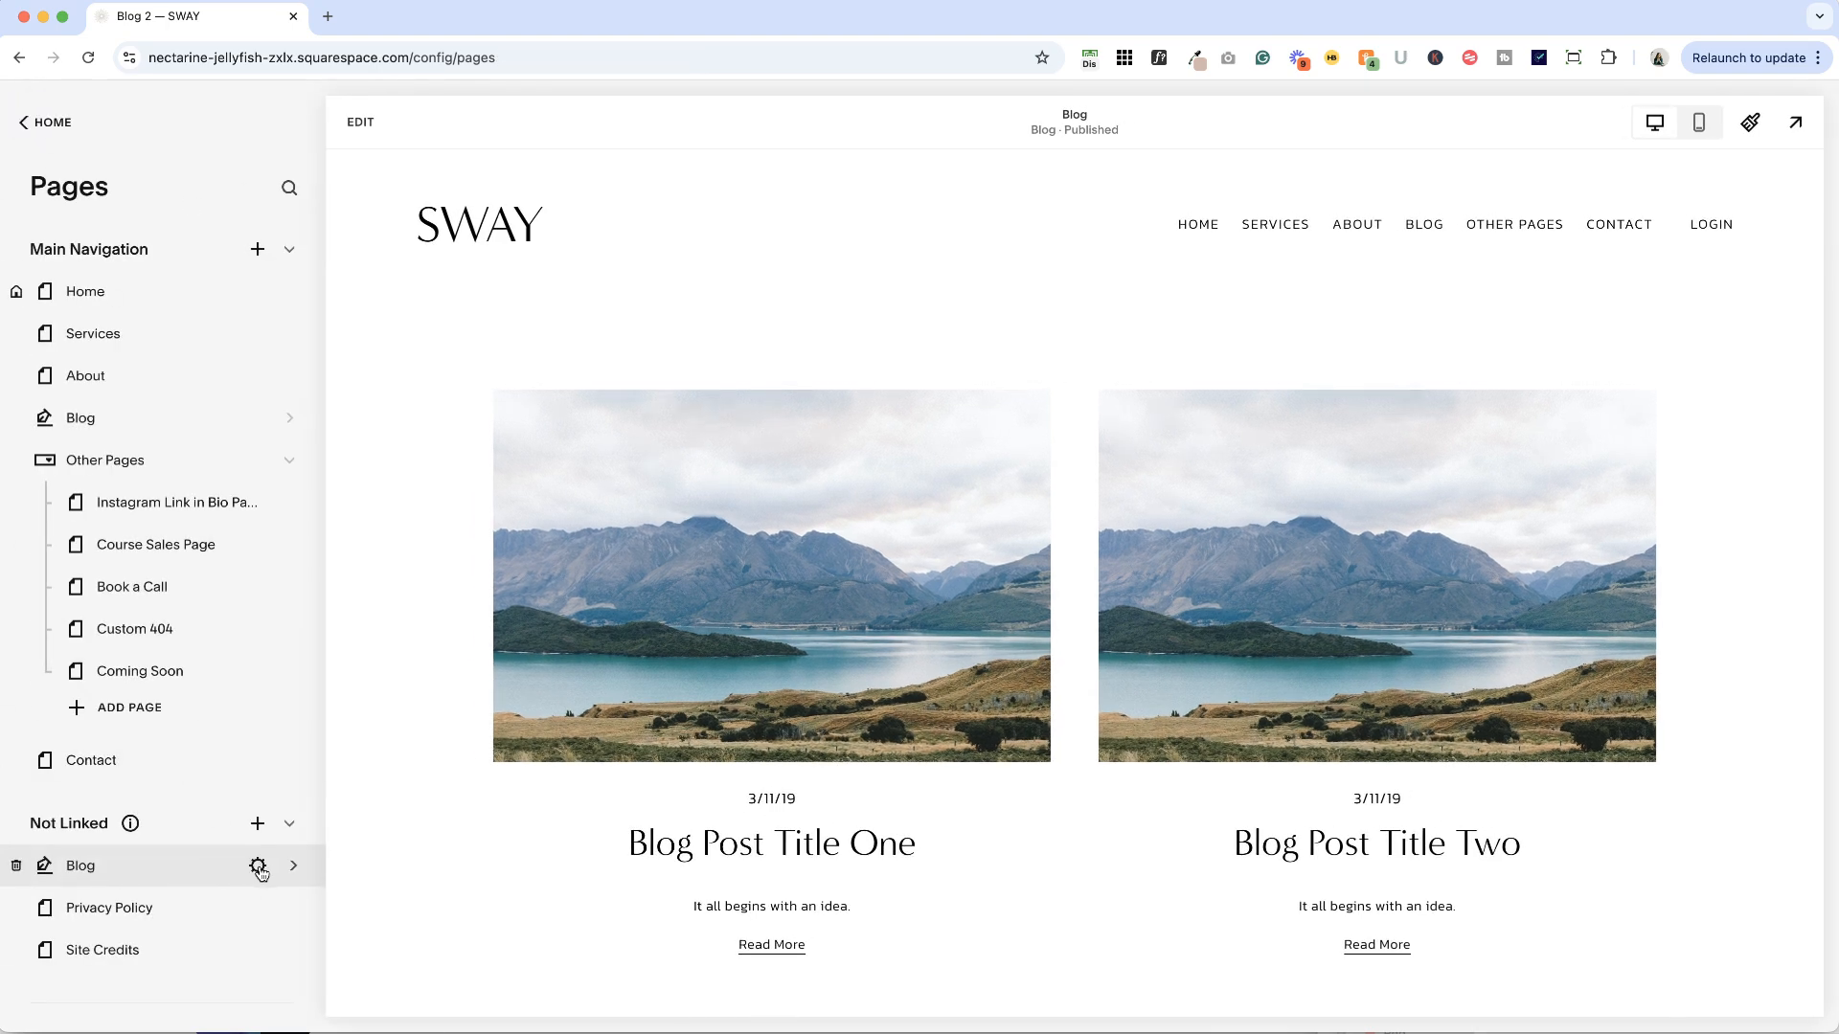
pyautogui.click(260, 866)
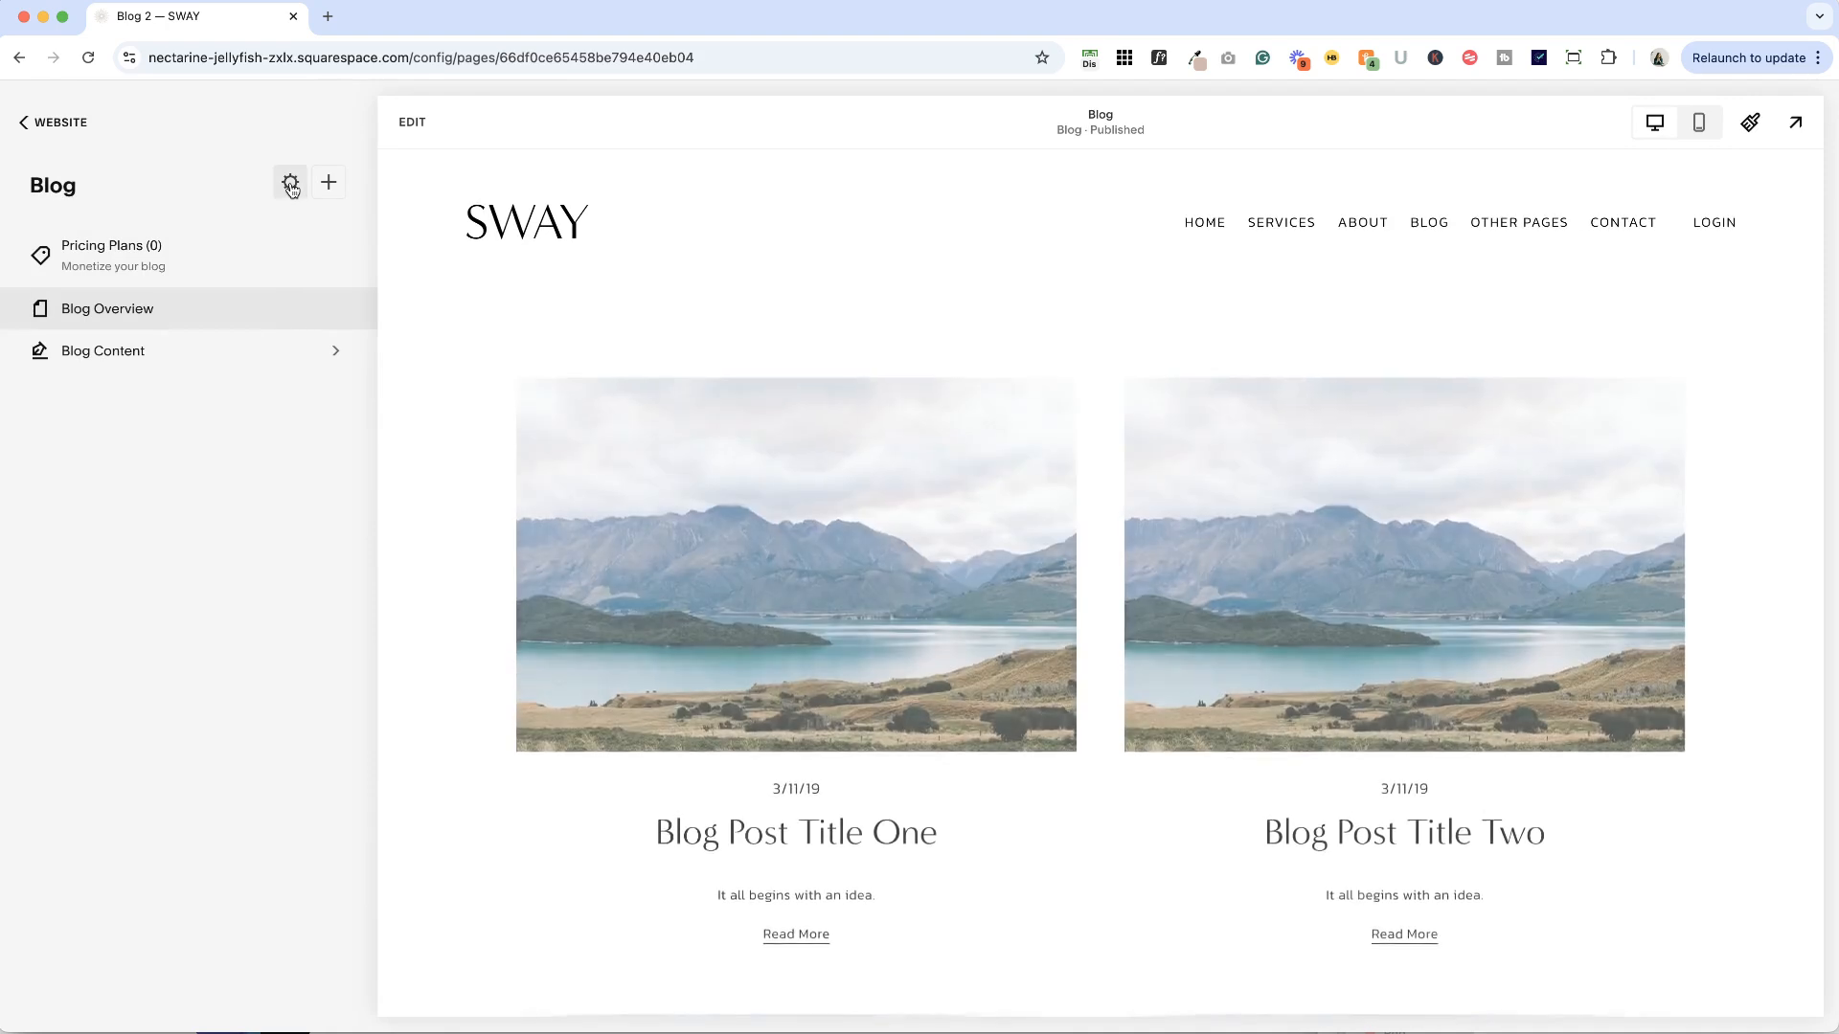
# Step: Set the blog's URL slug to /news, page and navigation titles to News, and save
pyautogui.click(289, 182)
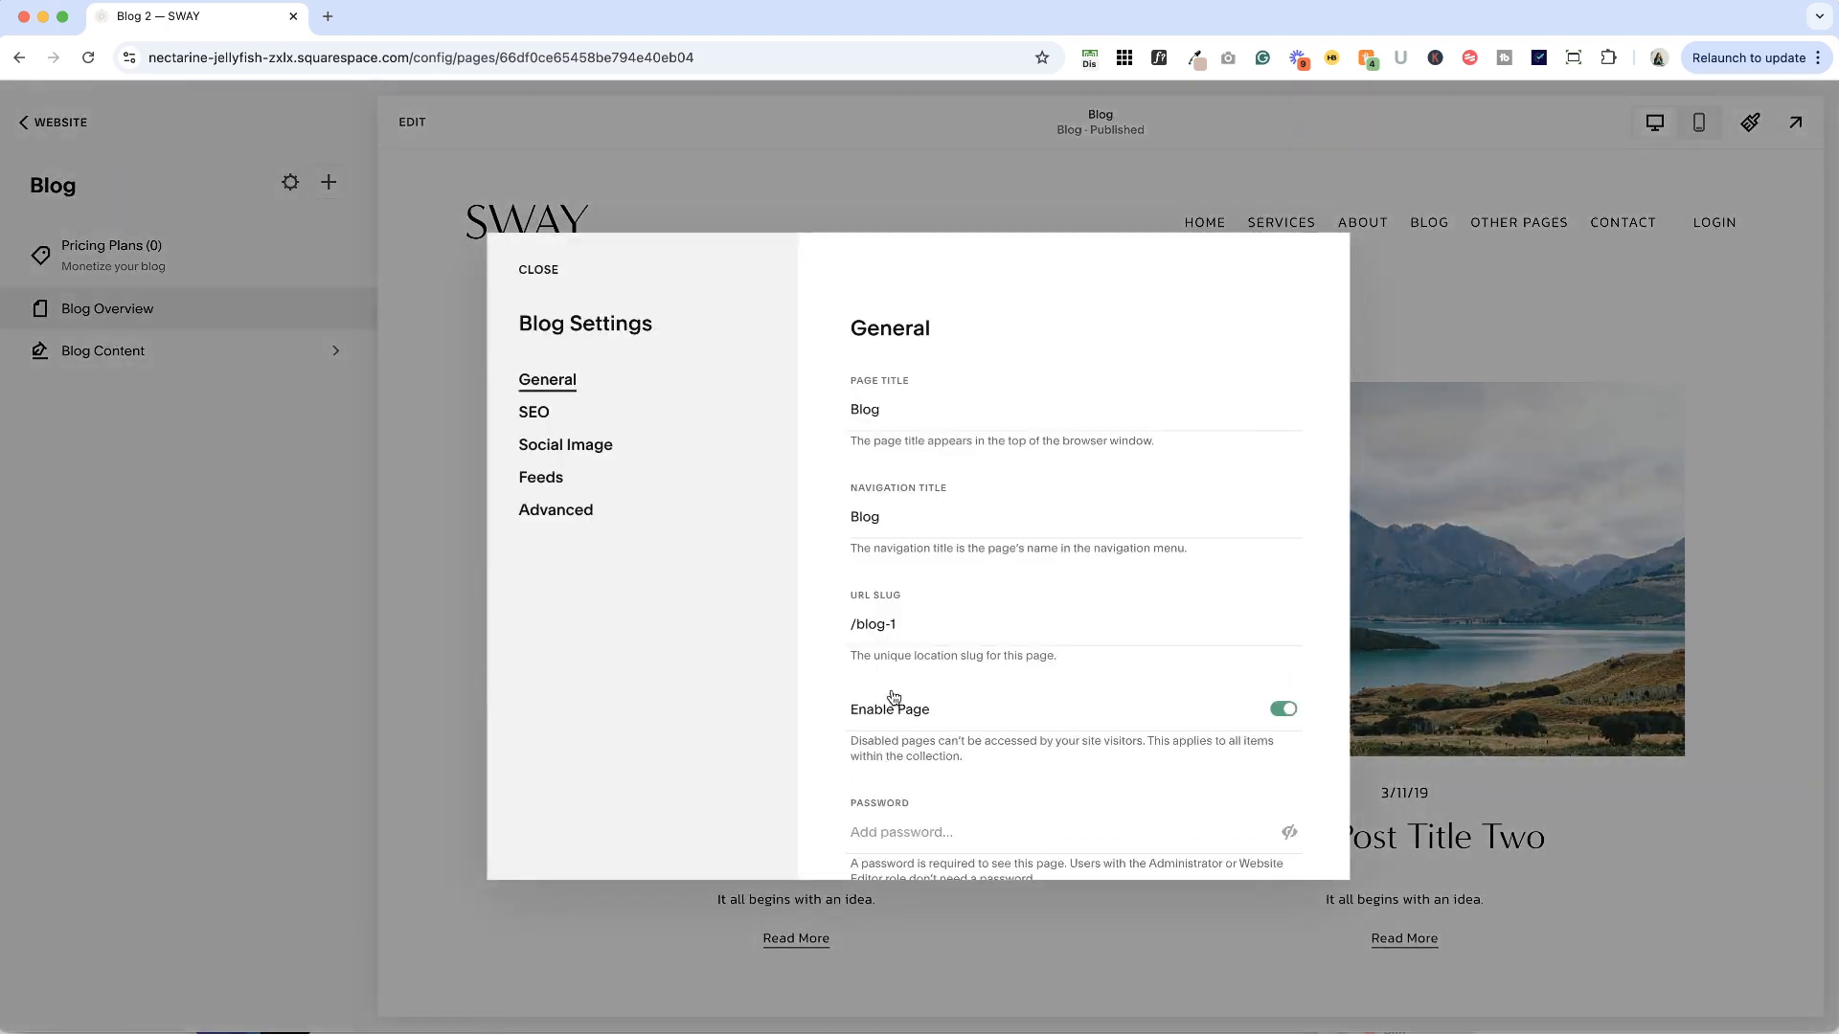
pyautogui.click(874, 623)
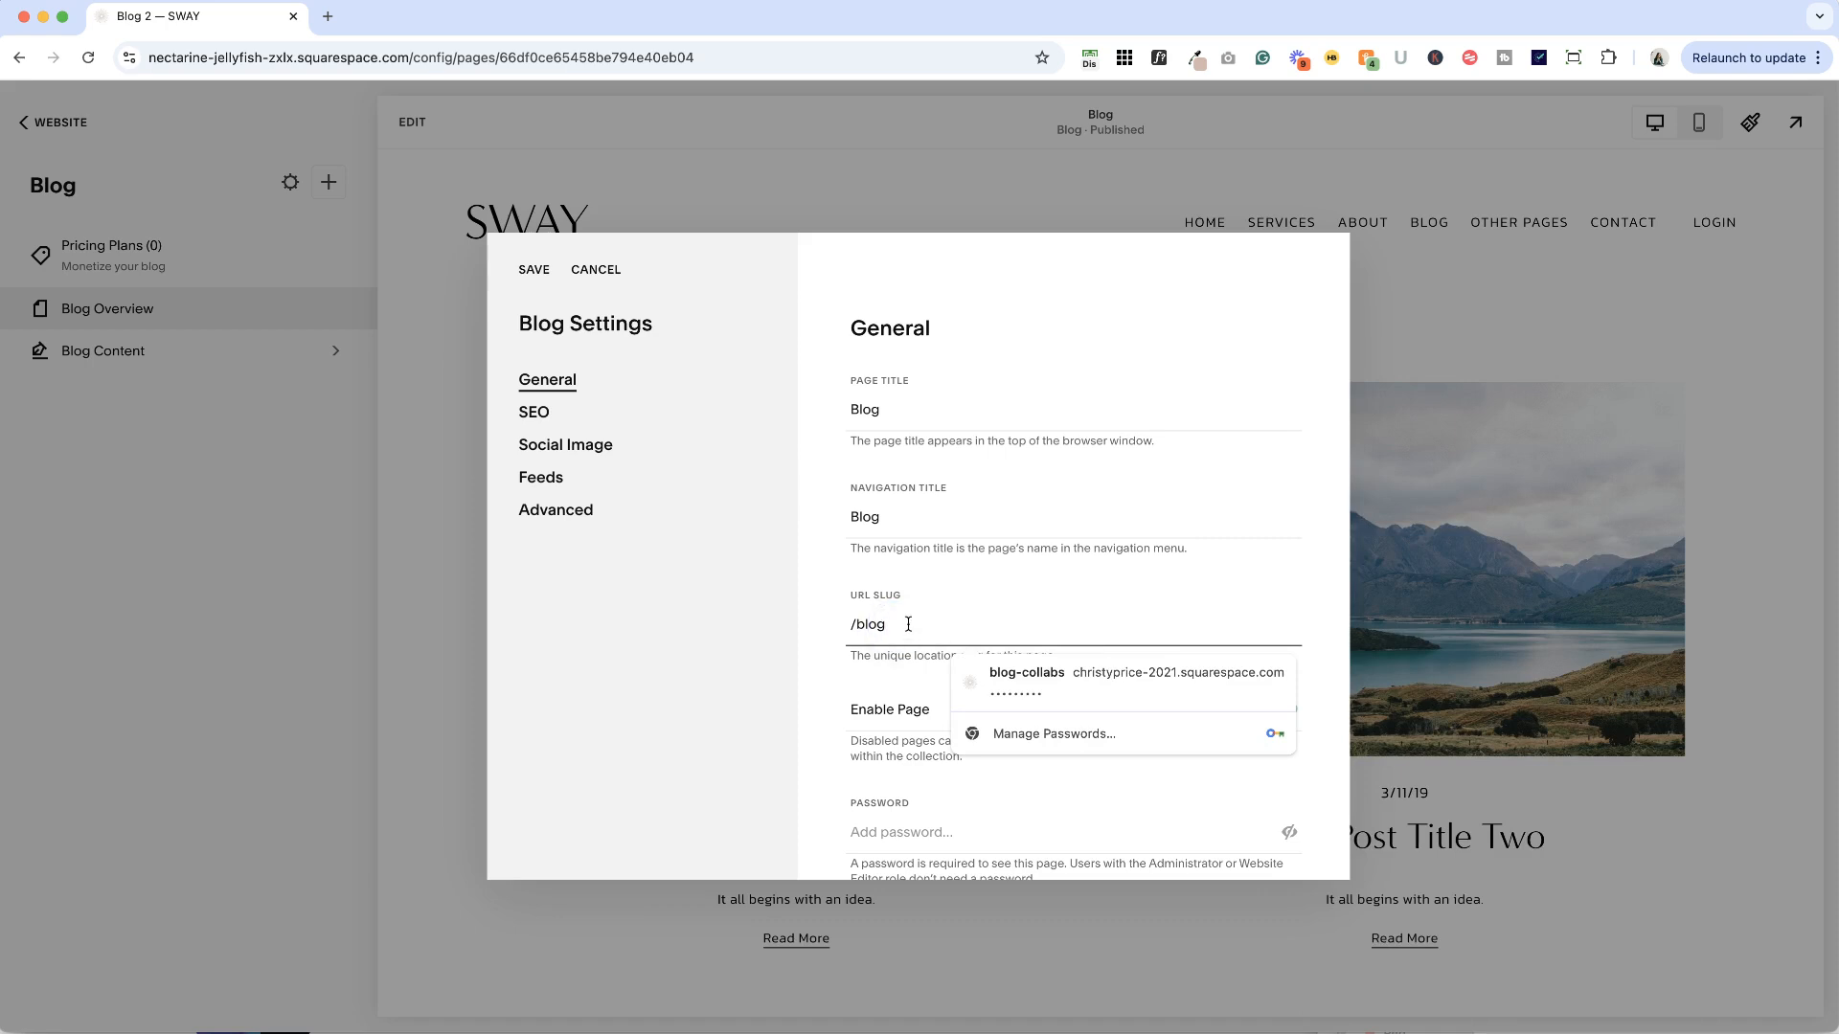
pyautogui.press('Backspace')
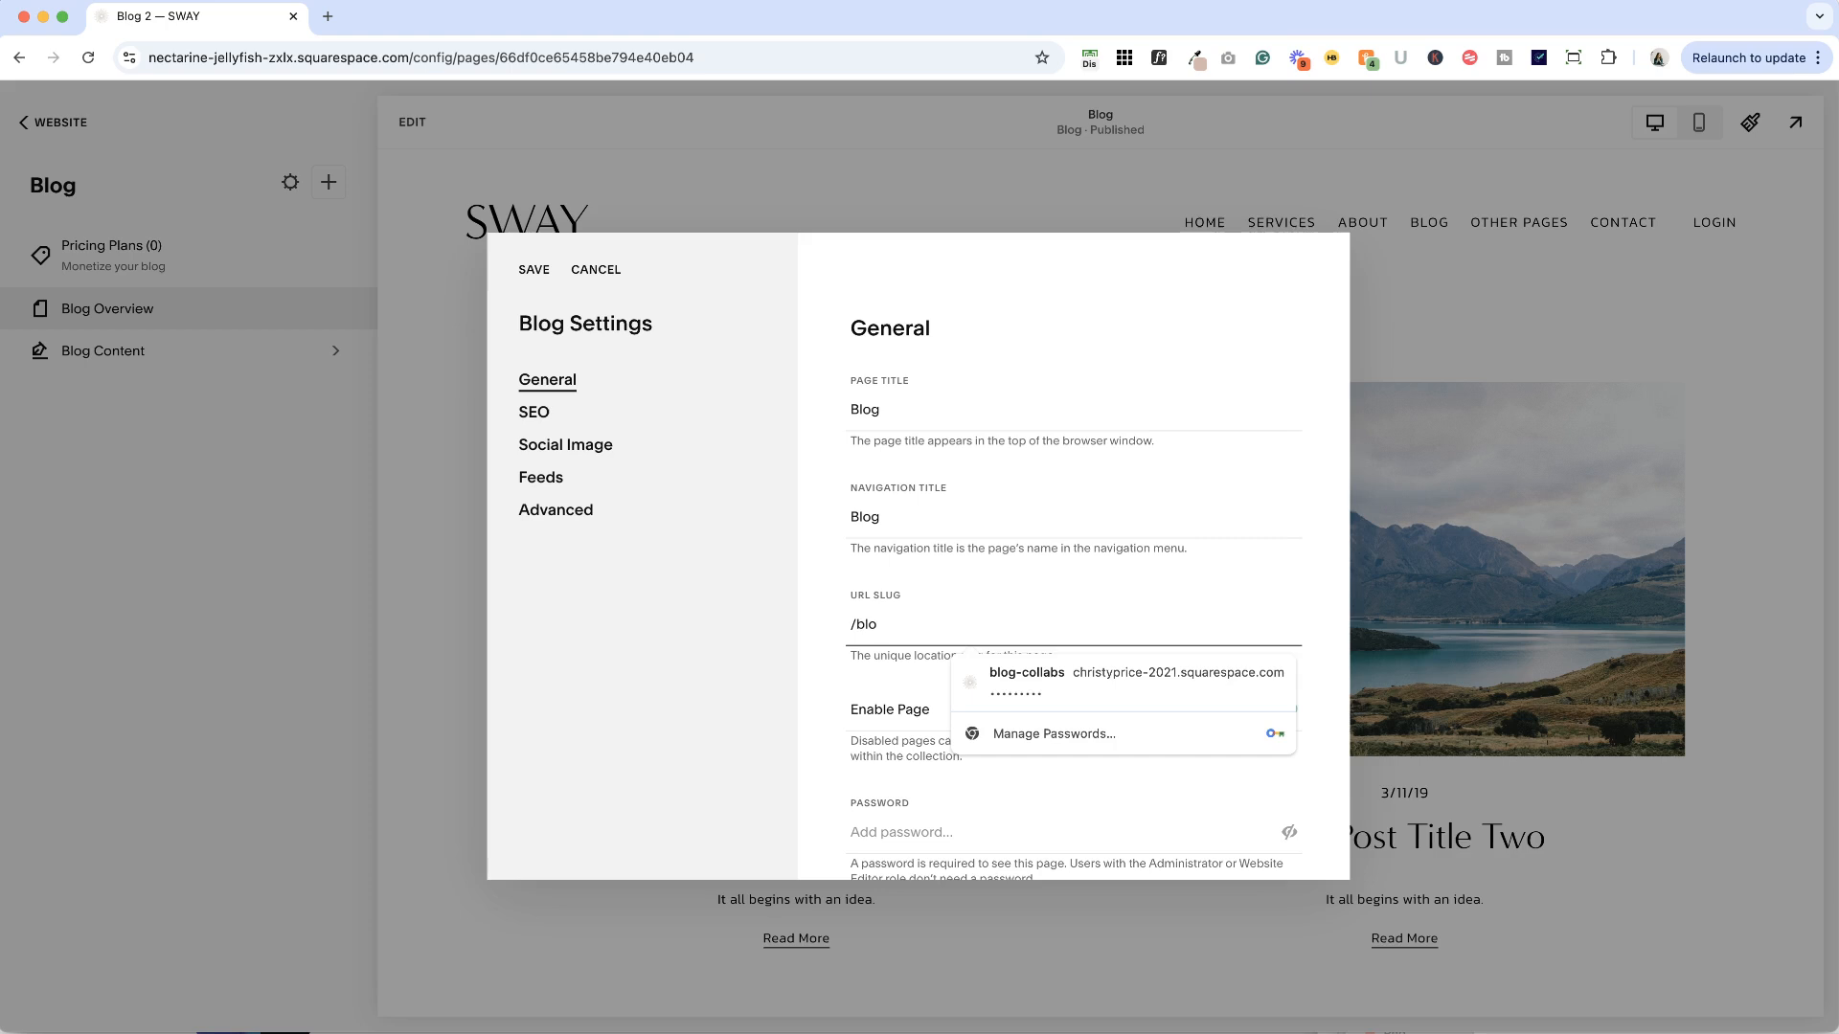
pyautogui.write('news')
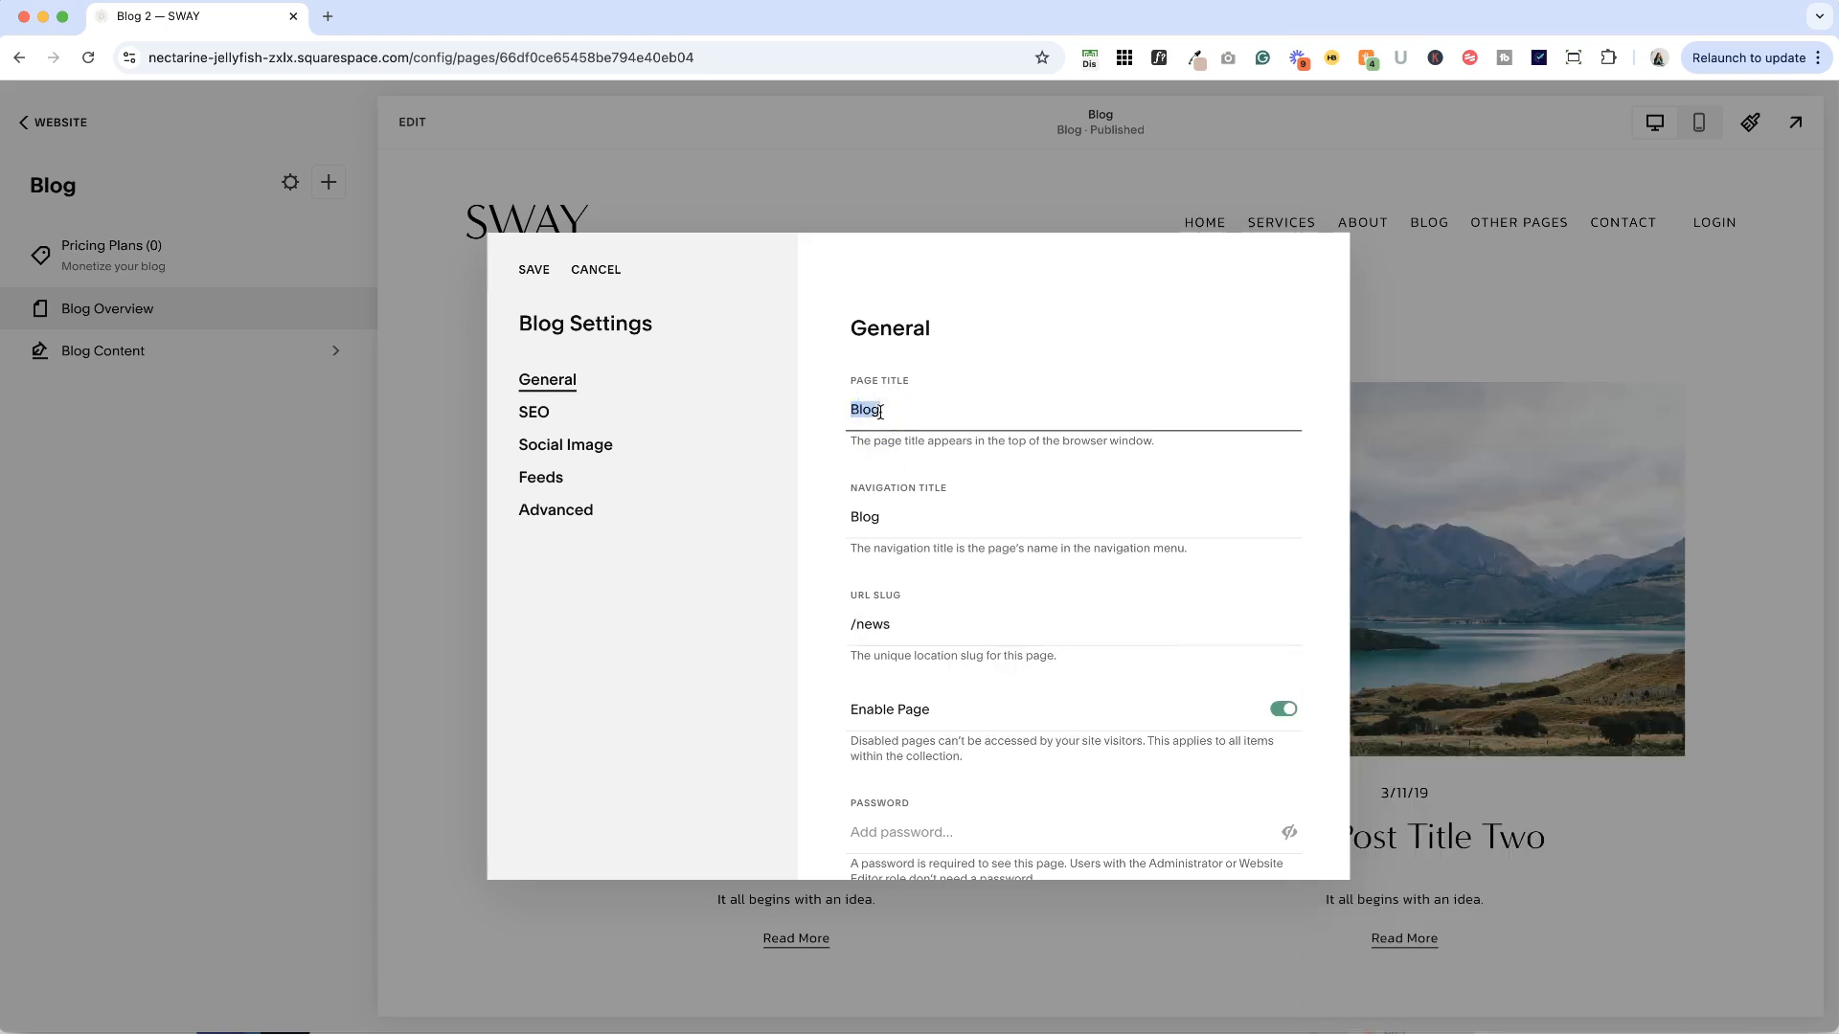
pyautogui.write('News')
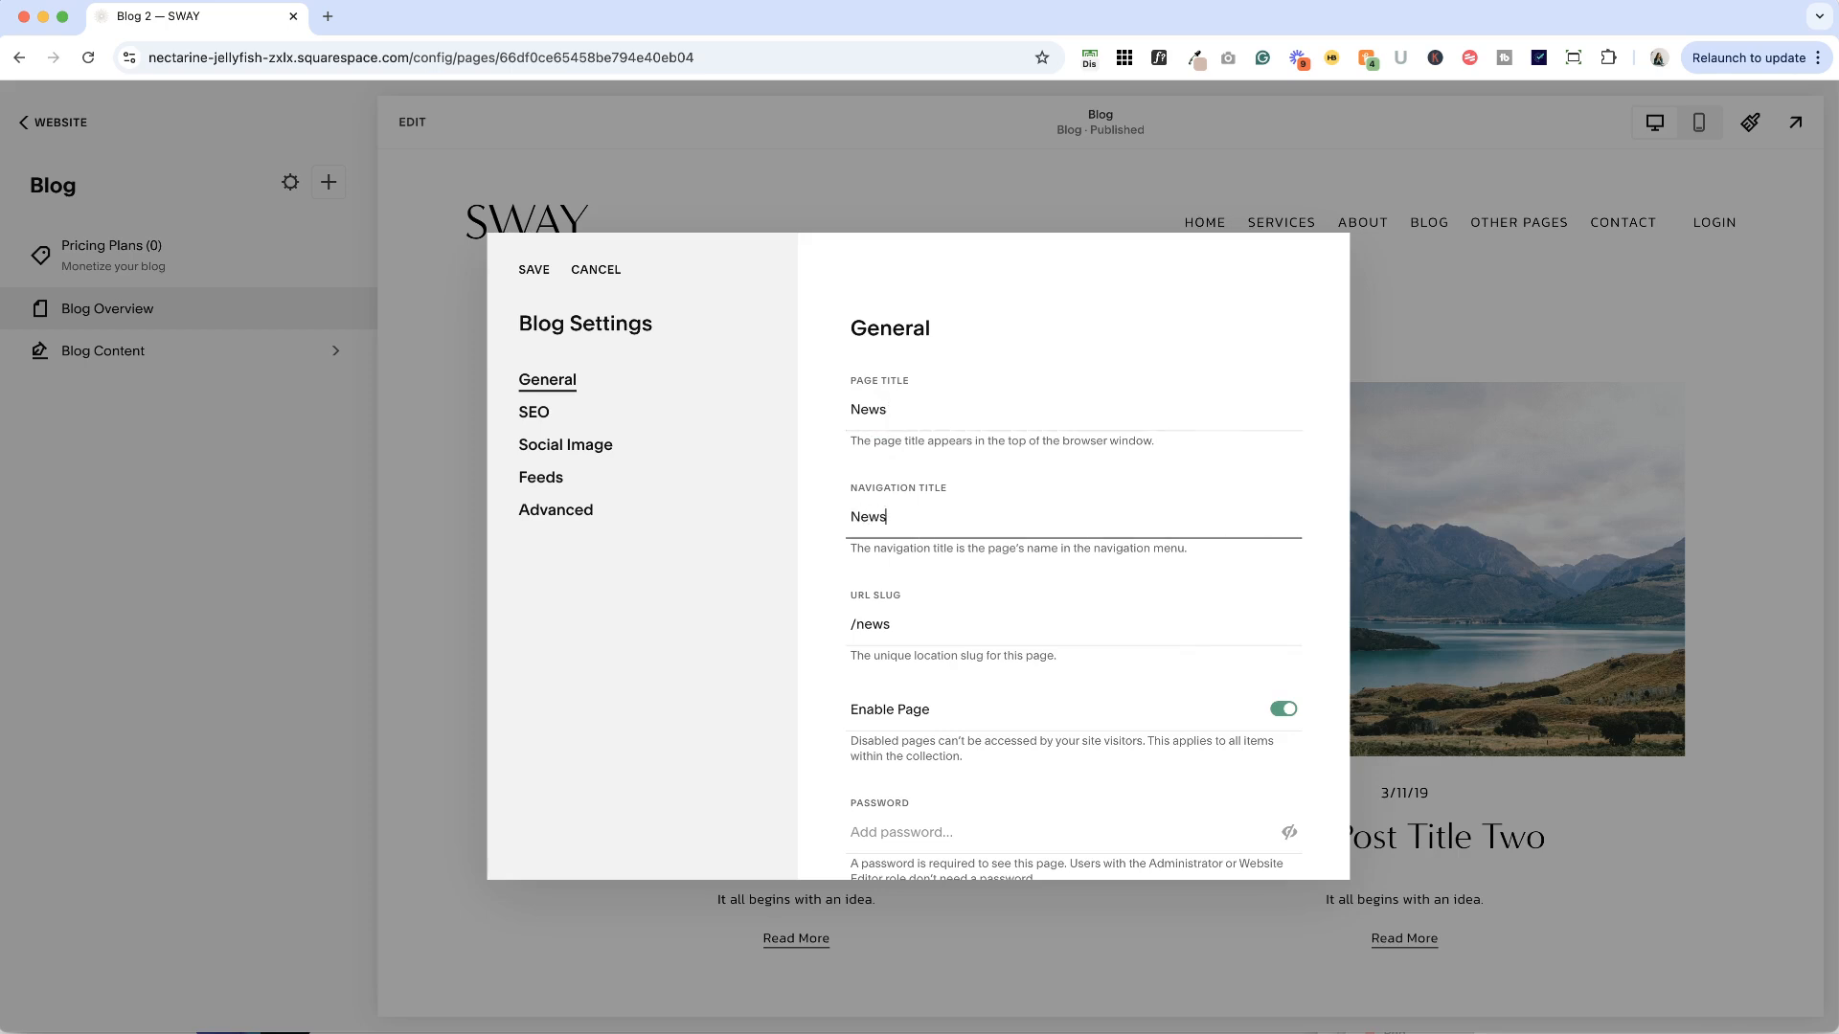
pyautogui.click(533, 268)
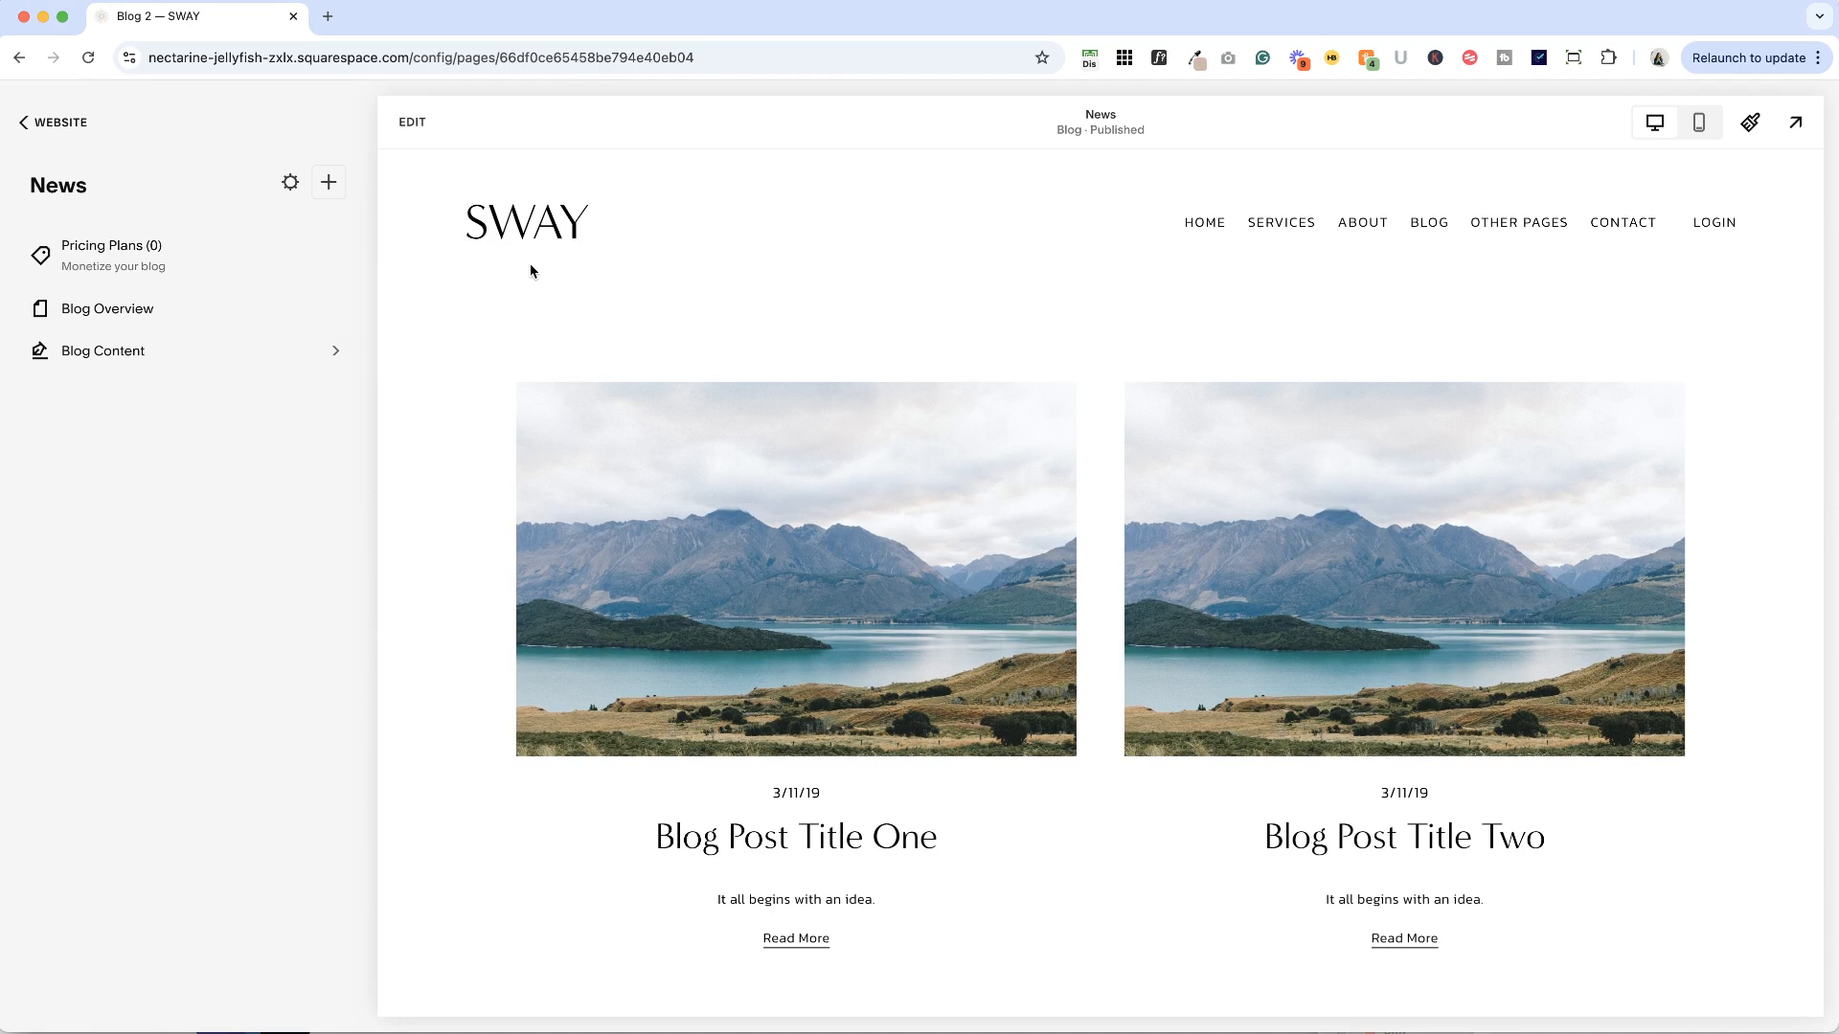
pyautogui.moveTo(67, 292)
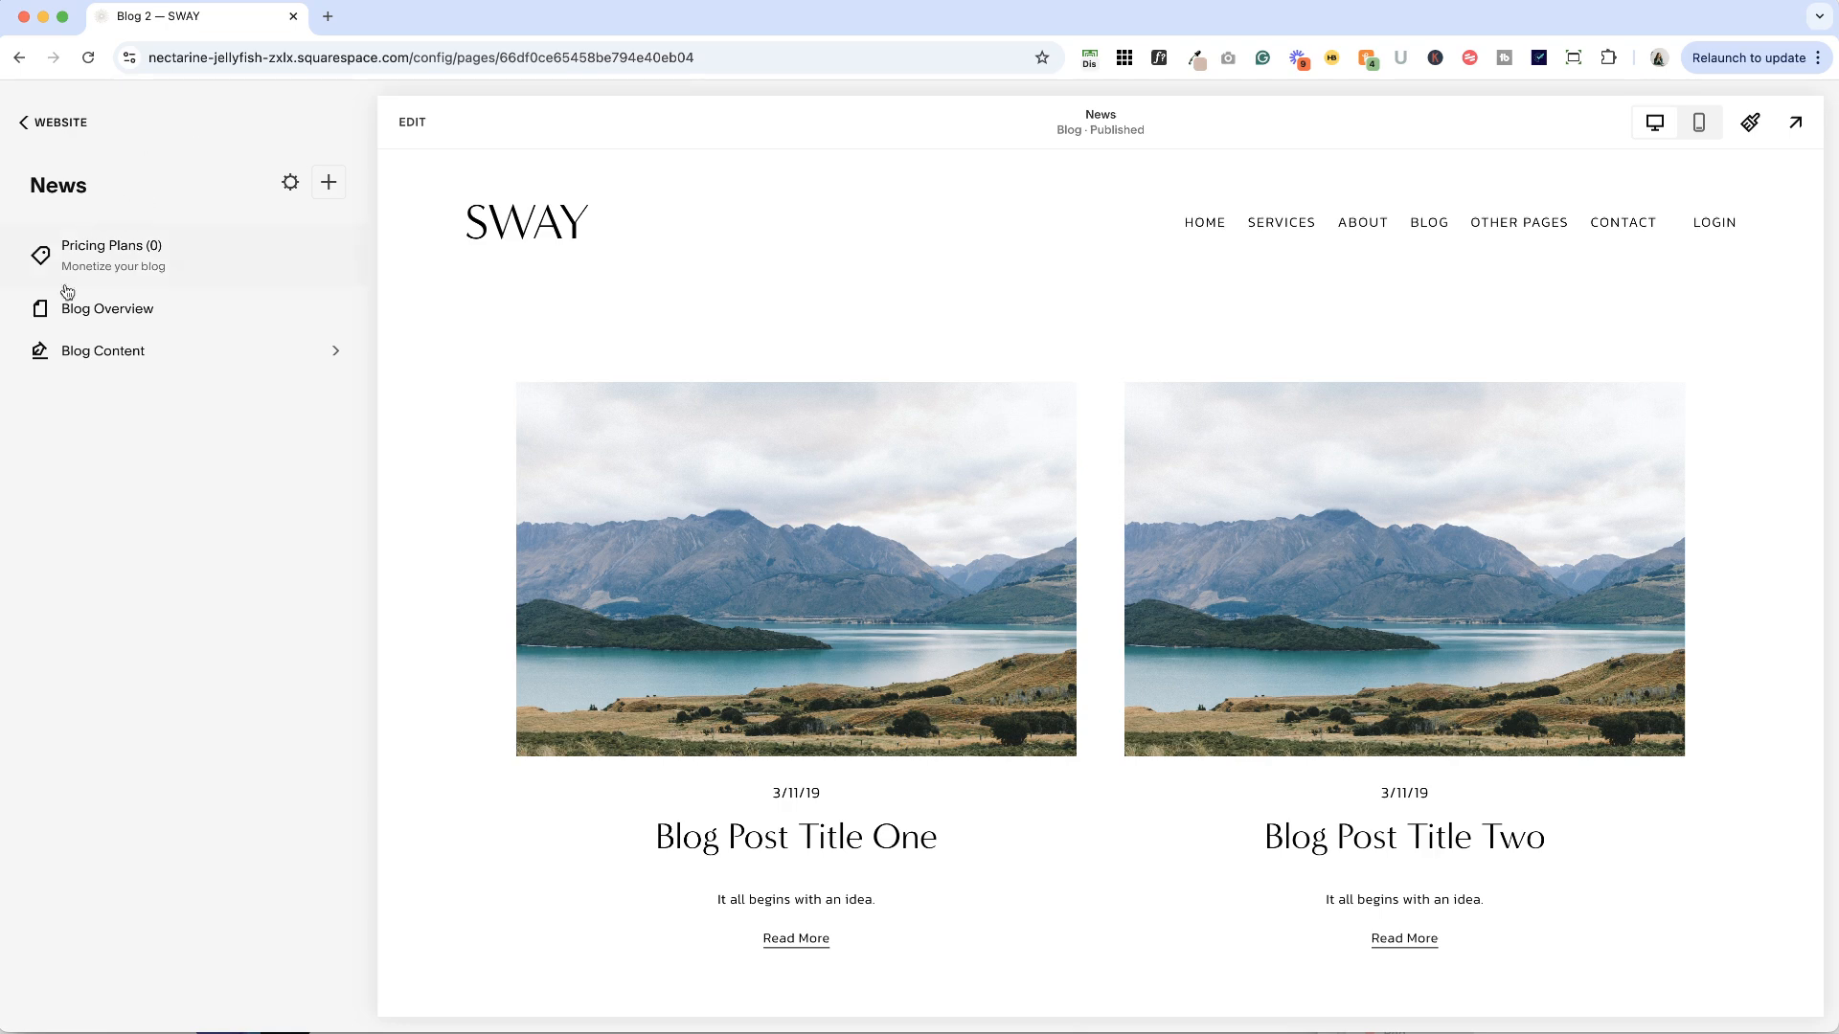
pyautogui.moveTo(209, 395)
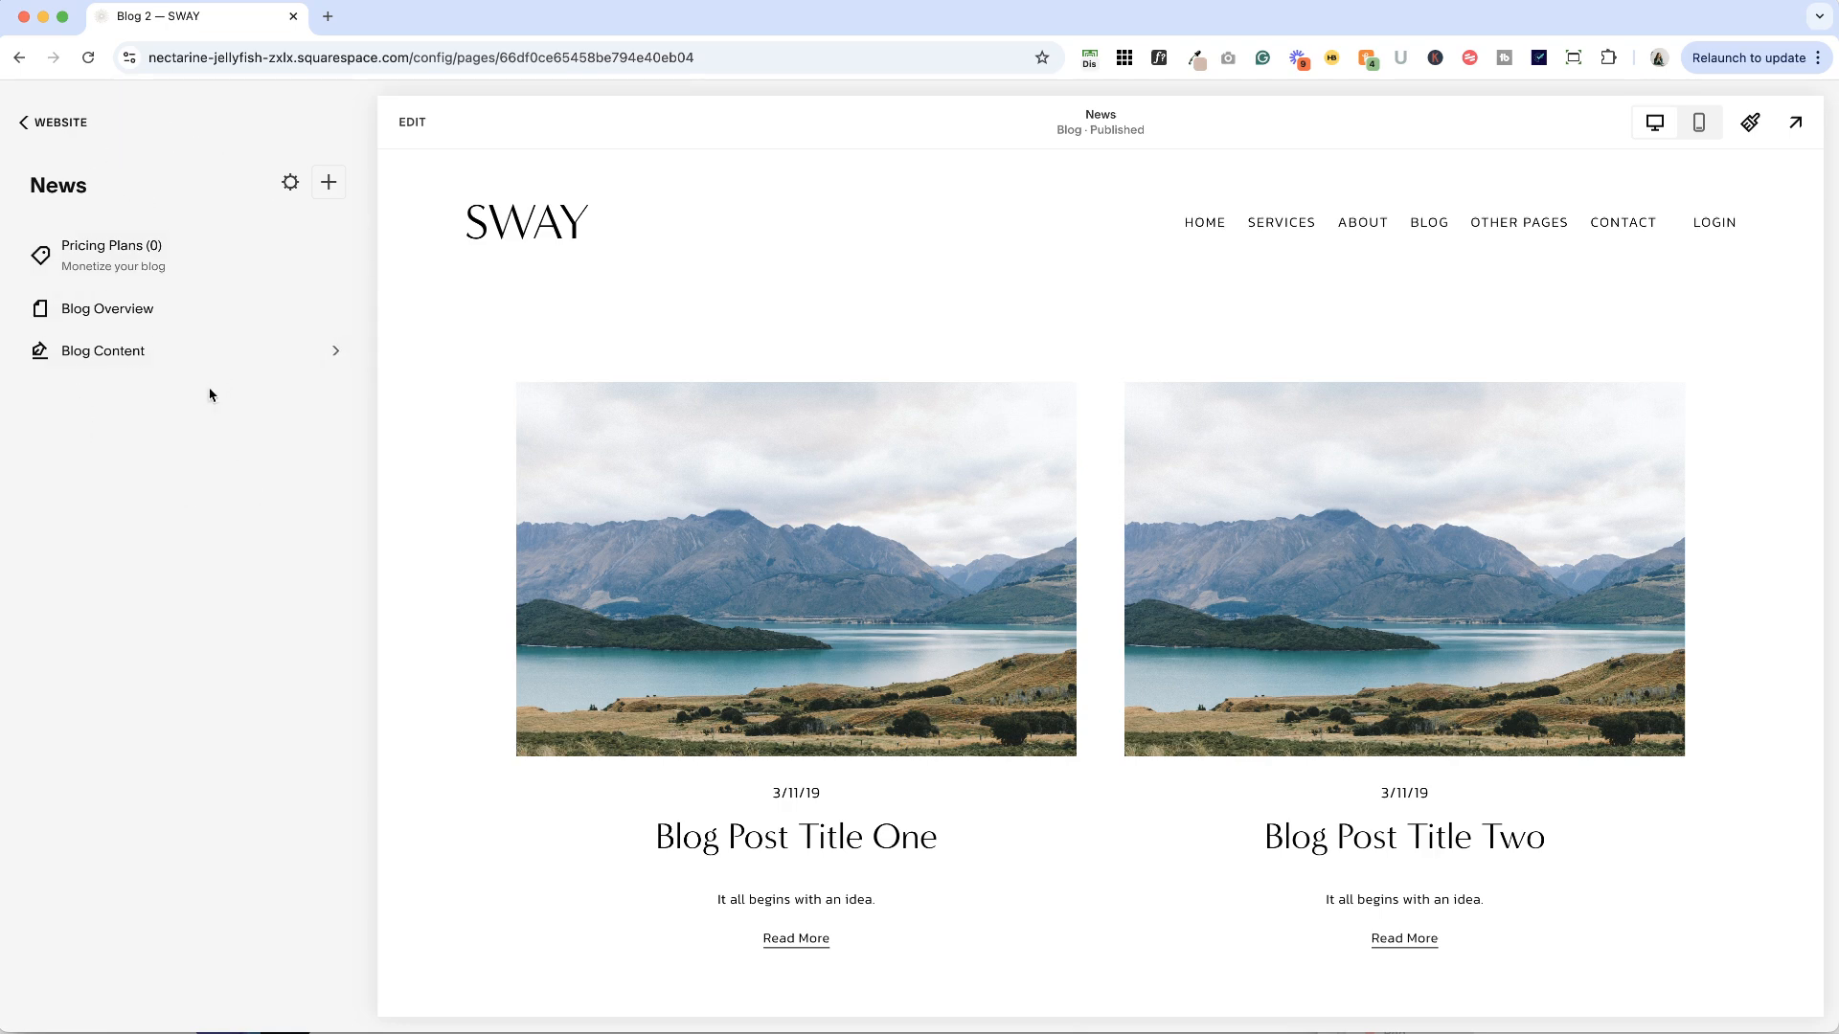
pyautogui.moveTo(235, 415)
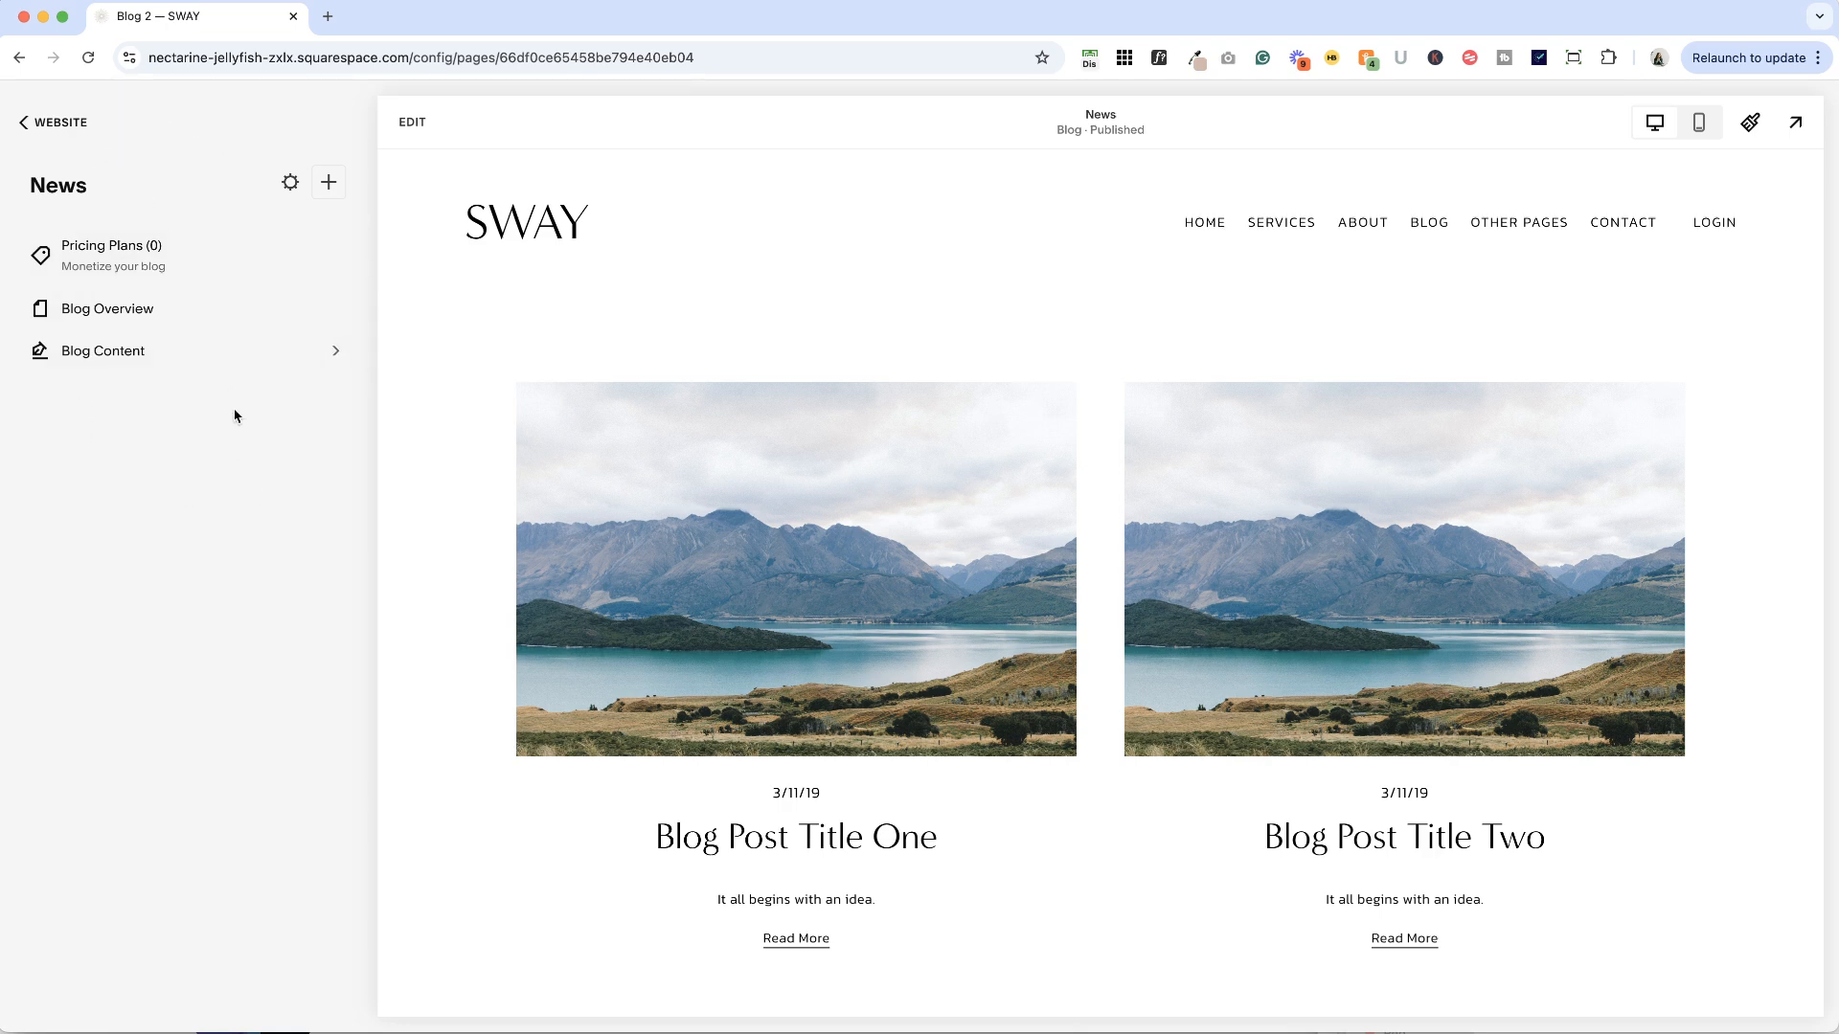
# Step: Reopen the News blog from Pages and browse its sample posts
pyautogui.click(56, 121)
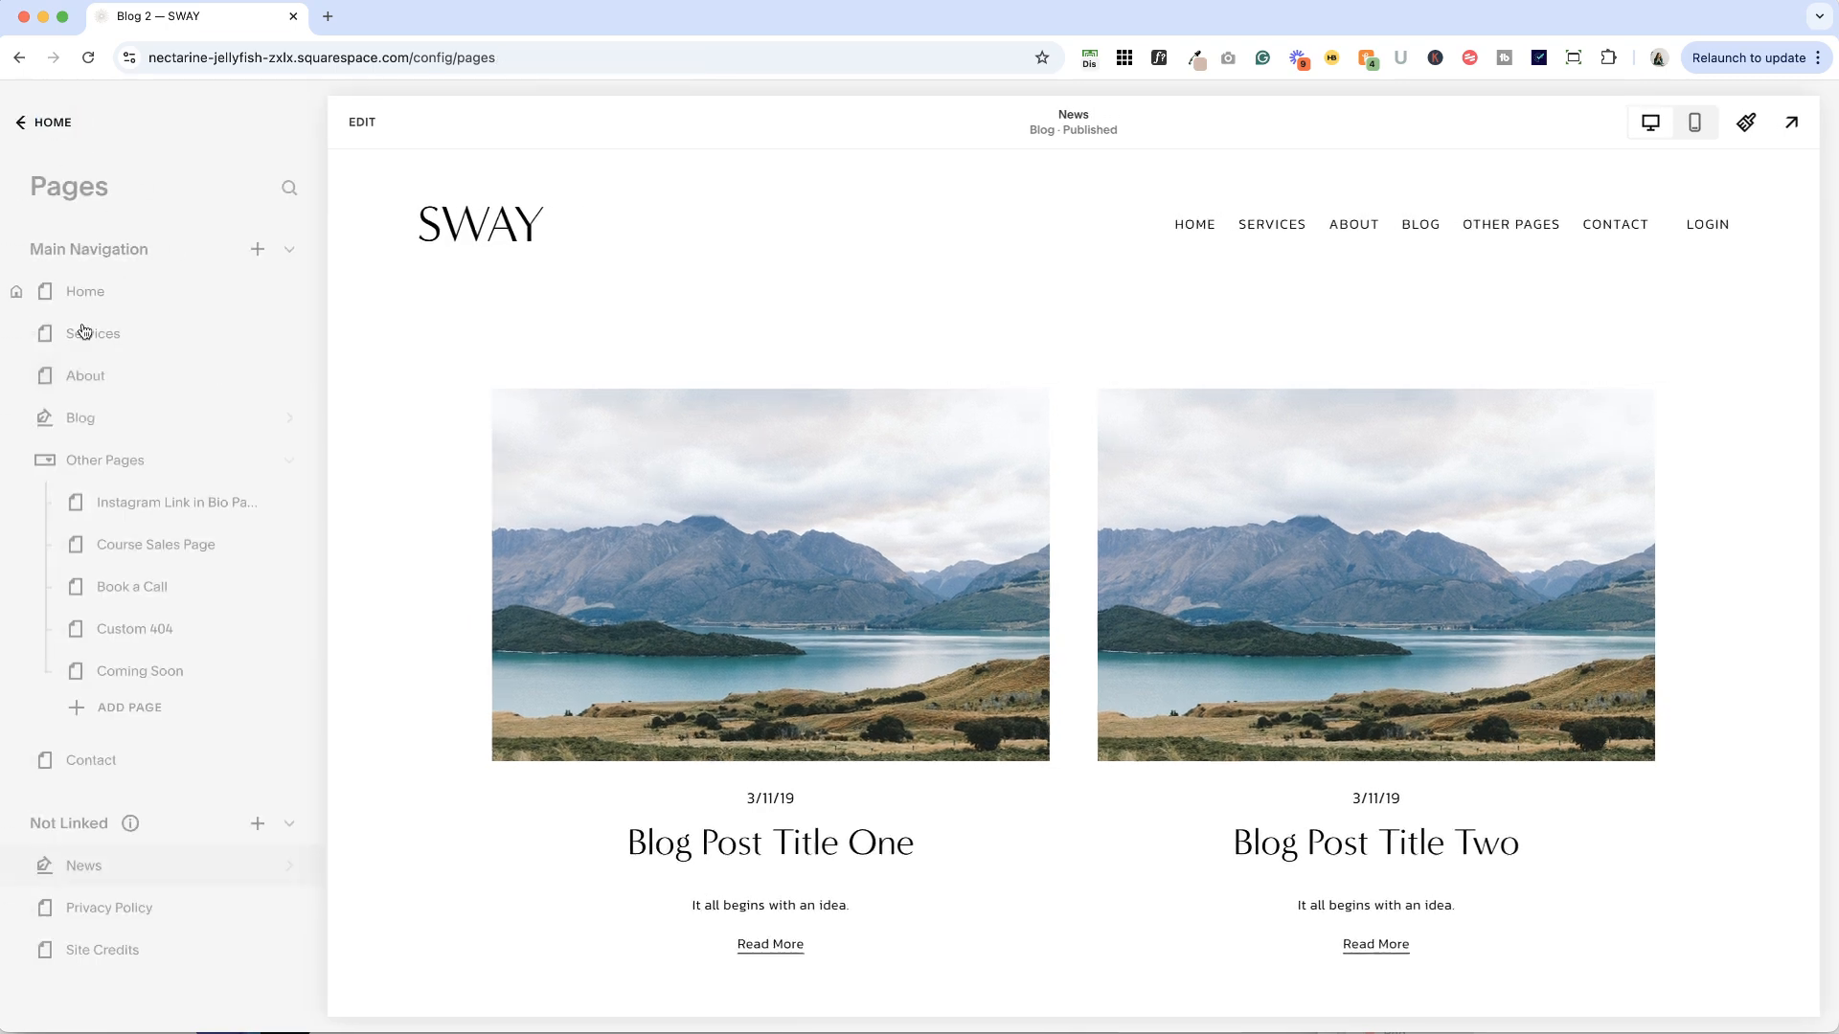
pyautogui.click(84, 865)
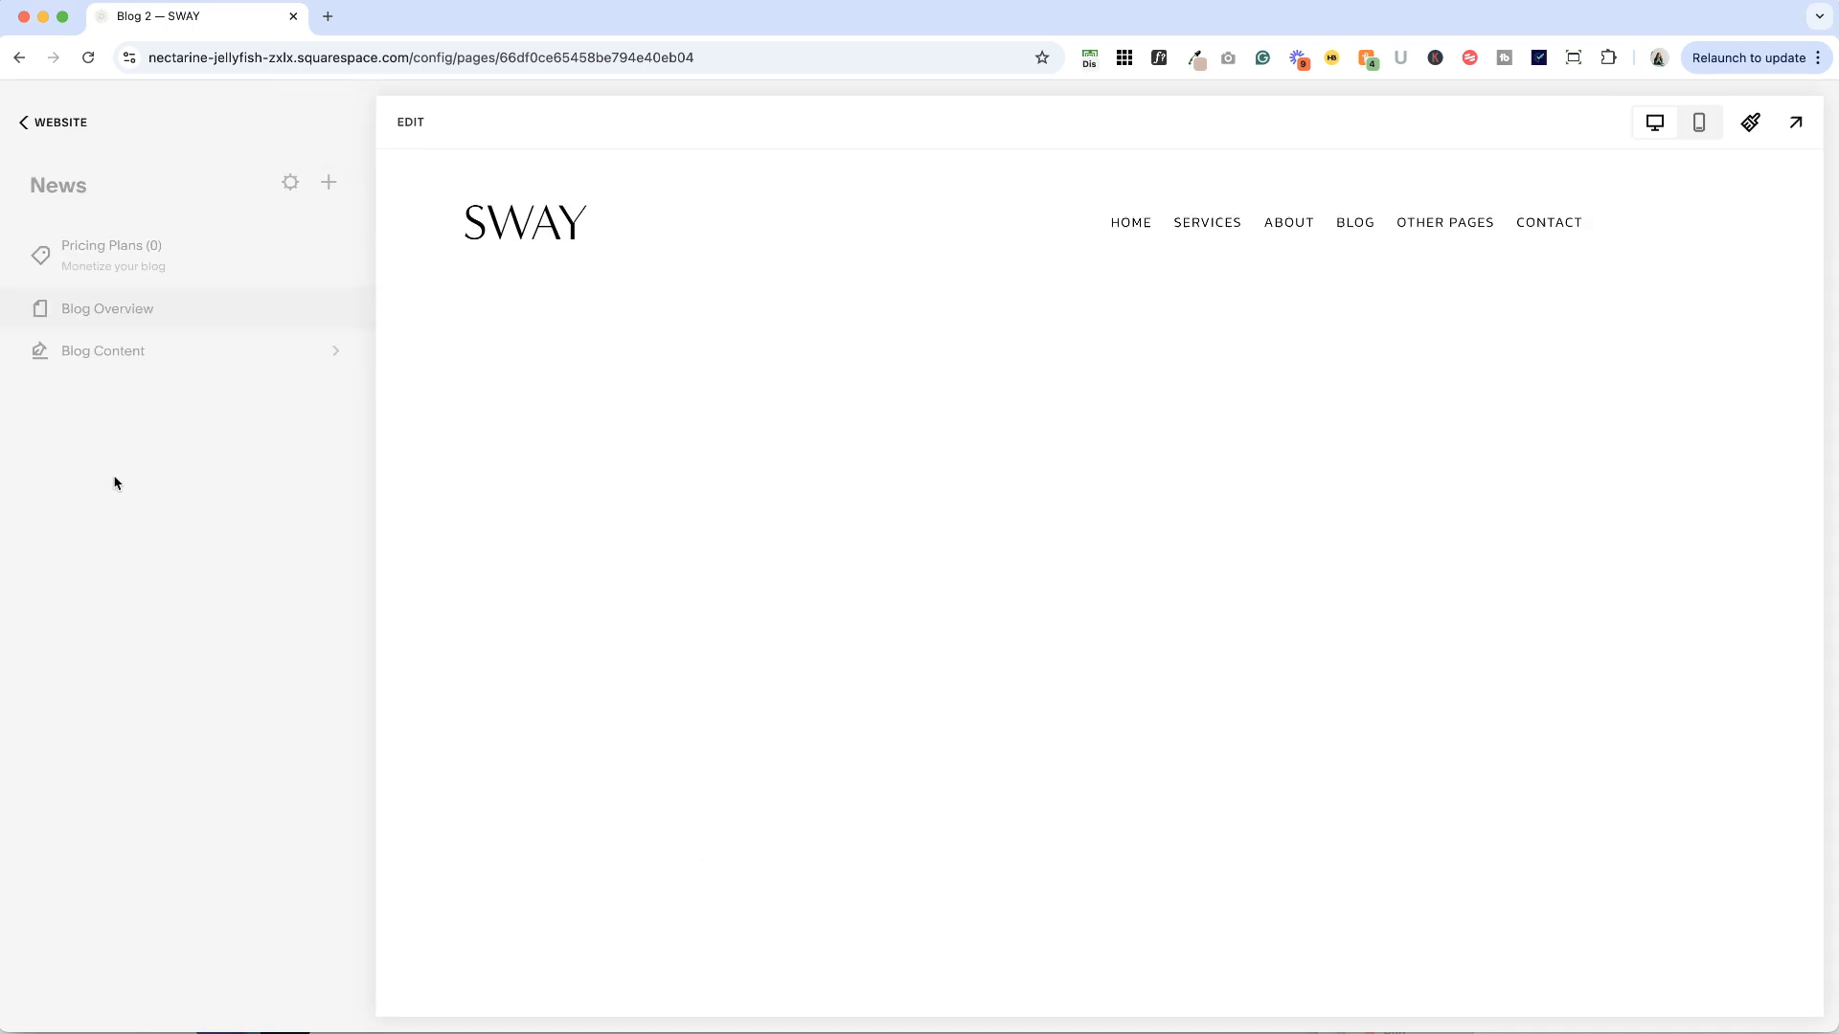
pyautogui.click(103, 351)
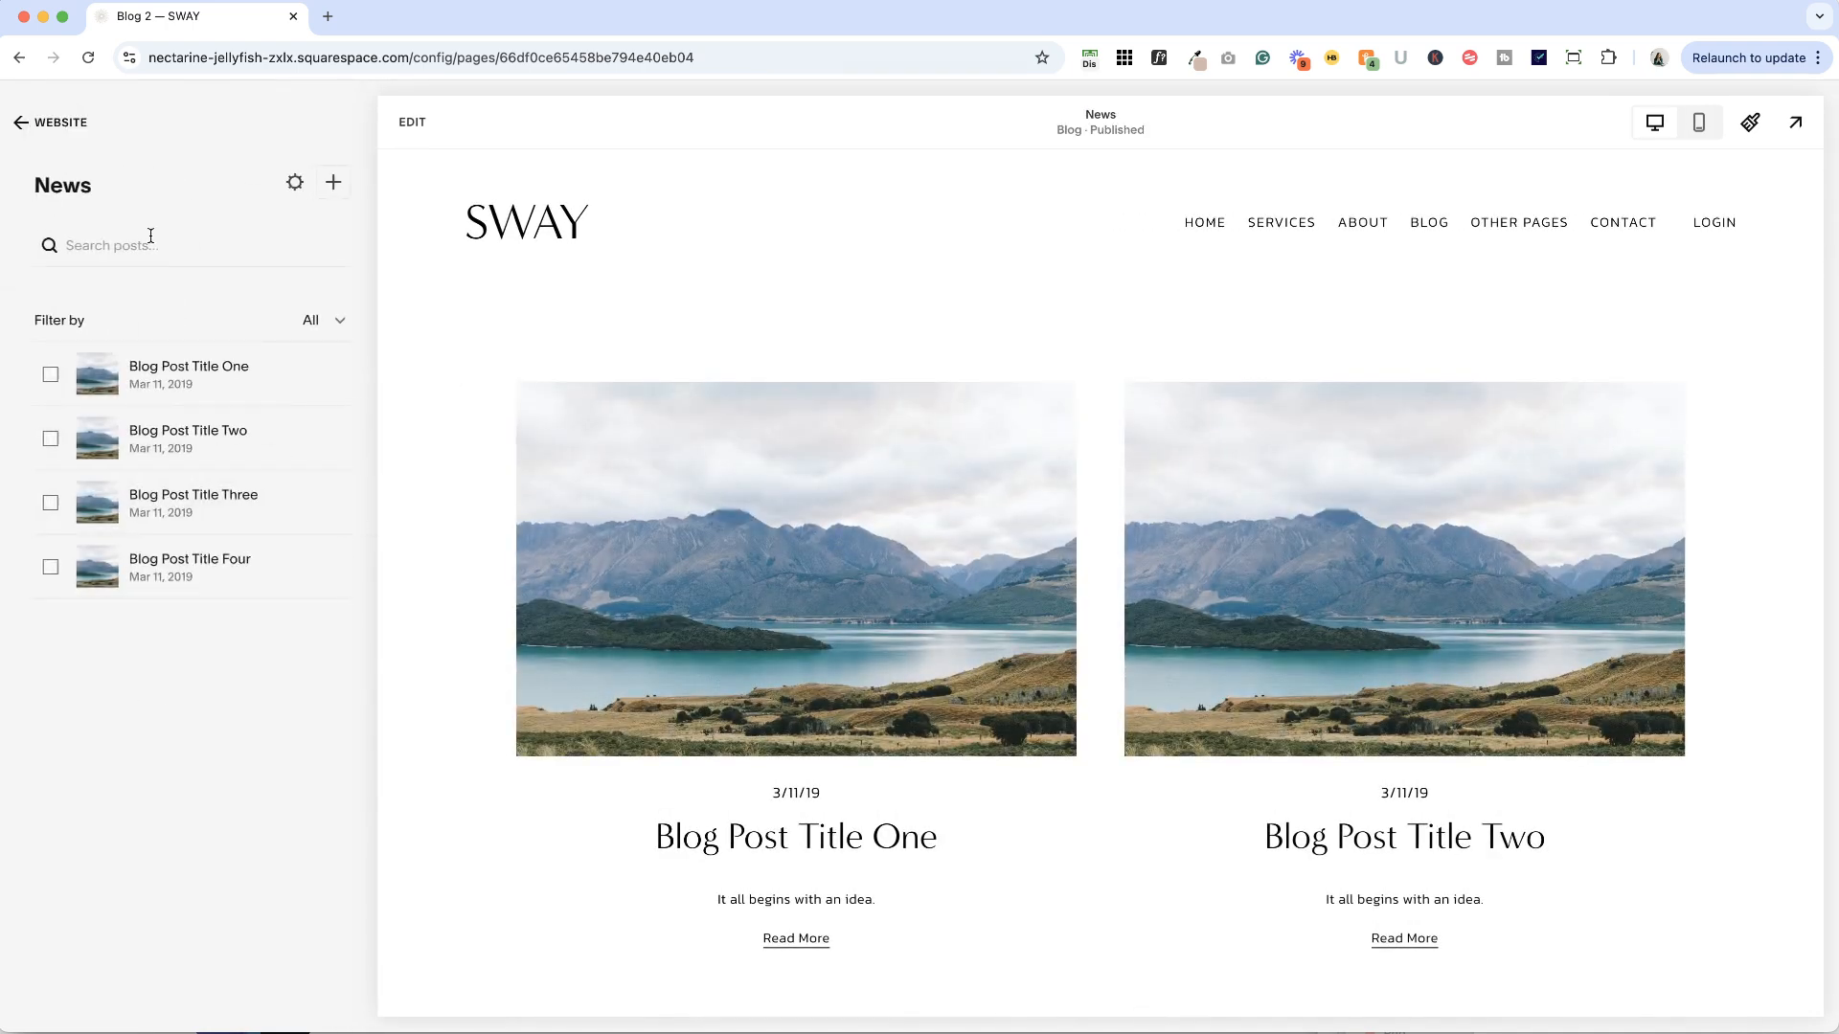
pyautogui.click(289, 182)
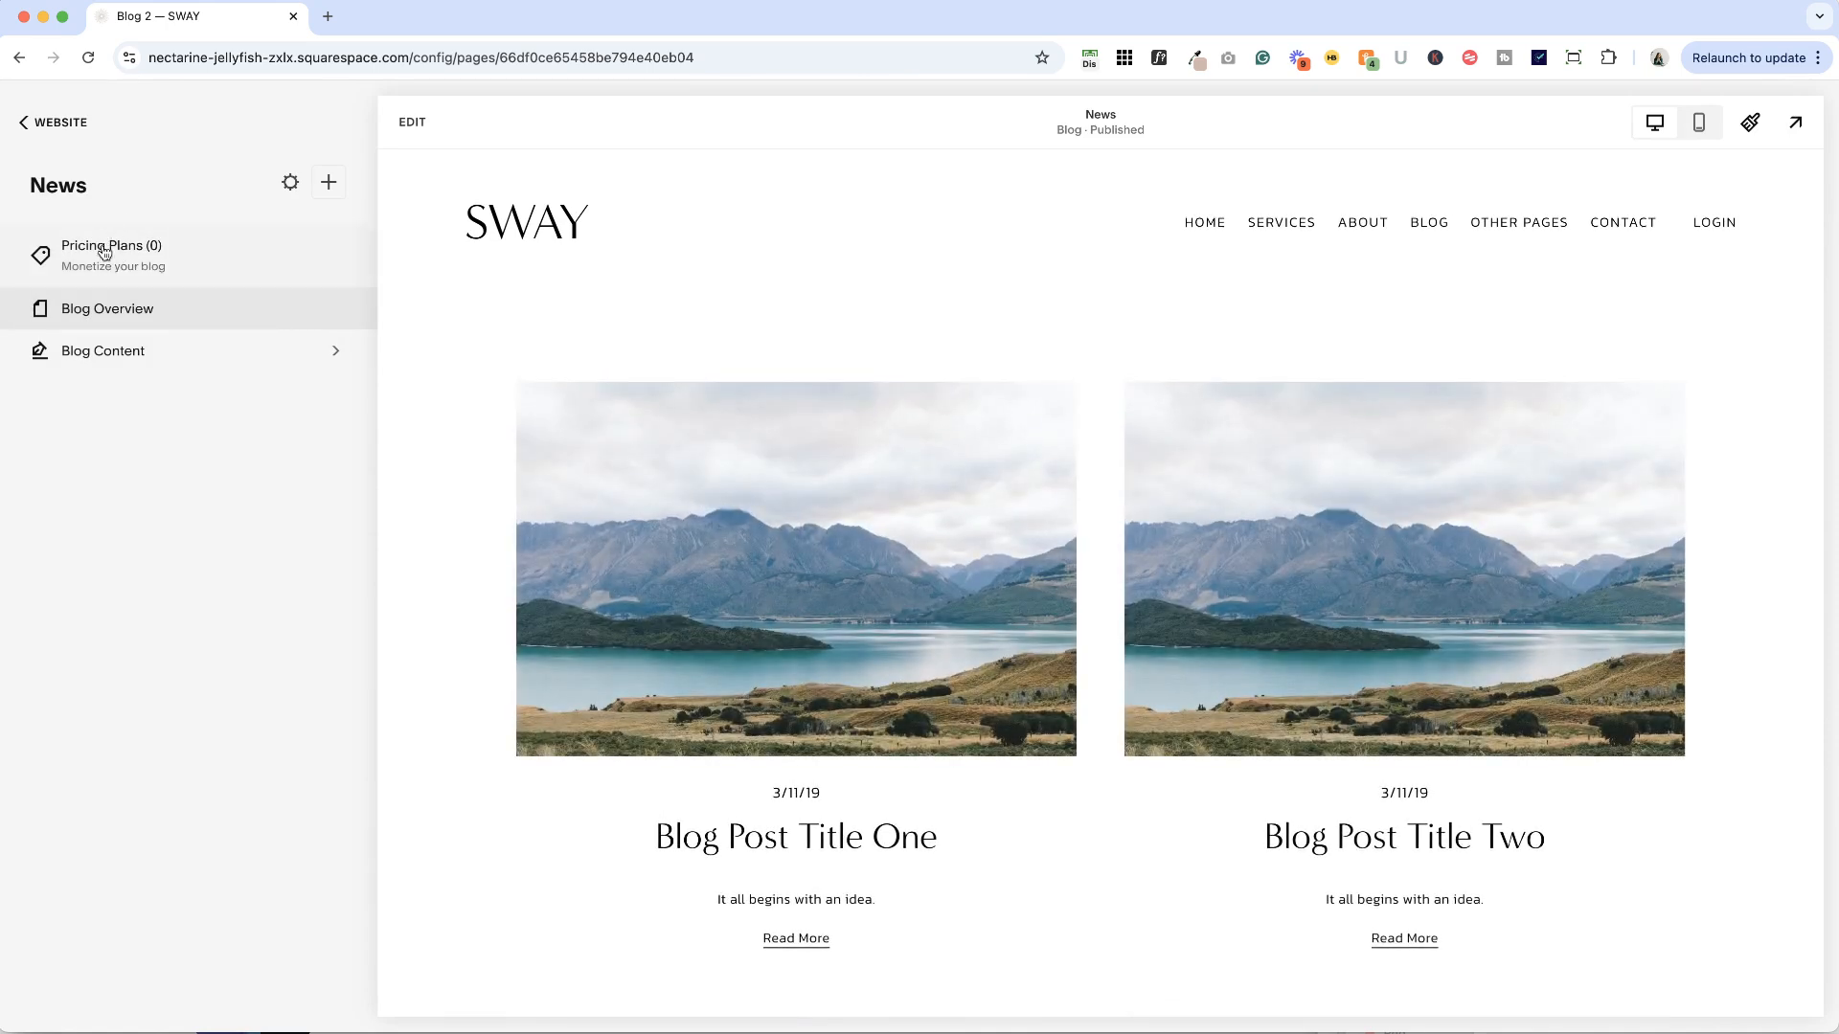
pyautogui.moveTo(235, 461)
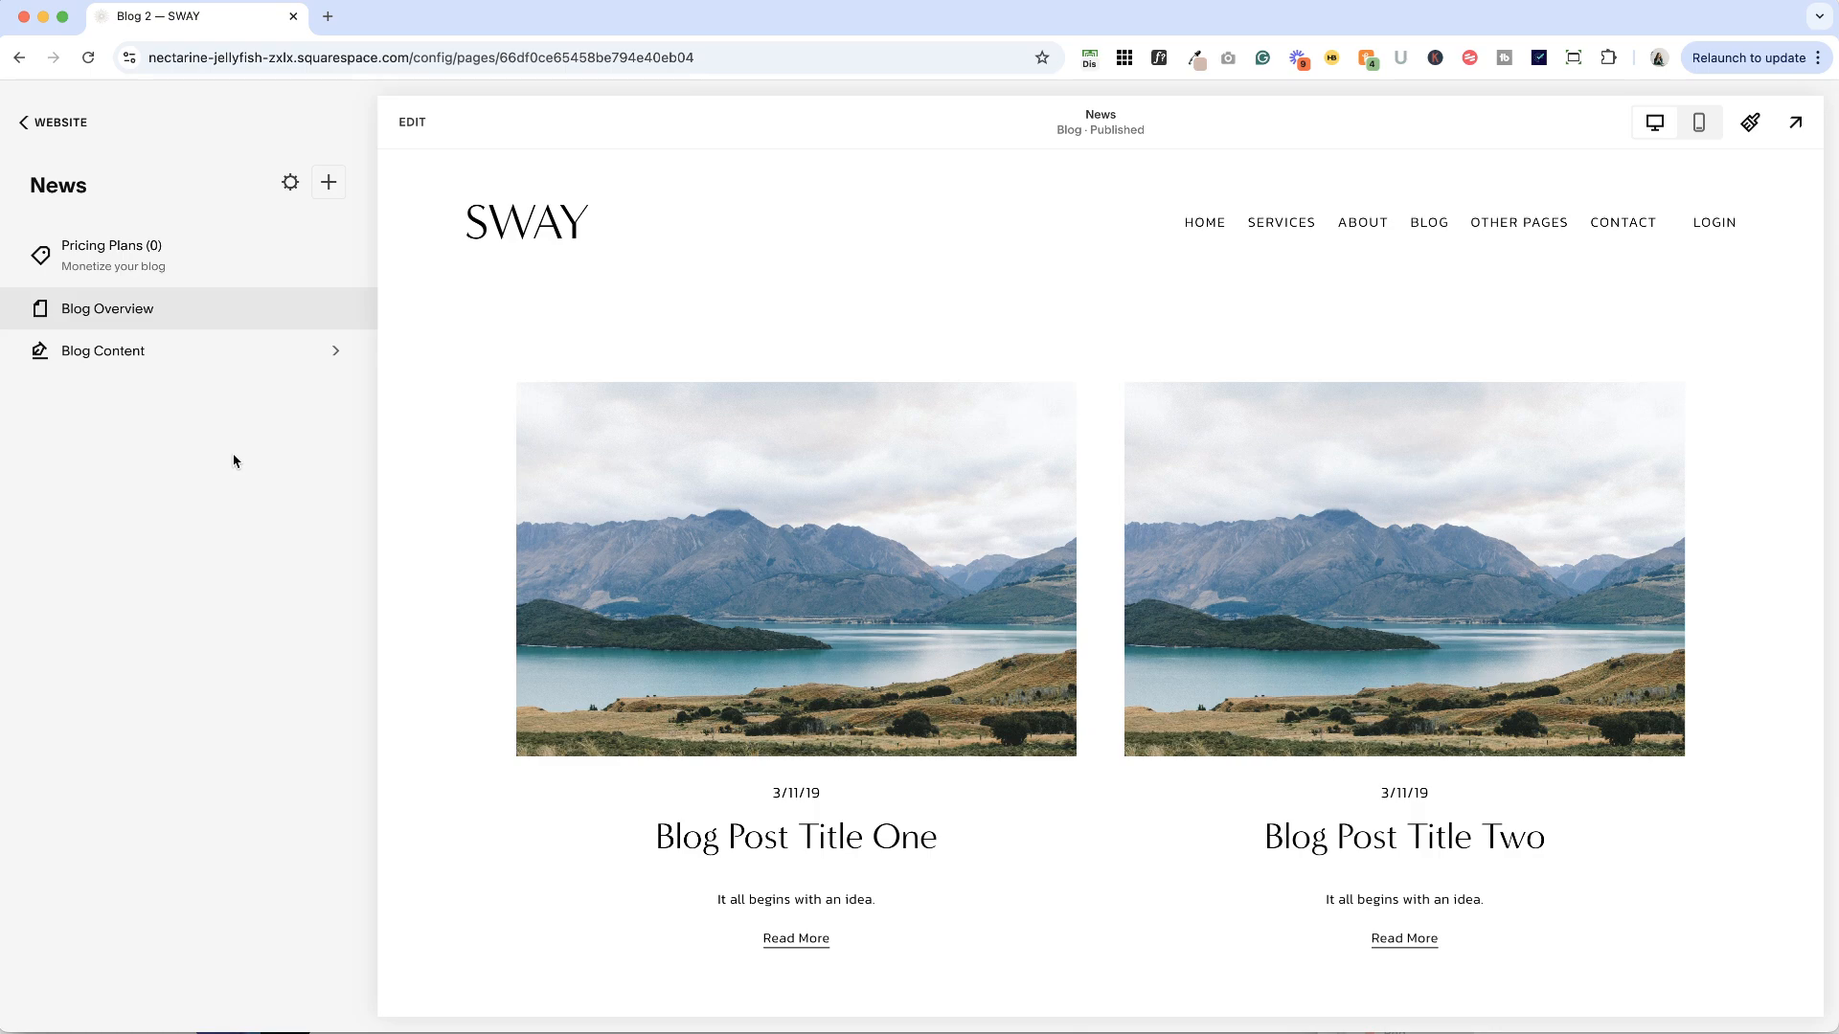
pyautogui.moveTo(776, 506)
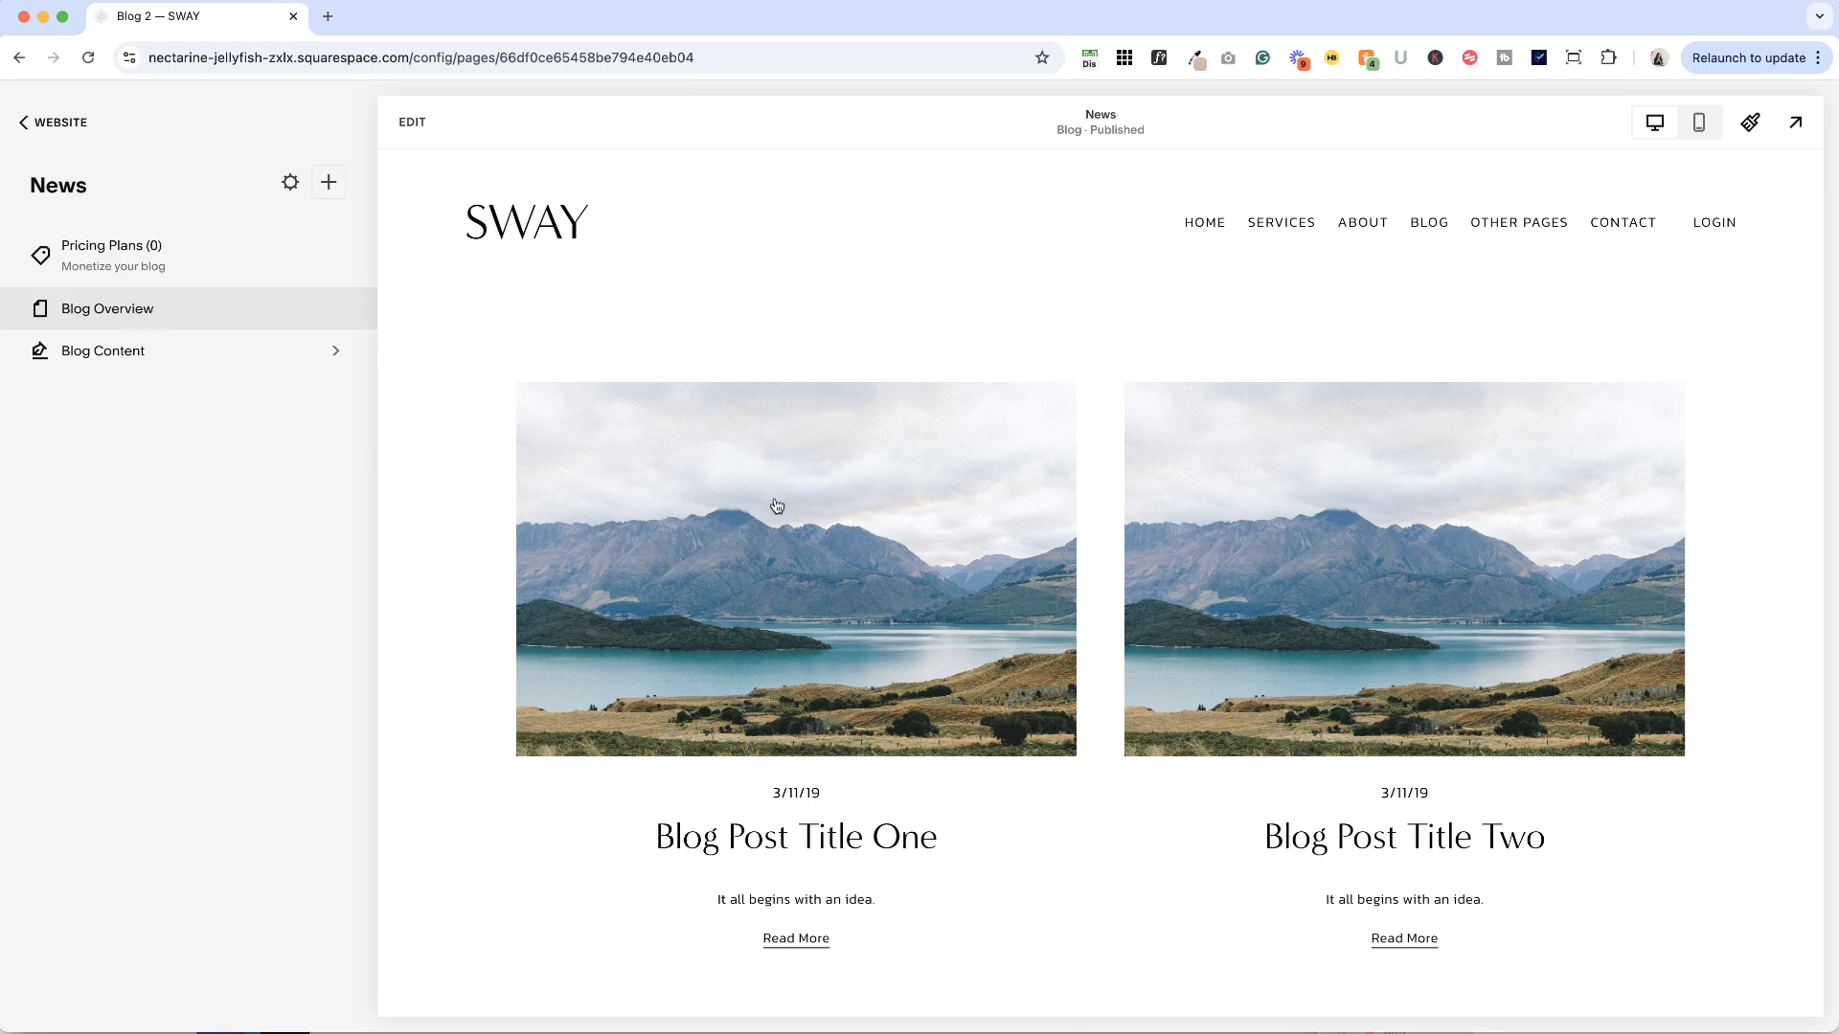
pyautogui.scroll(-3)
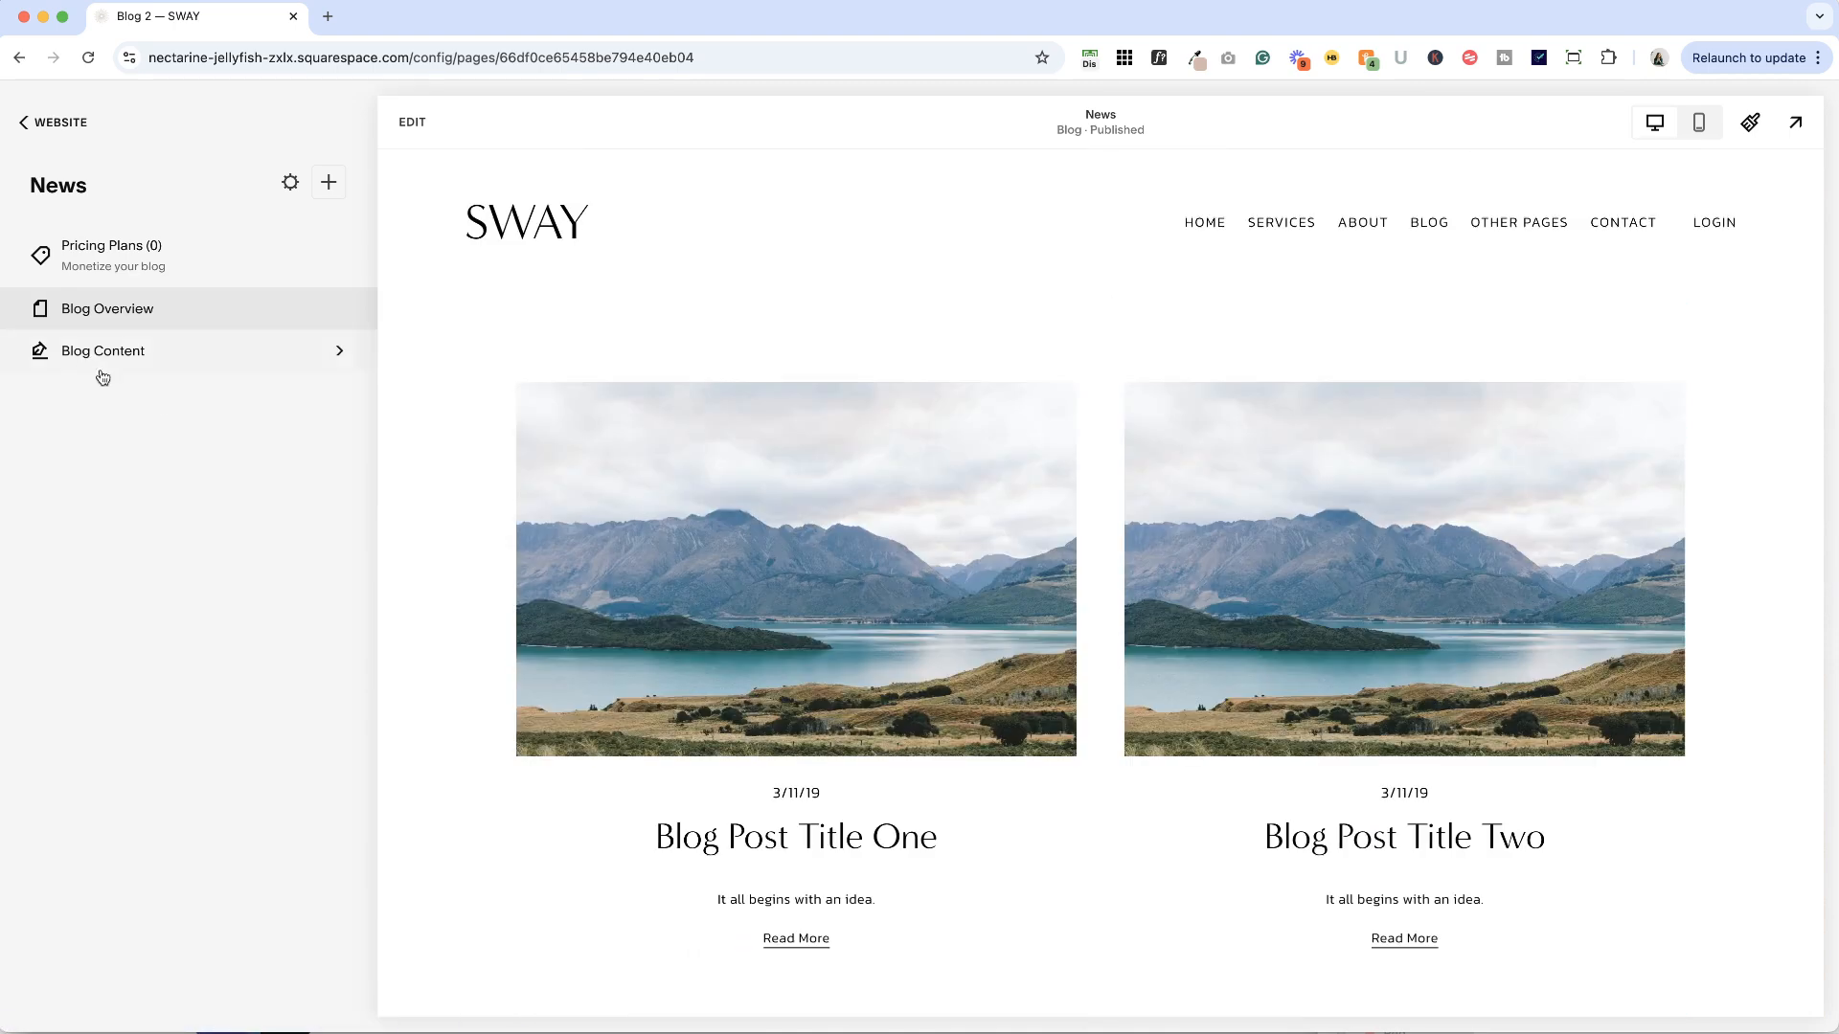
pyautogui.moveTo(429, 142)
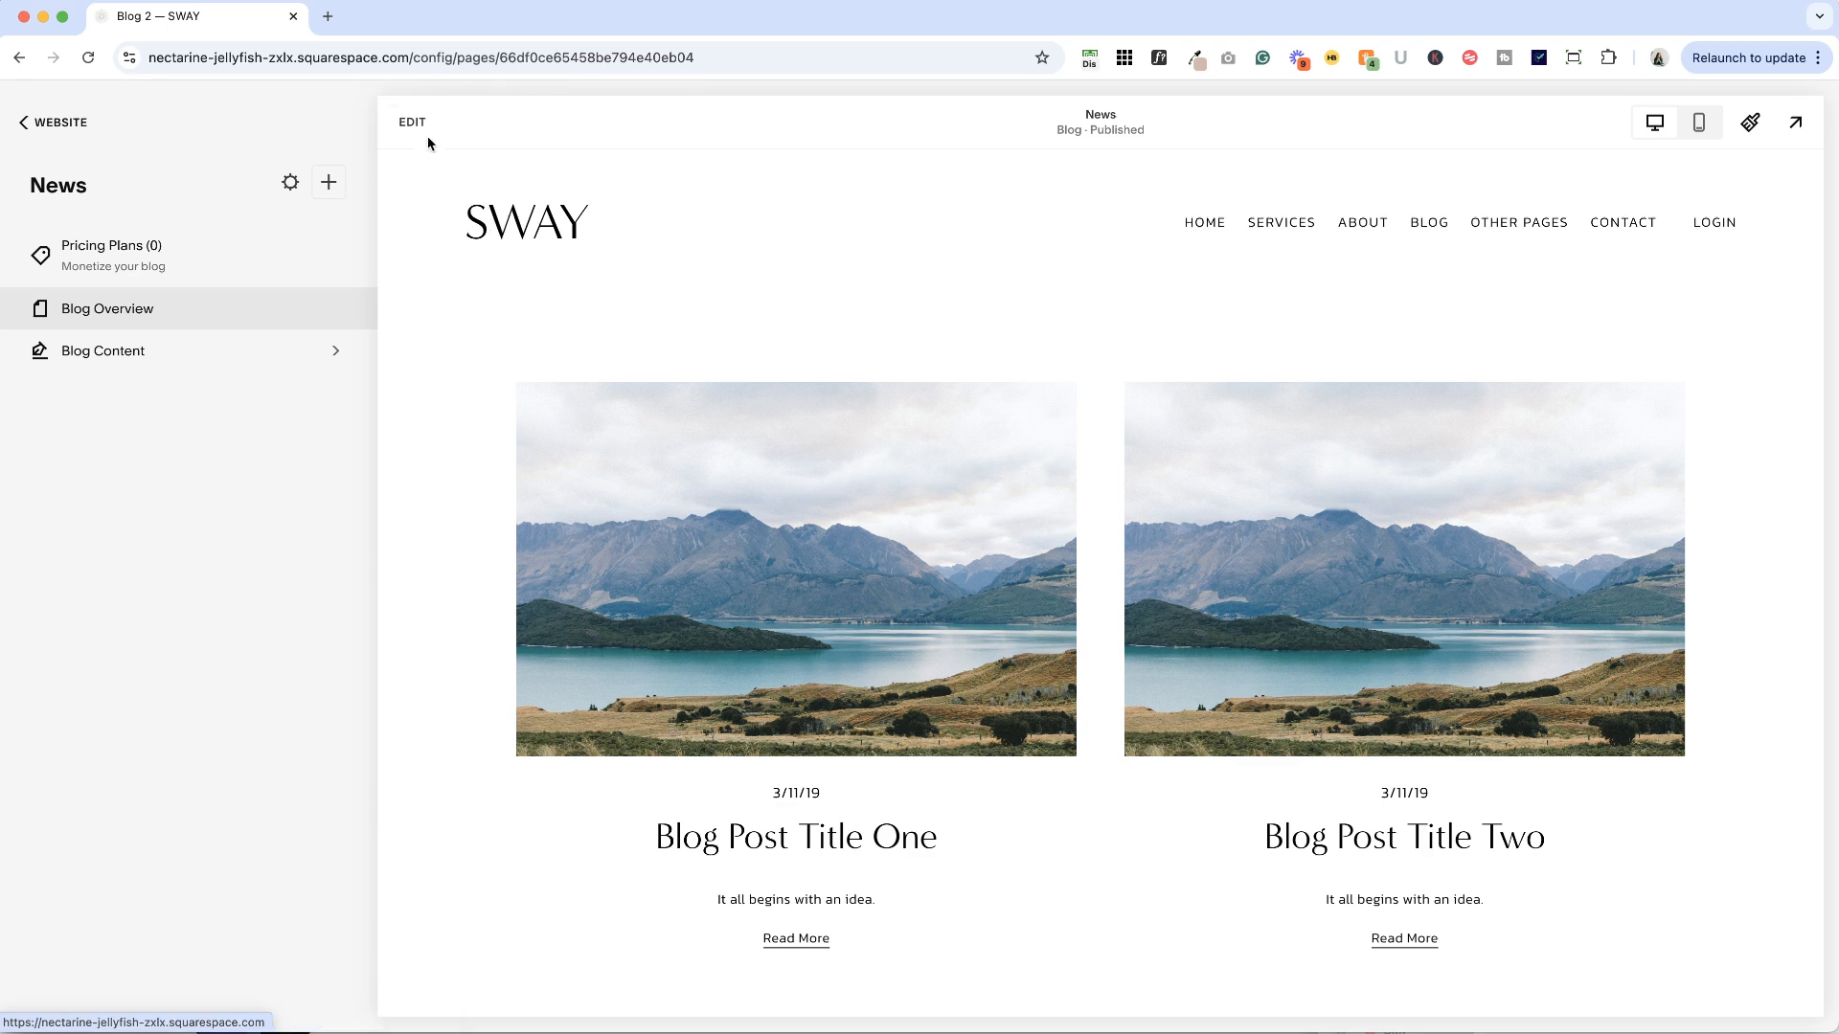
# Step: Edit the News section, cycling layouts Side By Side, Masonry, Single Column, Alternating Side By Side
pyautogui.click(412, 122)
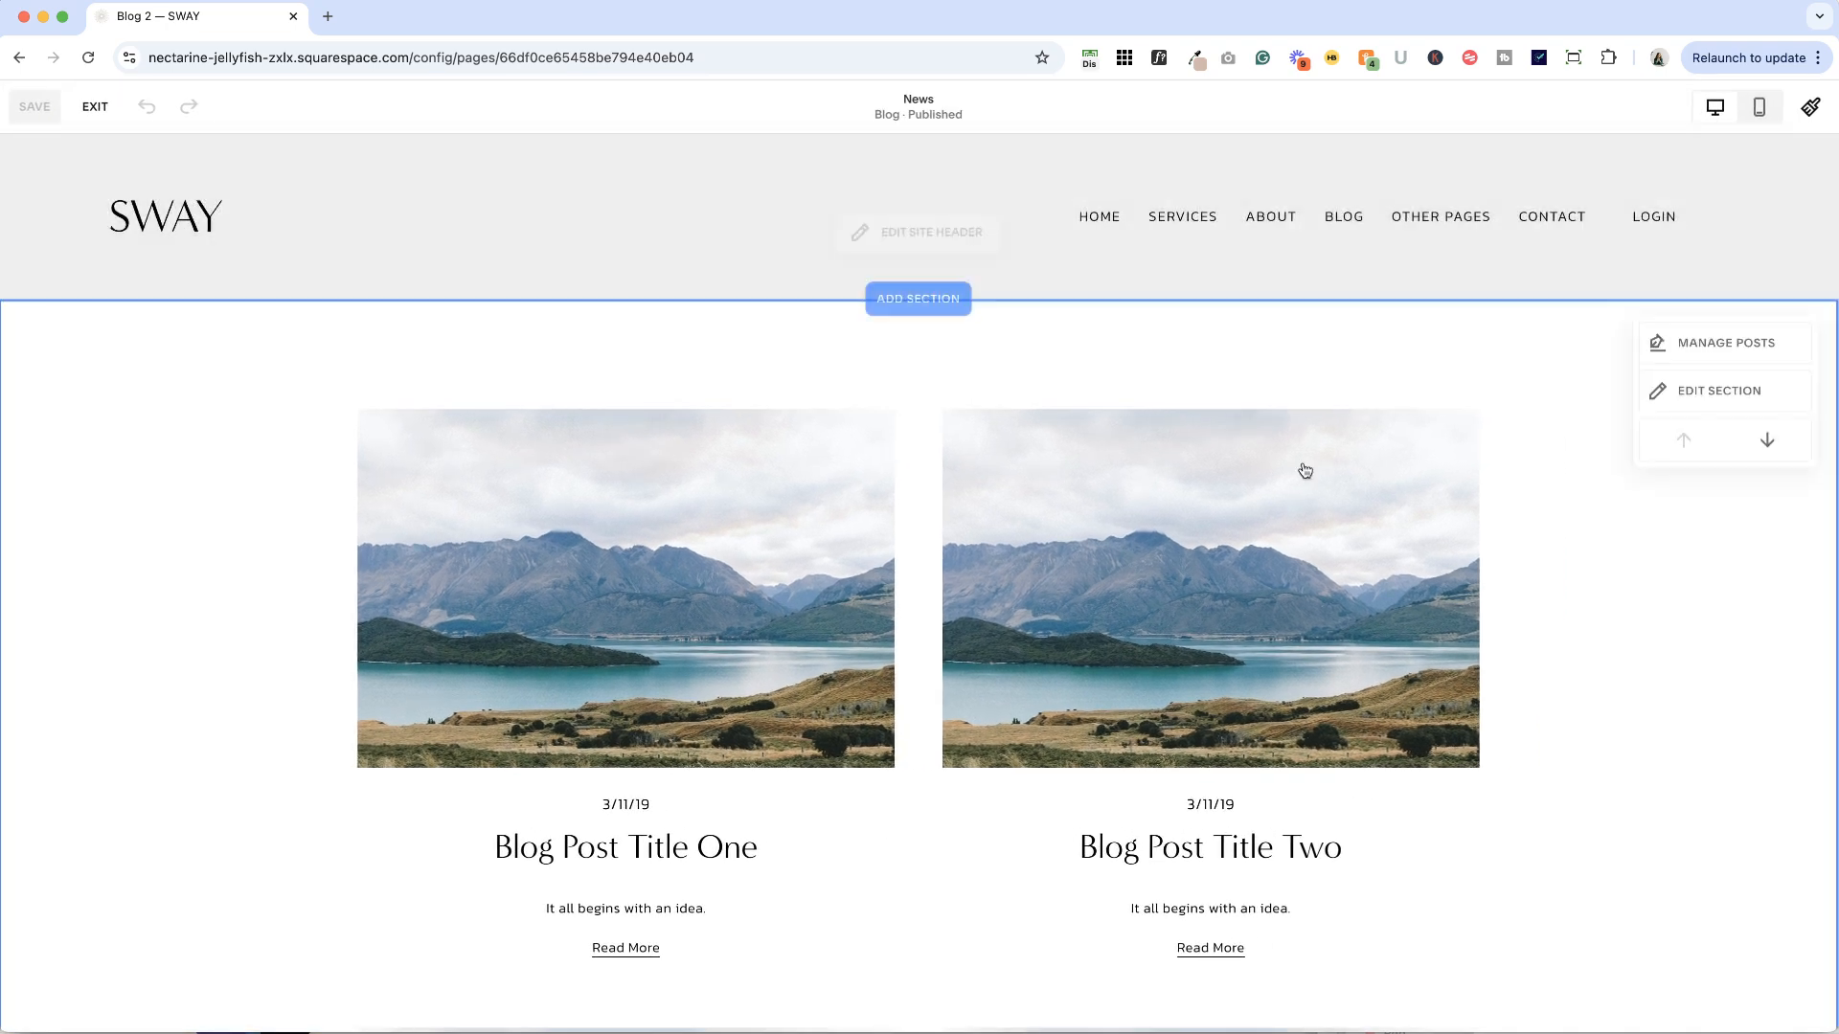
pyautogui.moveTo(1602, 341)
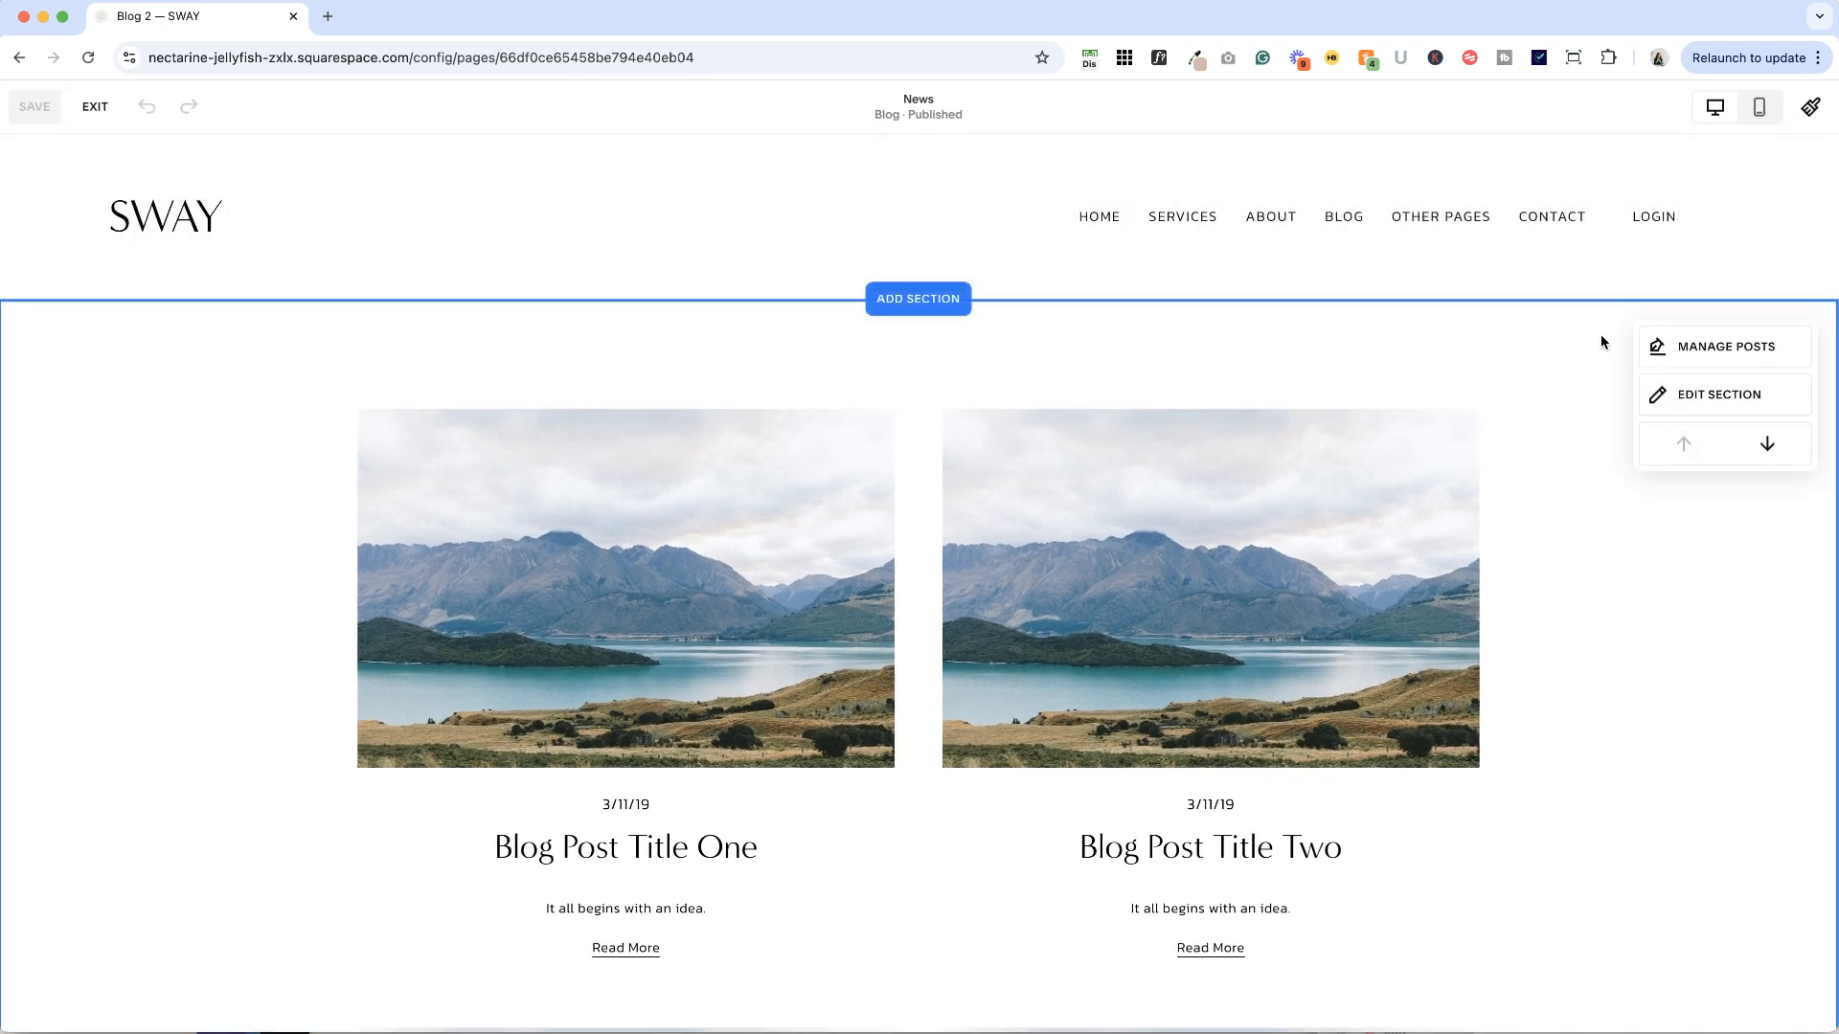
pyautogui.moveTo(1749, 350)
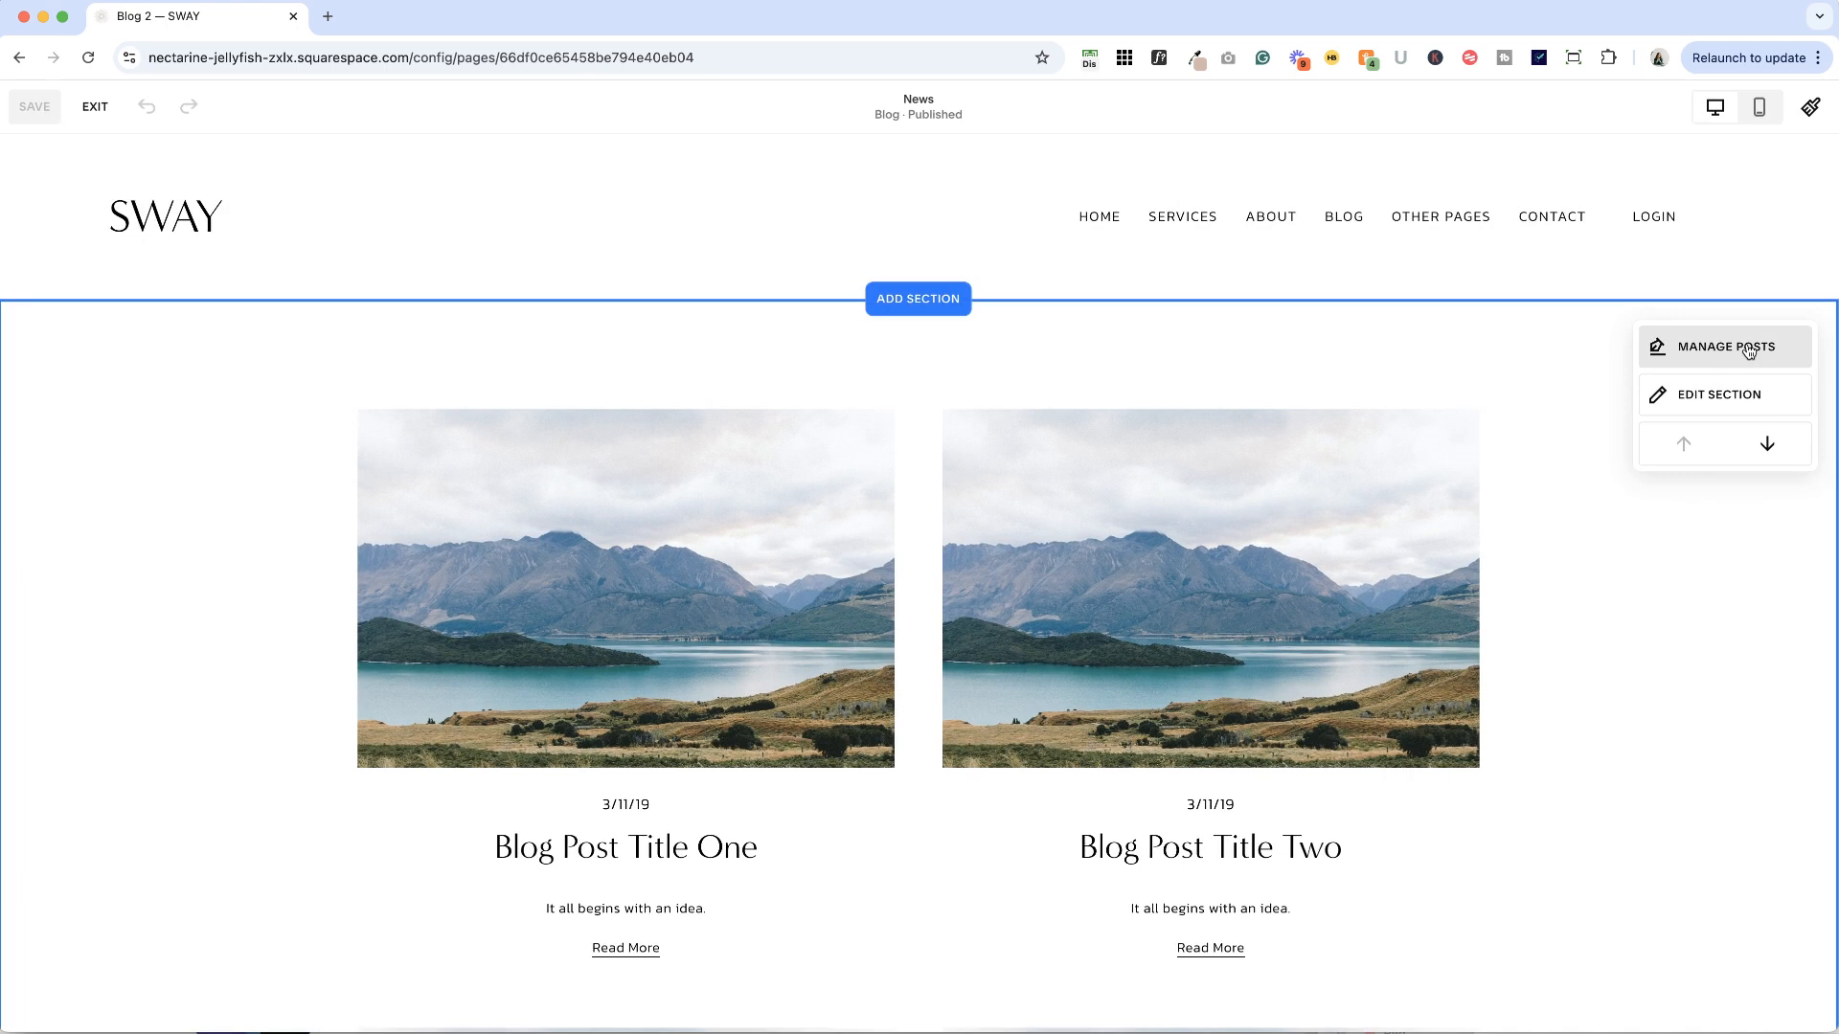
pyautogui.click(1718, 393)
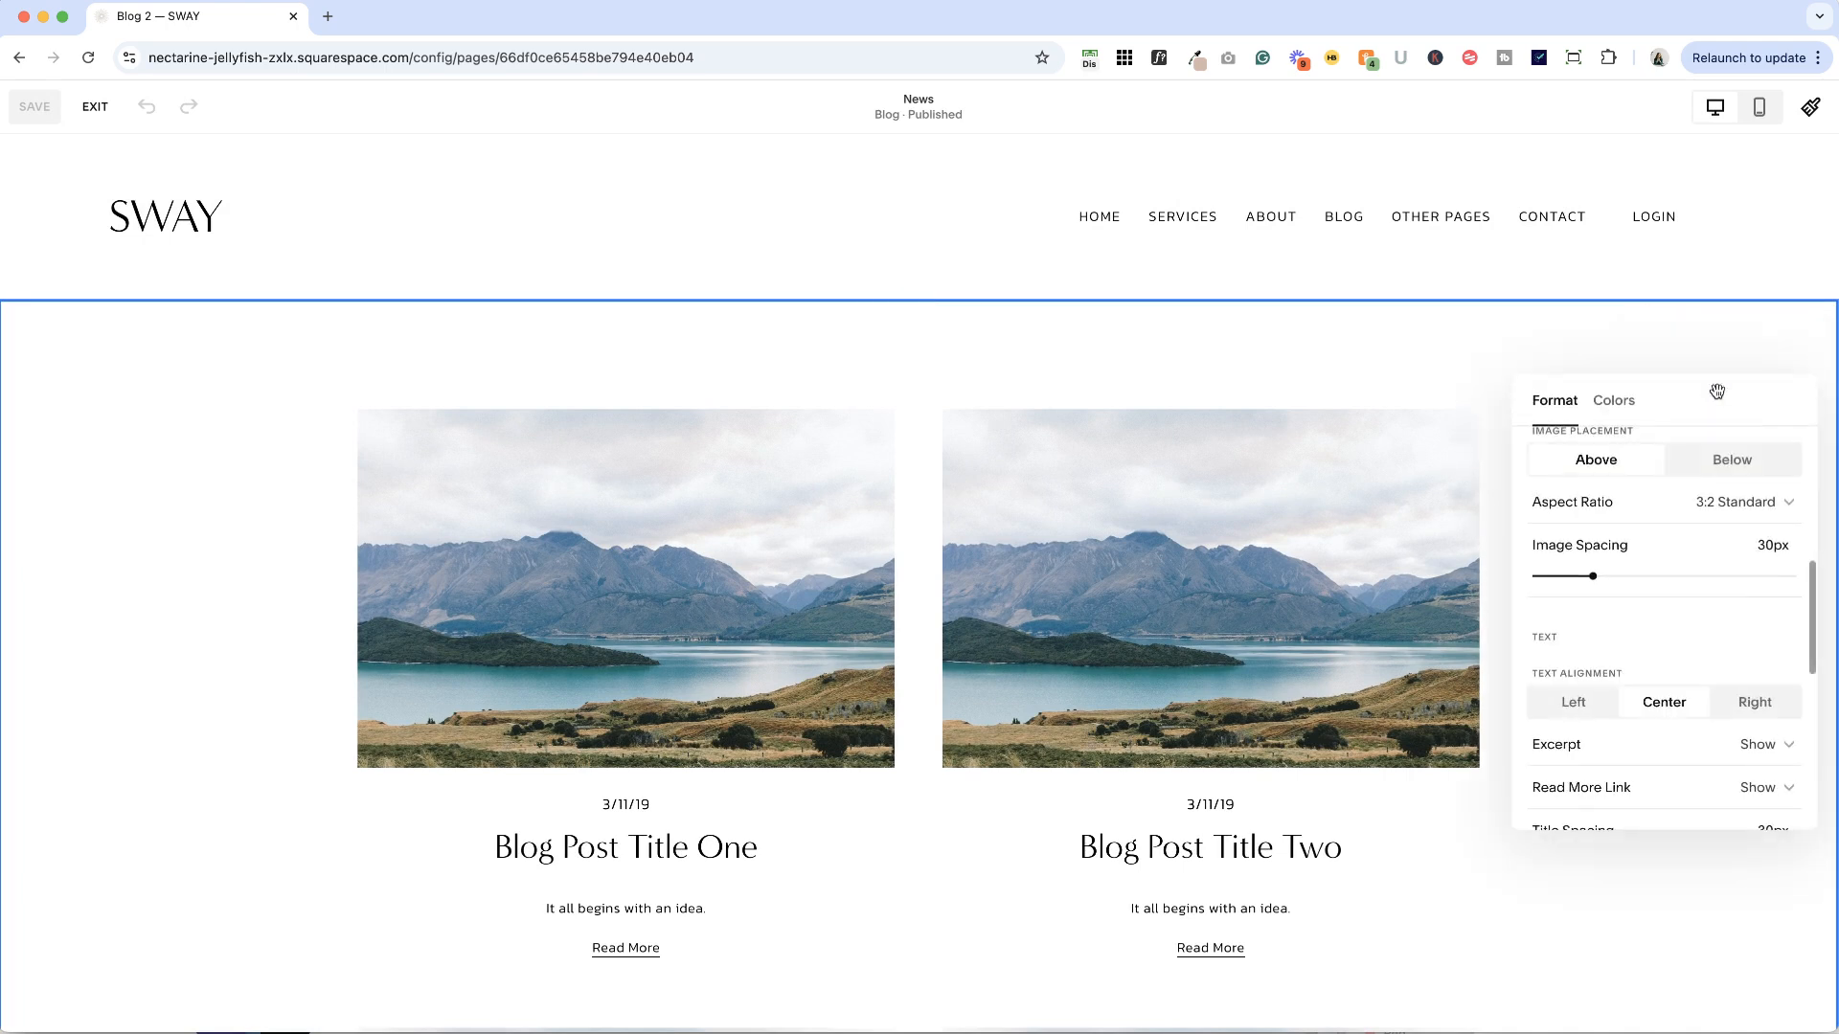
pyautogui.scroll(3)
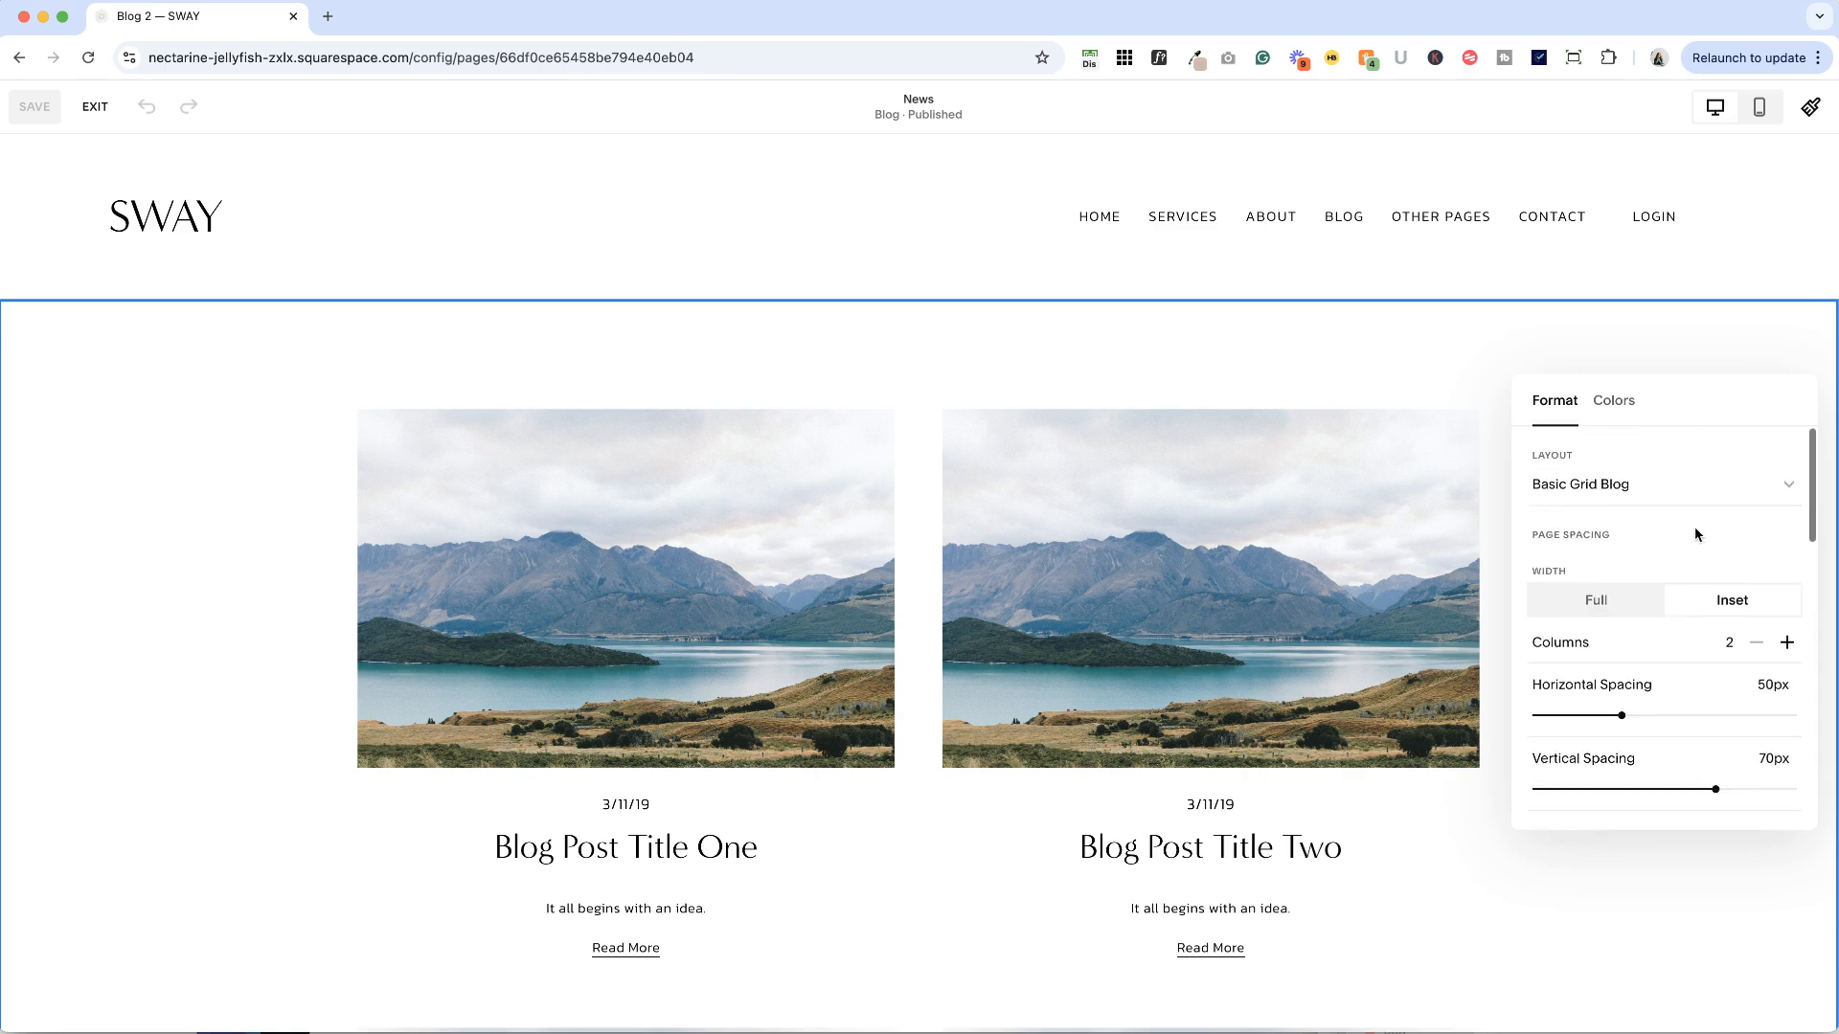
pyautogui.click(1661, 483)
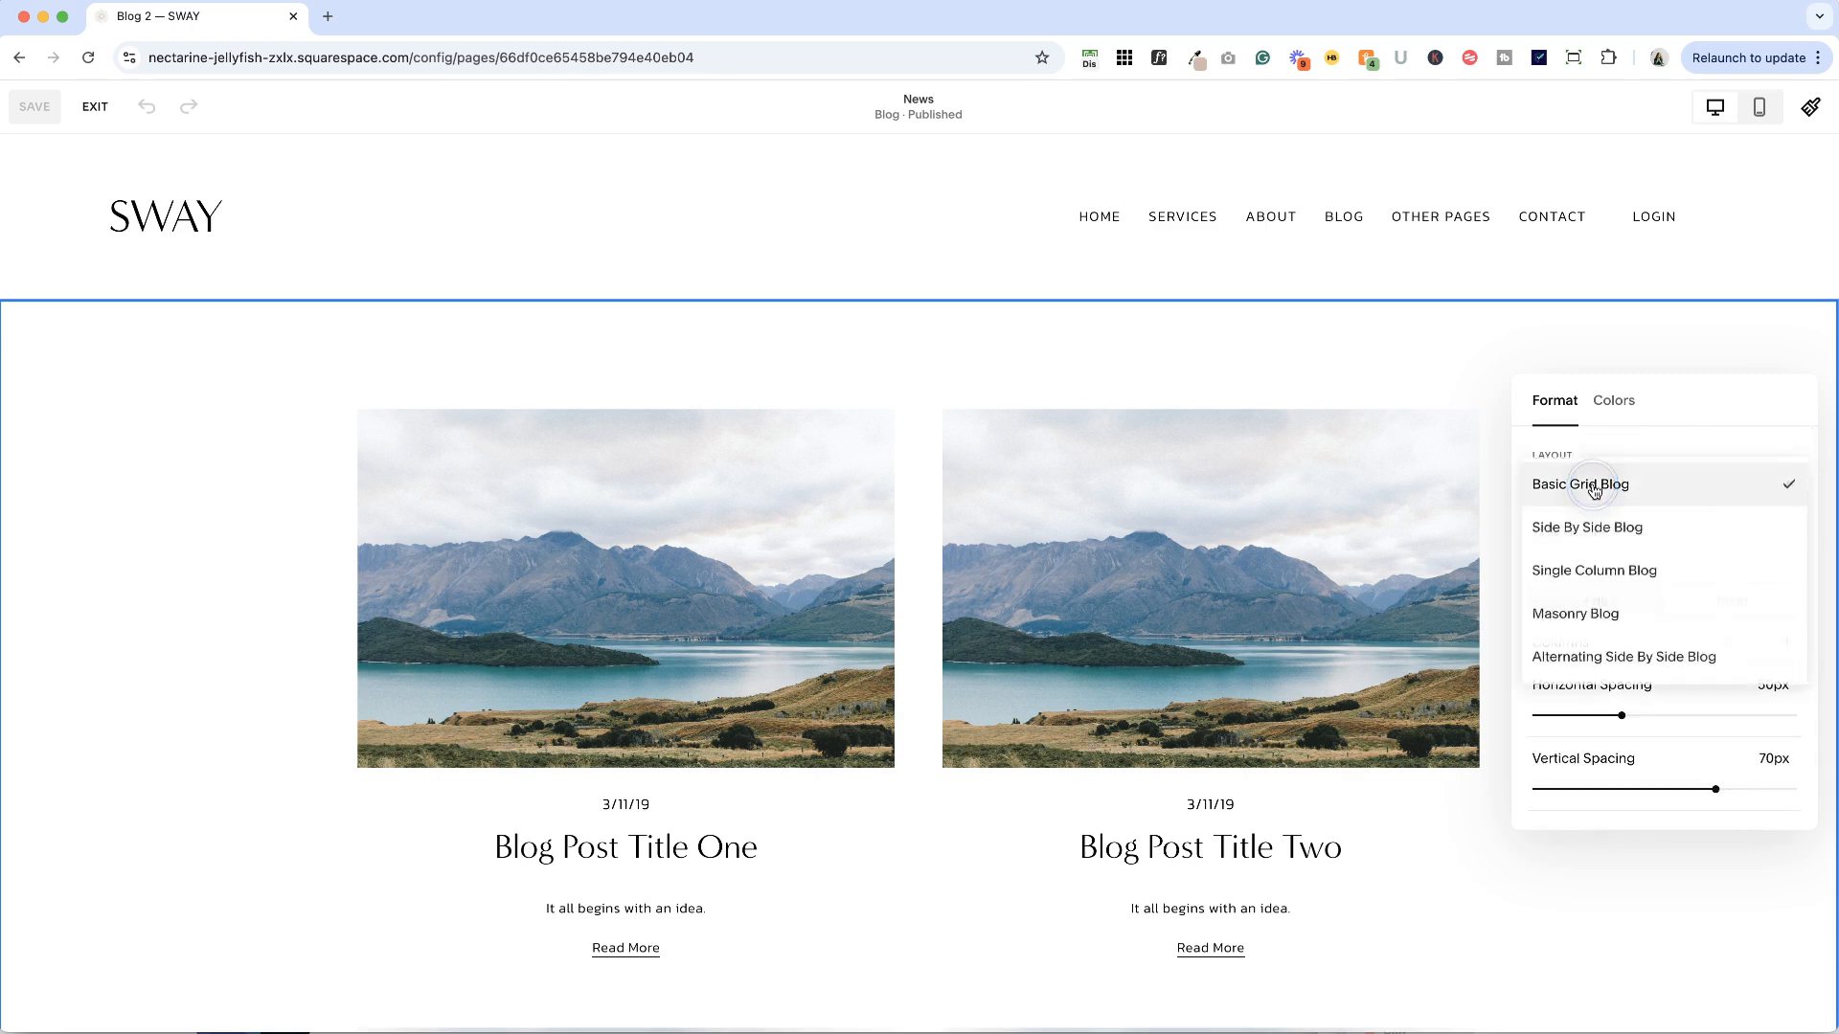
pyautogui.moveTo(1609, 517)
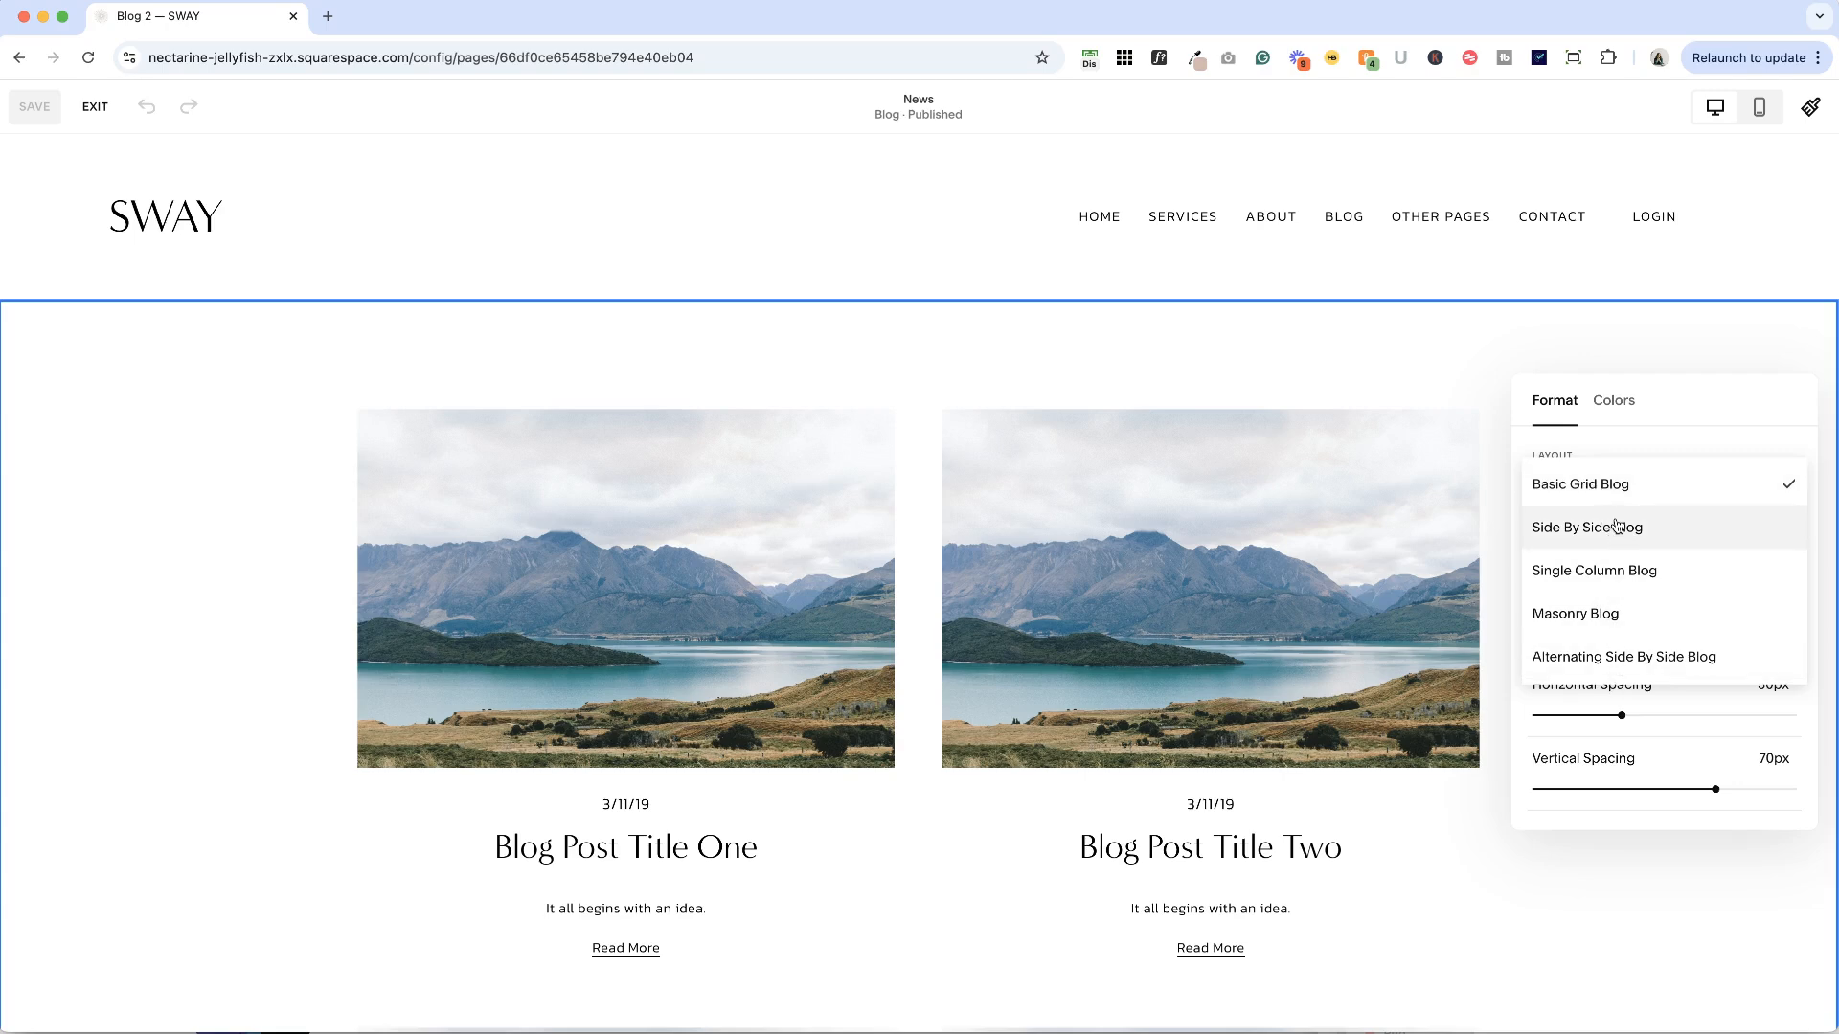
pyautogui.click(1587, 527)
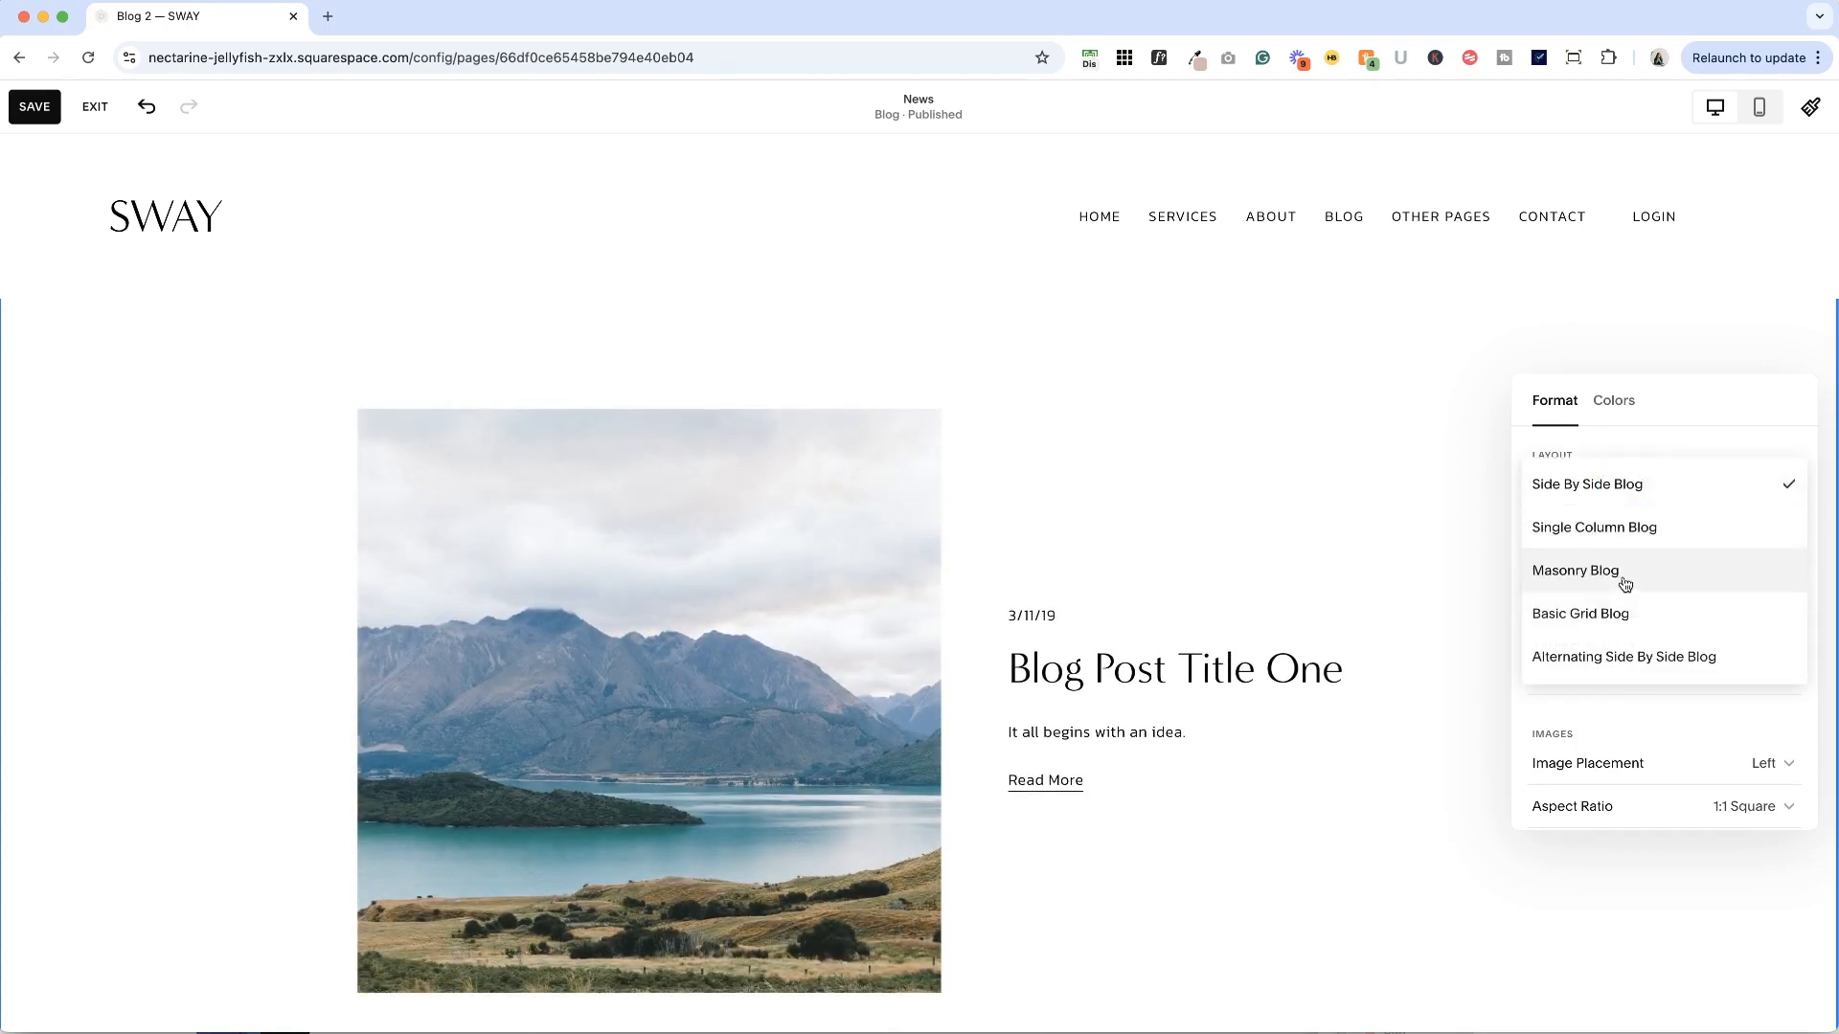
pyautogui.click(1575, 570)
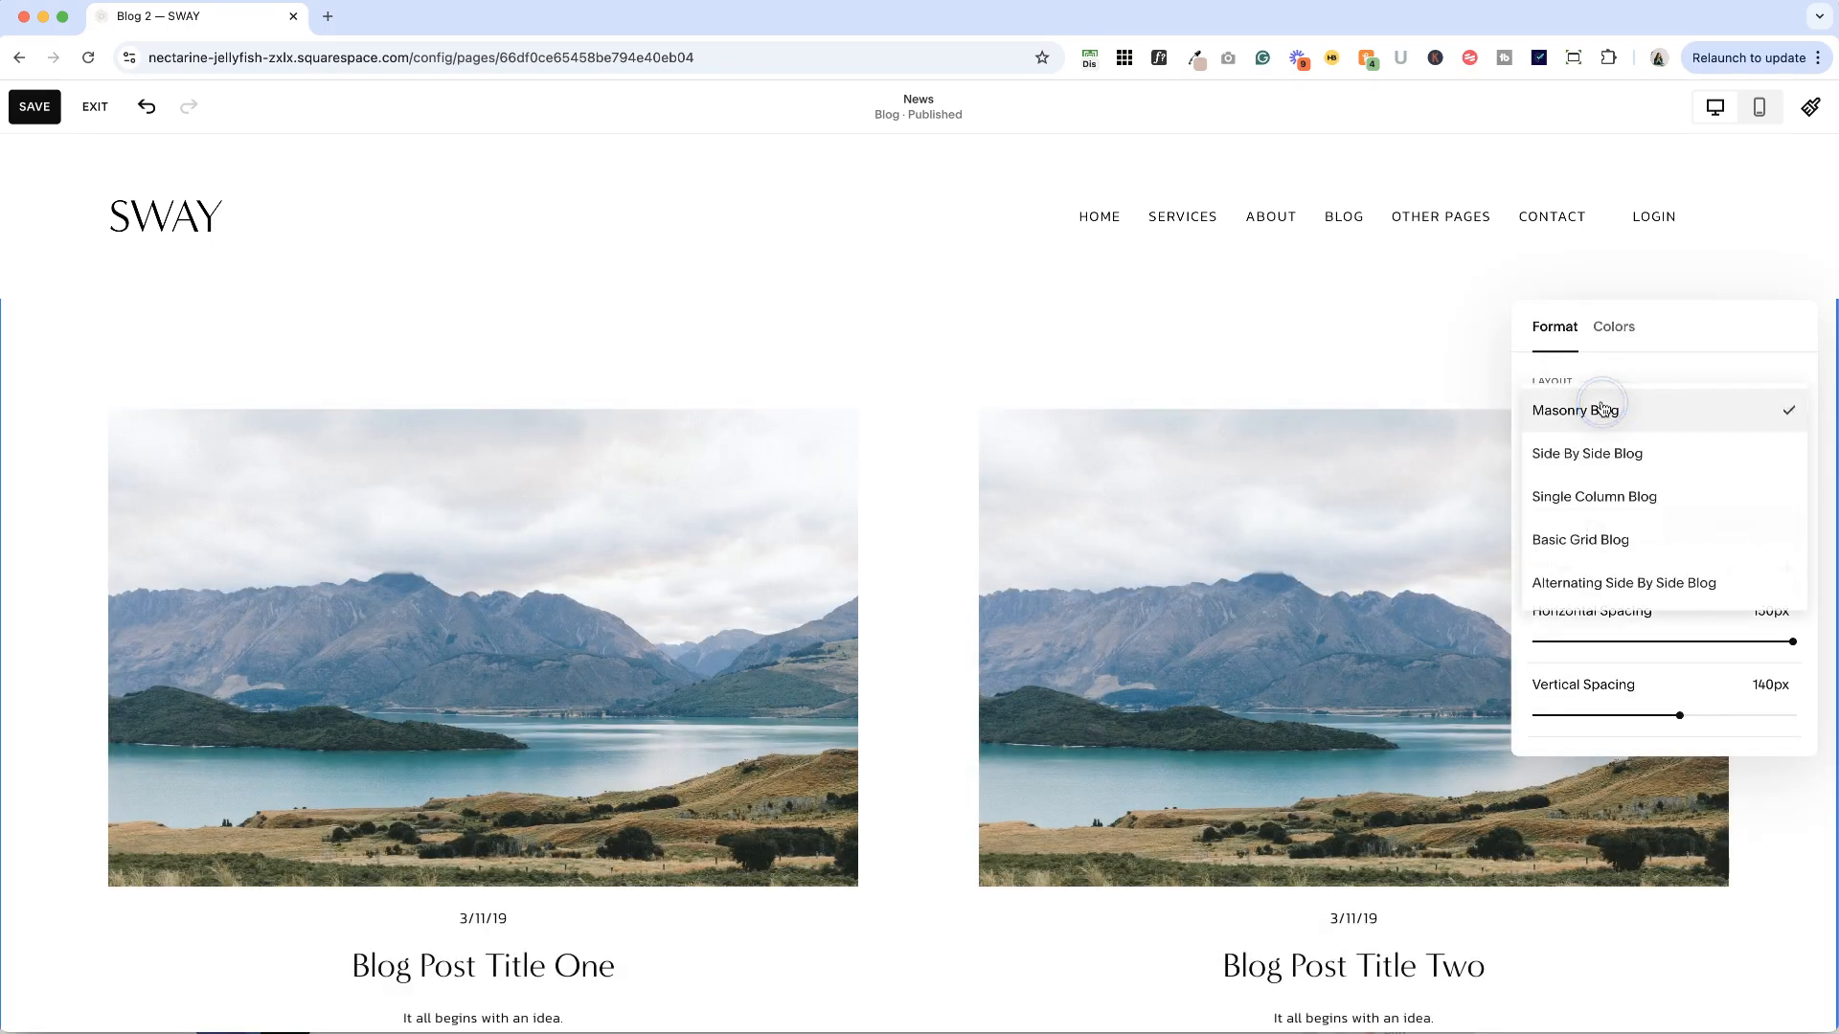
pyautogui.click(1594, 497)
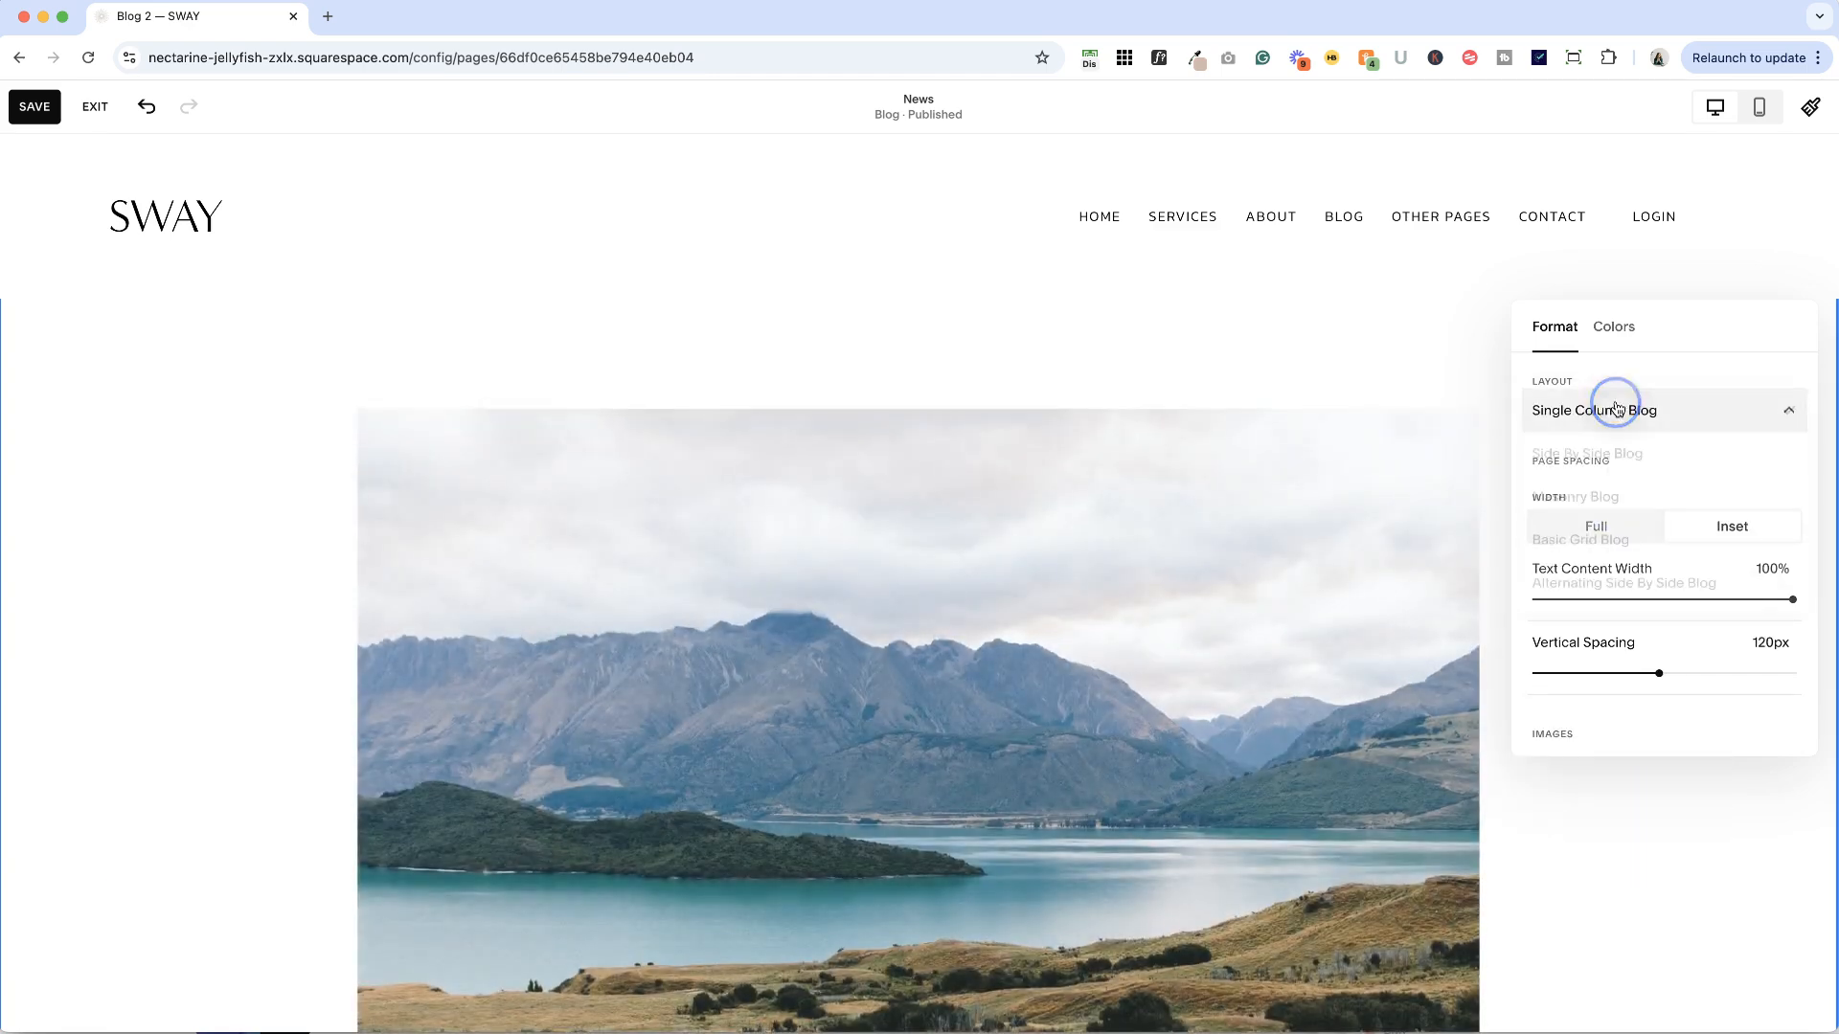
pyautogui.click(1623, 583)
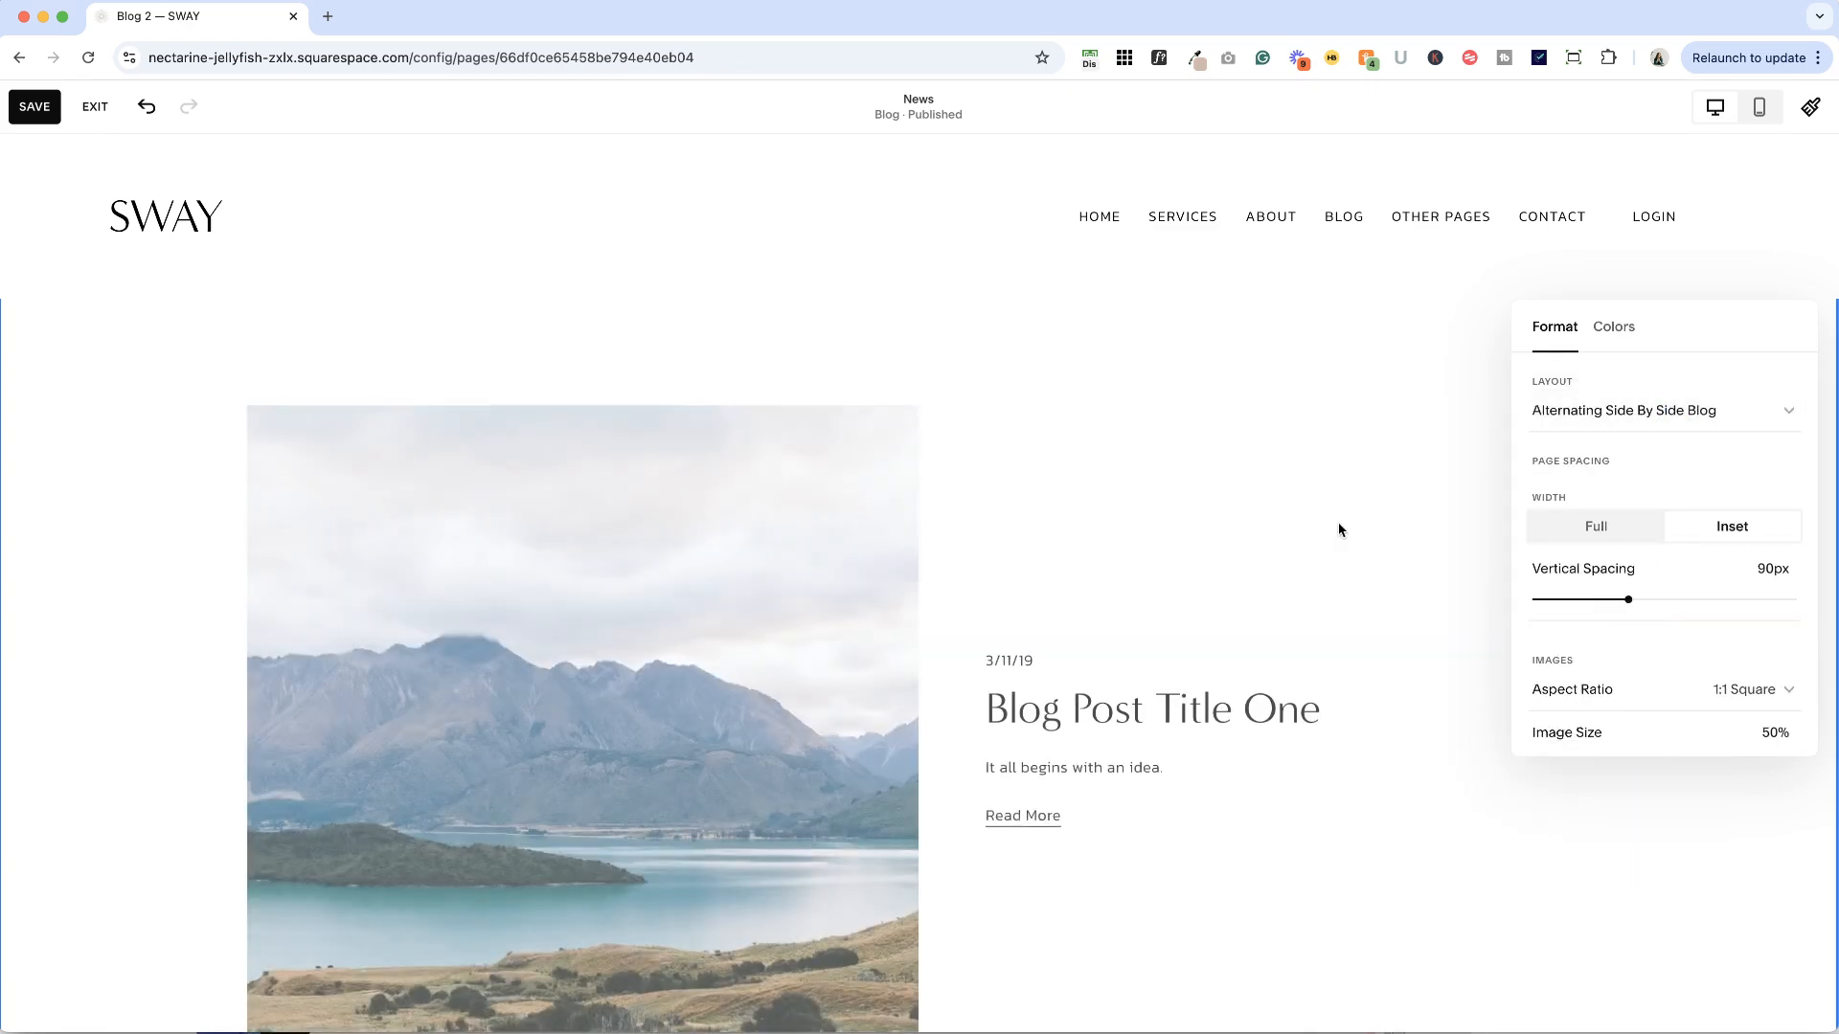
# Step: Review the Format panel, reopening the layout list but keeping Alternating Side By Side
pyautogui.scroll(-3)
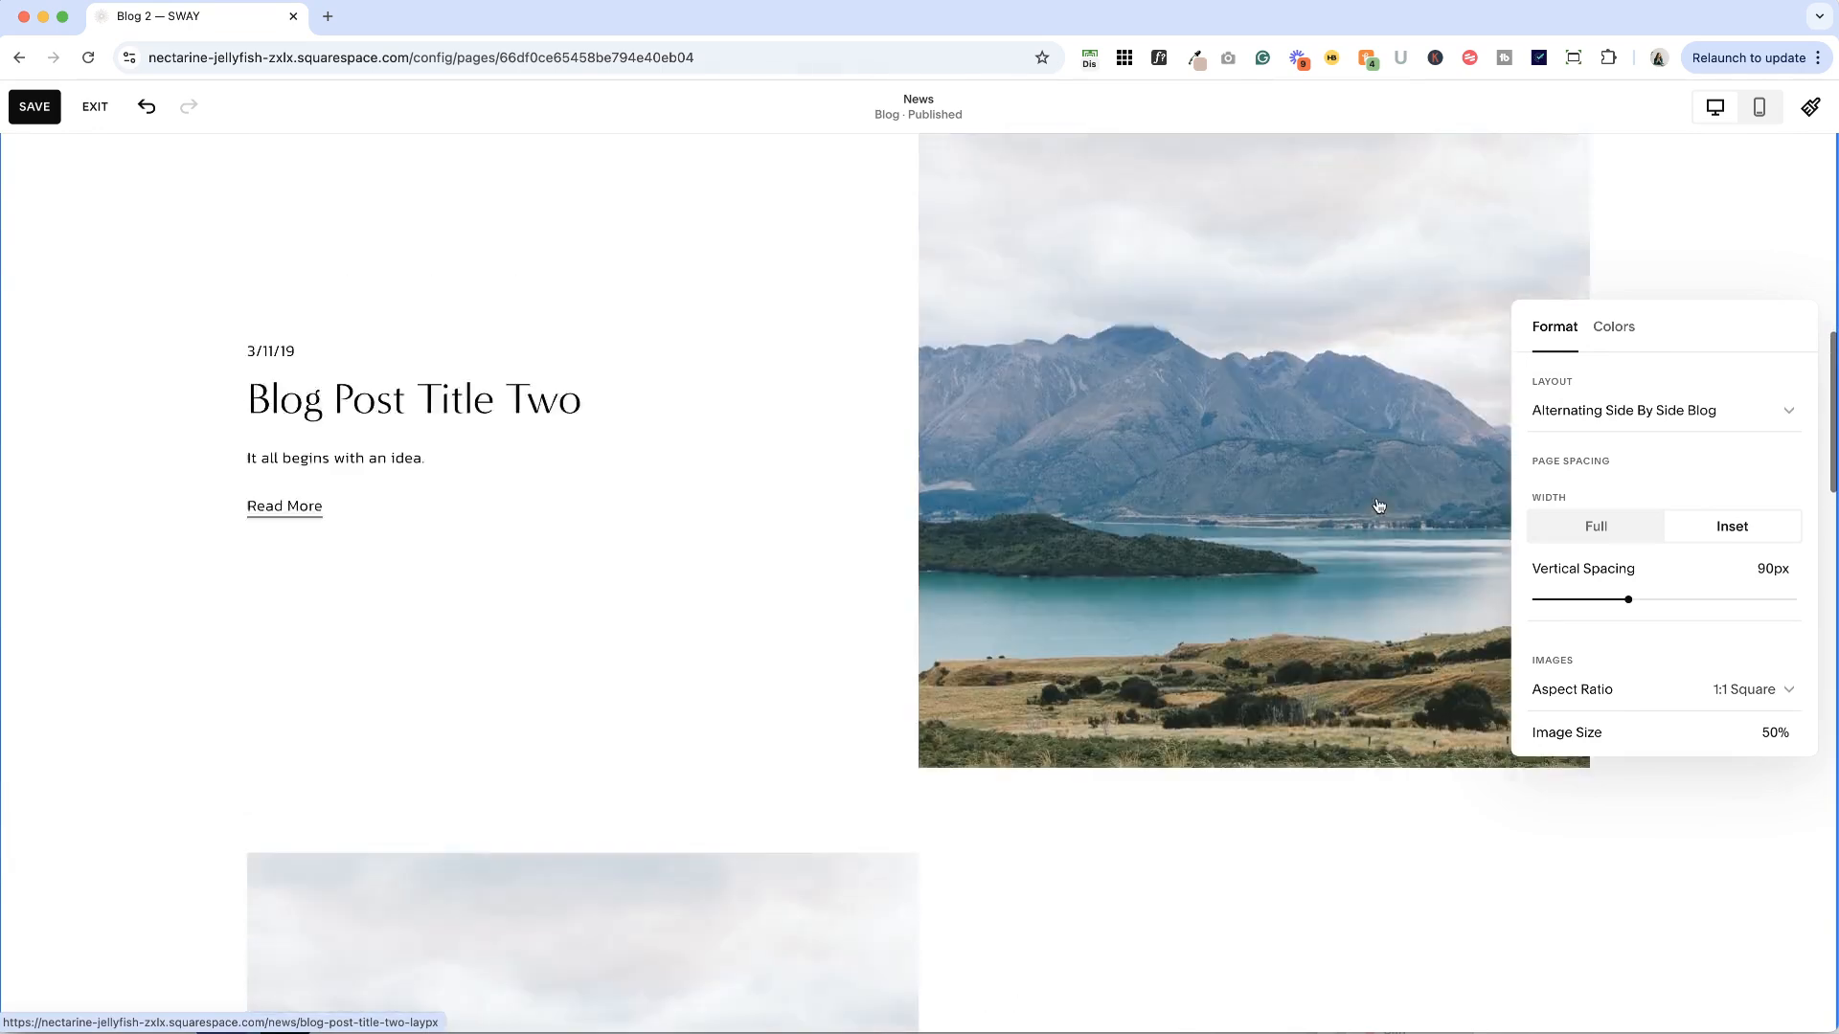
pyautogui.scroll(3)
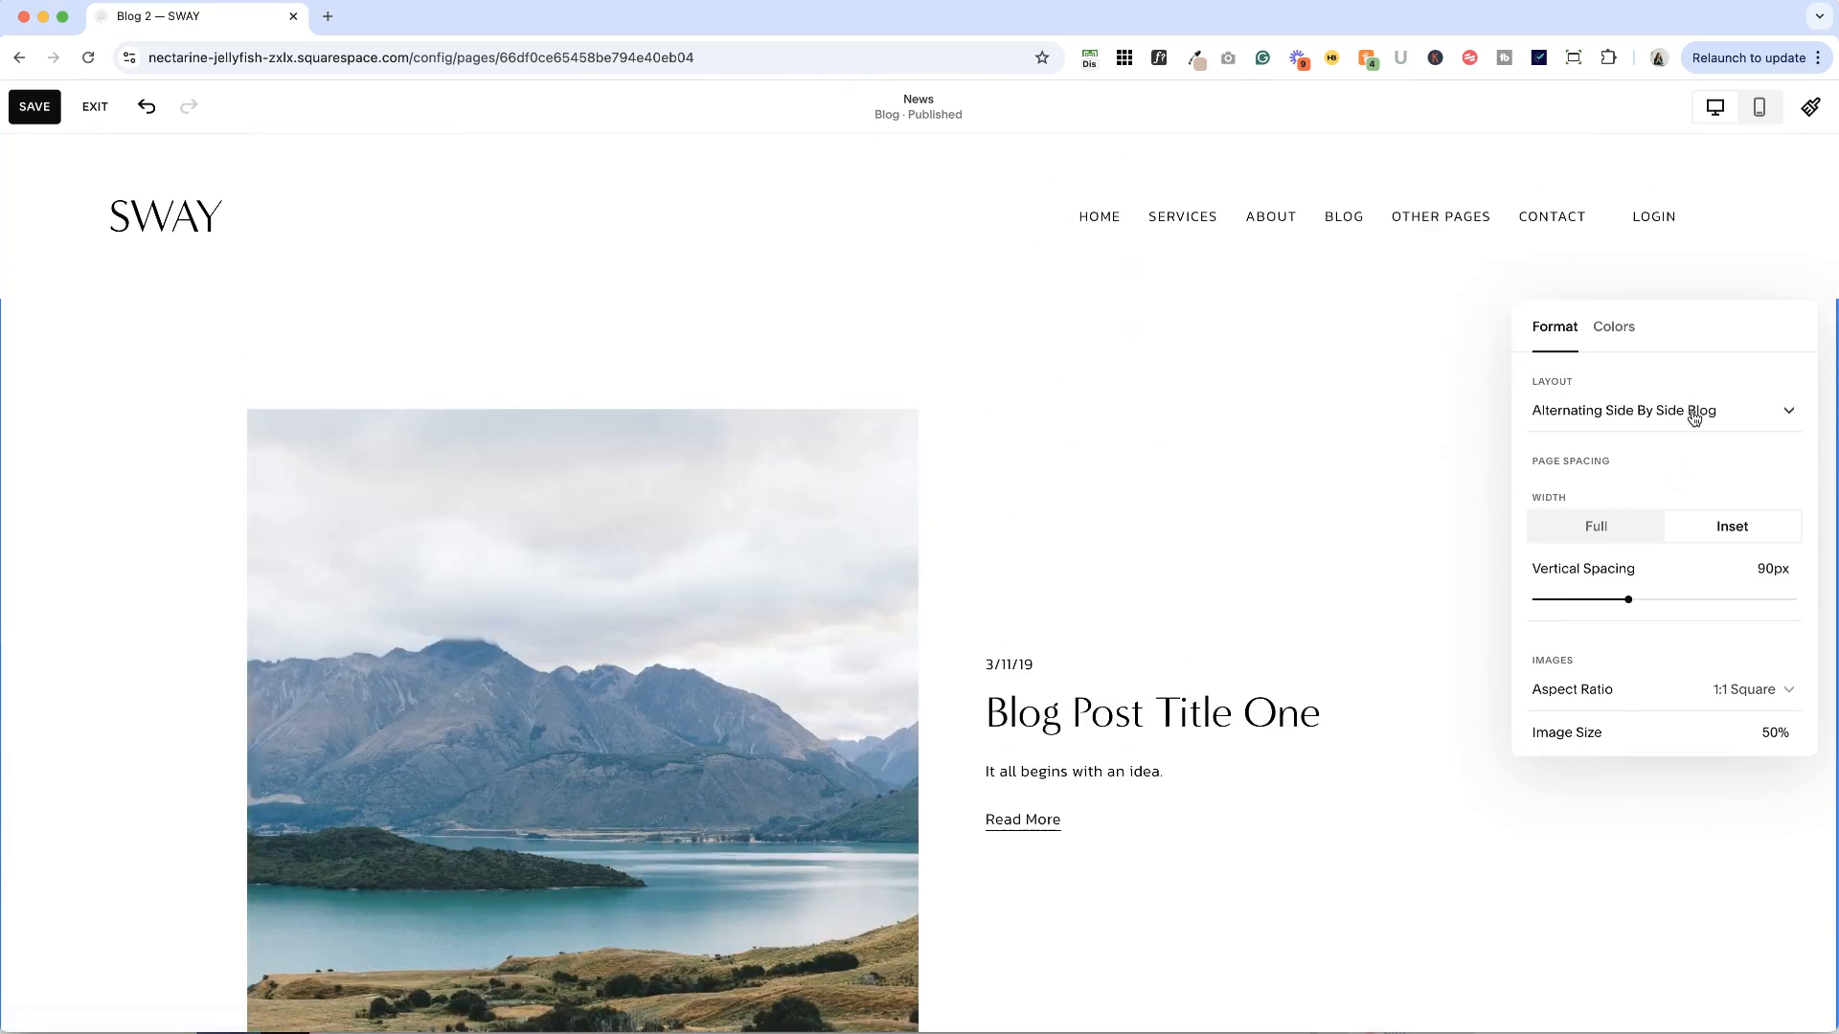
pyautogui.click(1661, 410)
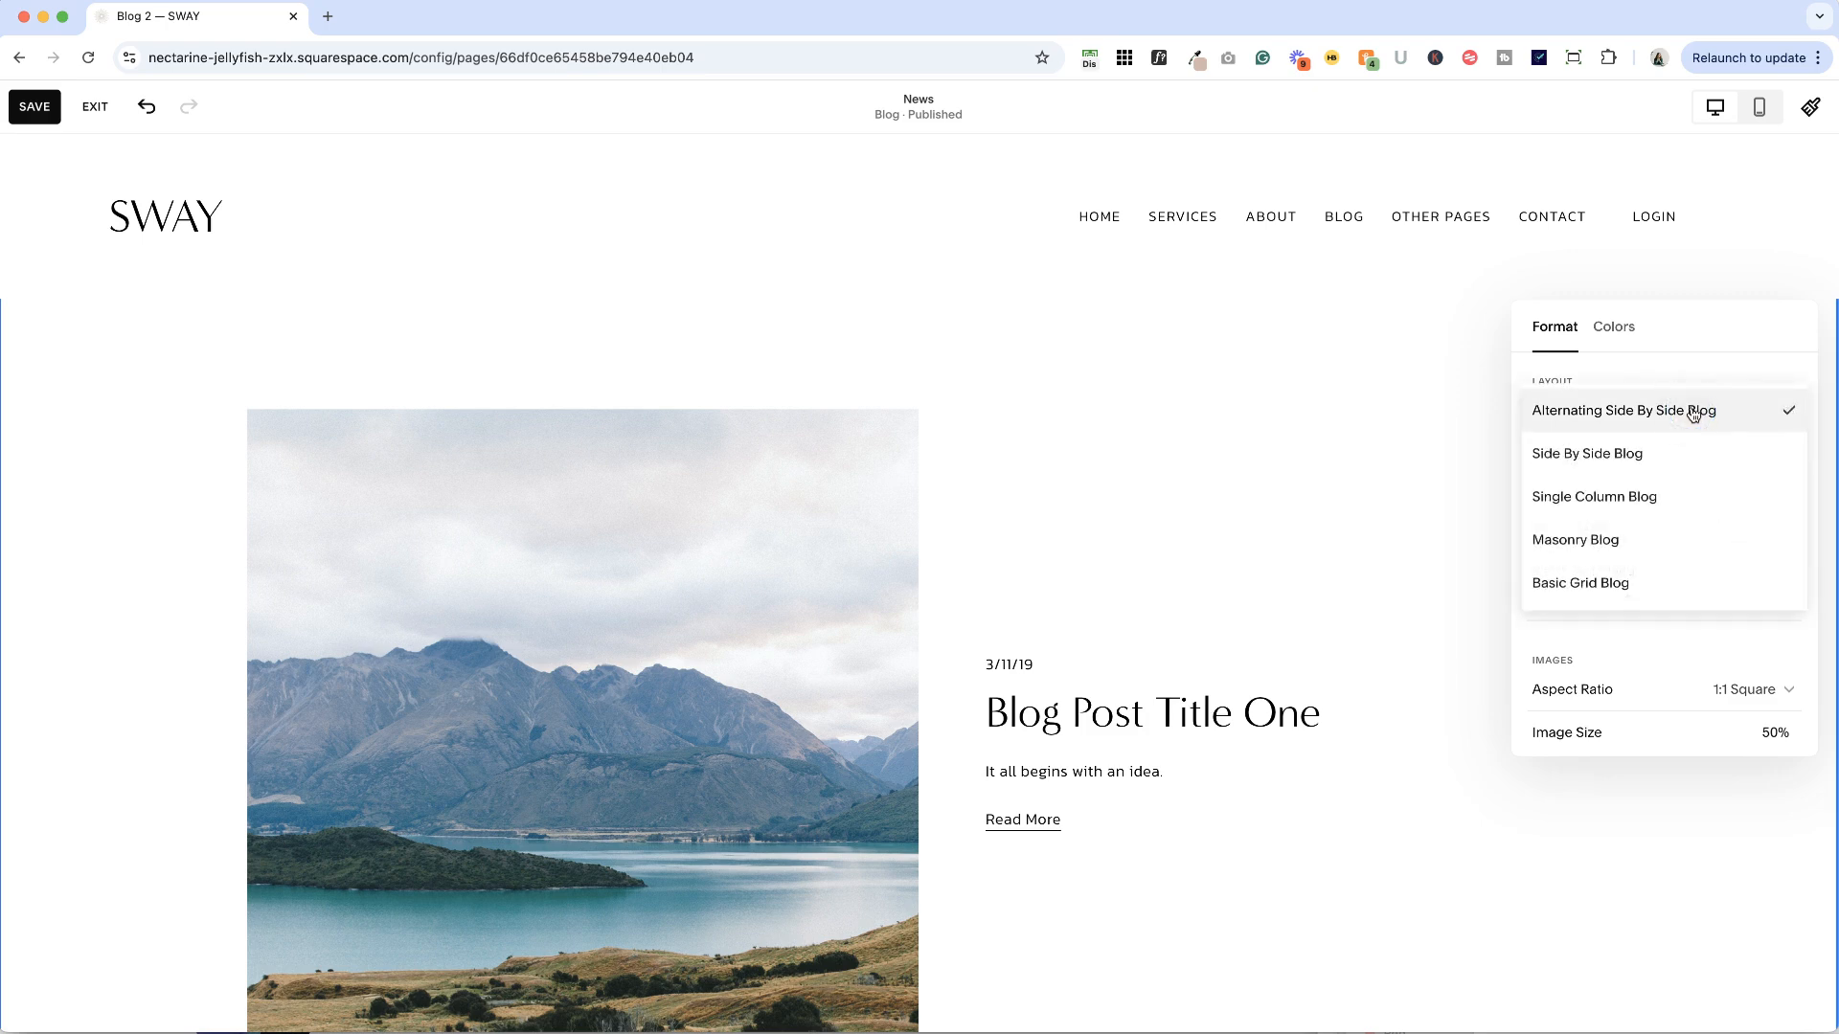
pyautogui.click(1625, 409)
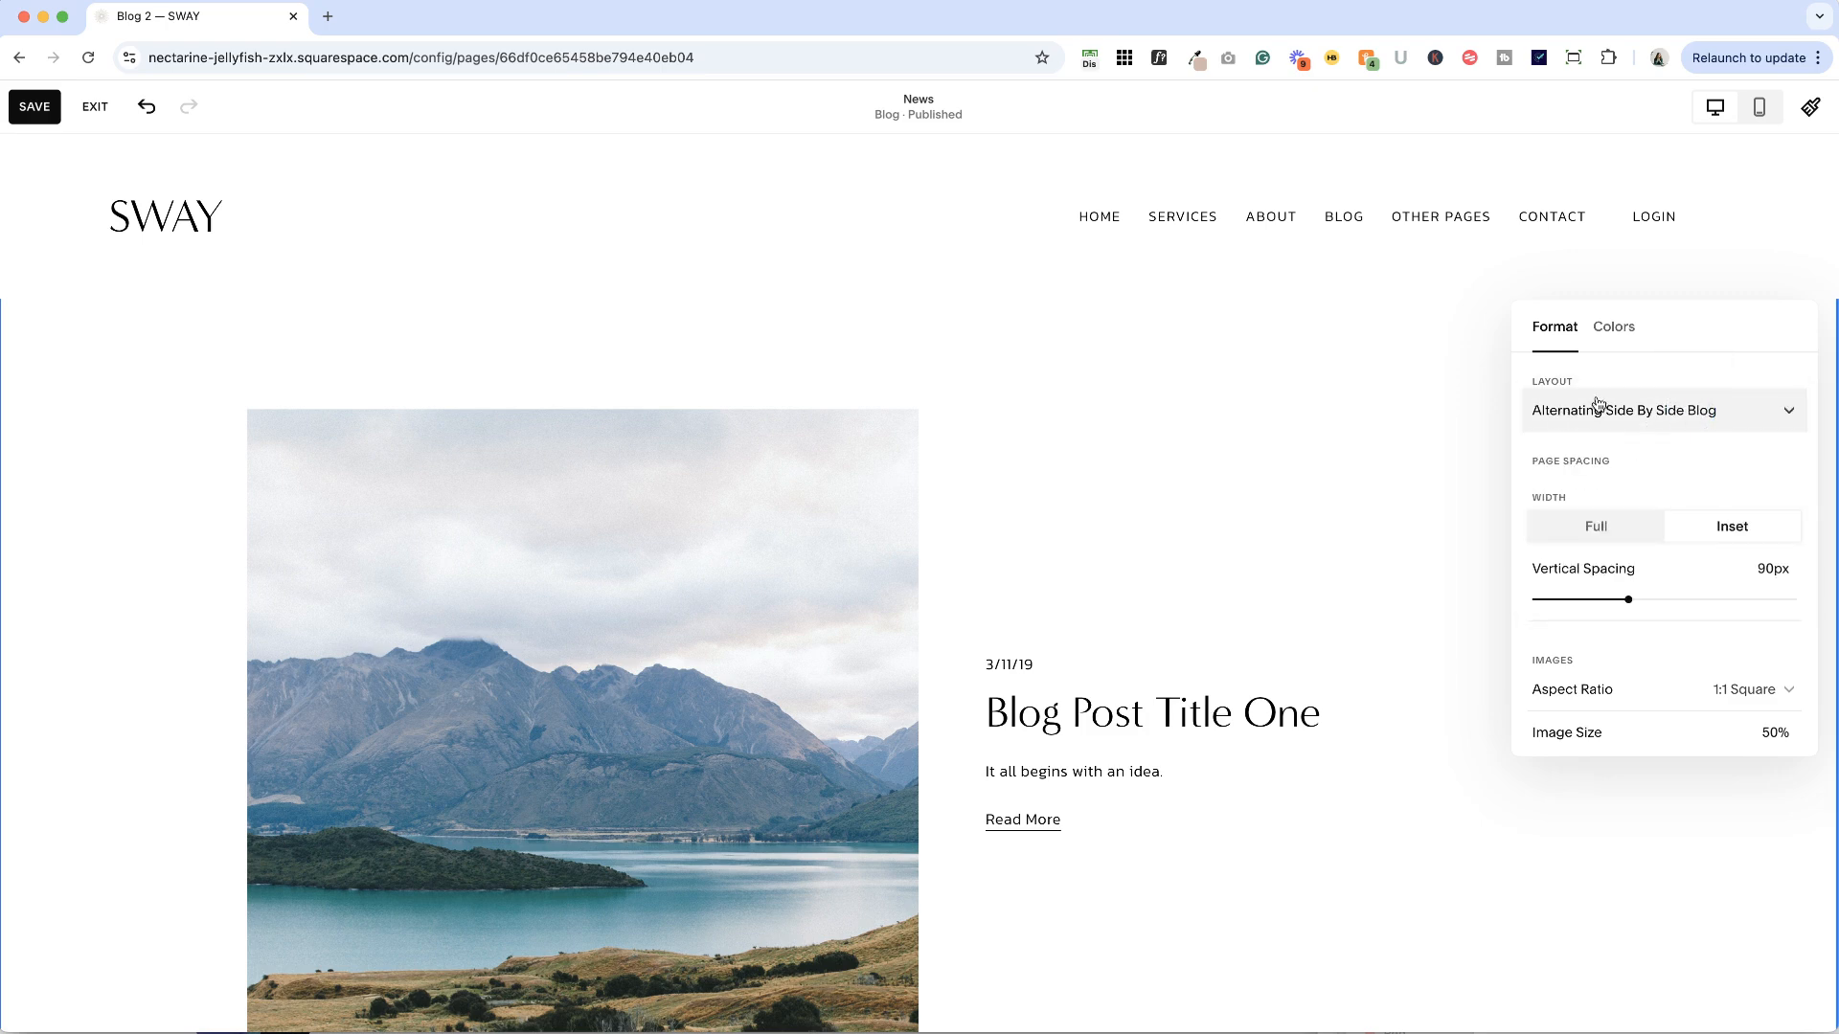
pyautogui.scroll(-3)
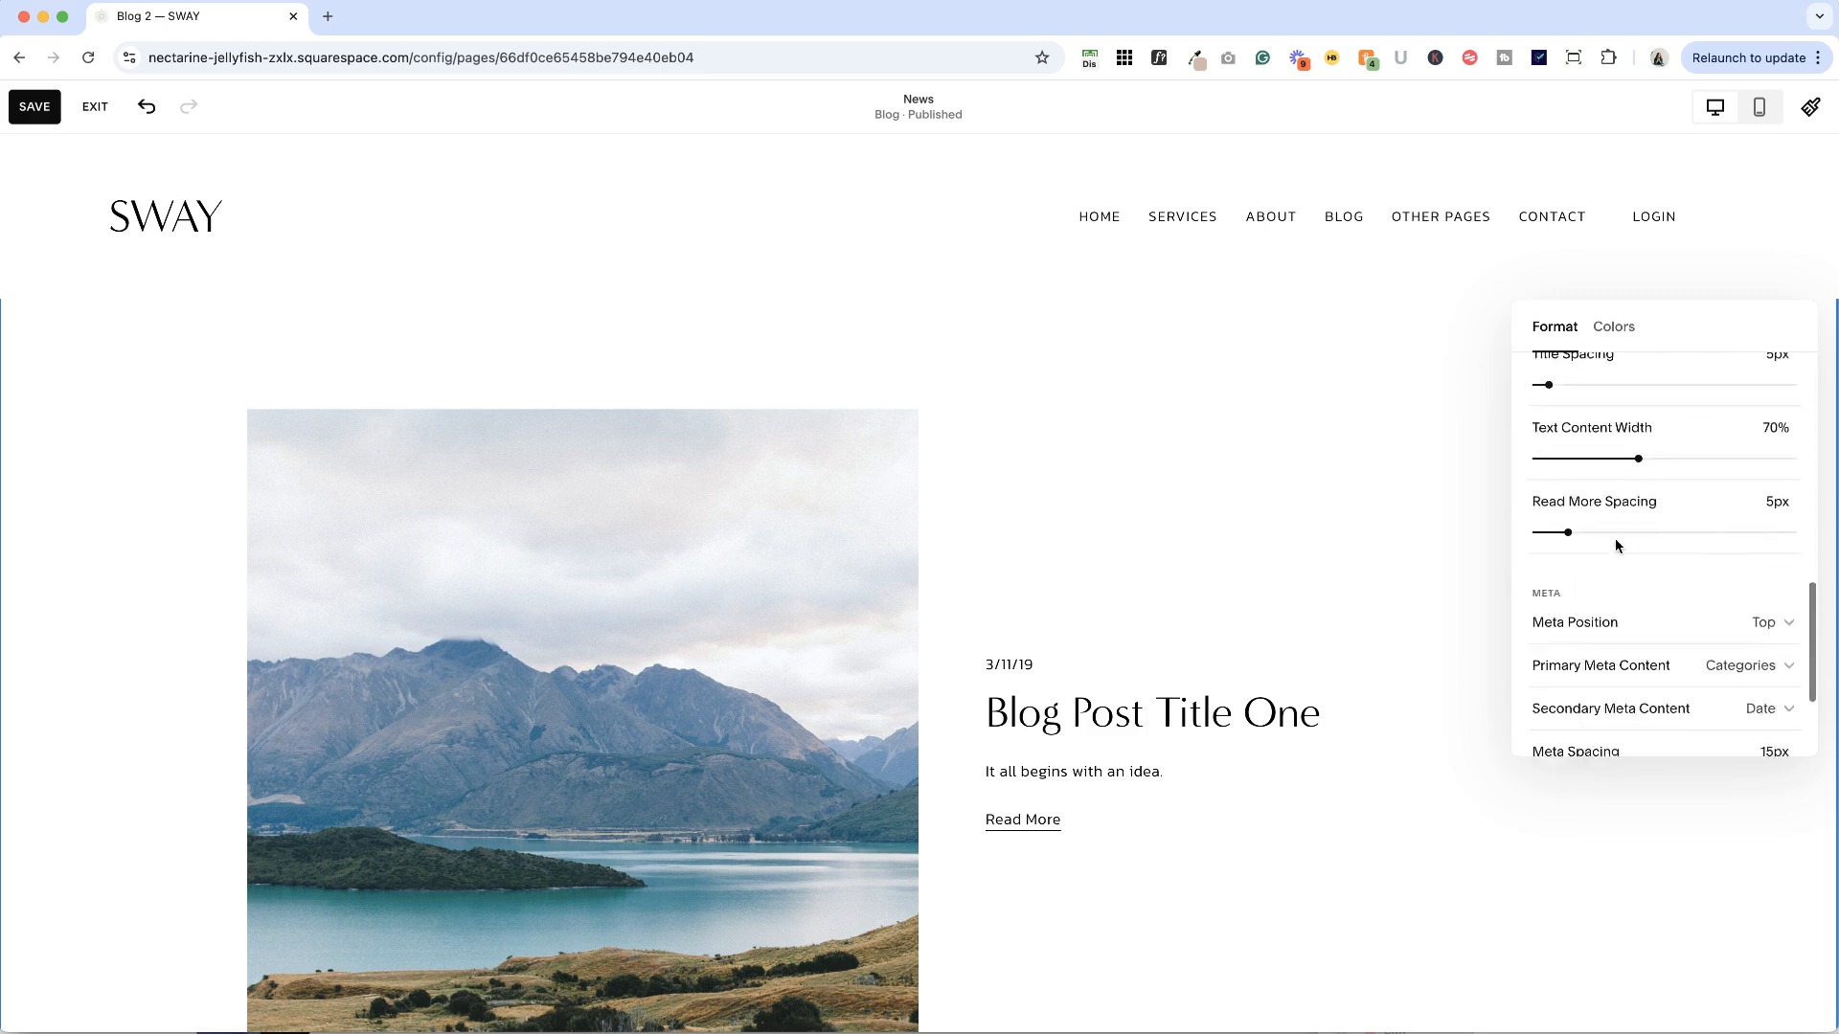
pyautogui.scroll(3)
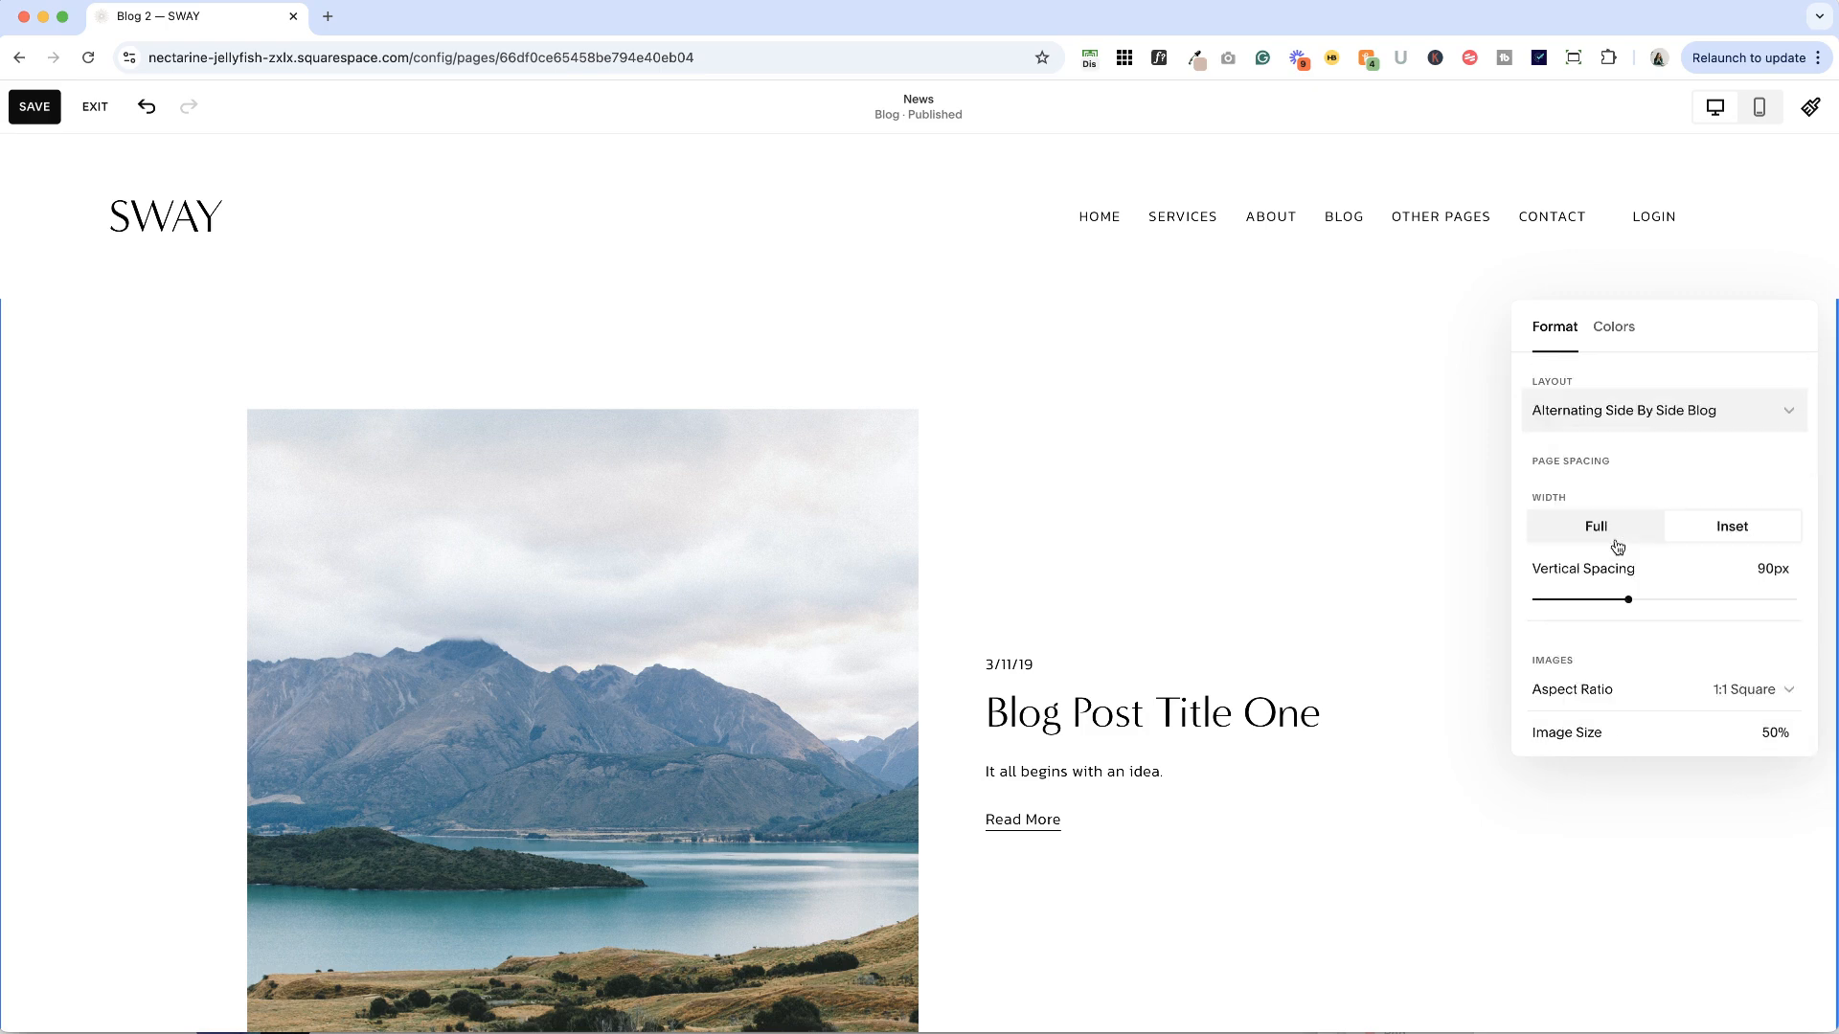
pyautogui.moveTo(1594, 526)
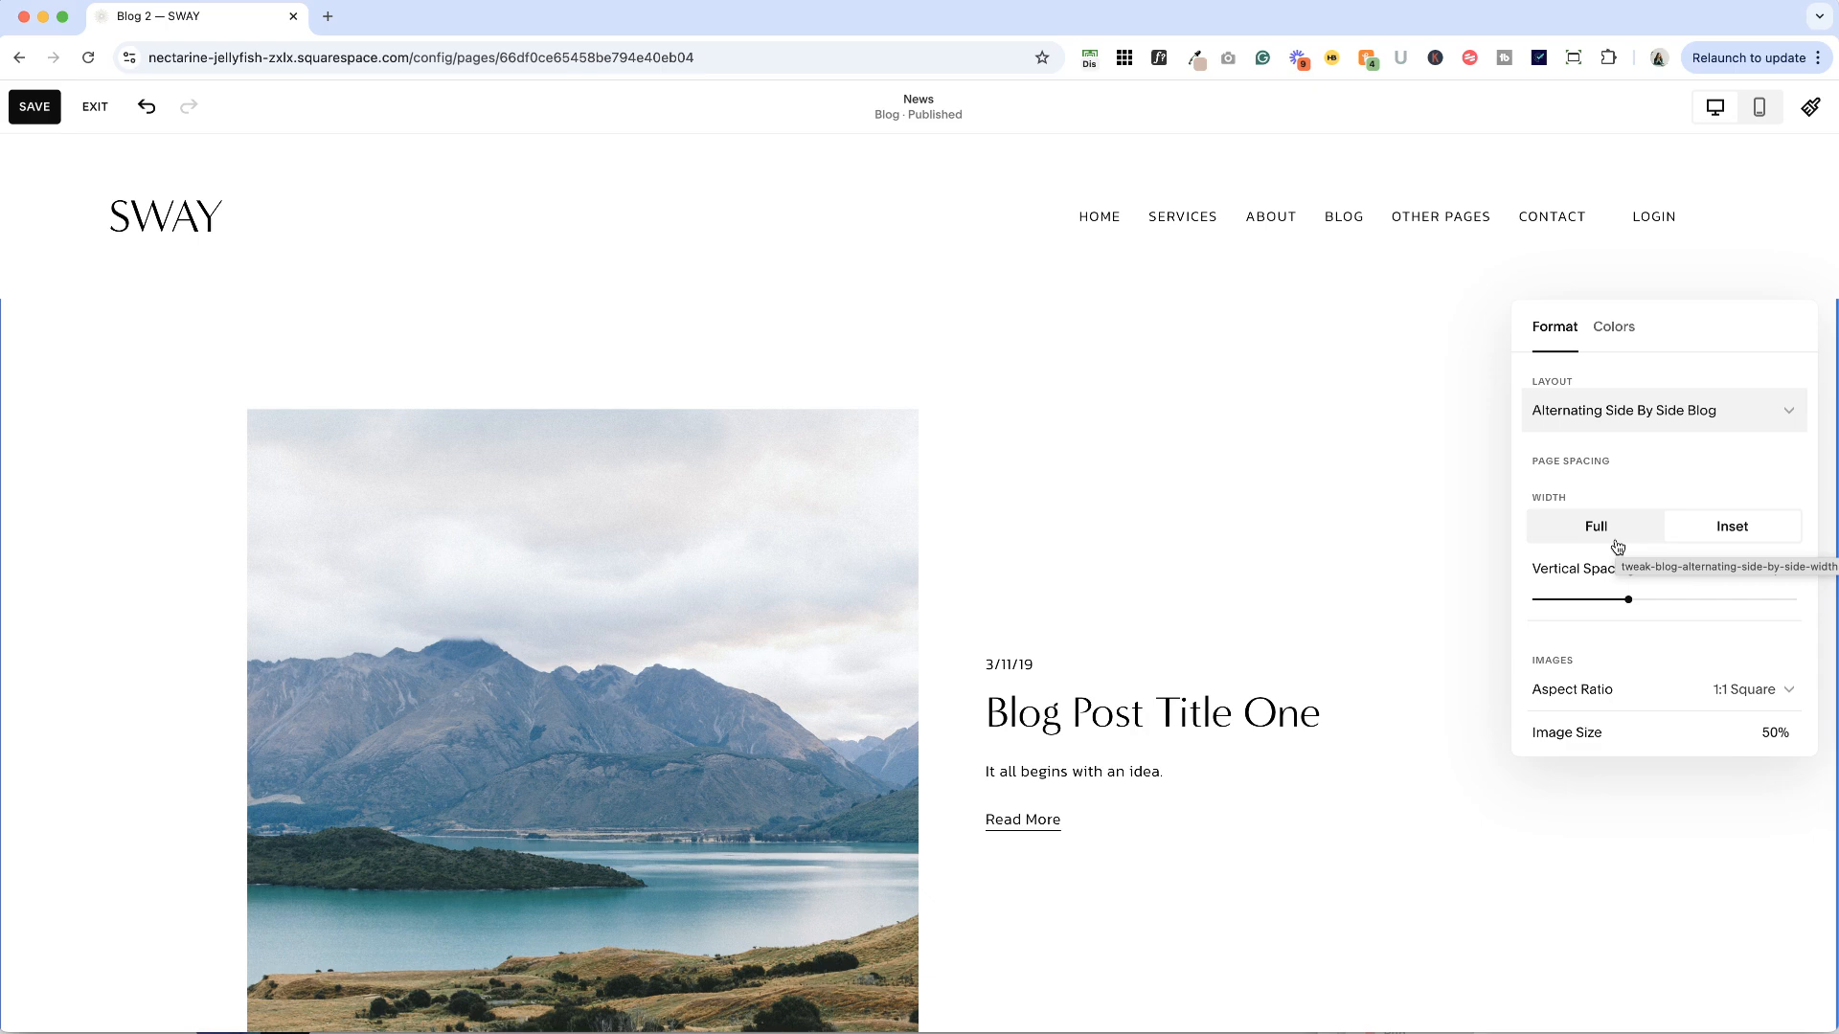
pyautogui.scroll(-3)
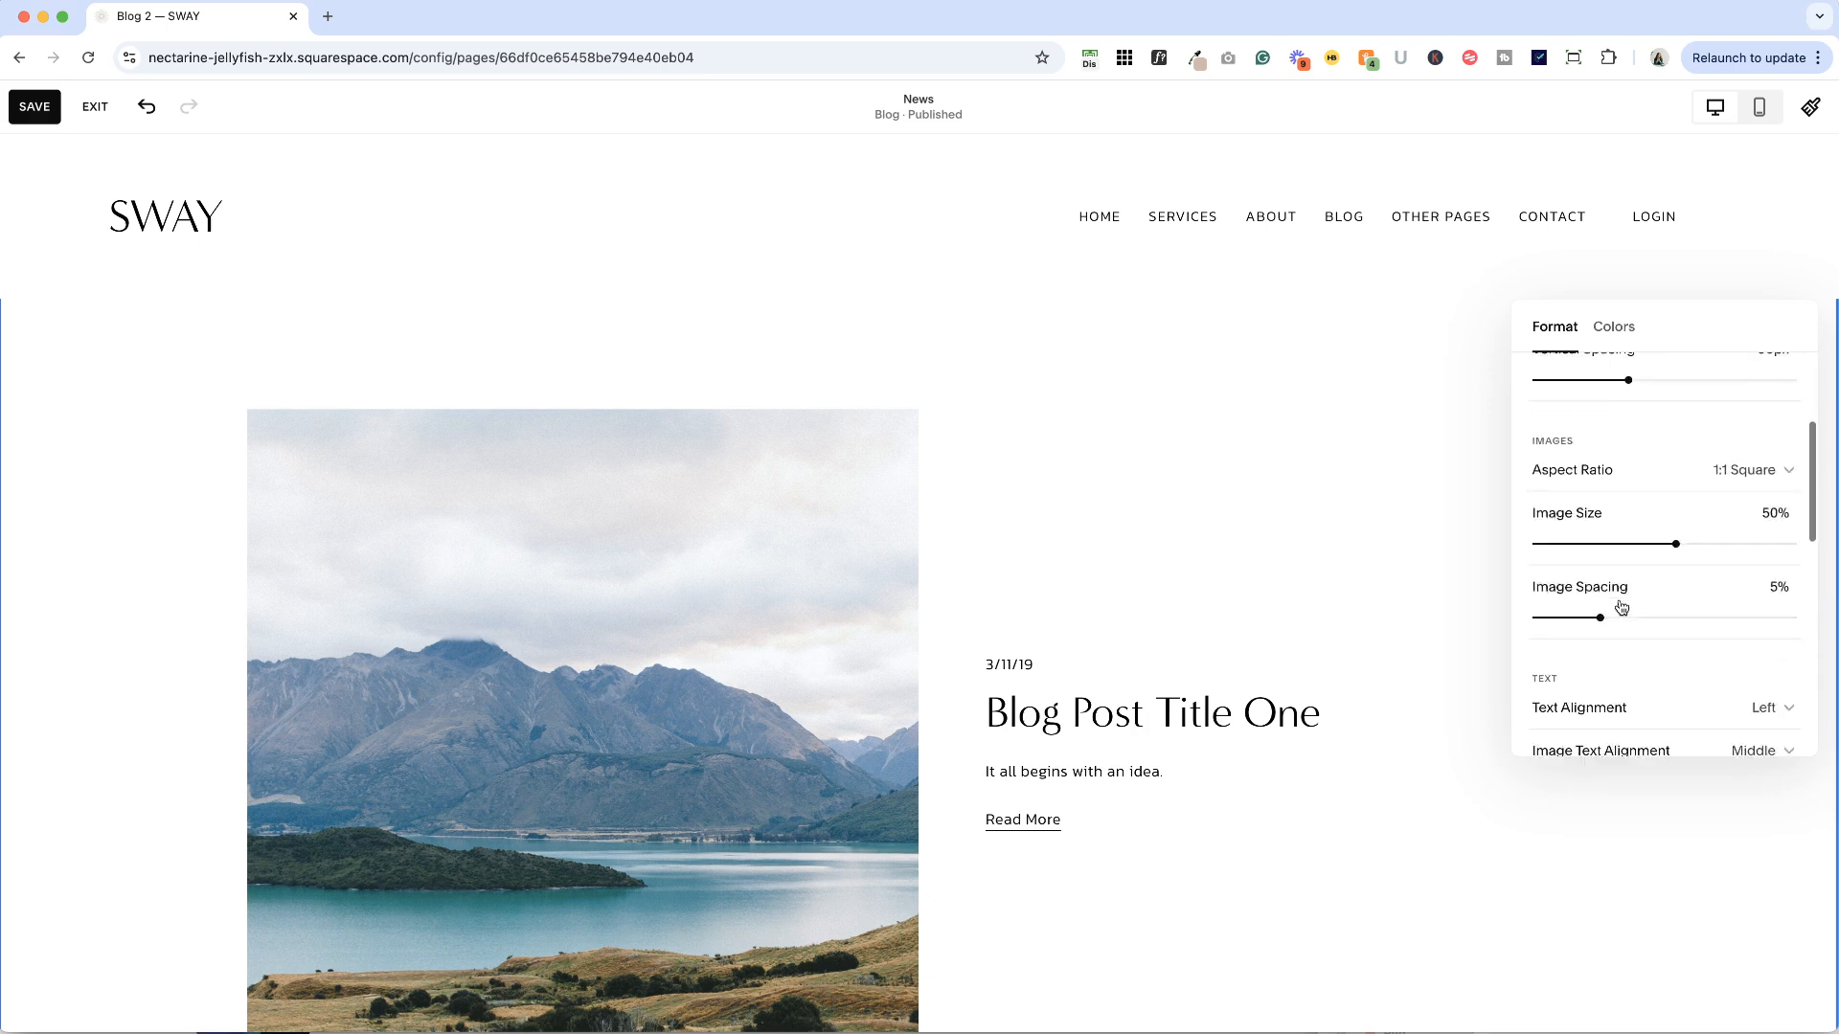
pyautogui.scroll(3)
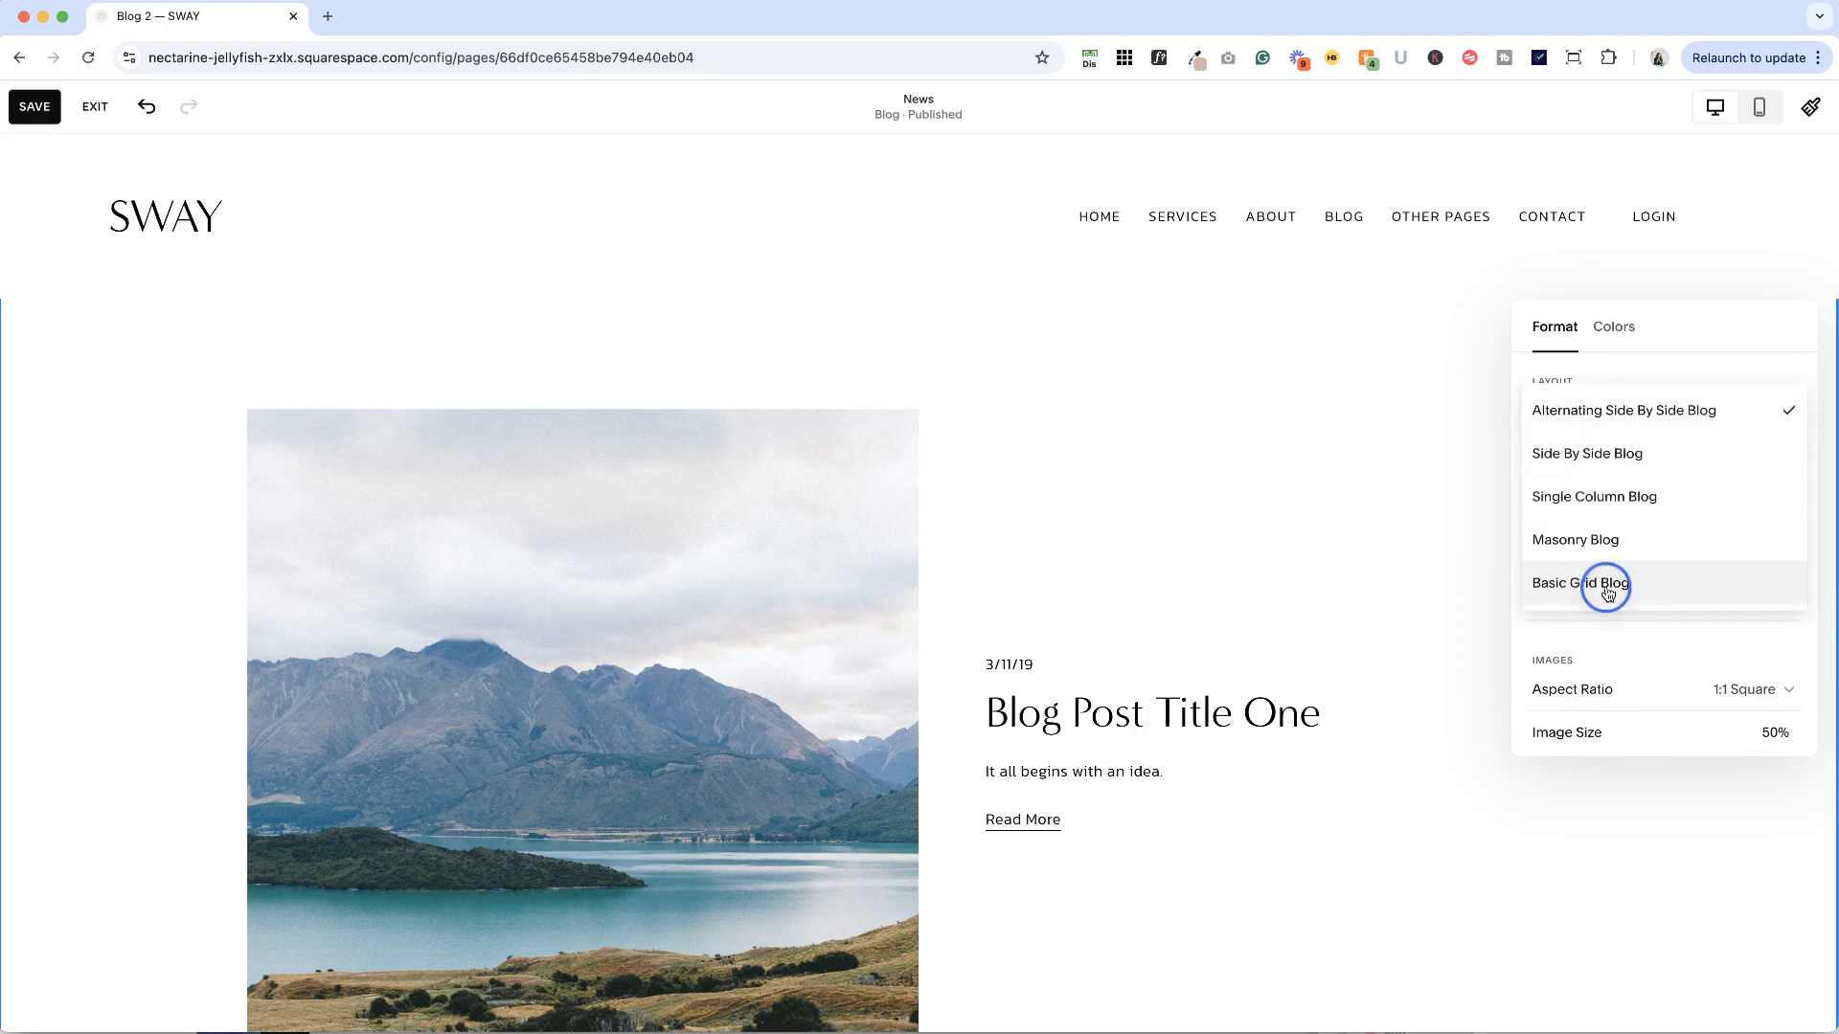
# Step: Switch posts to Basic Grid at inset width, trying 3 columns before returning to 2
pyautogui.click(1579, 584)
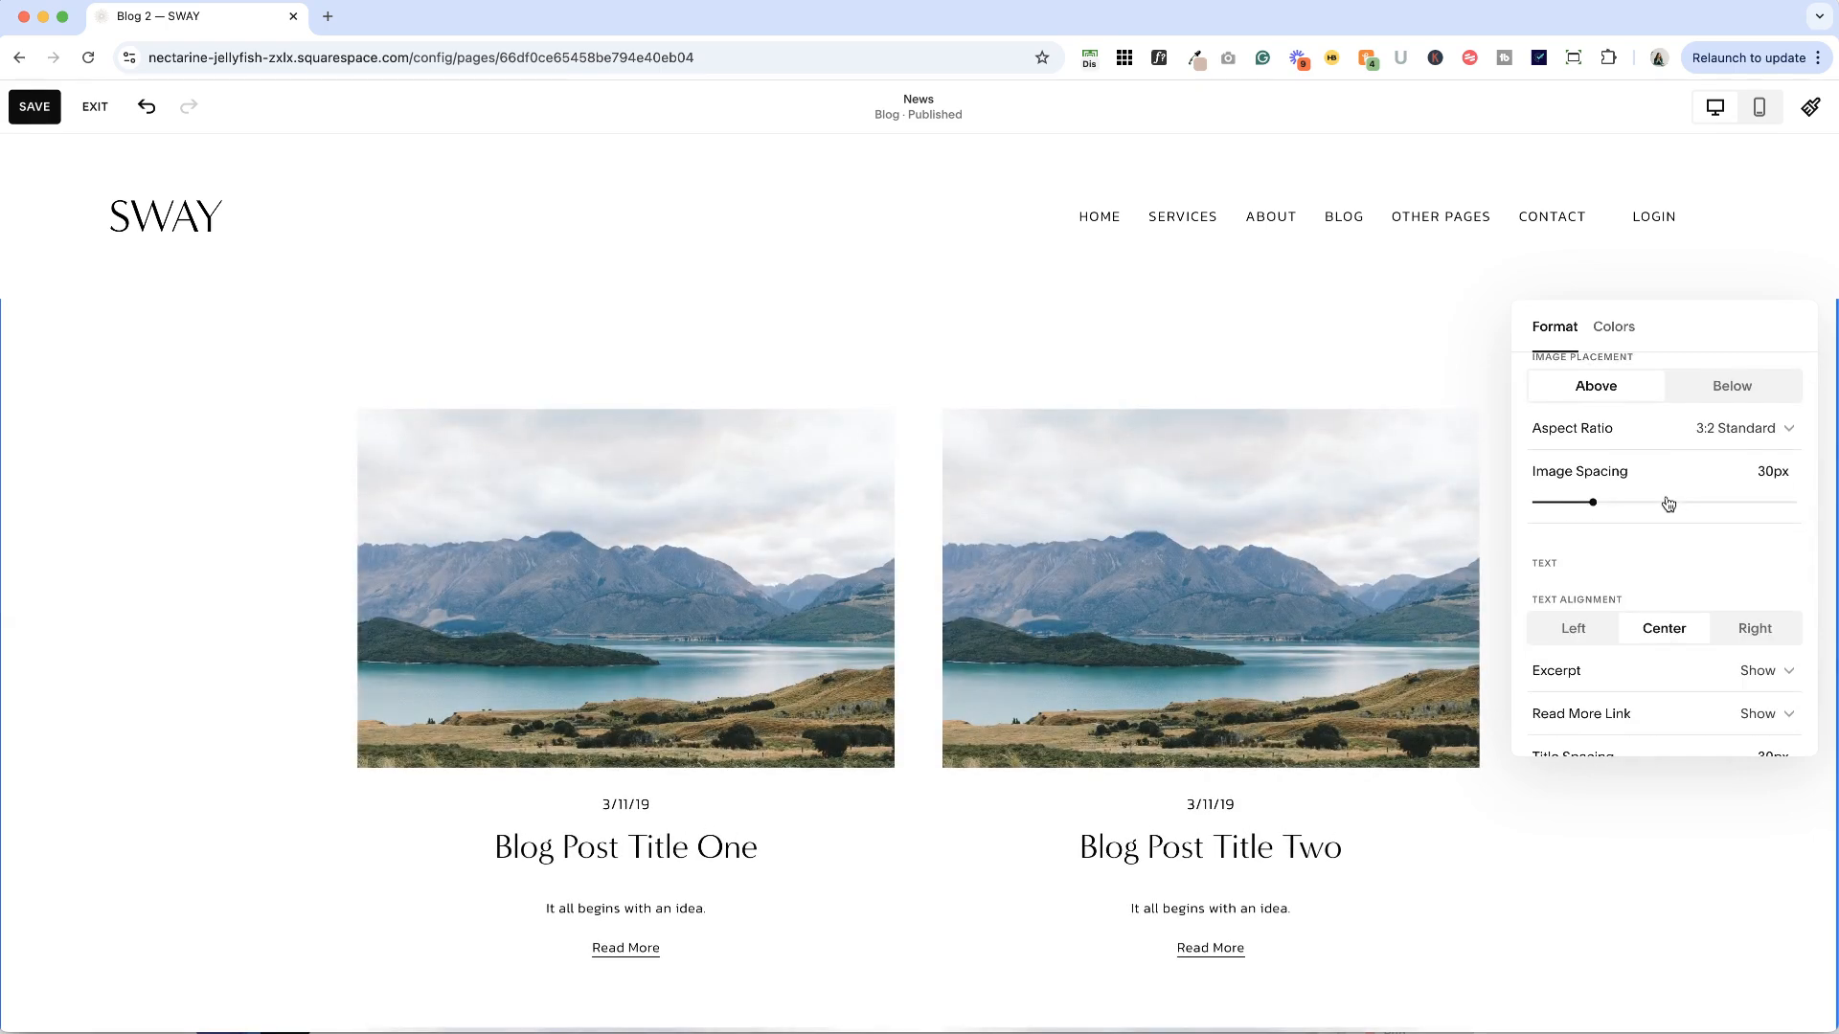
pyautogui.moveTo(1457, 533)
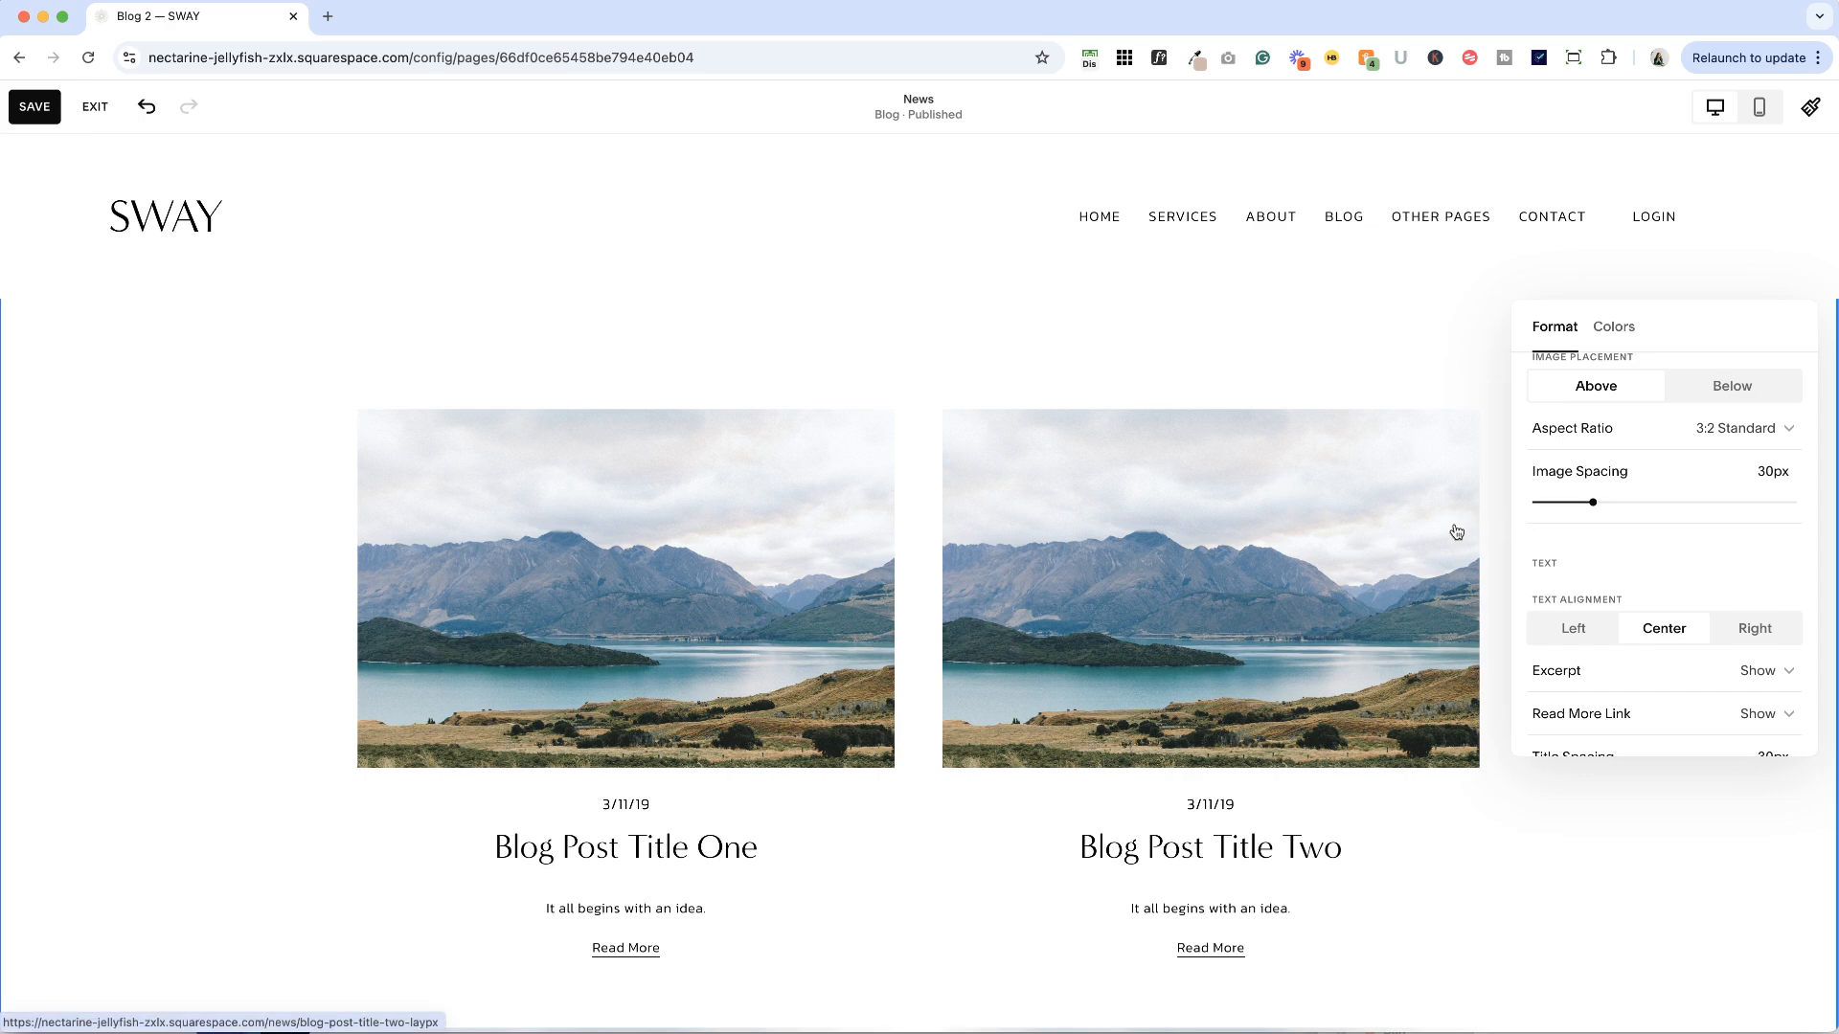
pyautogui.scroll(3)
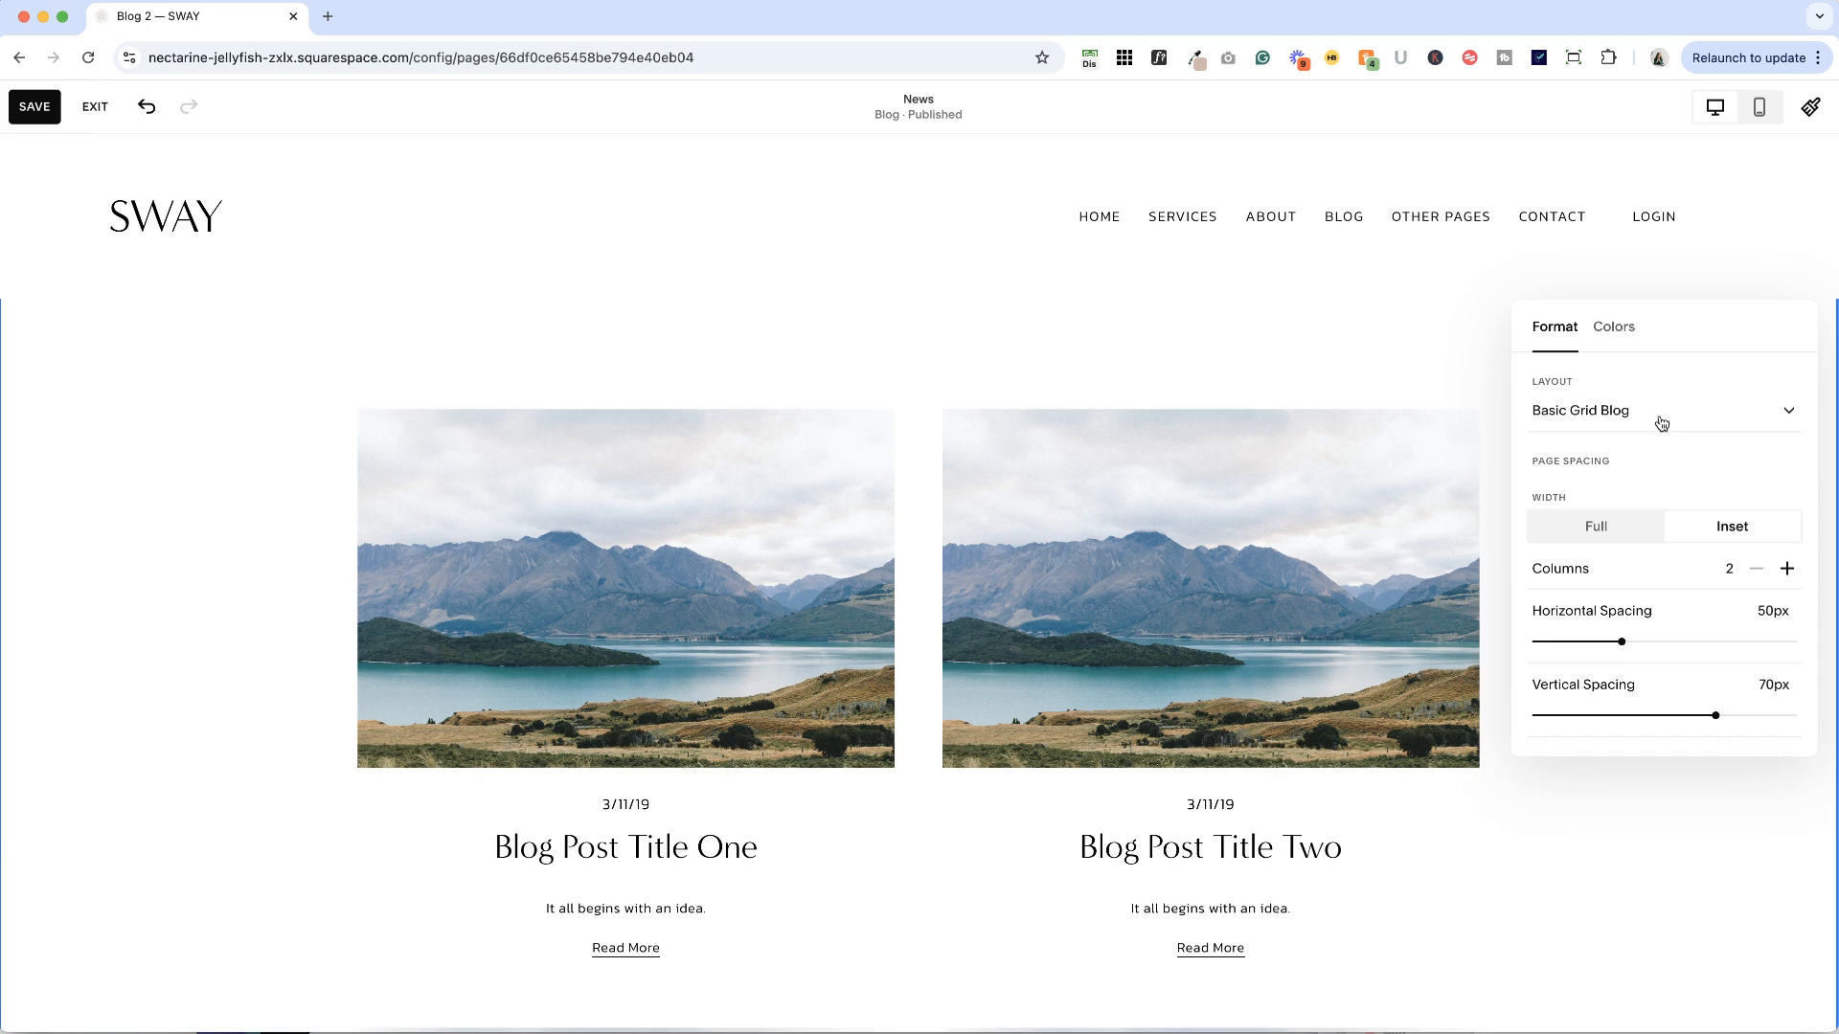
pyautogui.moveTo(1561, 521)
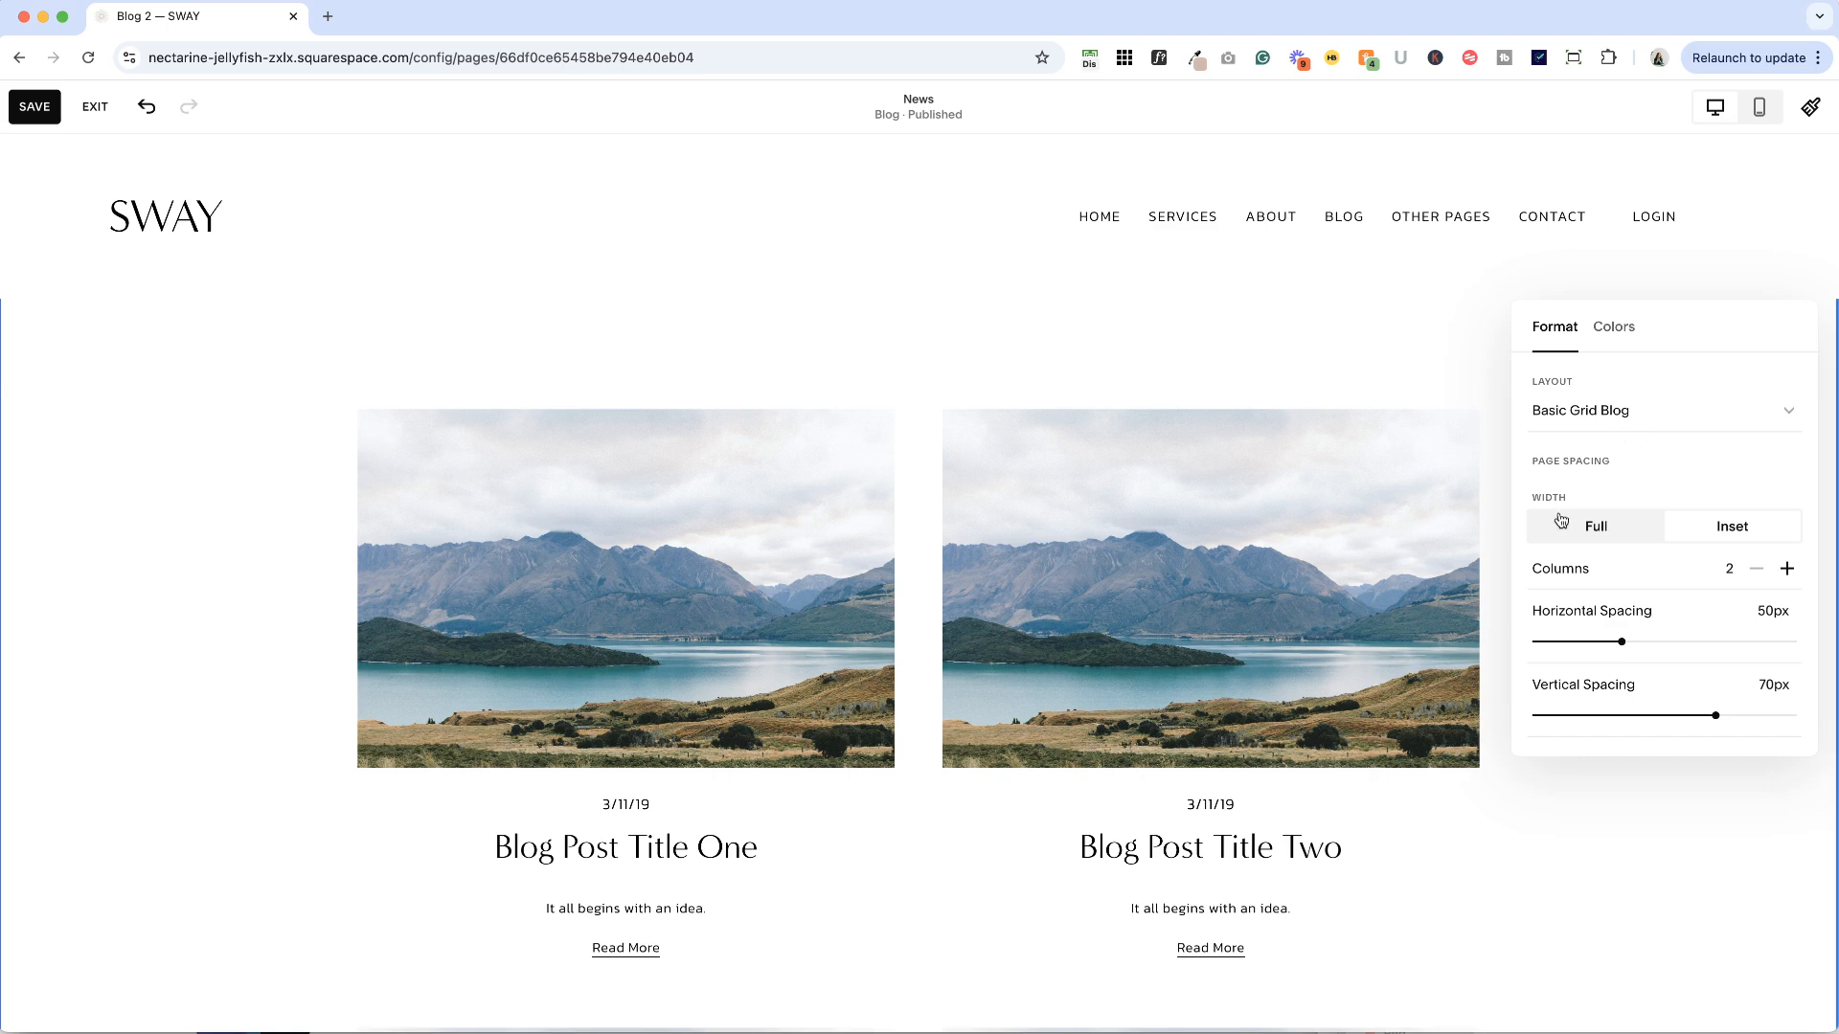
pyautogui.click(1594, 526)
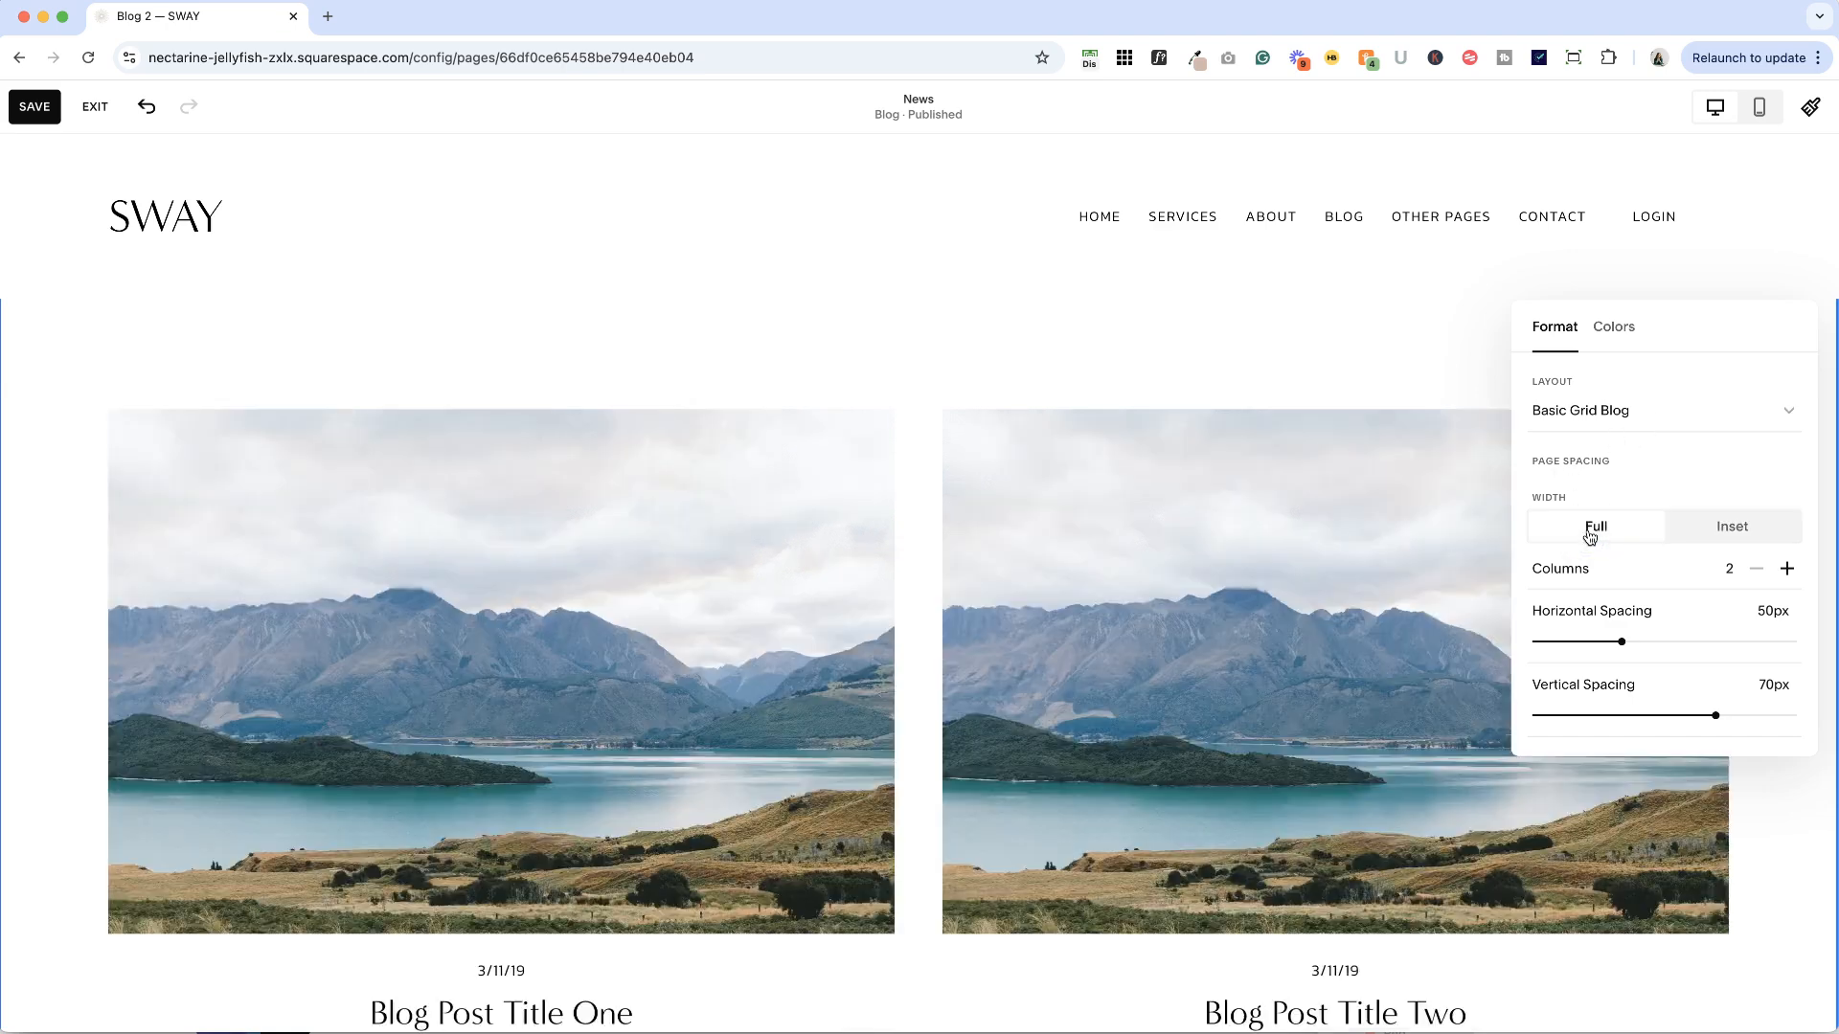
pyautogui.moveTo(1788, 770)
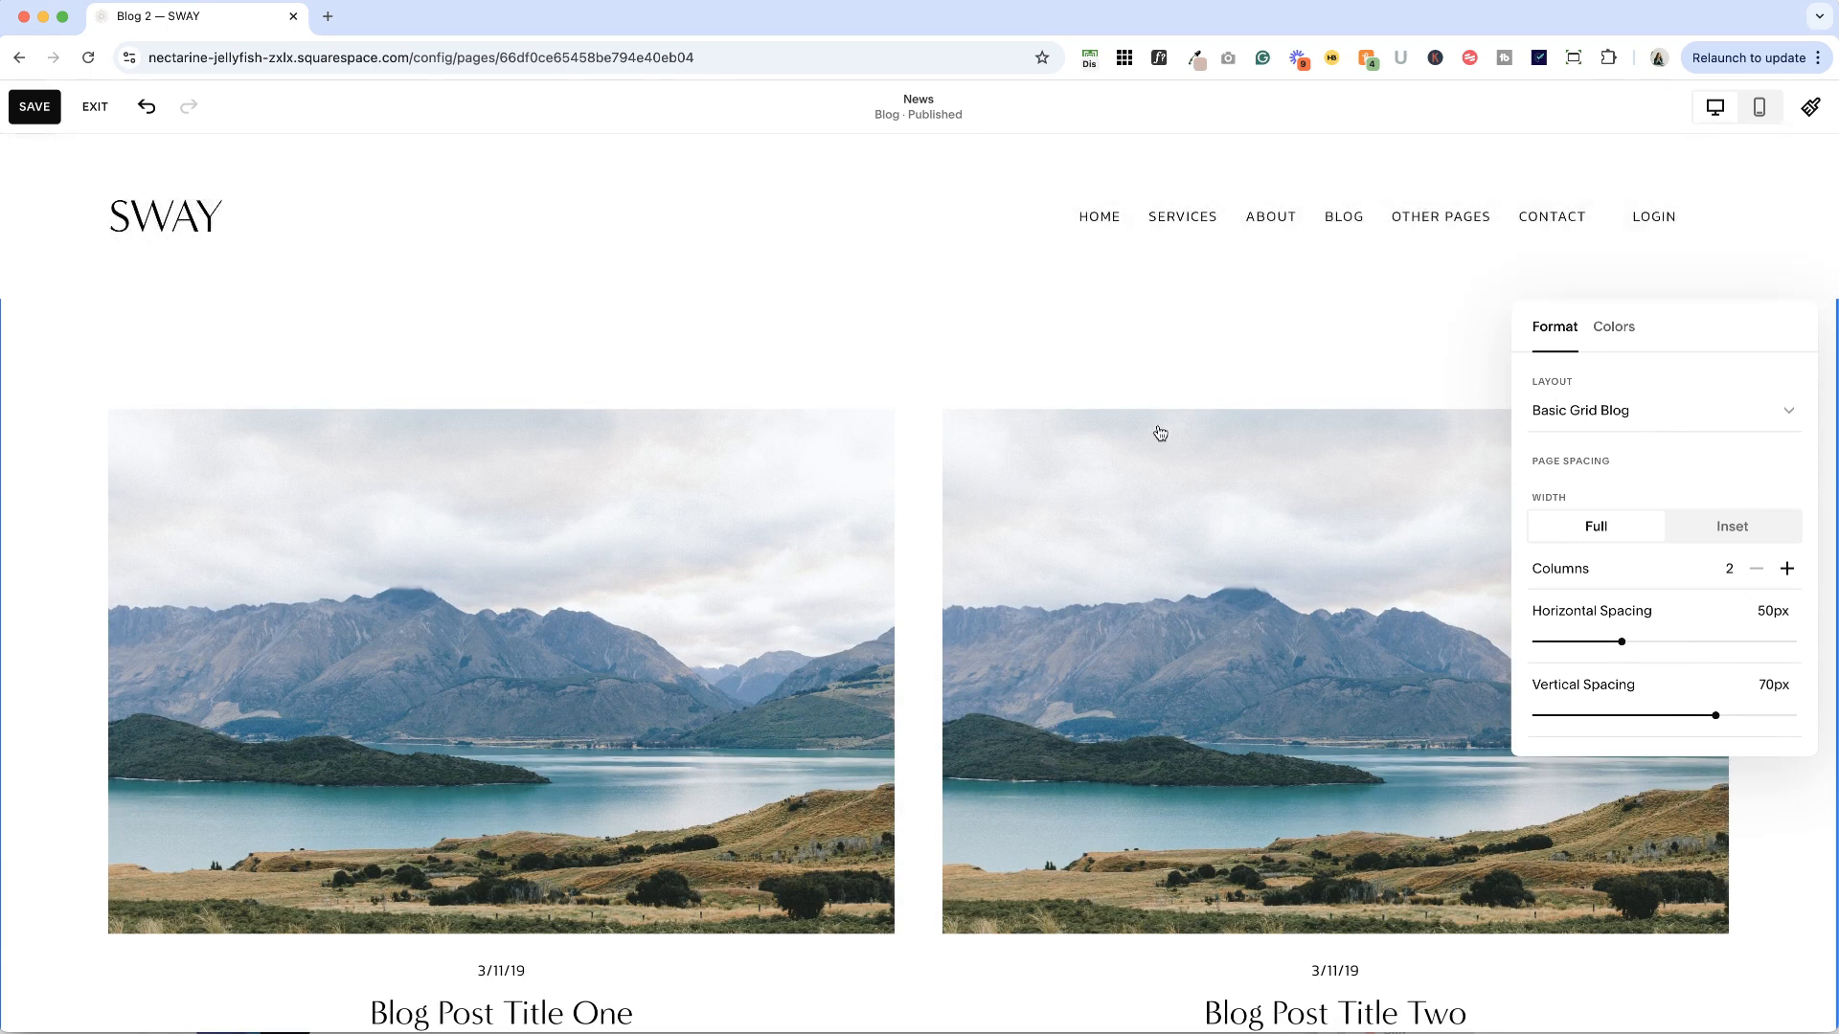
pyautogui.click(1731, 526)
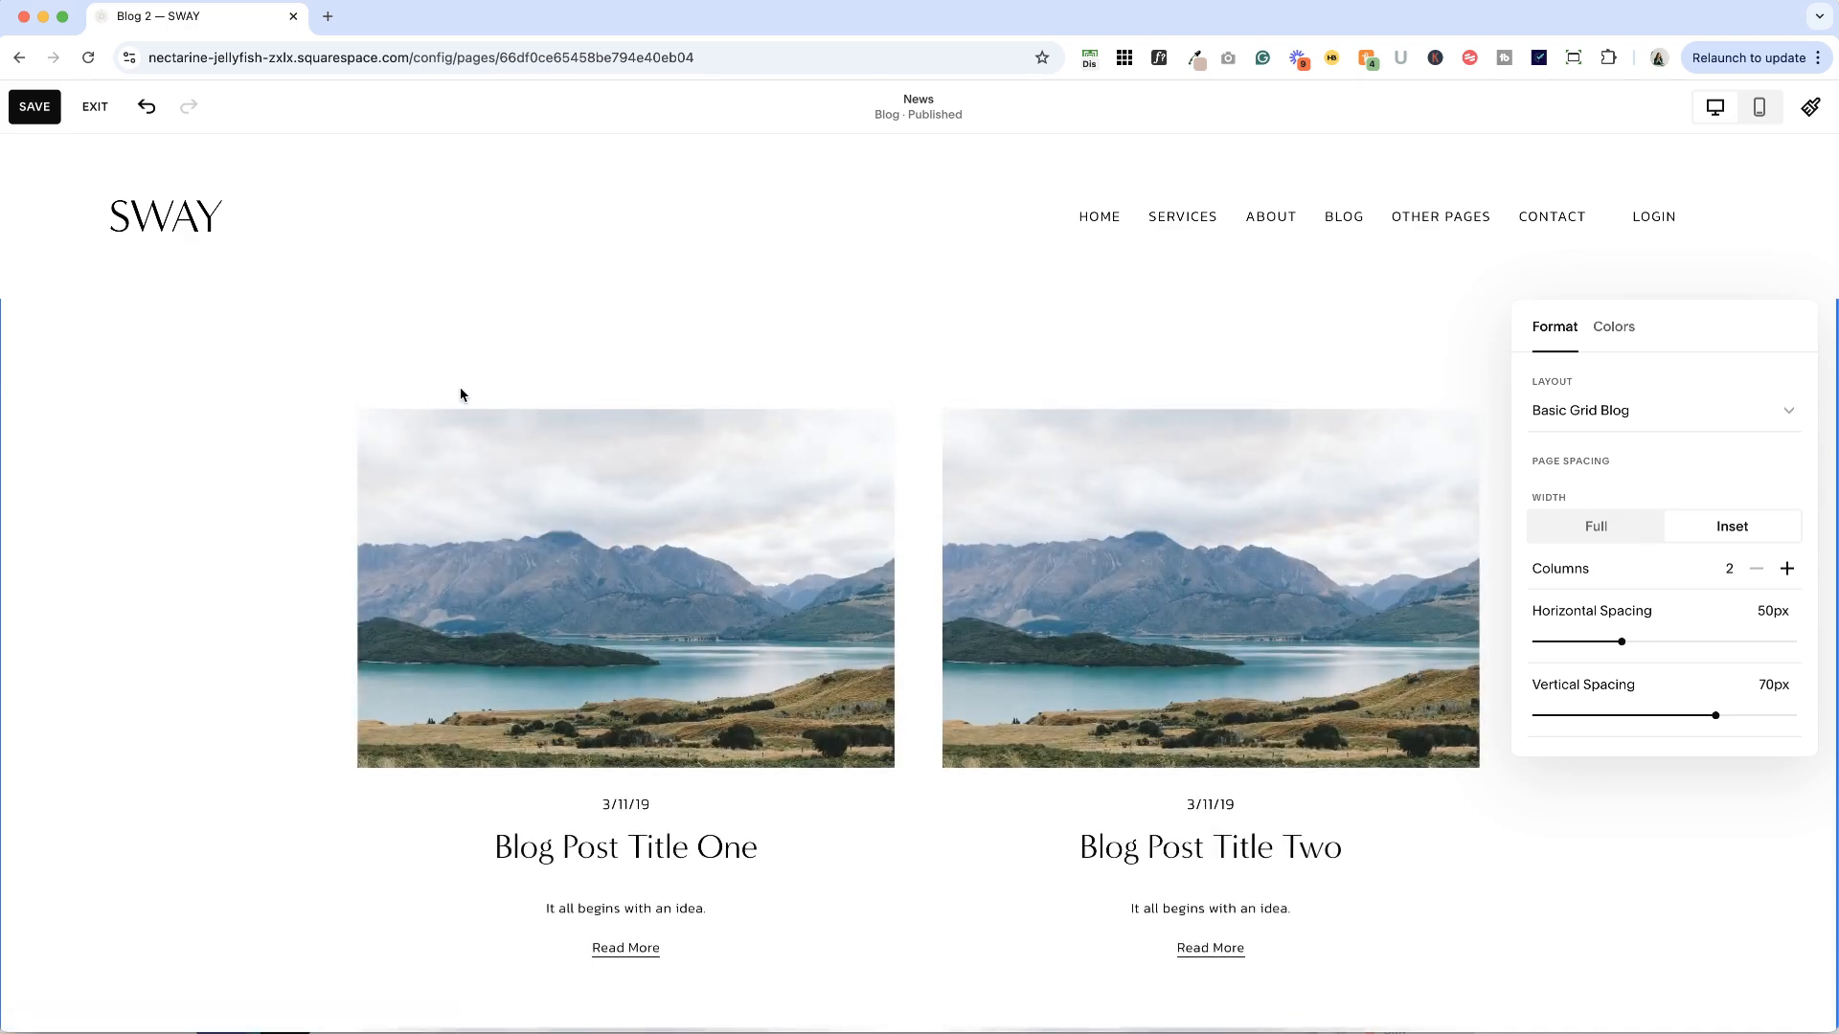
pyautogui.moveTo(565, 604)
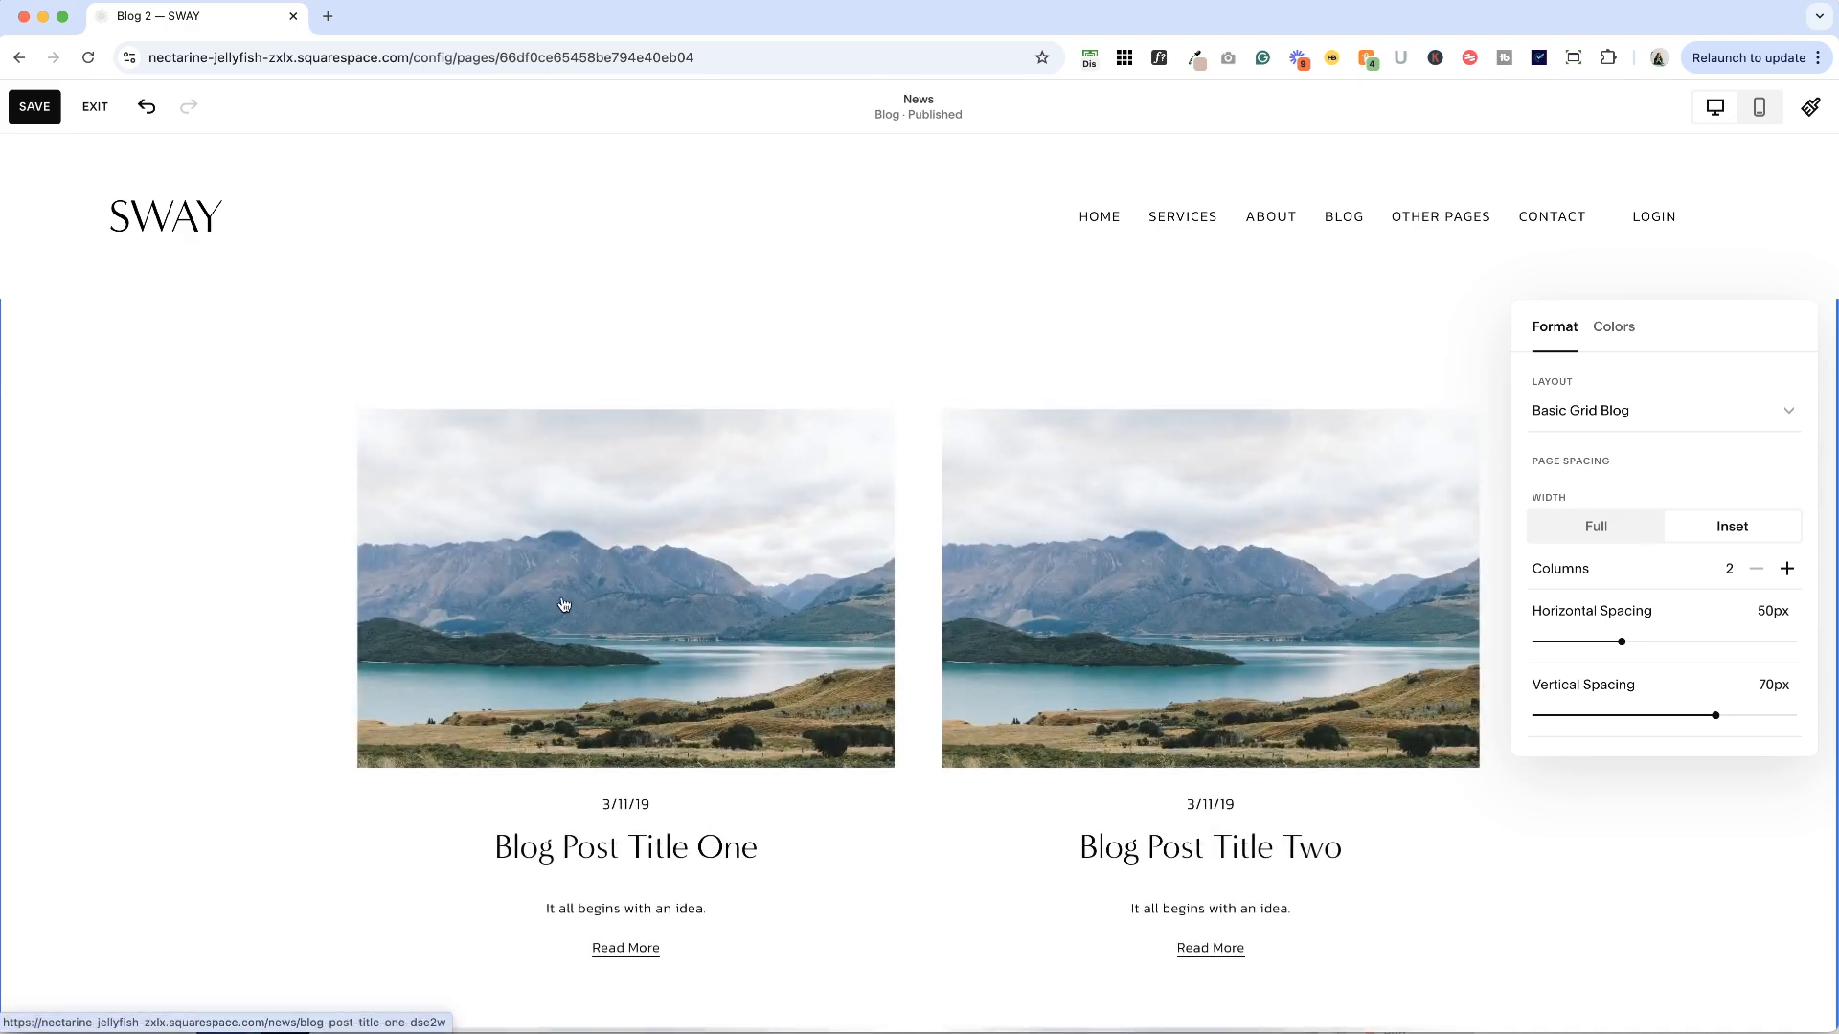
pyautogui.click(1787, 569)
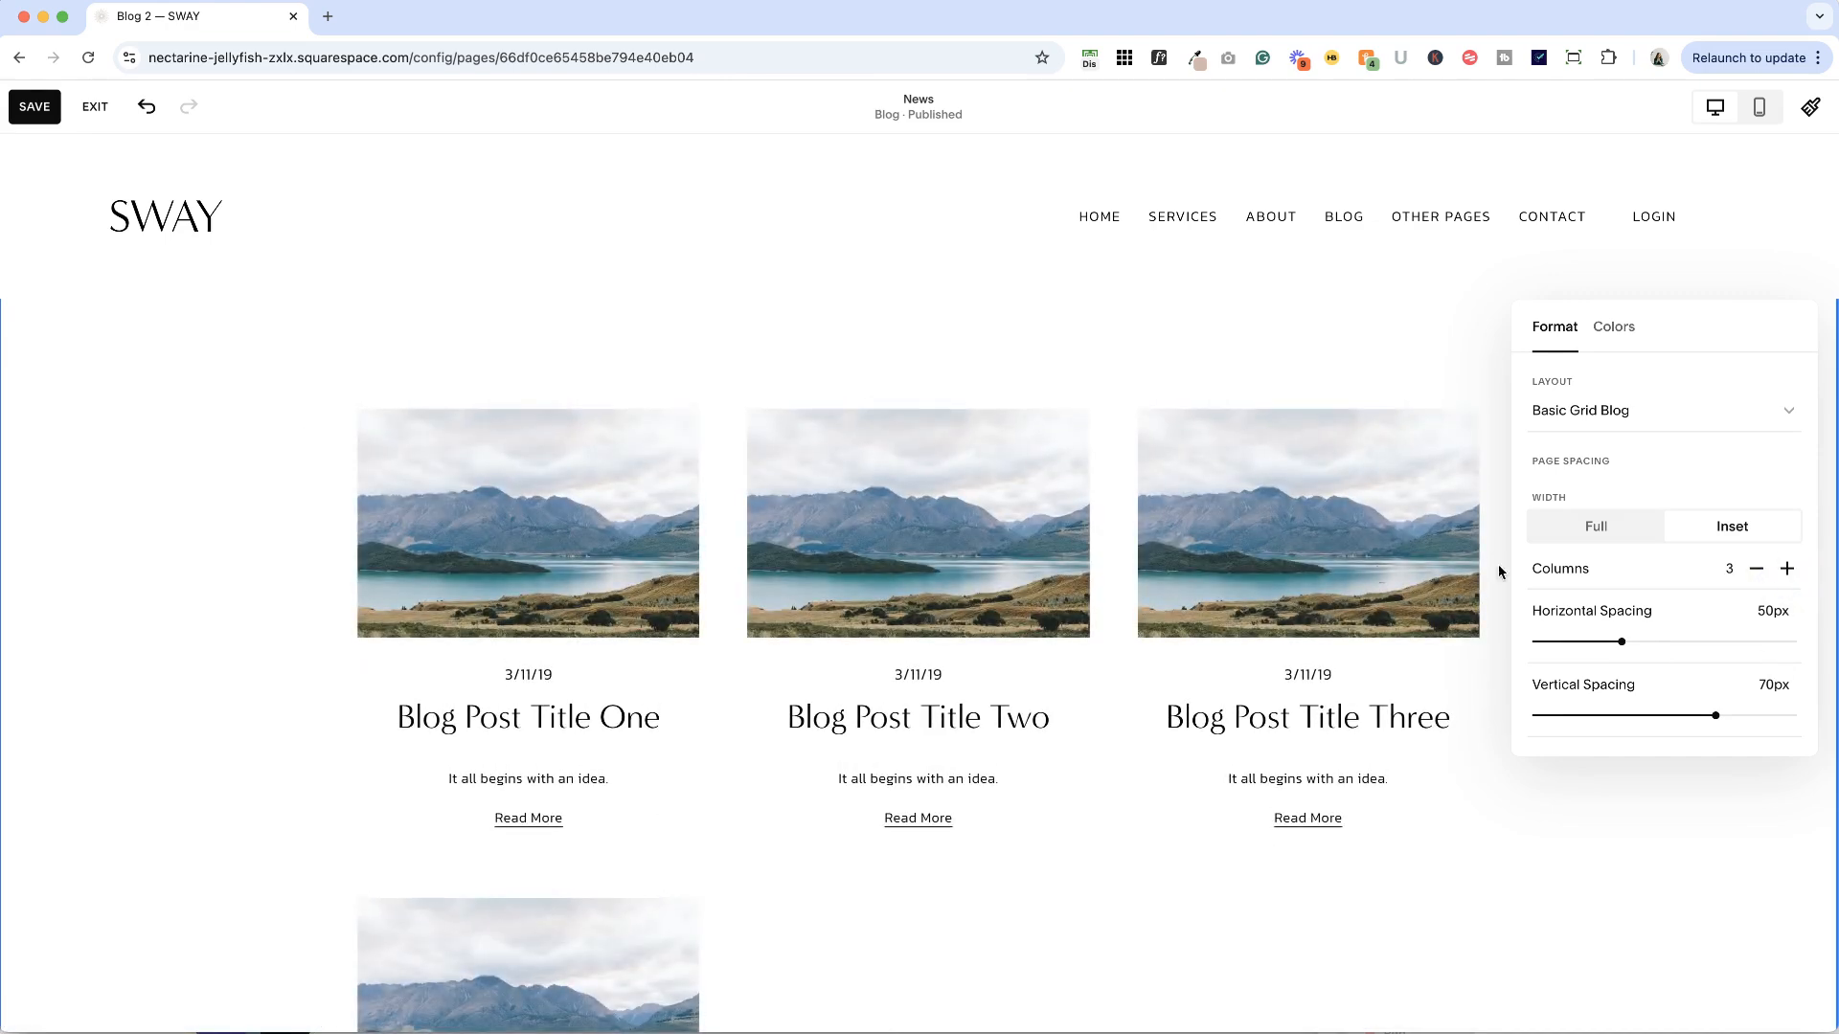
pyautogui.click(1756, 569)
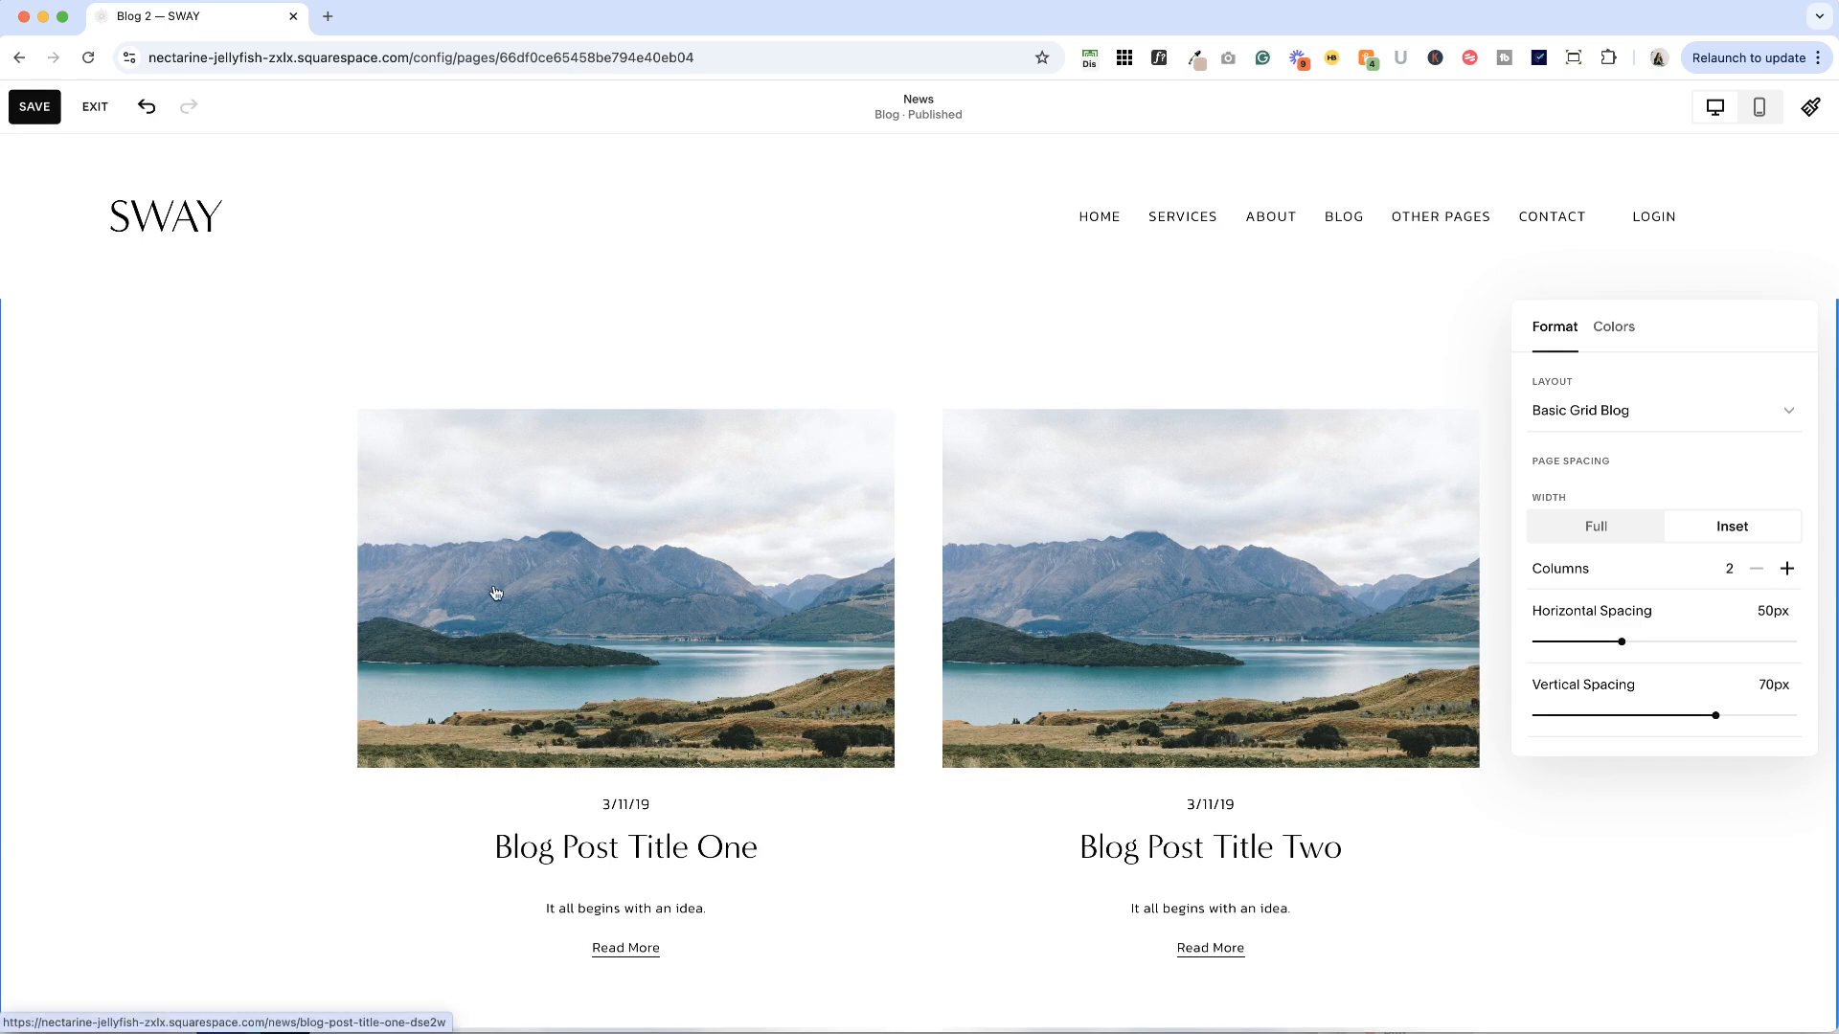
pyautogui.moveTo(1787, 575)
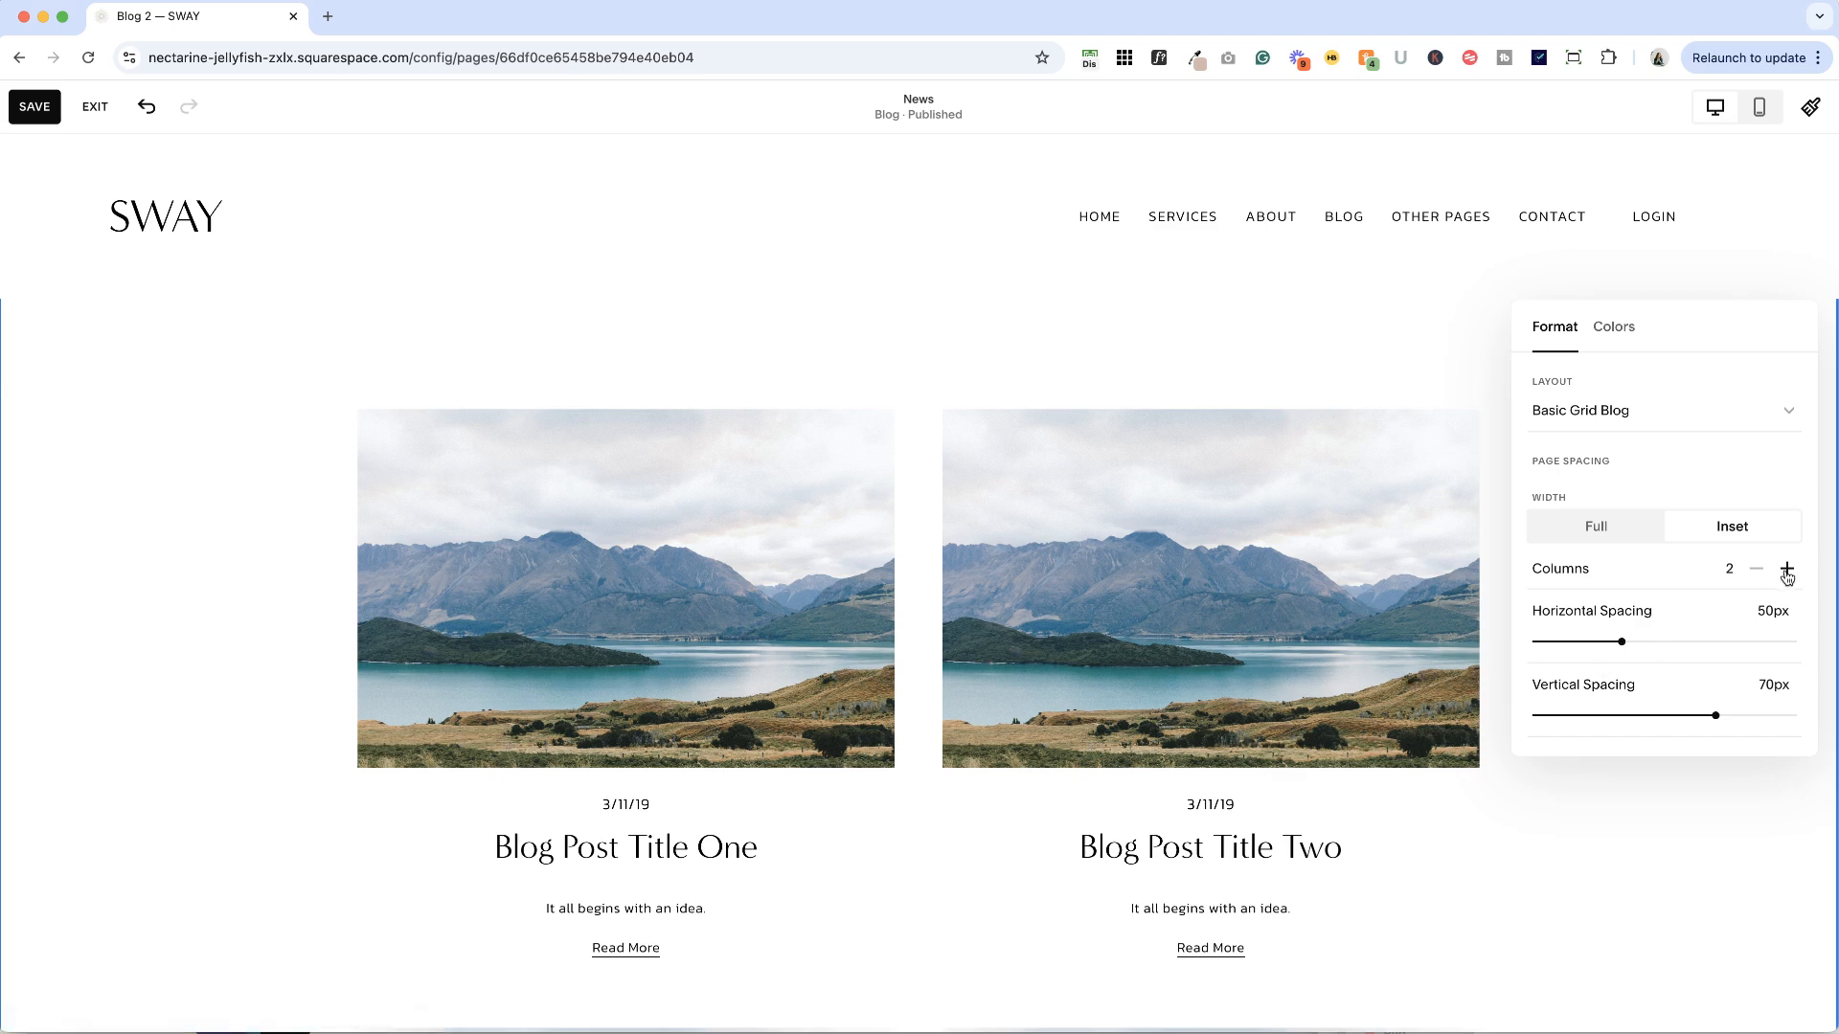
pyautogui.scroll(-3)
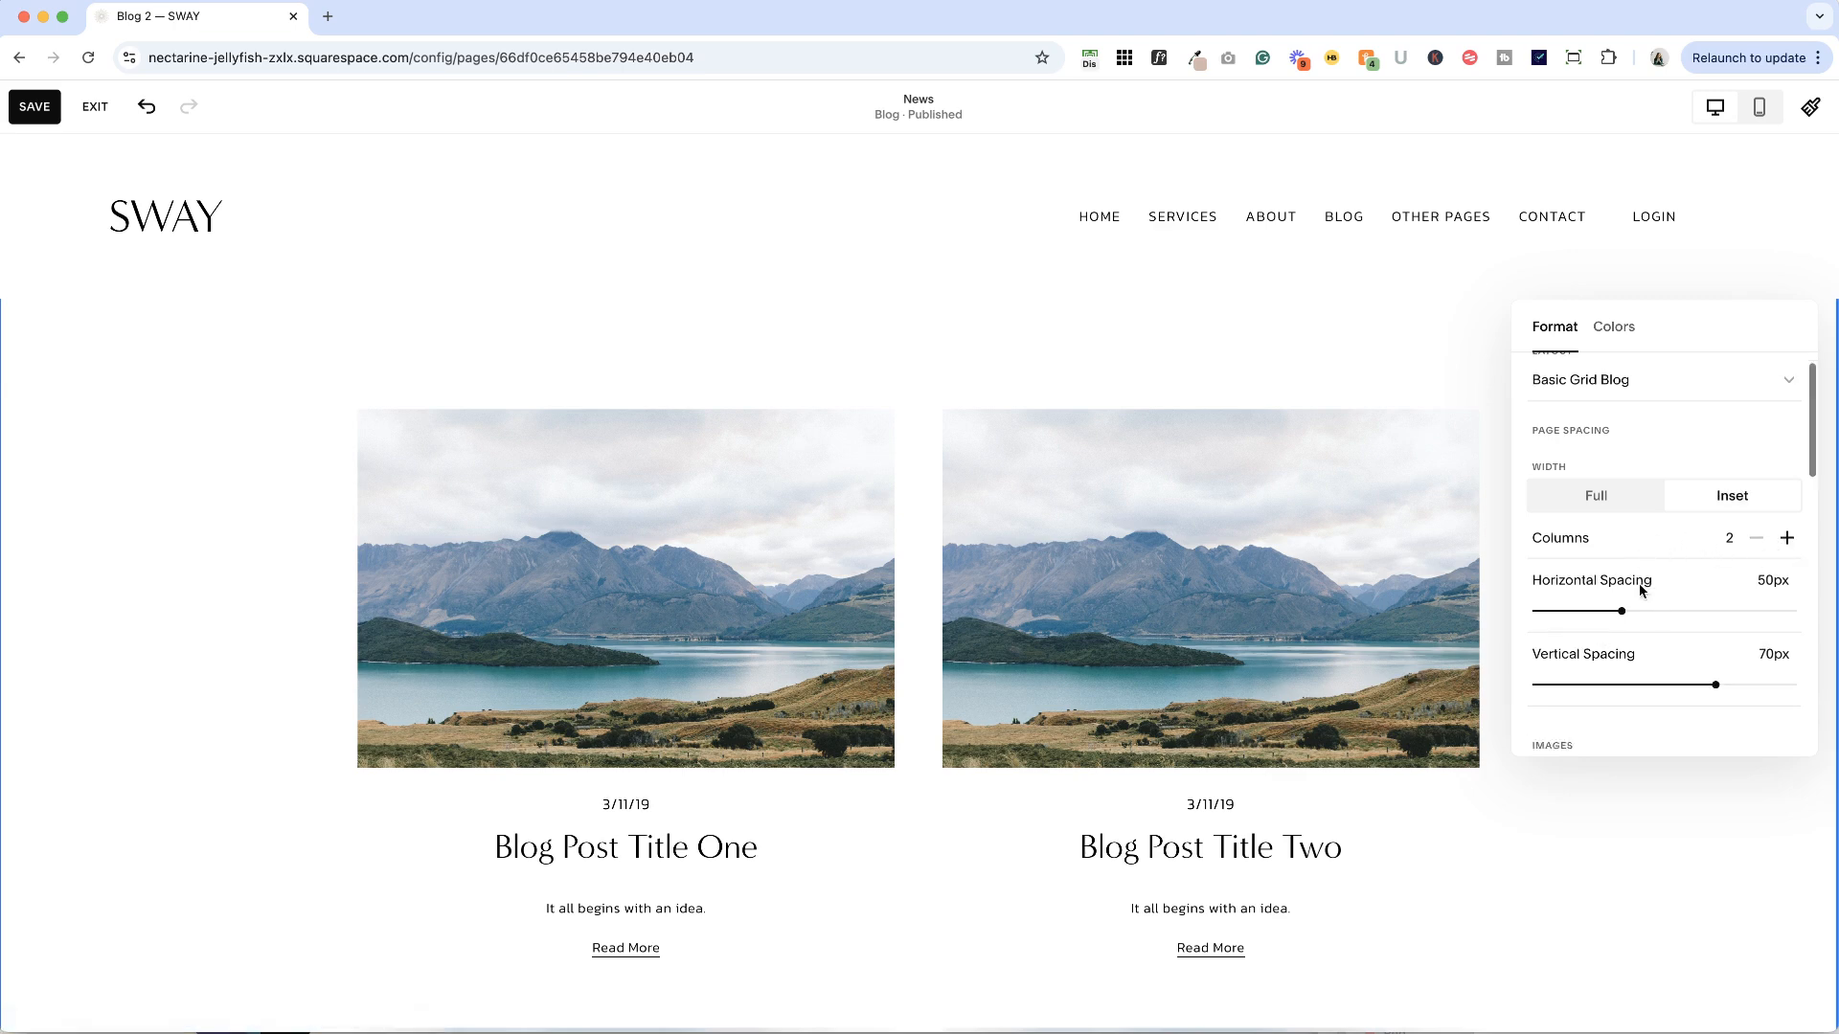
pyautogui.scroll(3)
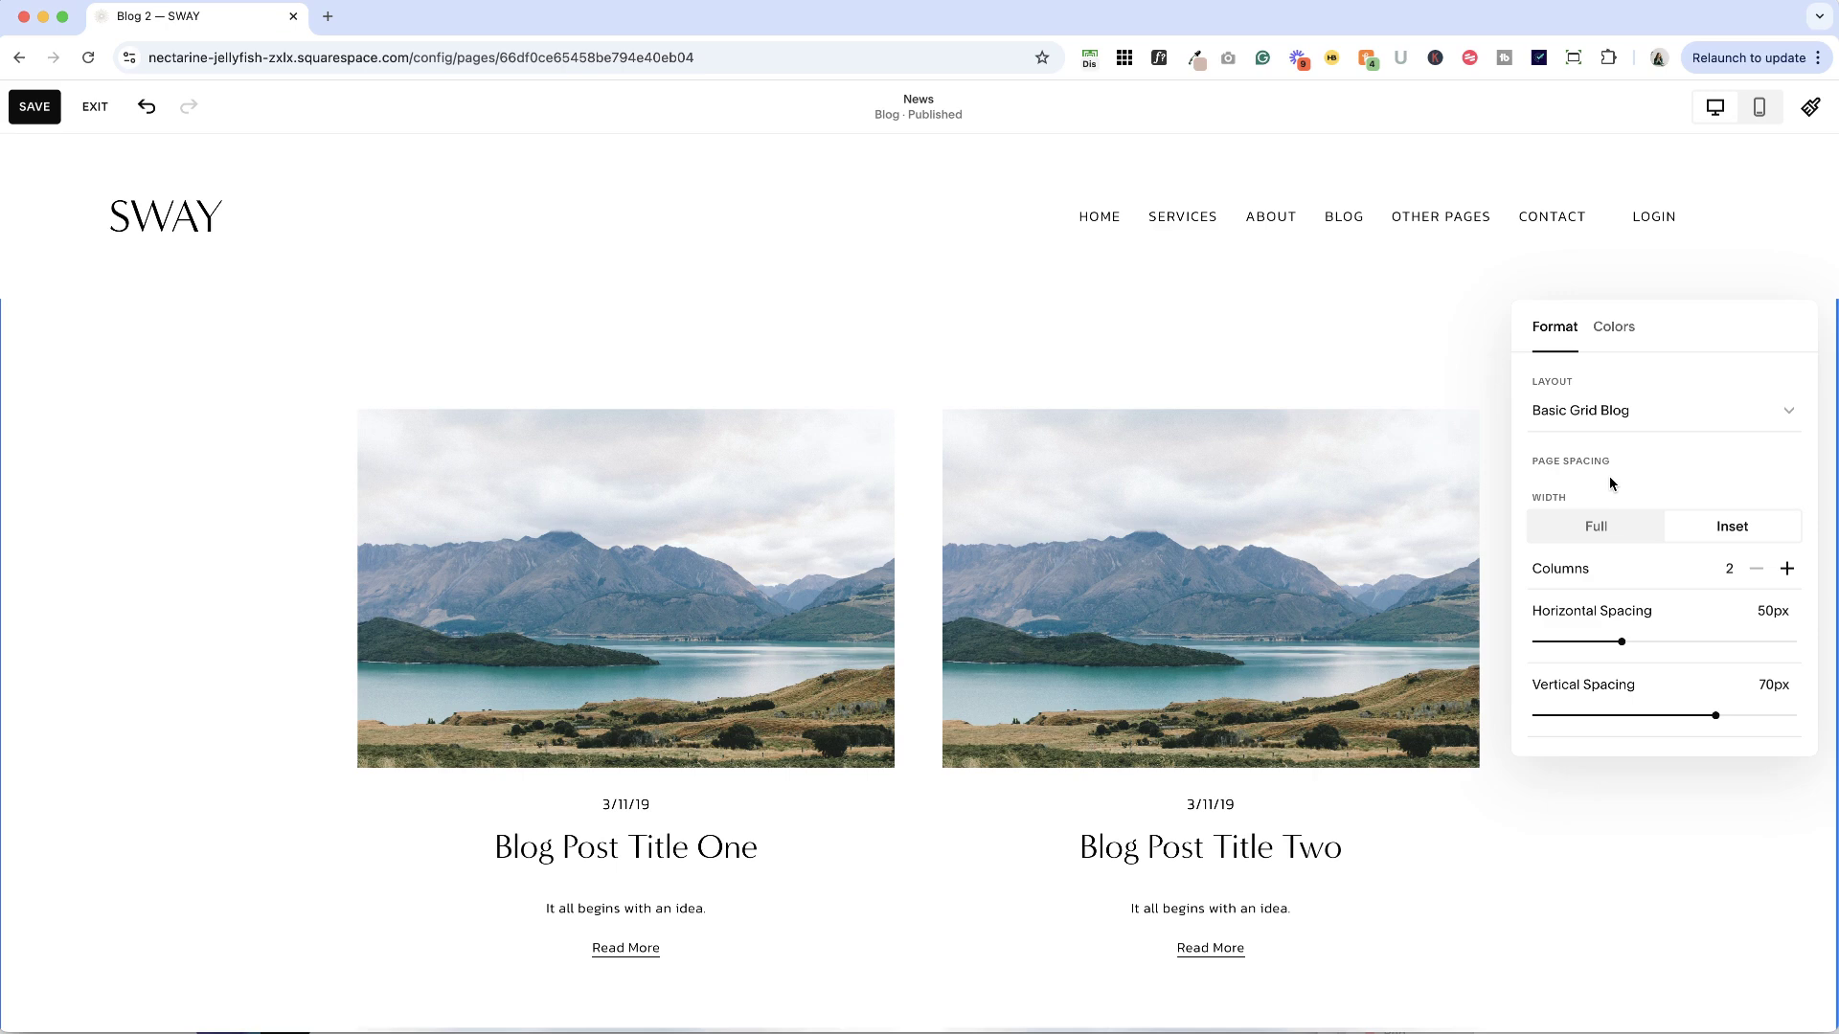
# Step: Set post images to 1:1 Square aspect ratio and increase the grid to 3 columns
pyautogui.scroll(-3)
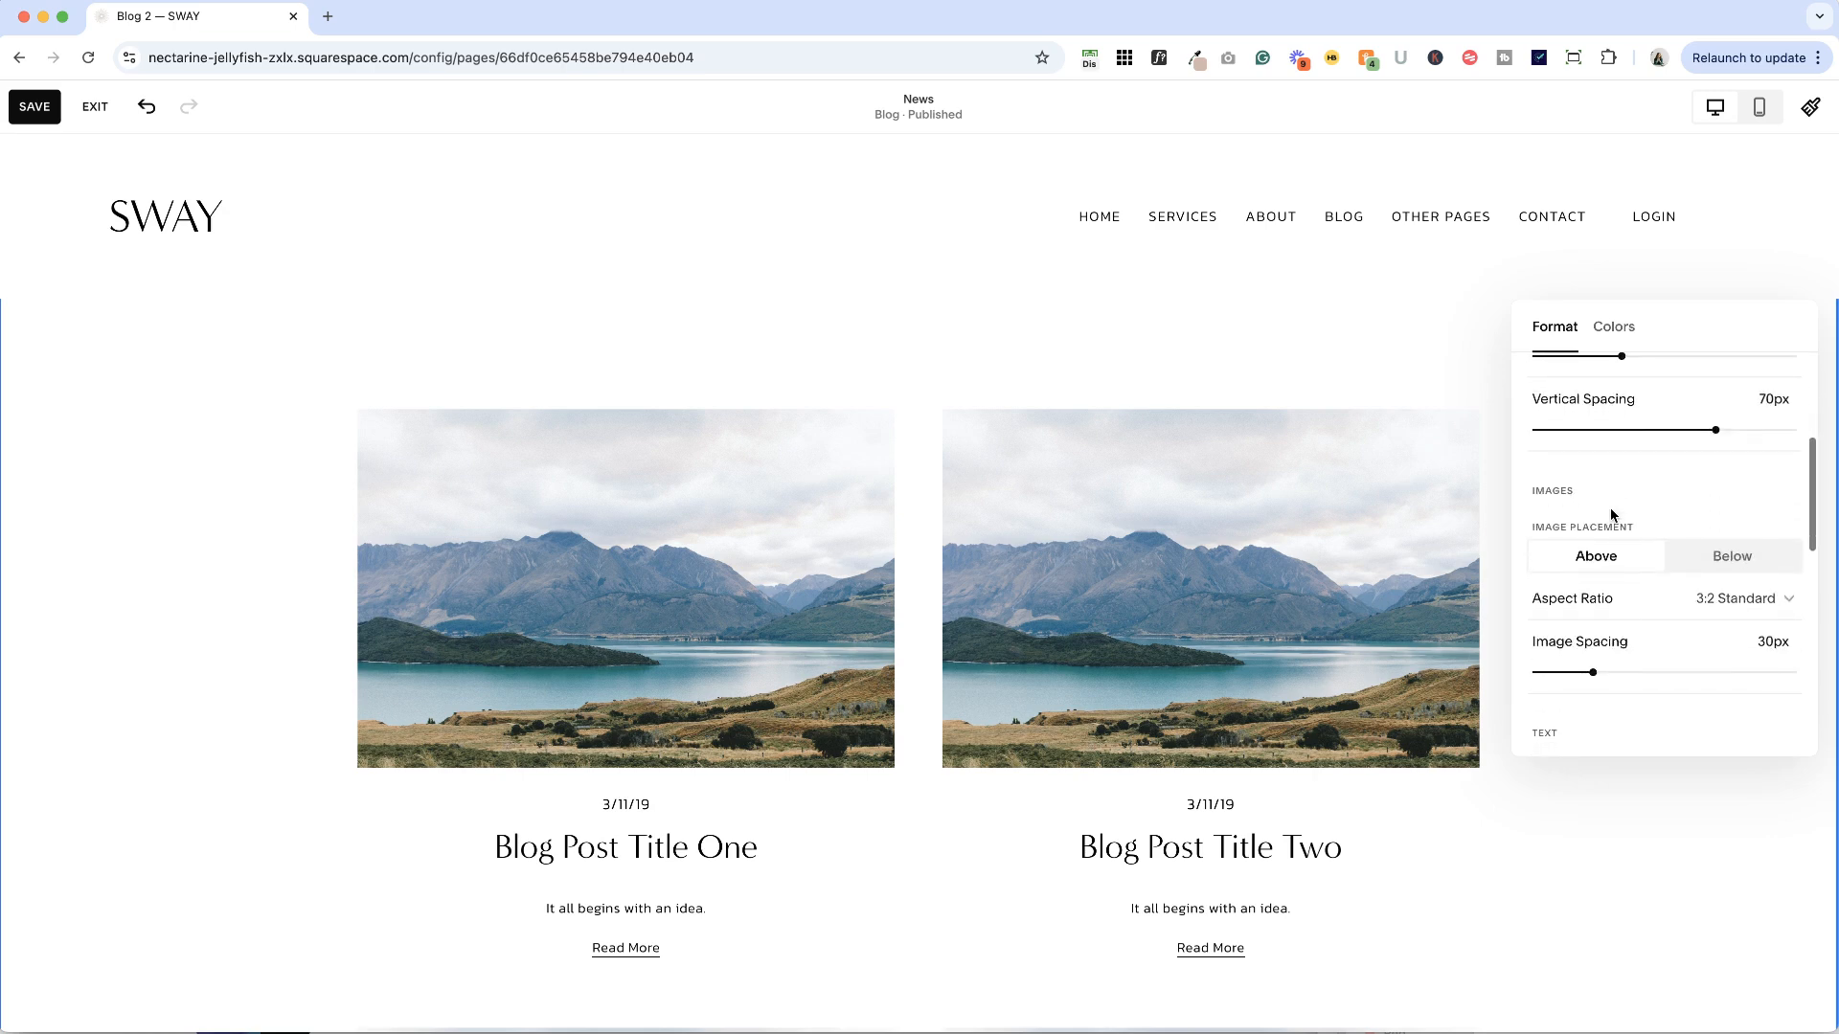
pyautogui.click(1745, 597)
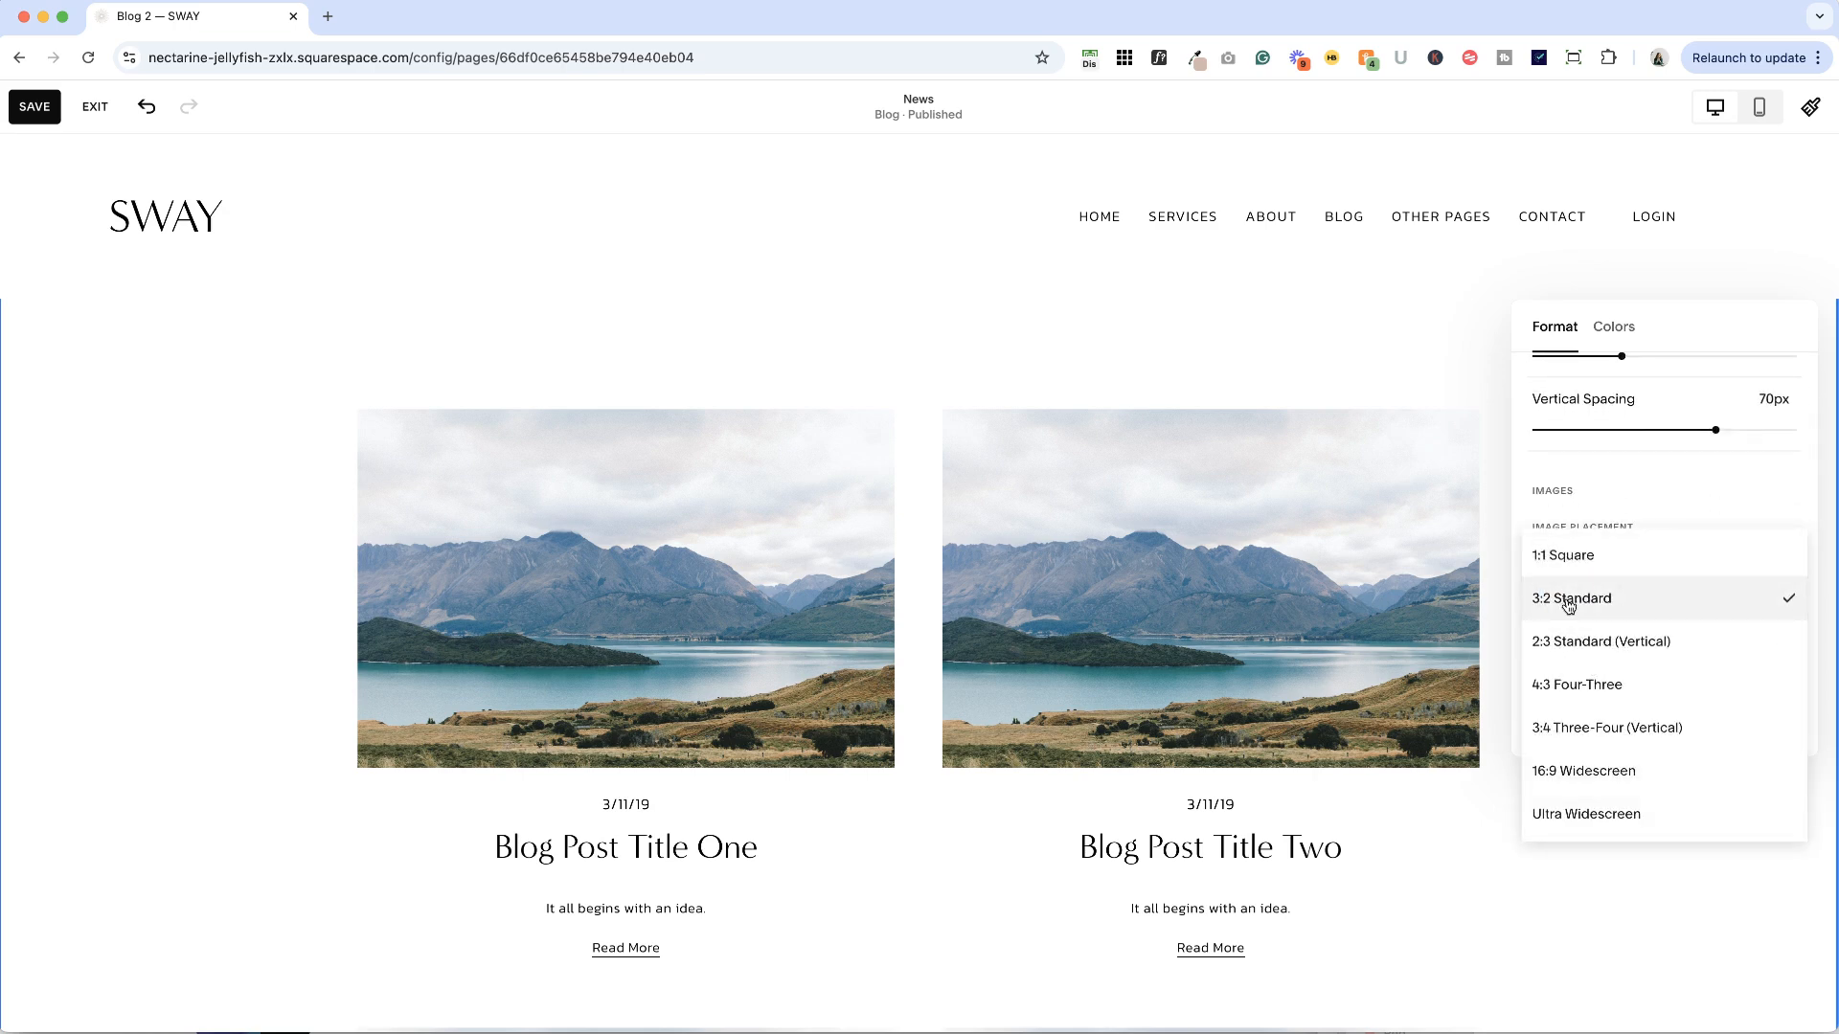
pyautogui.click(1562, 554)
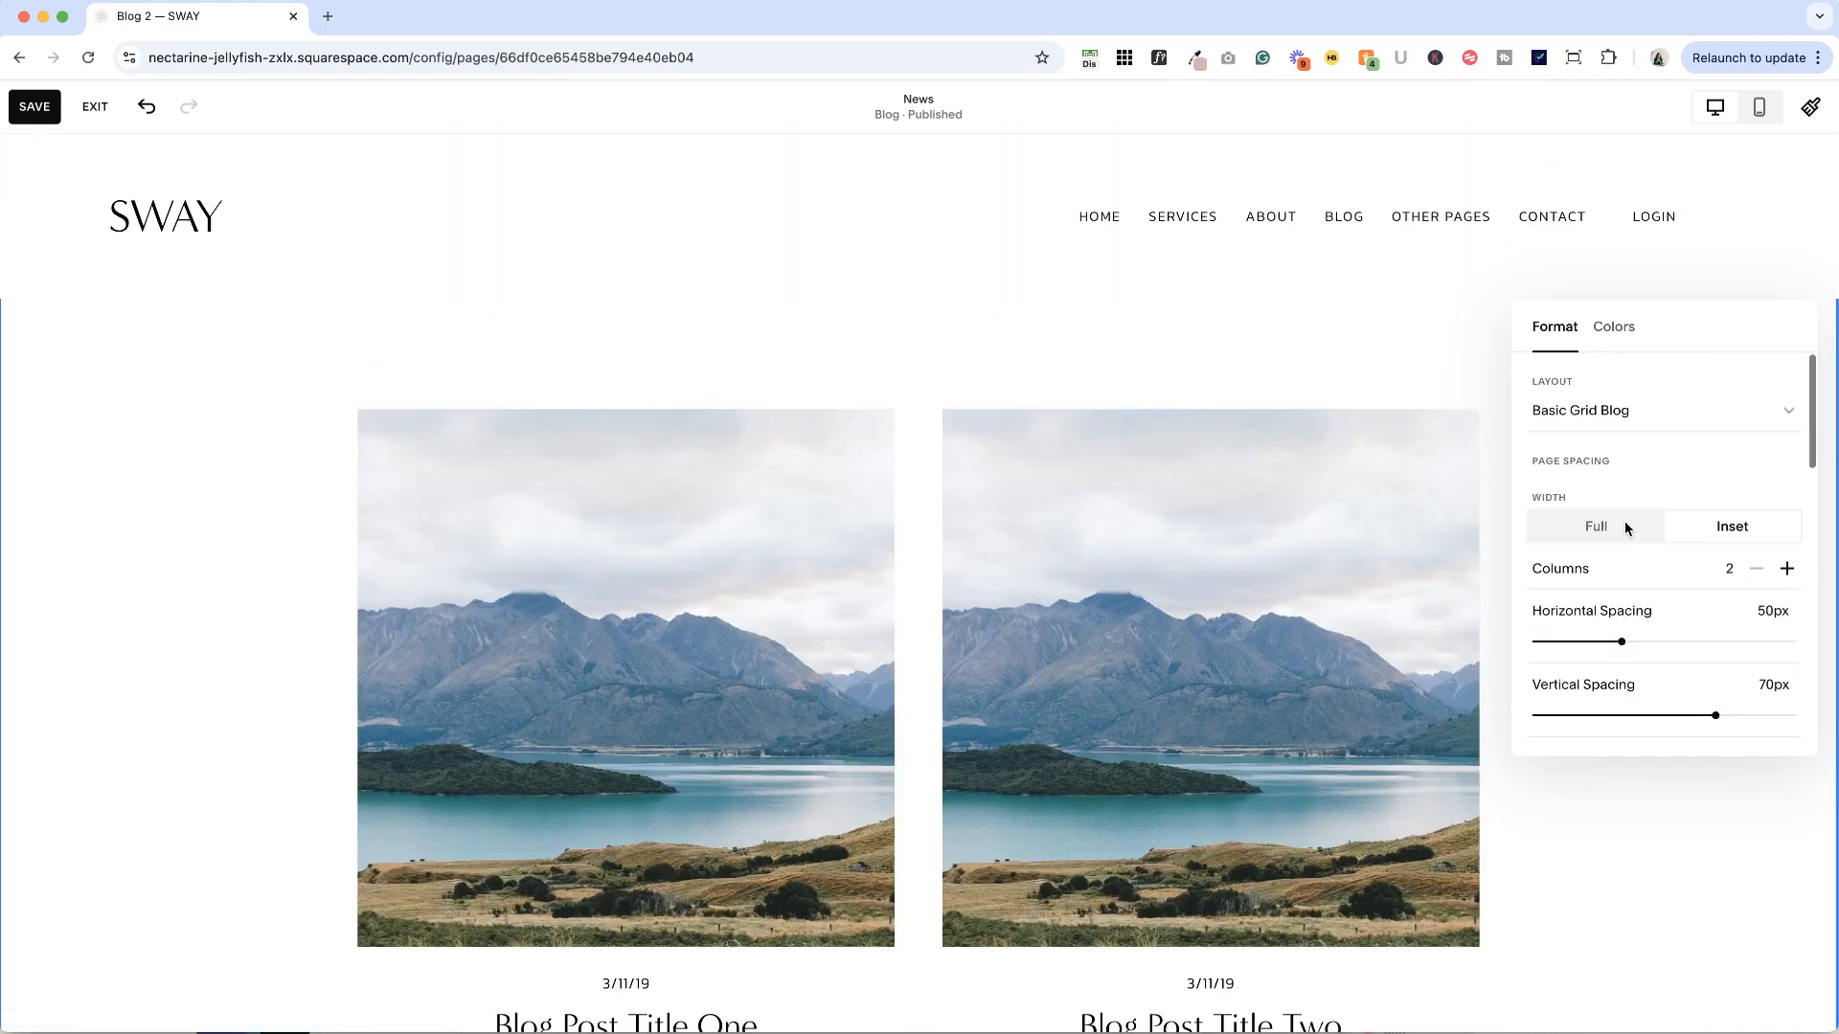
pyautogui.click(1787, 569)
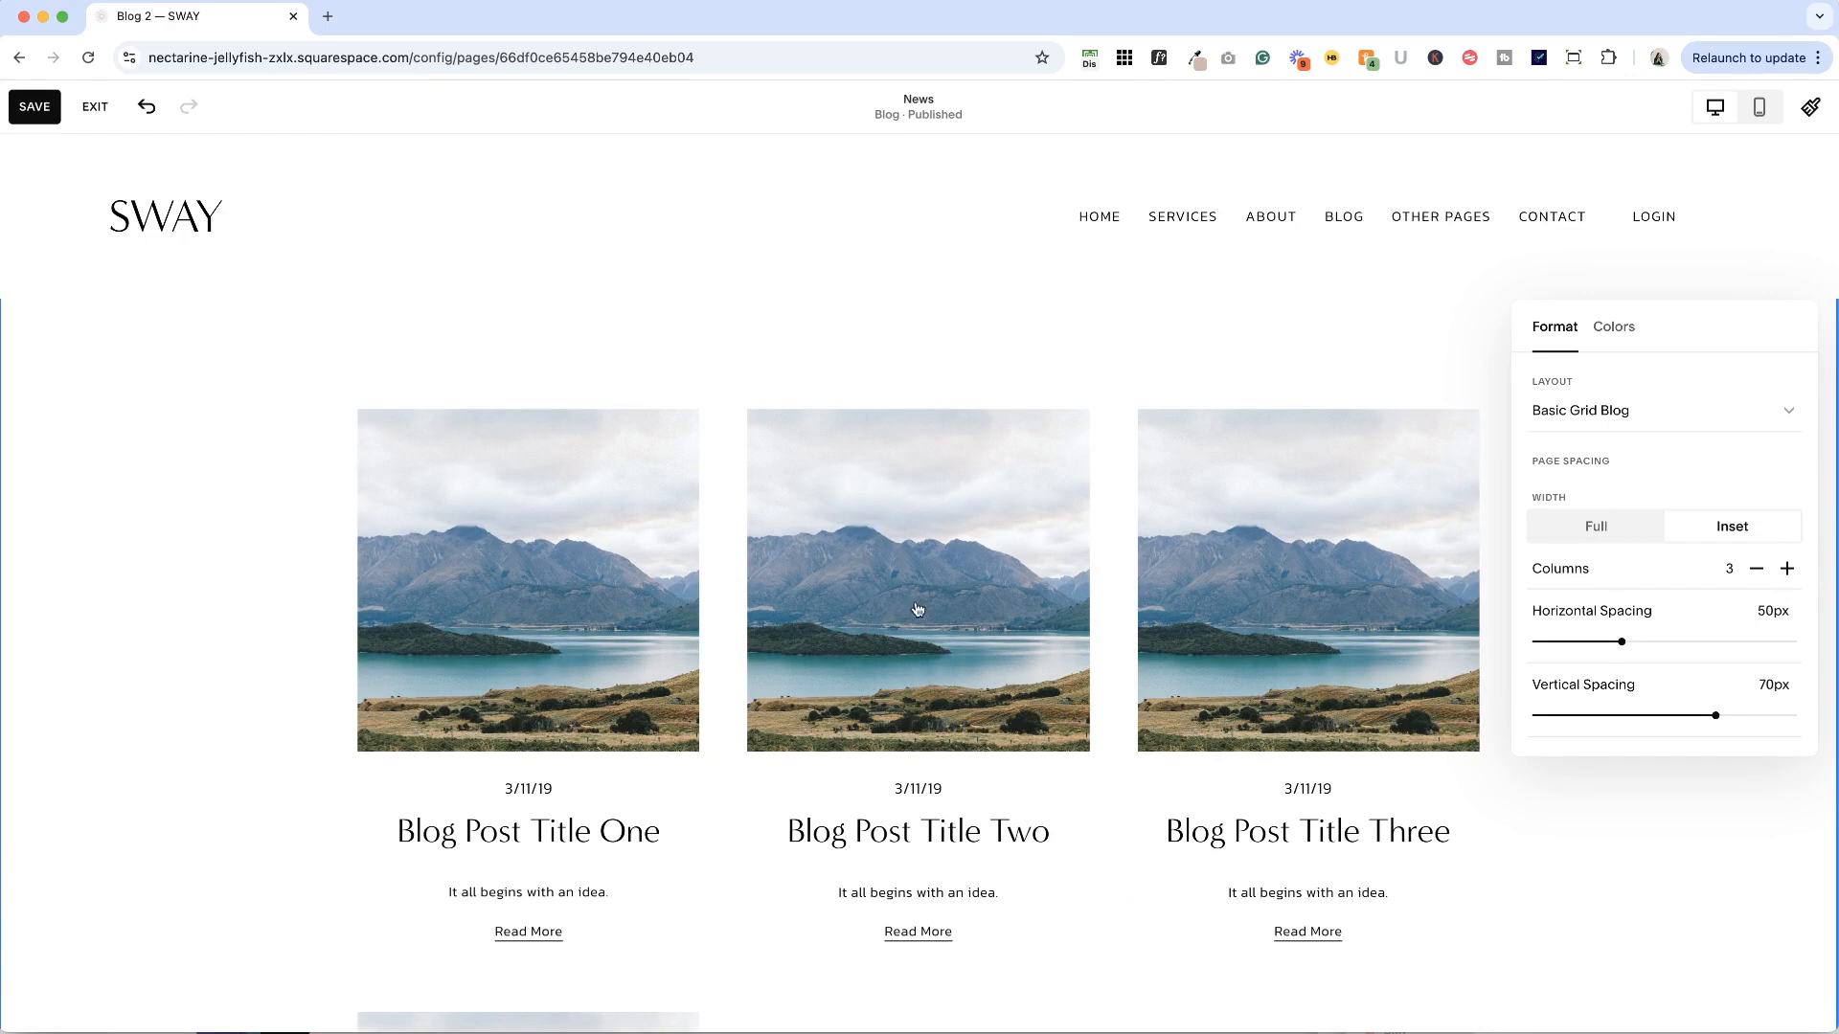
pyautogui.scroll(-3)
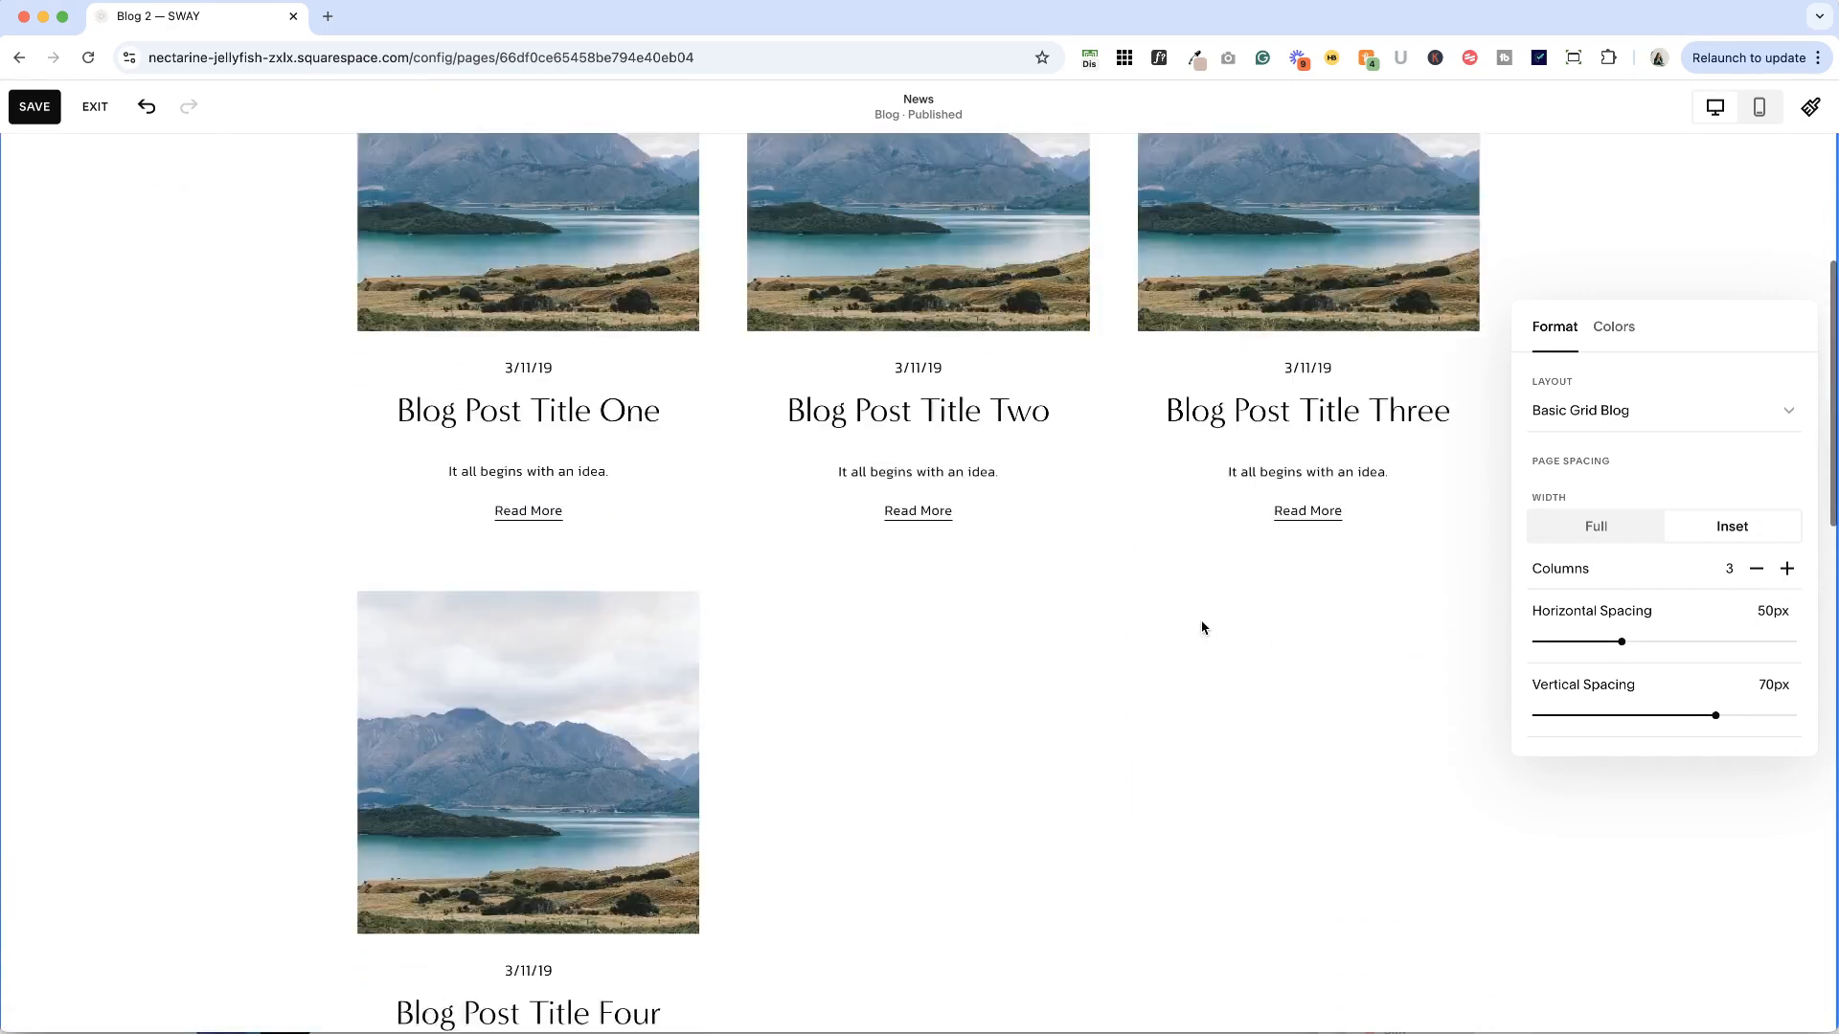
pyautogui.scroll(3)
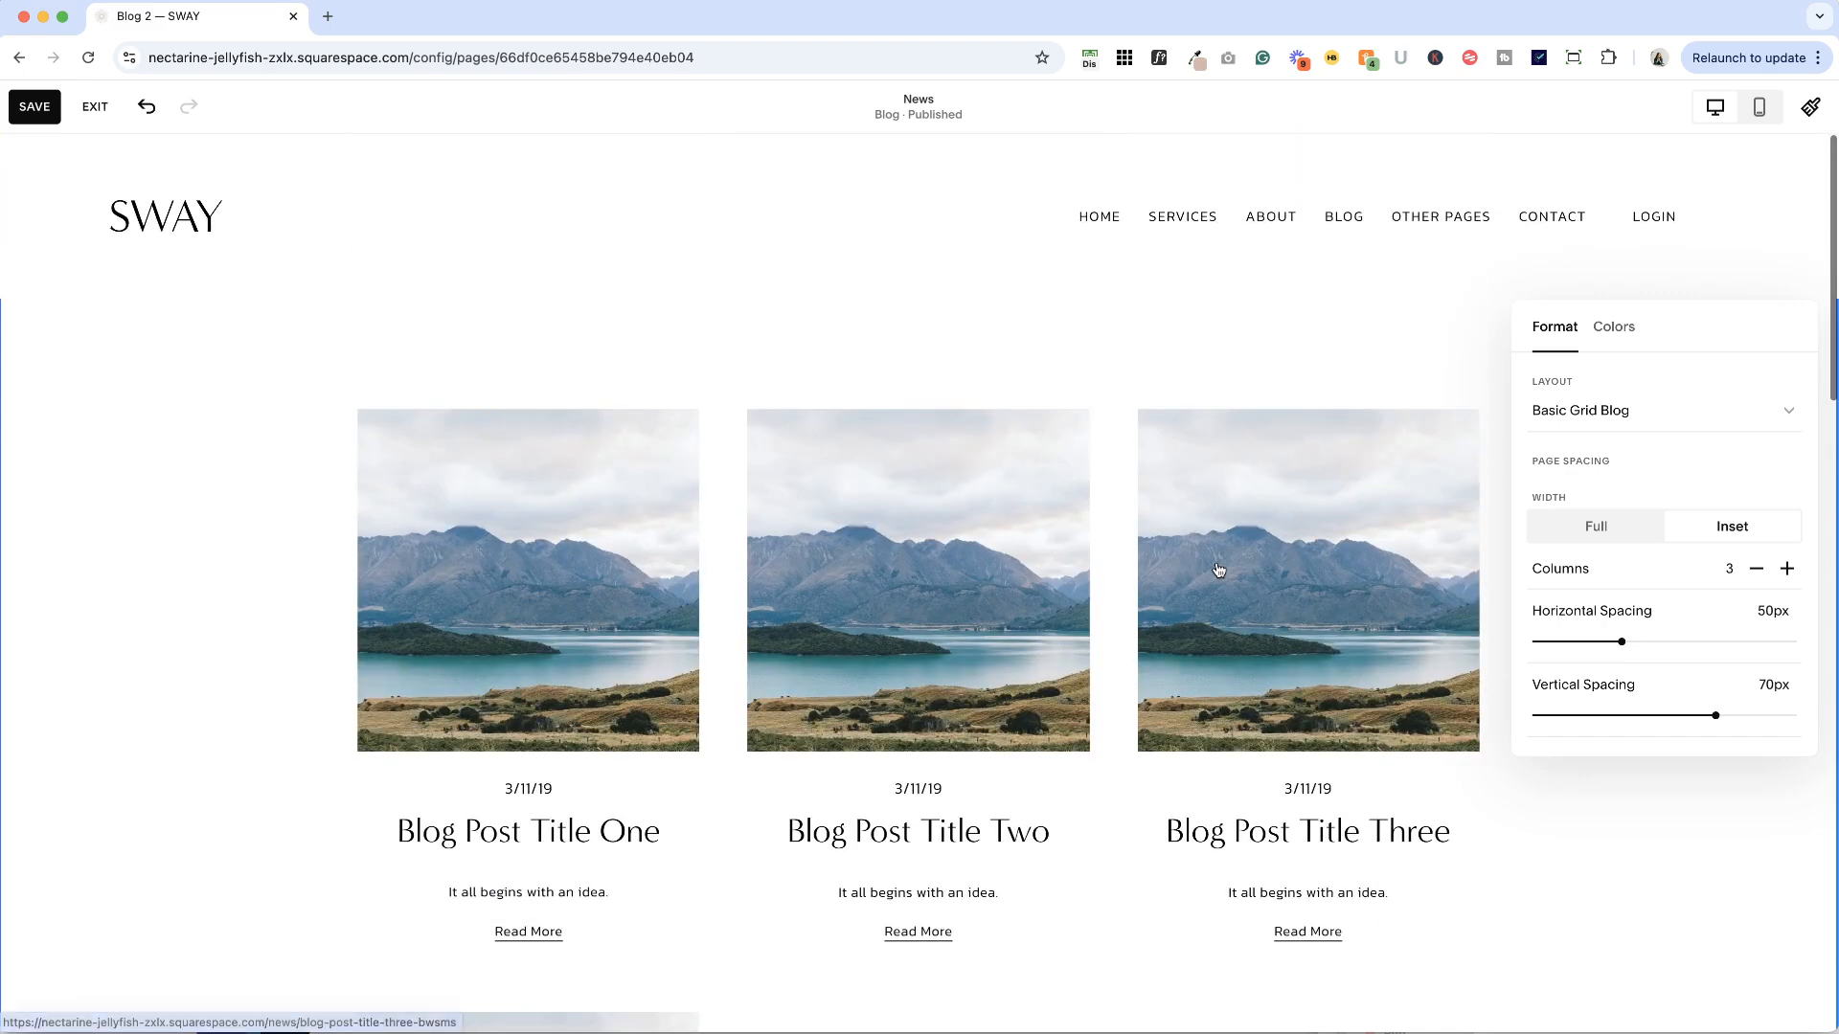
pyautogui.moveTo(1230, 545)
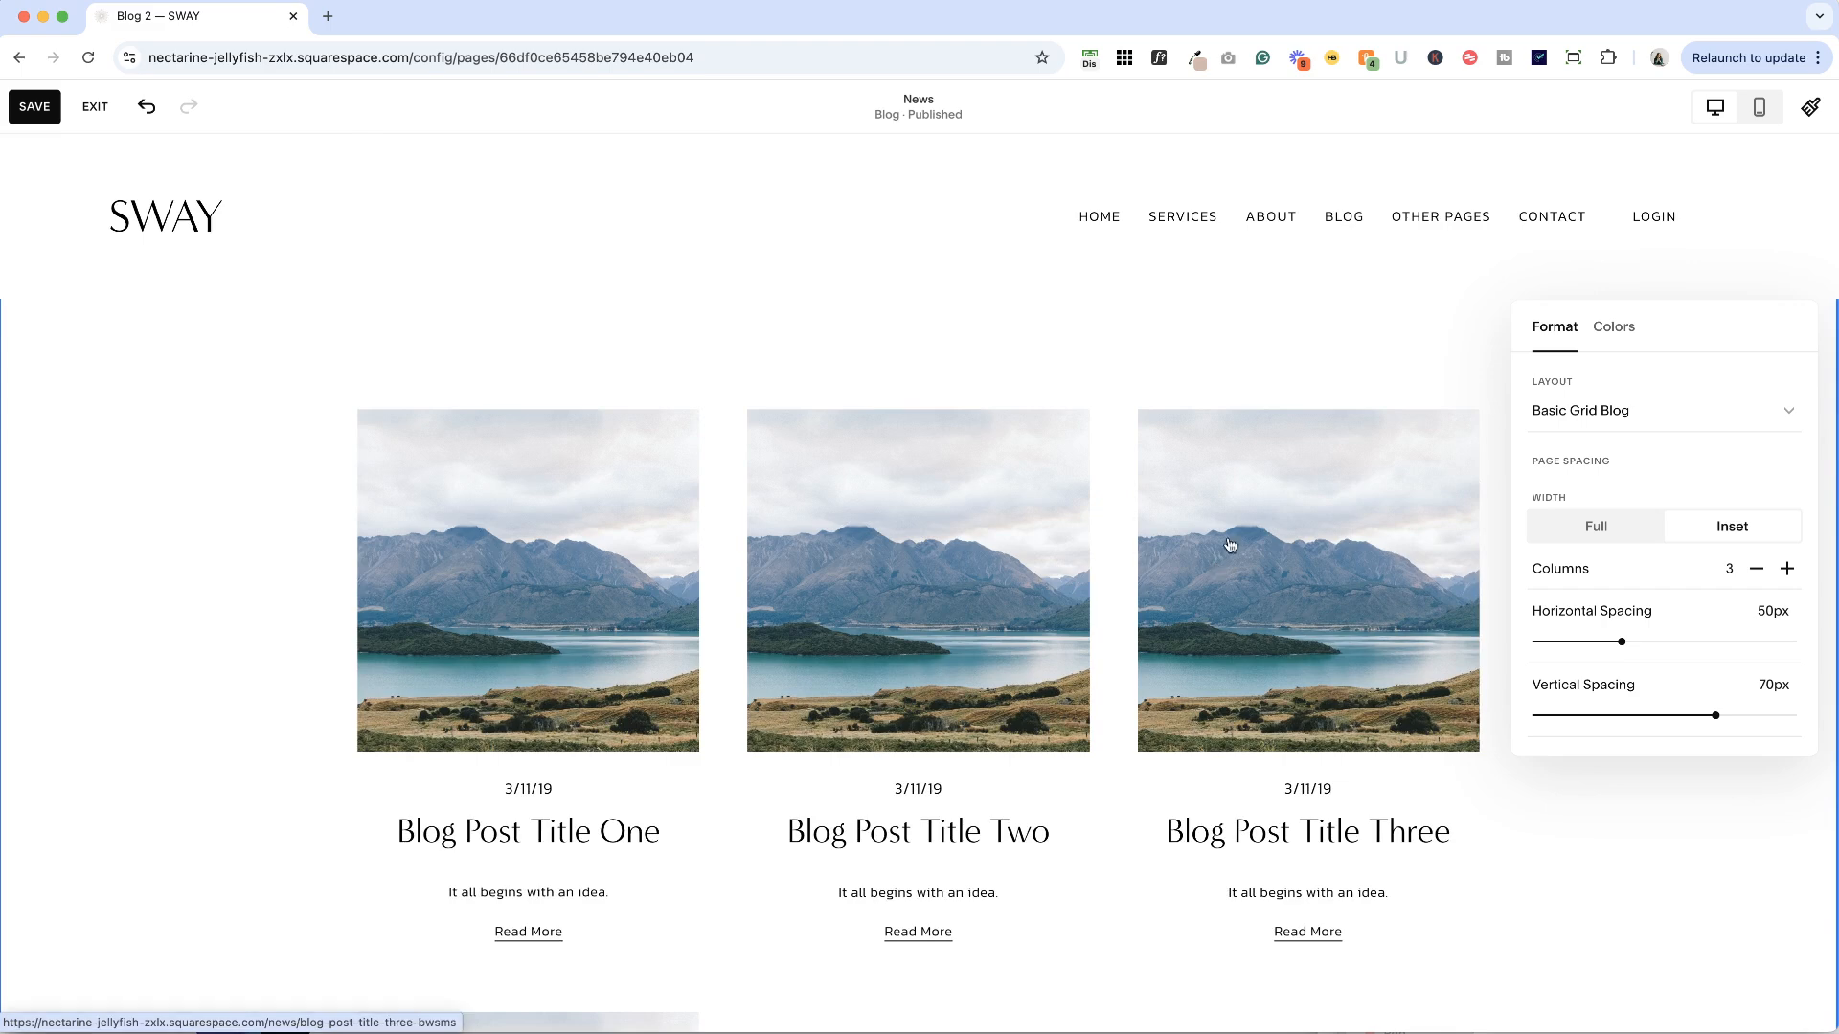
pyautogui.scroll(-3)
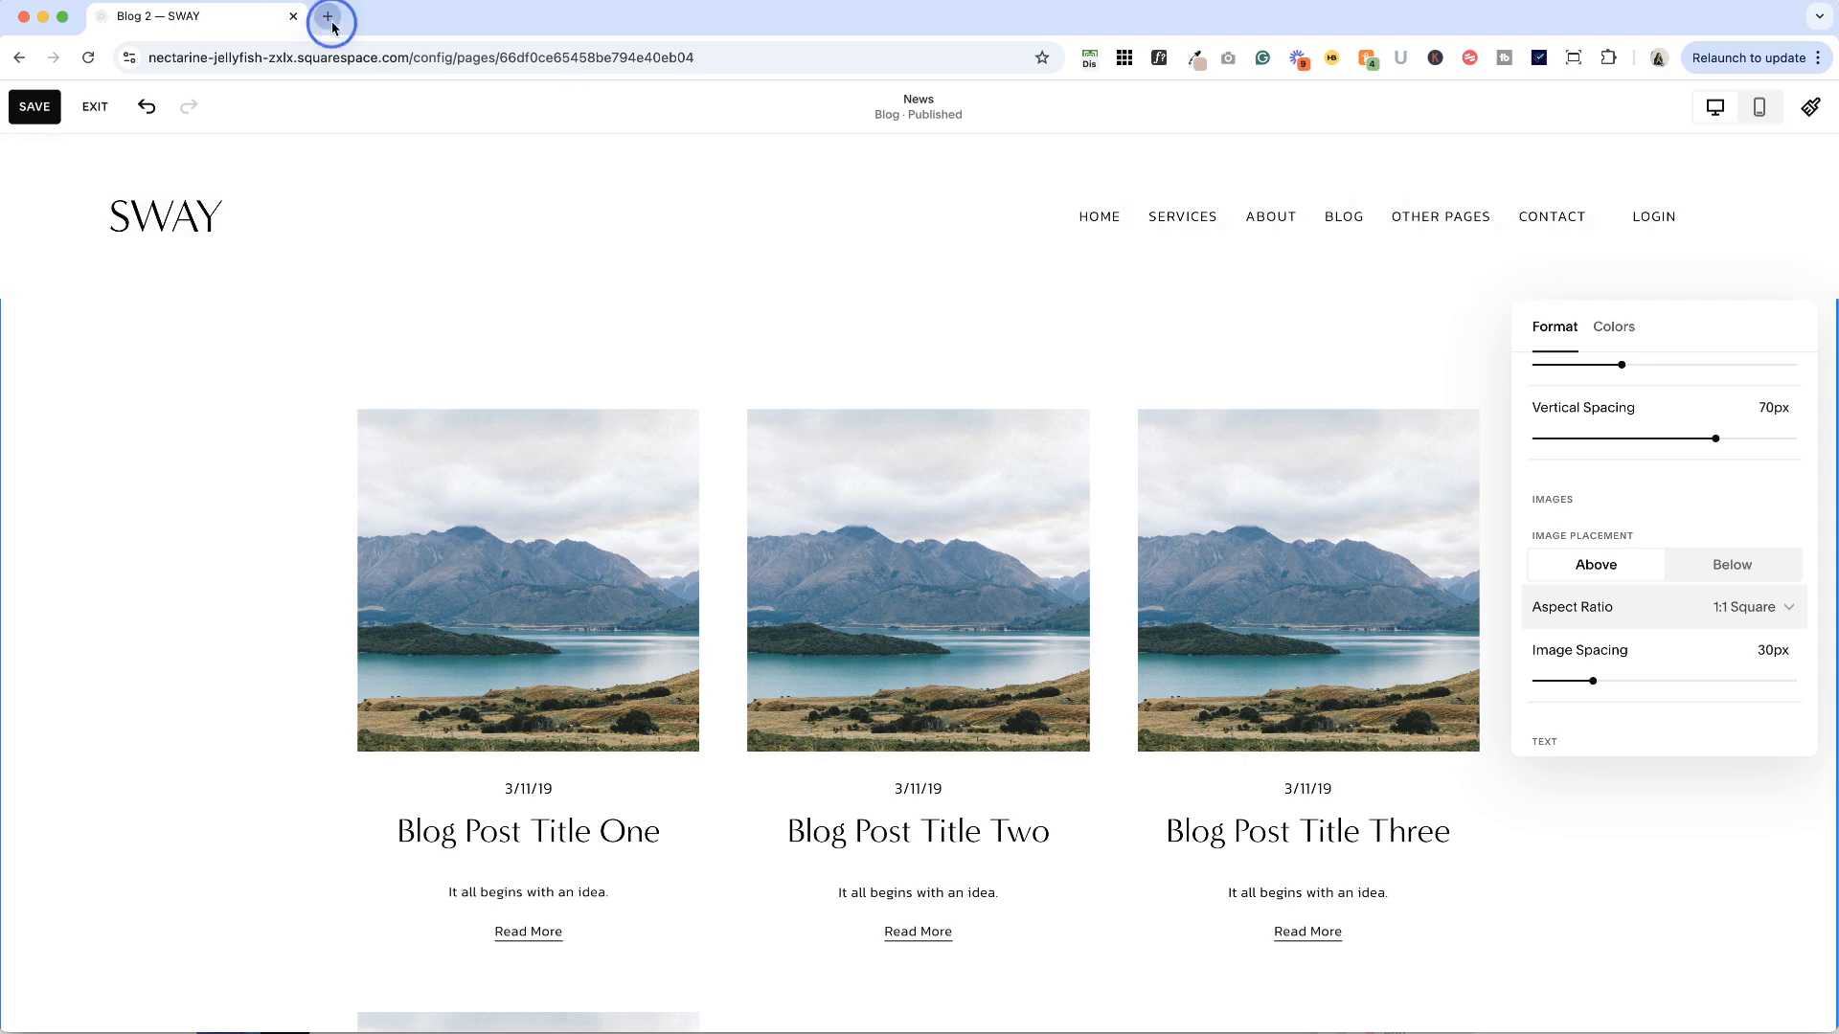
# Step: Browse christyprice.com's blog grid in a new tab, then return to the editor tab
pyautogui.click(332, 15)
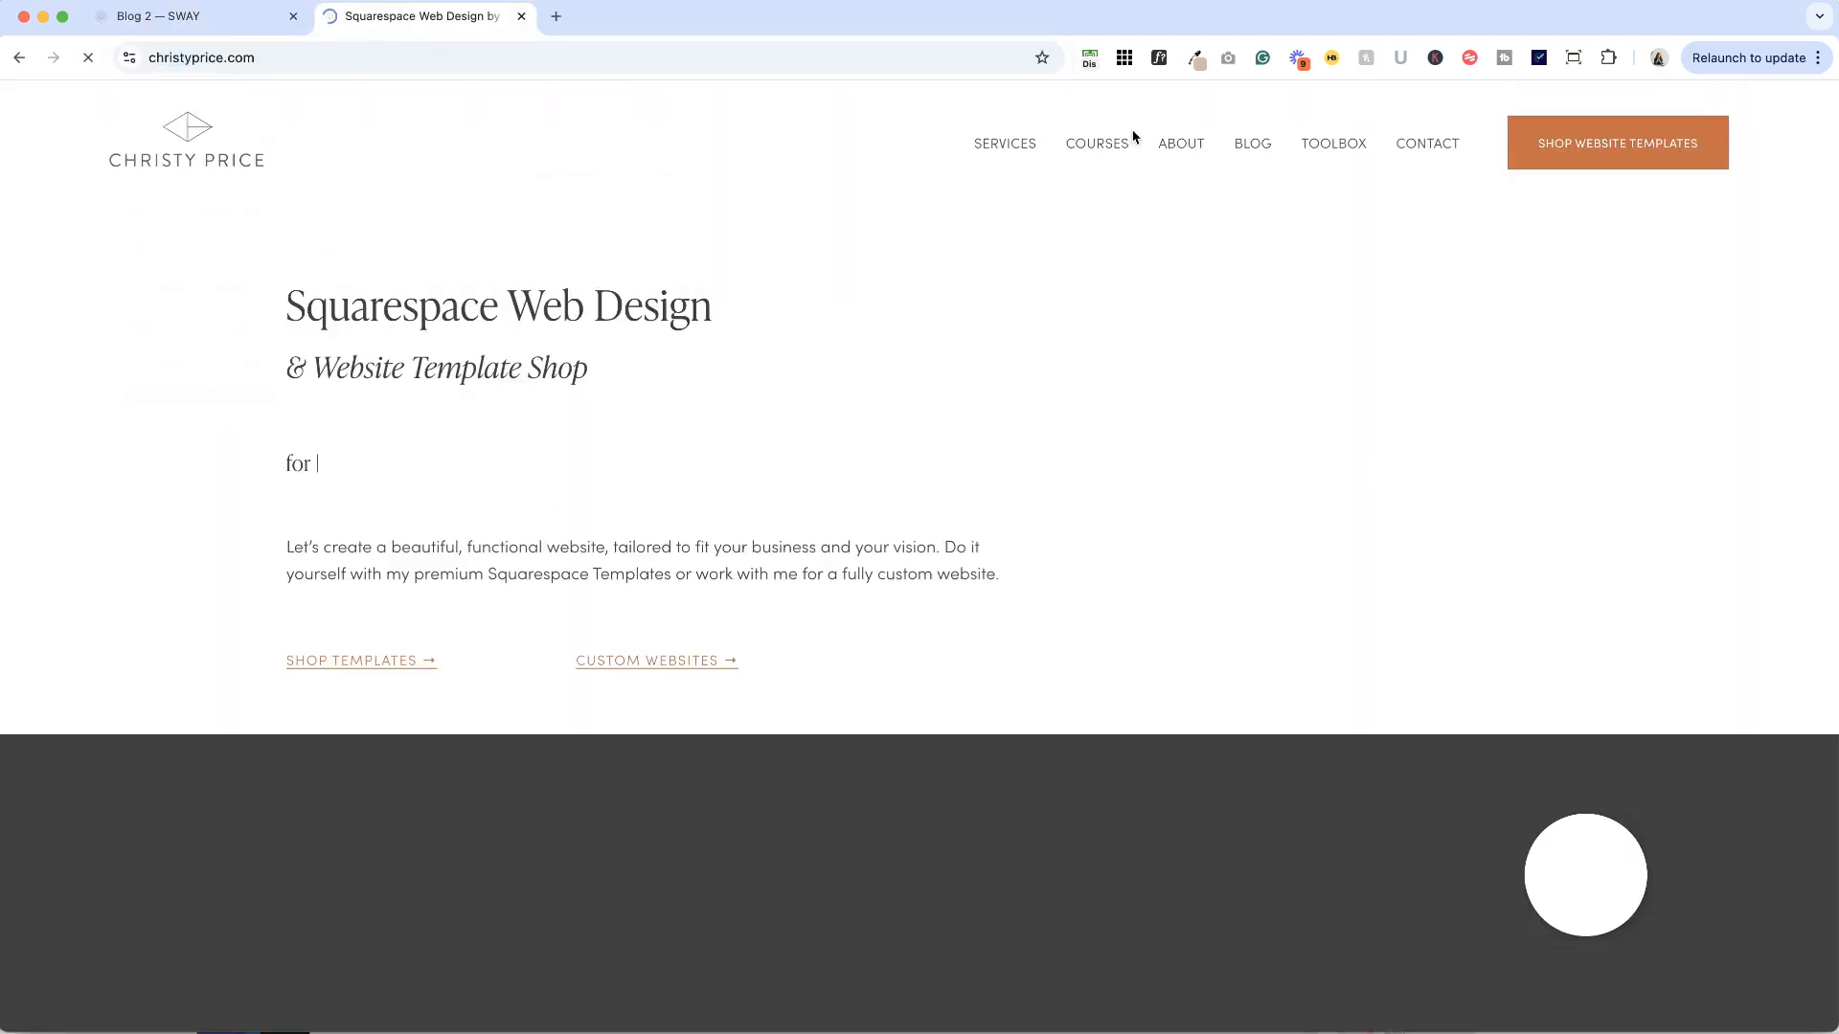
pyautogui.click(1252, 143)
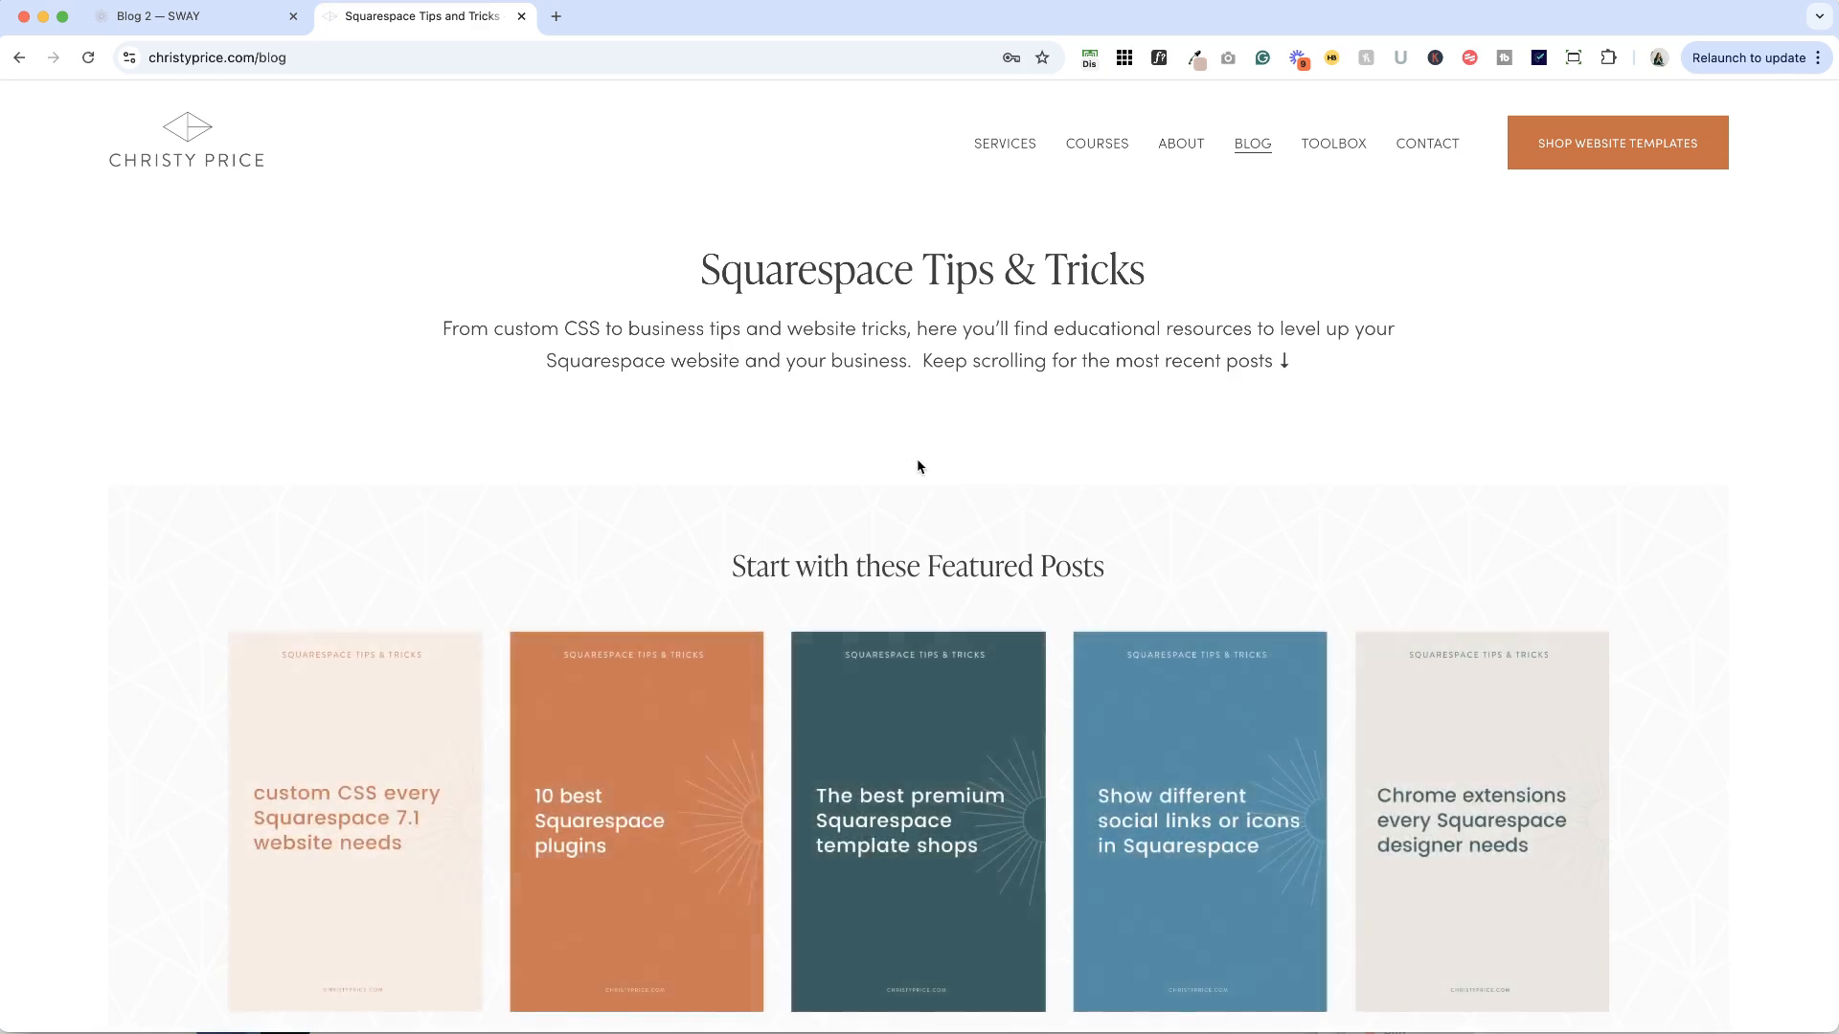
pyautogui.scroll(-3)
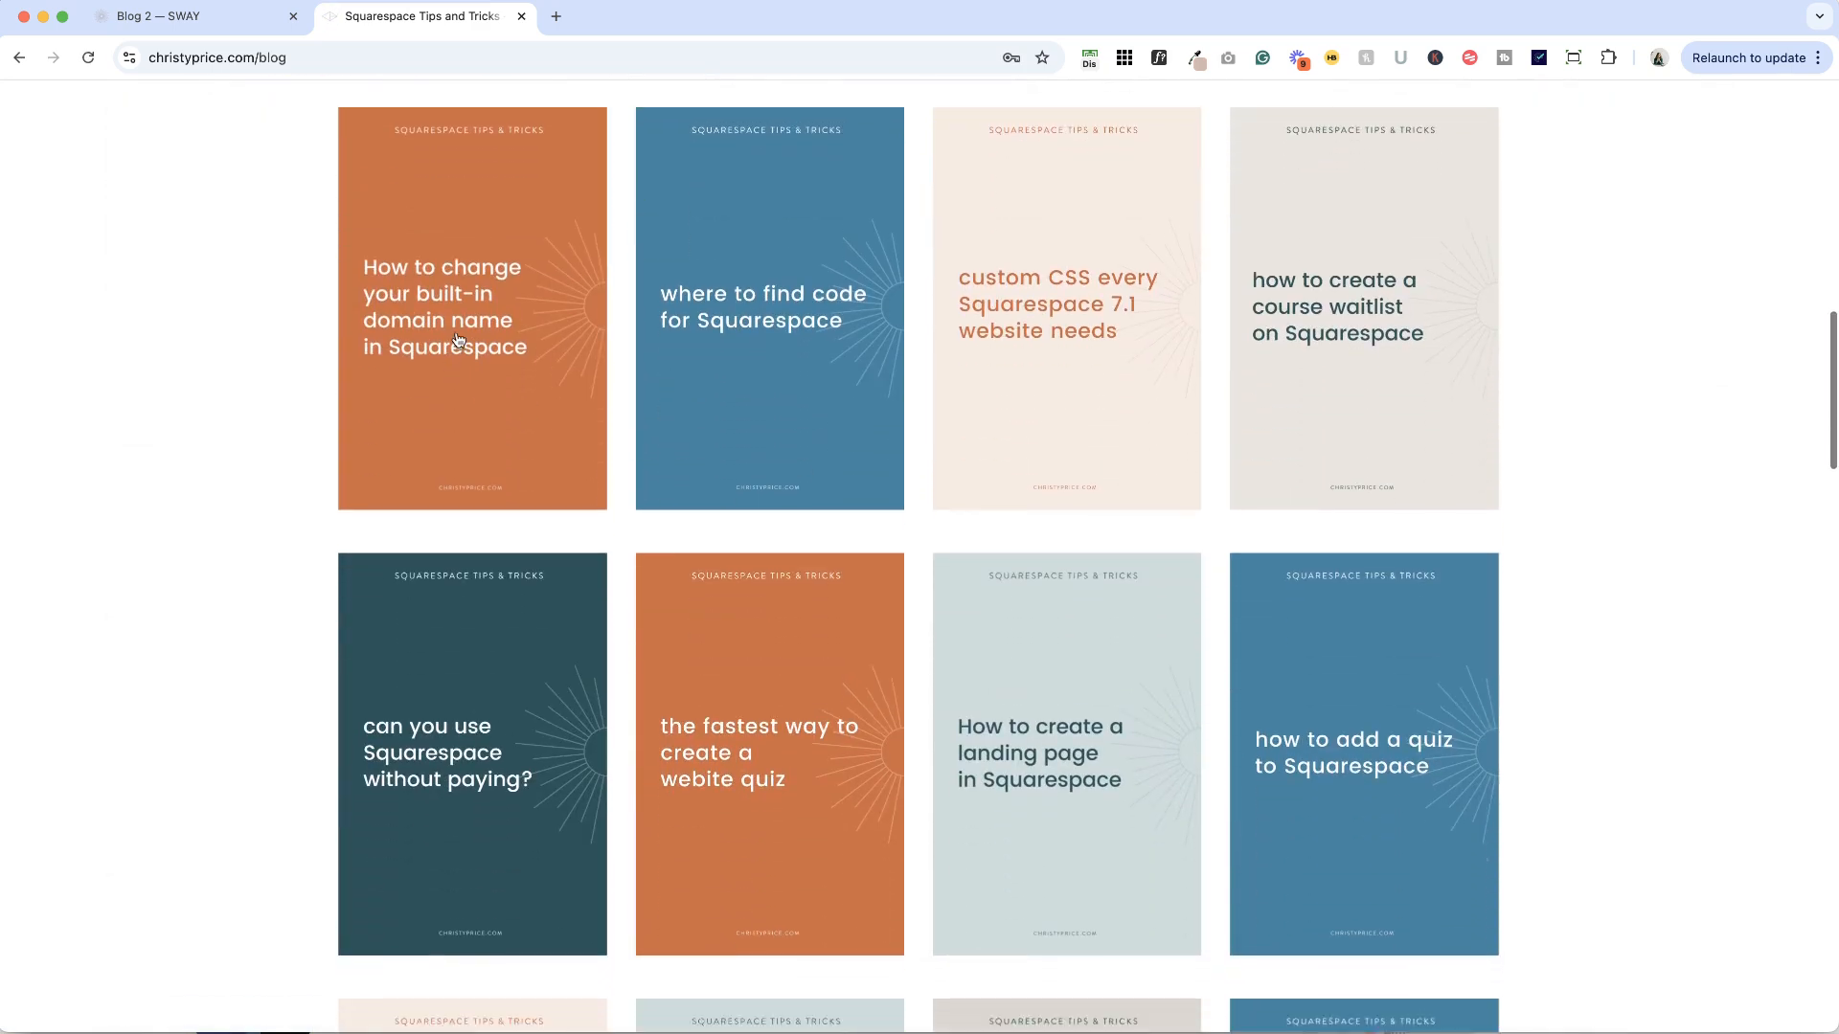
pyautogui.scroll(-3)
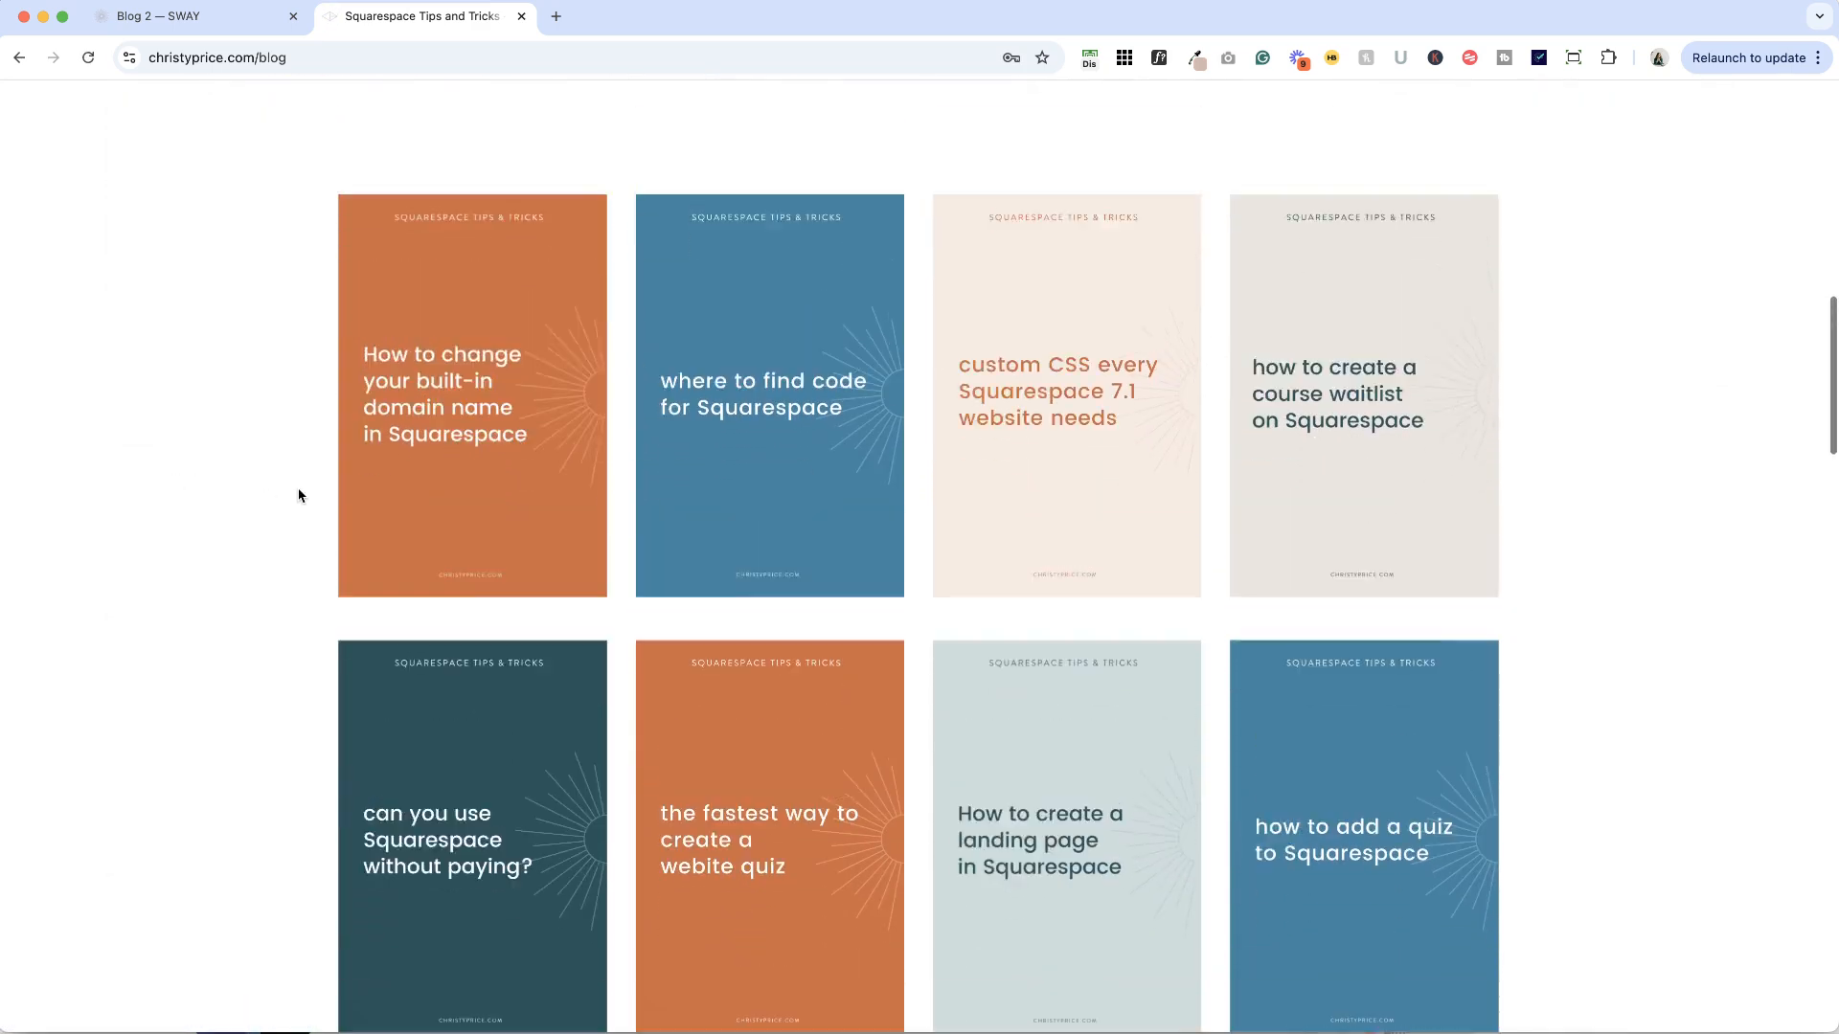
pyautogui.scroll(3)
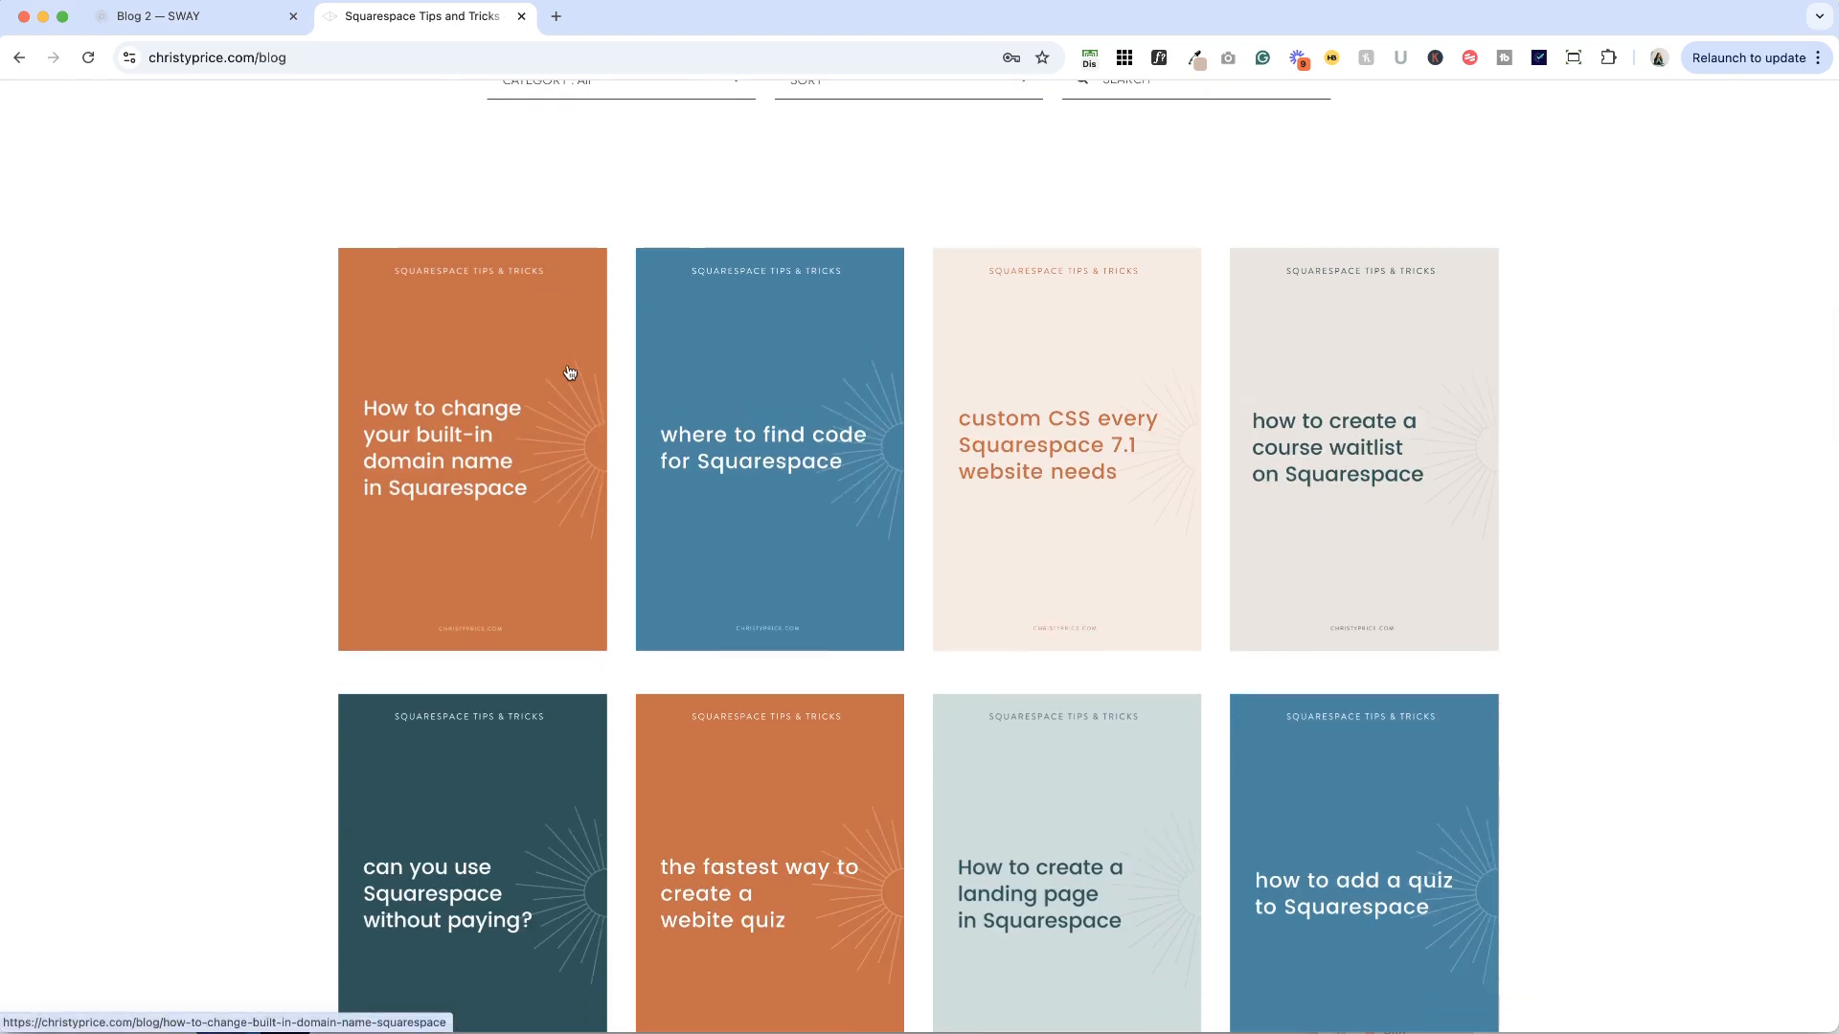
pyautogui.click(193, 16)
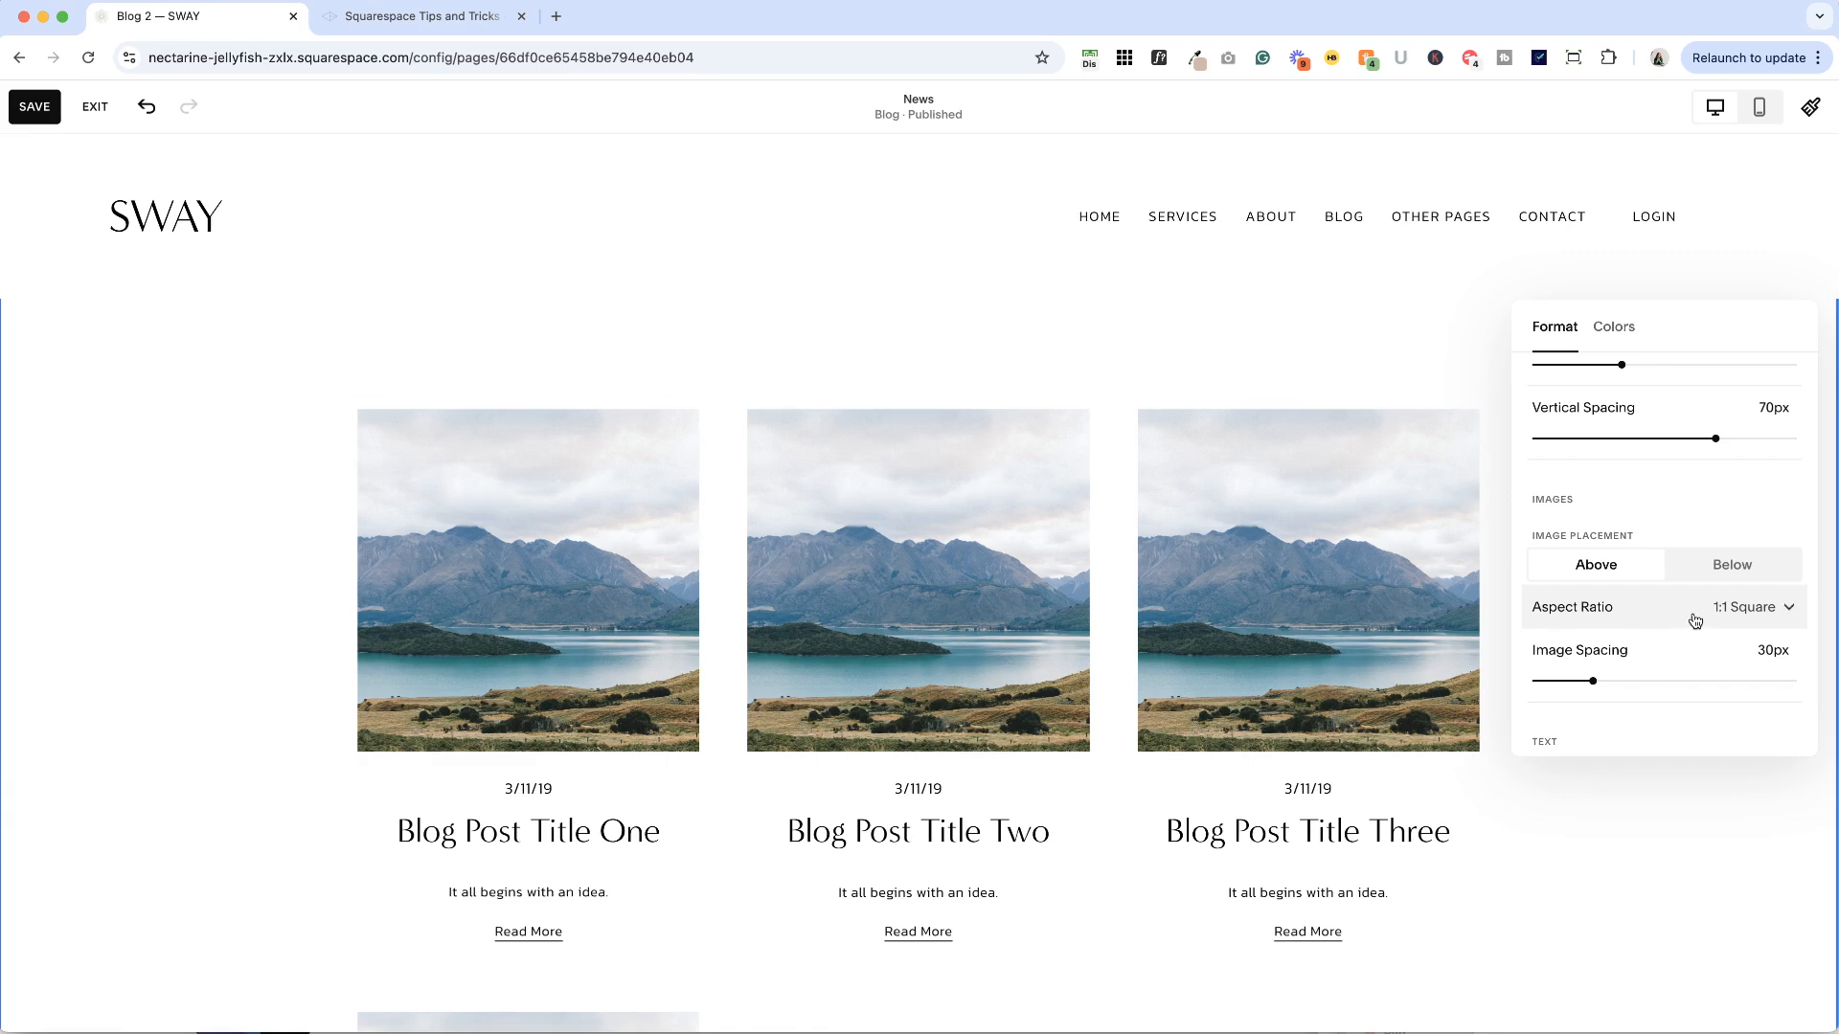
pyautogui.click(1748, 606)
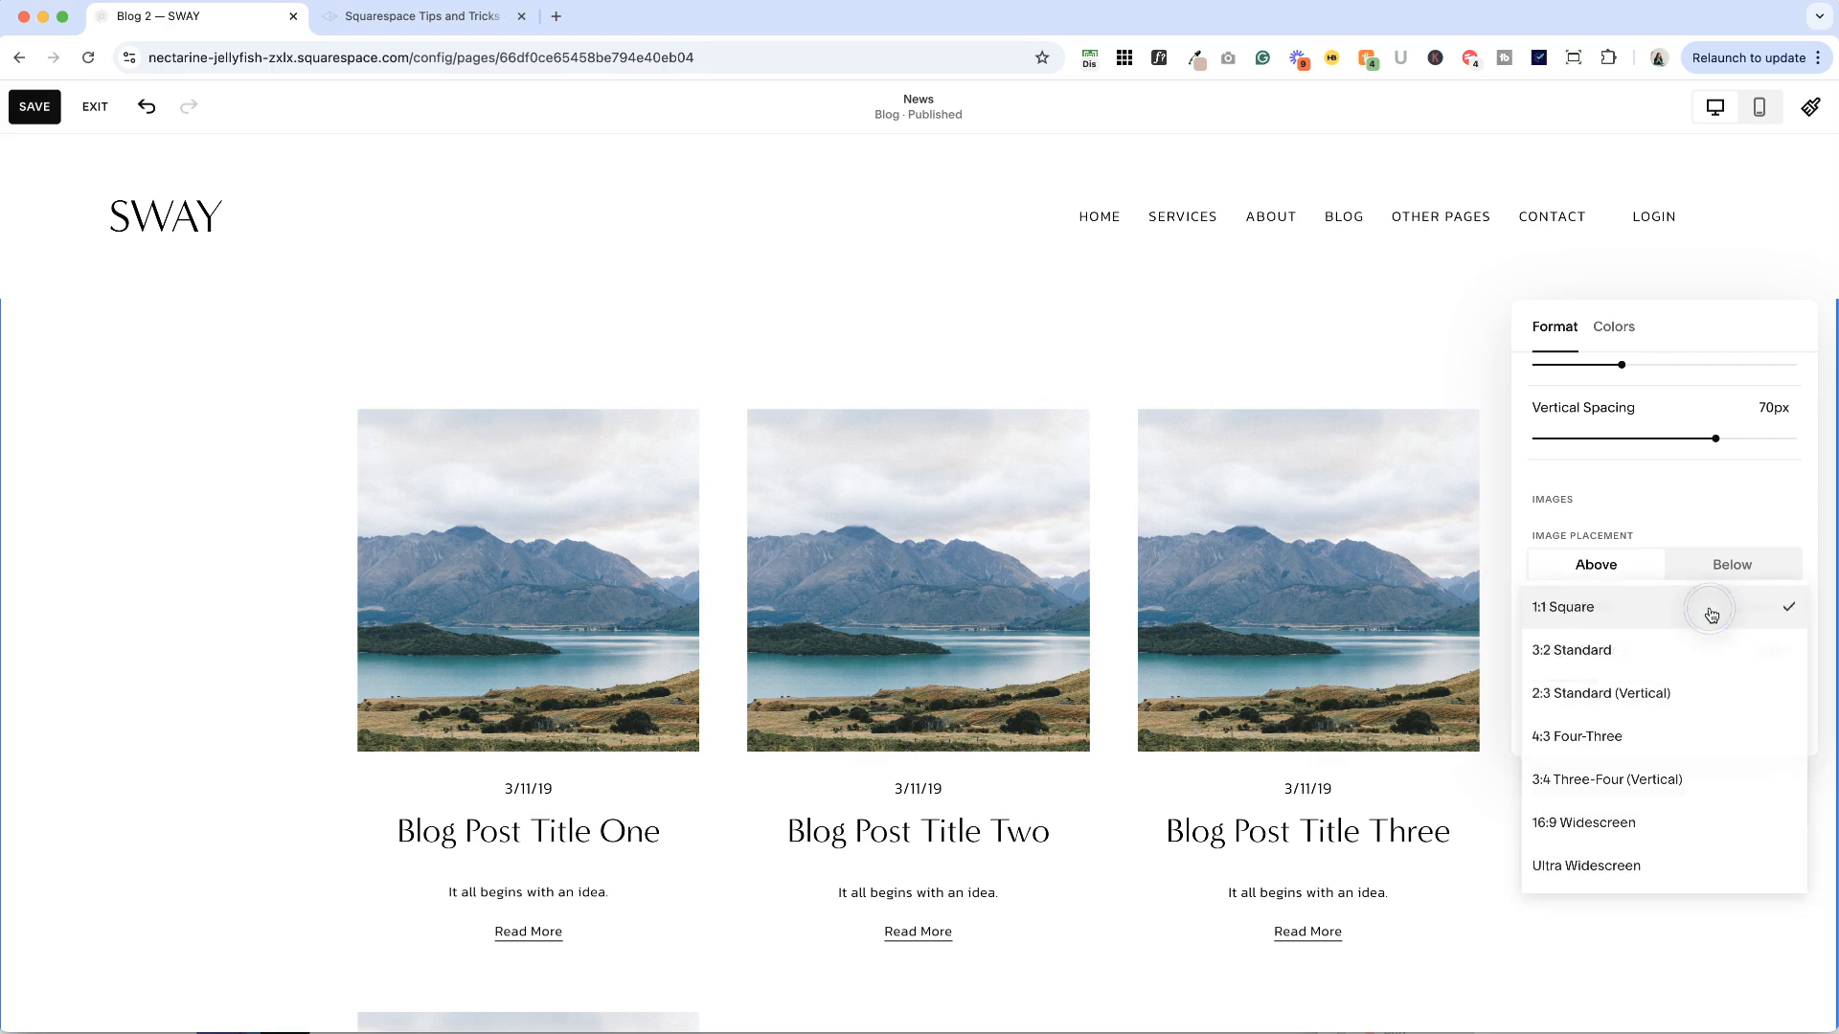
pyautogui.click(1568, 649)
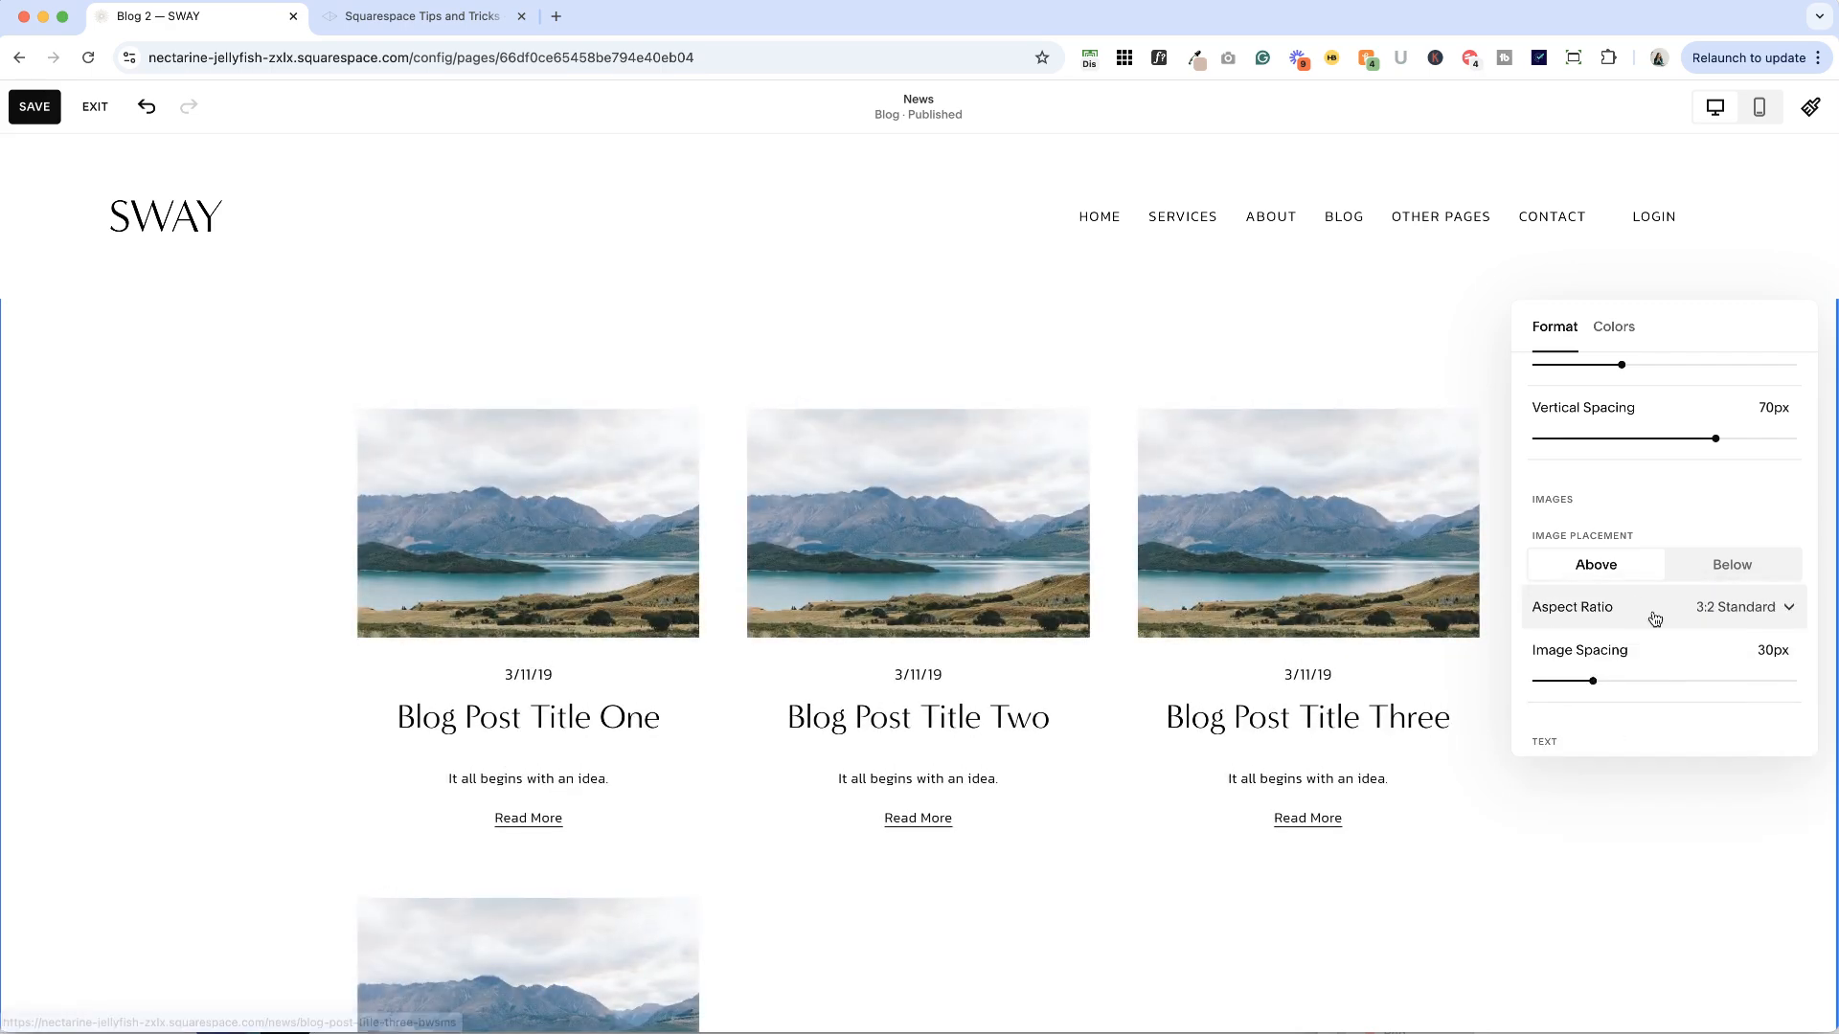
pyautogui.click(1741, 607)
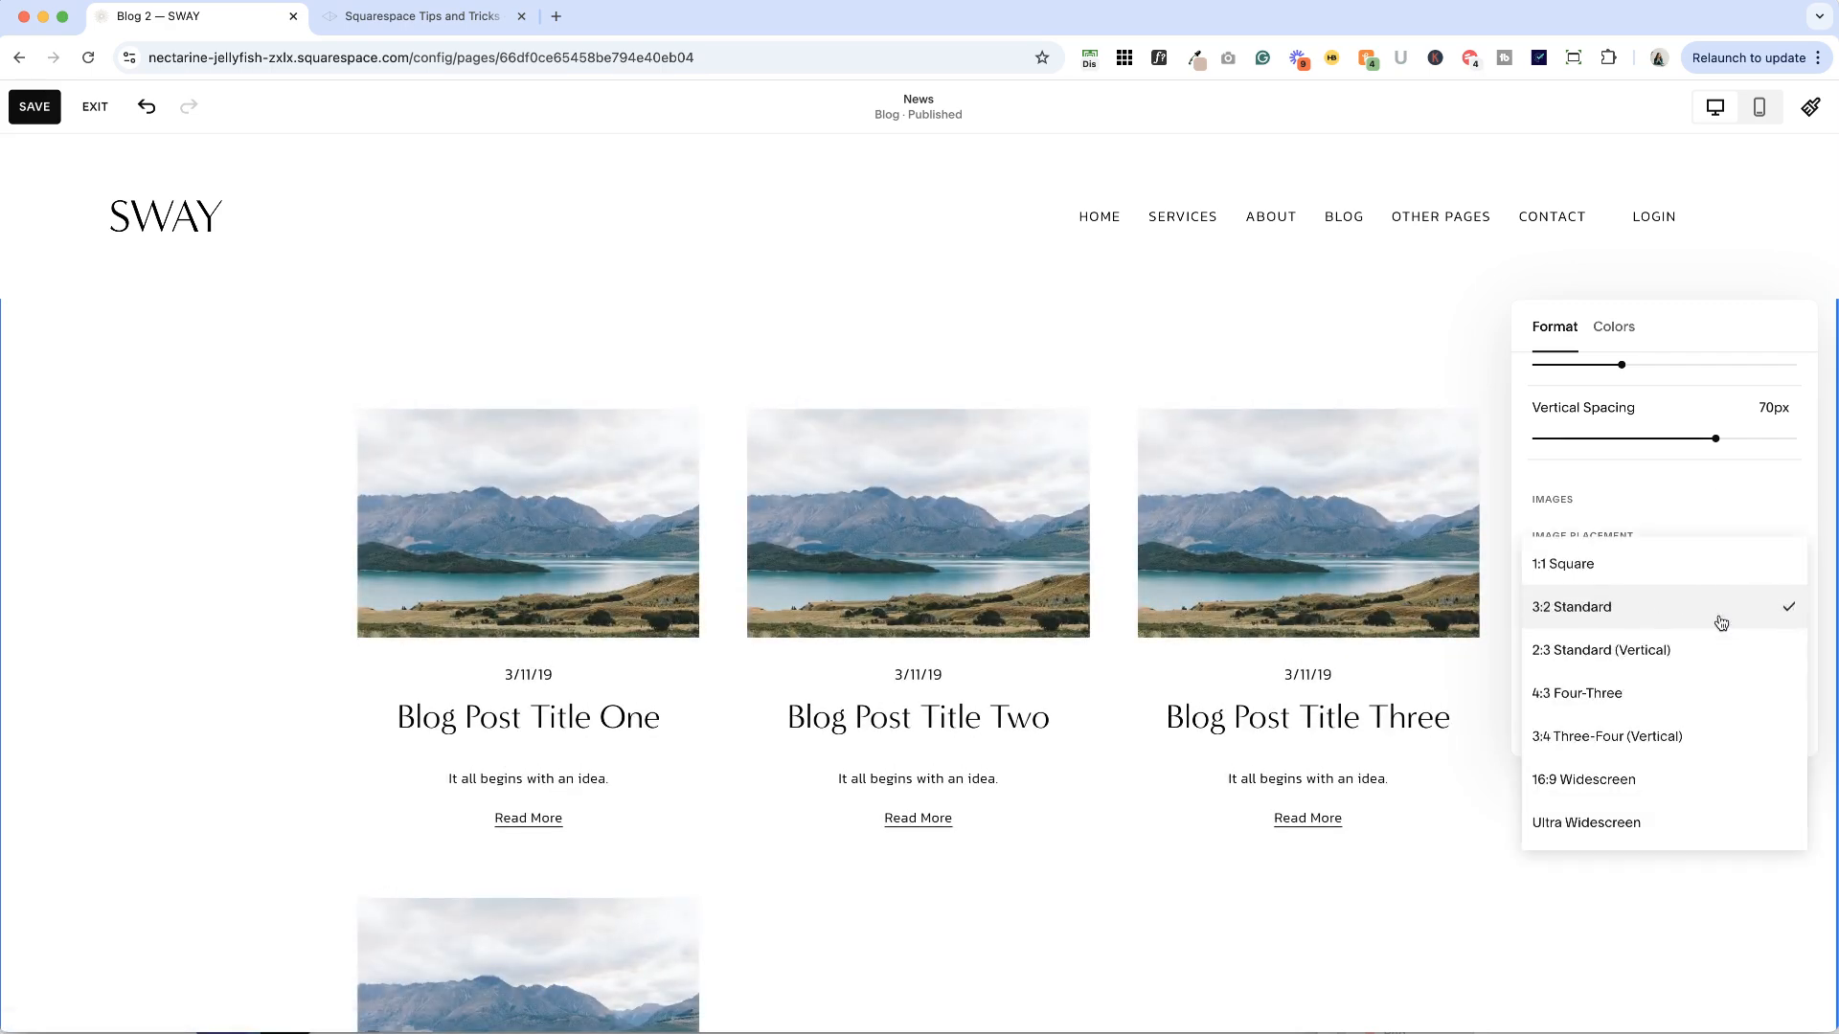
pyautogui.click(1562, 563)
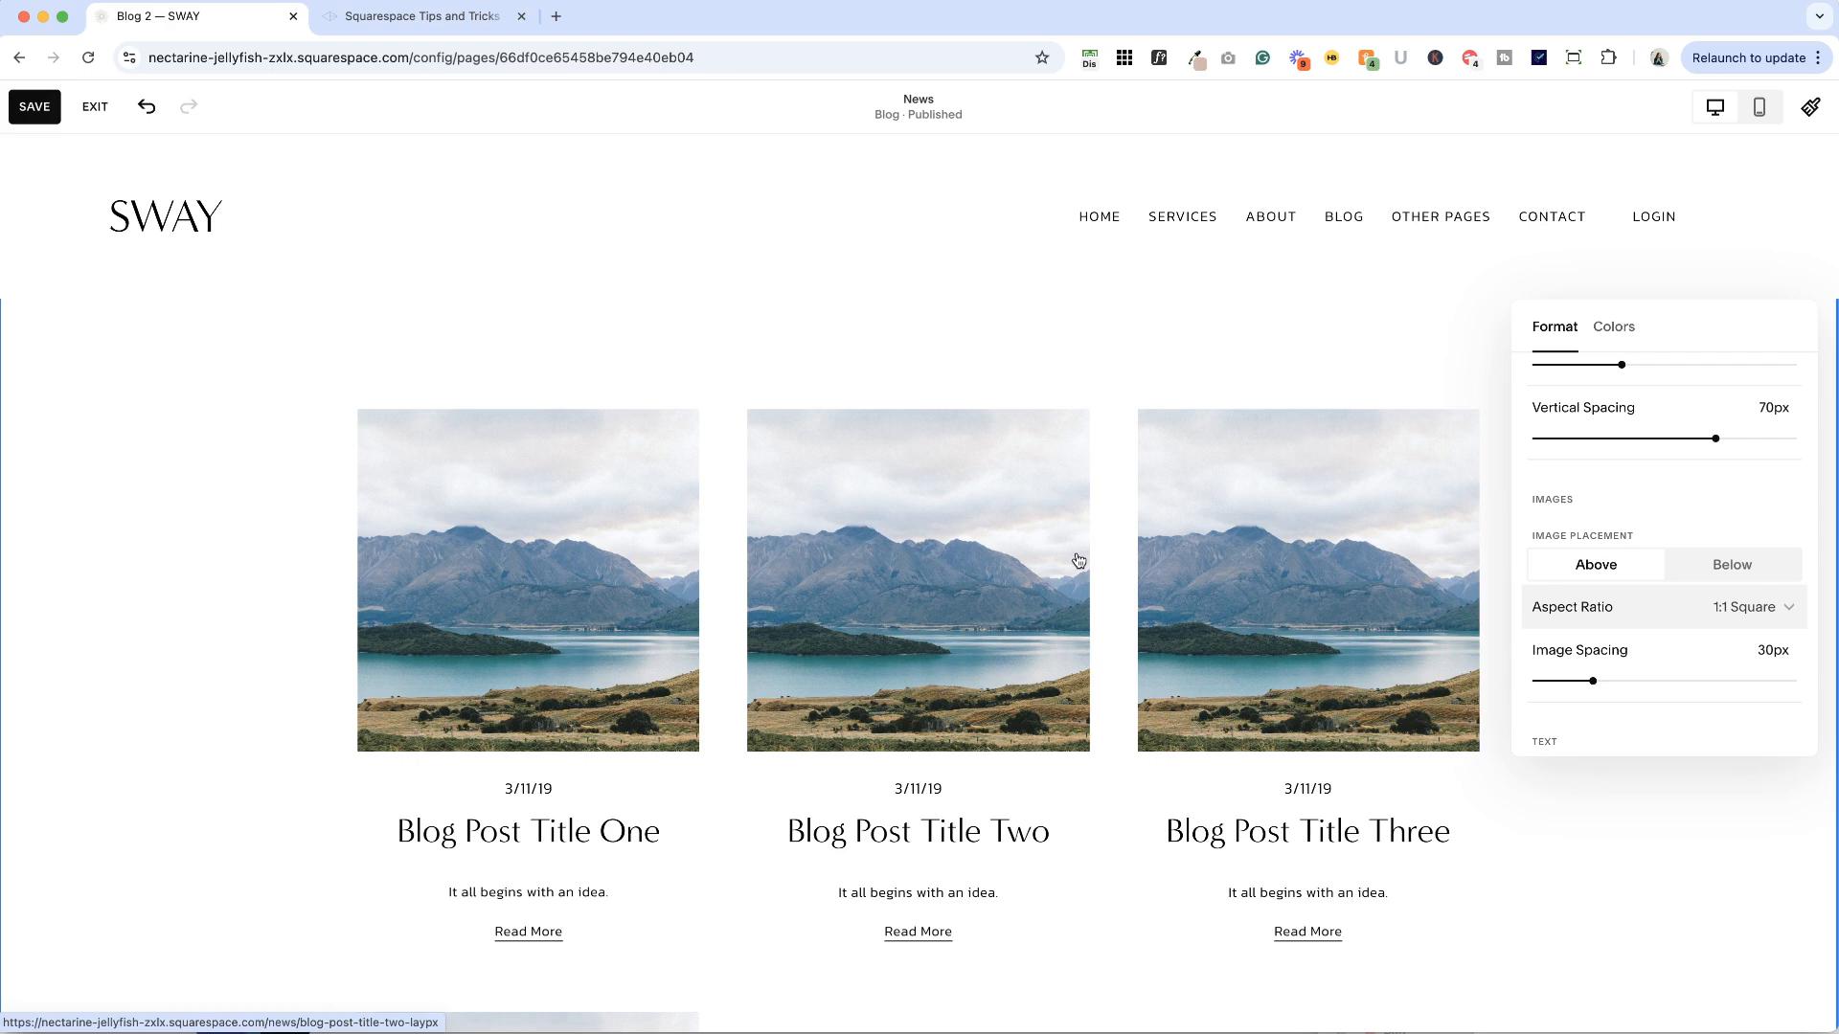
pyautogui.scroll(3)
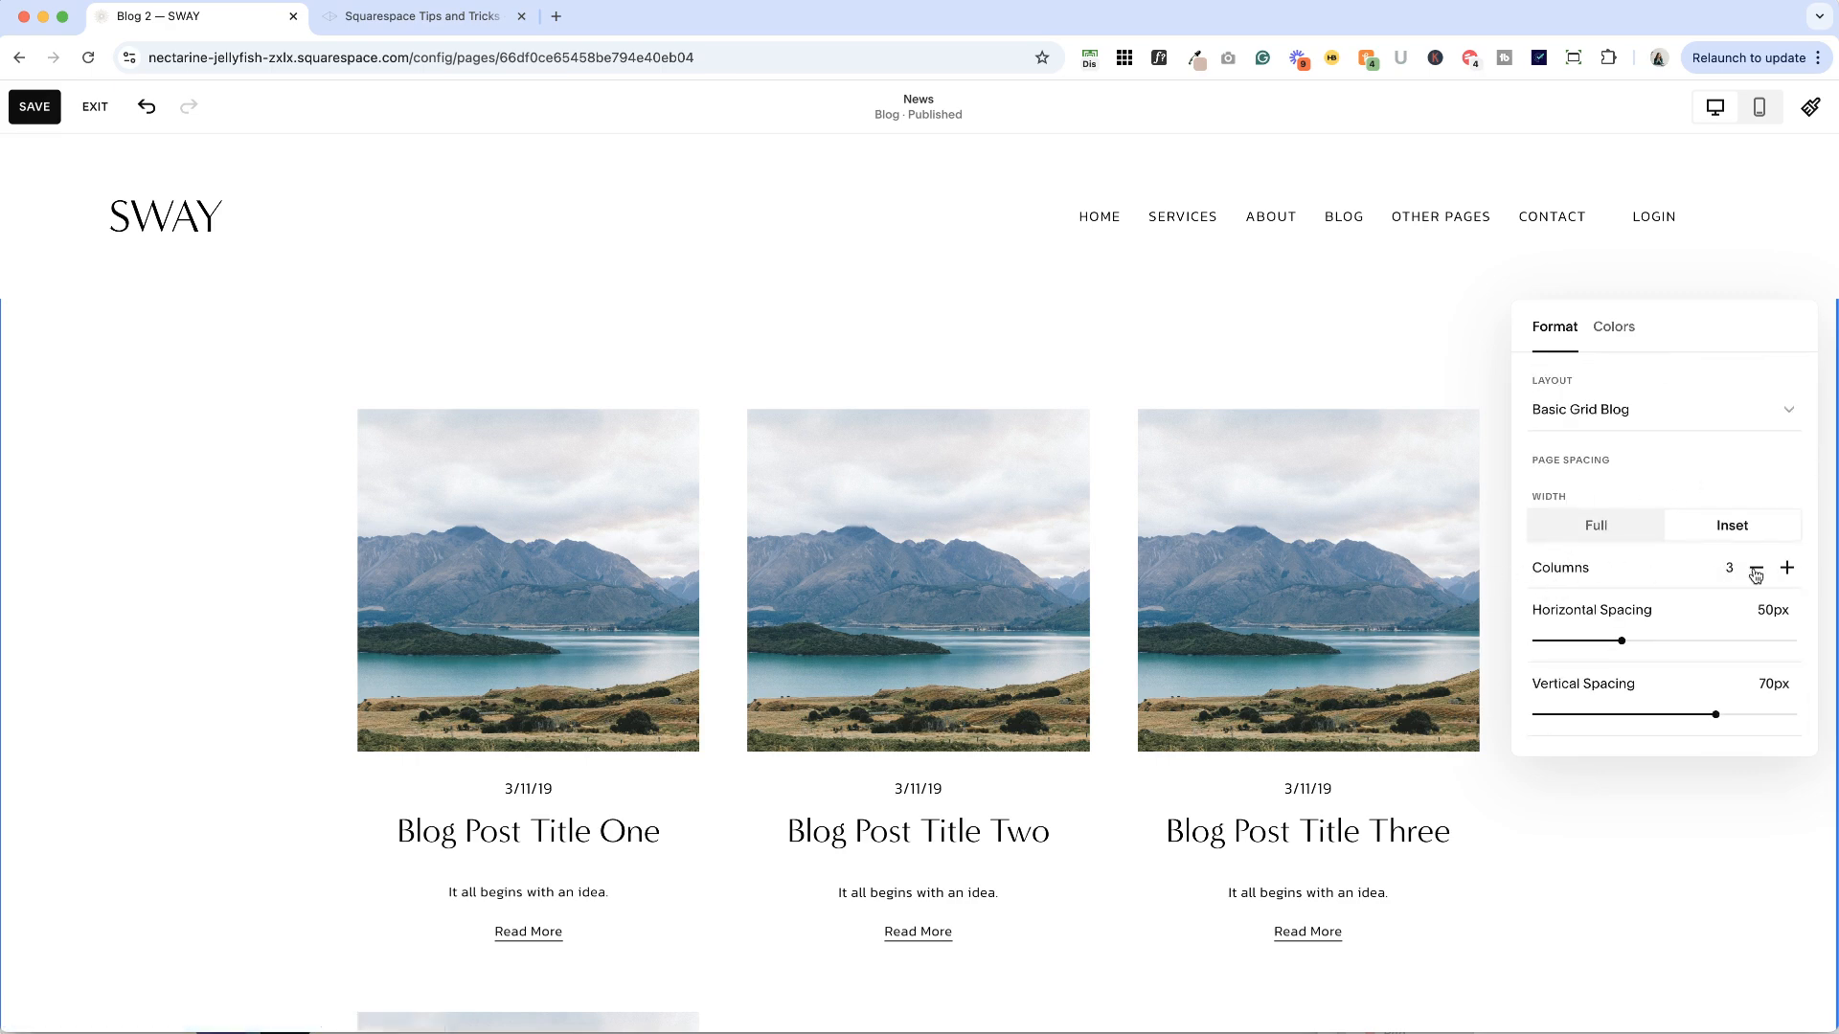
# Step: Scroll the Format panel to review 3 columns with 50px horizontal and 70px vertical spacing
pyautogui.scroll(-3)
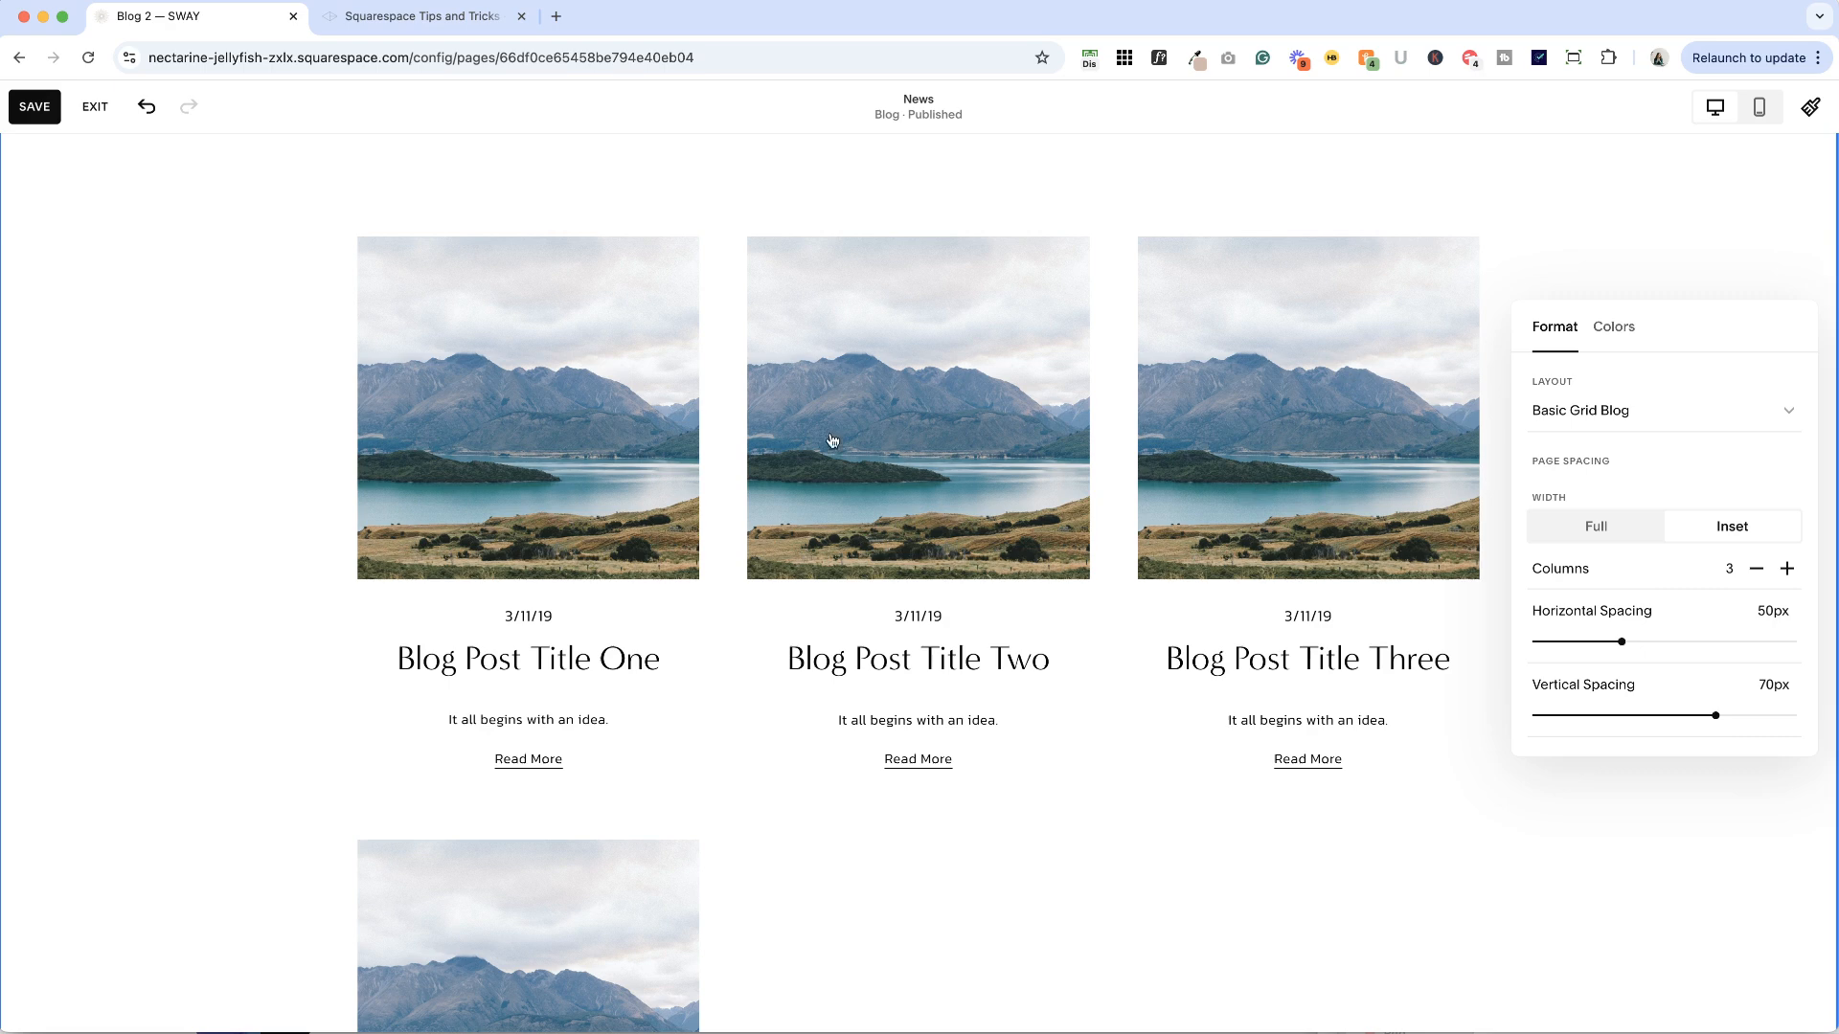
pyautogui.moveTo(644, 440)
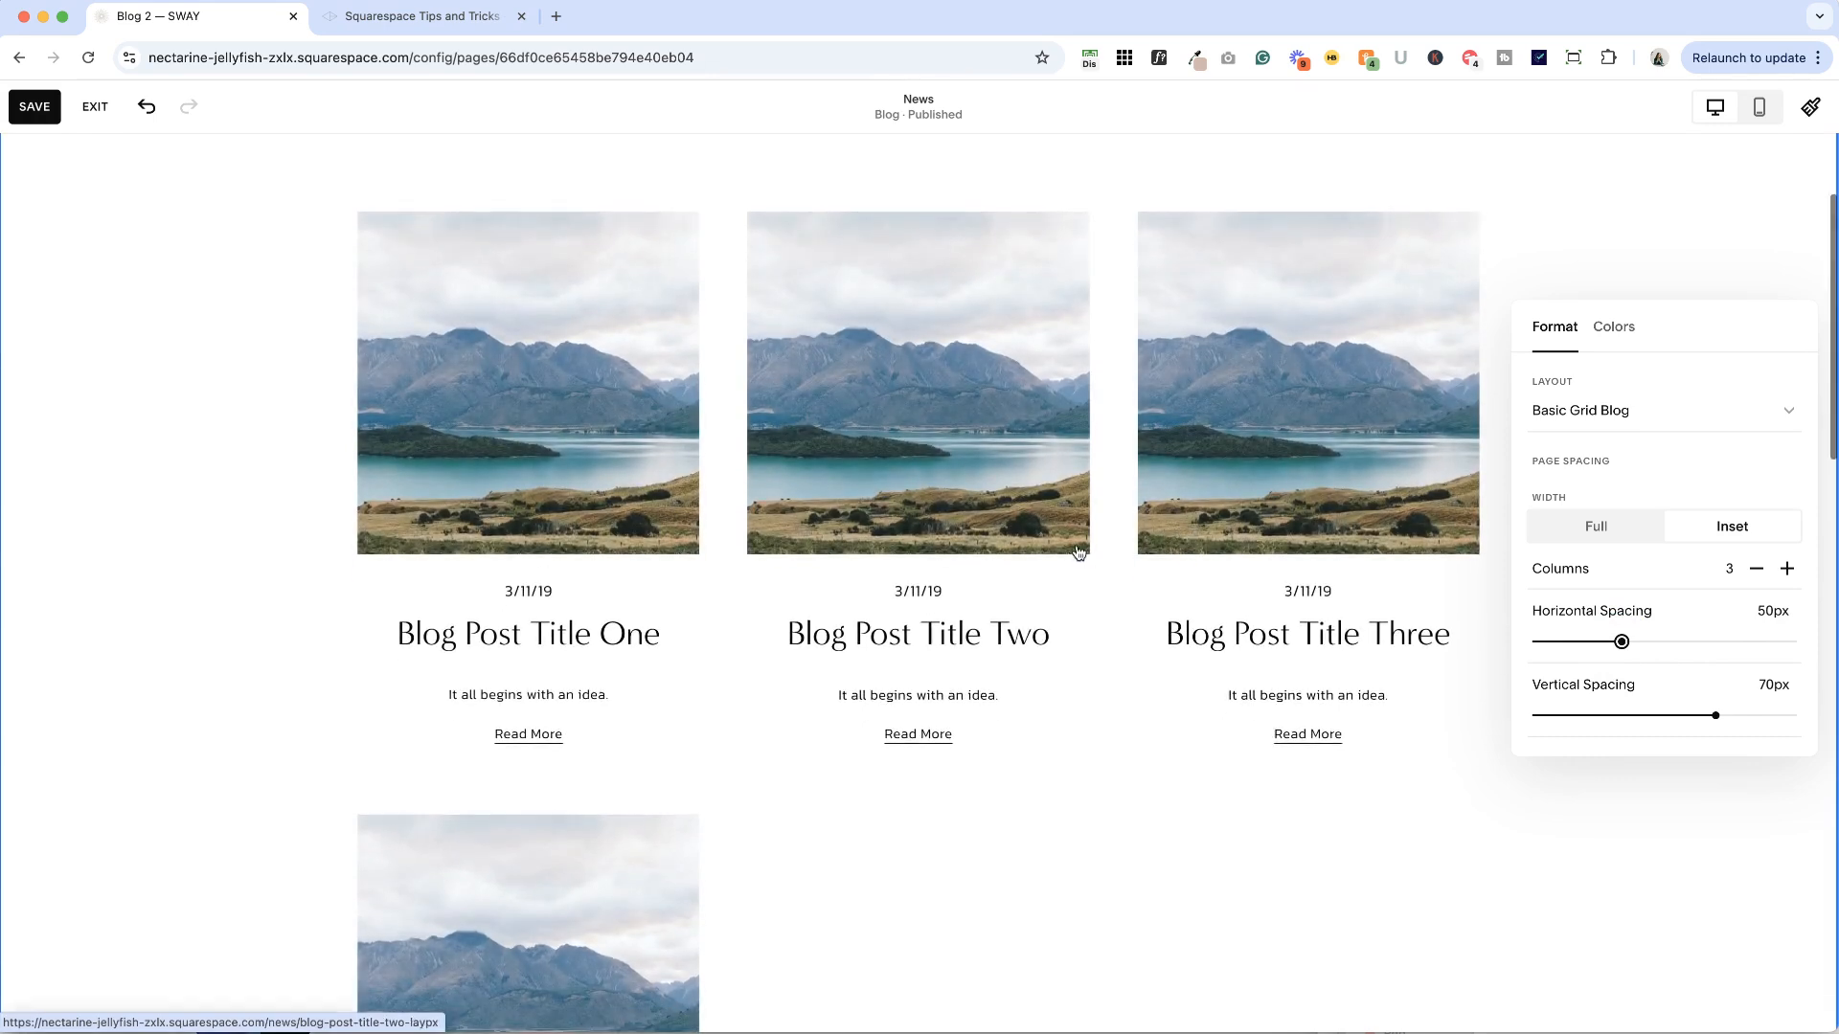
pyautogui.scroll(-3)
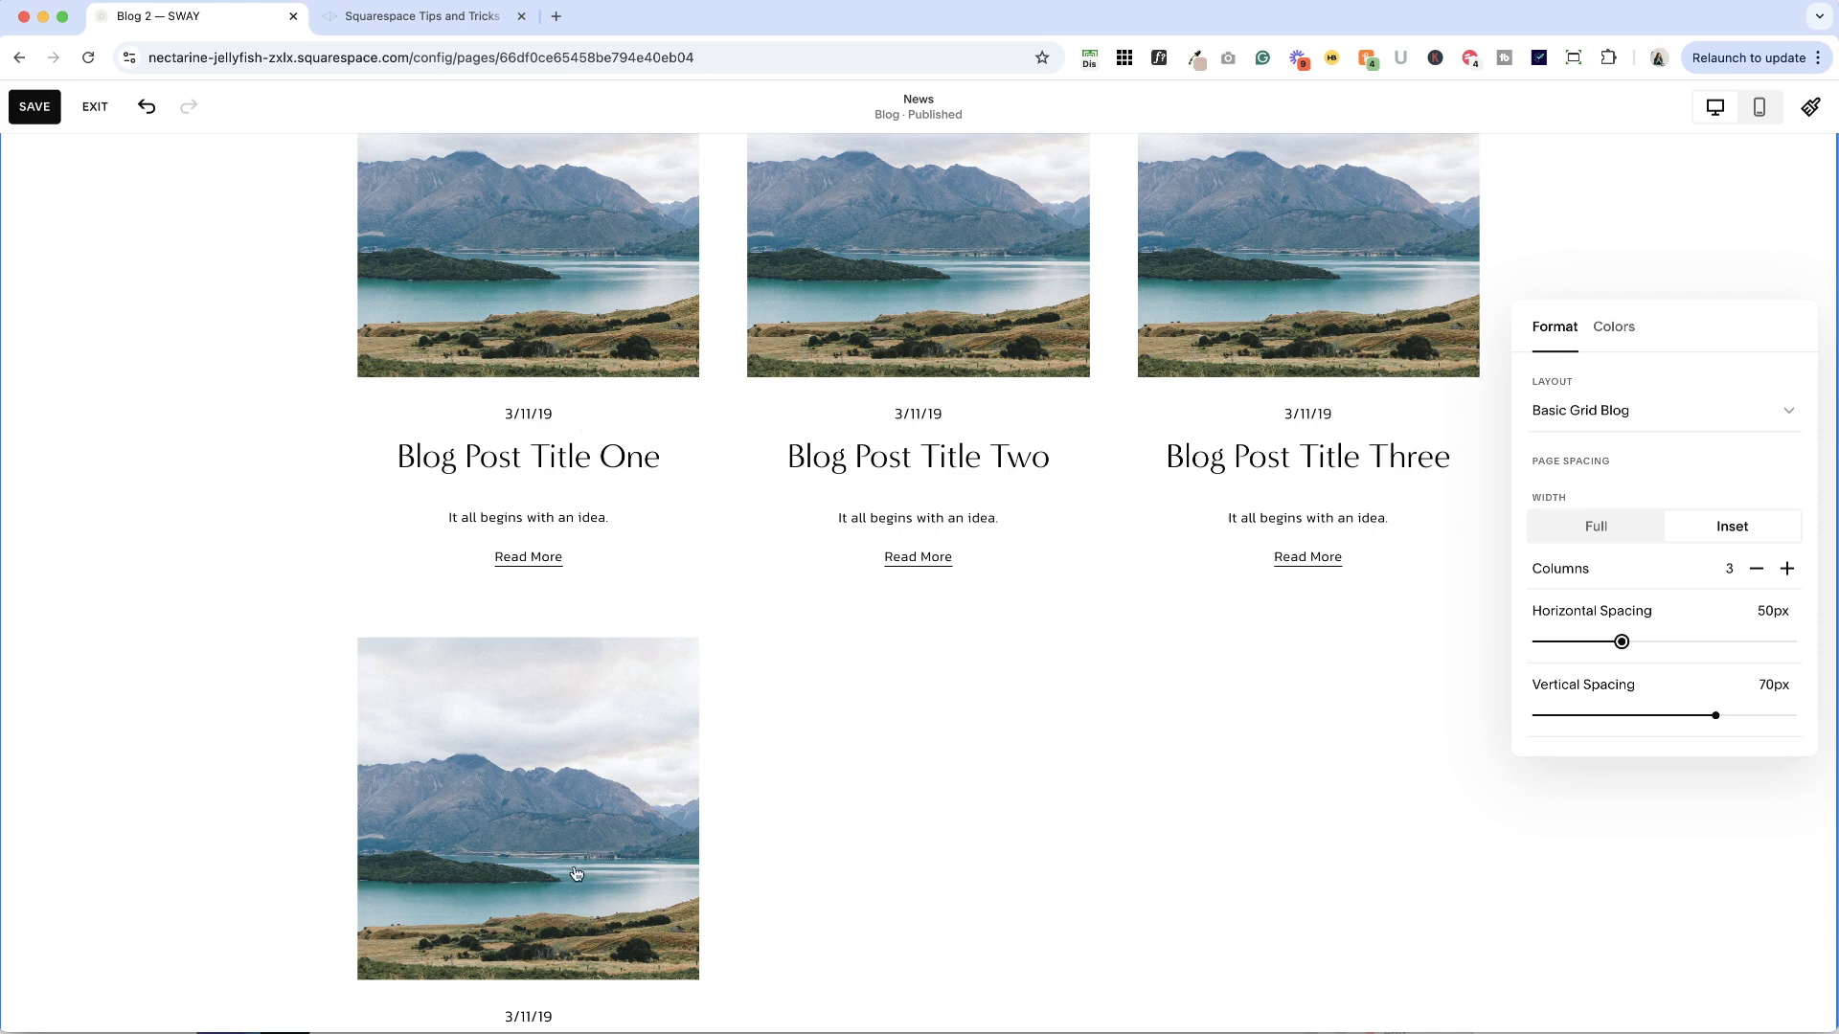
pyautogui.moveTo(616, 670)
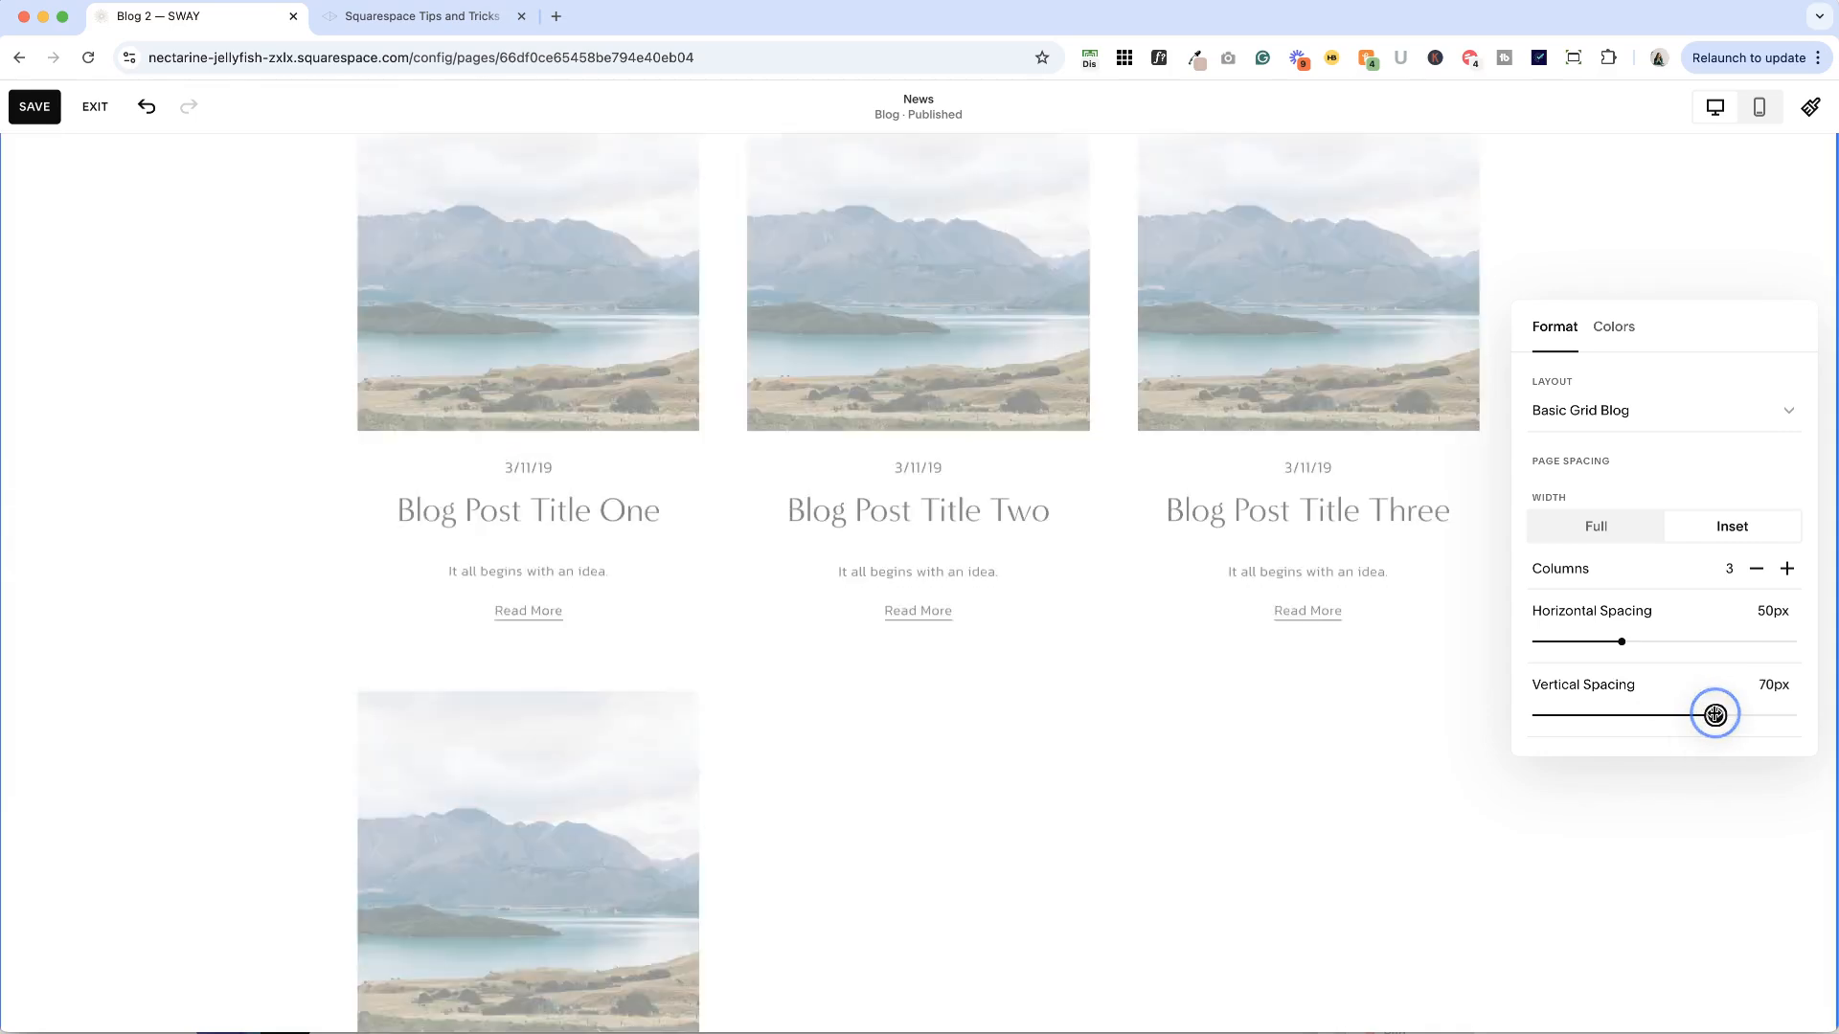
pyautogui.scroll(-3)
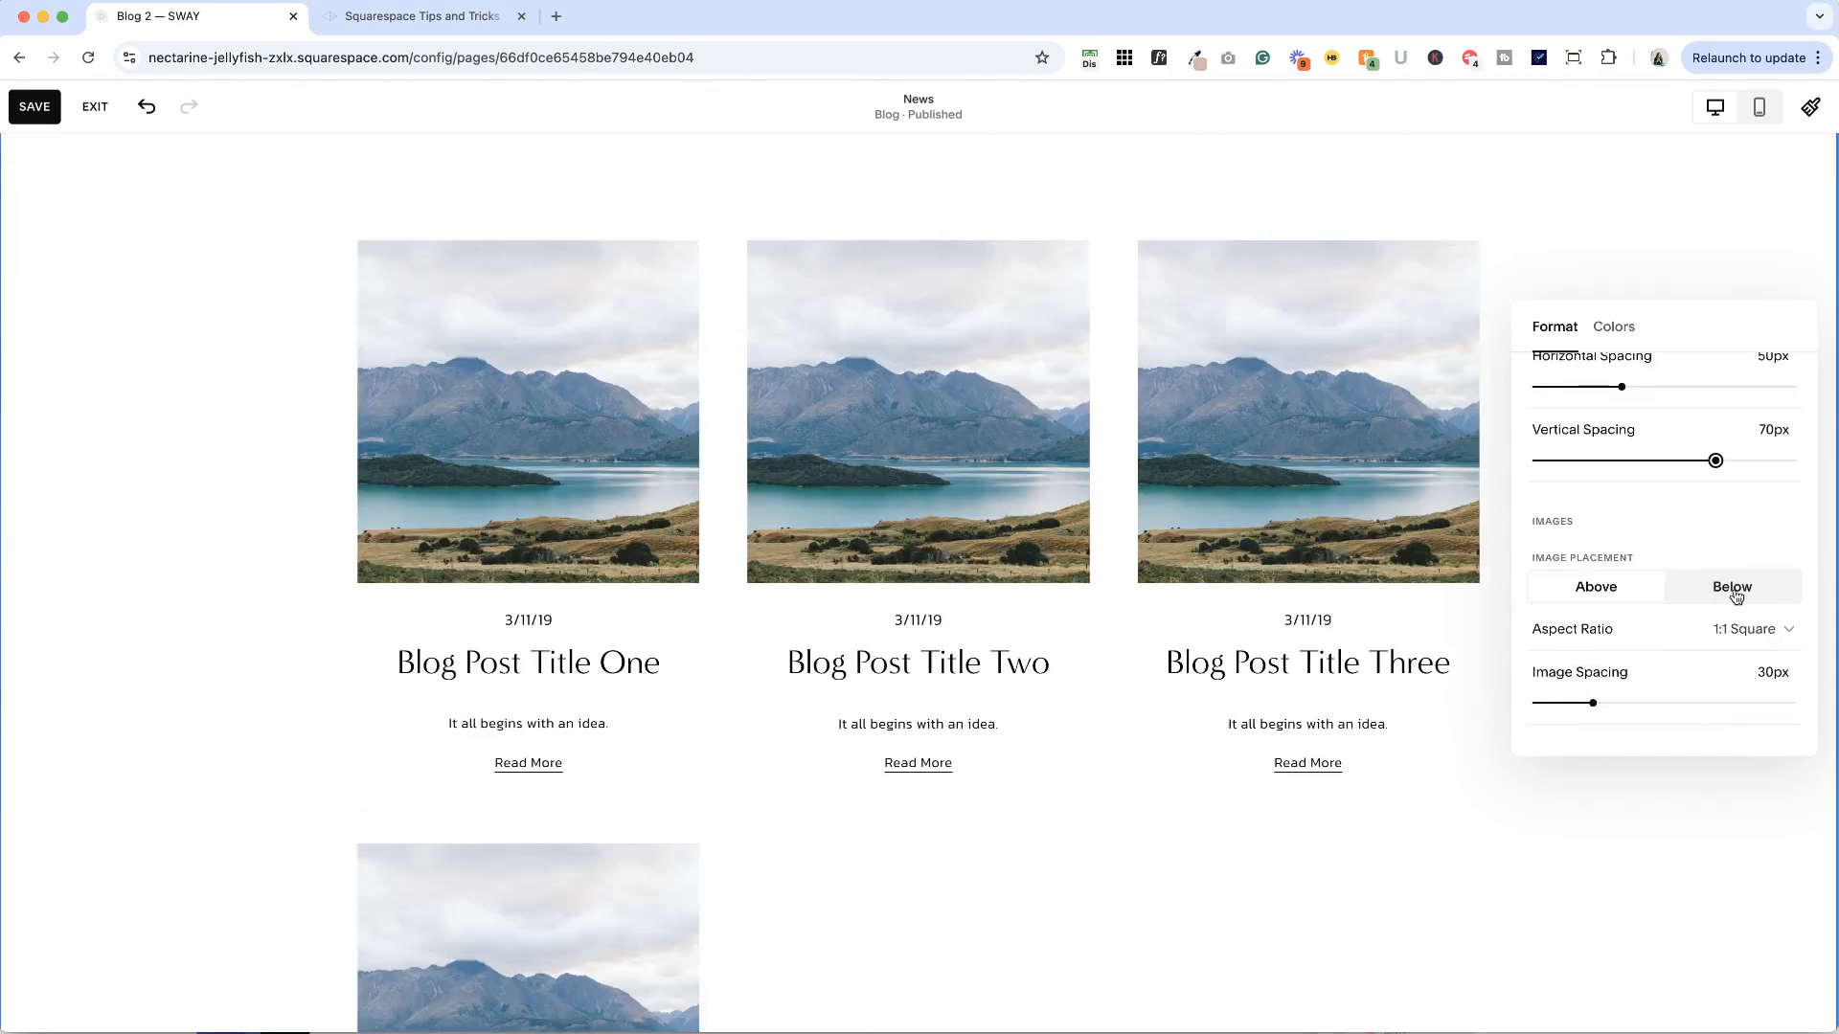
# Step: Try Below image placement, restore Above, and tighten image spacing from 30px to 10px
pyautogui.click(1595, 587)
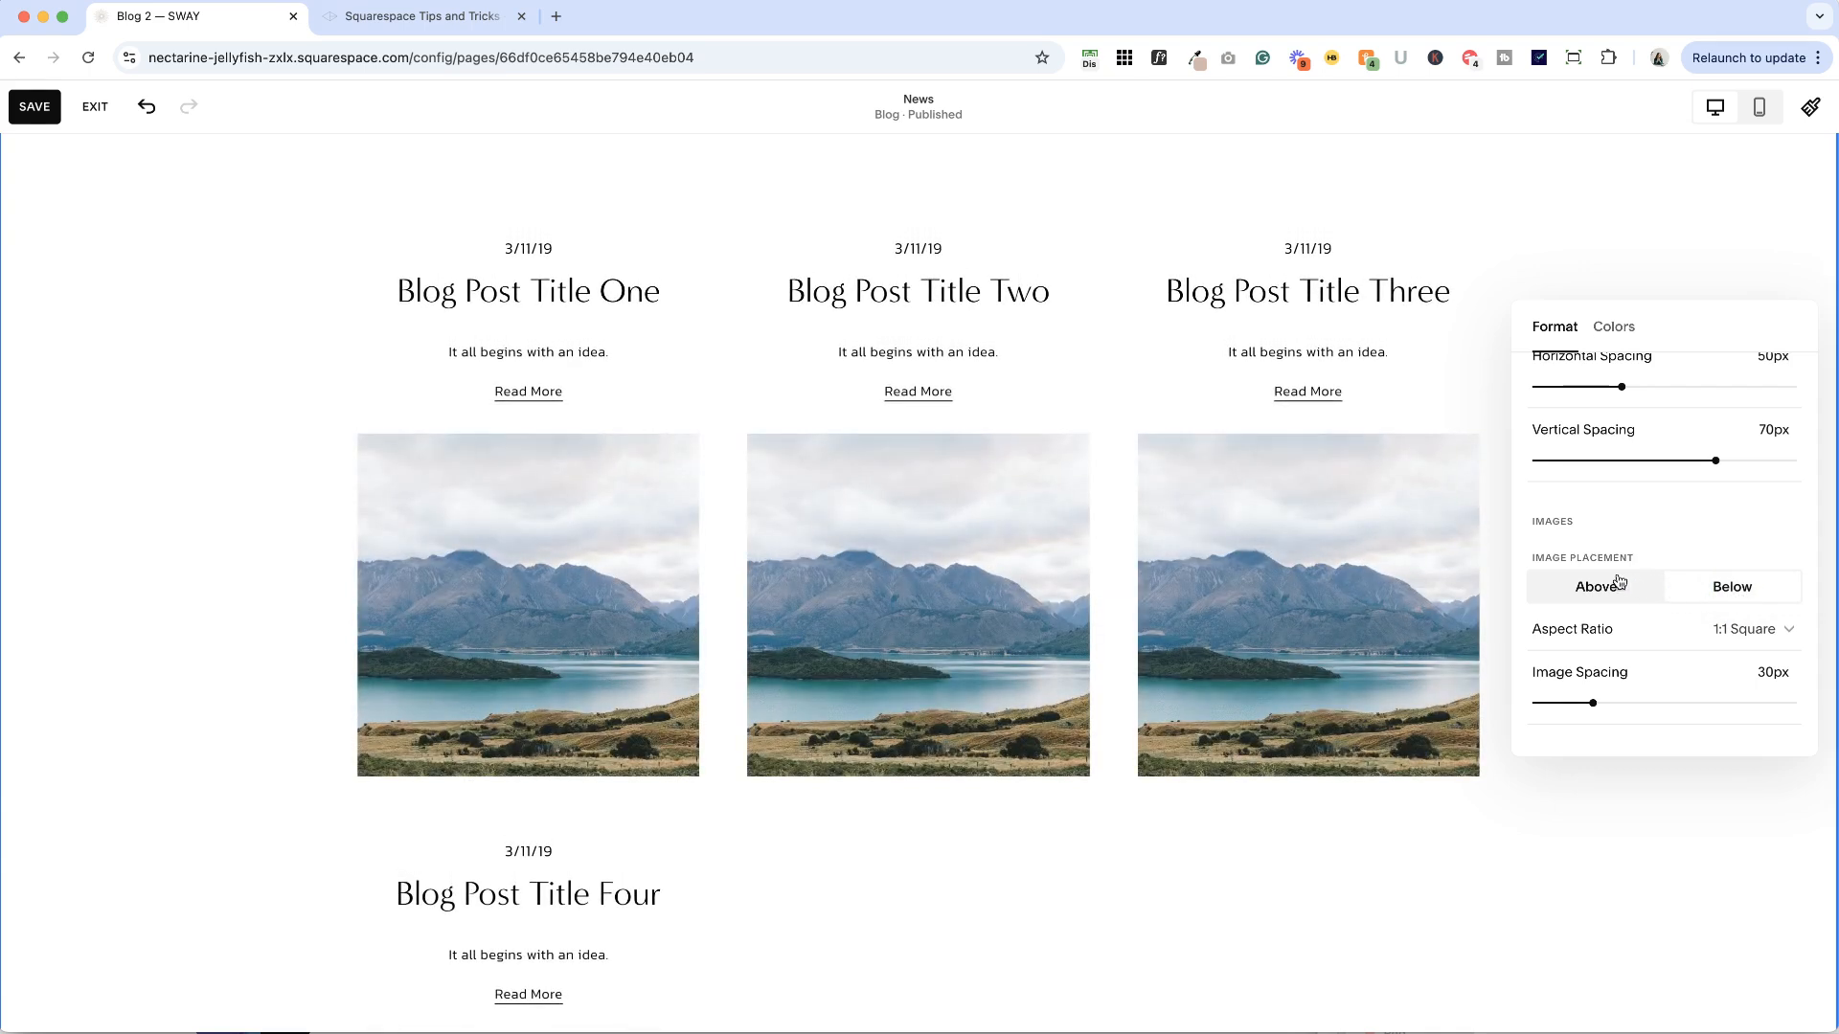
pyautogui.moveTo(1594, 586)
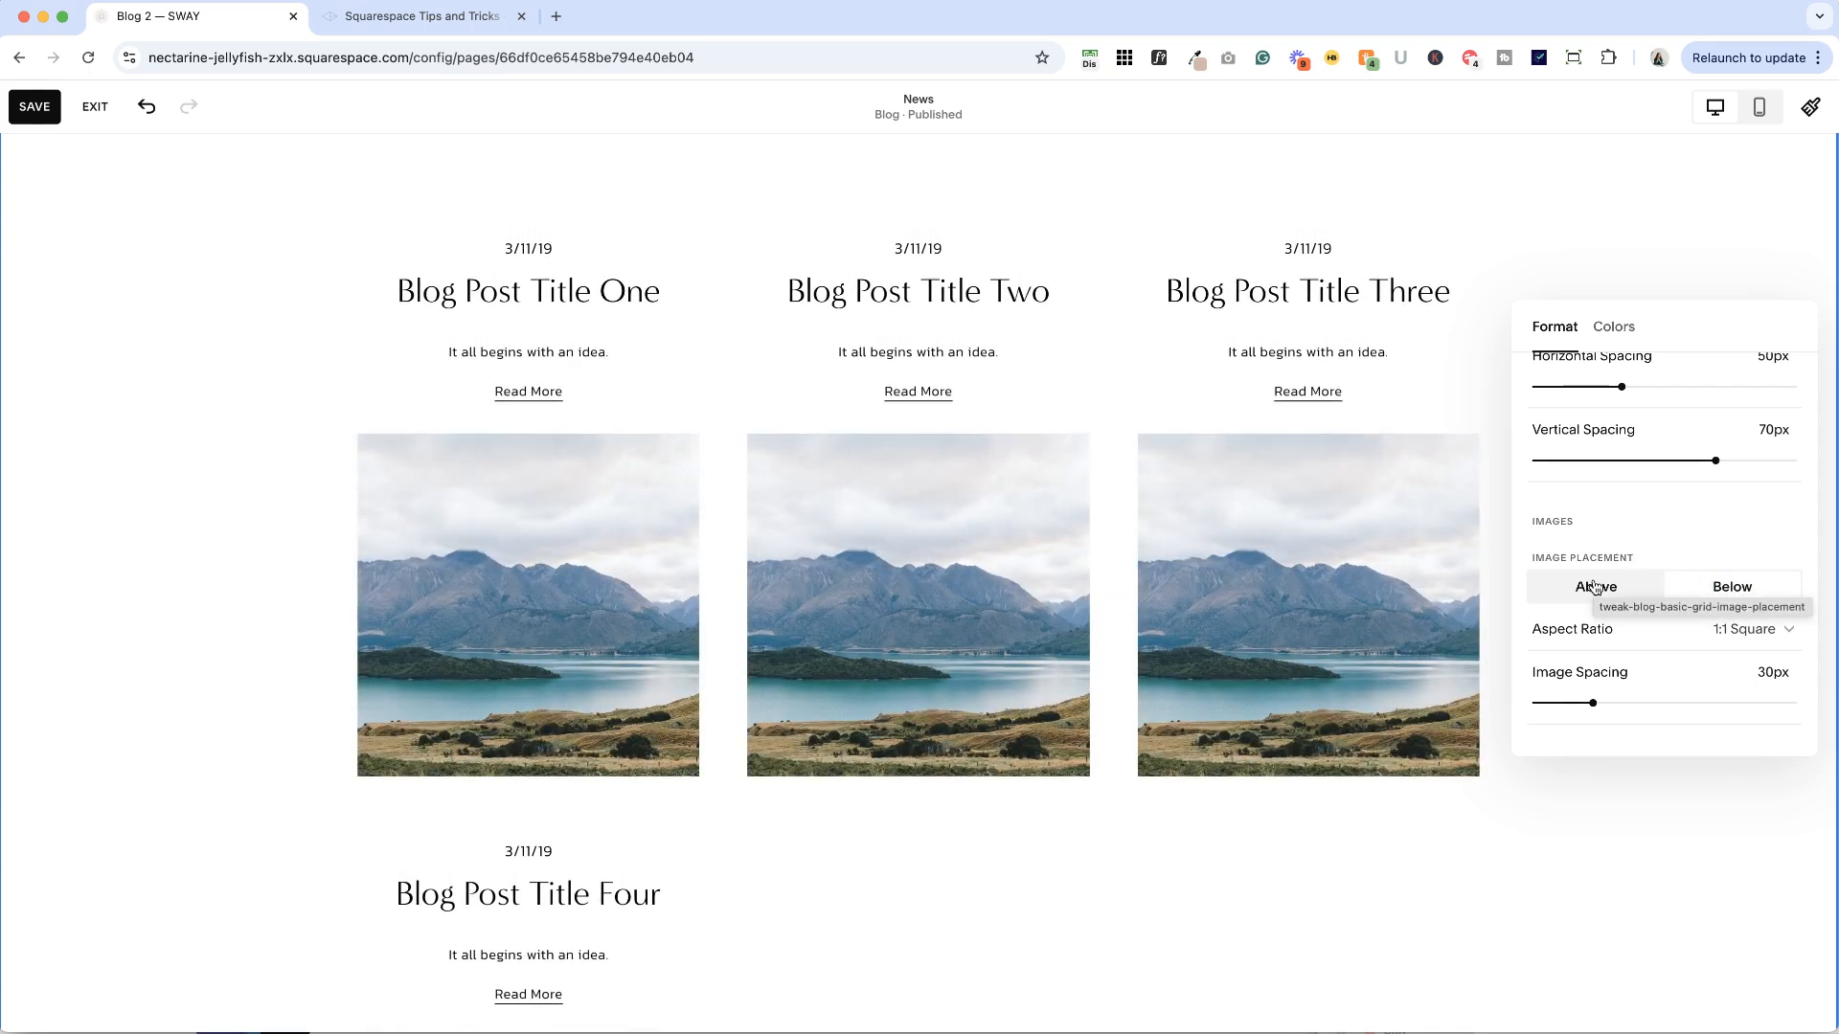
pyautogui.click(1594, 586)
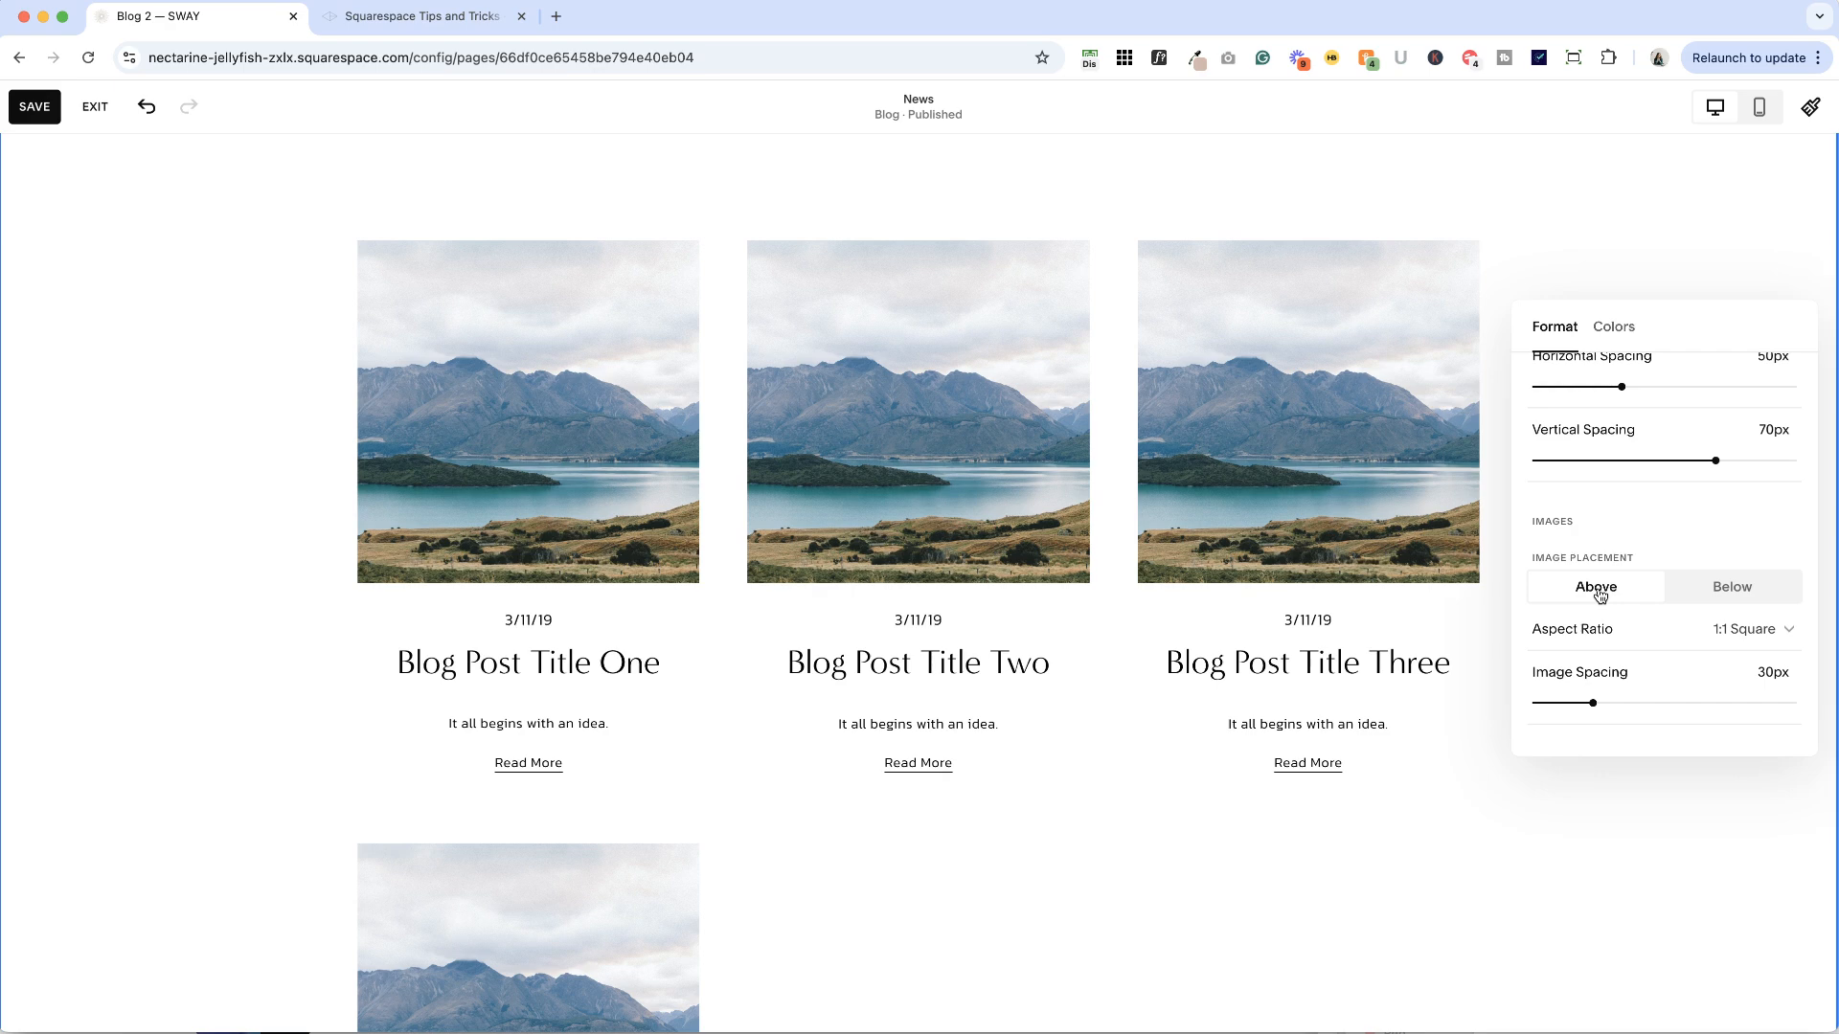
pyautogui.moveTo(849, 631)
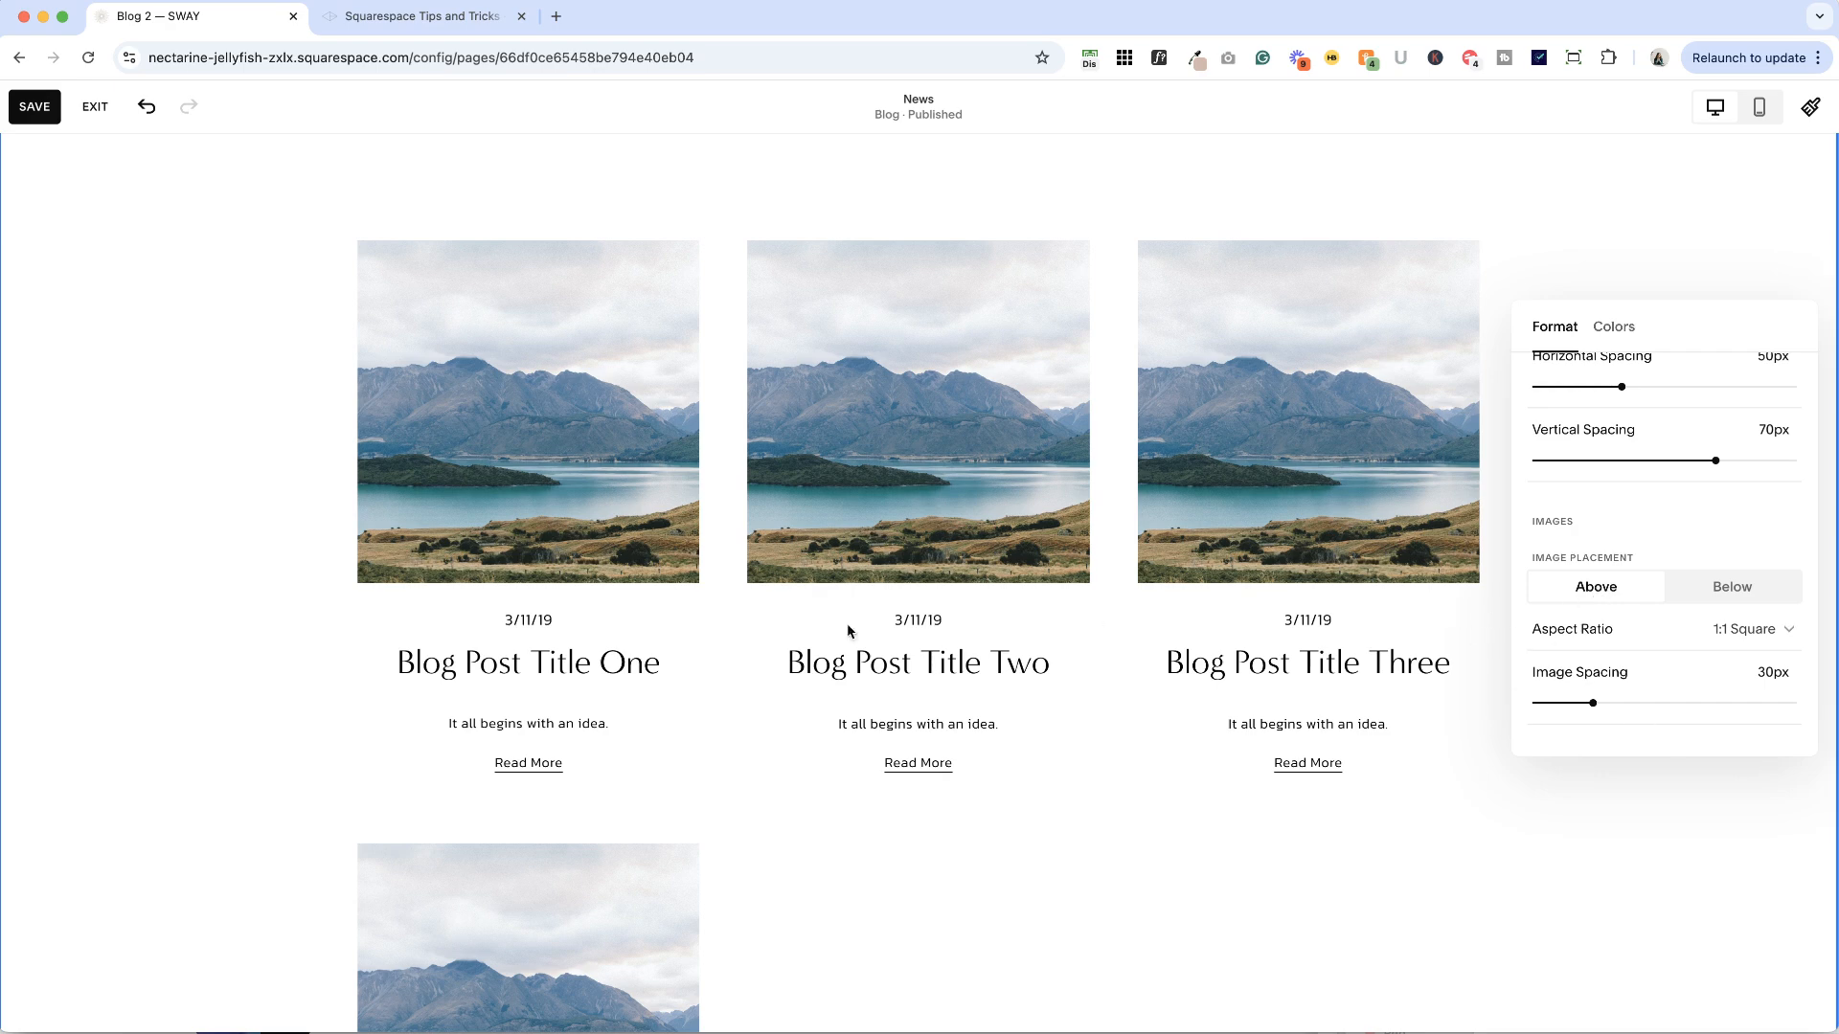
pyautogui.moveTo(564, 588)
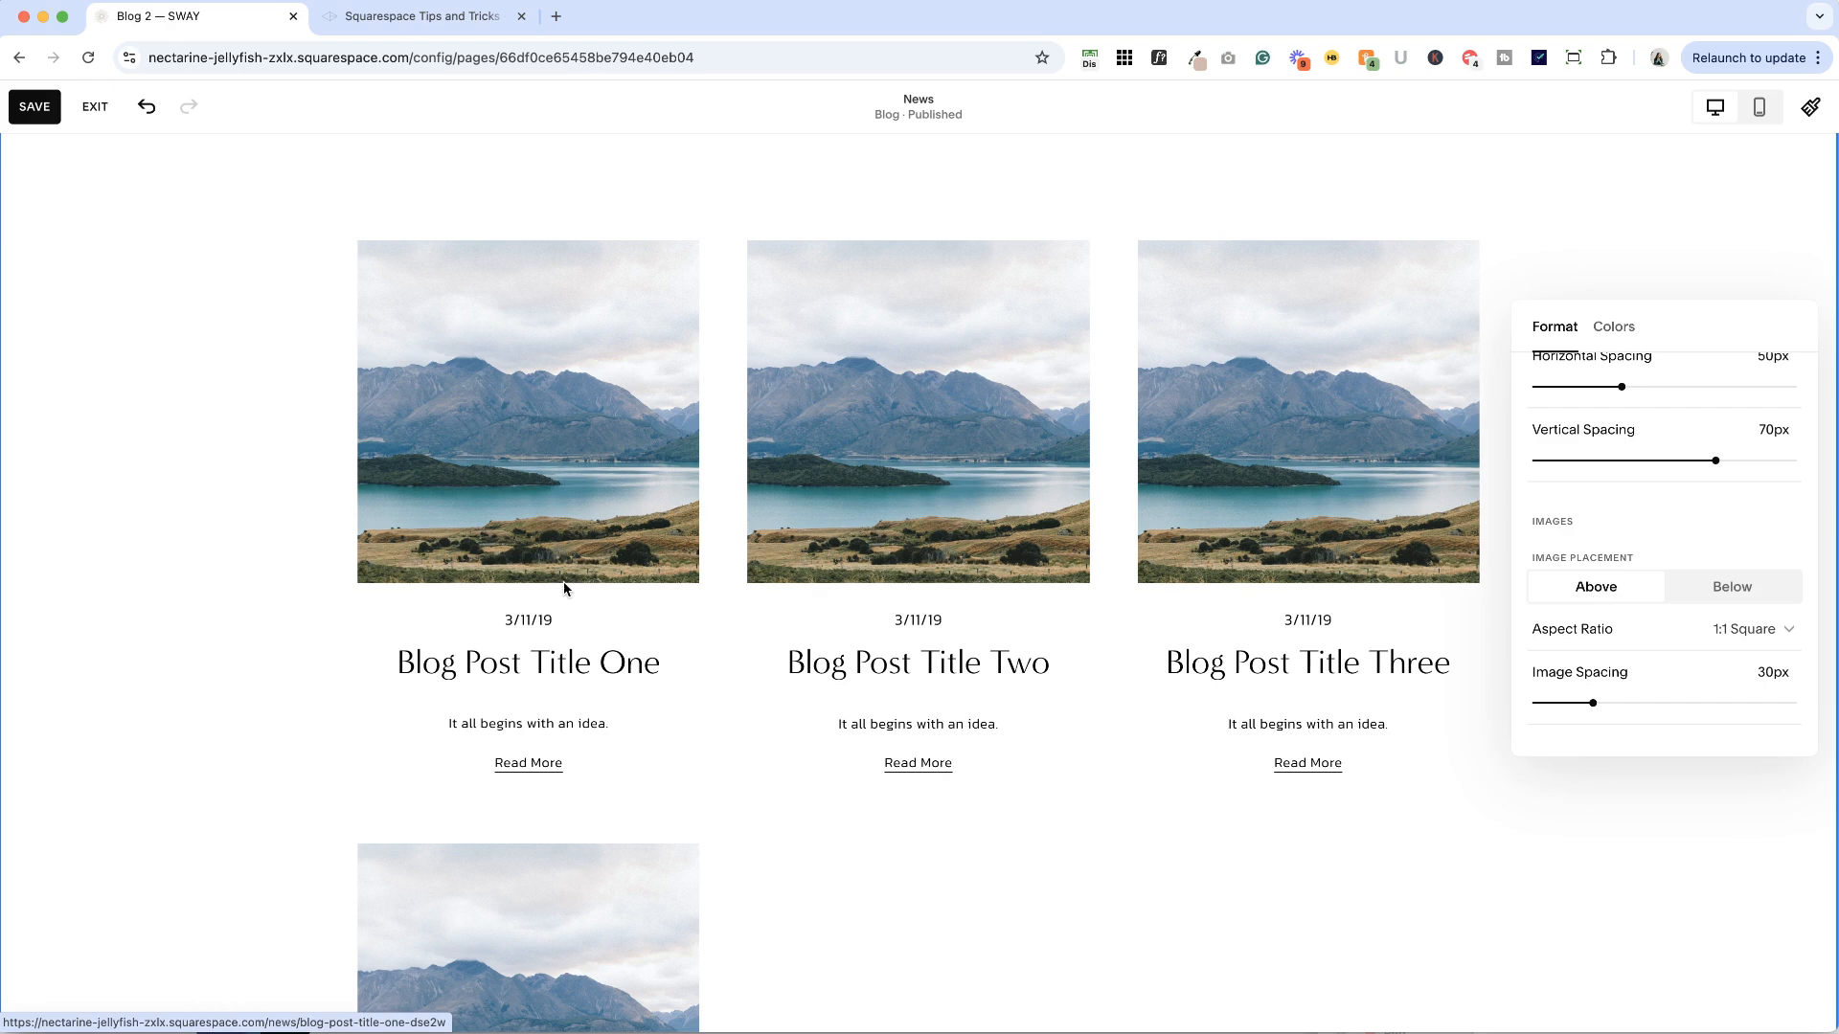
pyautogui.moveTo(511, 628)
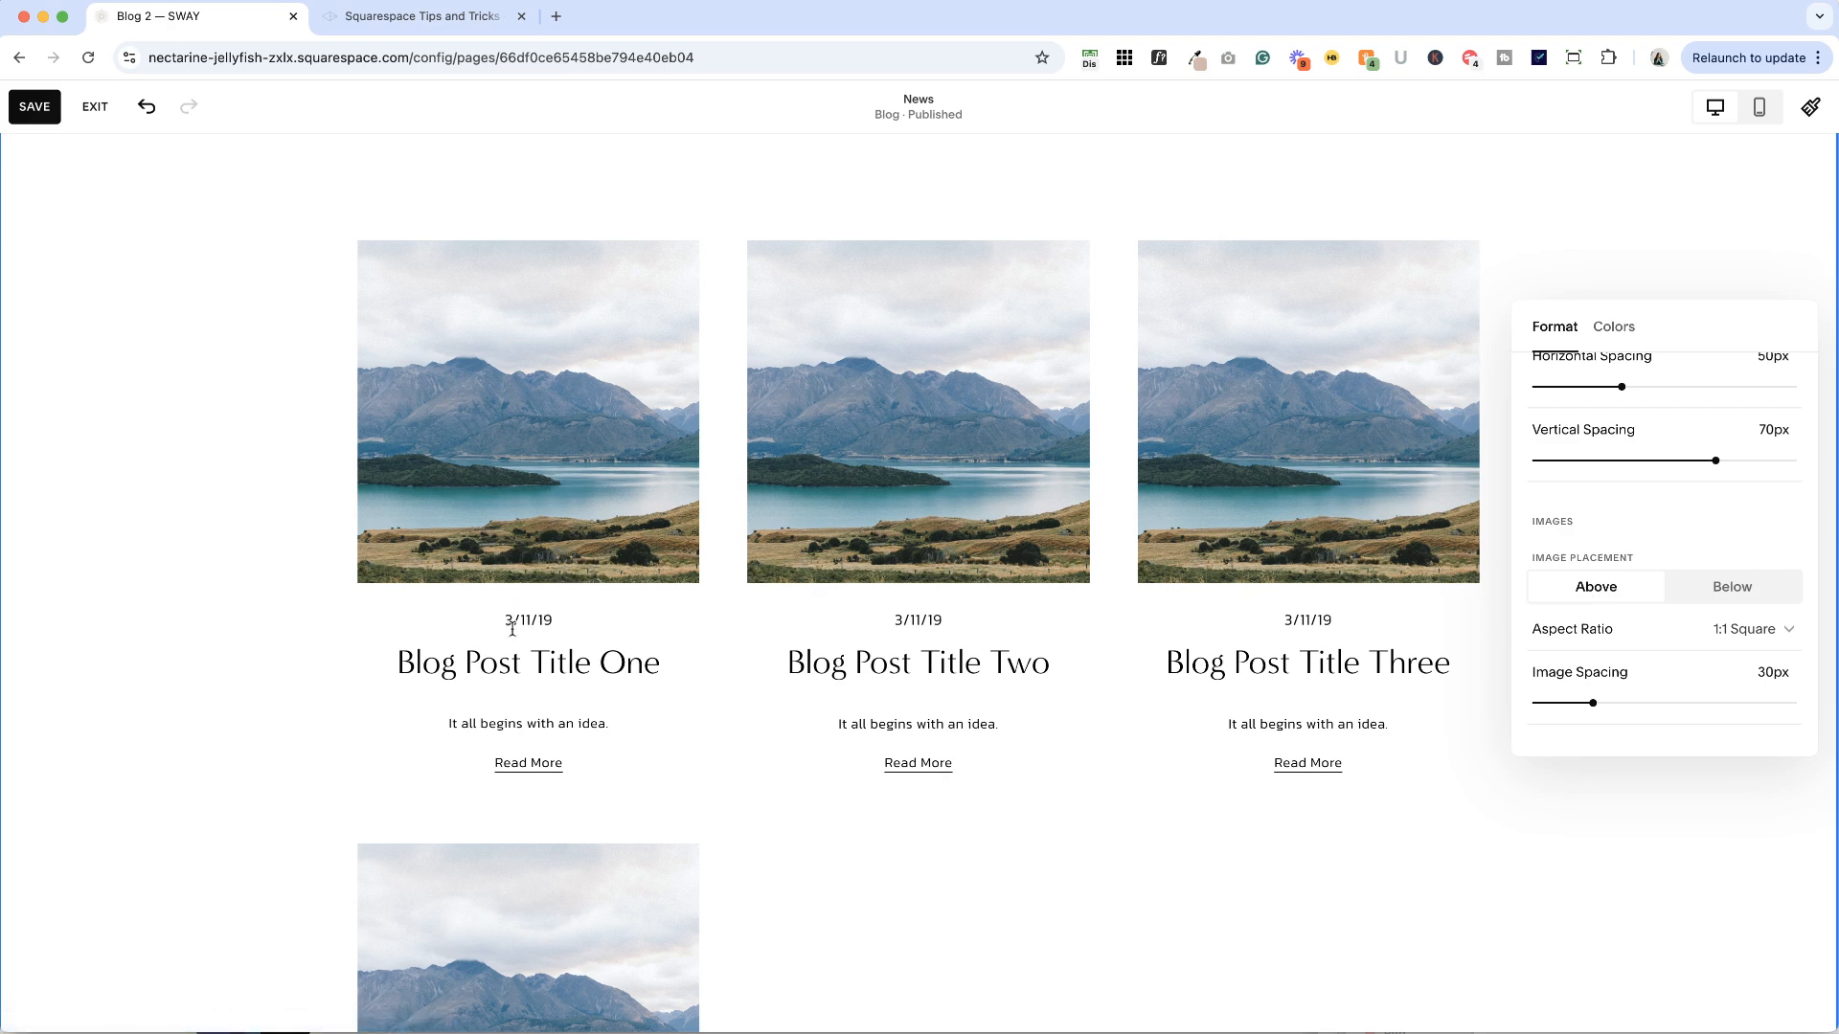
pyautogui.moveTo(592, 630)
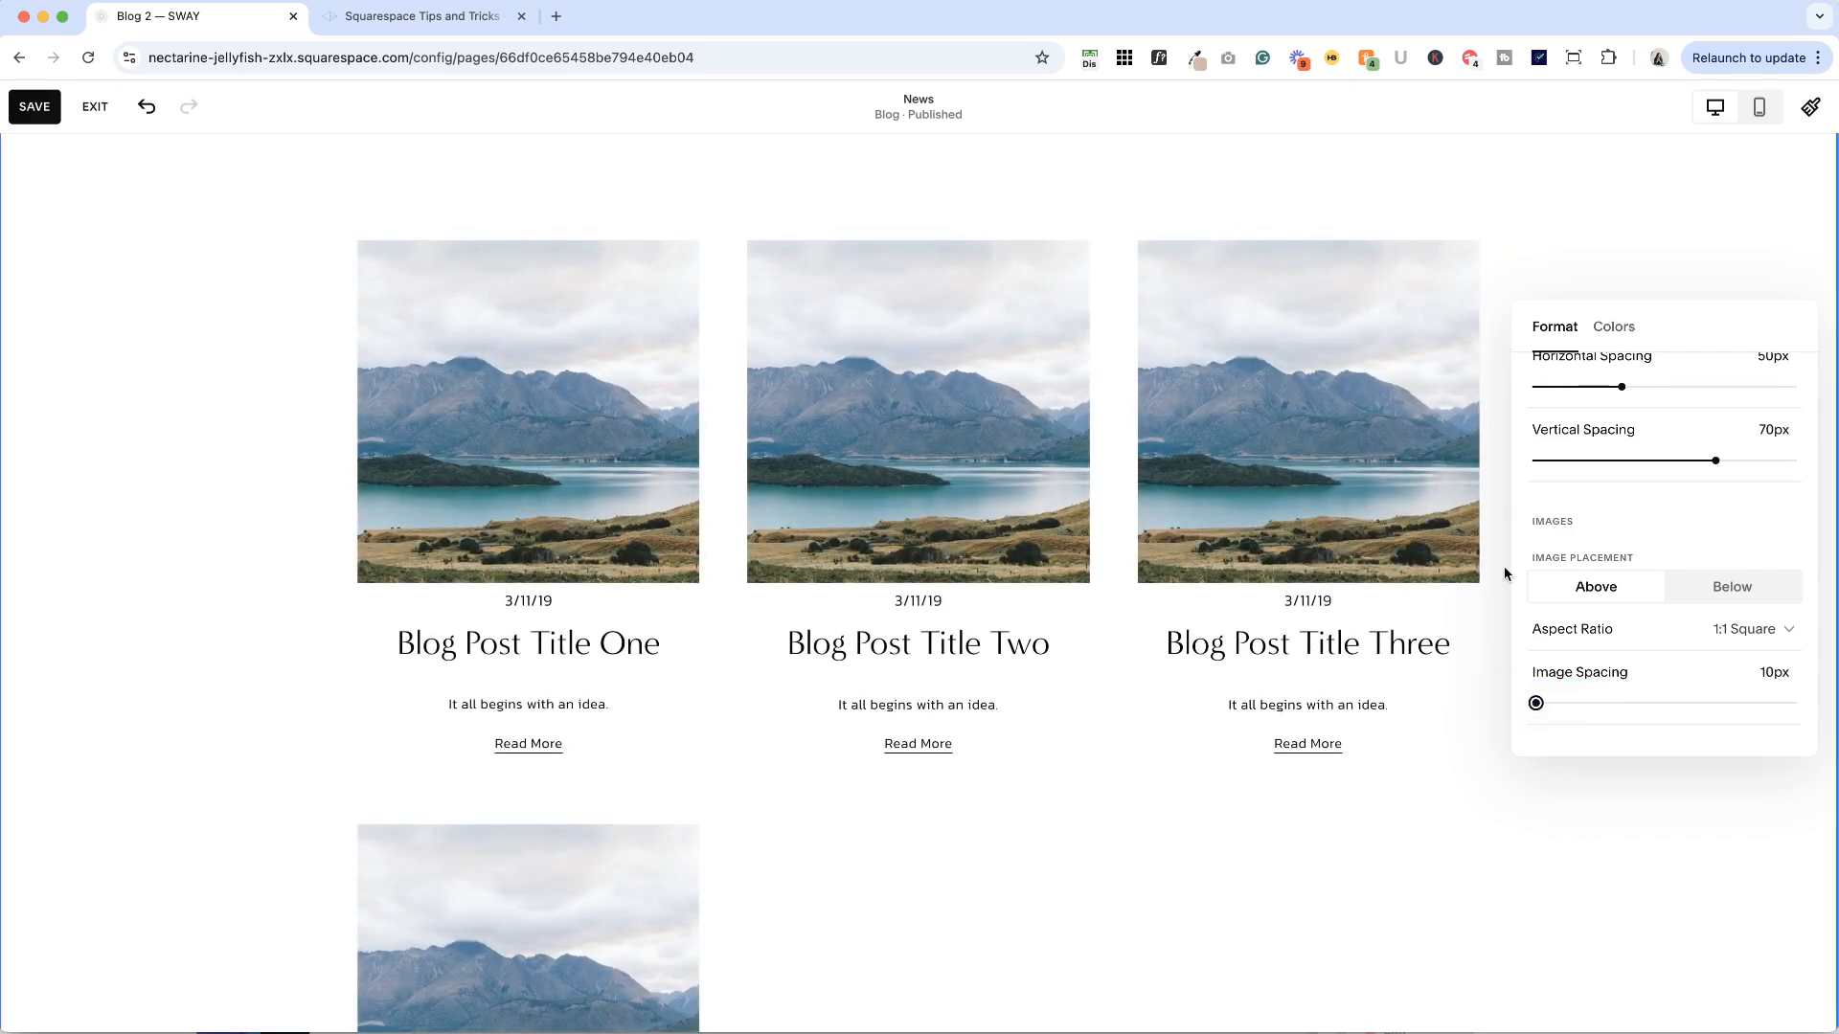
pyautogui.moveTo(1187, 460)
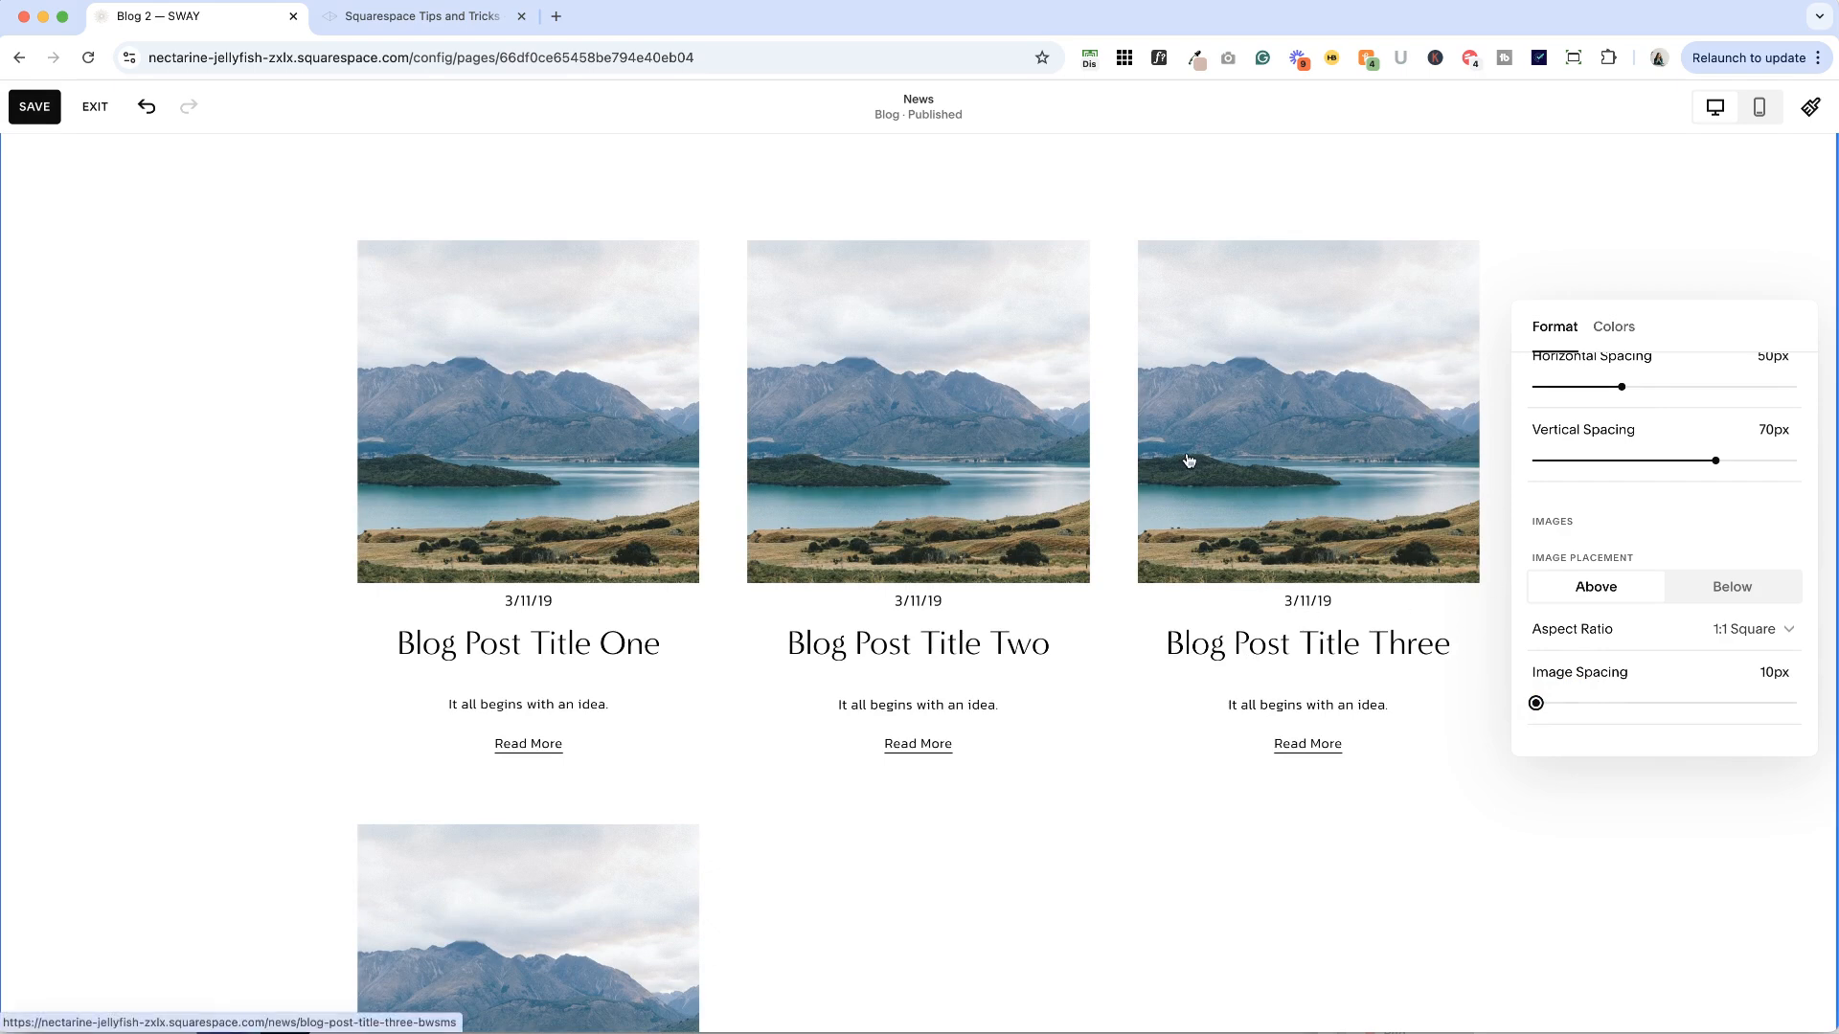
pyautogui.scroll(-3)
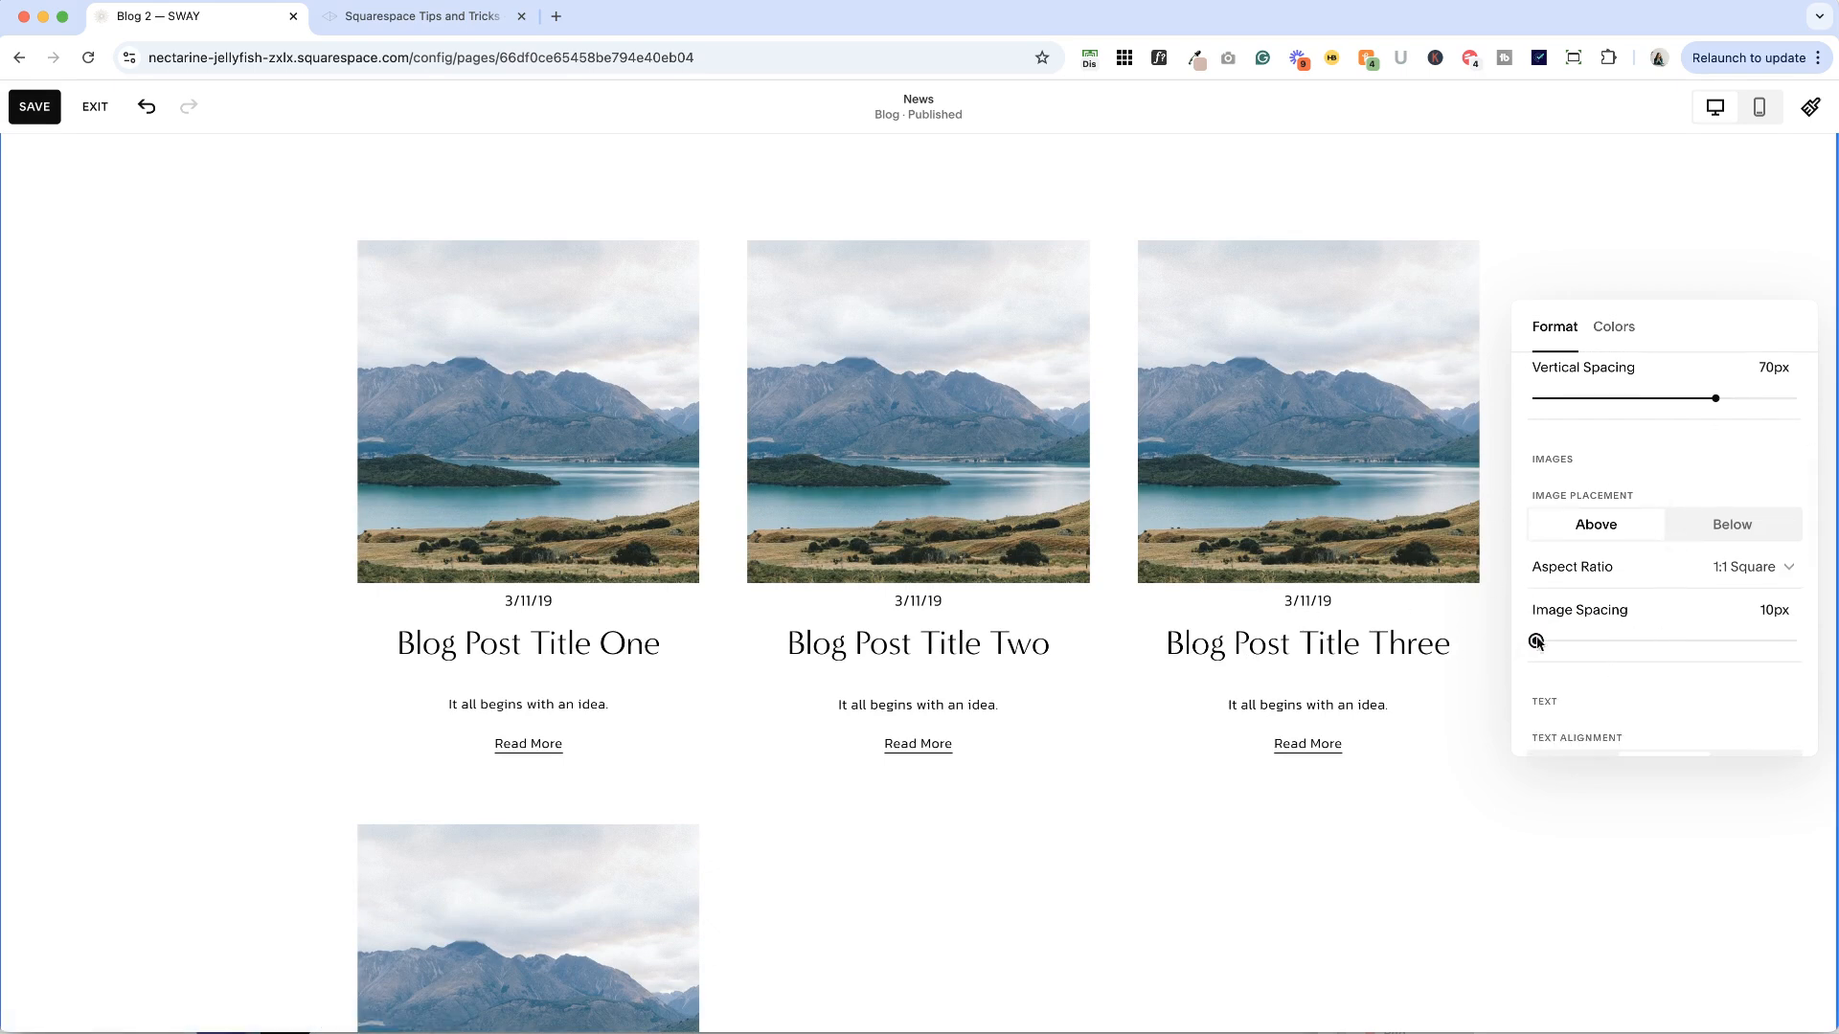
pyautogui.scroll(-3)
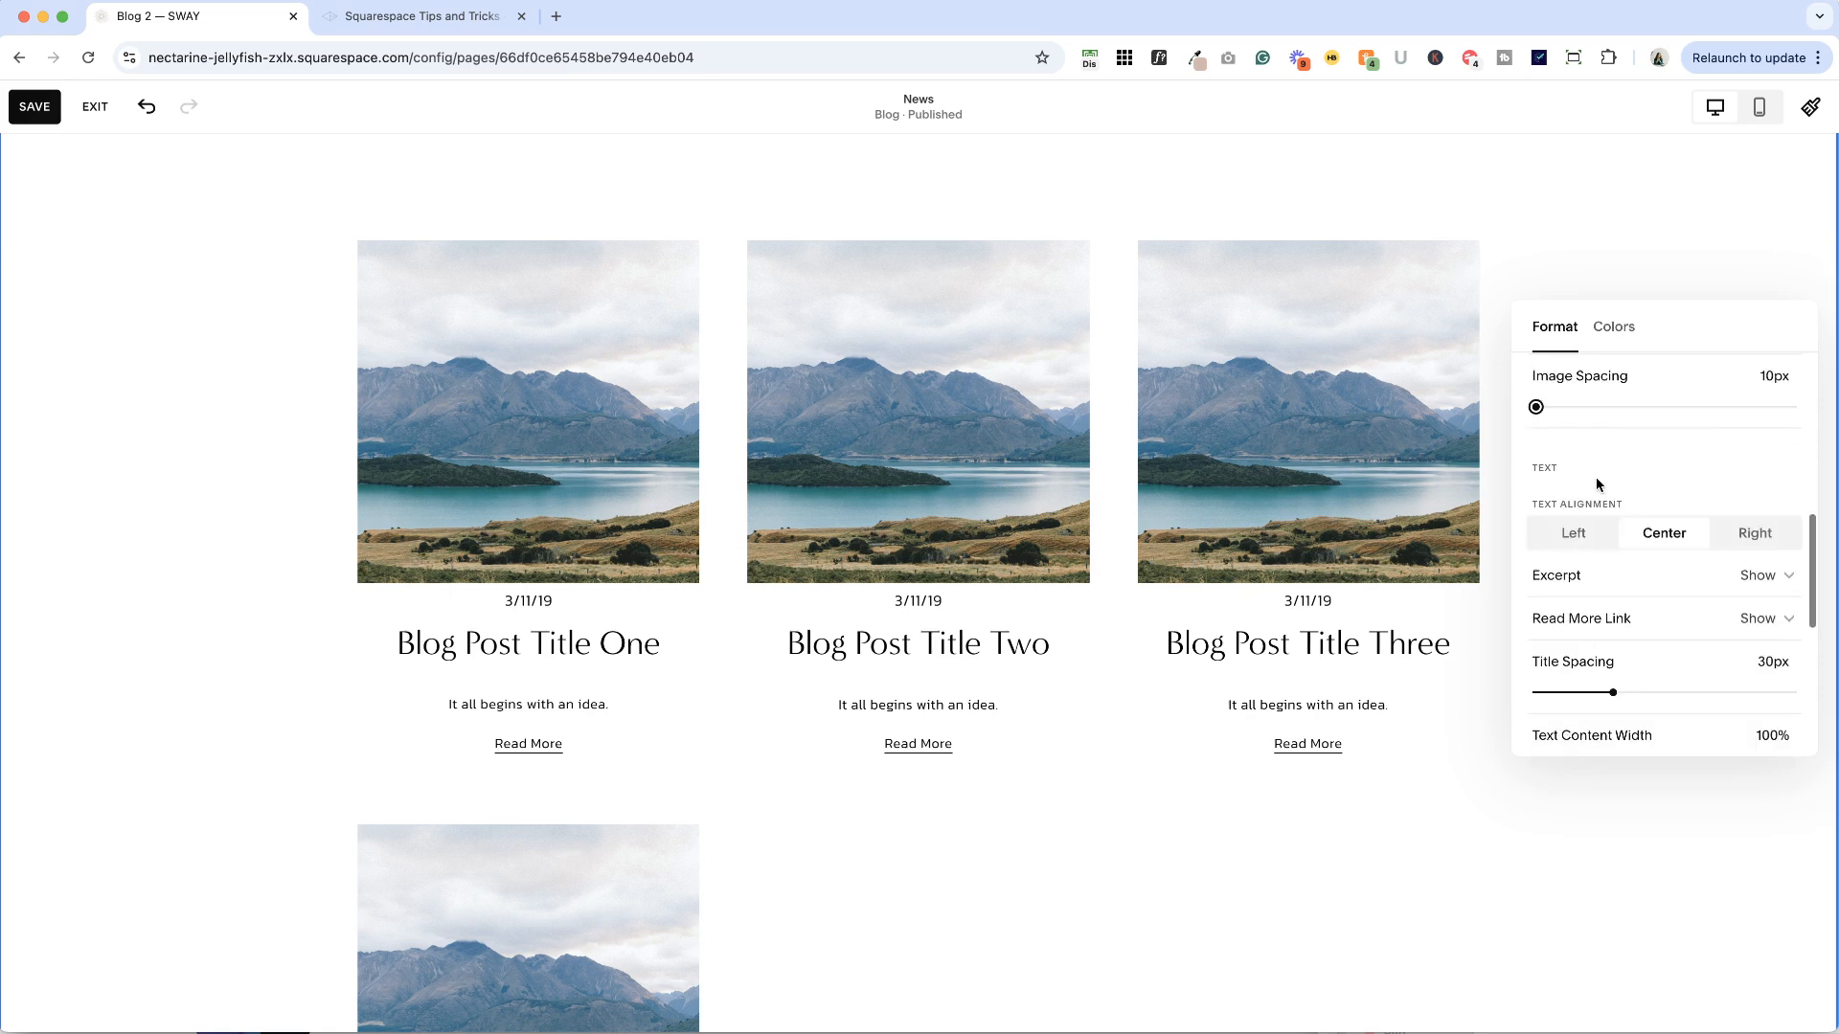
pyautogui.moveTo(522, 639)
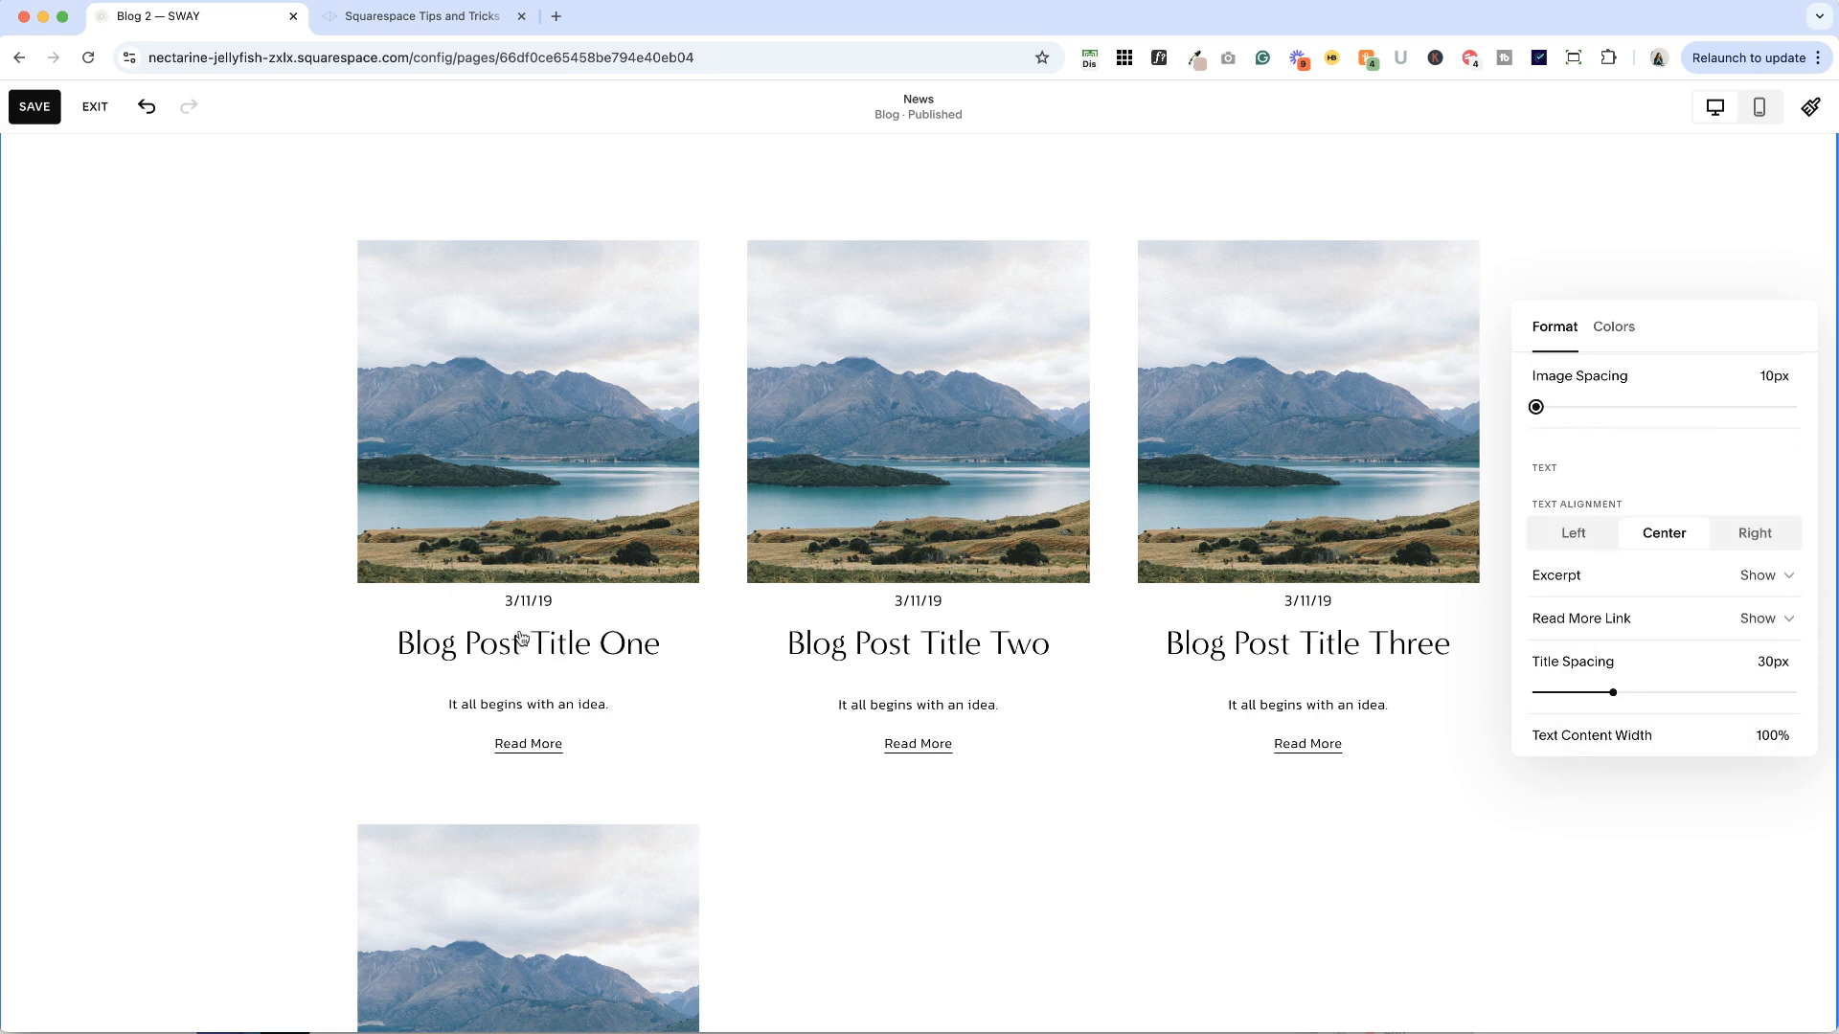
pyautogui.moveTo(574, 581)
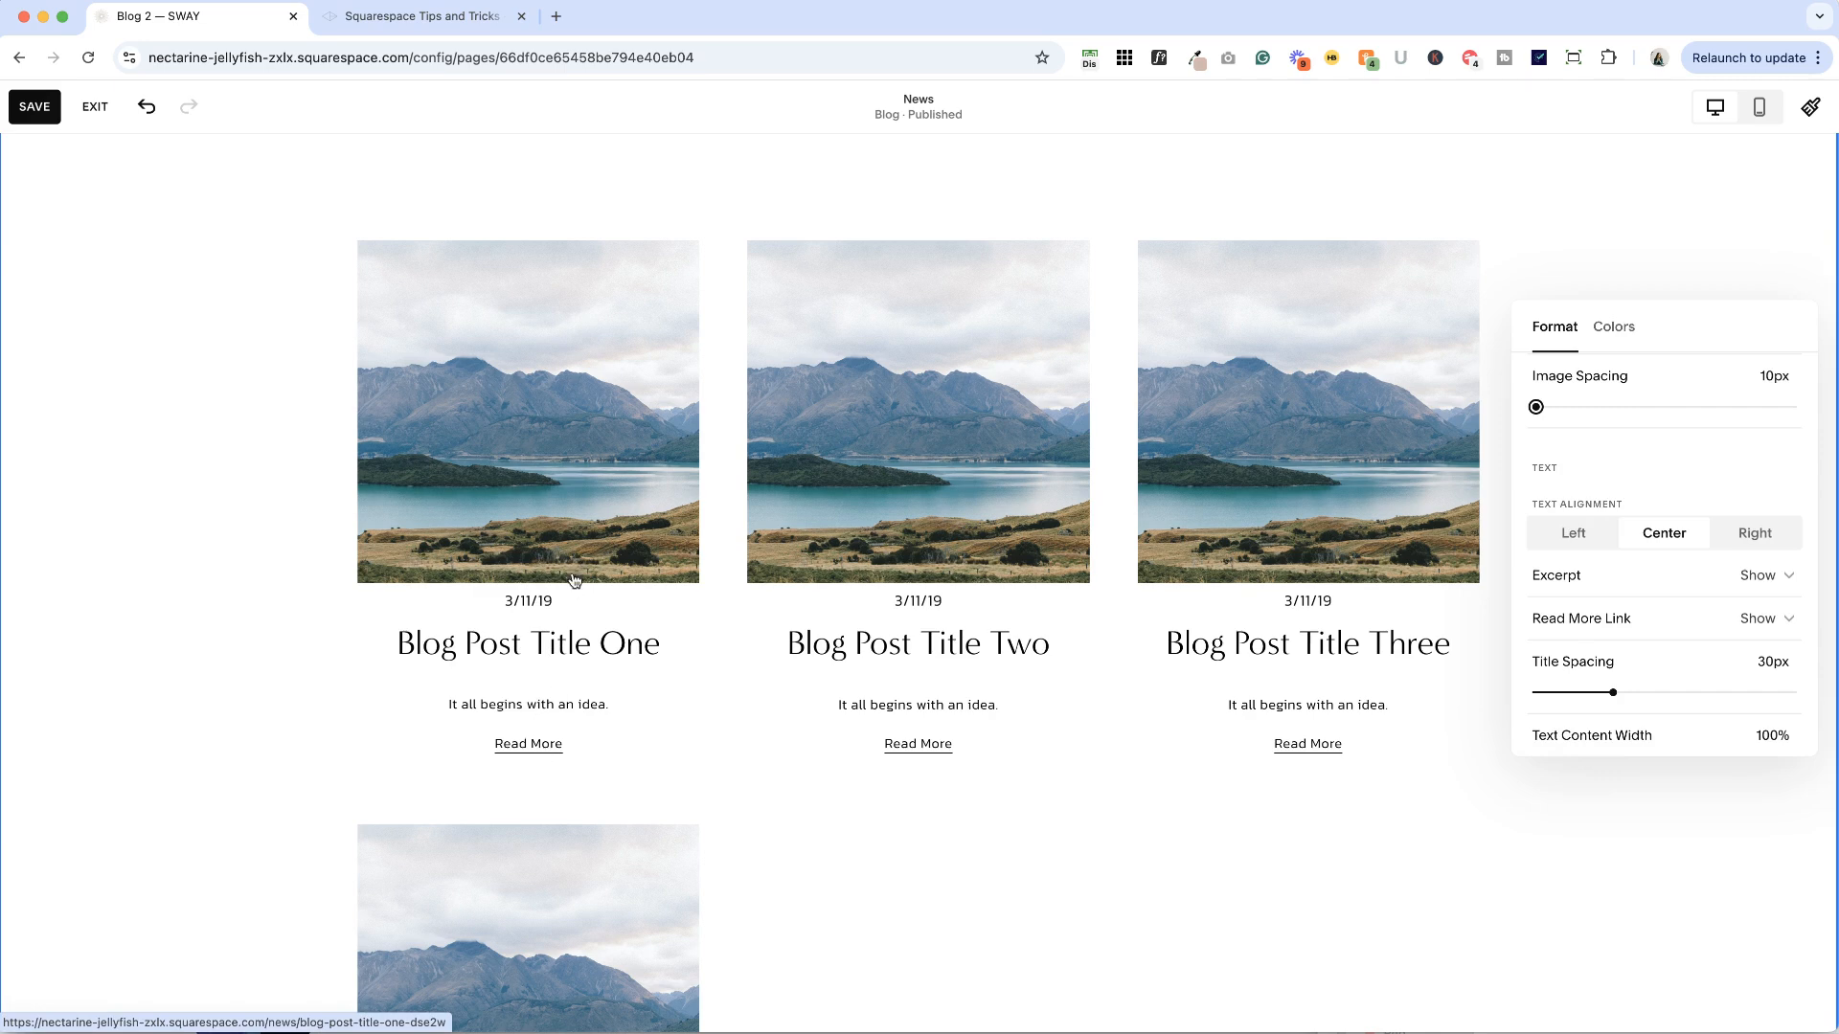
pyautogui.moveTo(569, 615)
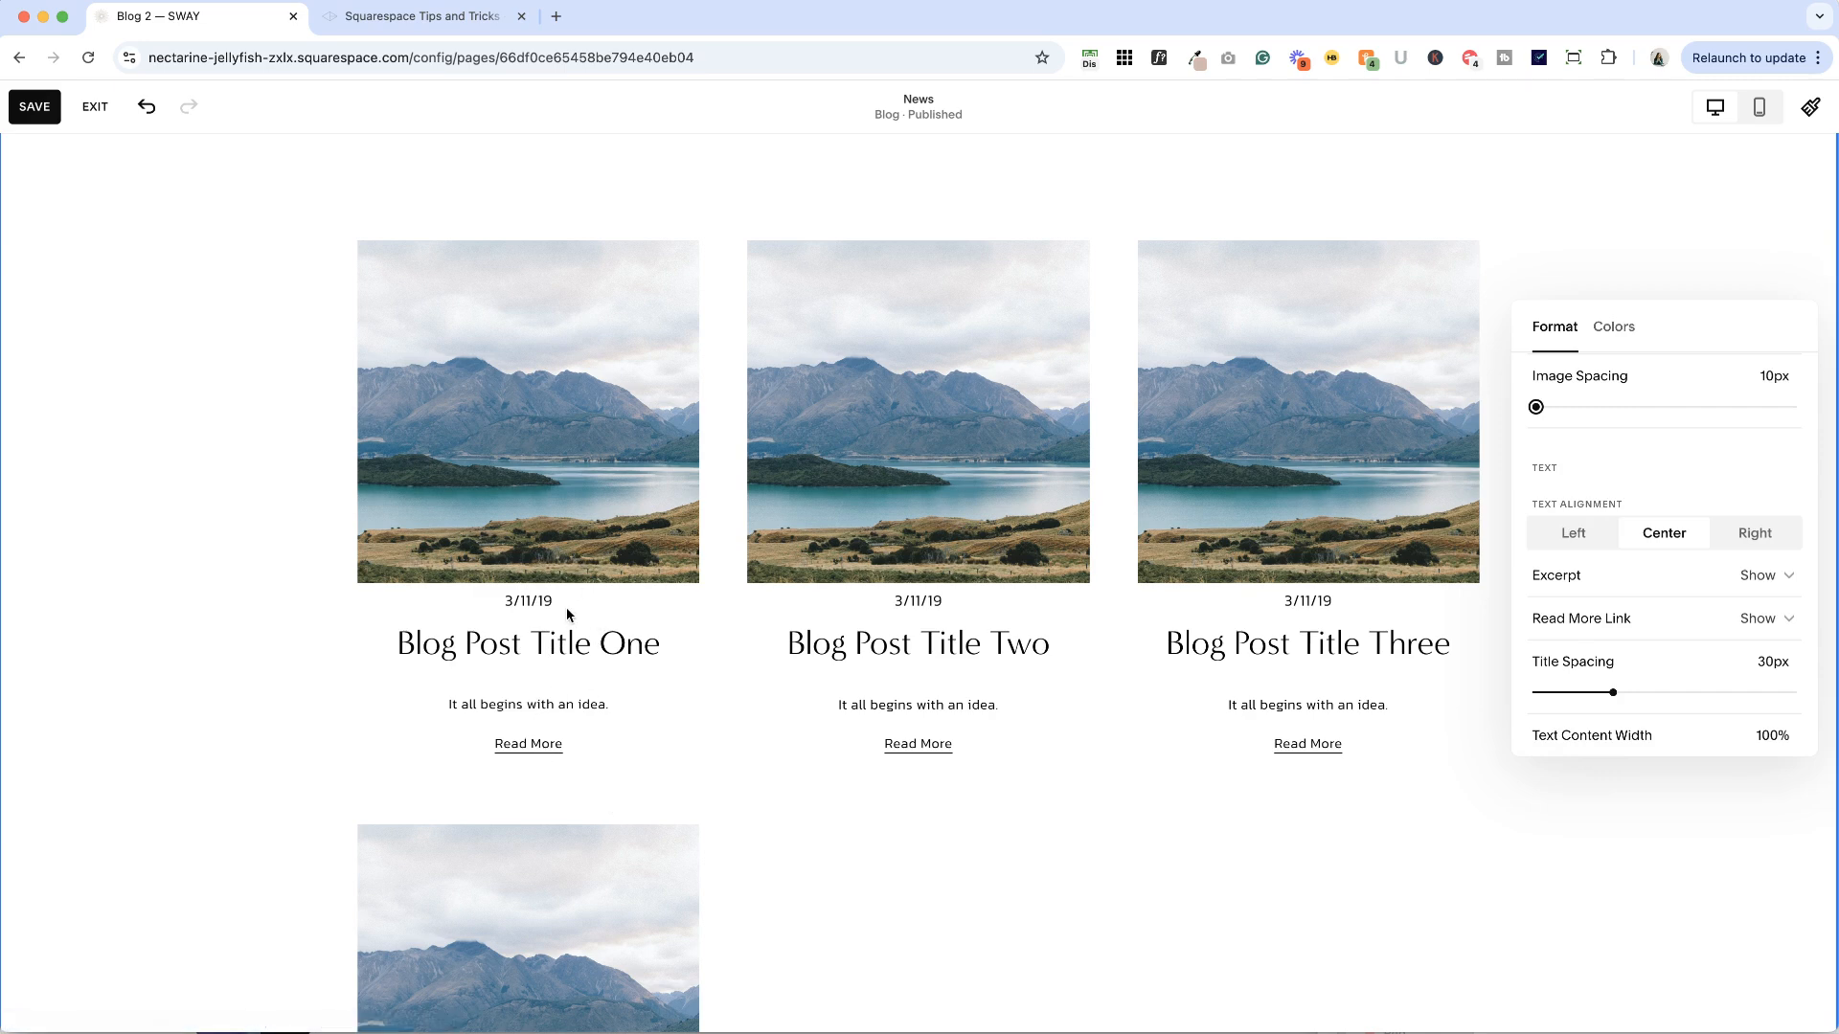
pyautogui.moveTo(536, 653)
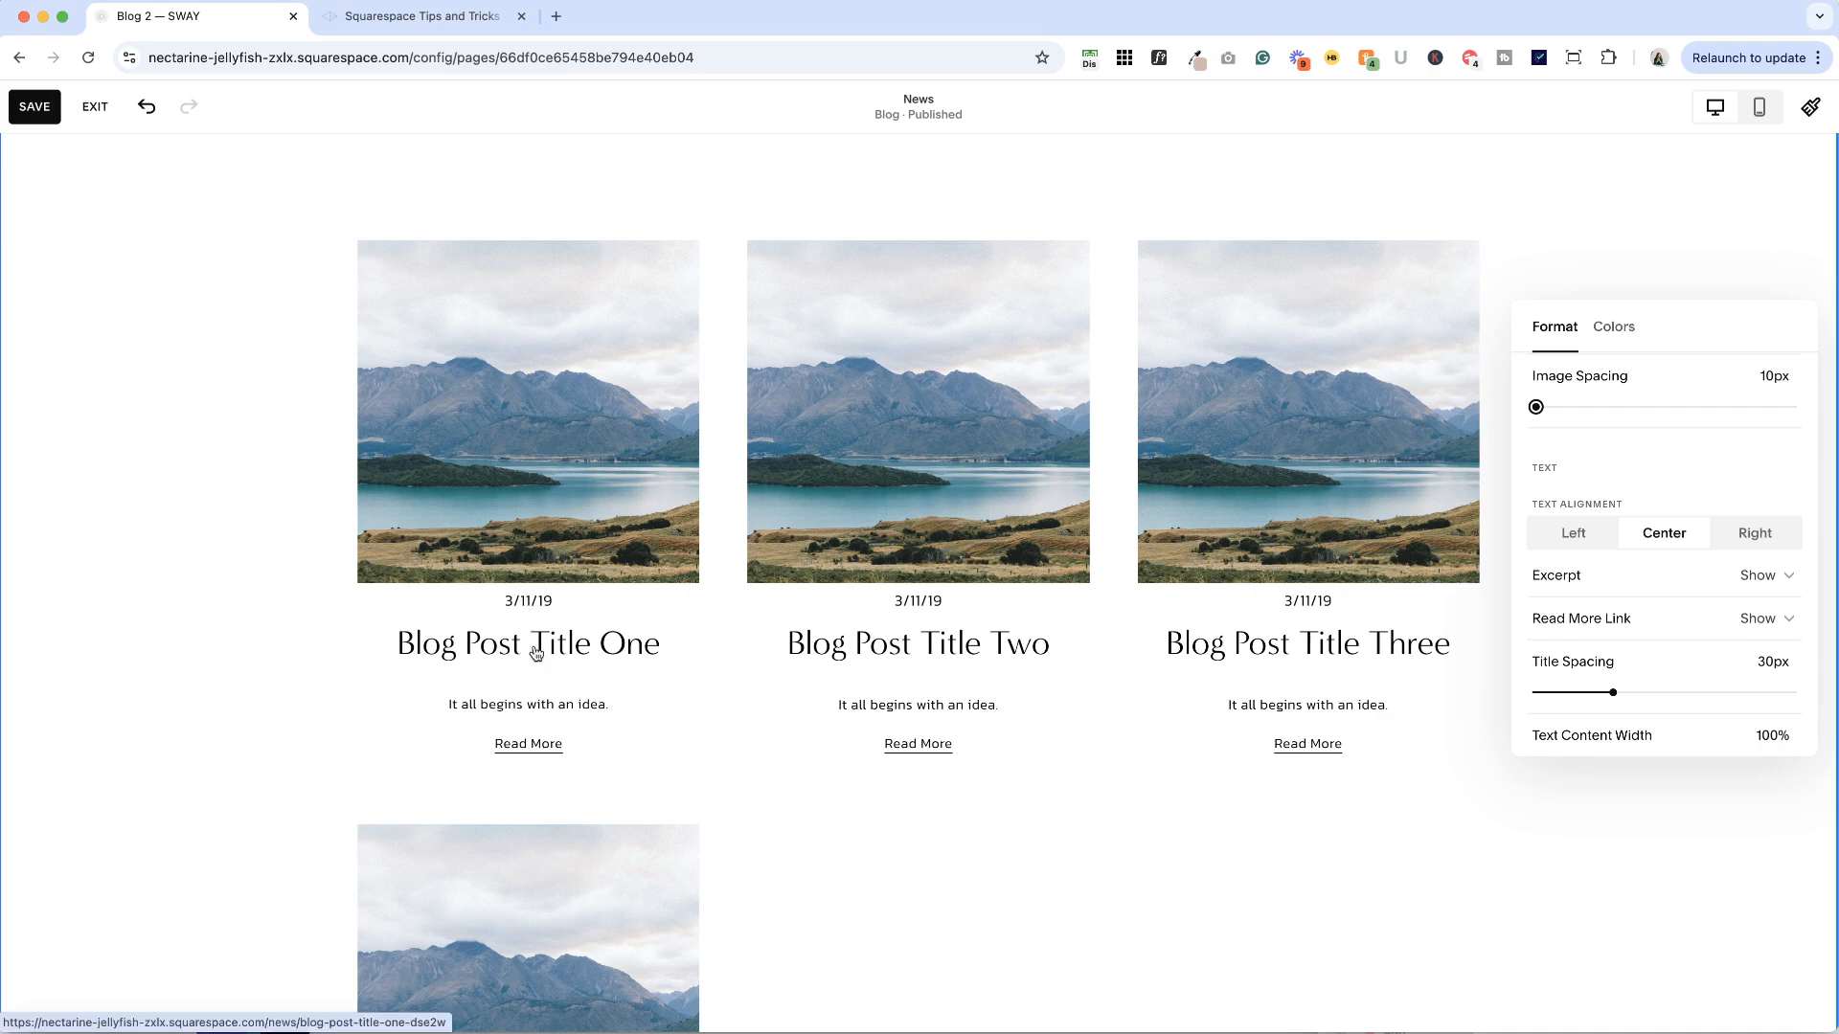
pyautogui.moveTo(574, 705)
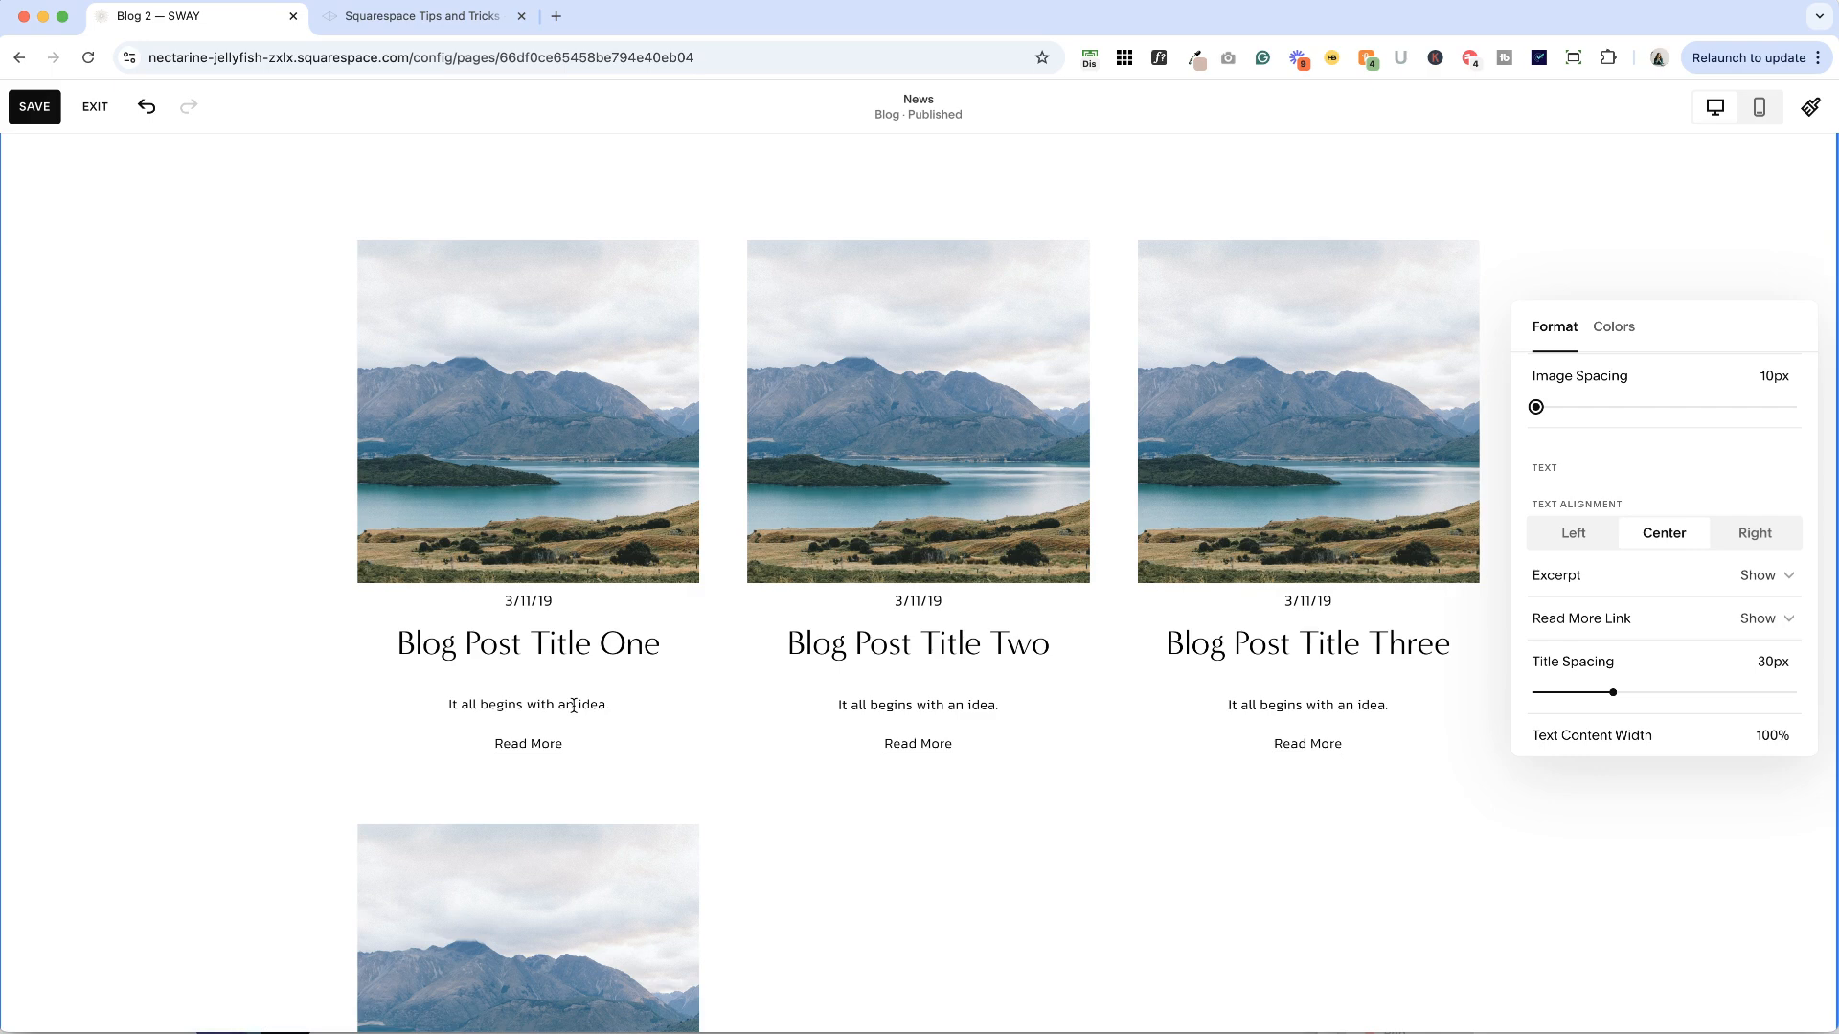
pyautogui.moveTo(540, 760)
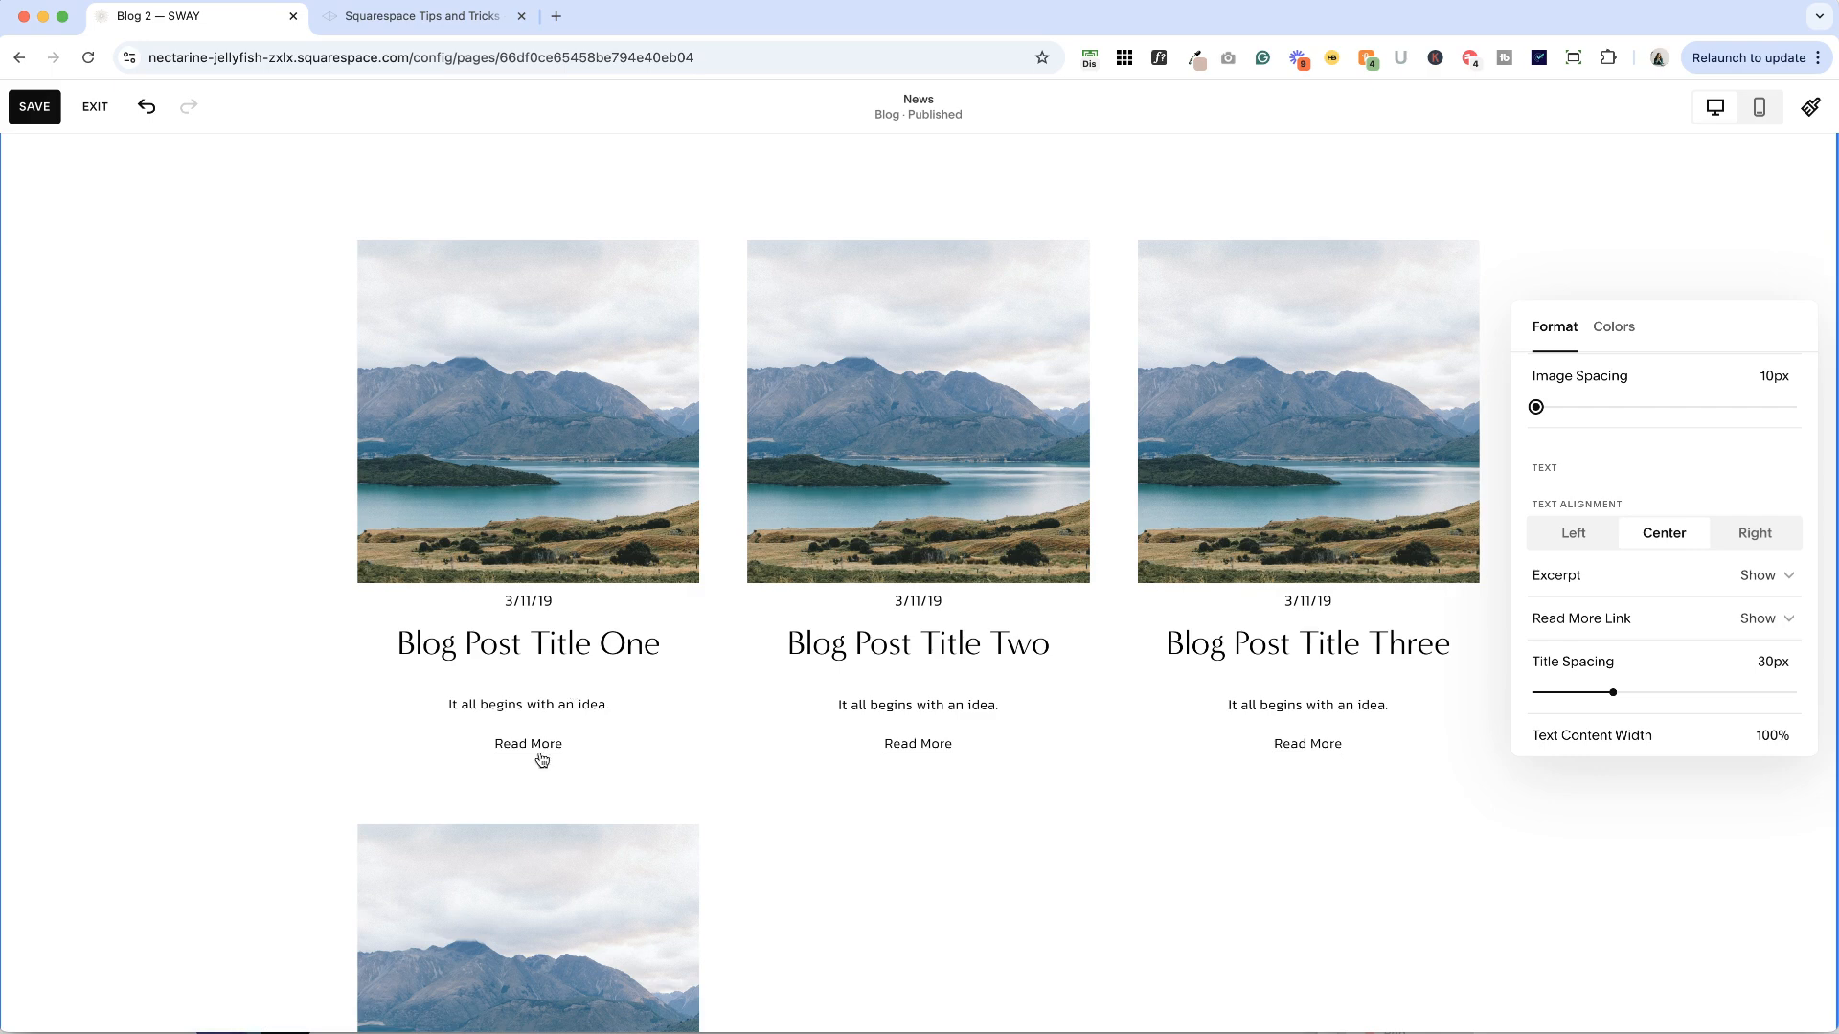
pyautogui.moveTo(772, 544)
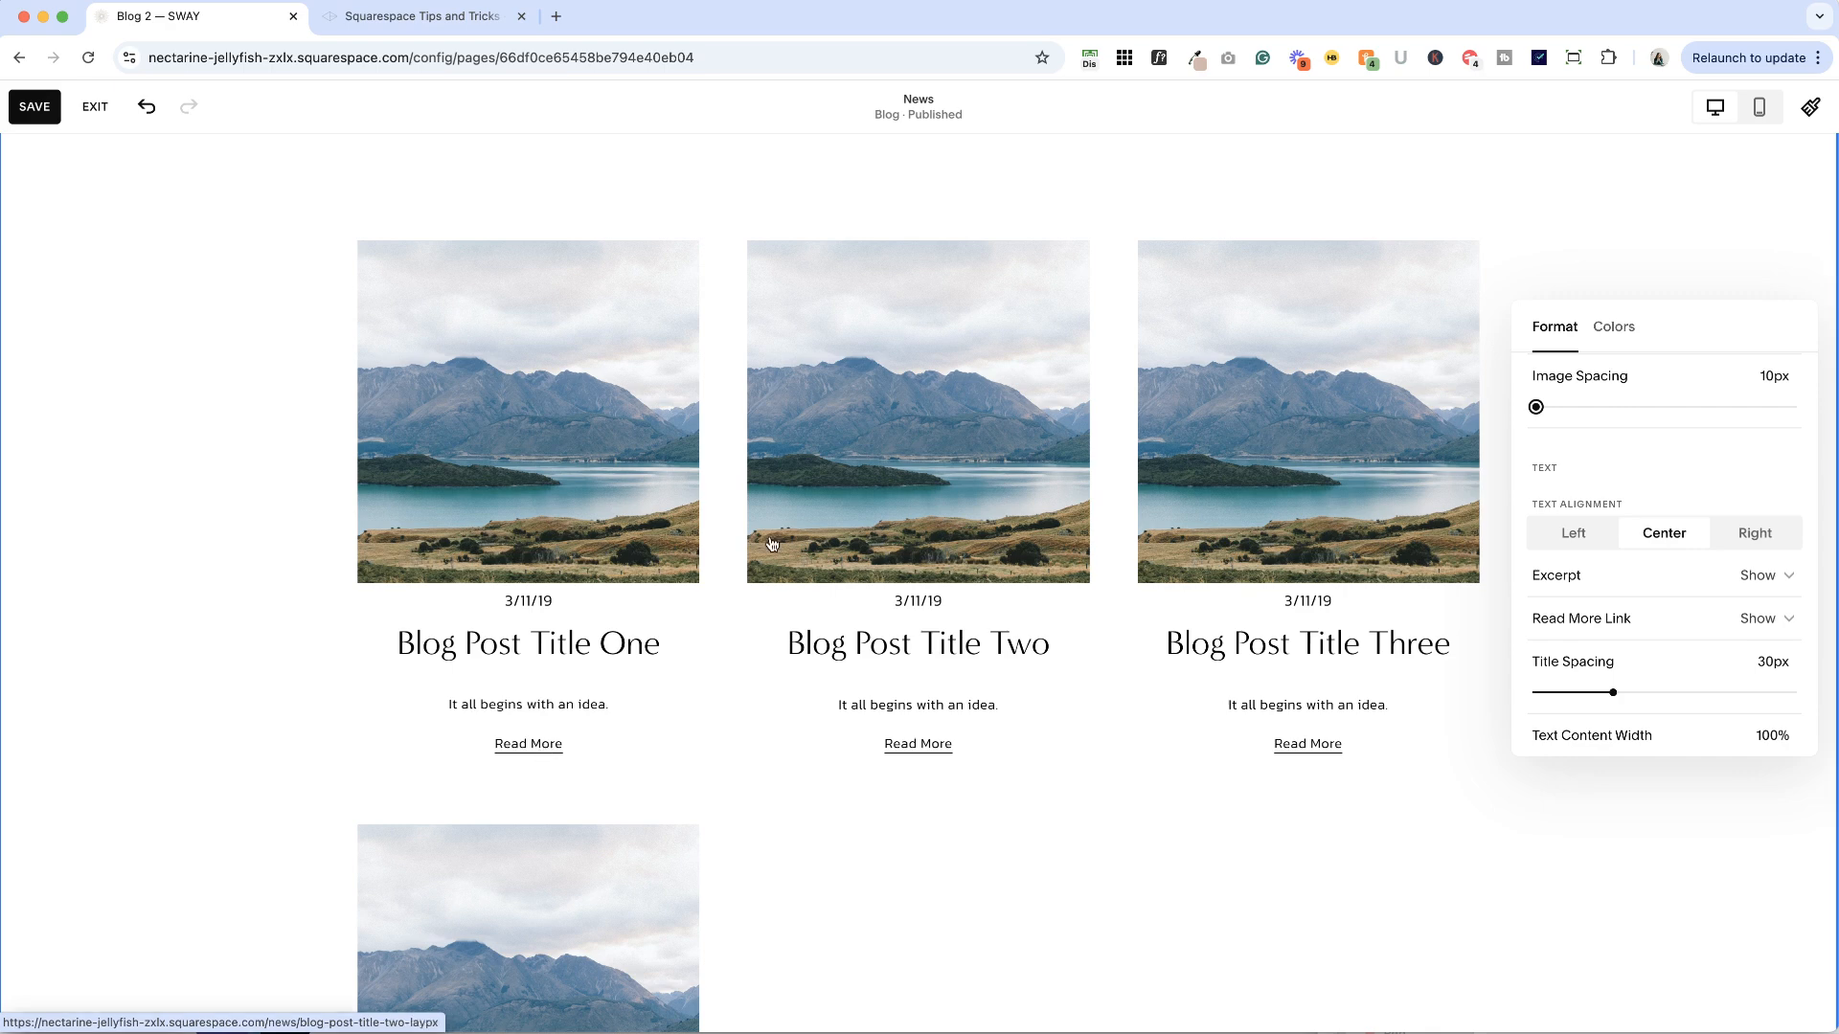
# Step: Try left, center and right post text alignment, finishing on left
pyautogui.click(1572, 533)
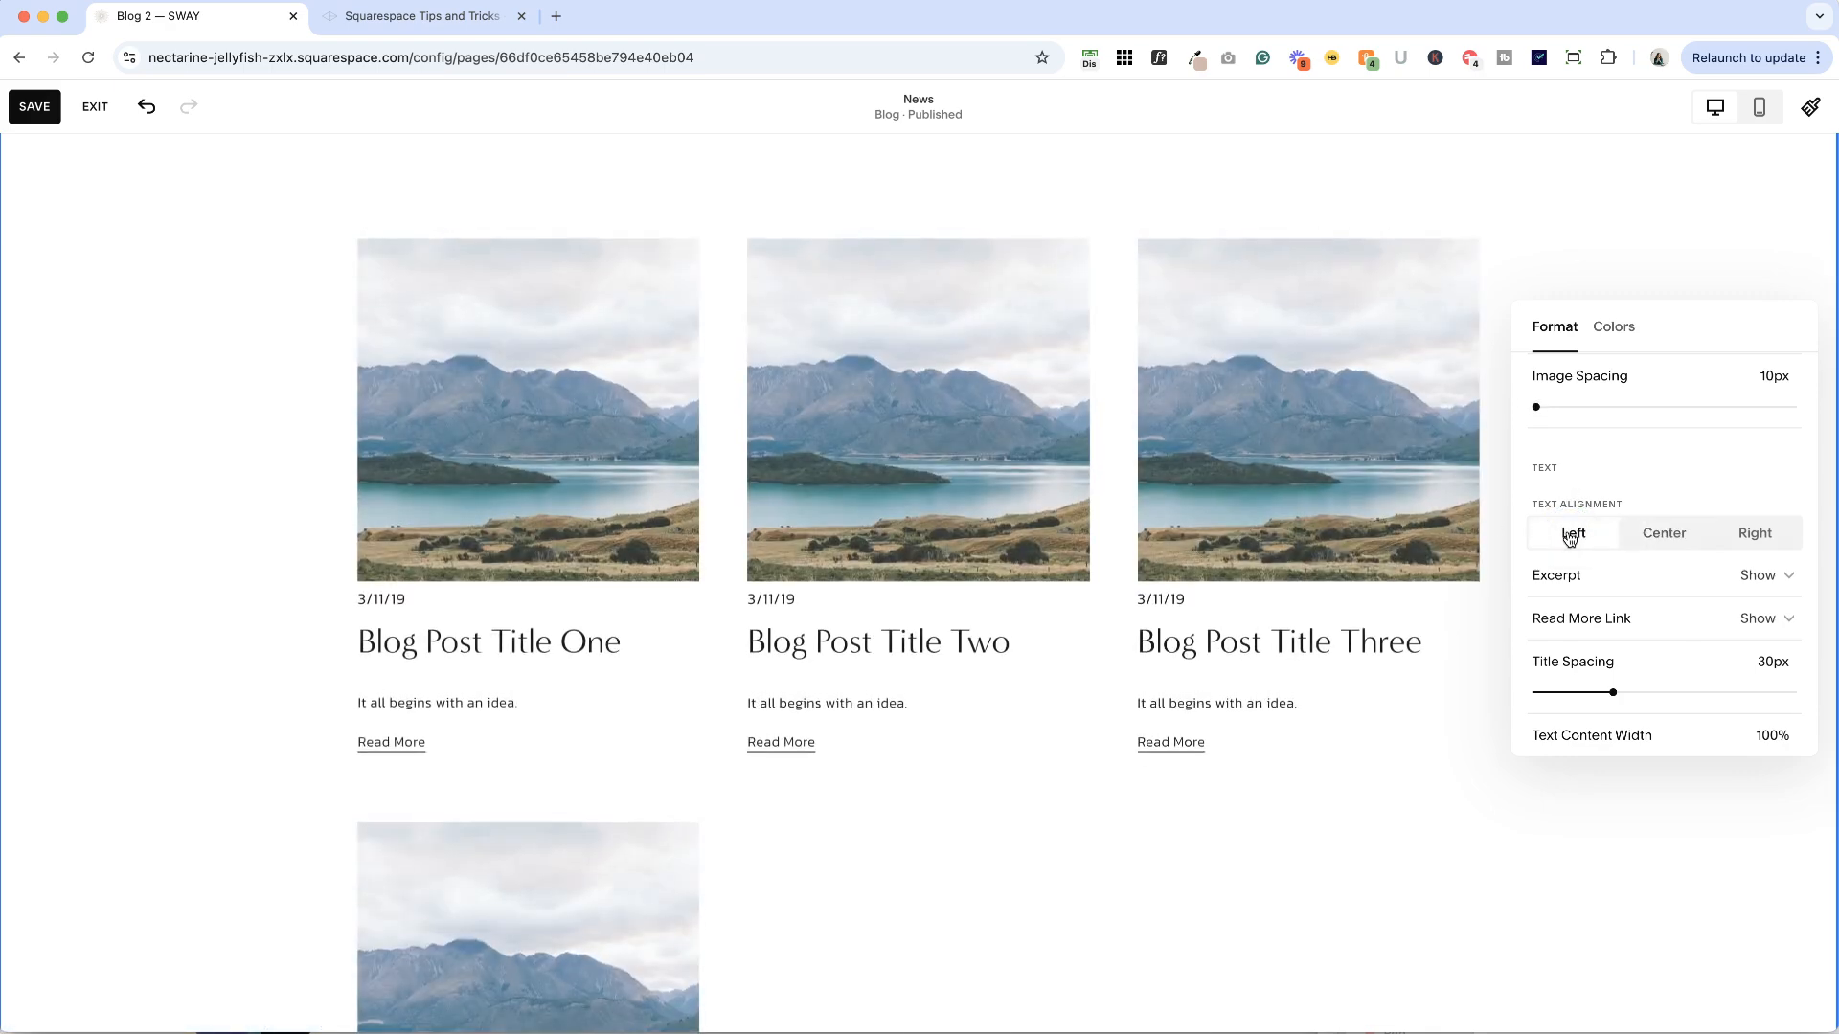
pyautogui.moveTo(1572, 539)
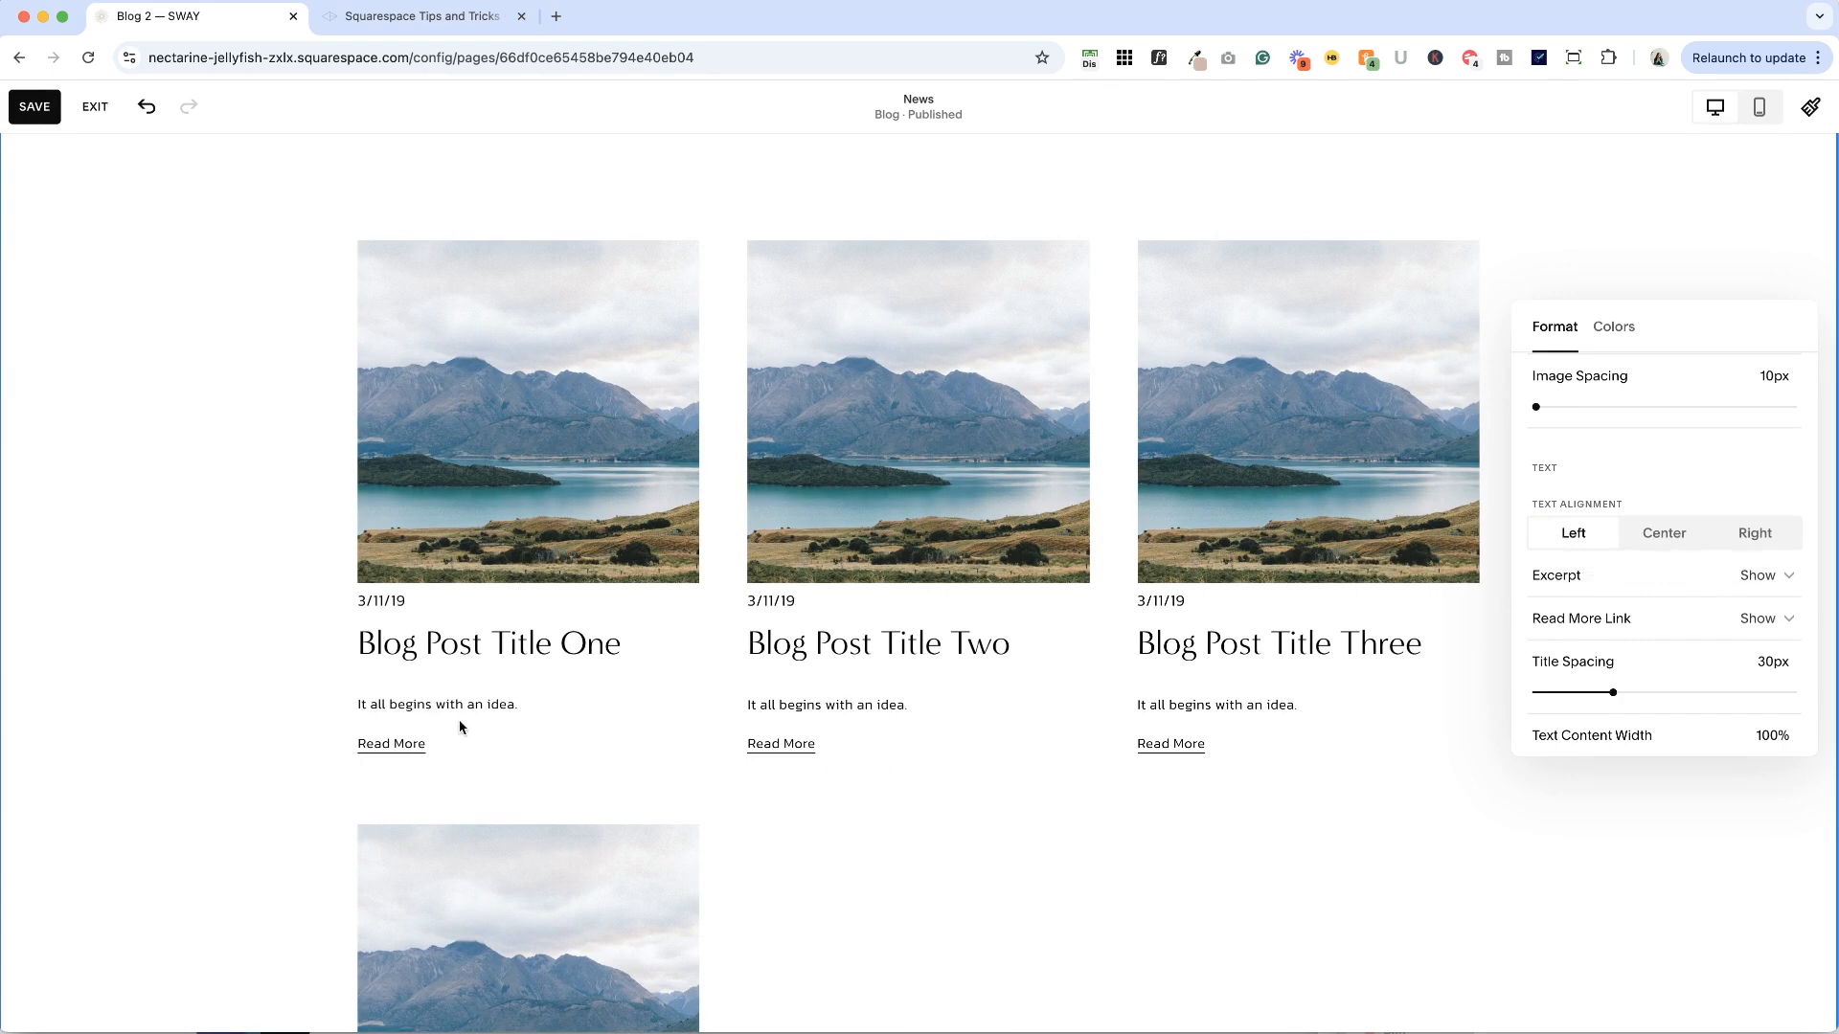
pyautogui.moveTo(617, 705)
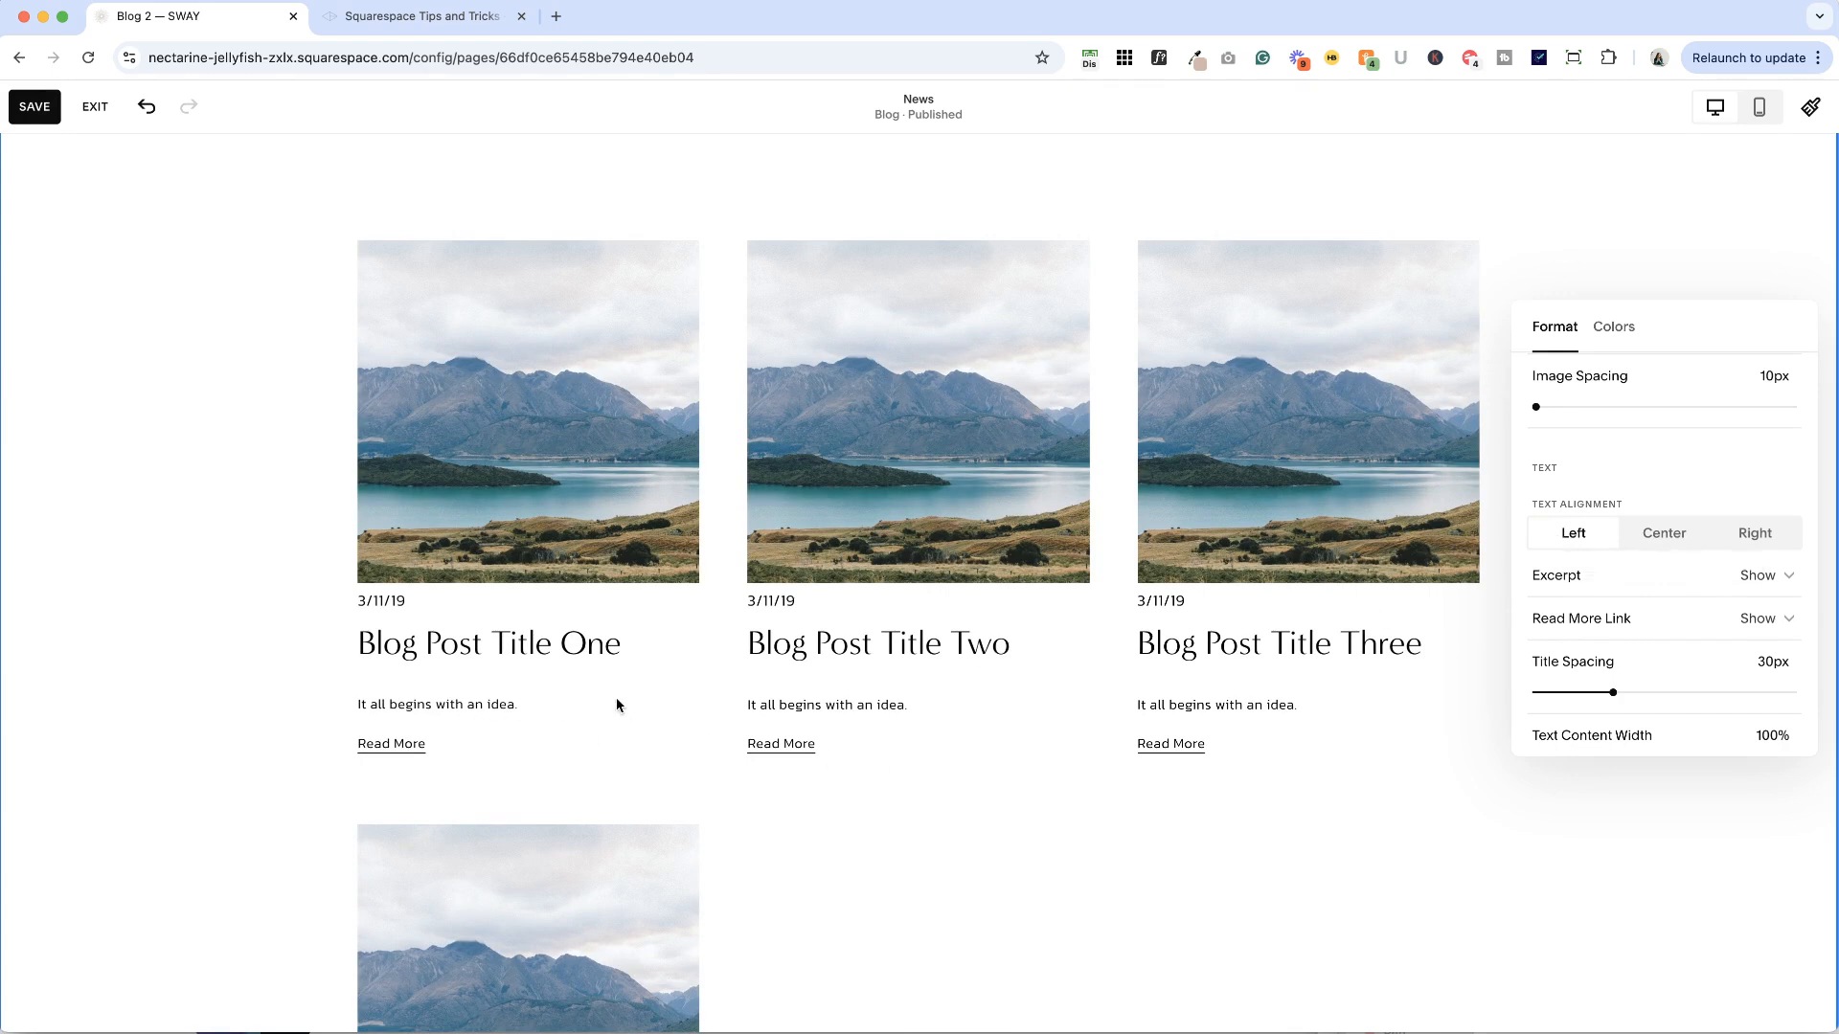
pyautogui.moveTo(559, 727)
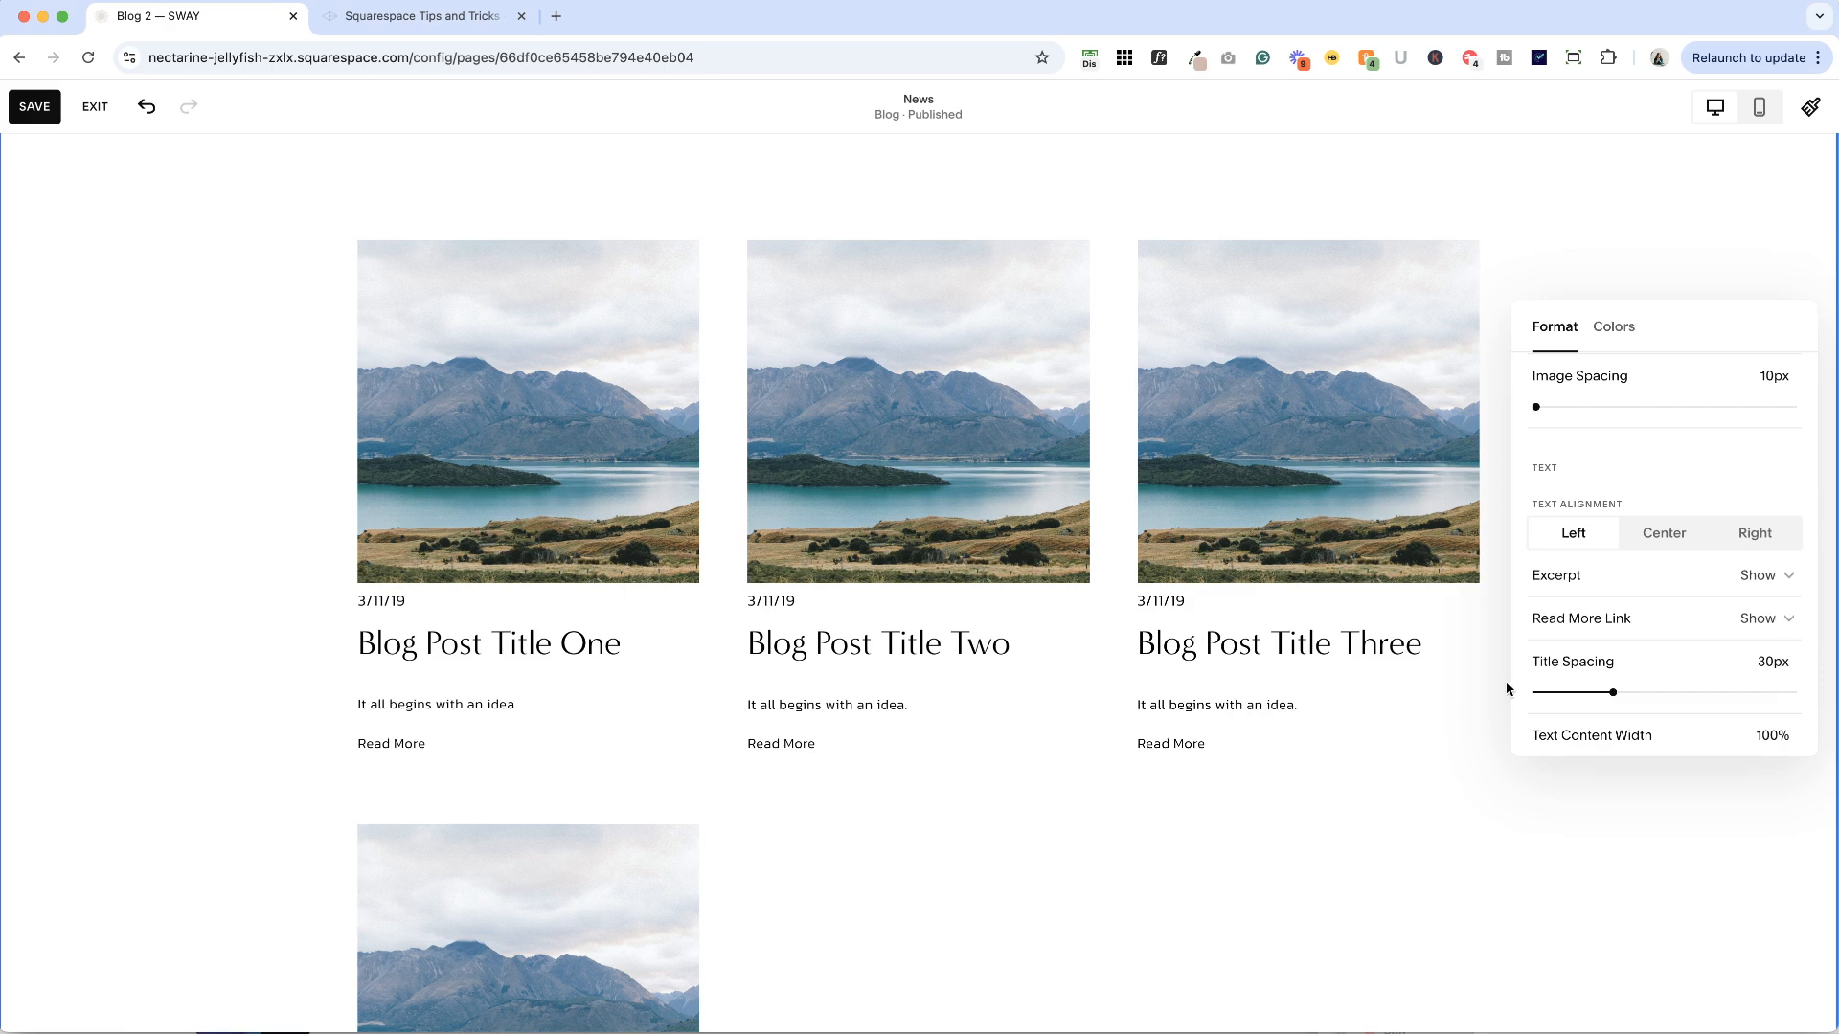
pyautogui.click(1662, 533)
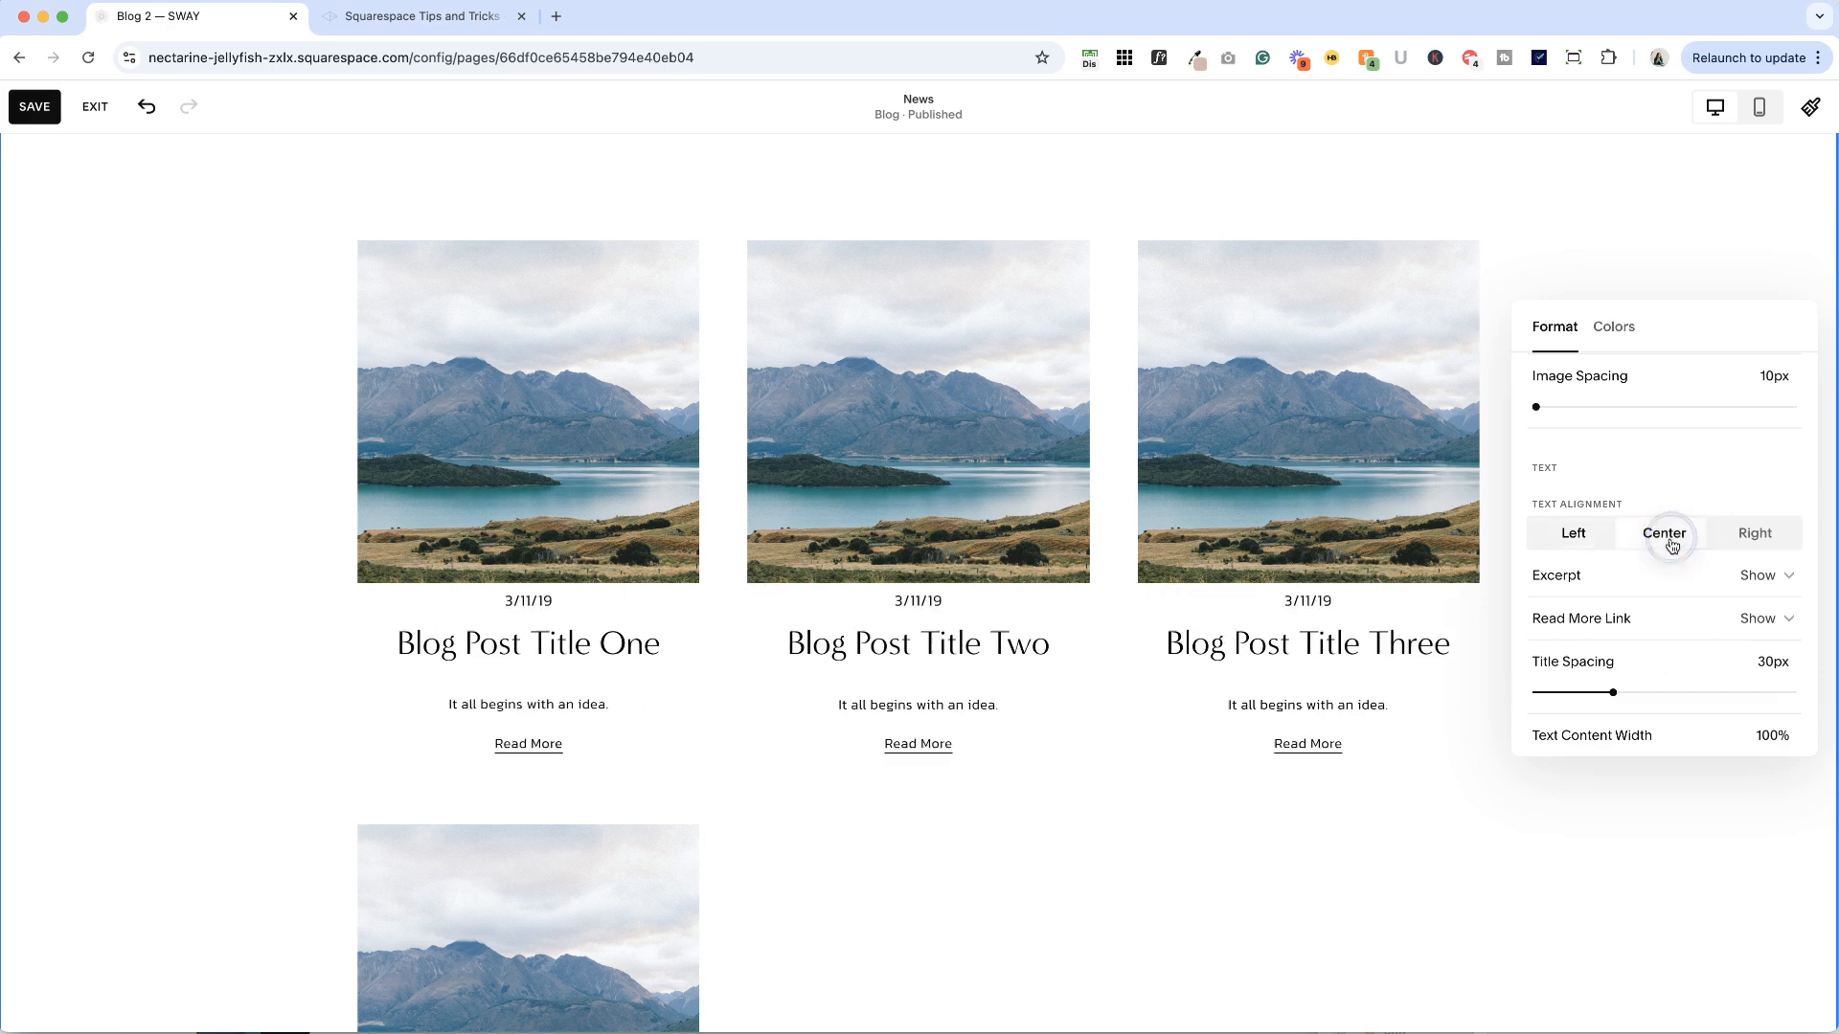
pyautogui.click(1572, 533)
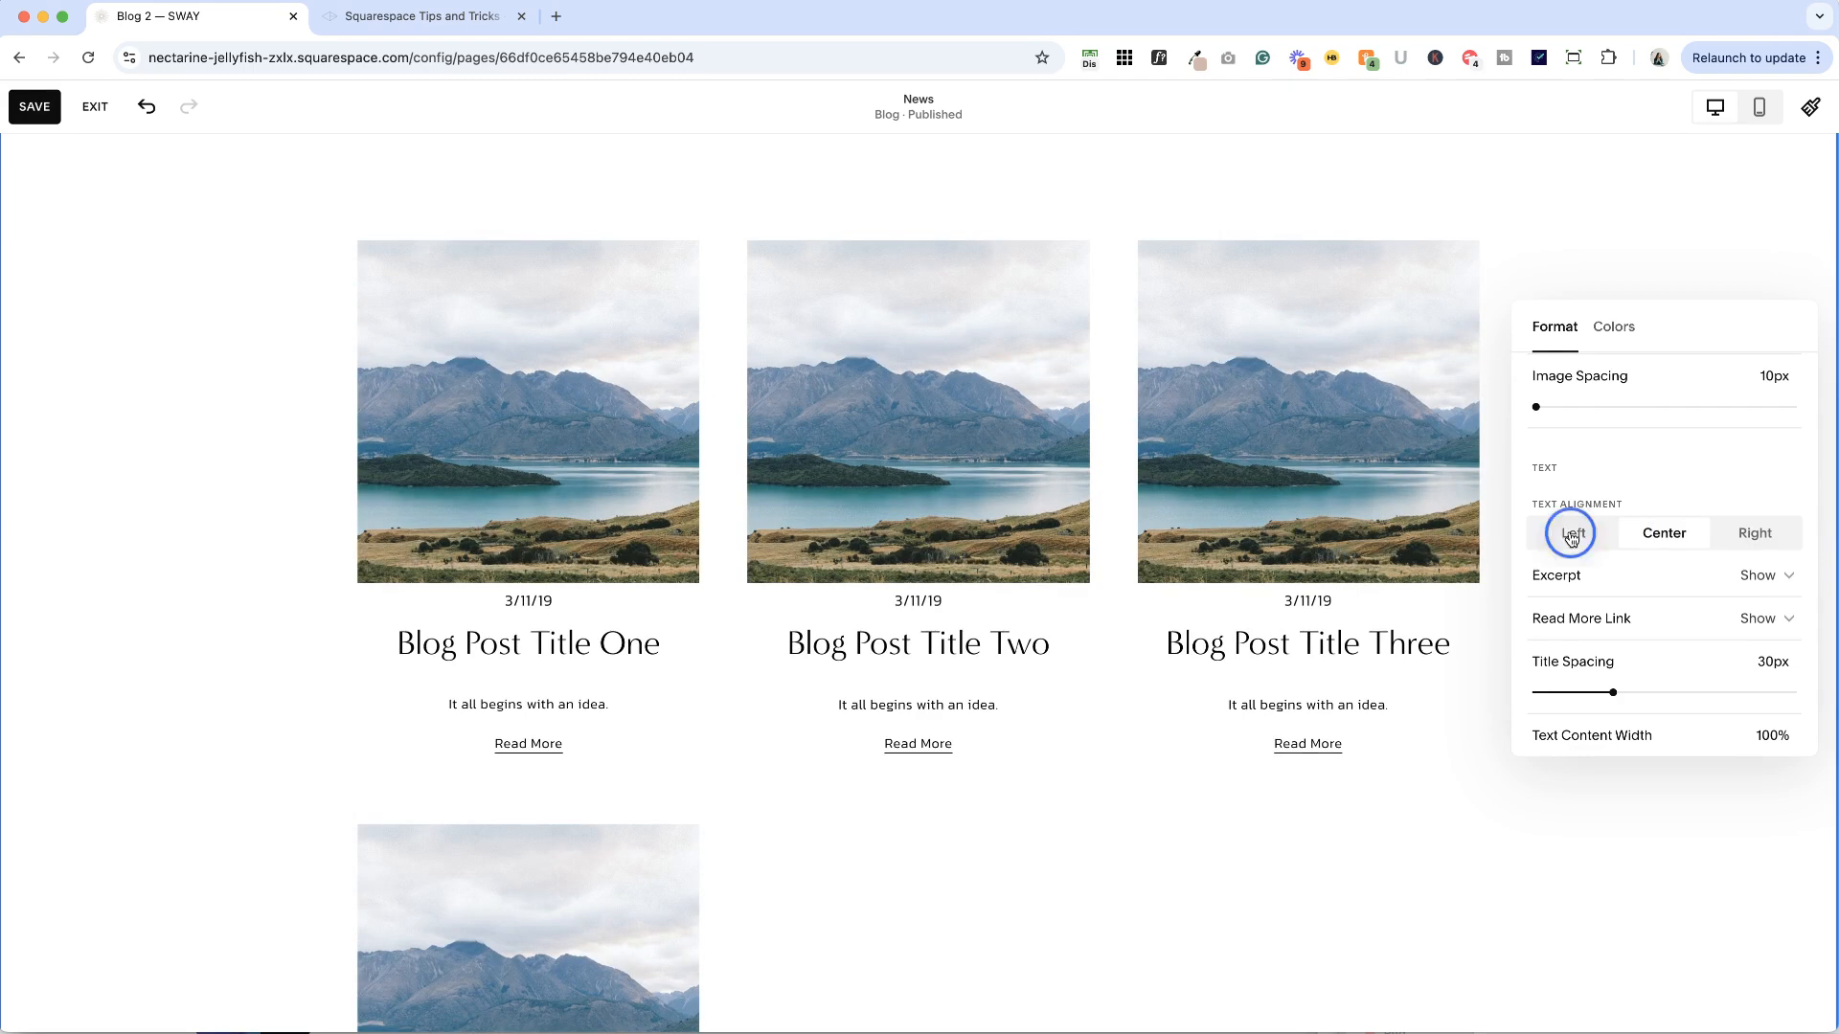
pyautogui.click(1754, 533)
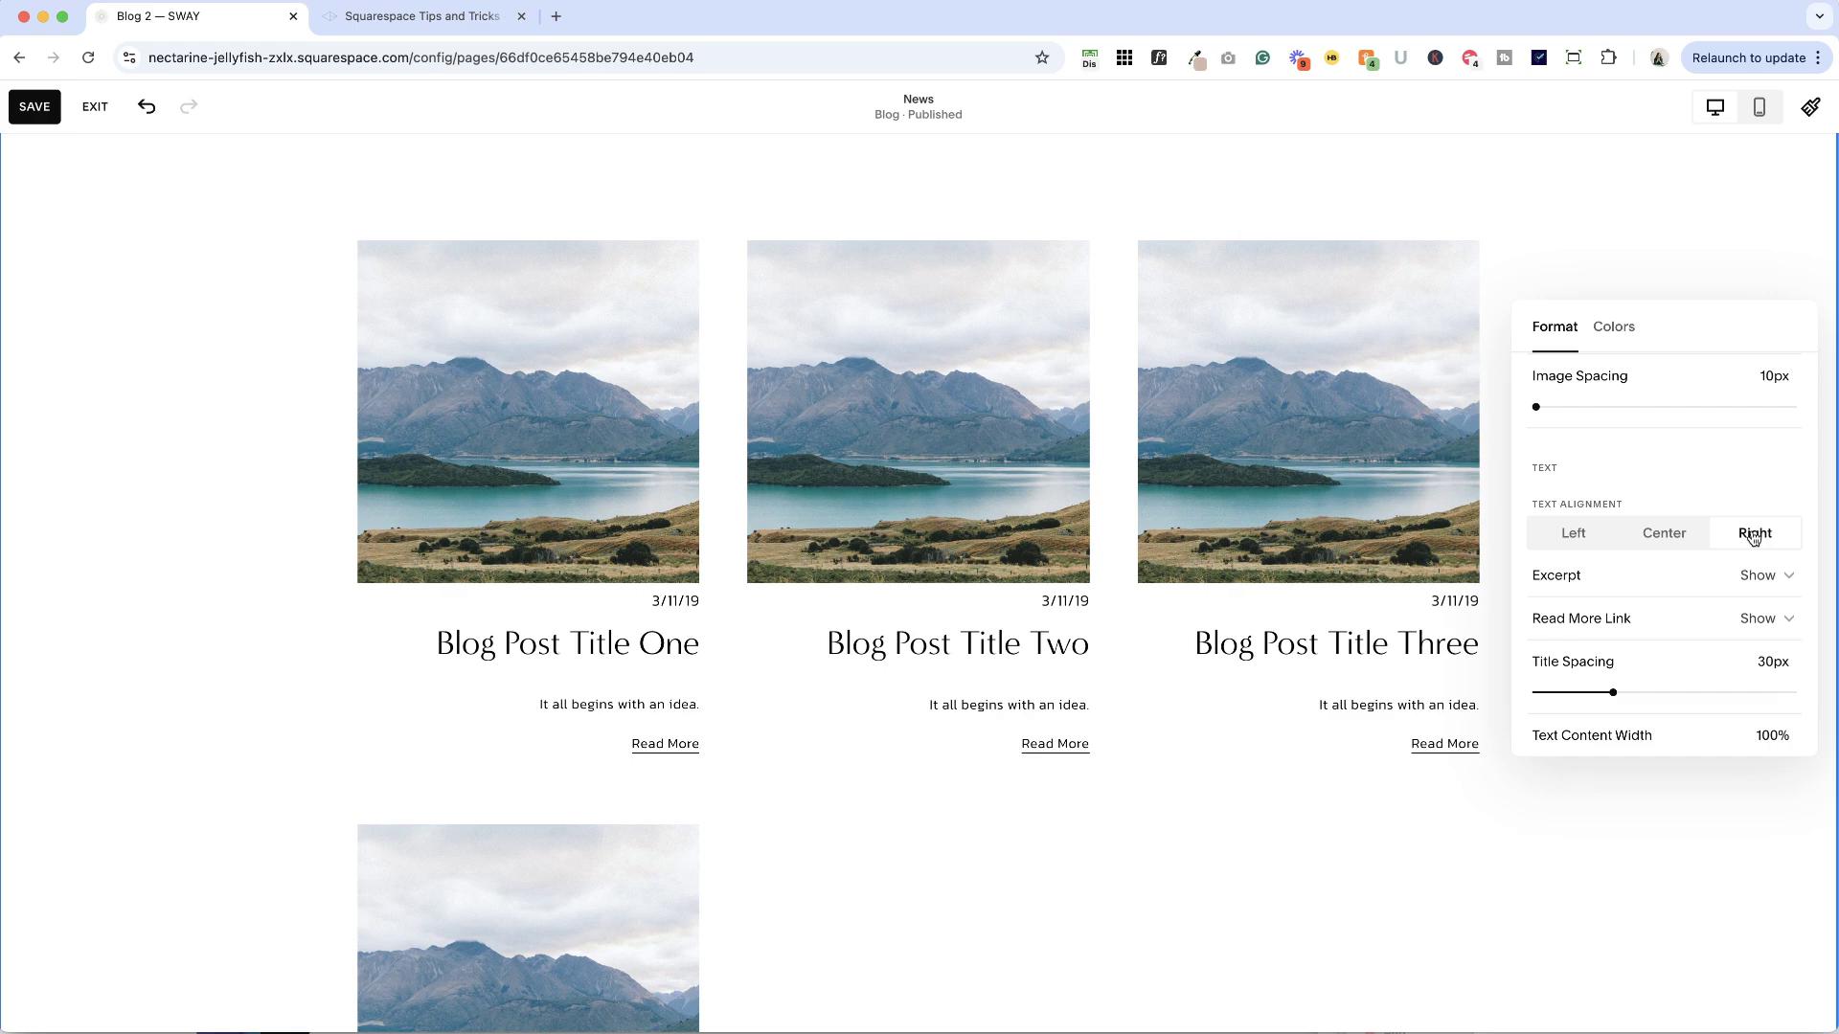
pyautogui.click(1573, 533)
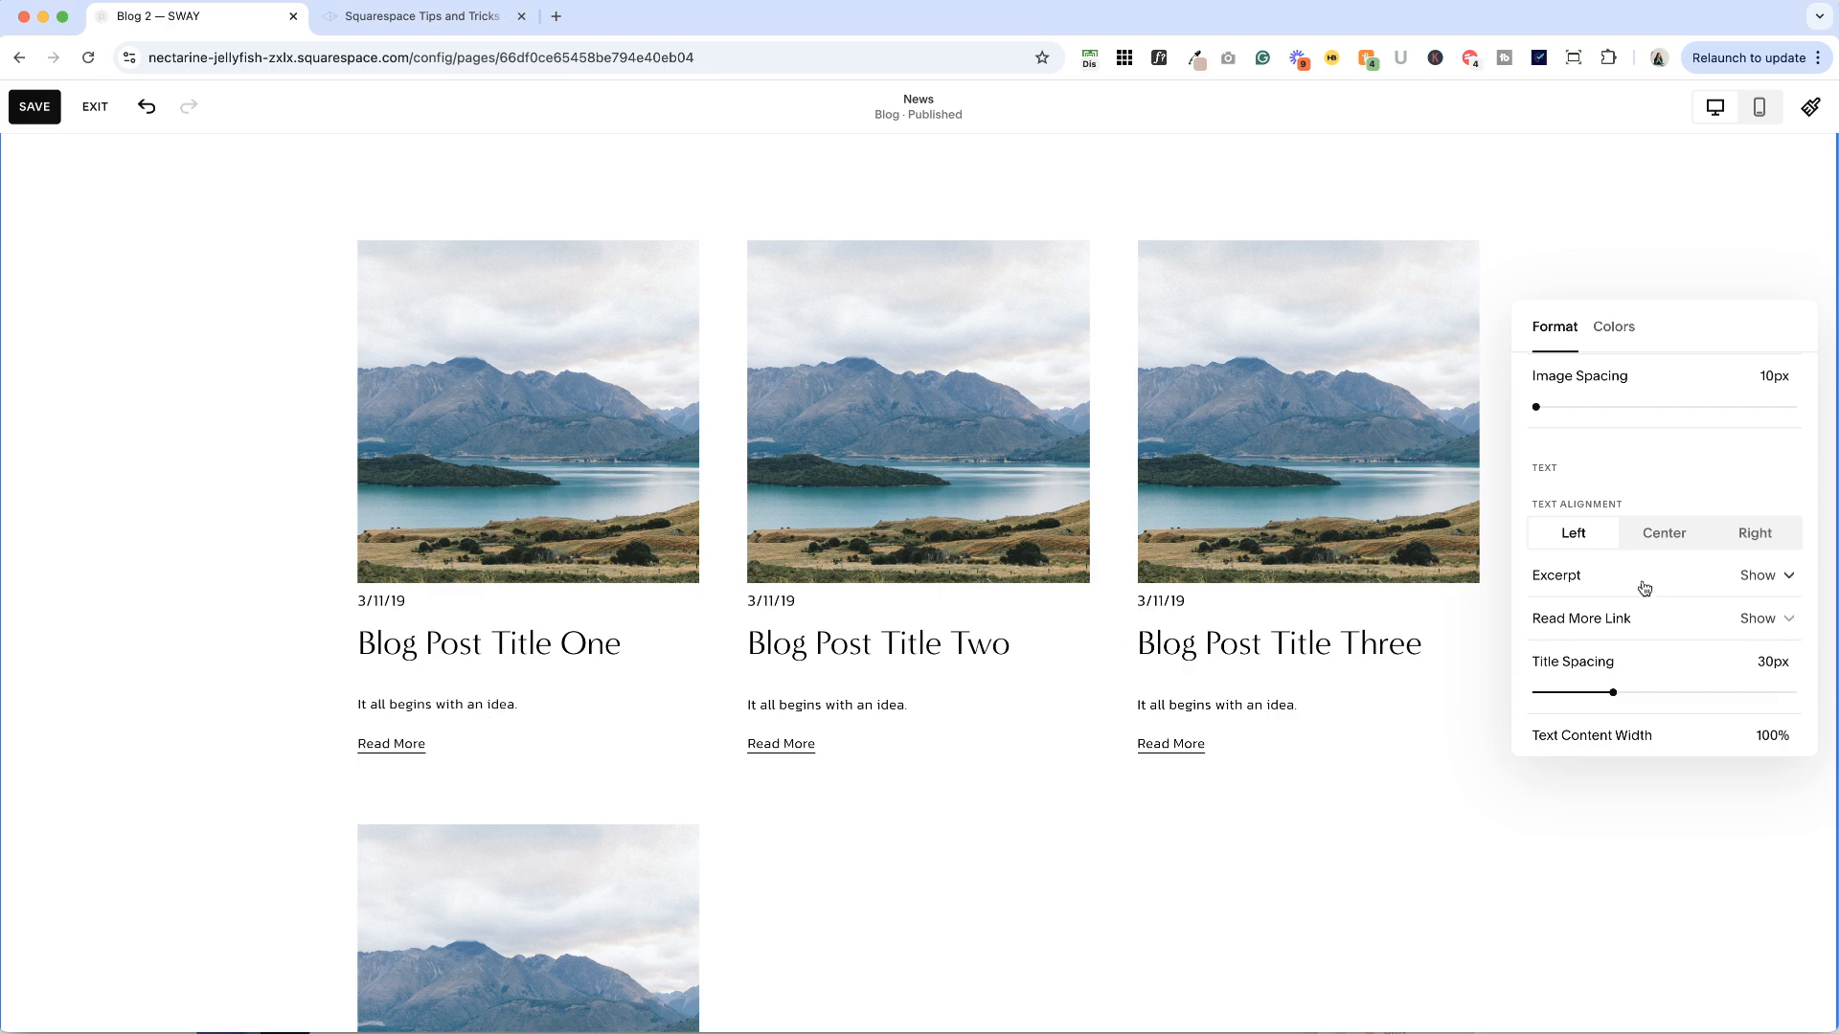
# Step: Set post excerpts to Show and keep Read More links shown after briefly hiding both
pyautogui.click(1762, 576)
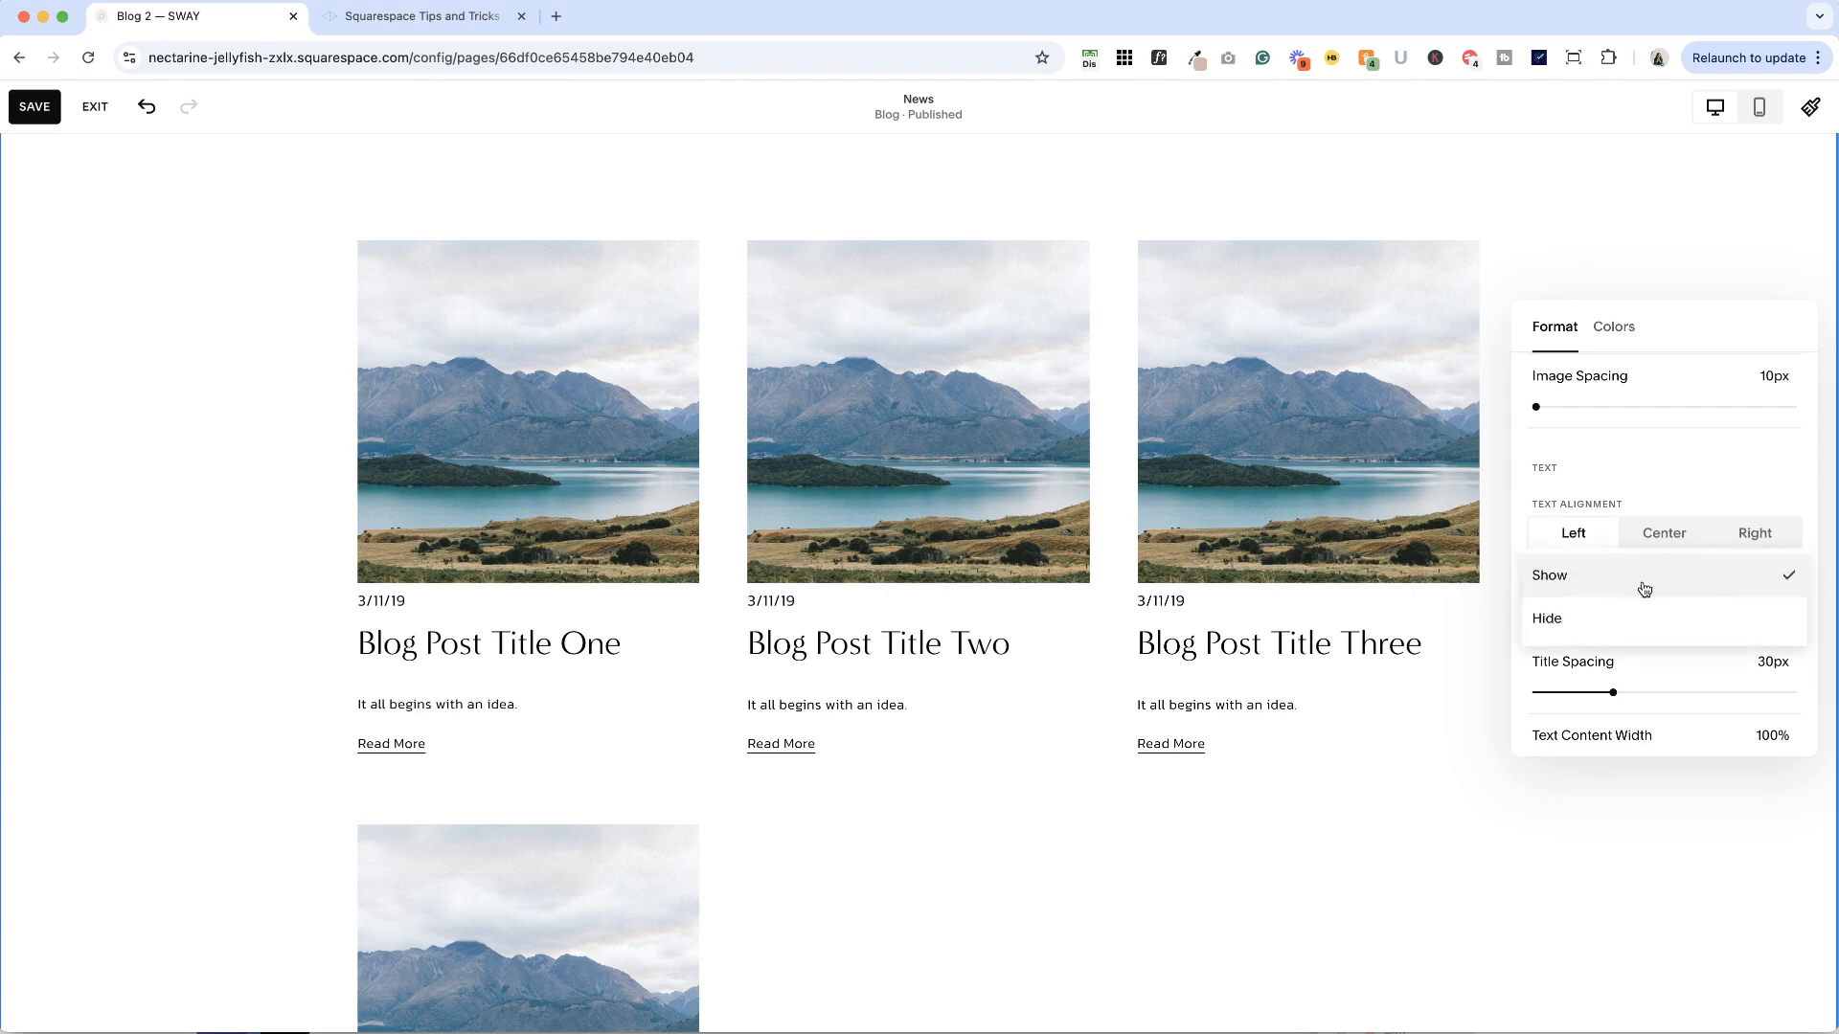
pyautogui.click(1547, 618)
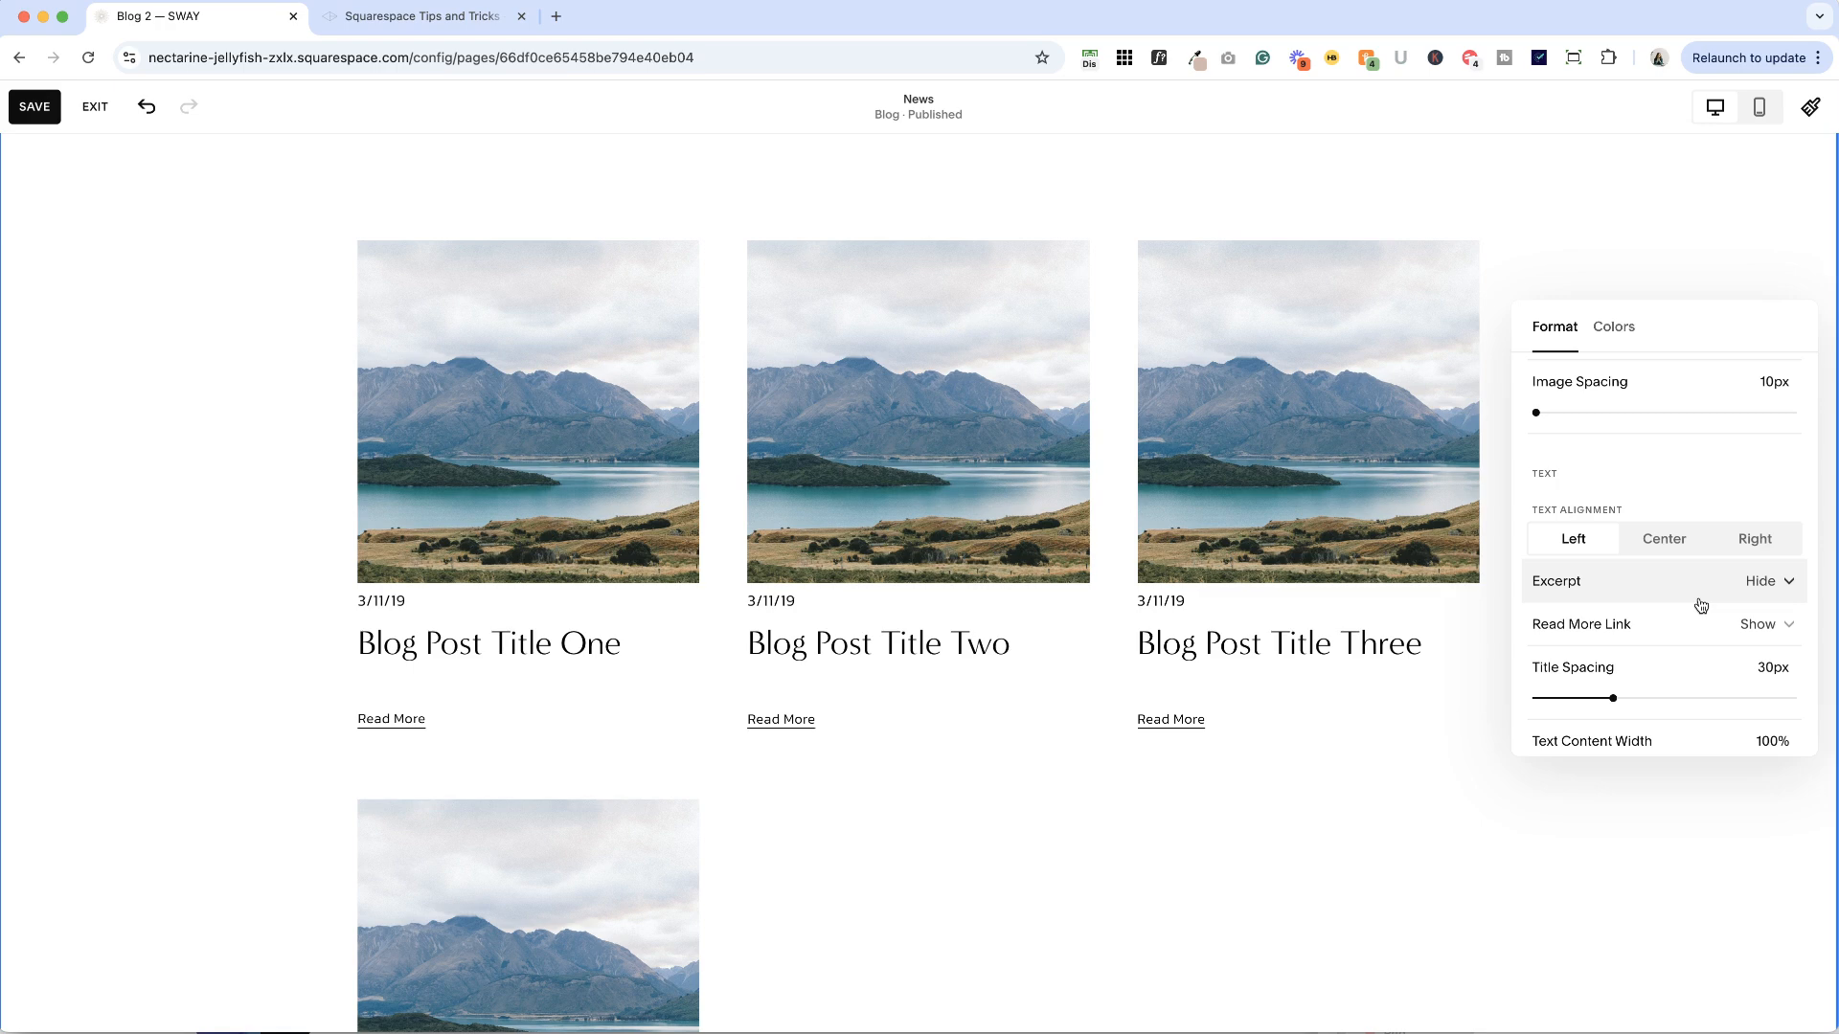
pyautogui.click(1772, 580)
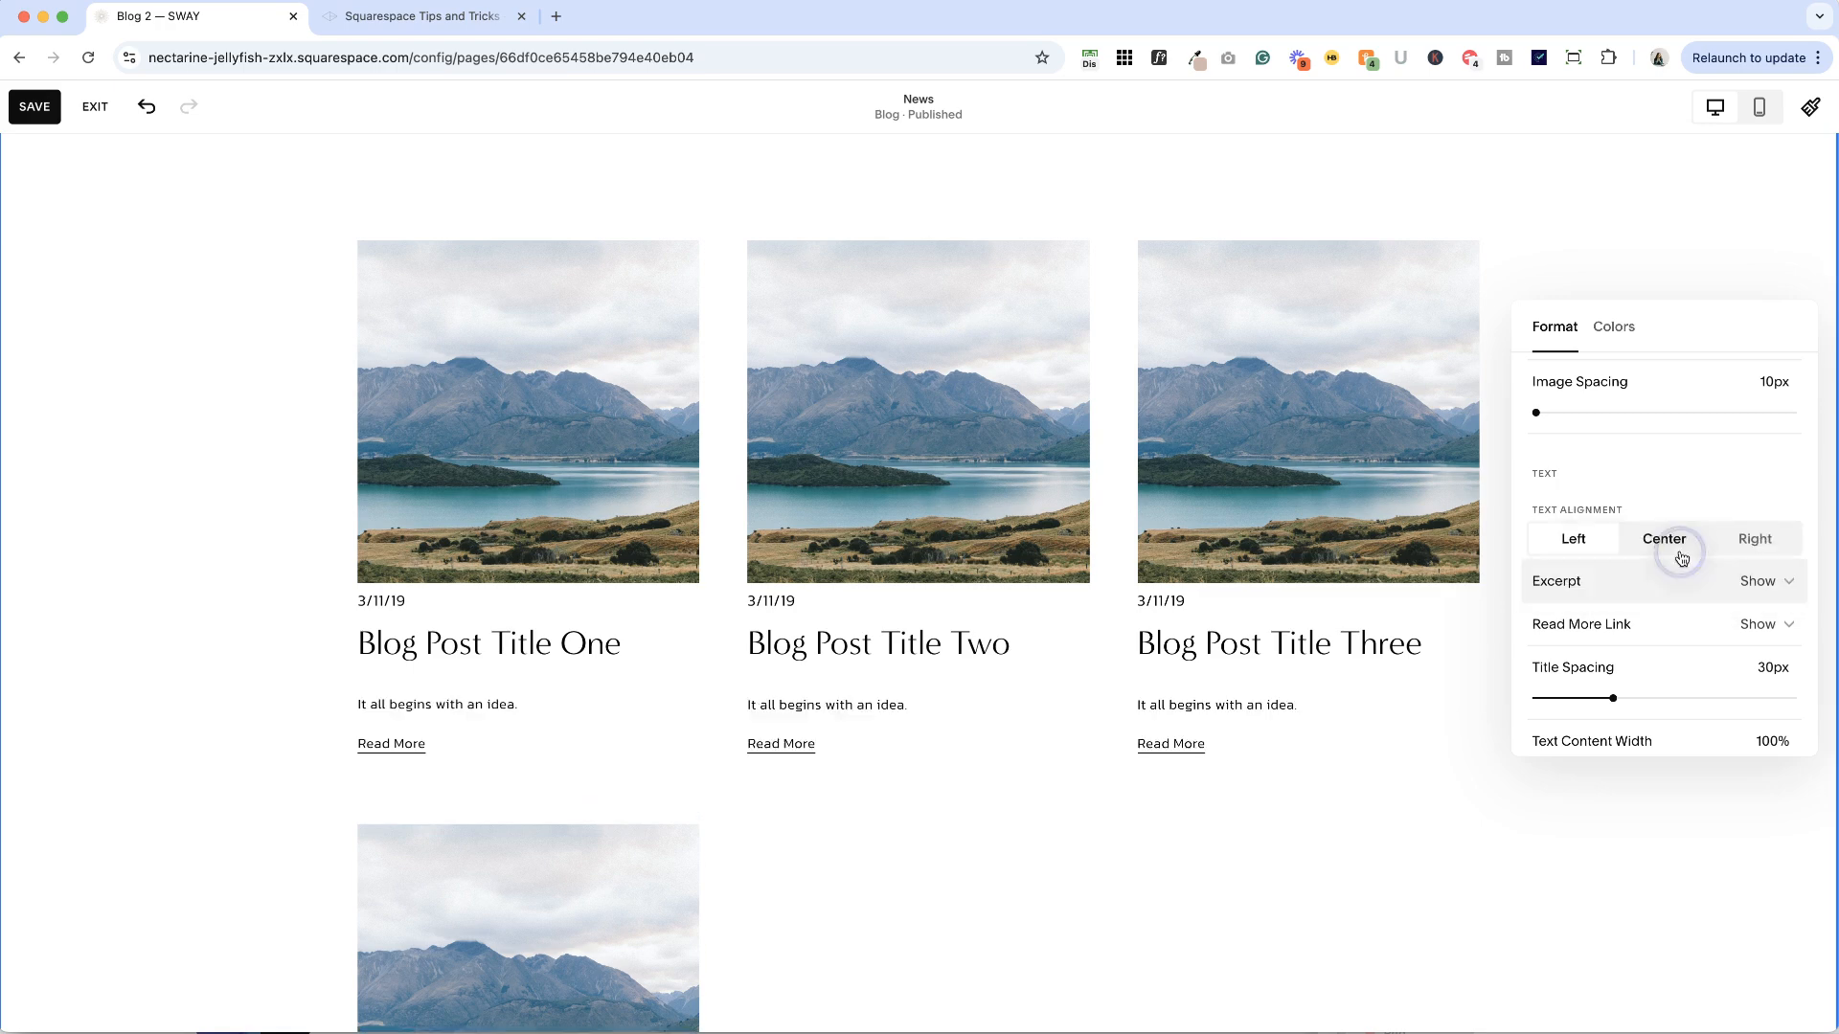
pyautogui.click(1572, 539)
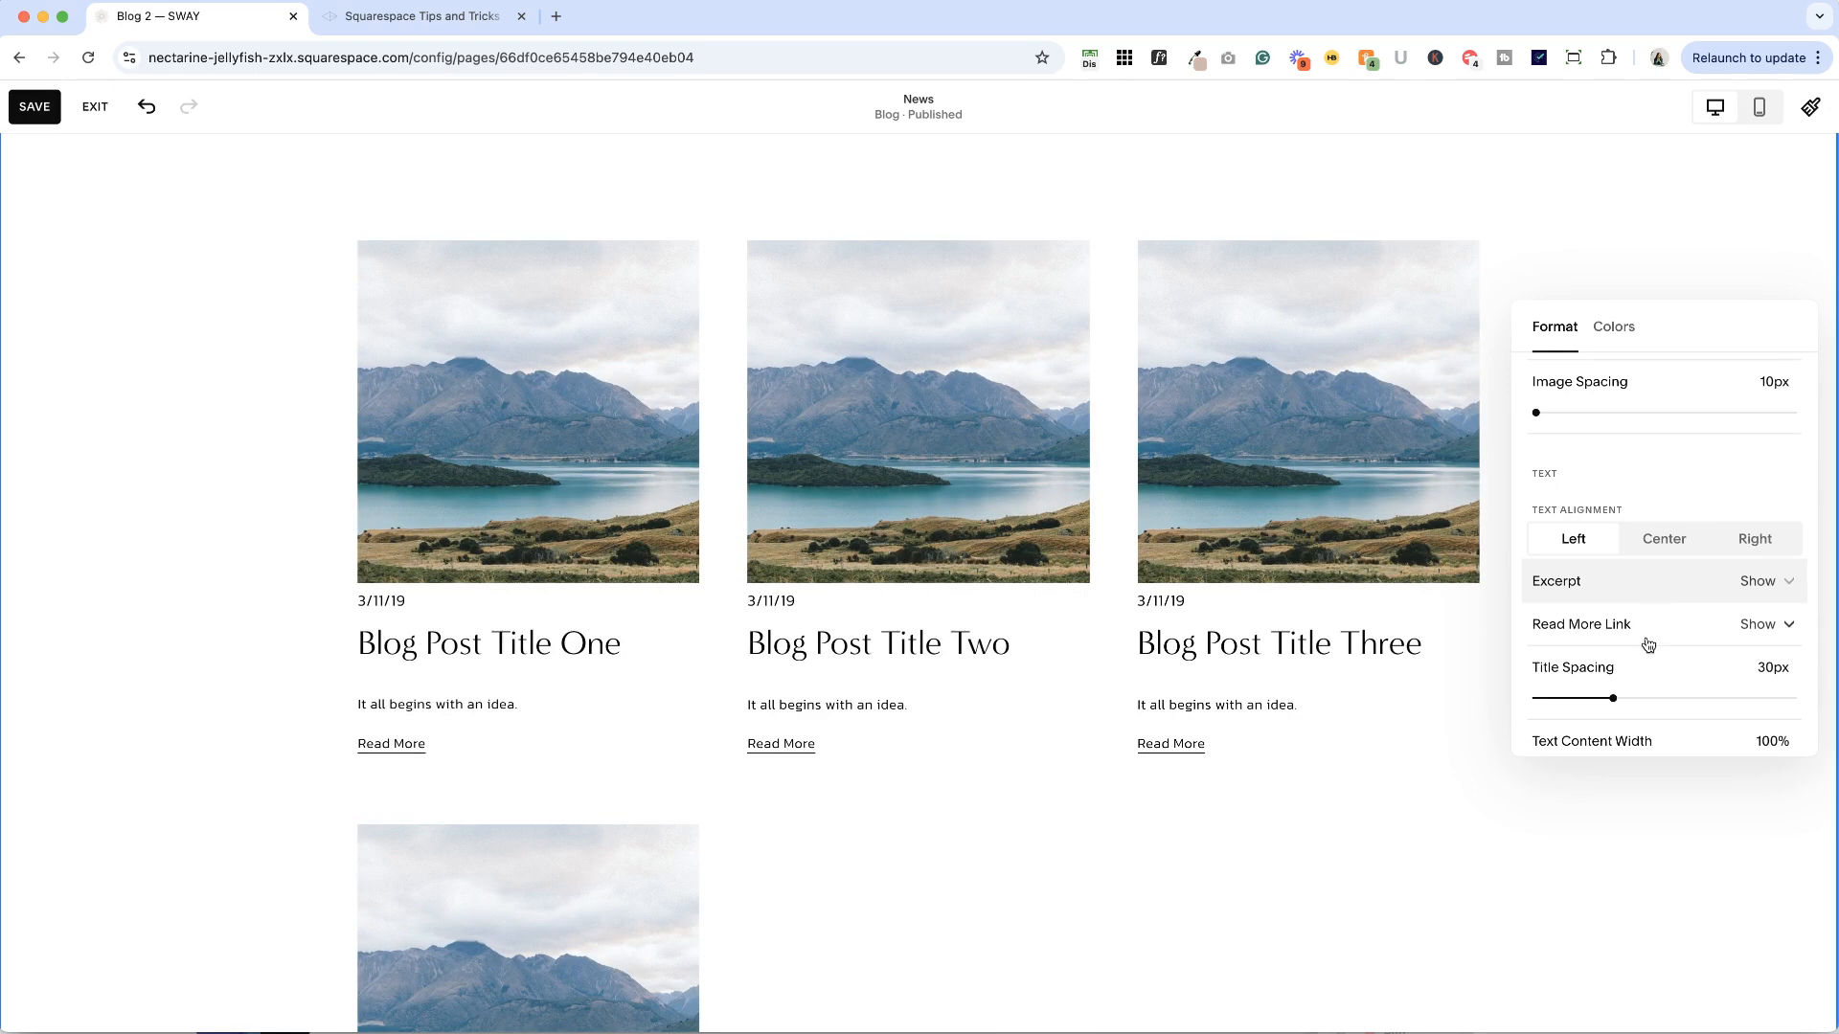
pyautogui.click(1761, 623)
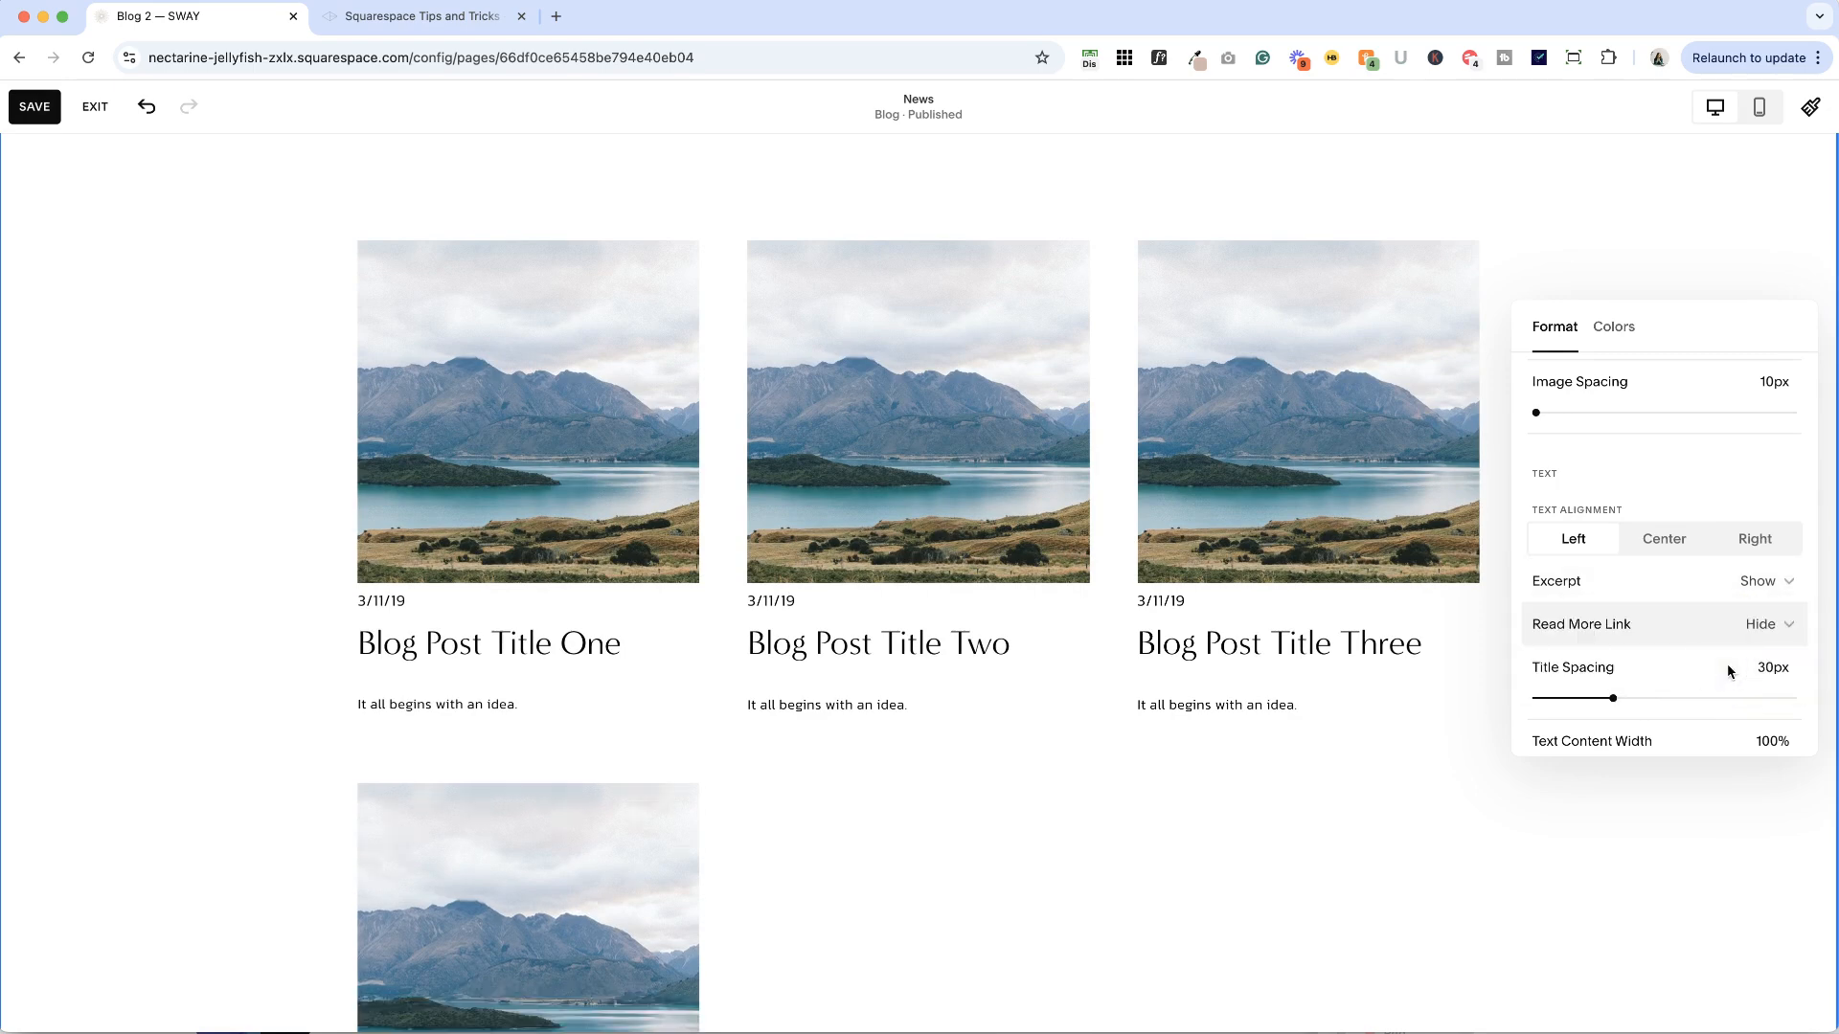
pyautogui.click(1758, 623)
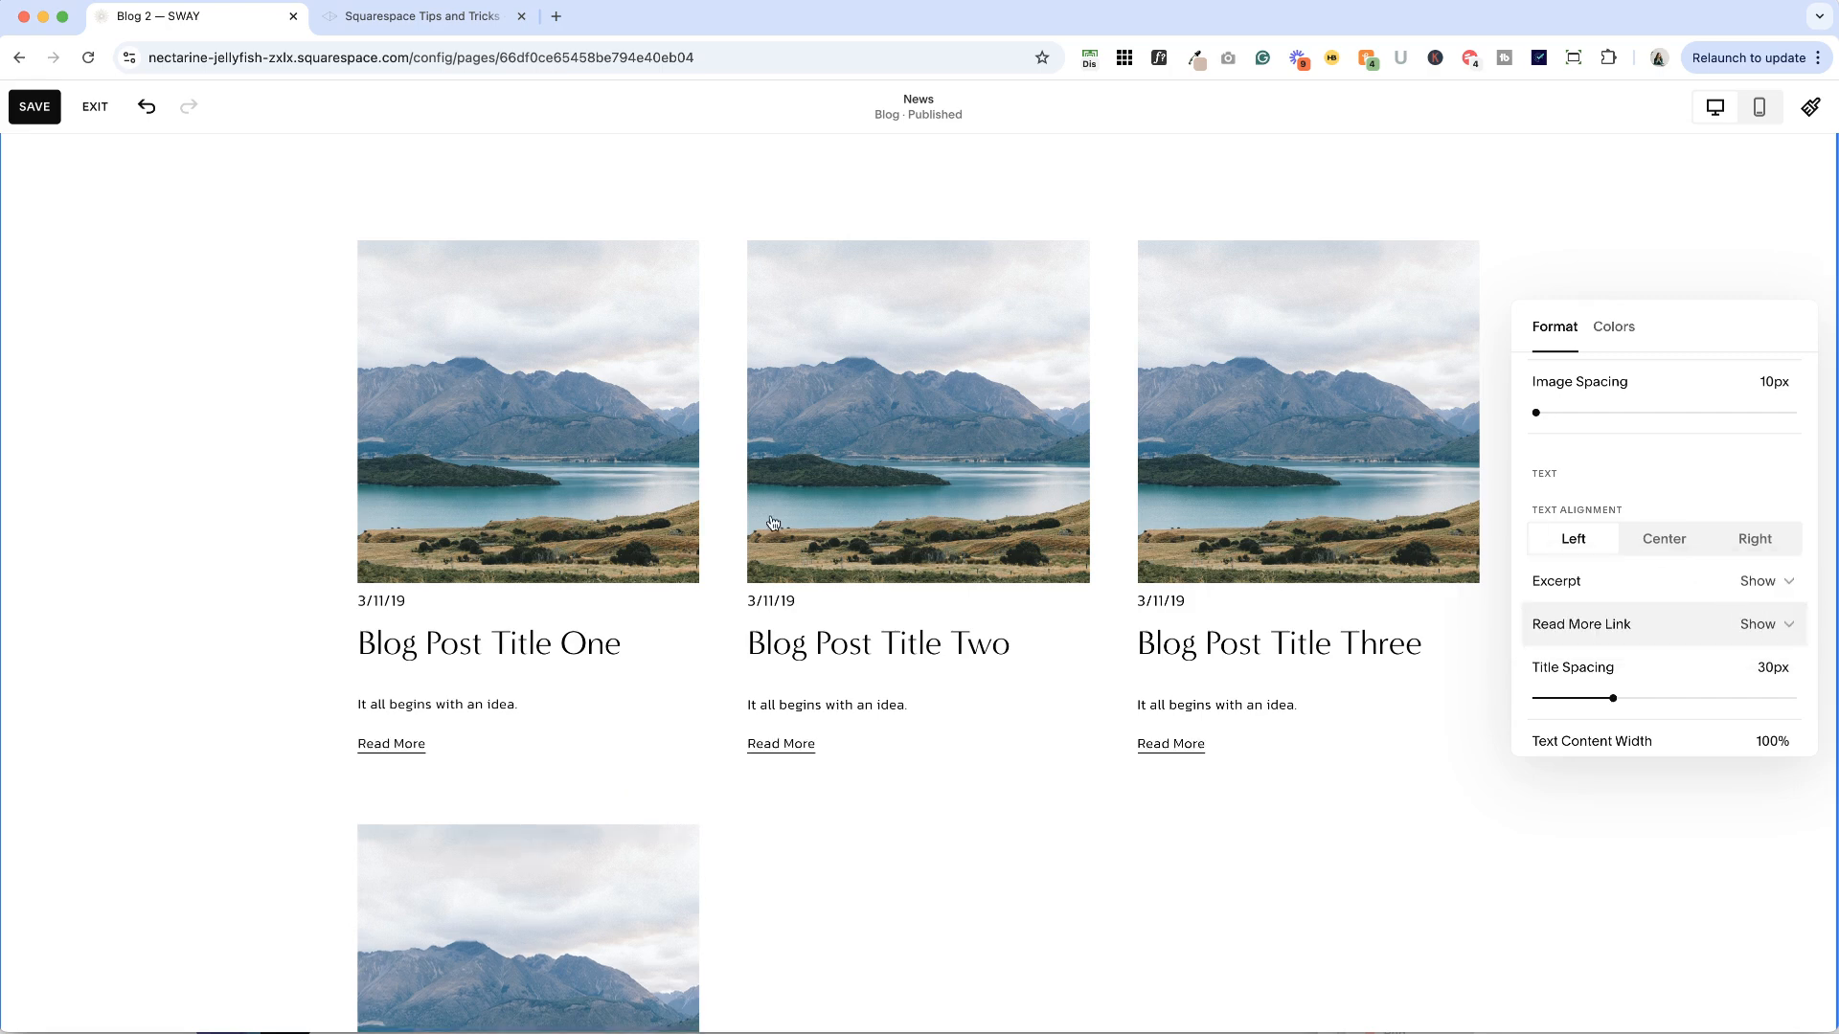
pyautogui.moveTo(419, 526)
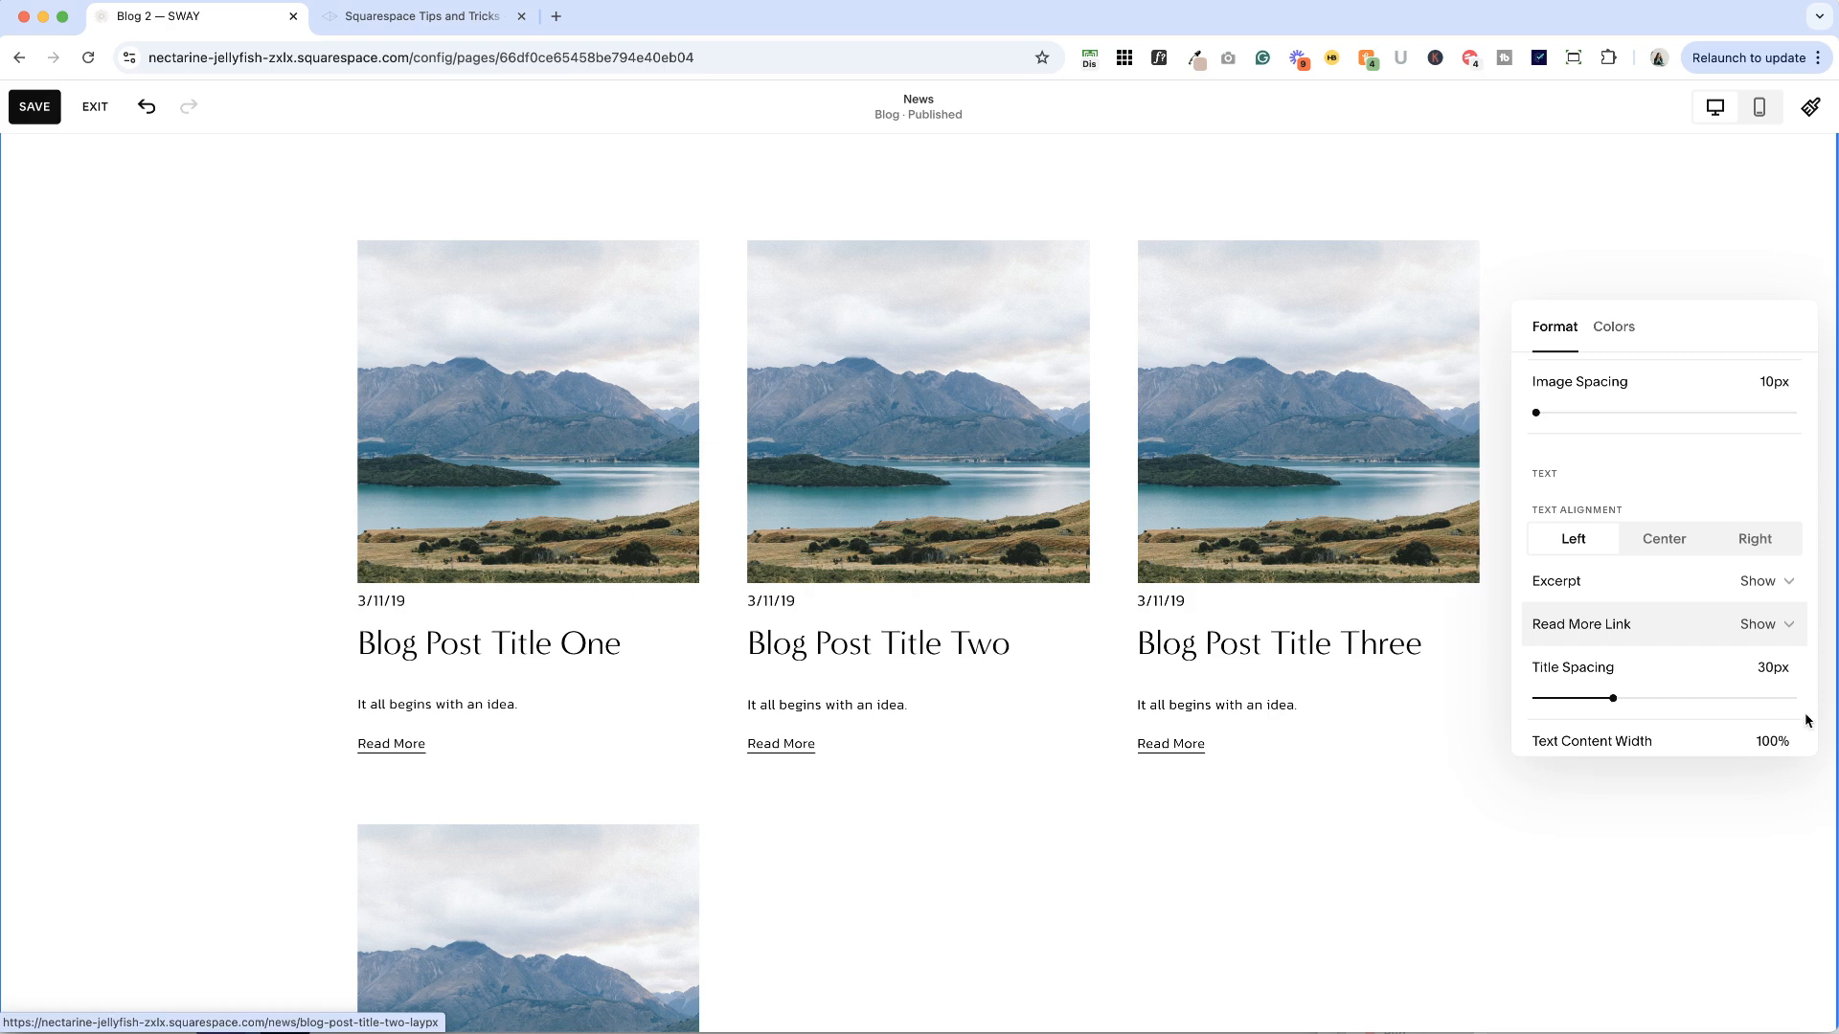
pyautogui.moveTo(1712, 657)
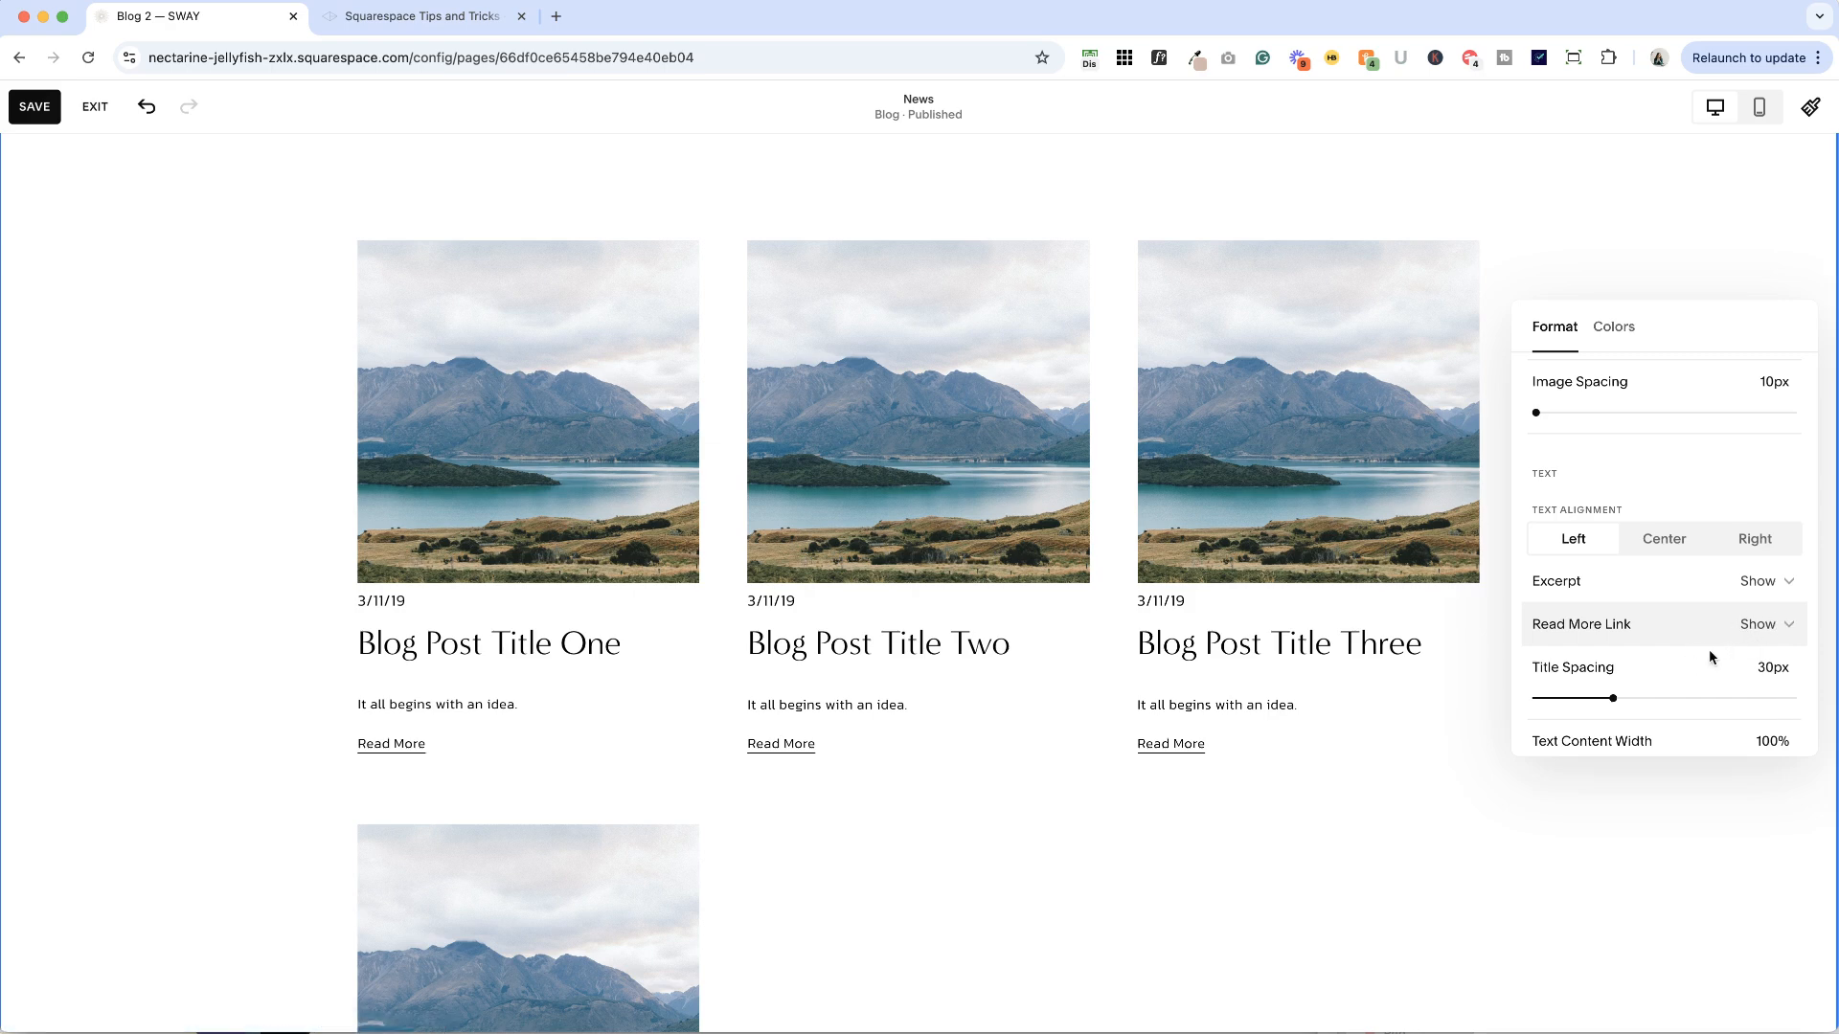
pyautogui.moveTo(1676, 597)
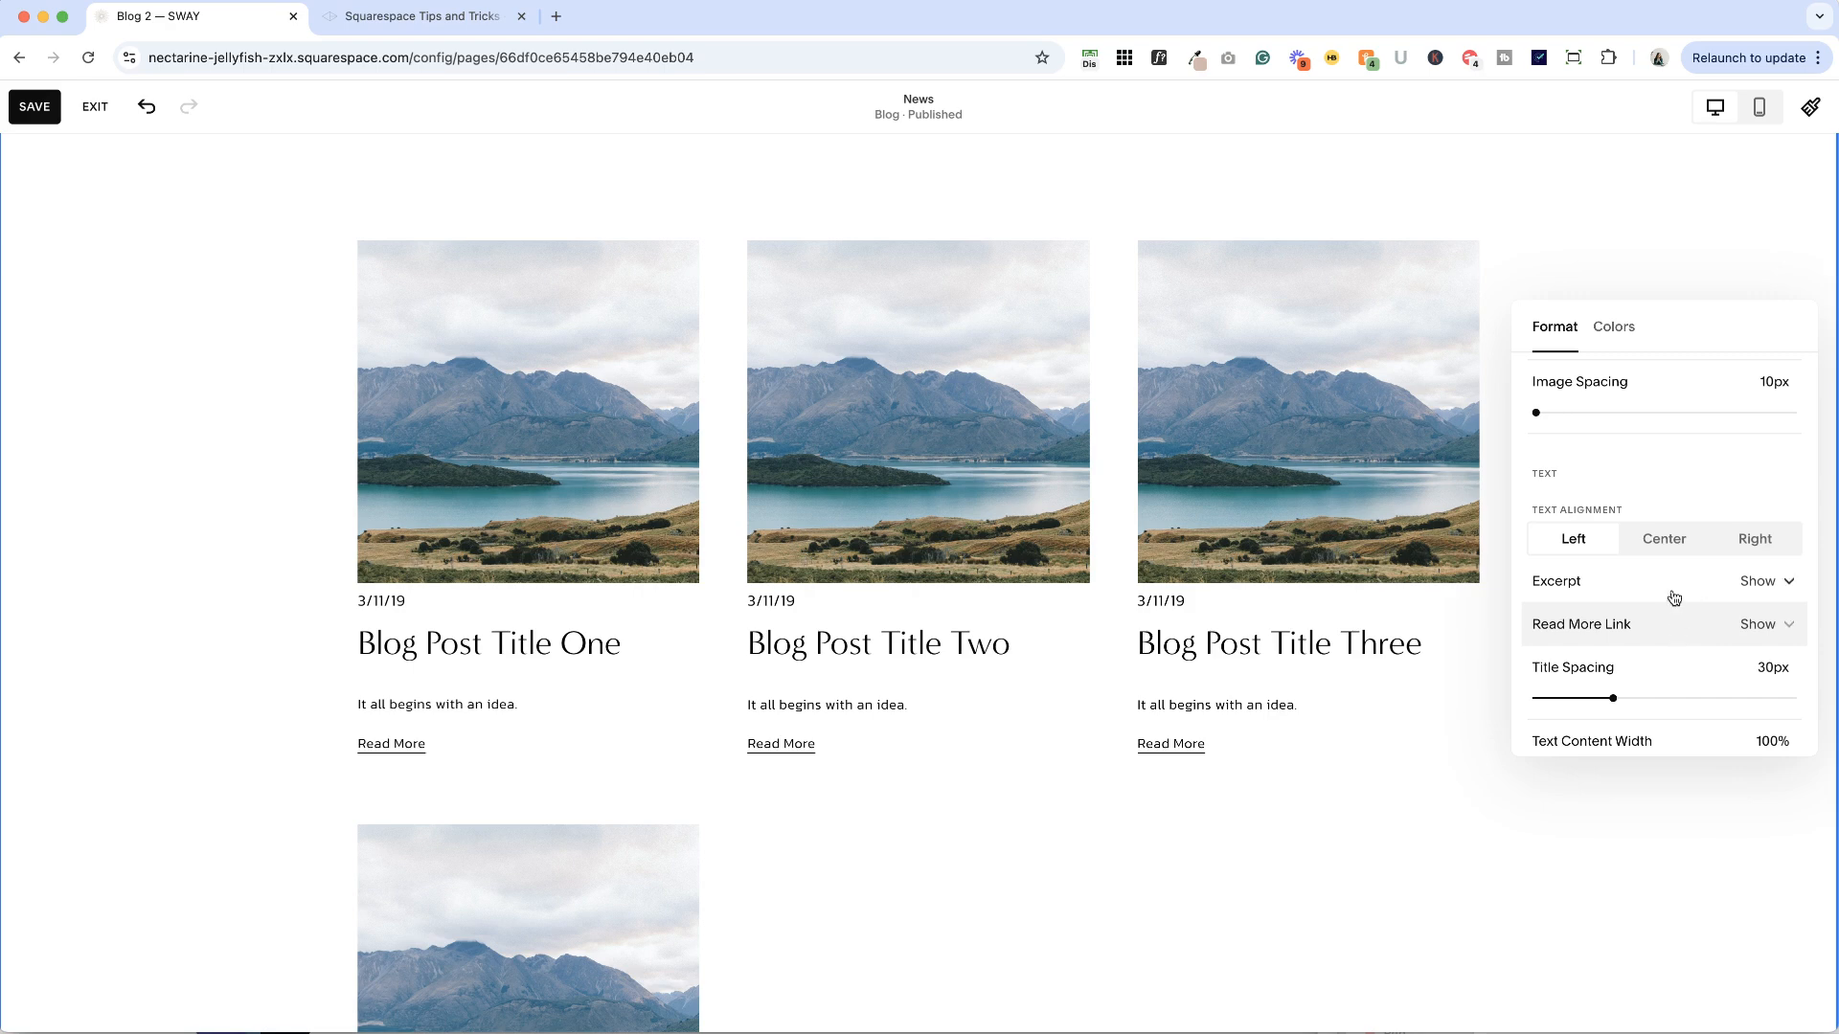
# Step: Scroll the Format panel and bring Title Spacing down from 30px to 10px
pyautogui.scroll(-3)
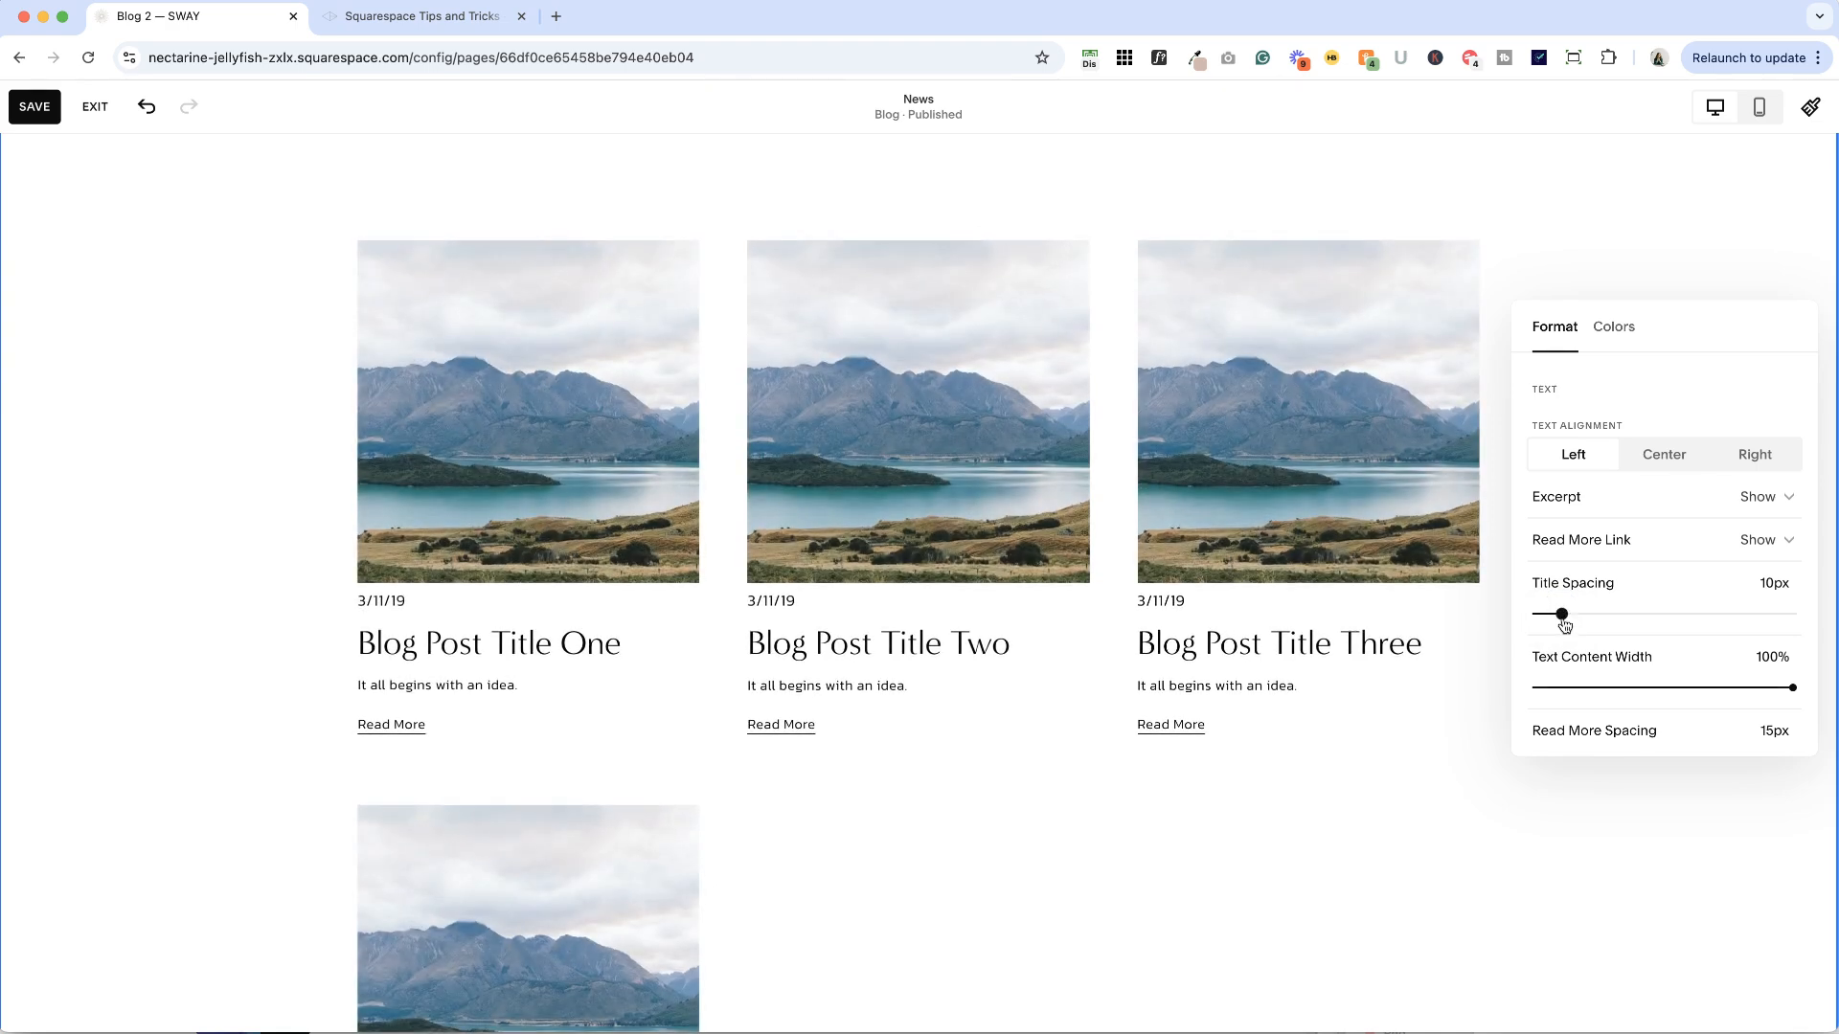
pyautogui.scroll(3)
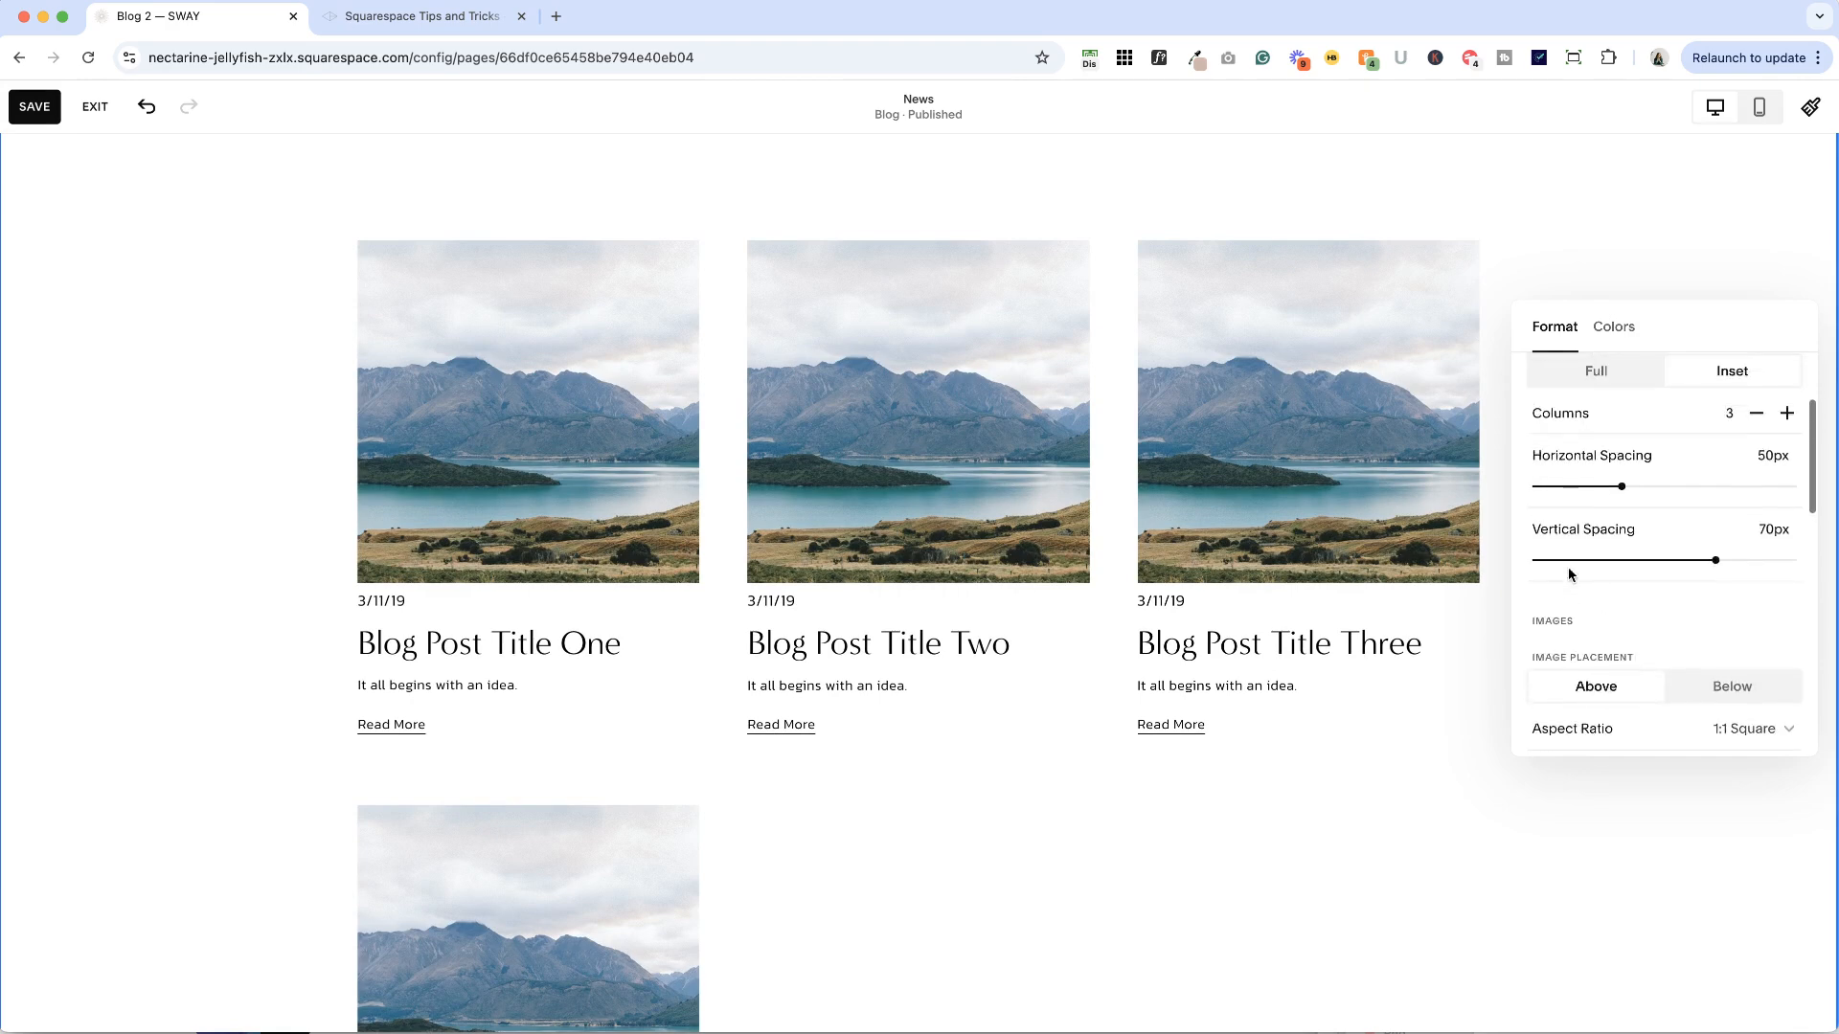
pyautogui.scroll(-3)
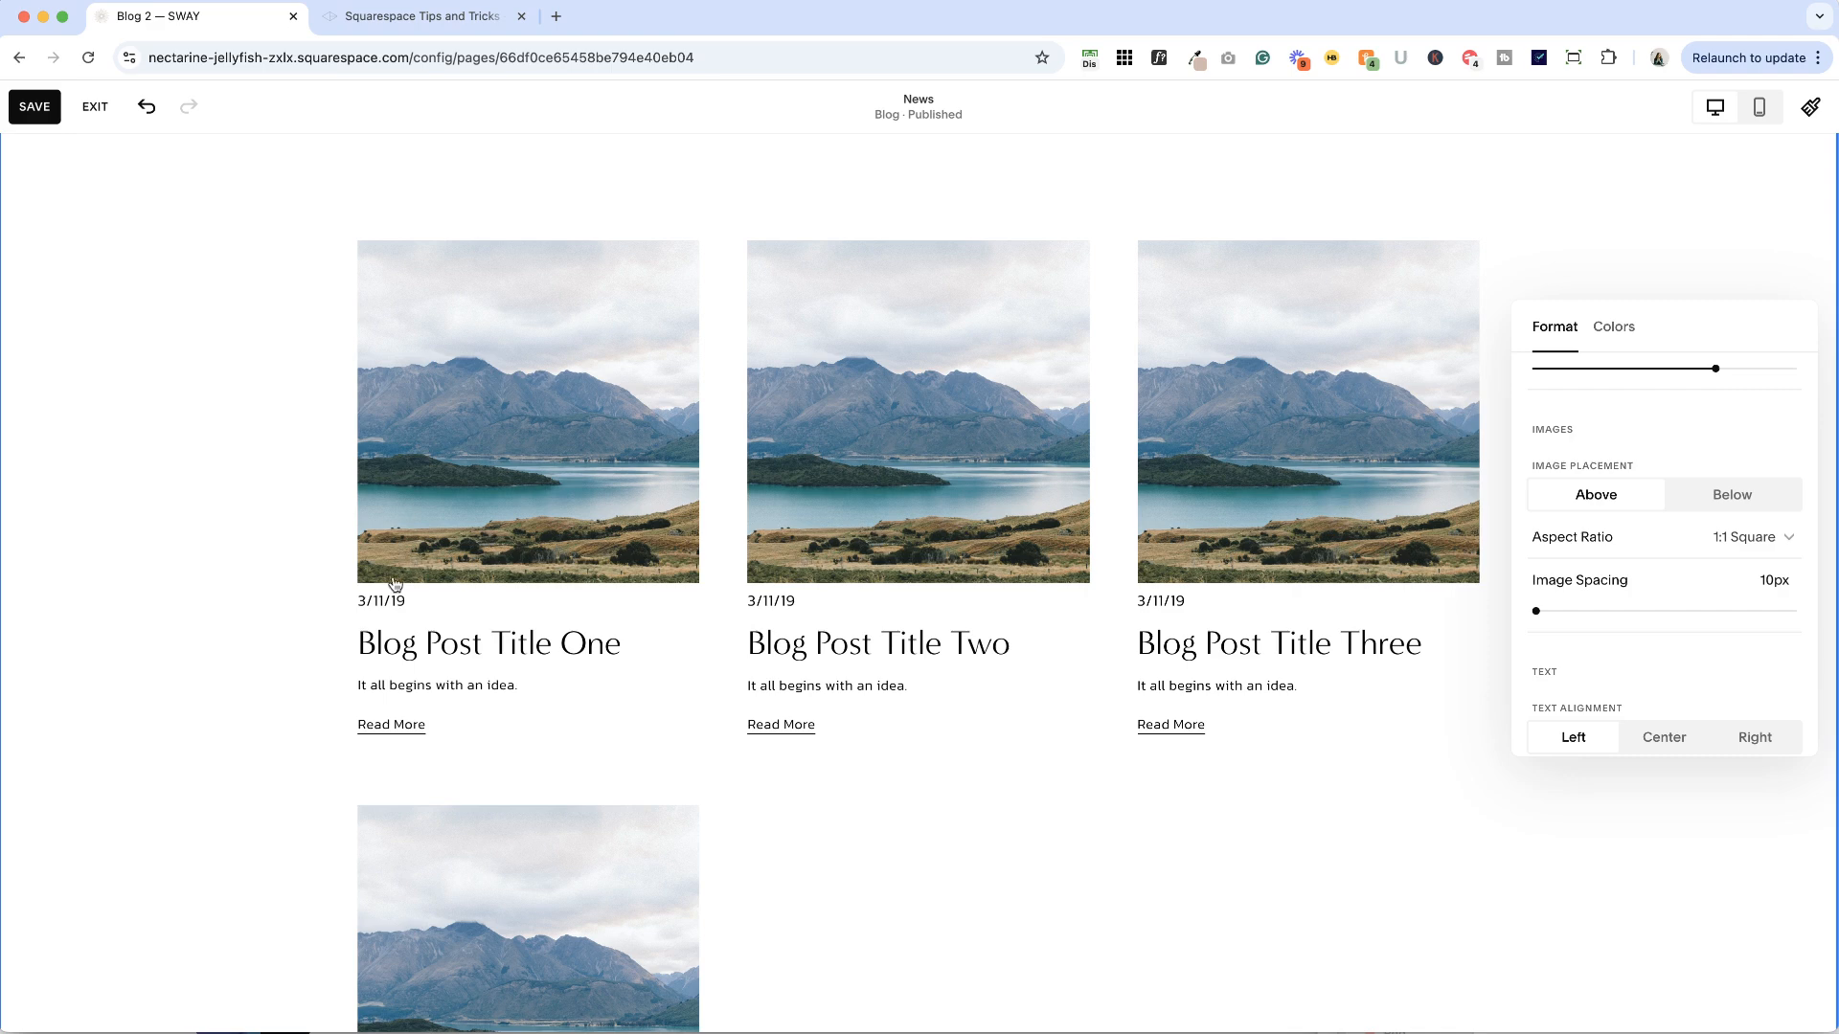
pyautogui.scroll(-3)
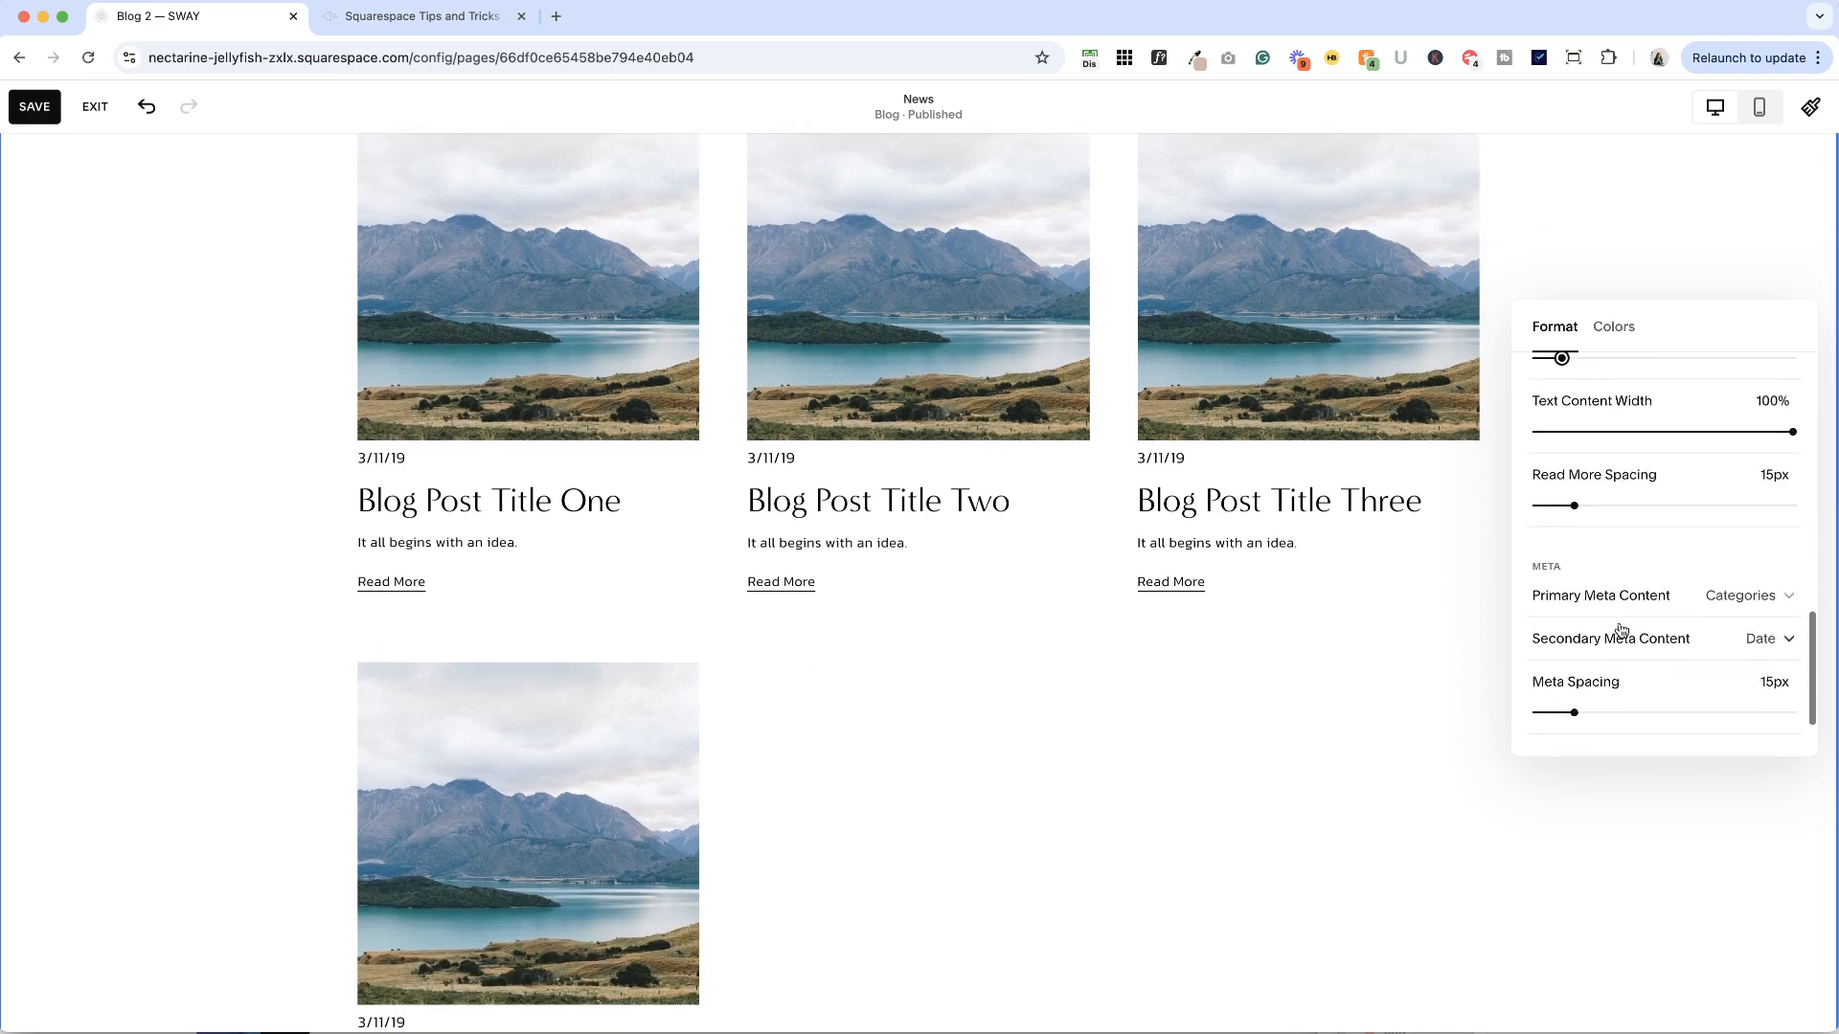
pyautogui.scroll(3)
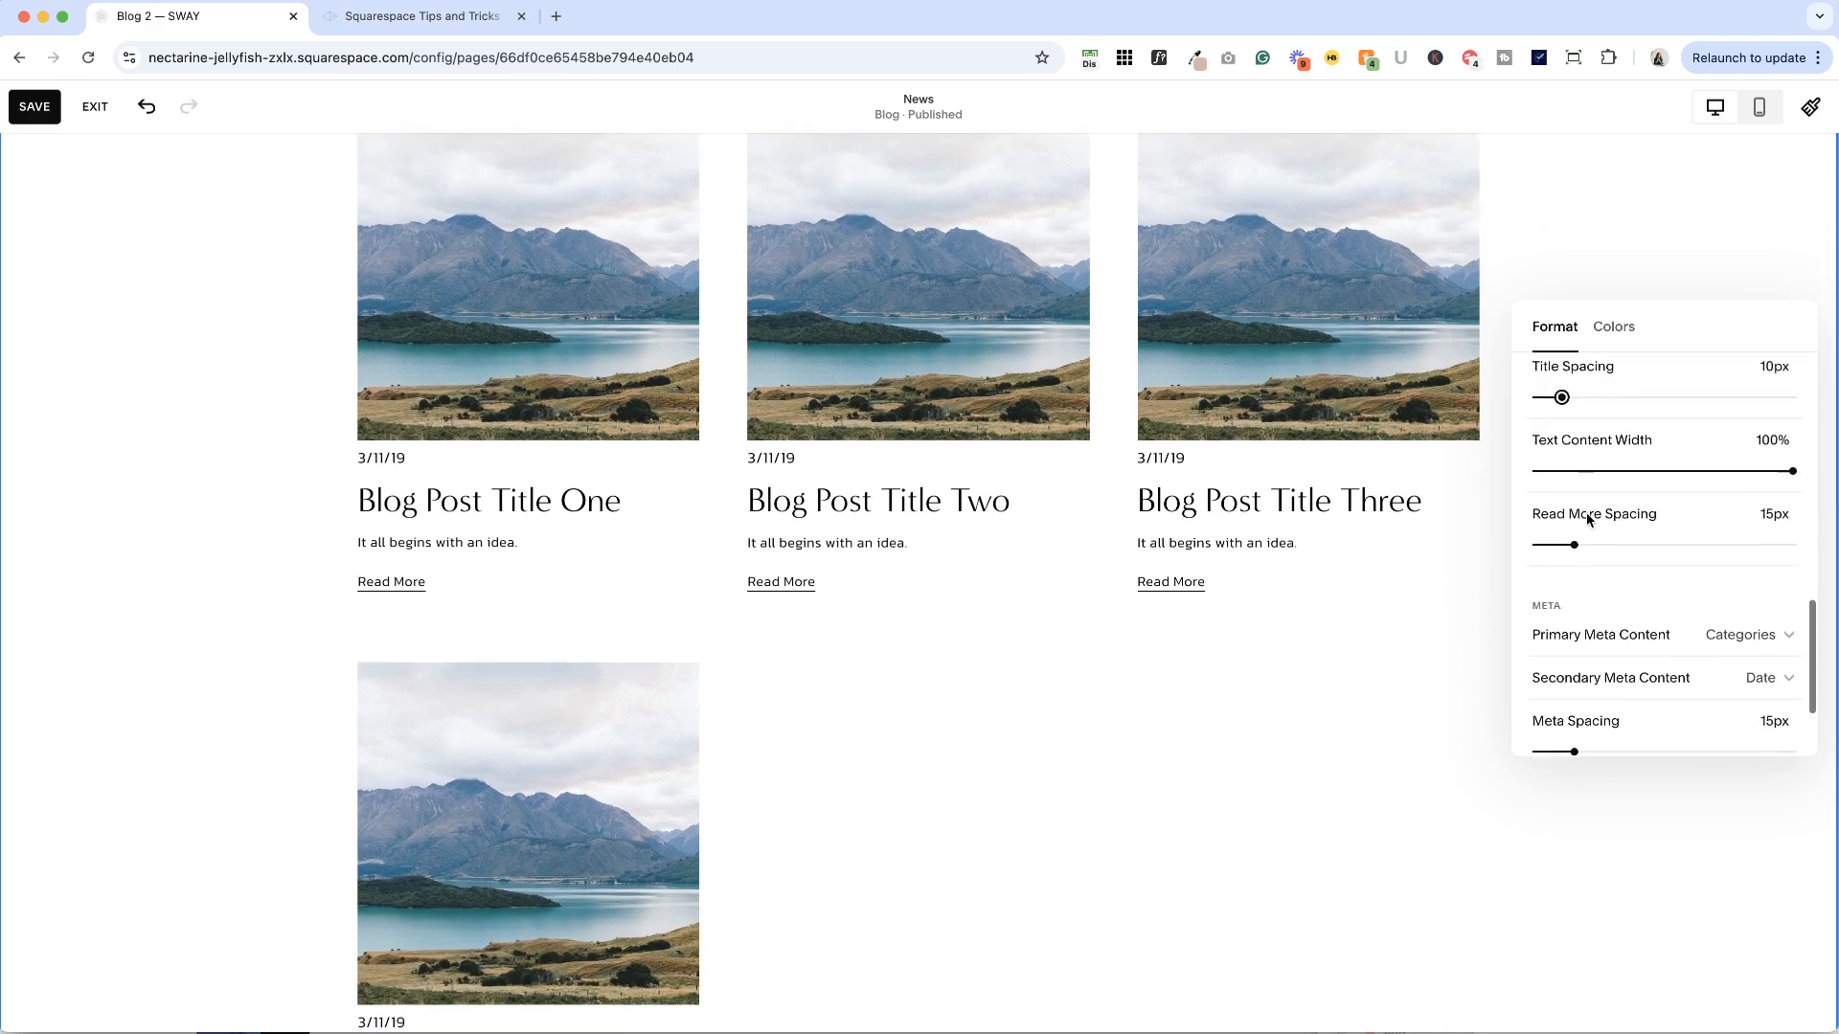
pyautogui.scroll(3)
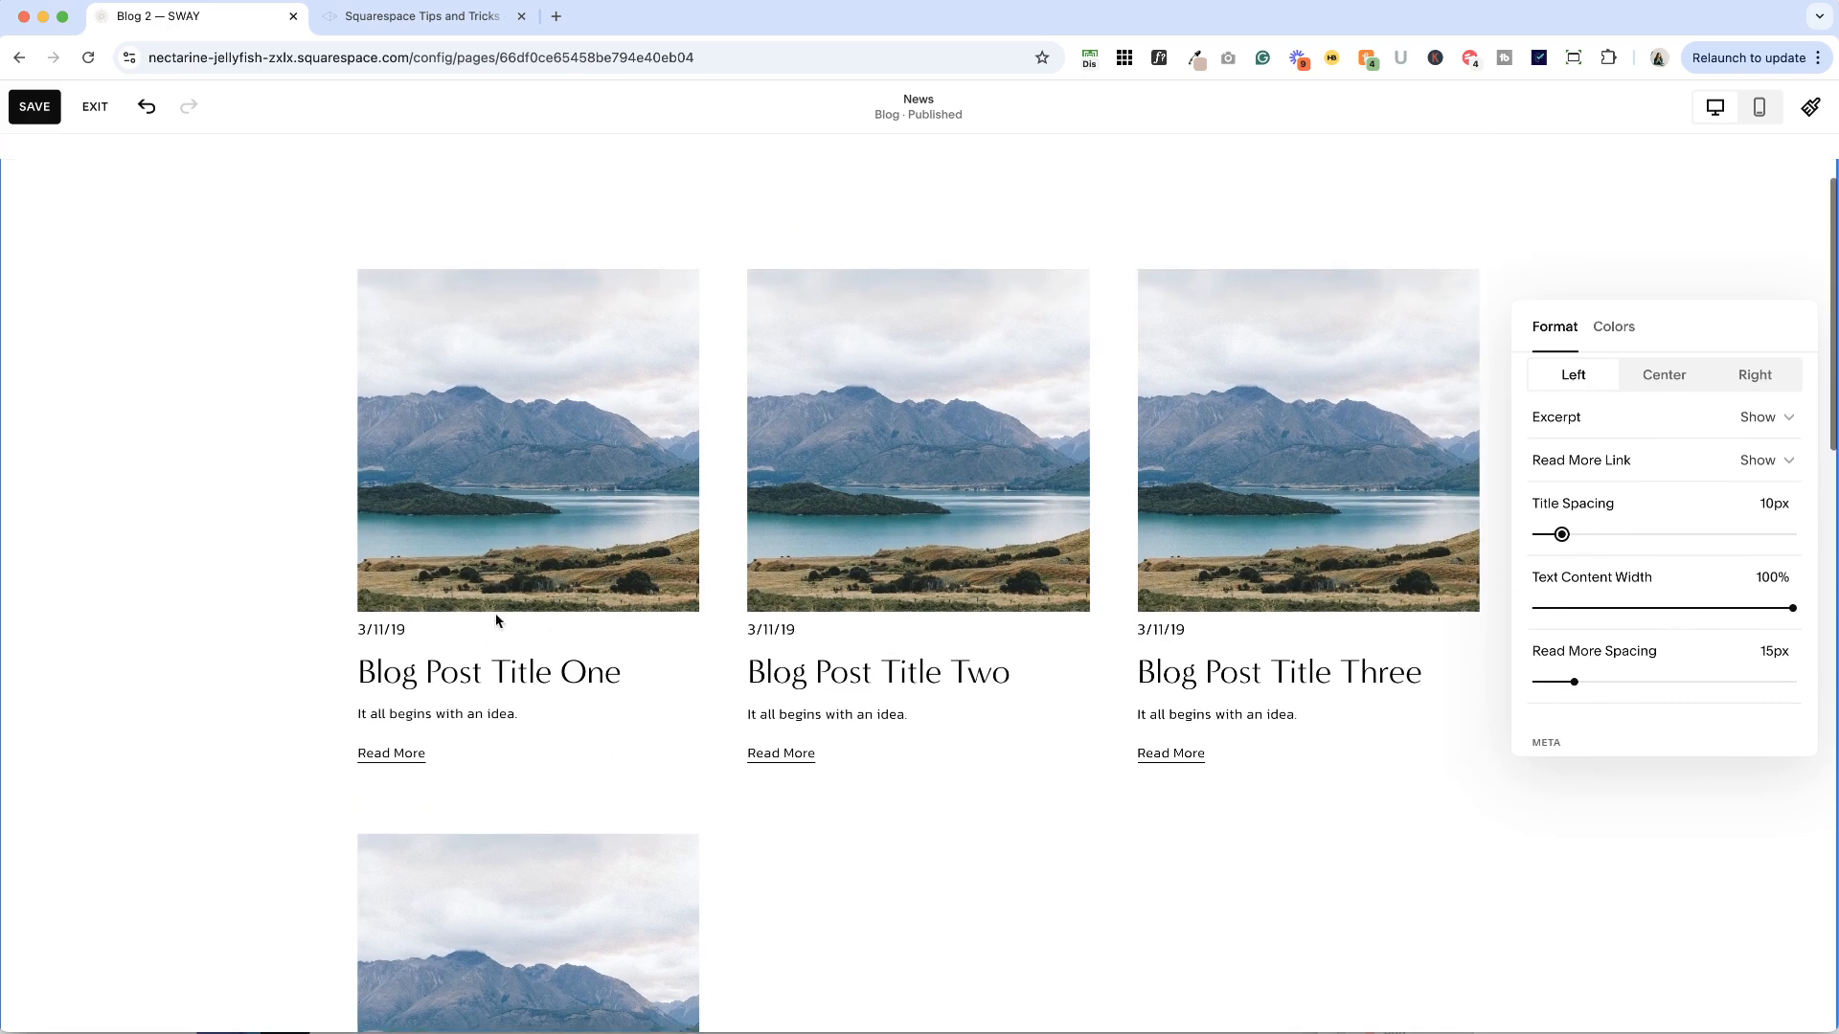
pyautogui.moveTo(531, 720)
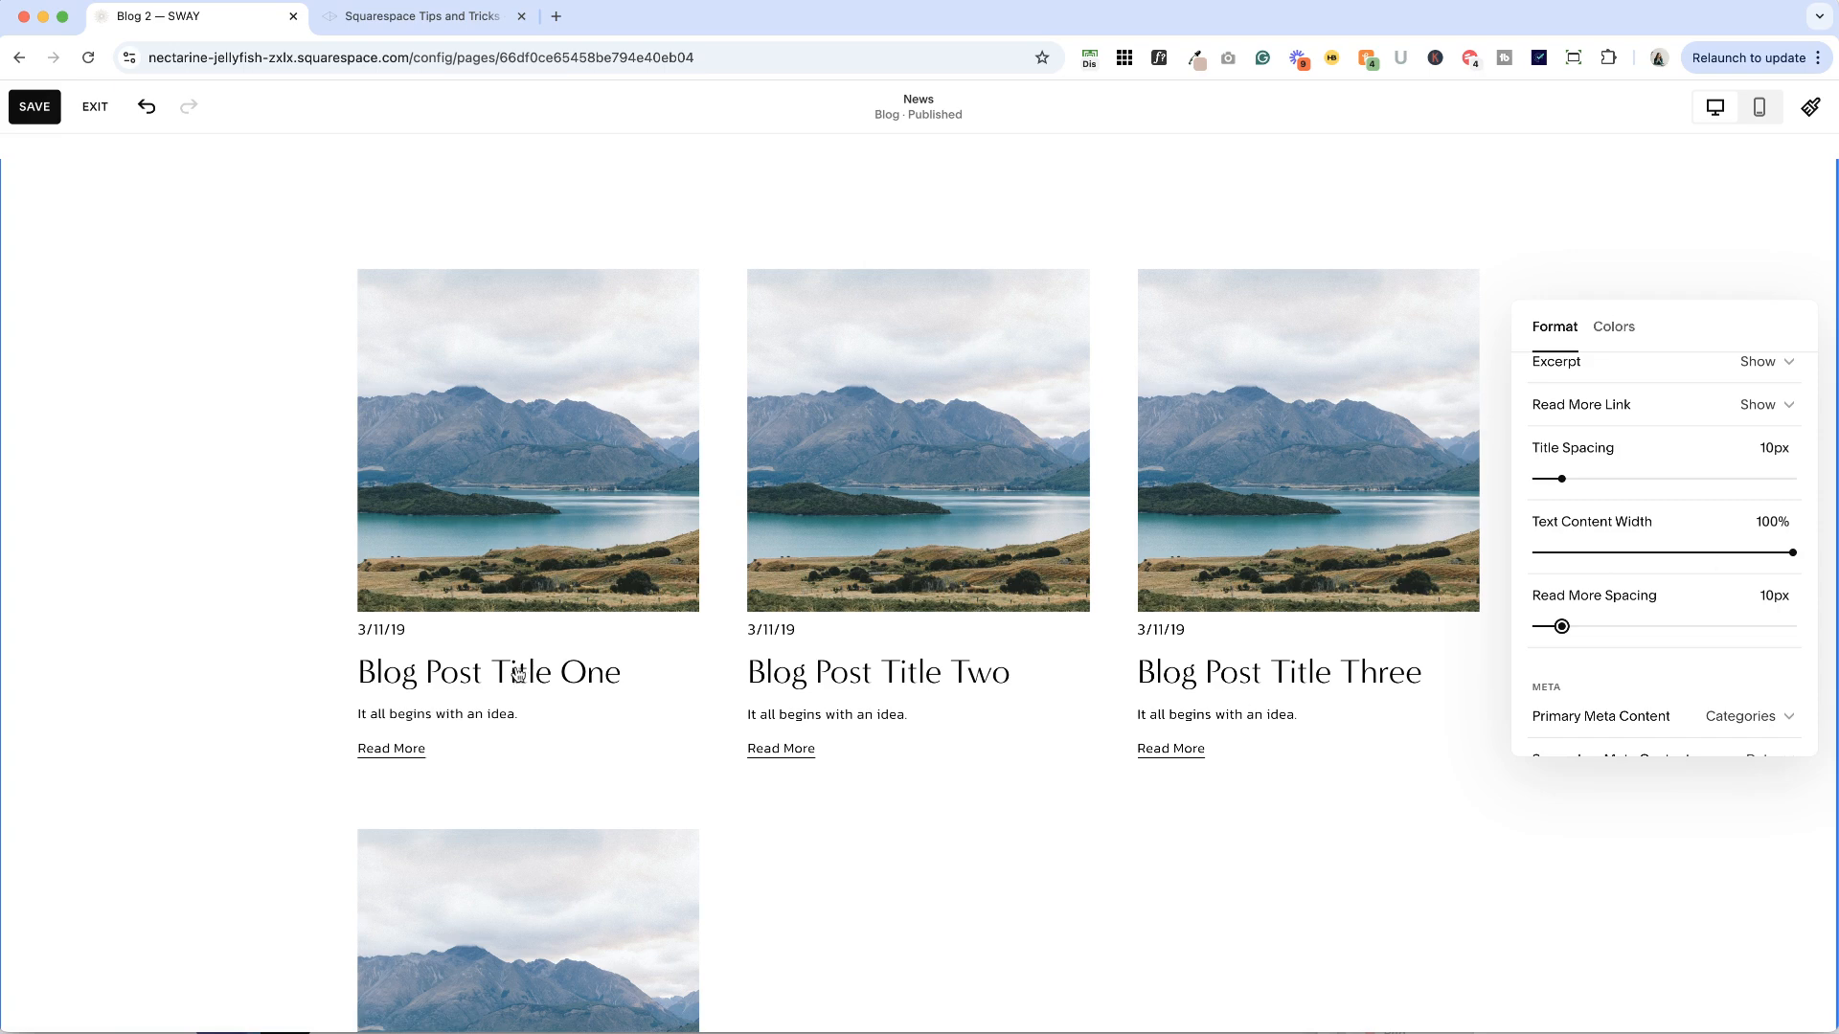
pyautogui.moveTo(657, 734)
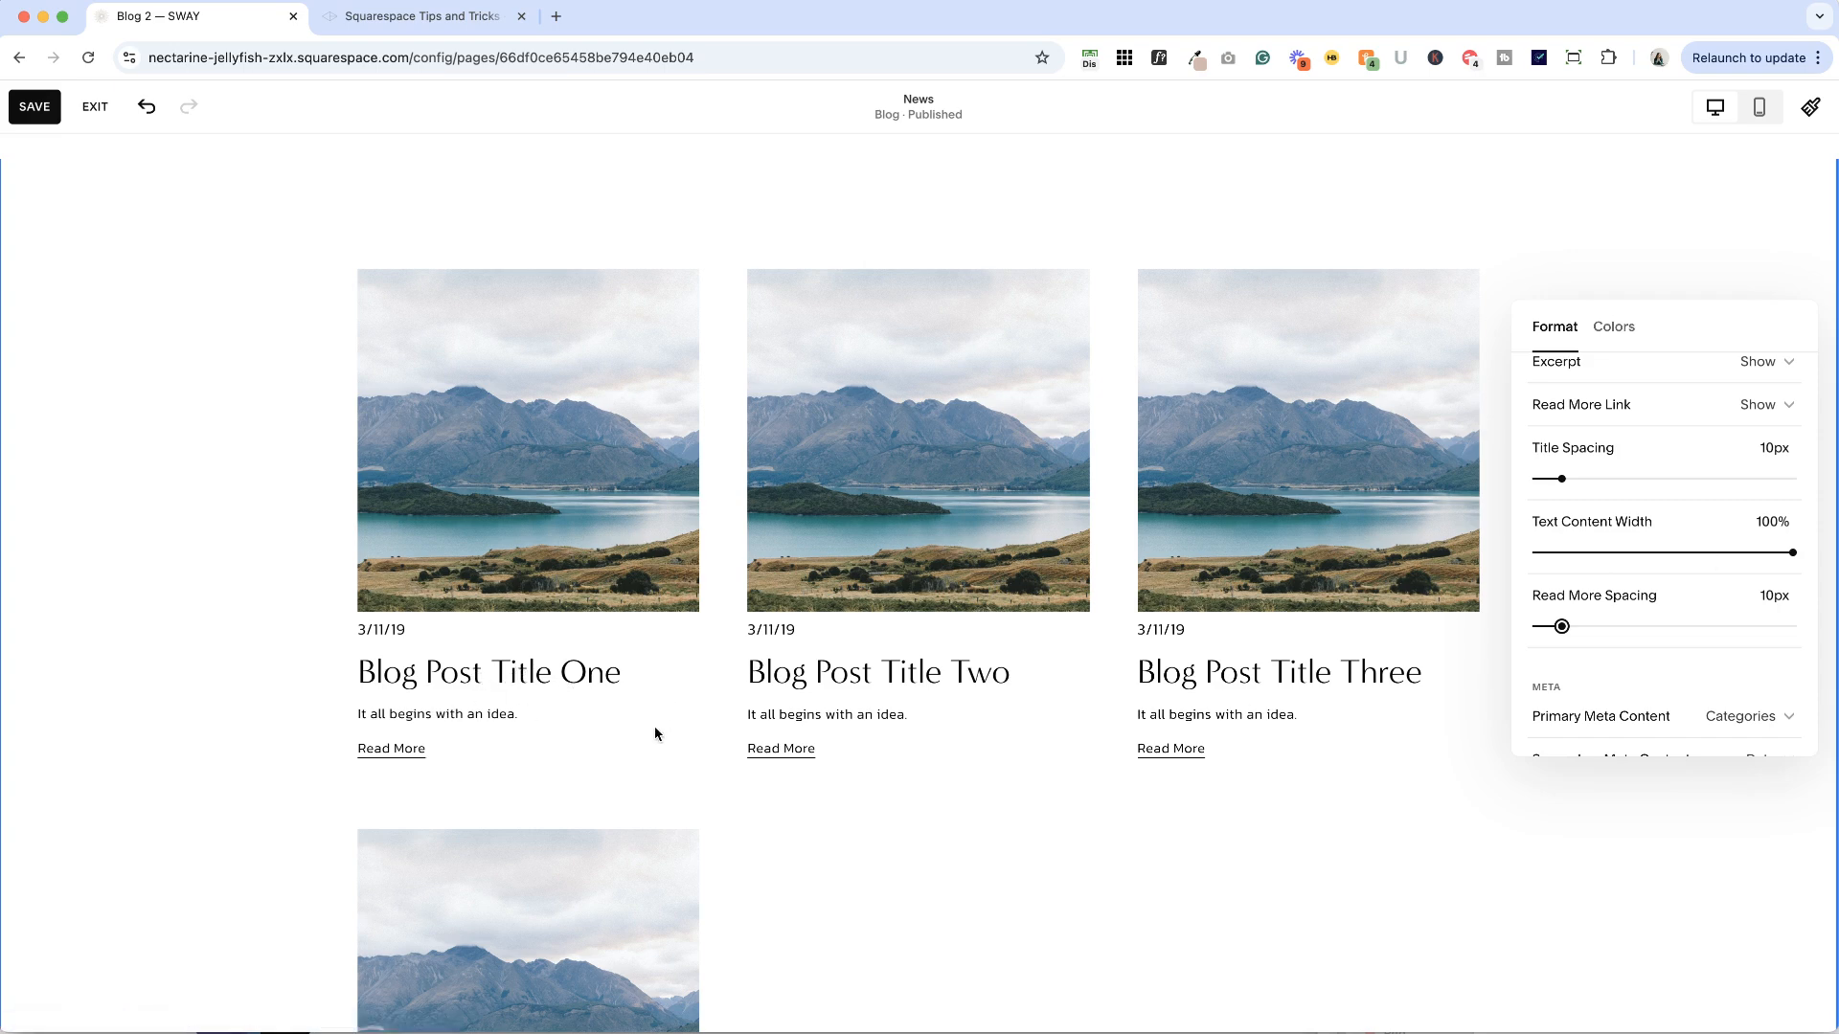
pyautogui.moveTo(695, 605)
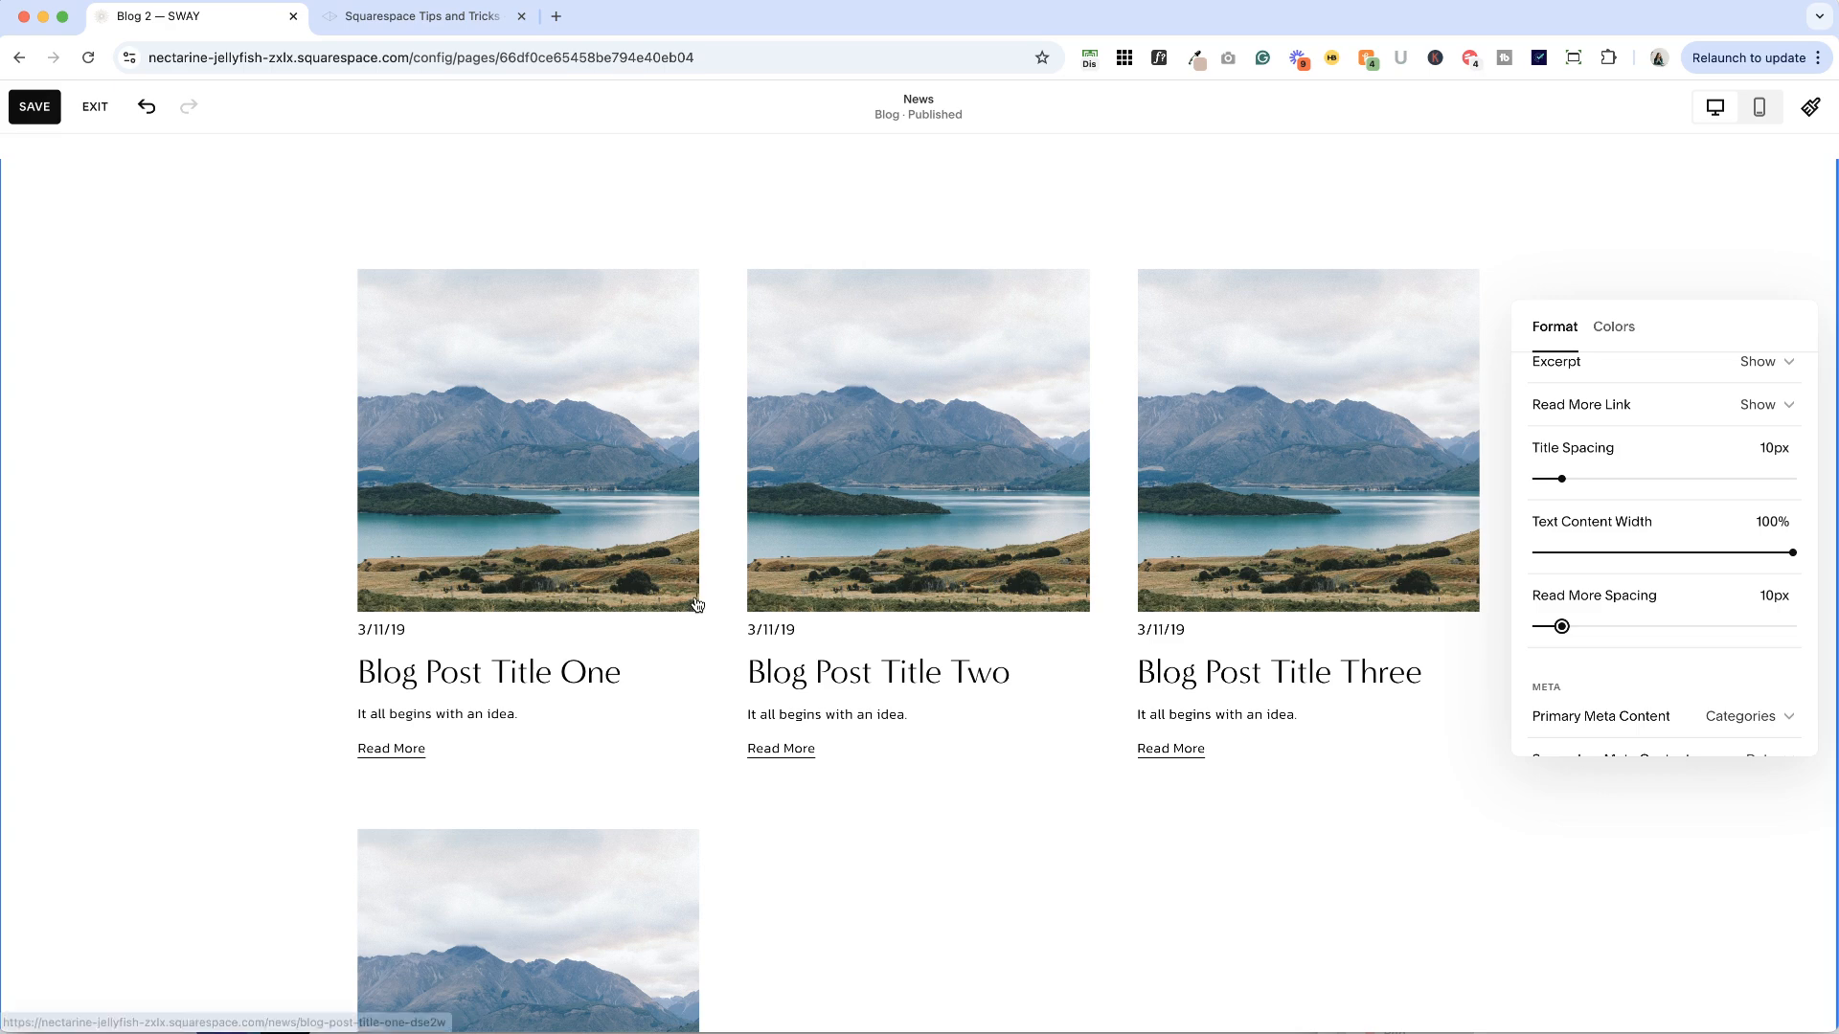
pyautogui.moveTo(541, 721)
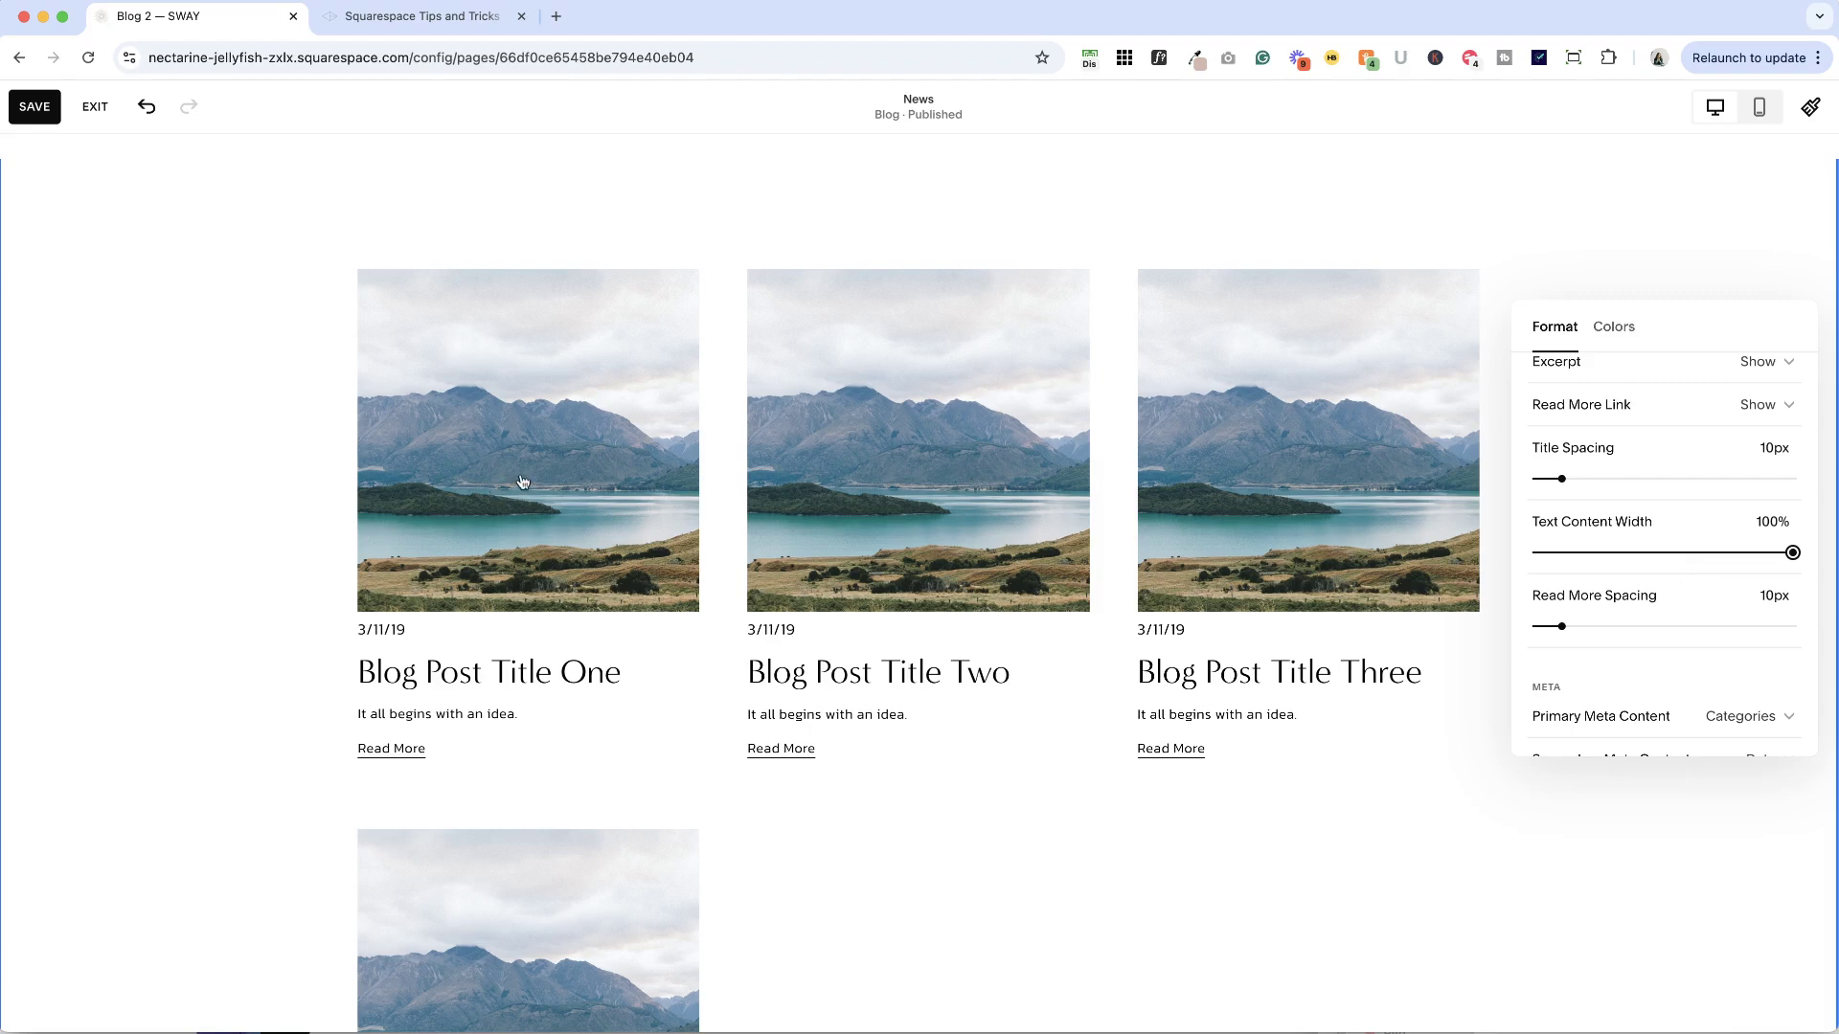
pyautogui.moveTo(1232, 477)
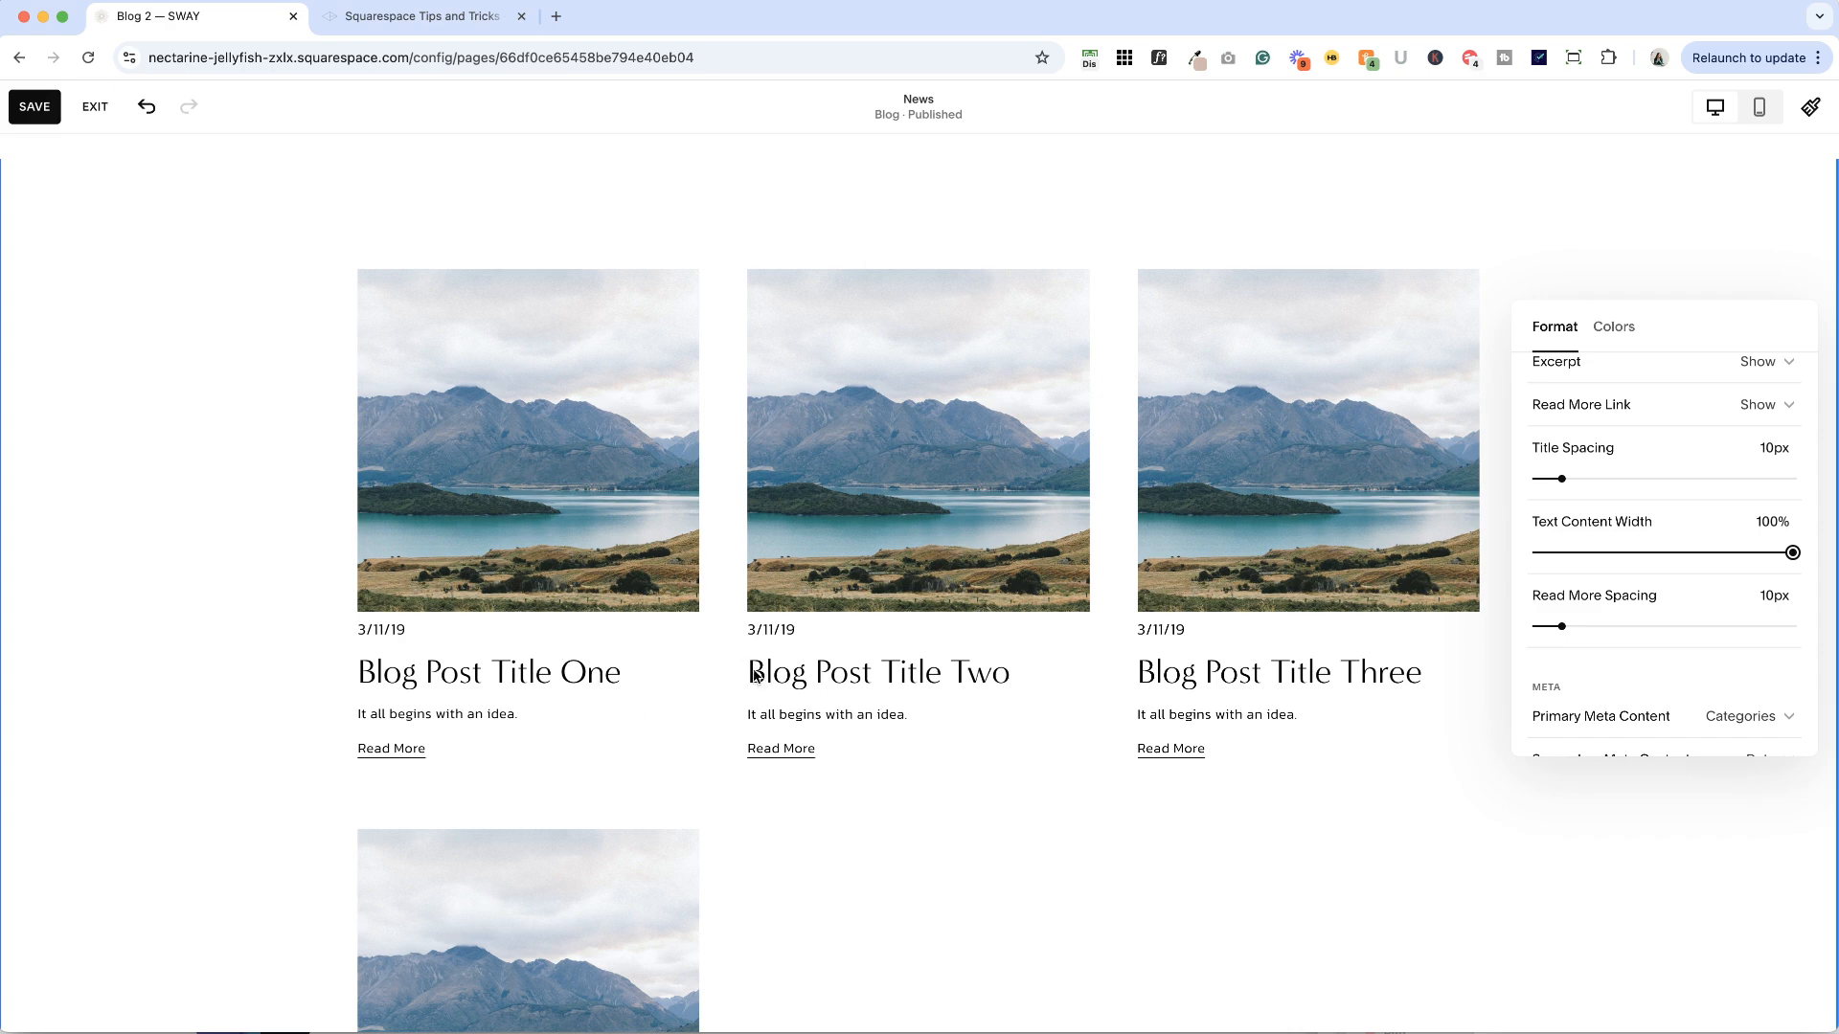
# Step: Change Primary Meta Content from Categories to Date
pyautogui.scroll(-3)
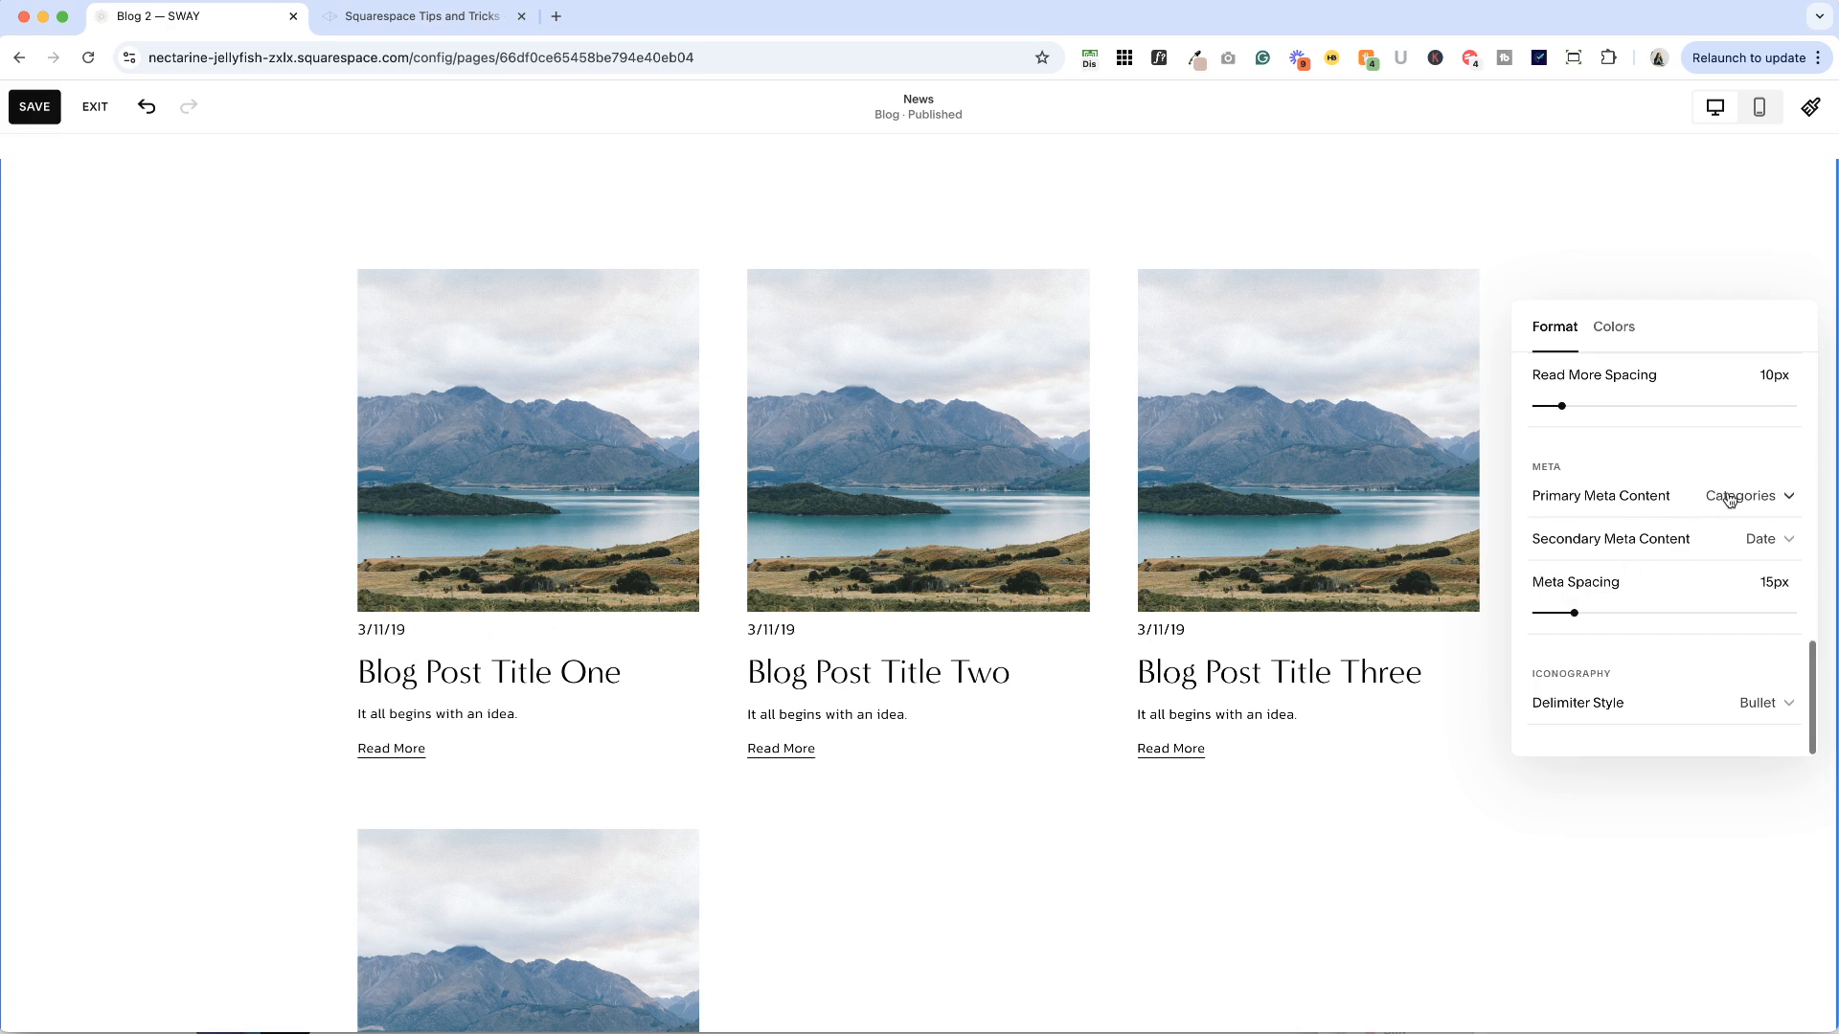
pyautogui.click(1746, 496)
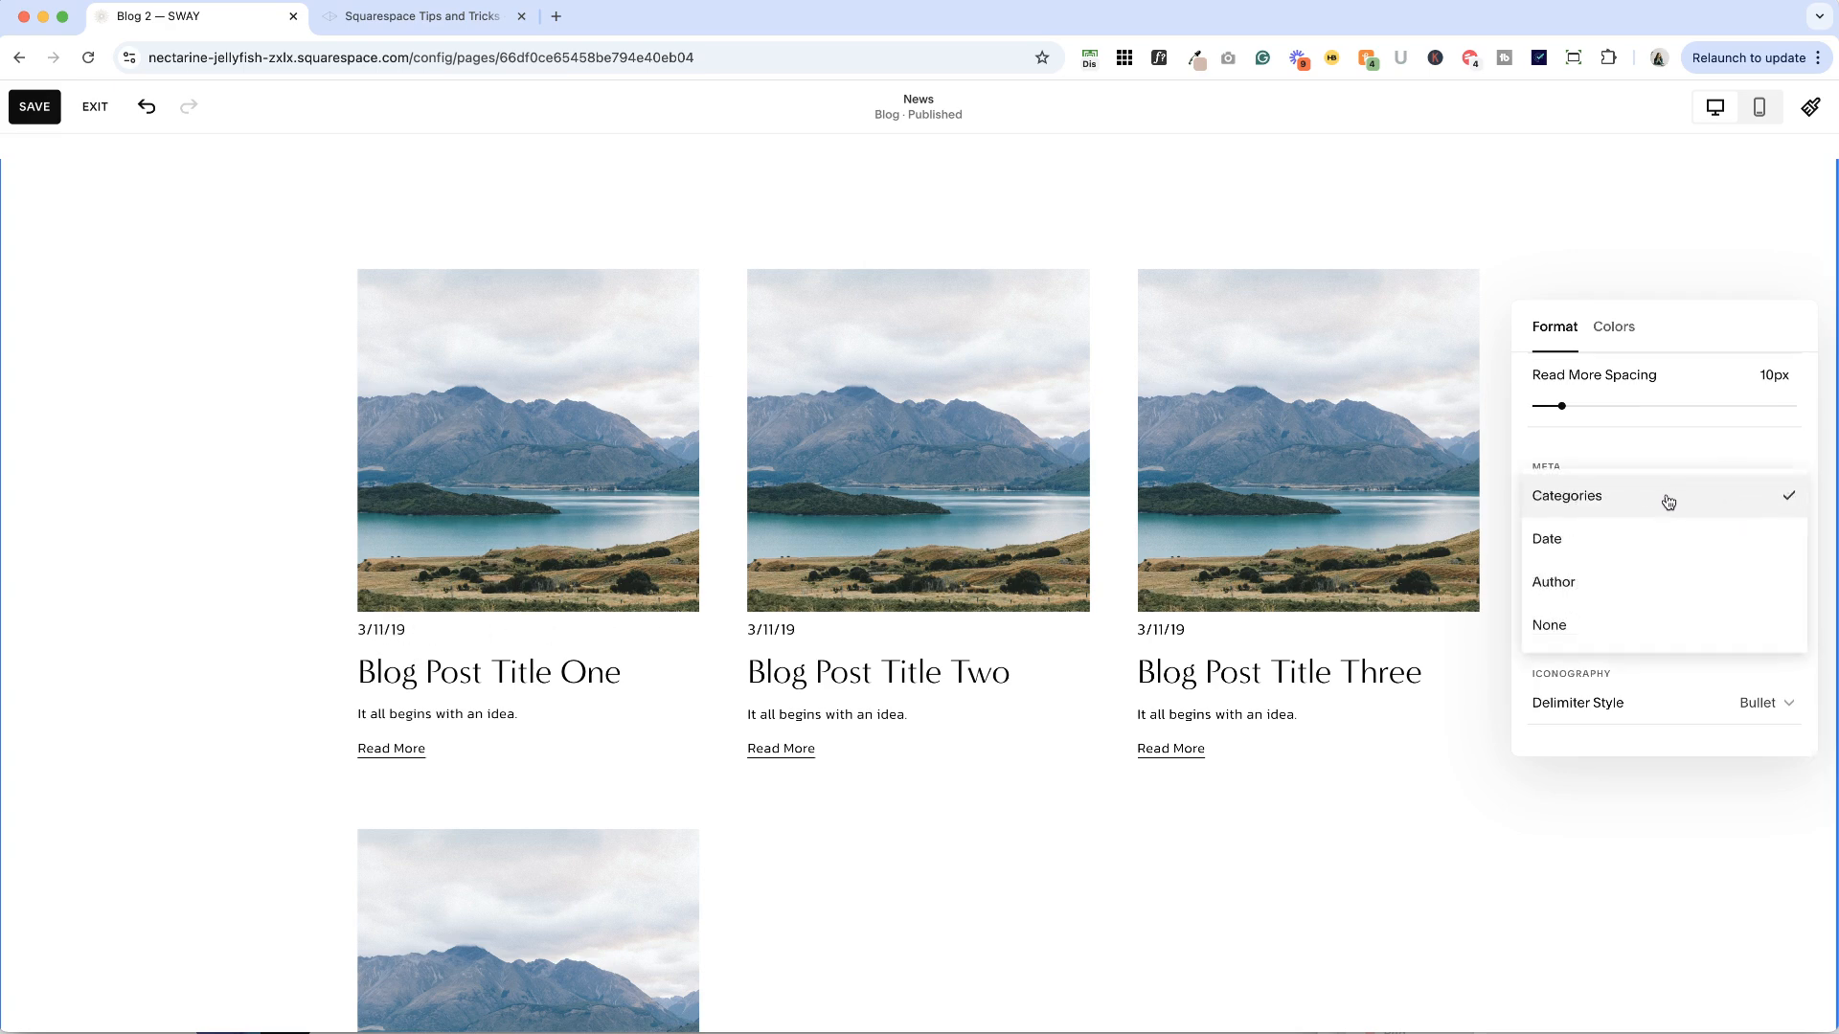
pyautogui.moveTo(205, 527)
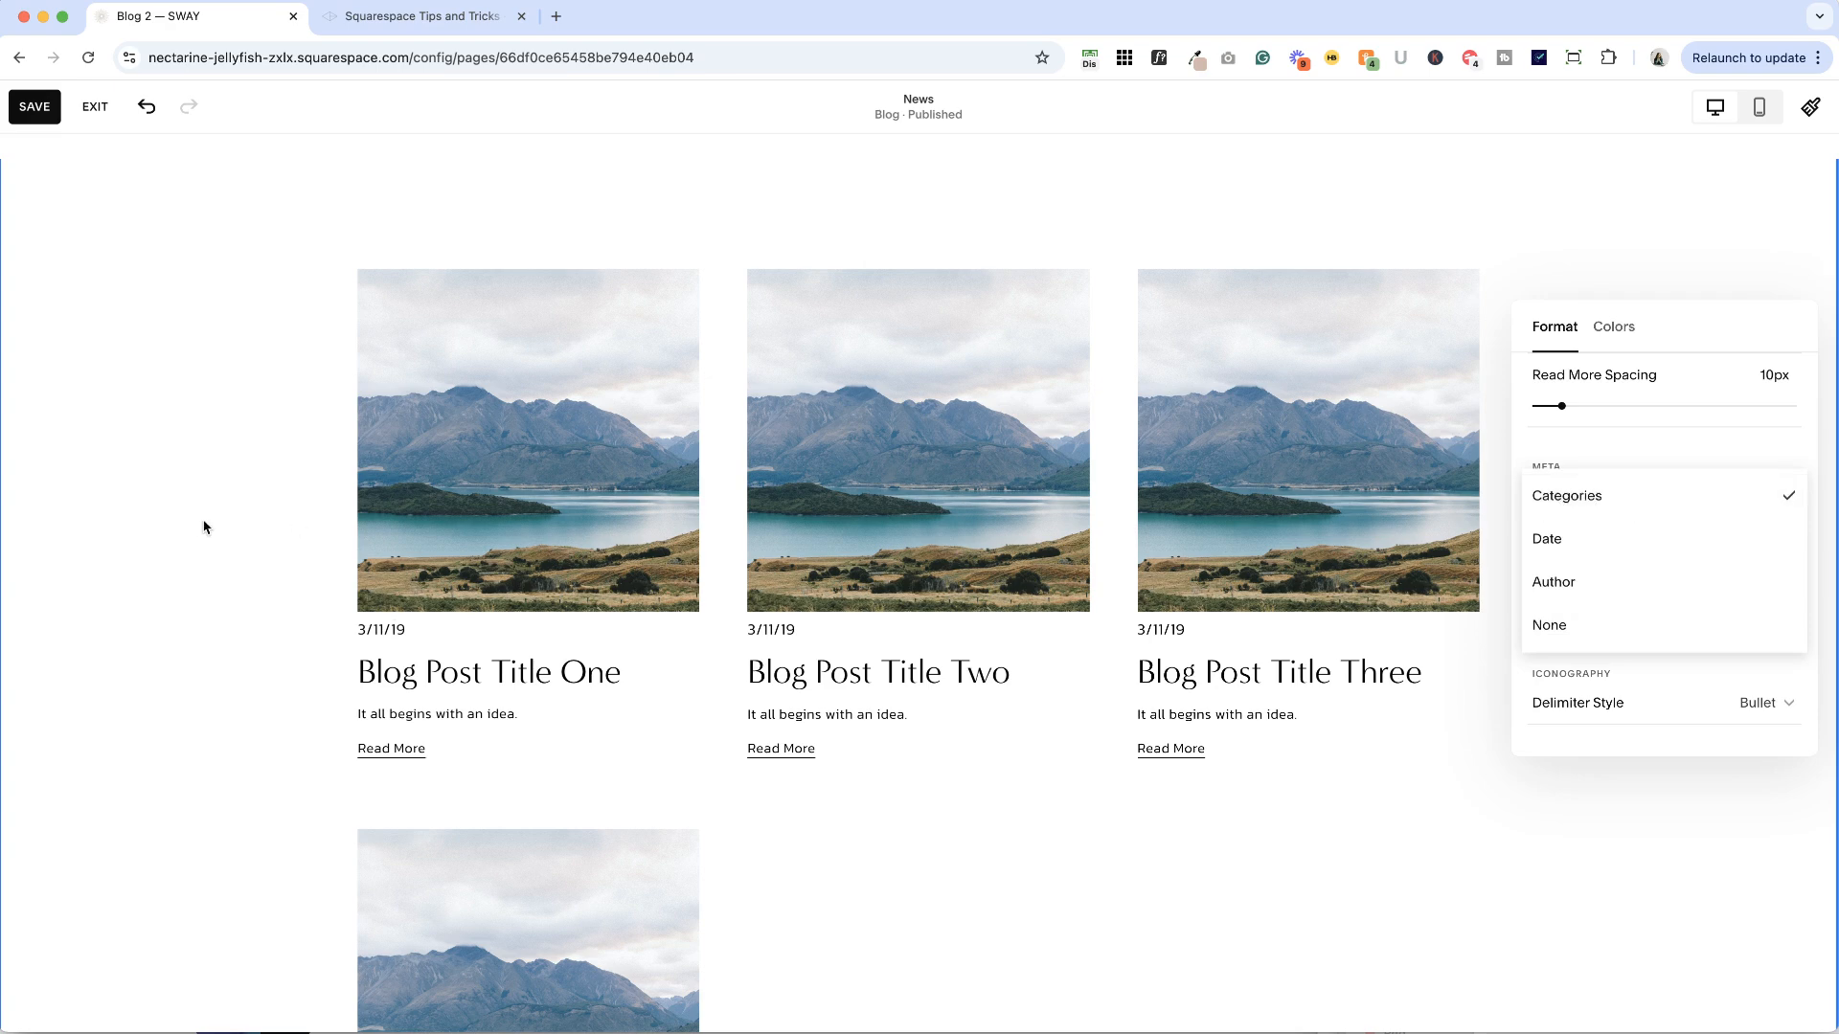
pyautogui.moveTo(439, 637)
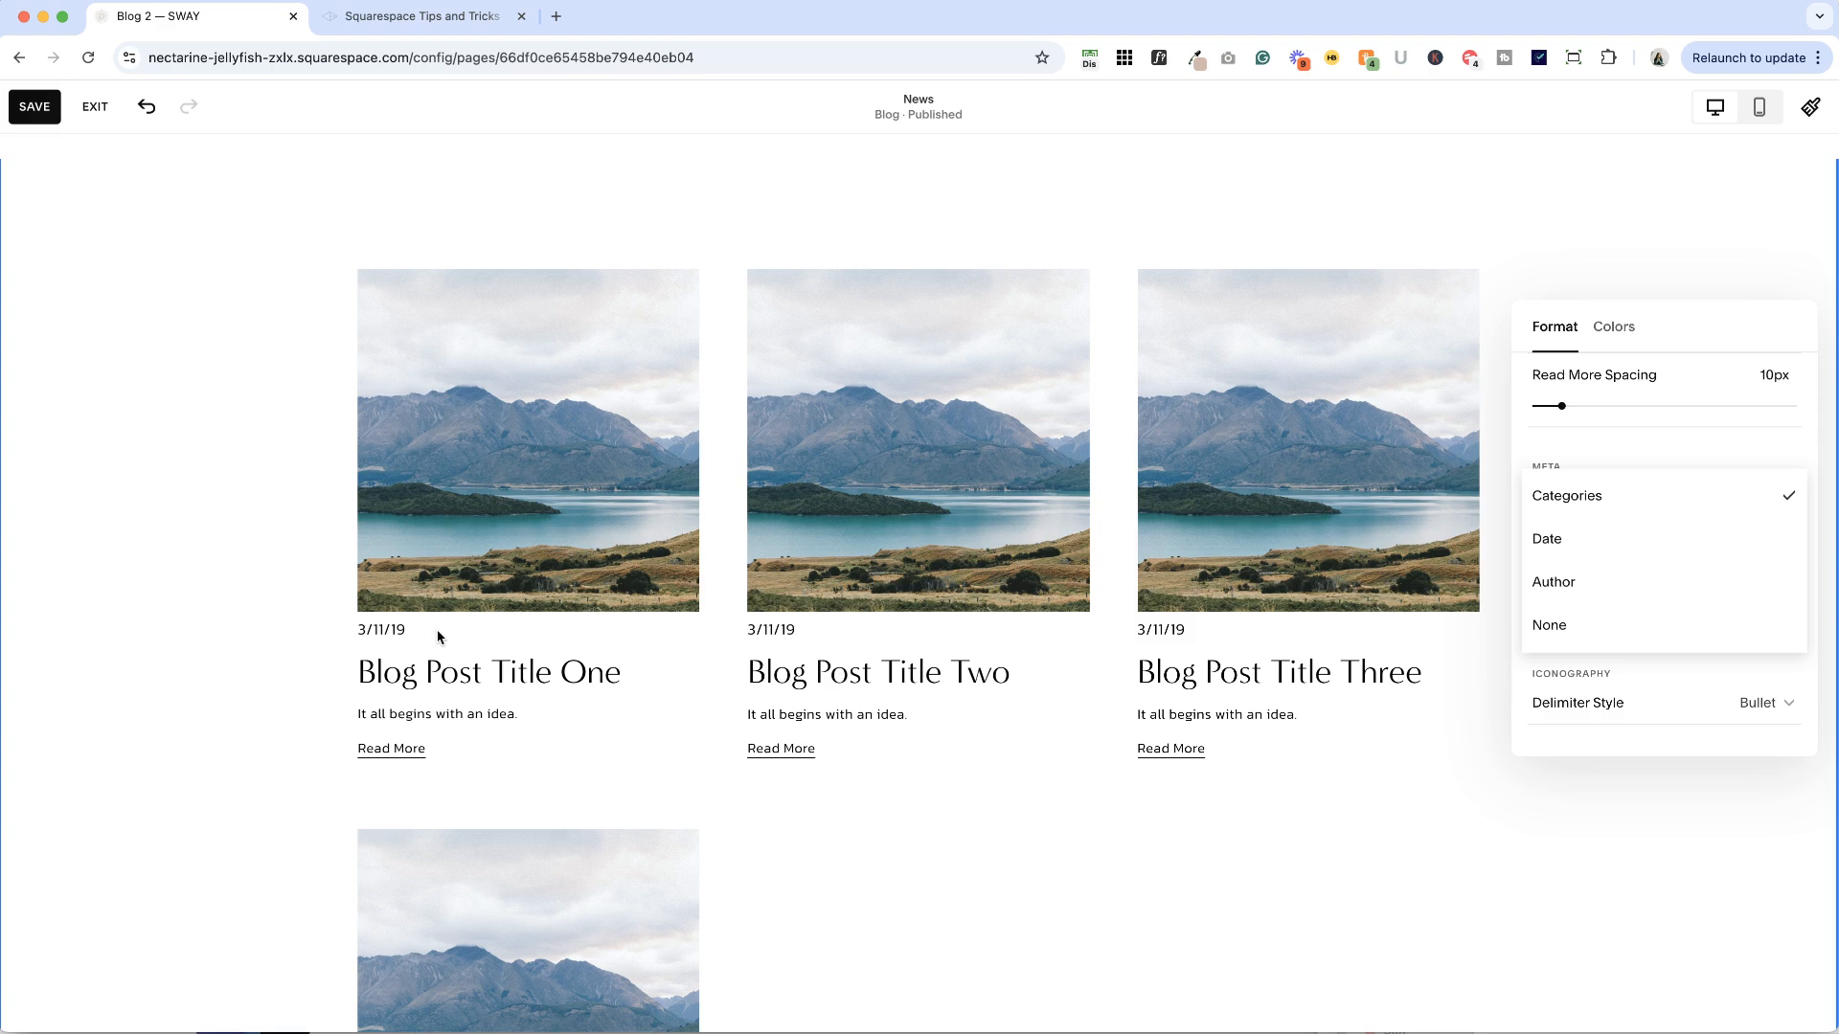
pyautogui.moveTo(535, 636)
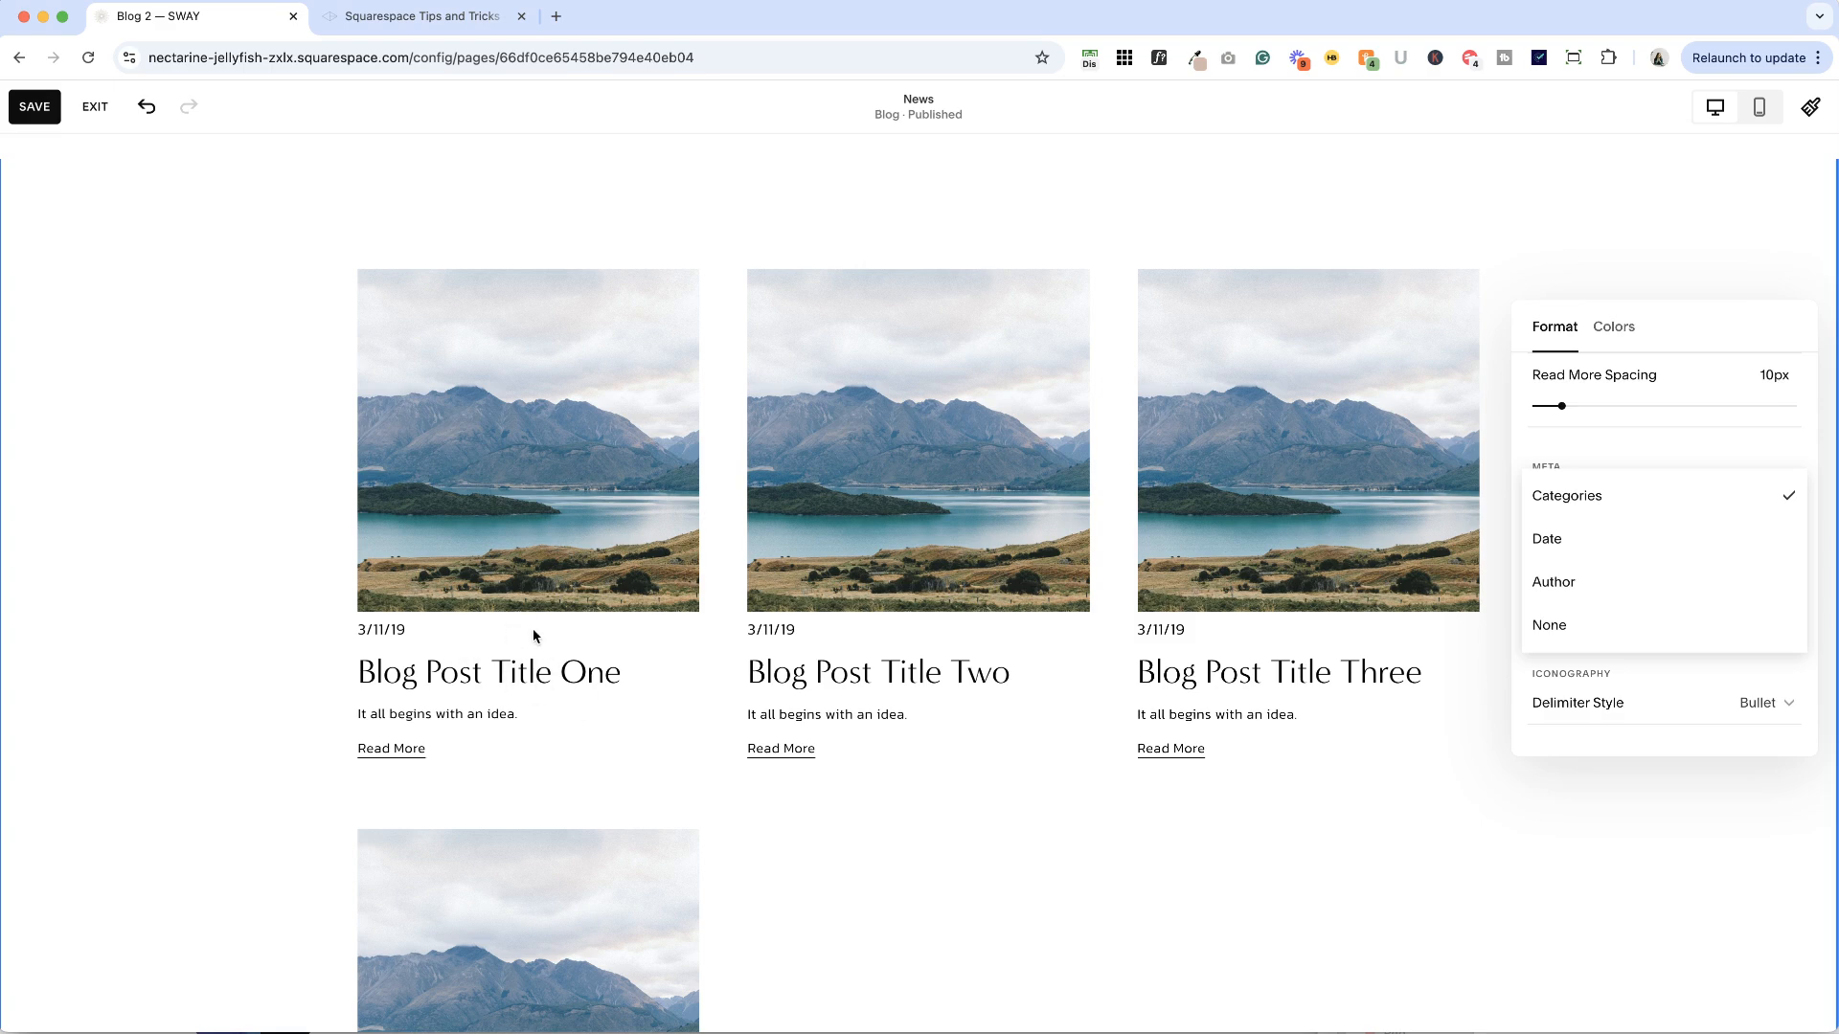
pyautogui.moveTo(1150, 654)
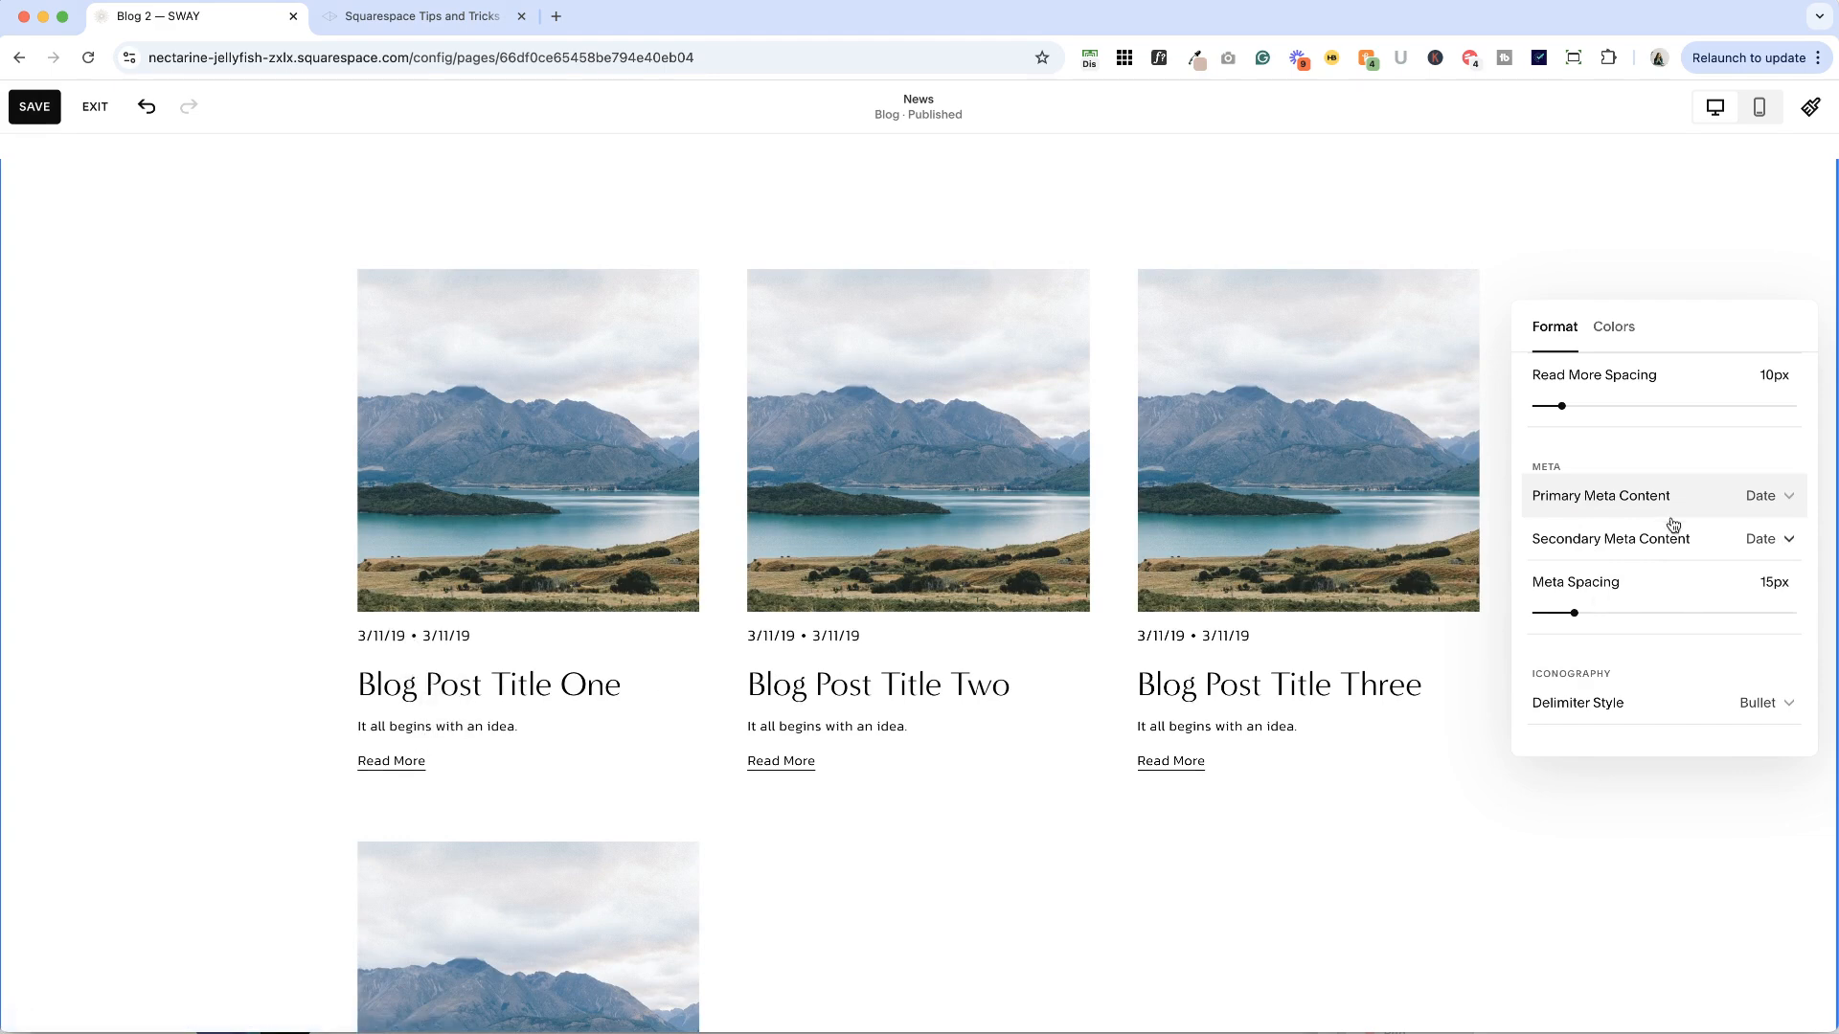
pyautogui.click(1765, 495)
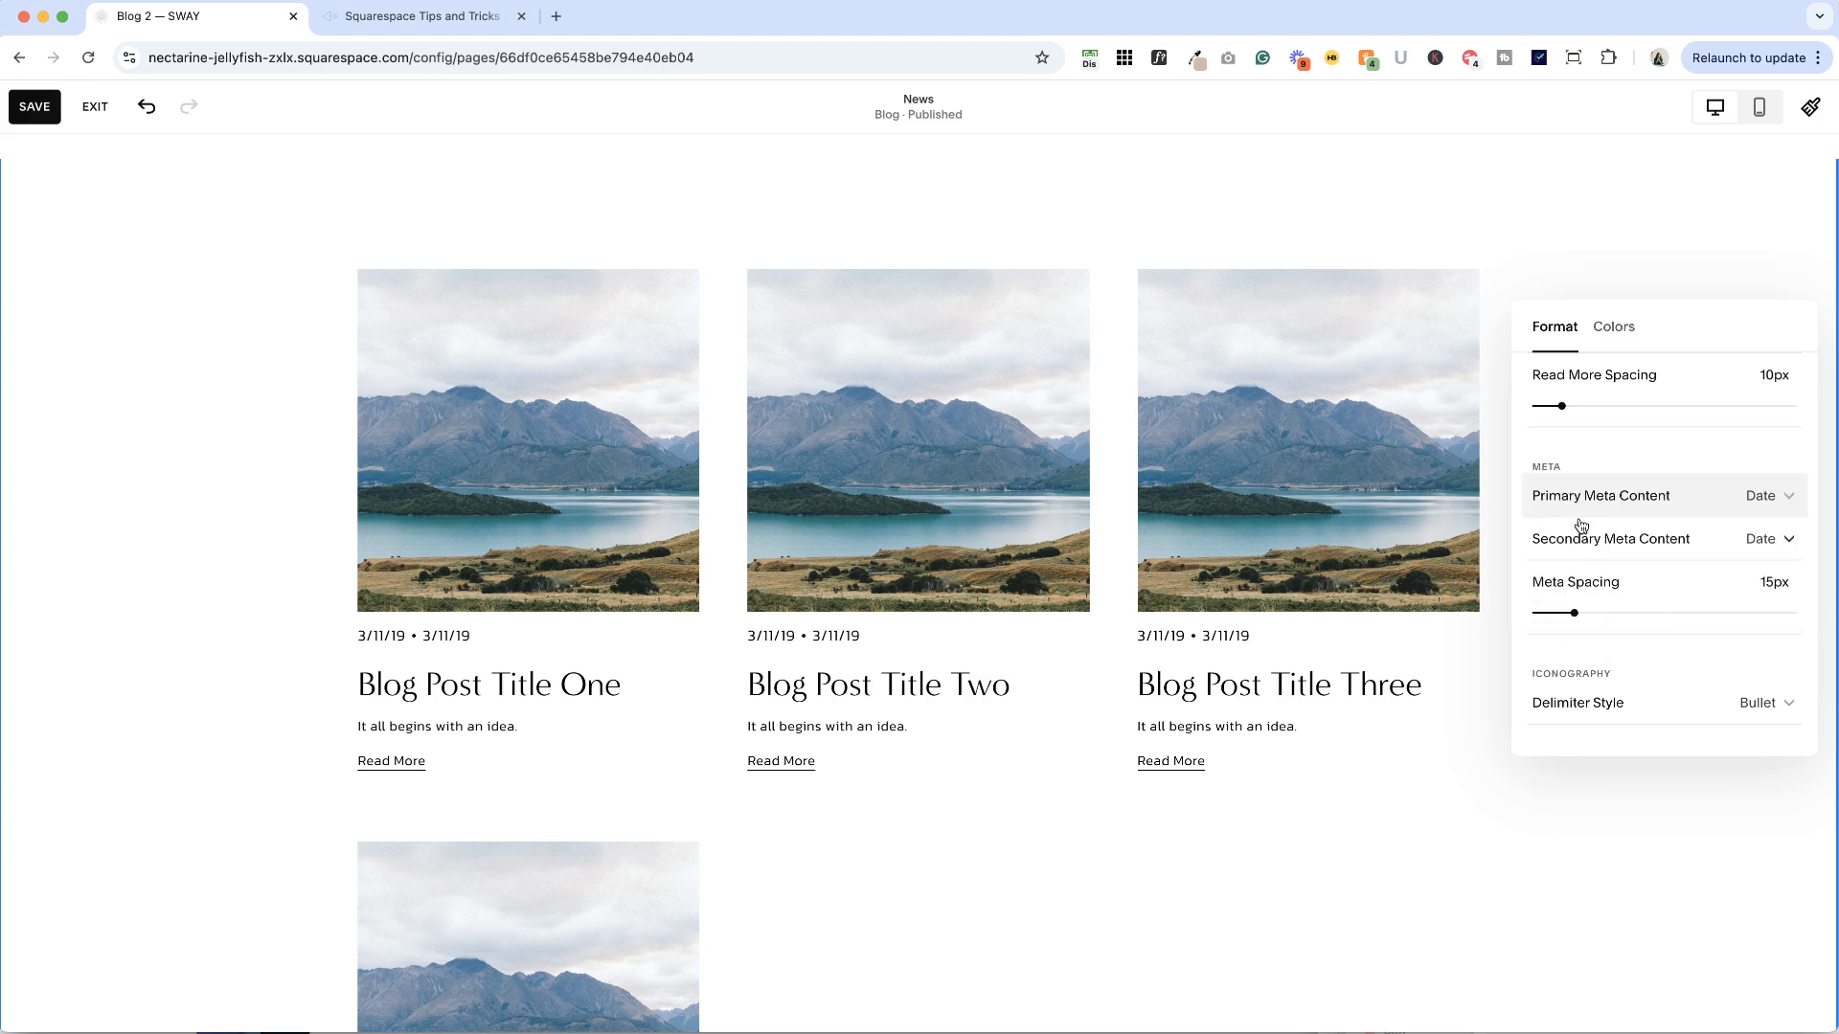
pyautogui.moveTo(1619, 537)
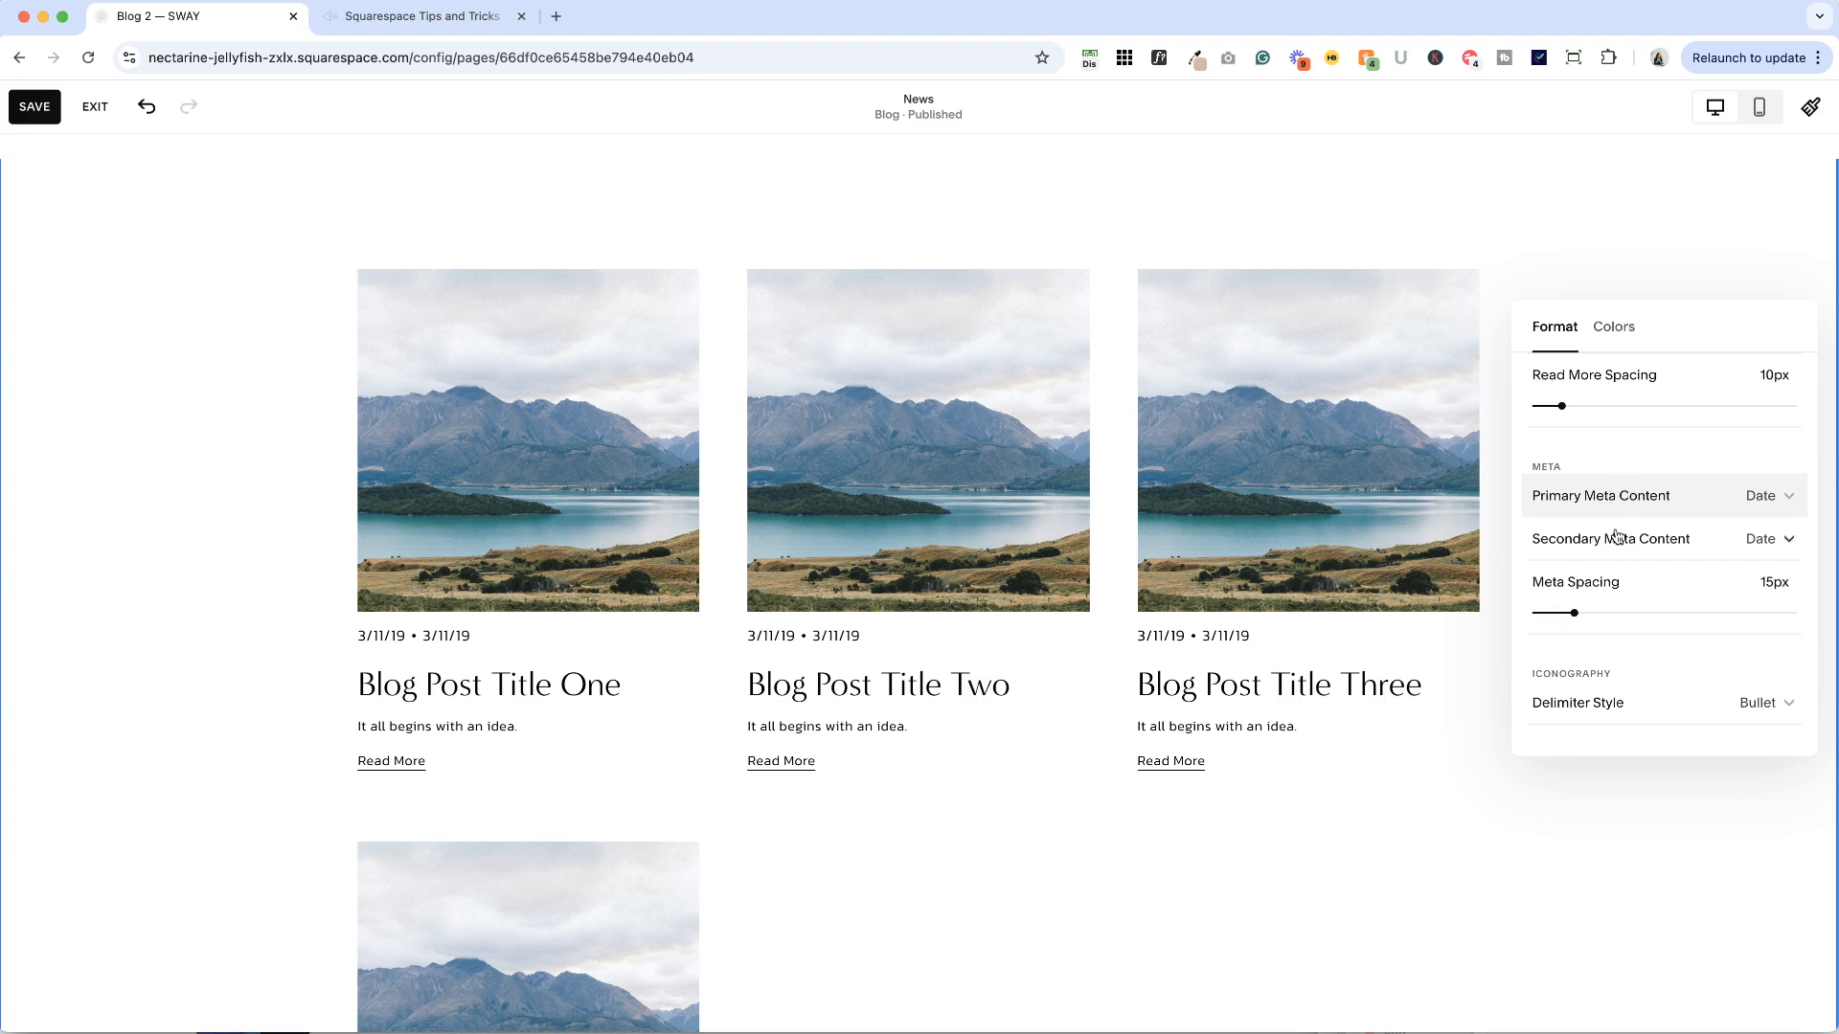
pyautogui.moveTo(1739, 704)
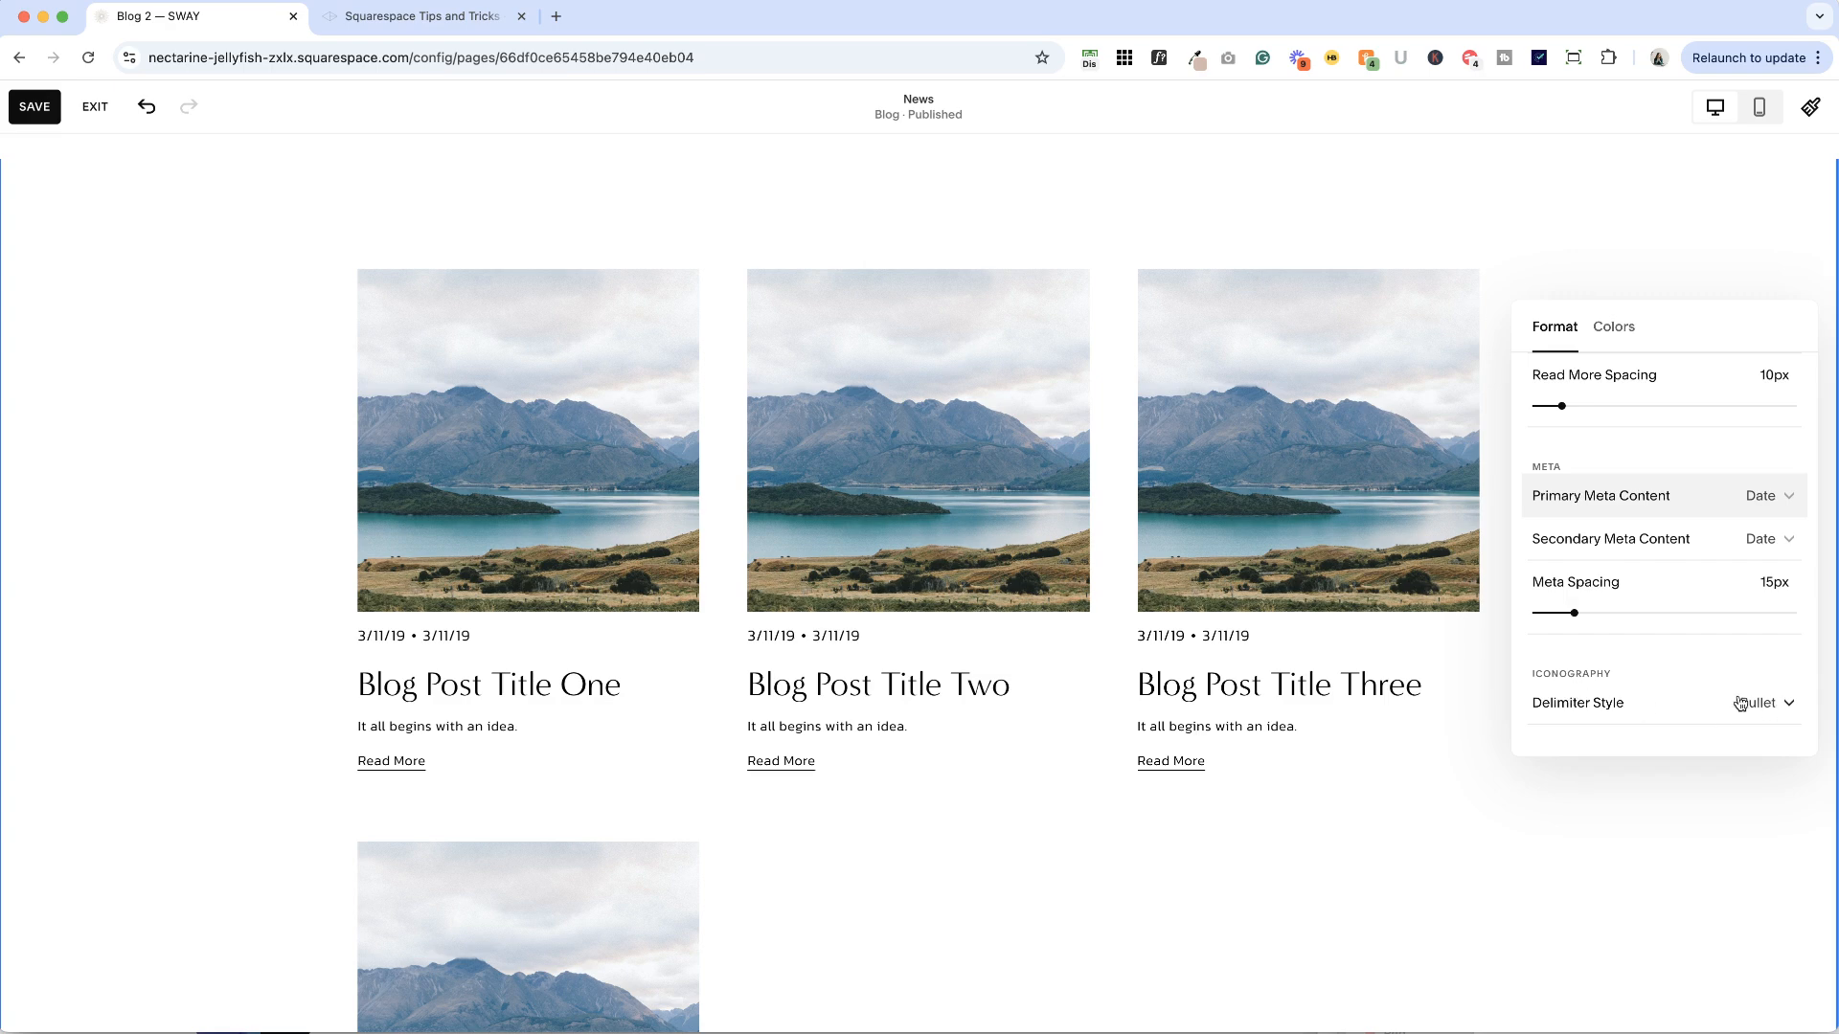
# Step: Try pipe, dash and space date separators, keep Bullet, and set meta spacing to 10px
pyautogui.click(1764, 702)
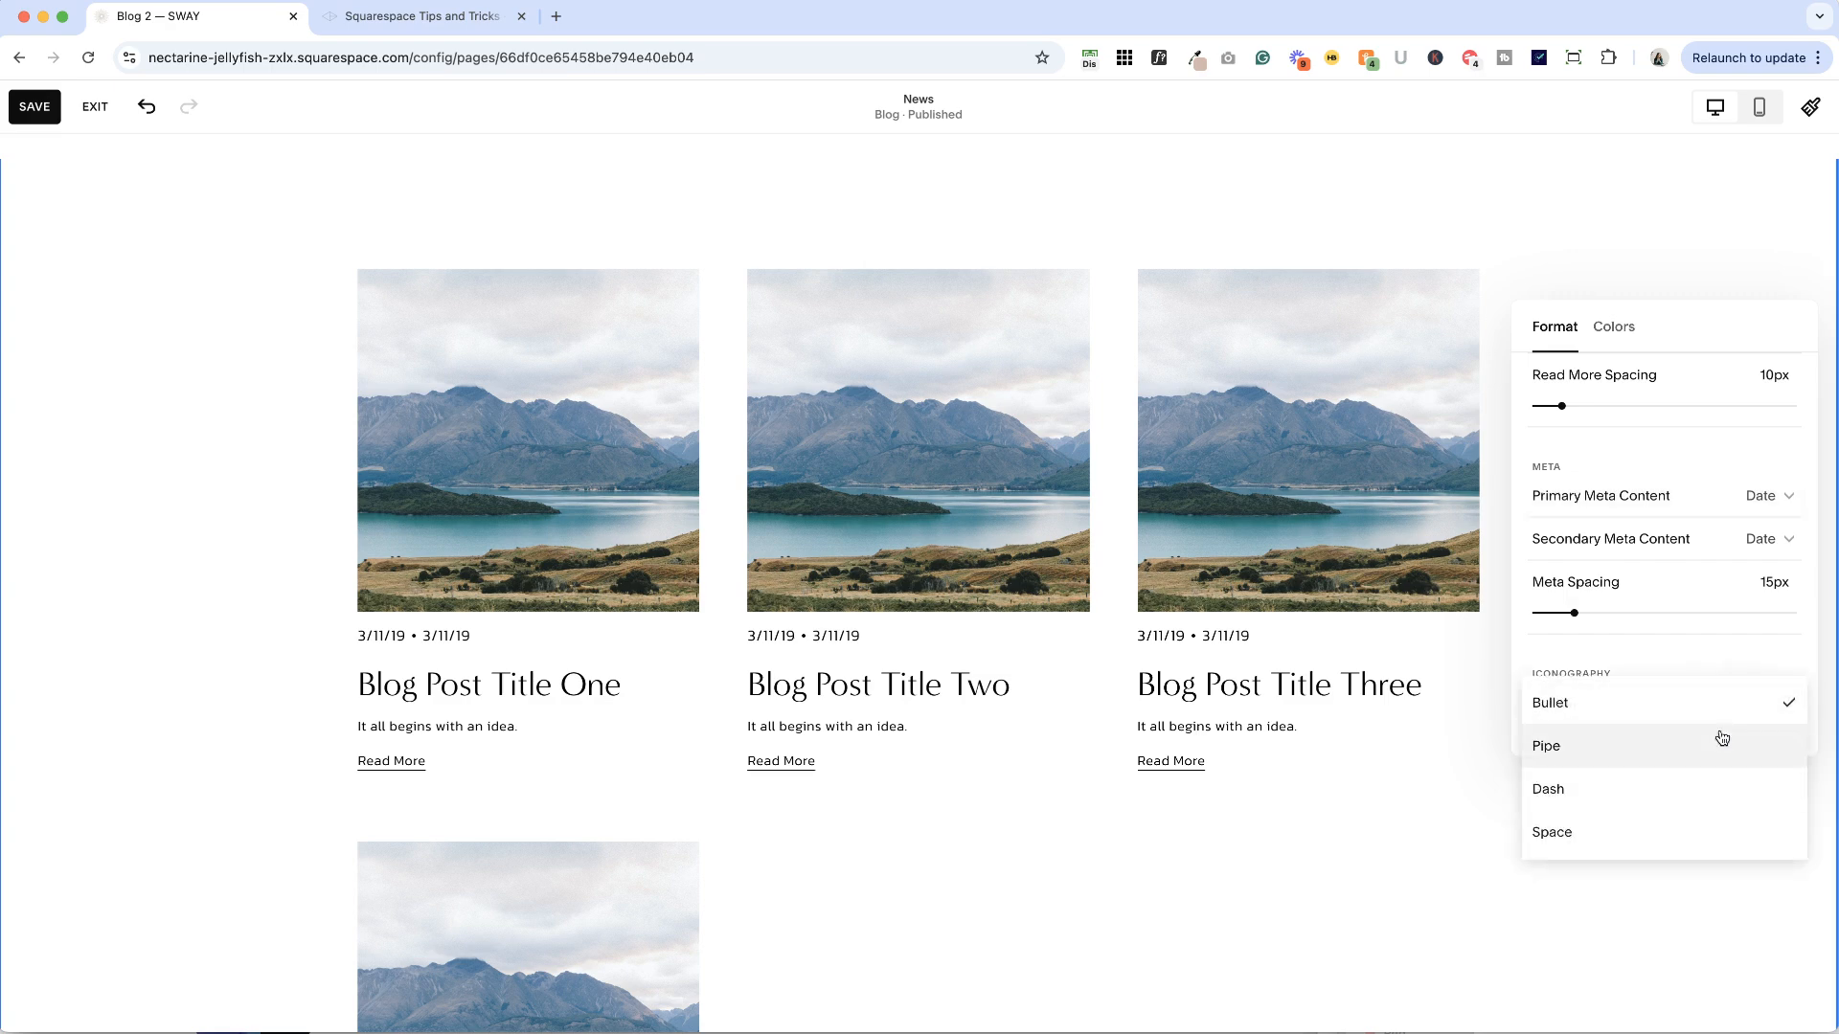
pyautogui.click(1547, 746)
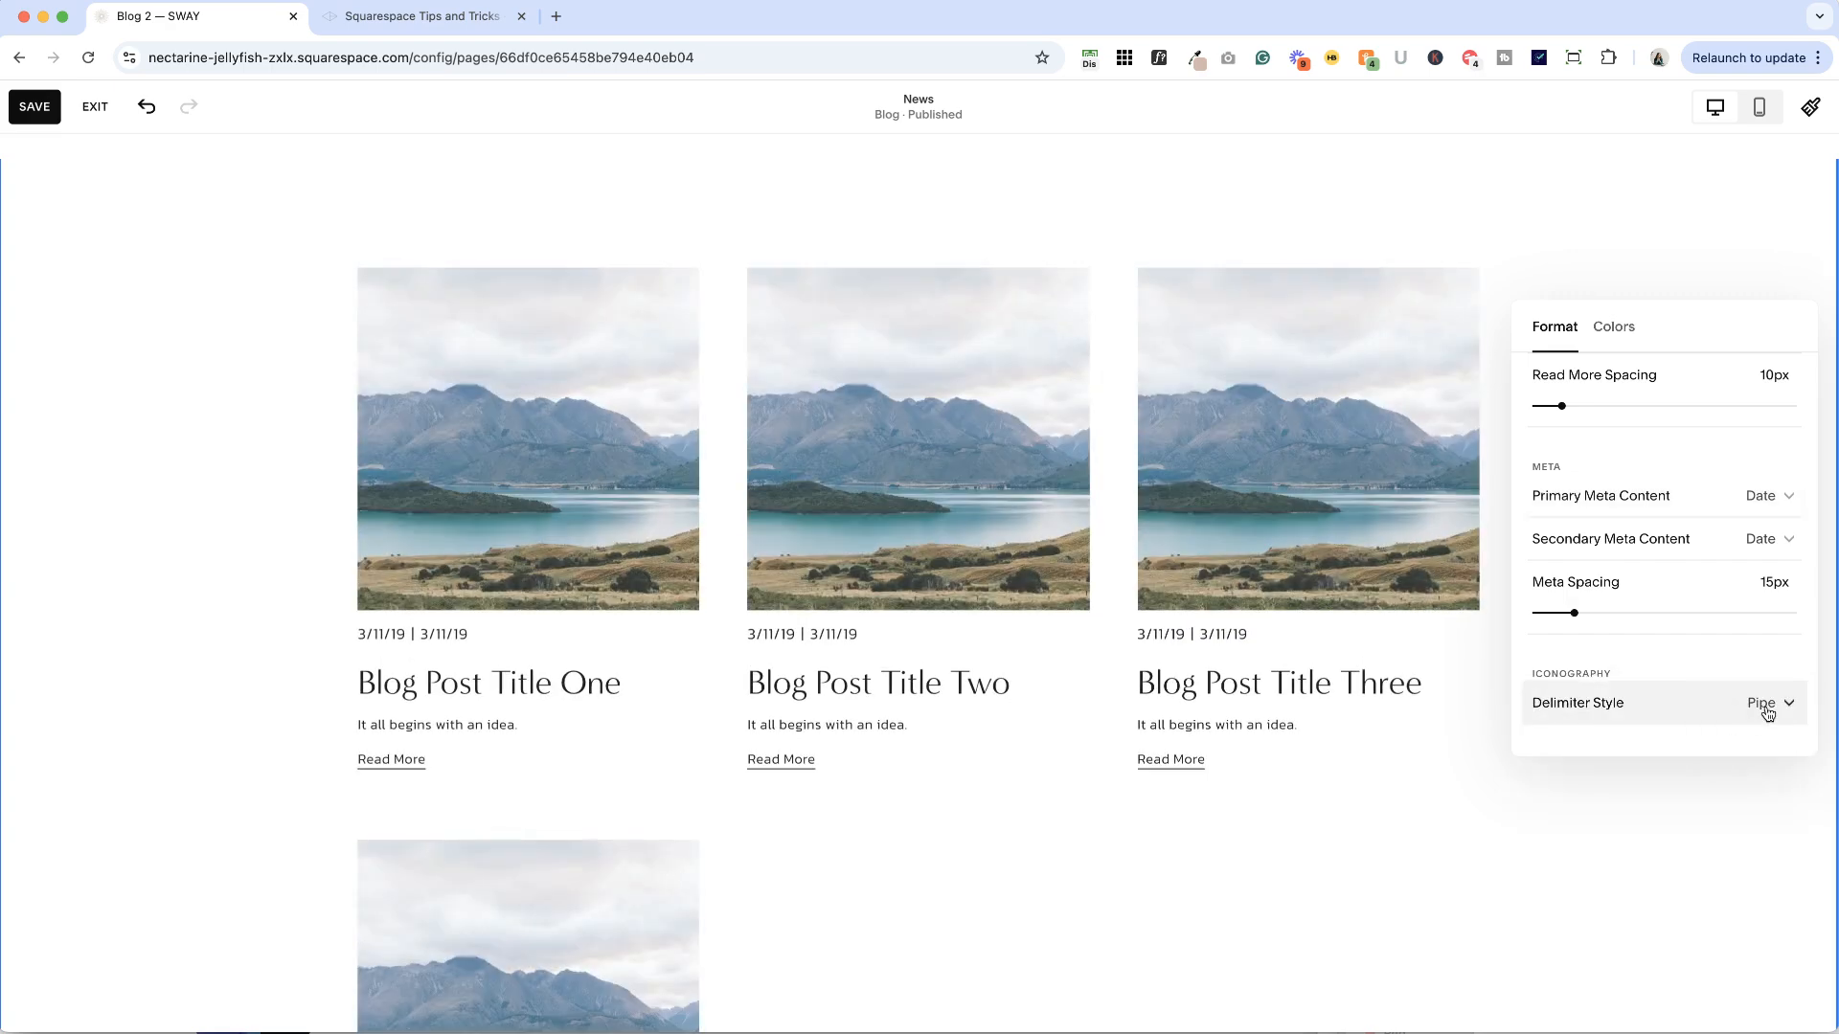
pyautogui.click(1765, 703)
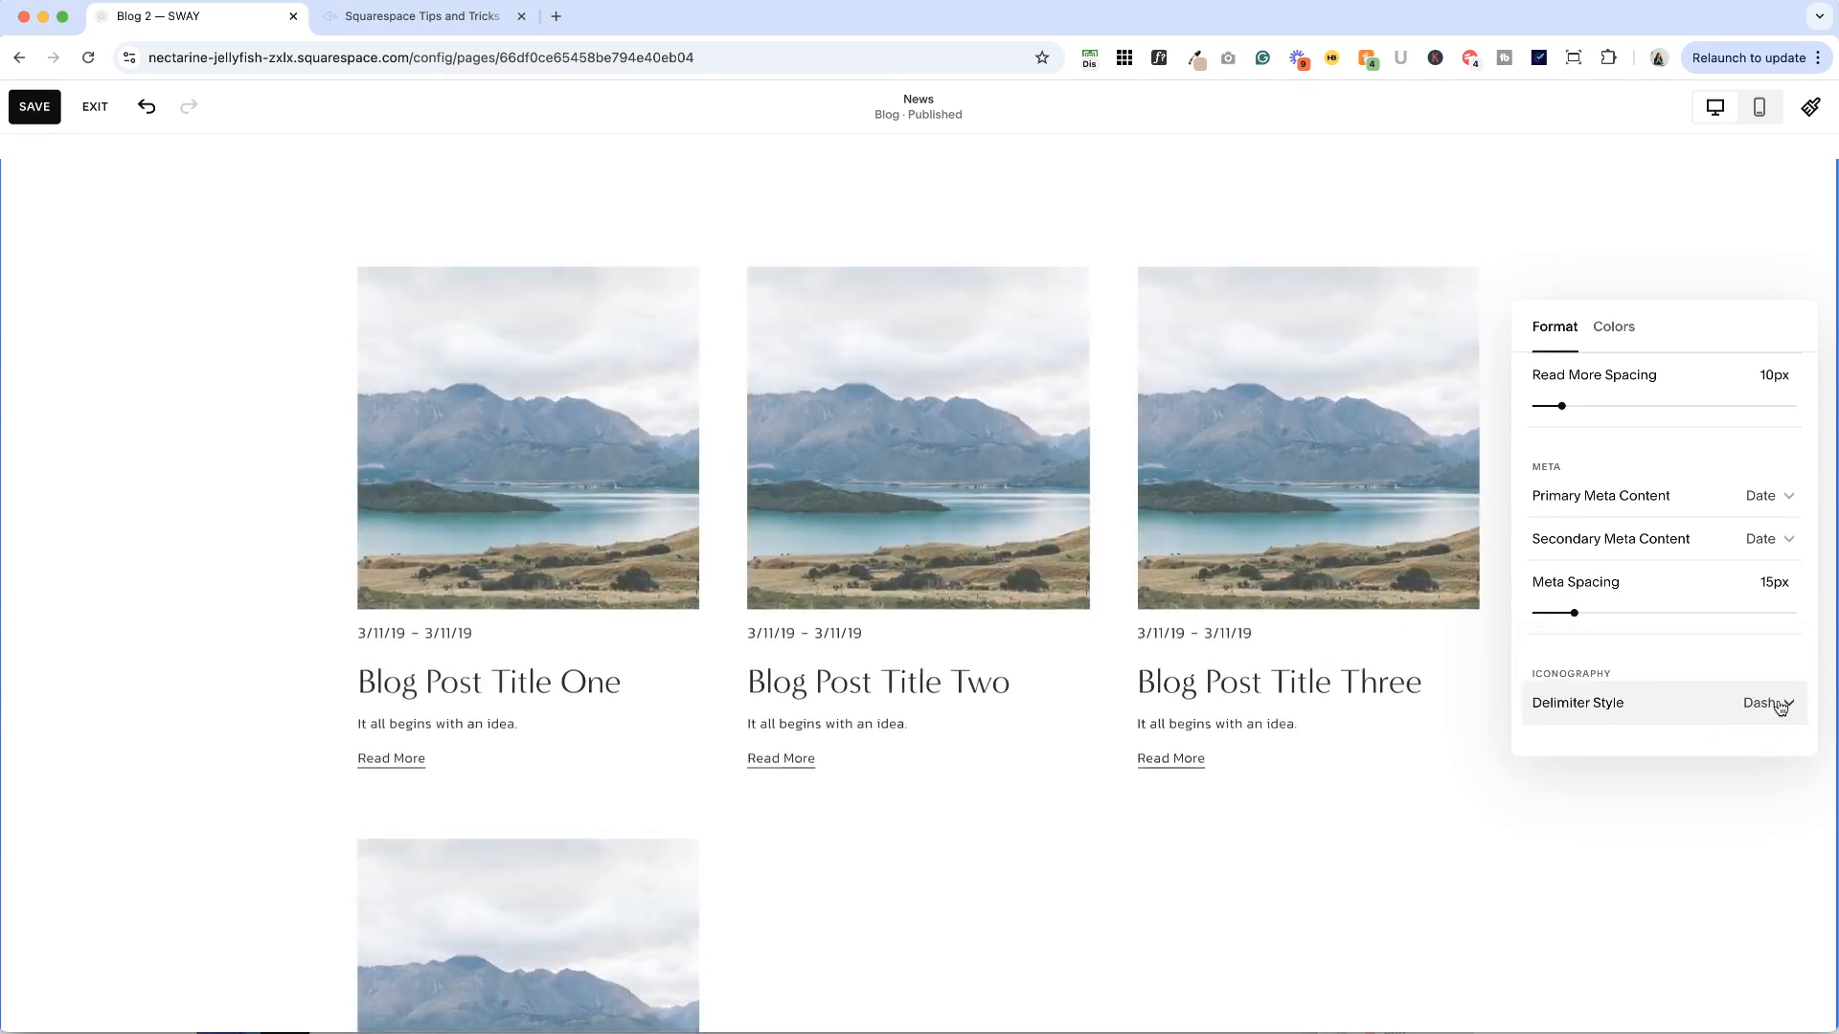
pyautogui.click(1762, 702)
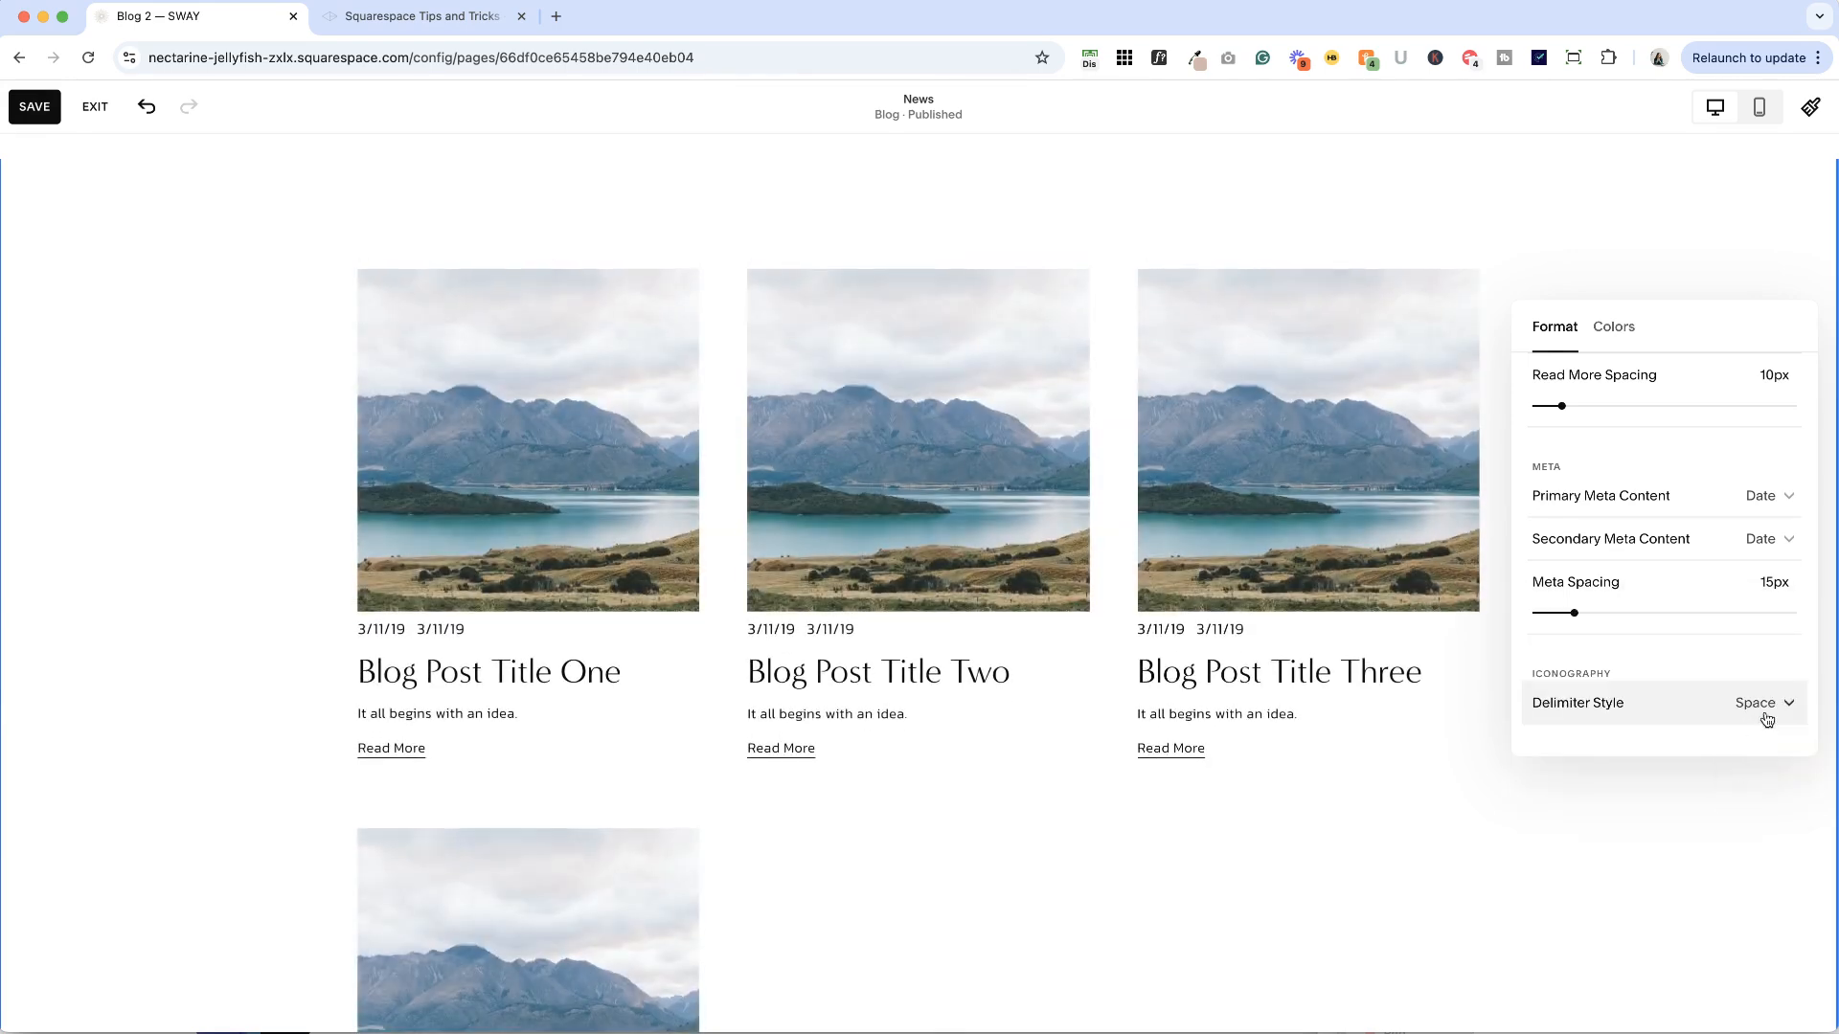
pyautogui.click(1761, 702)
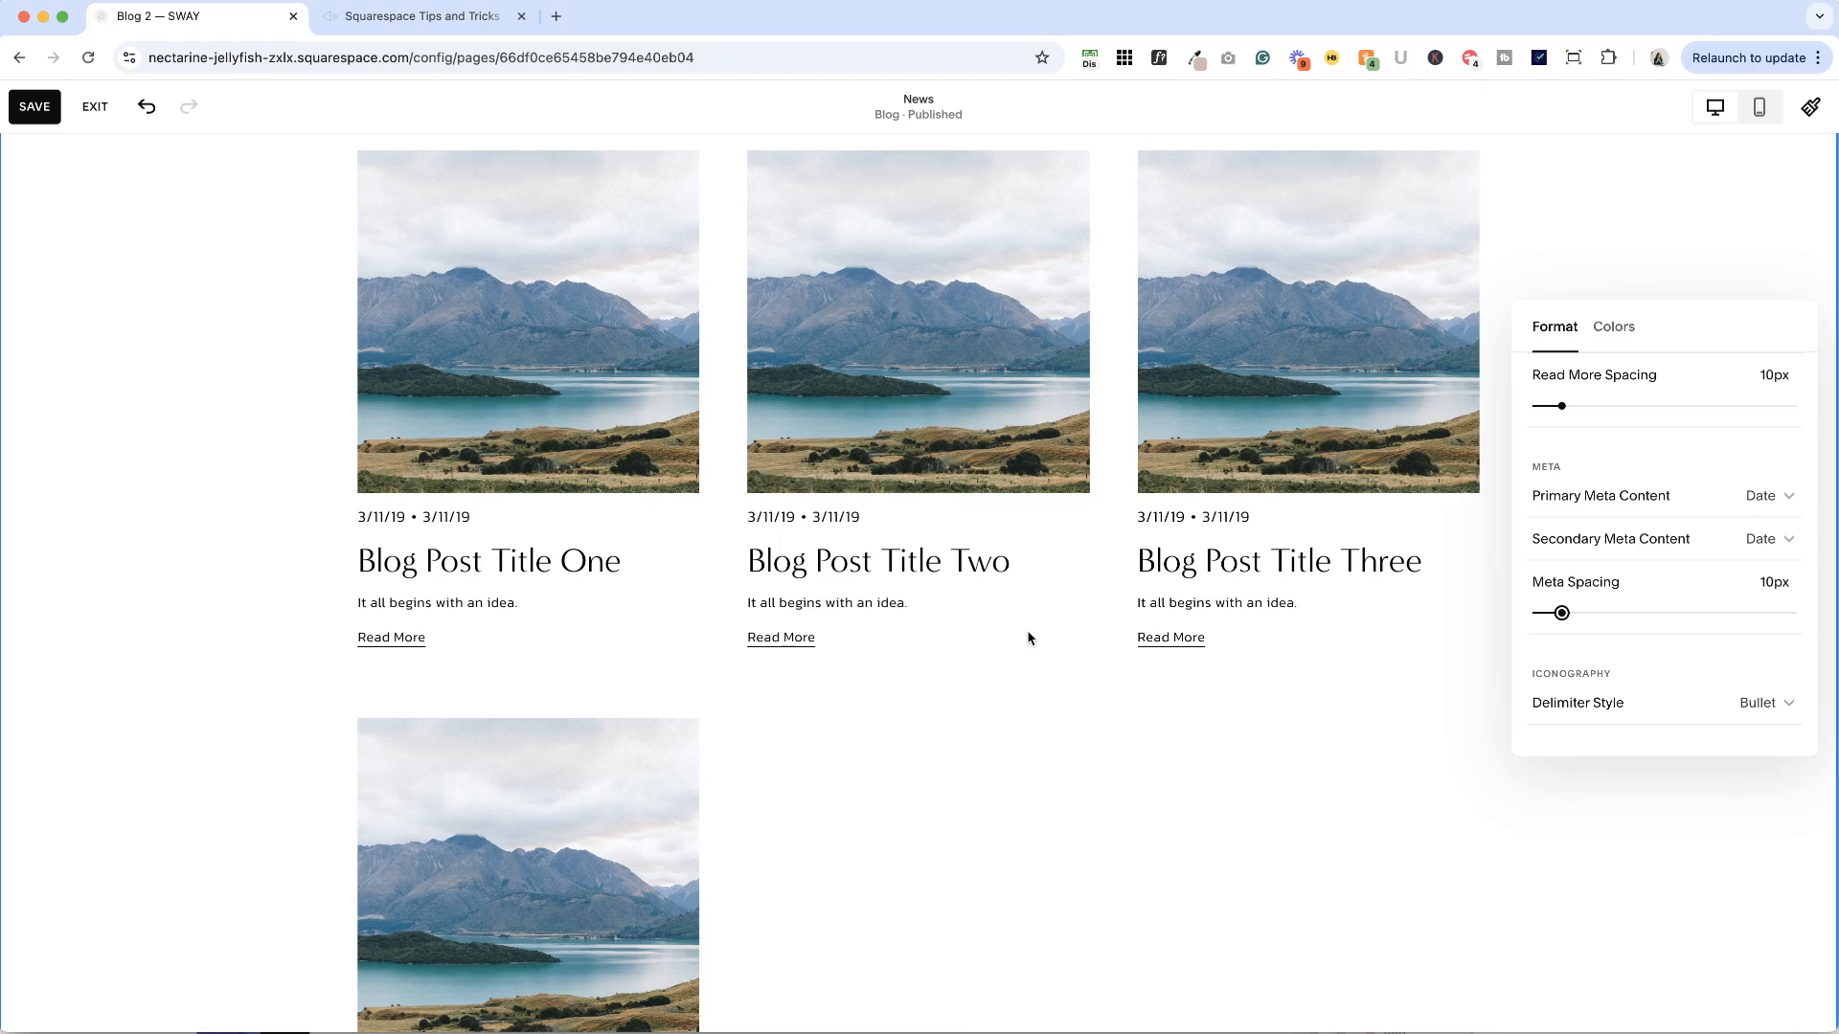
# Step: Set primary and secondary meta to None and hide excerpts and Read More links
pyautogui.click(1770, 495)
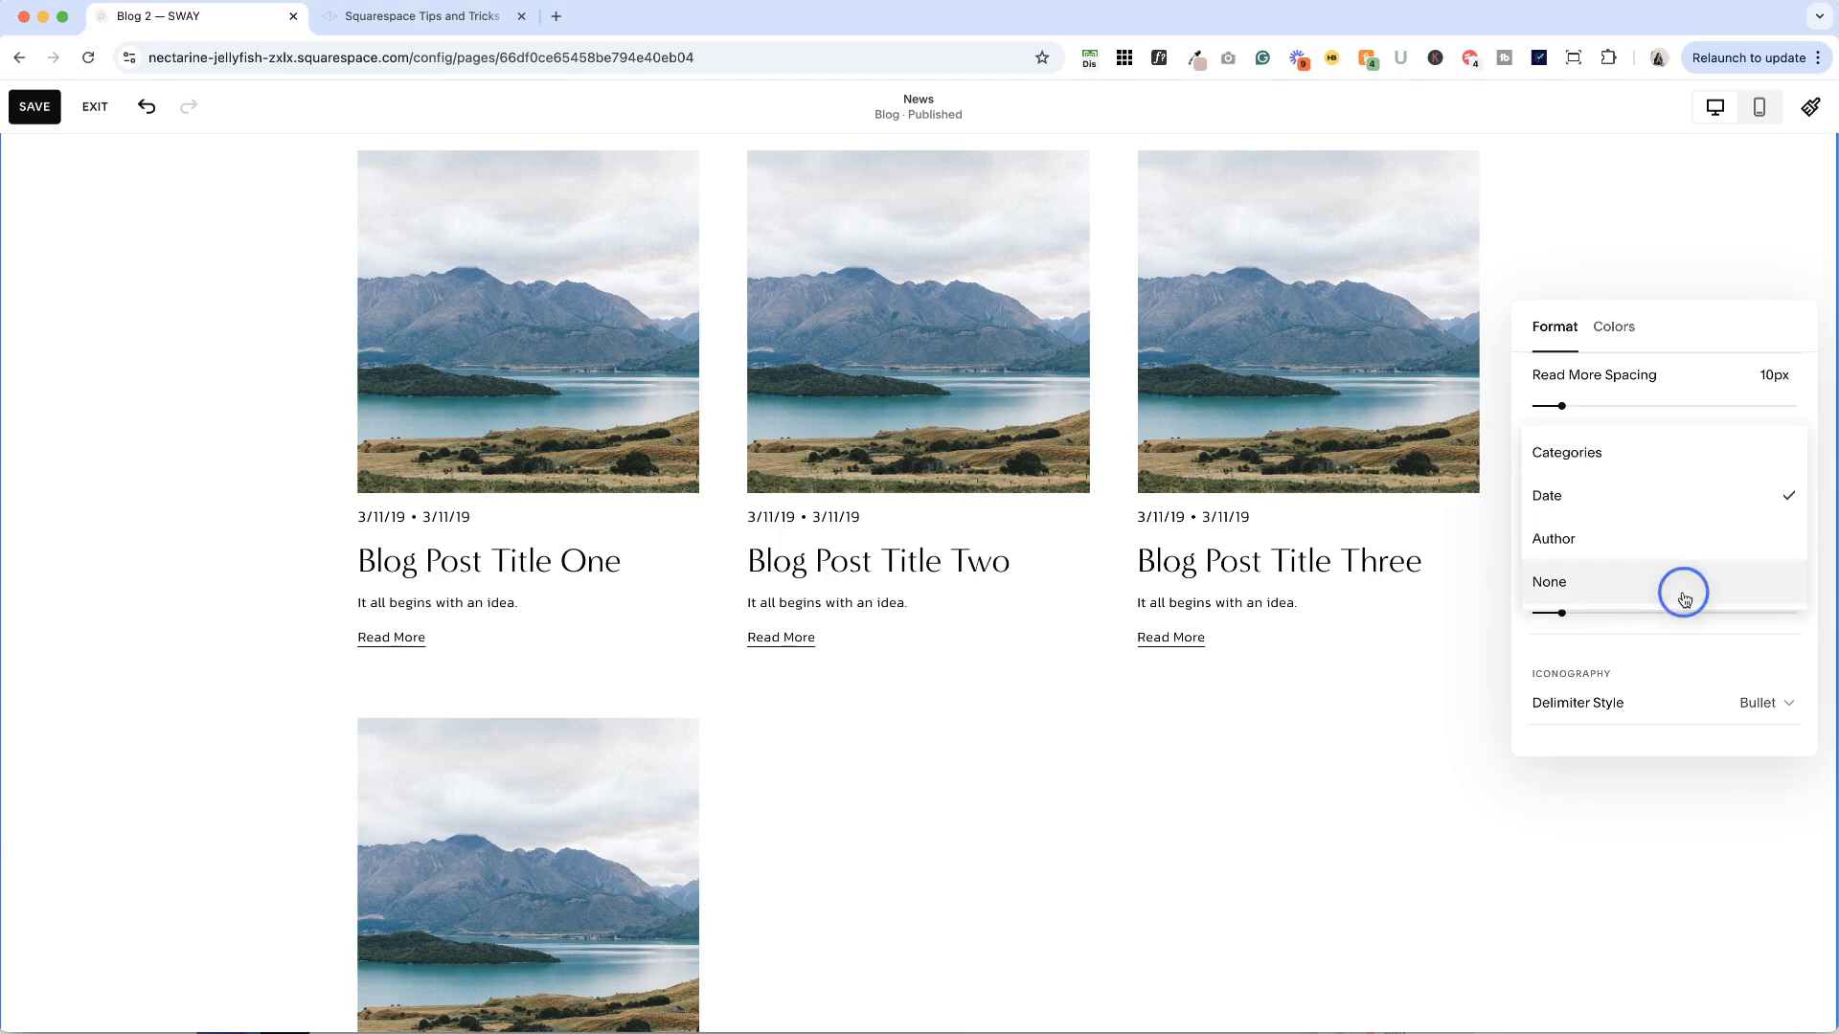
pyautogui.click(1547, 581)
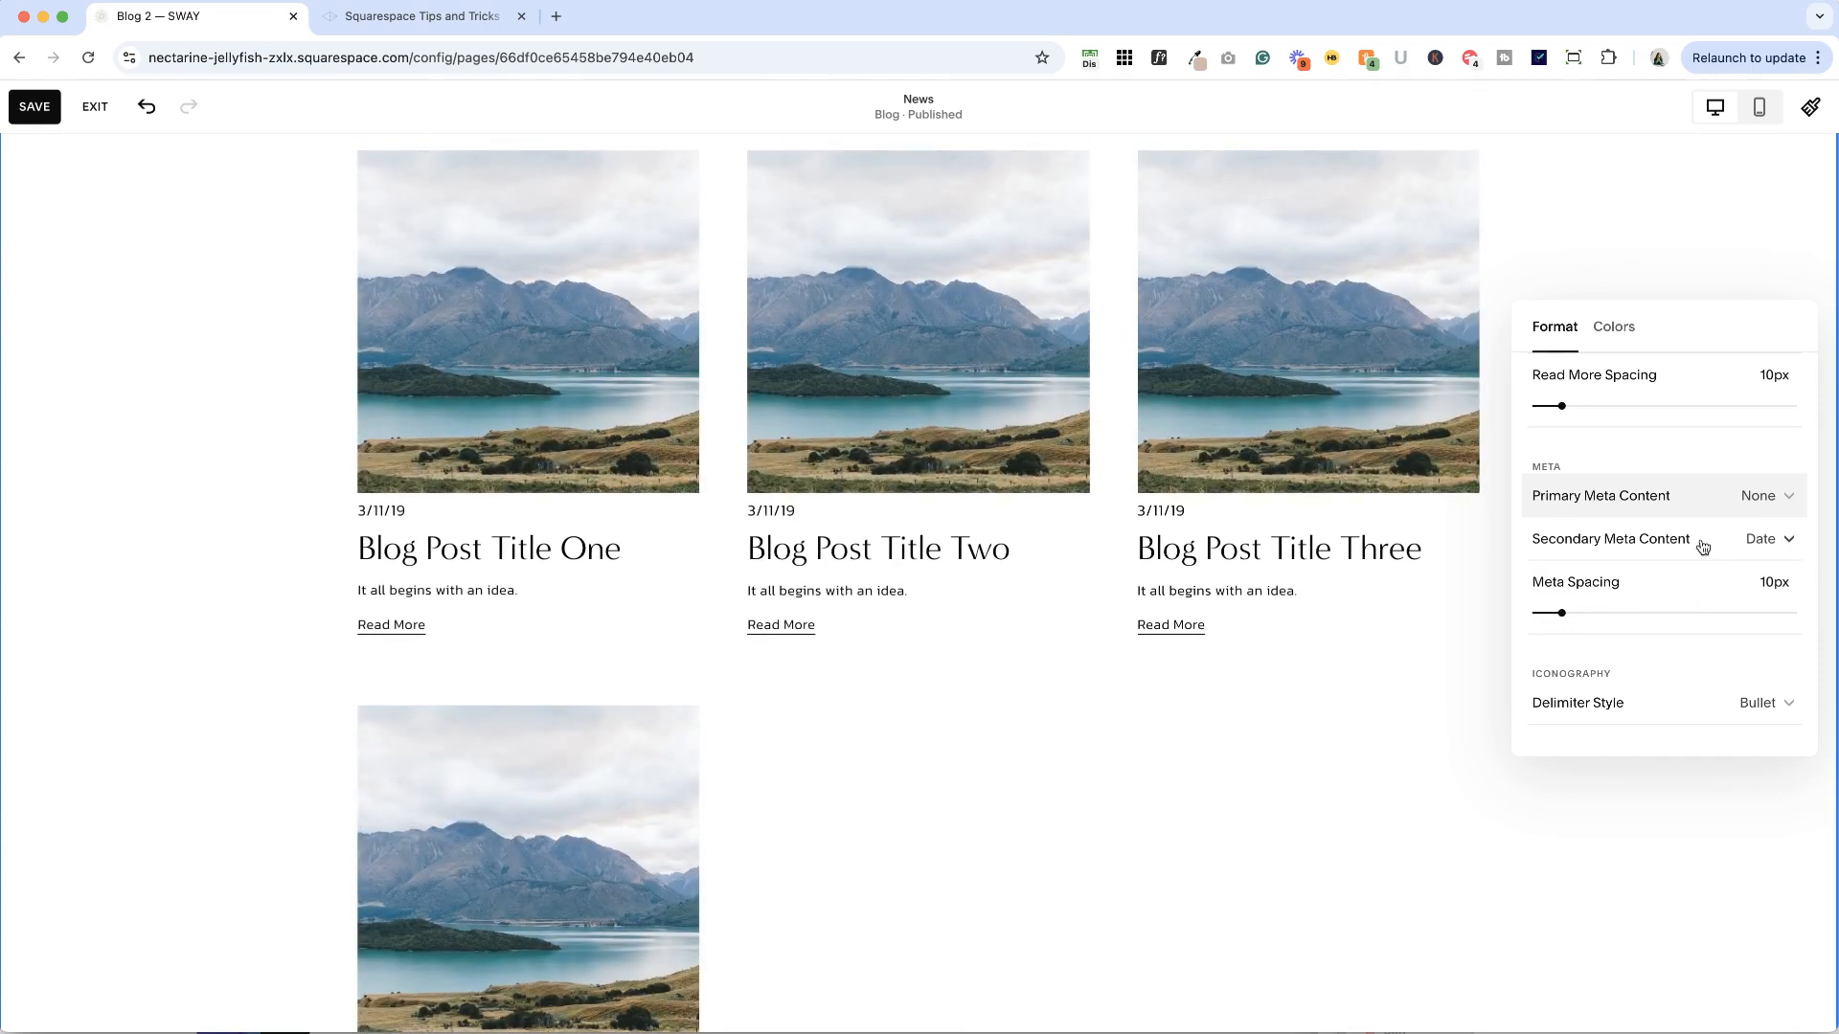
pyautogui.click(1759, 538)
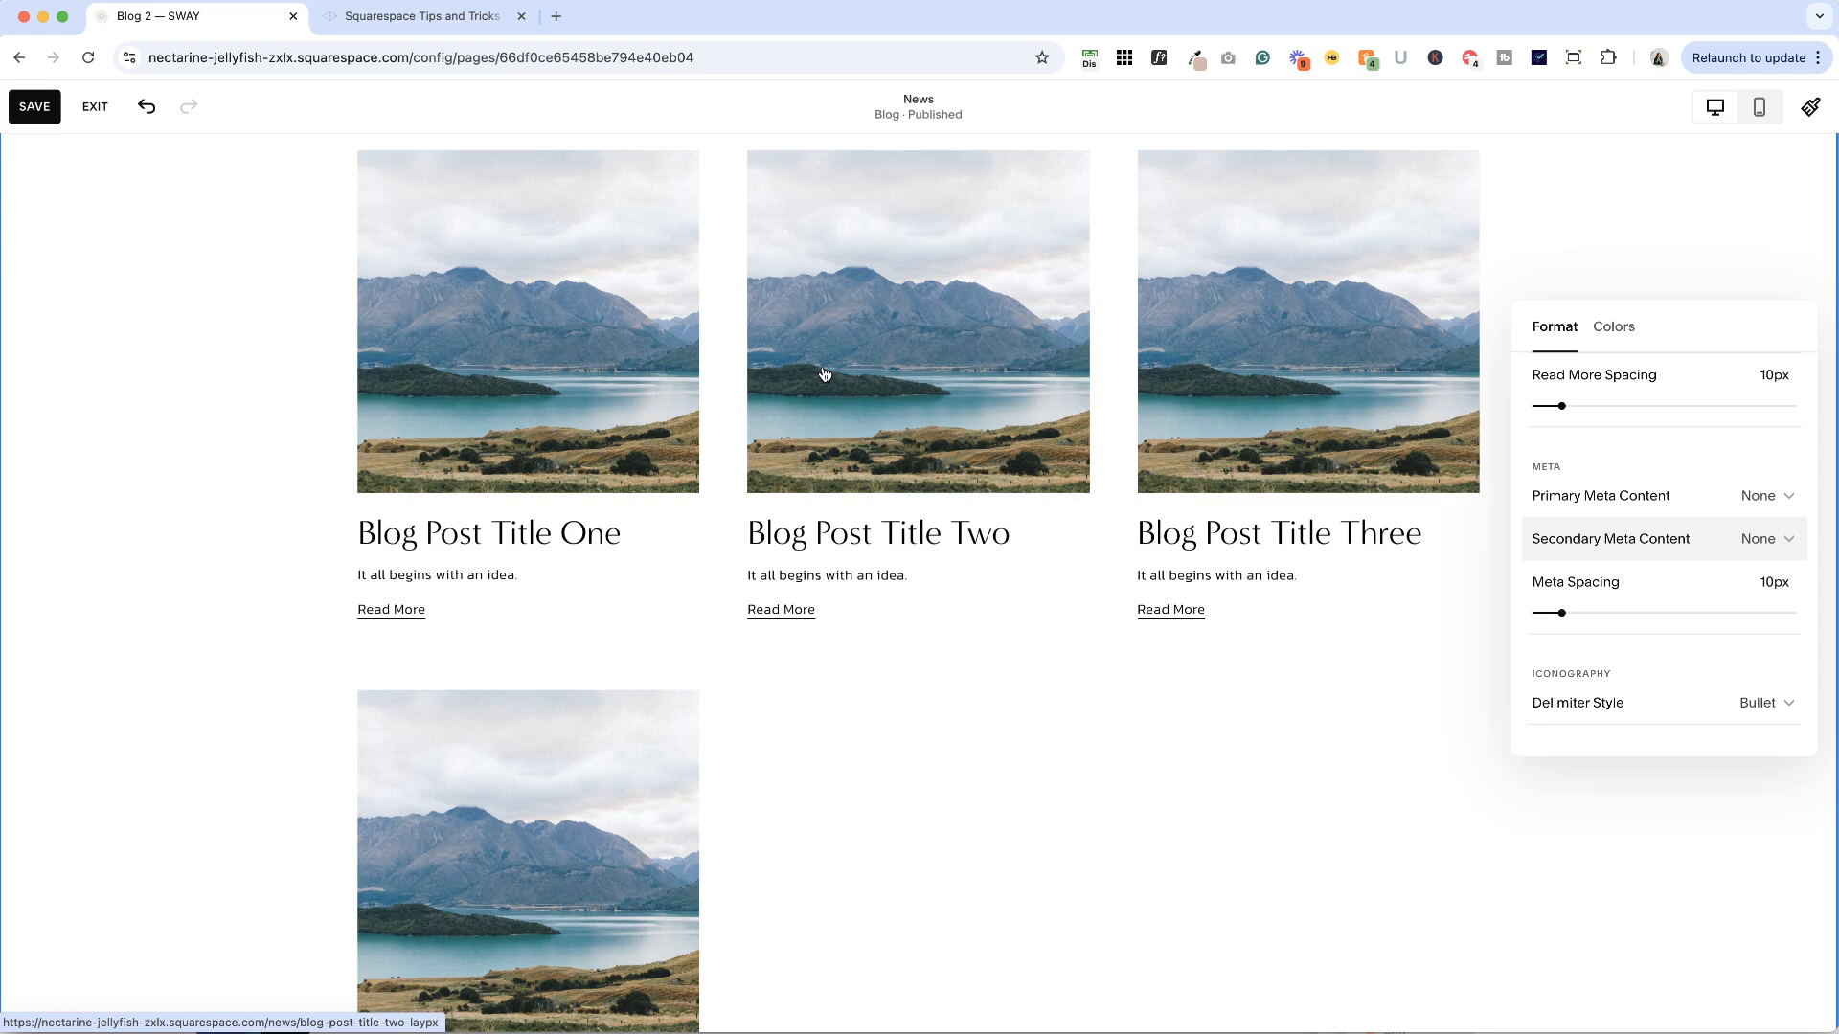
pyautogui.scroll(3)
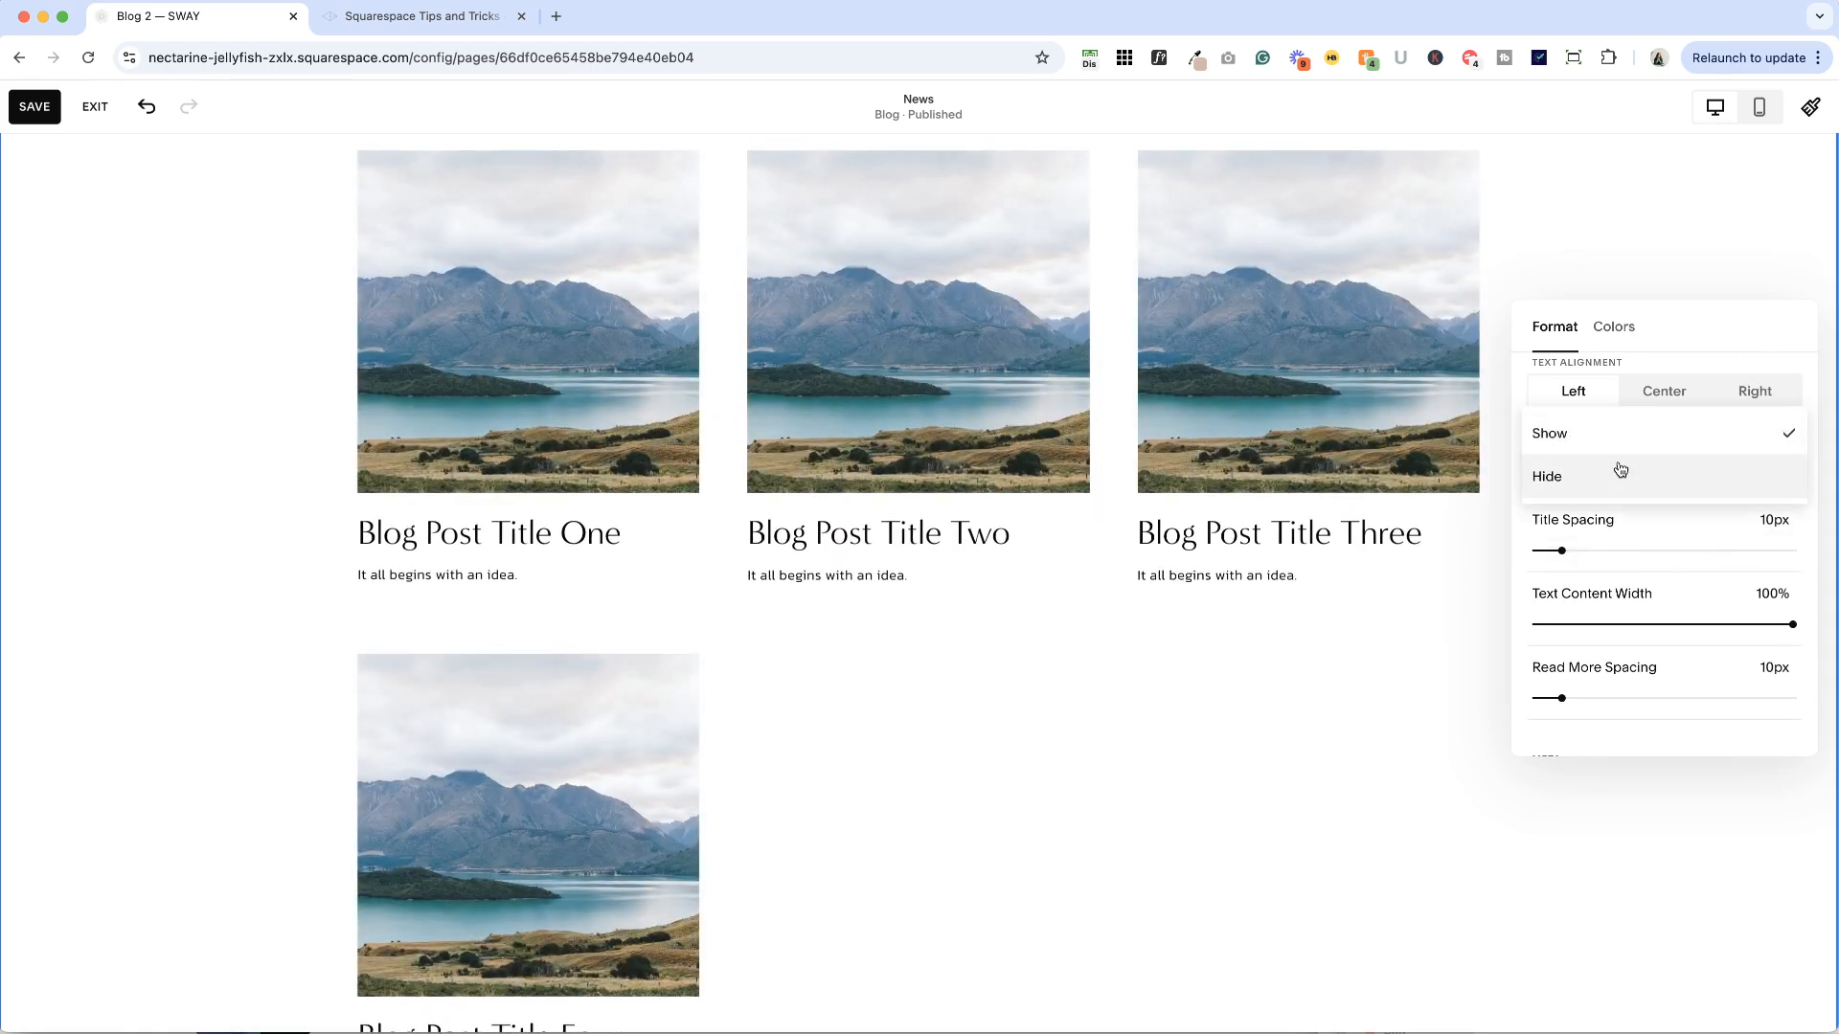
pyautogui.click(1546, 476)
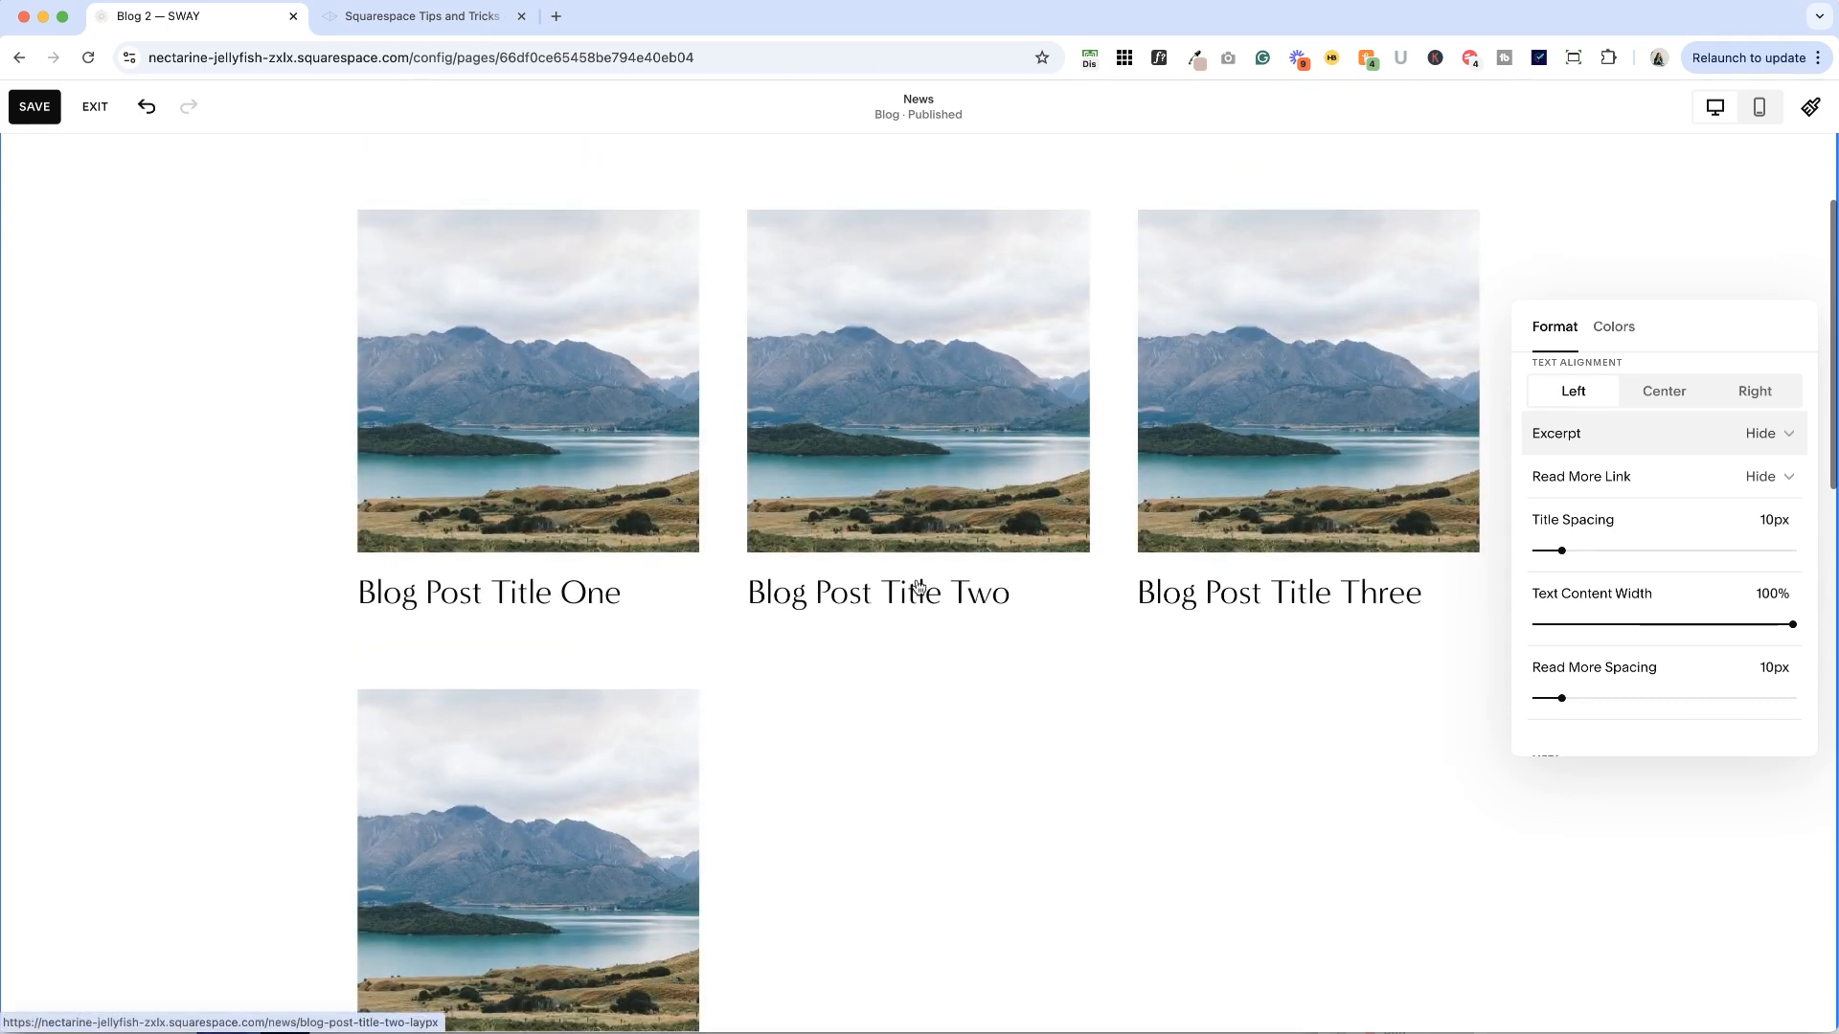
pyautogui.scroll(3)
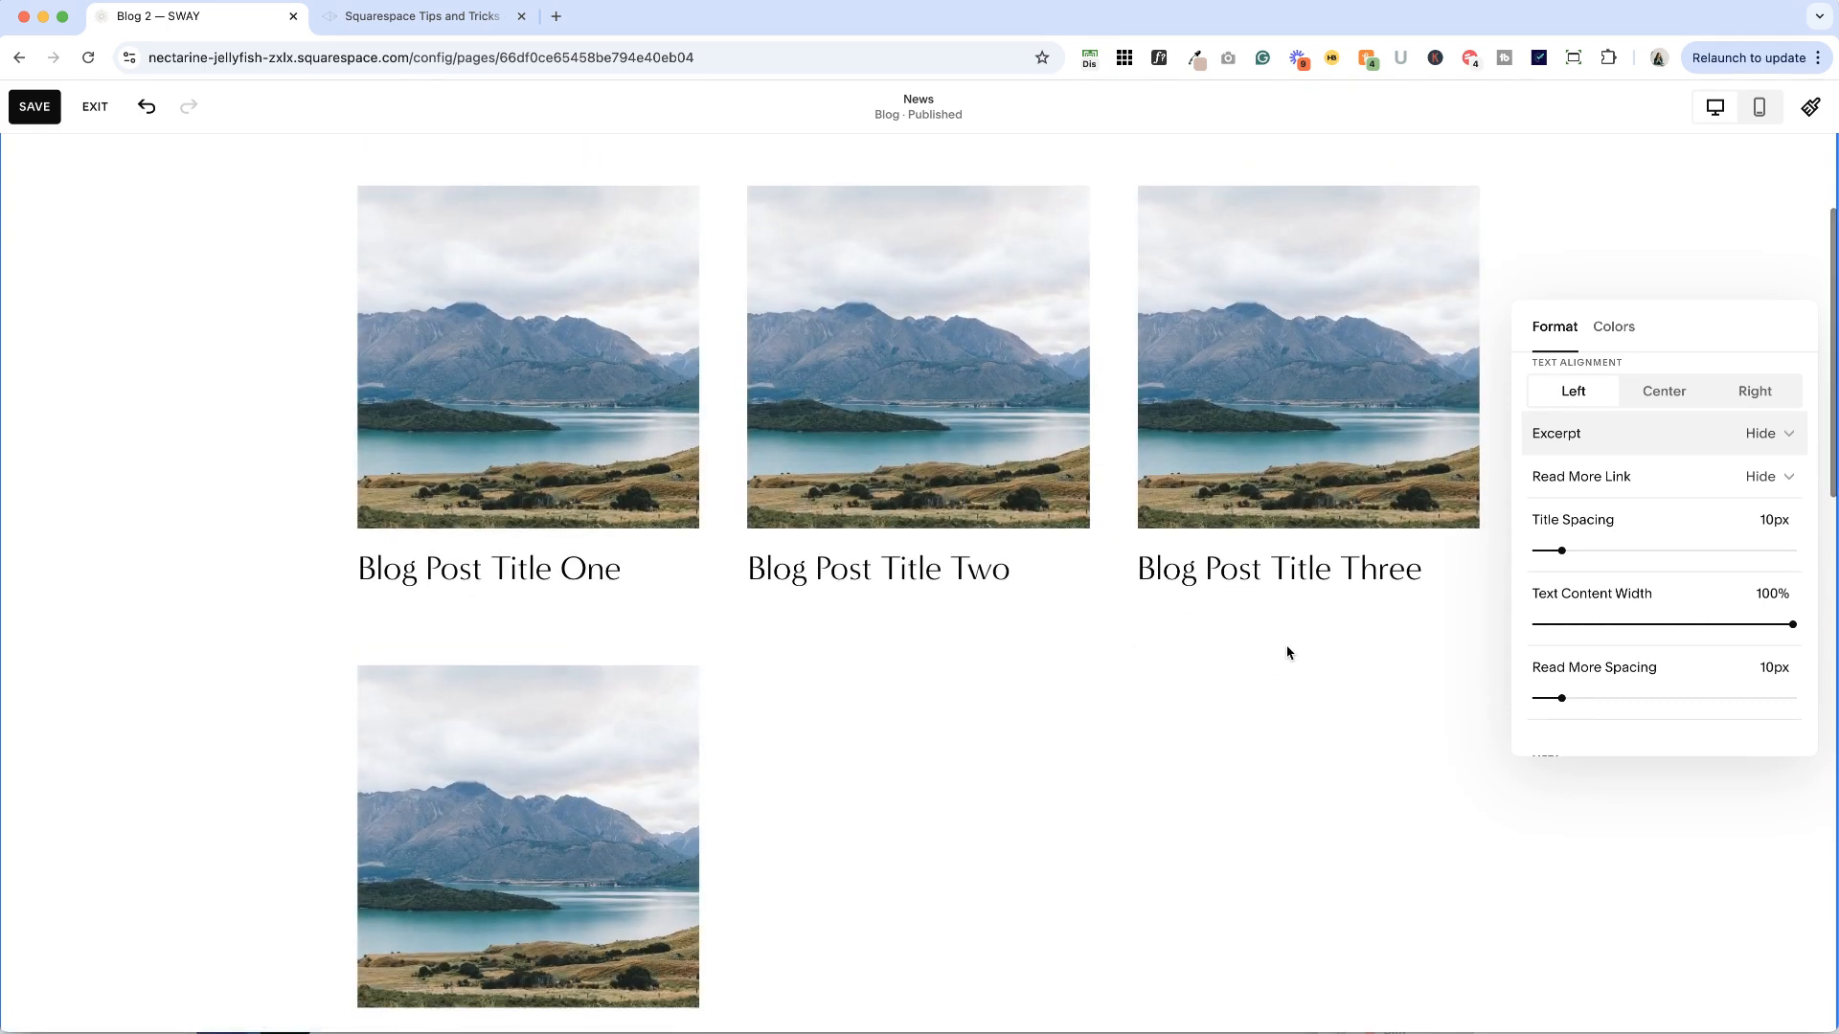
pyautogui.scroll(3)
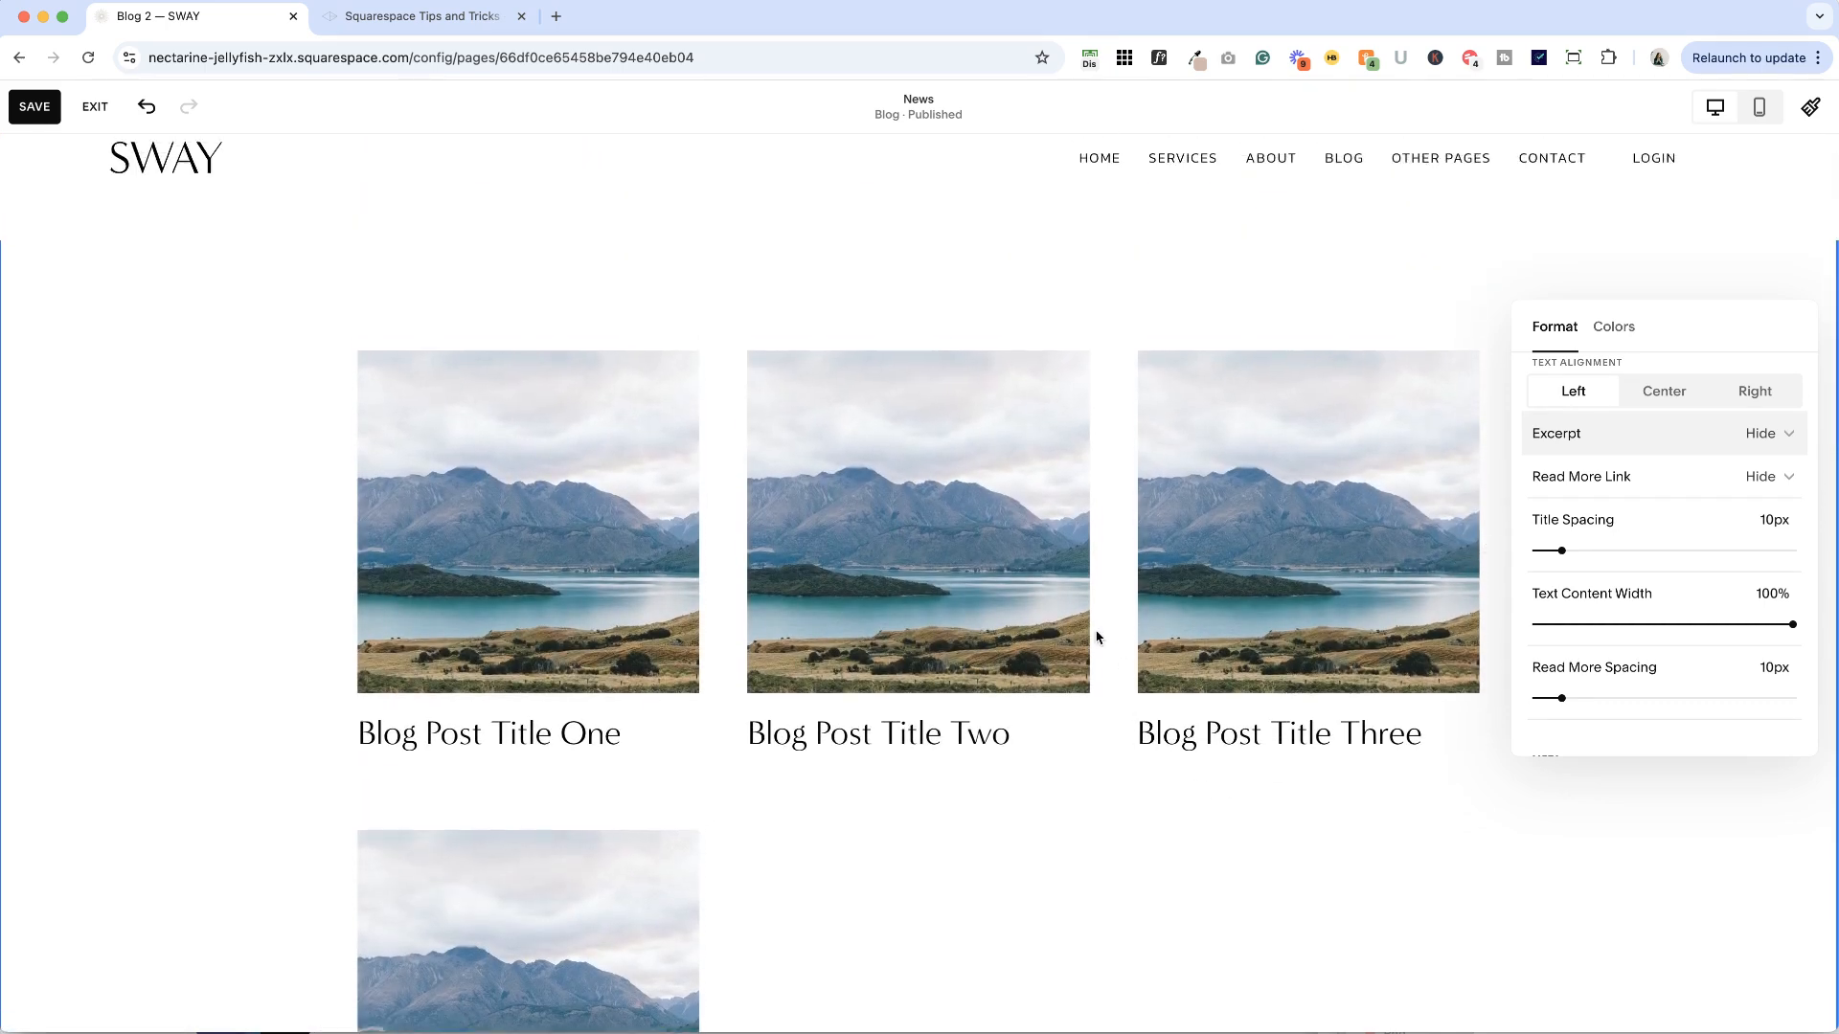
# Step: Center the post titles, briefly reverting to left before centering again
pyautogui.scroll(3)
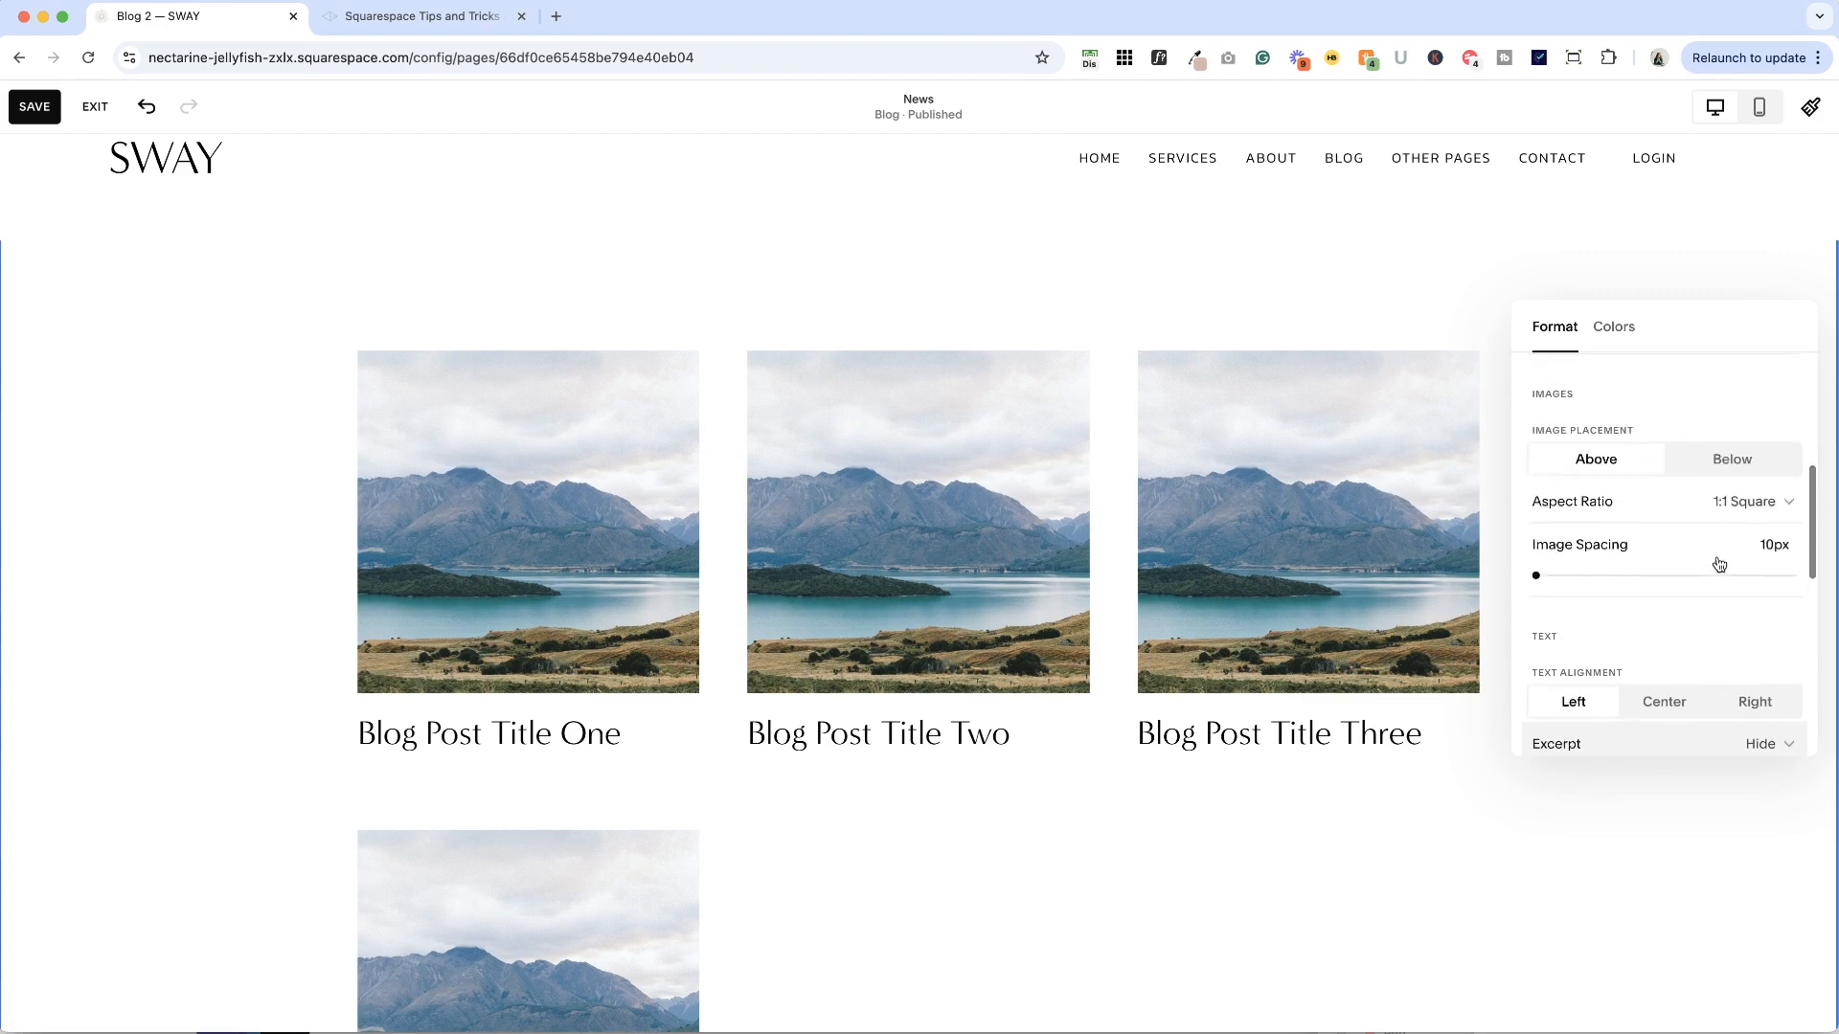
pyautogui.scroll(-3)
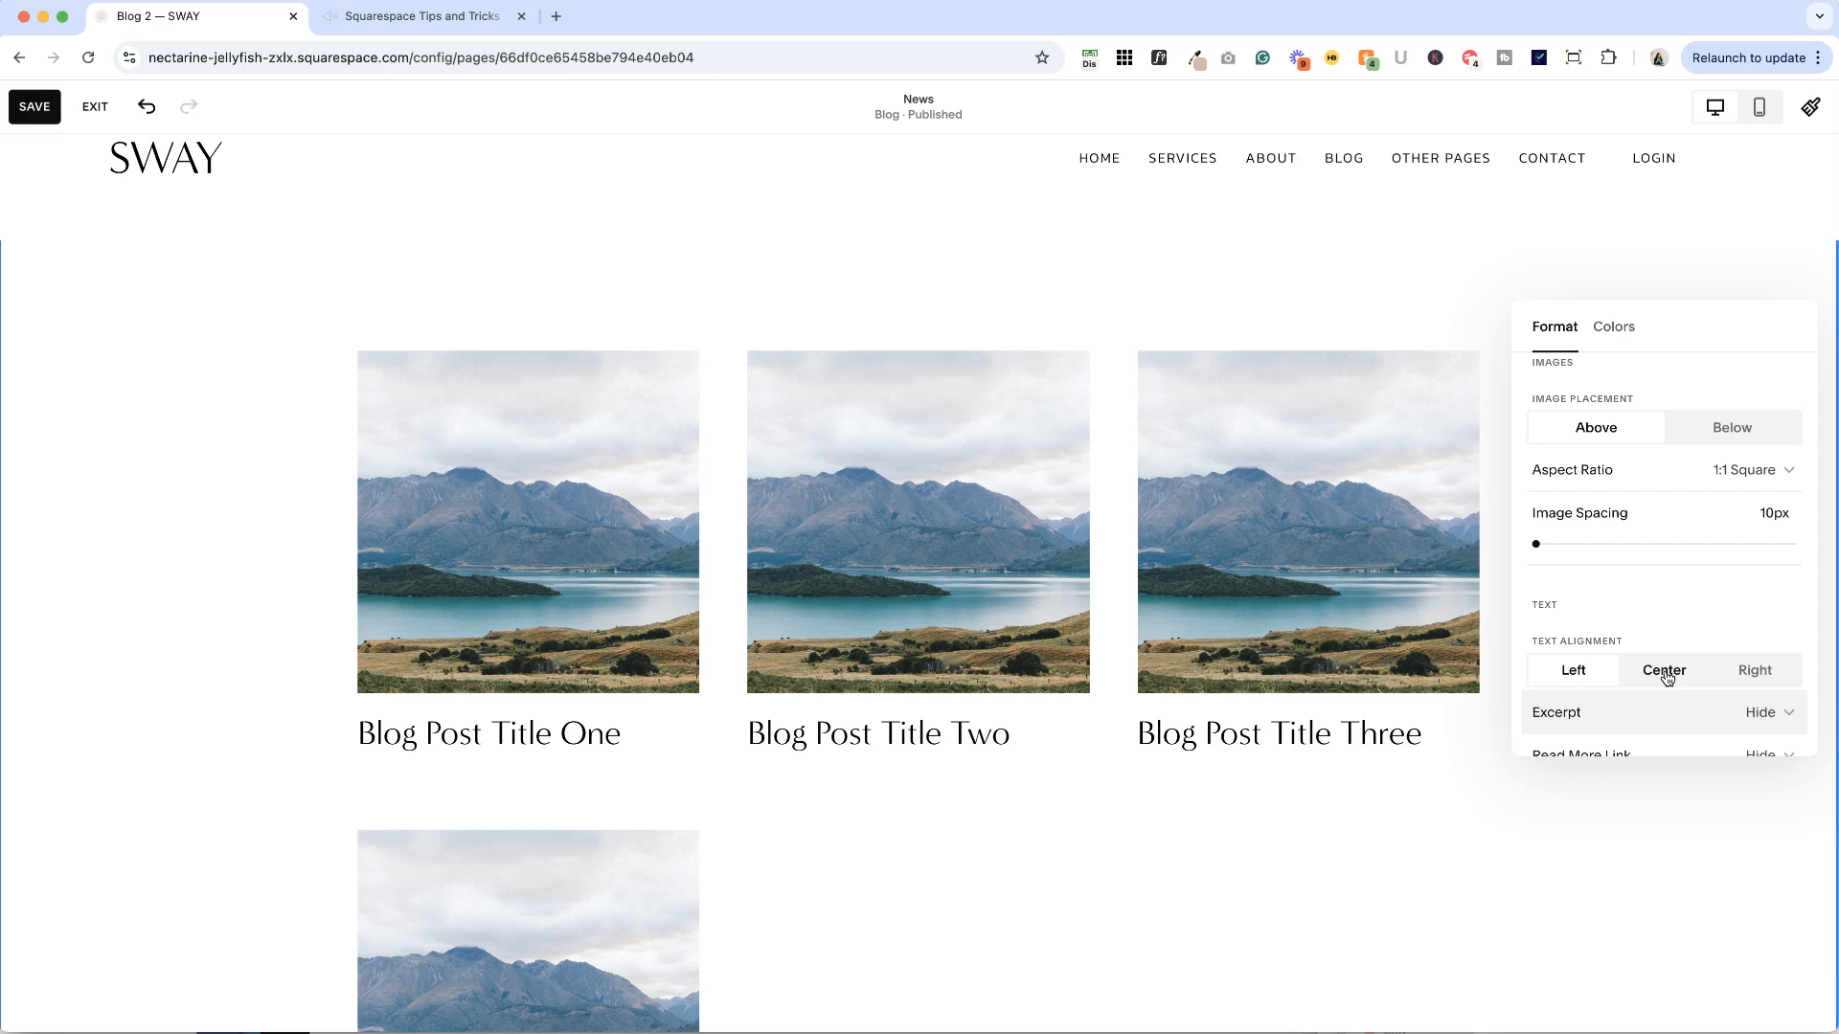
pyautogui.click(1662, 669)
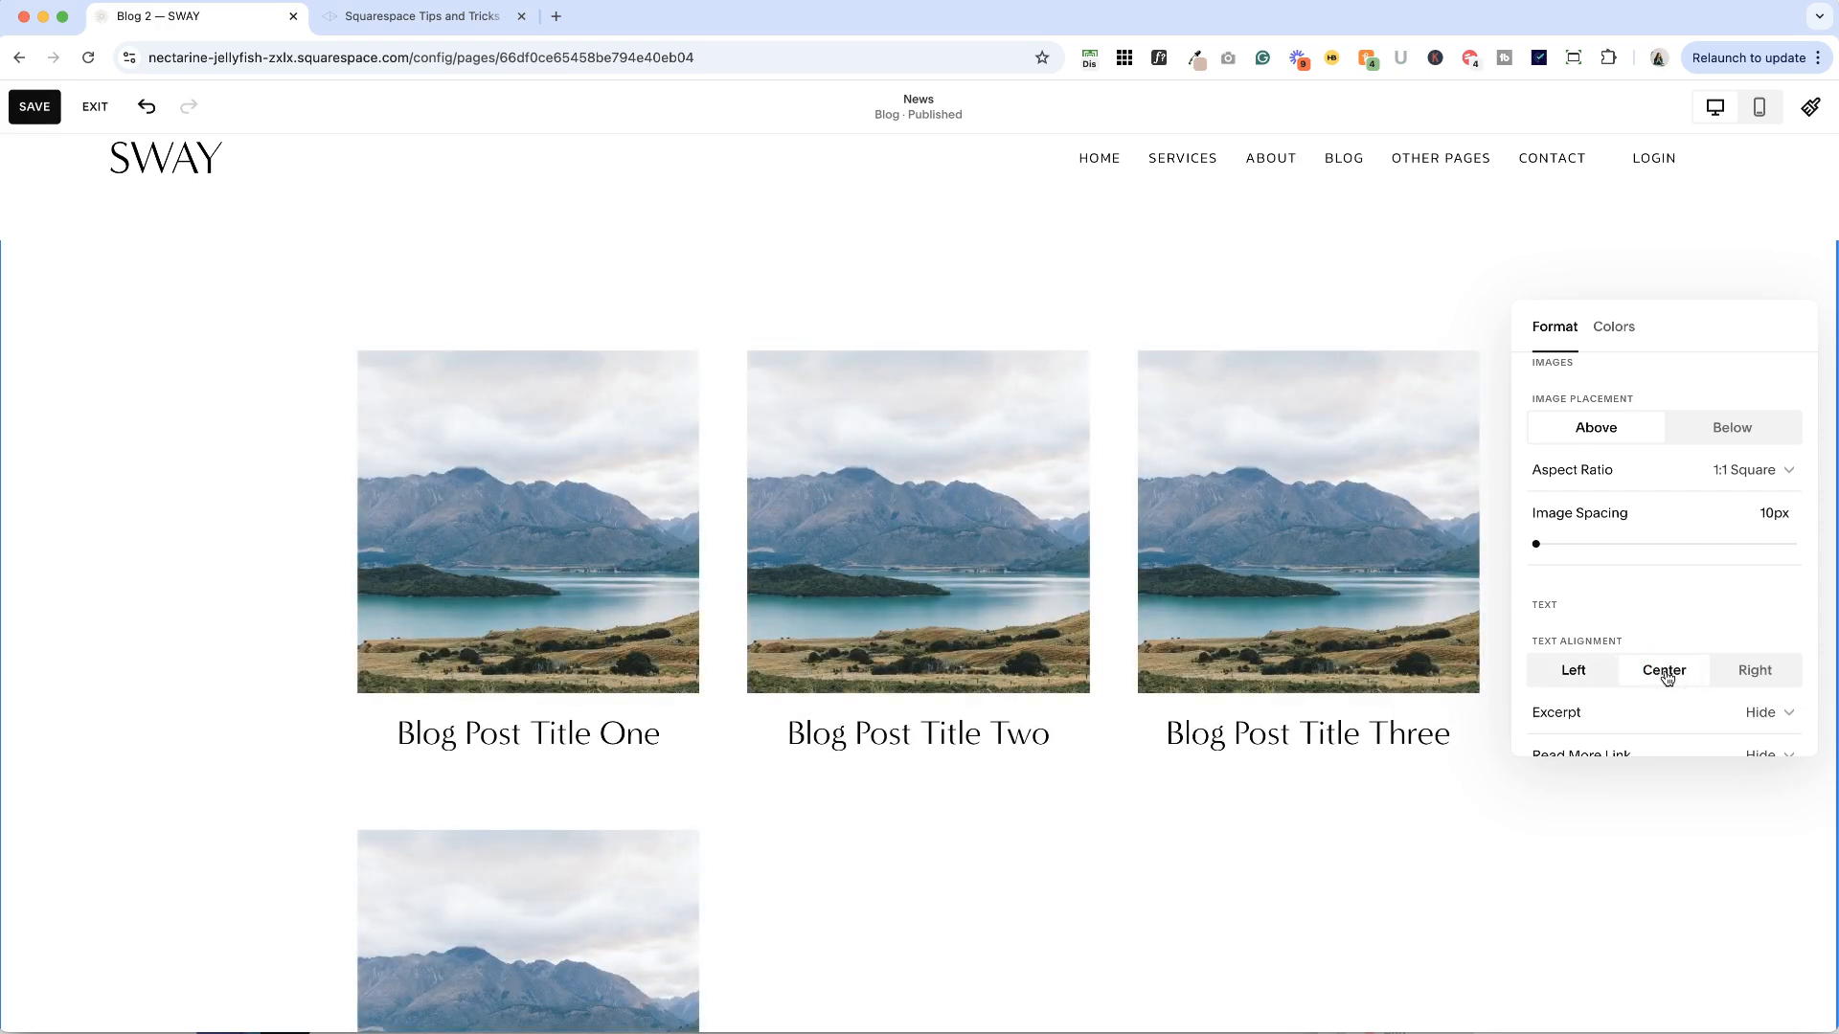
pyautogui.click(1573, 669)
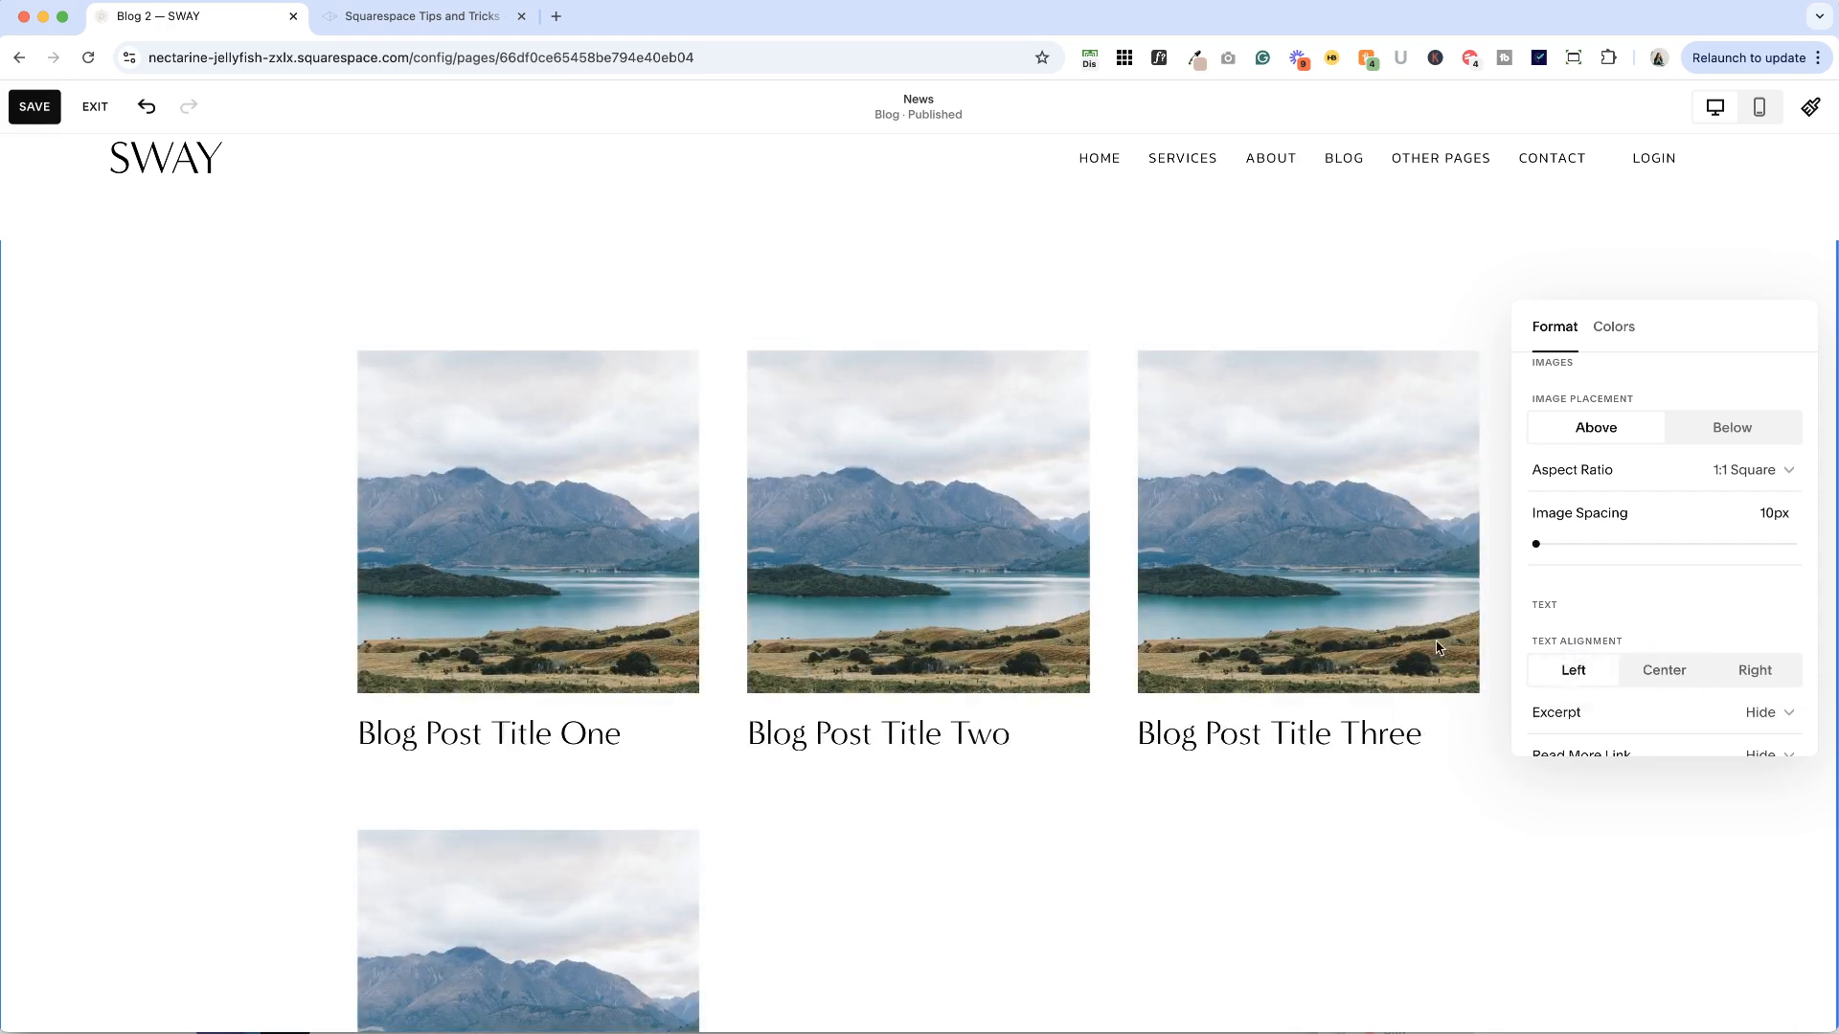
pyautogui.click(1663, 670)
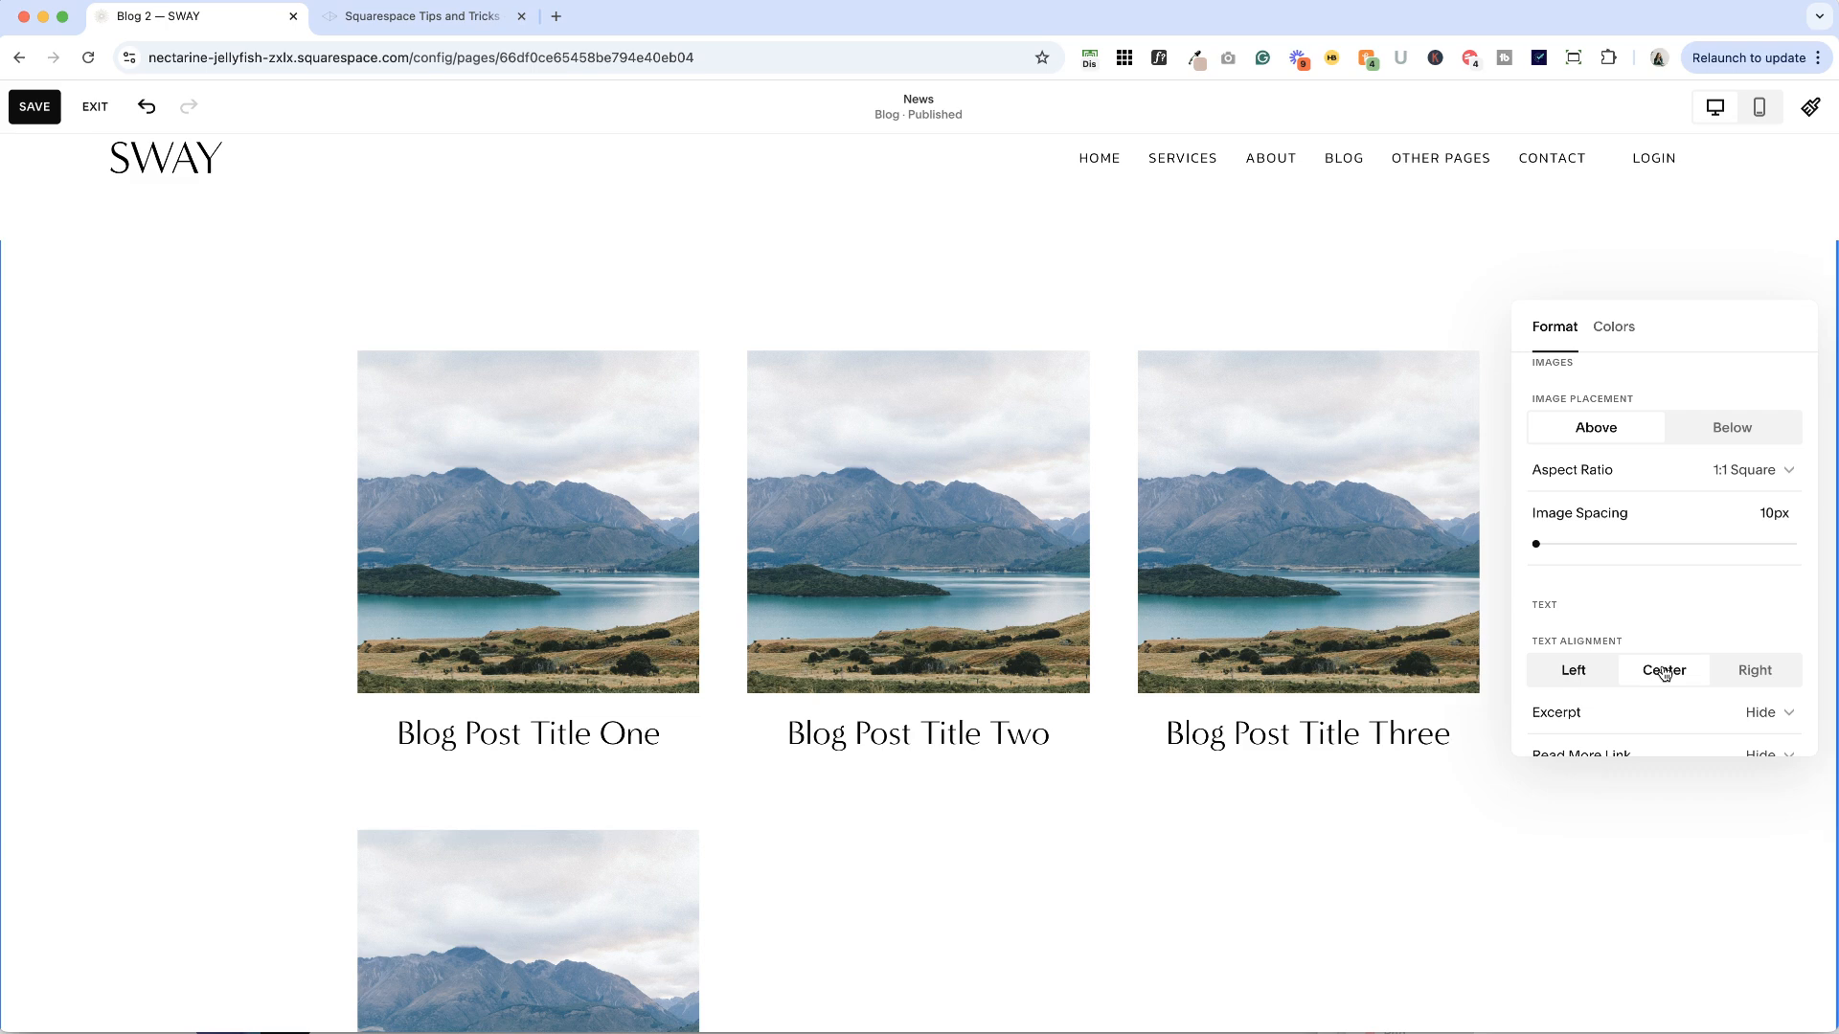
pyautogui.scroll(-3)
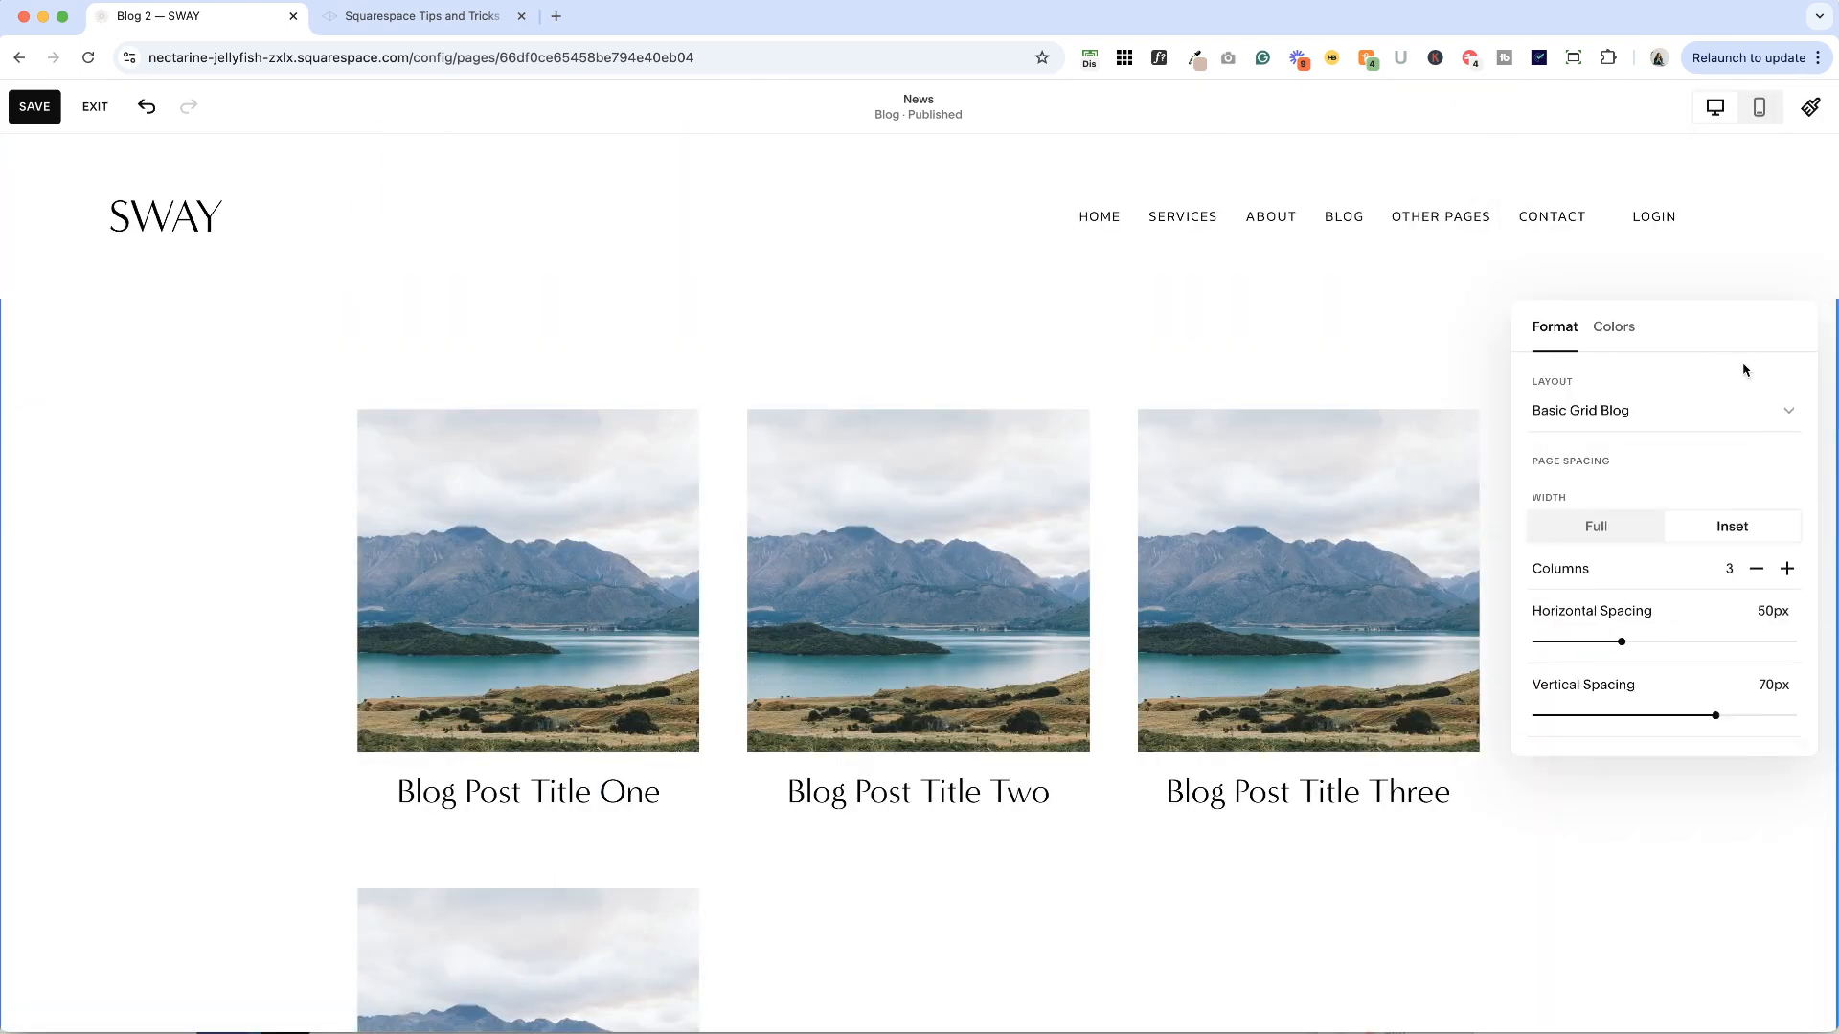
pyautogui.moveTo(1662, 414)
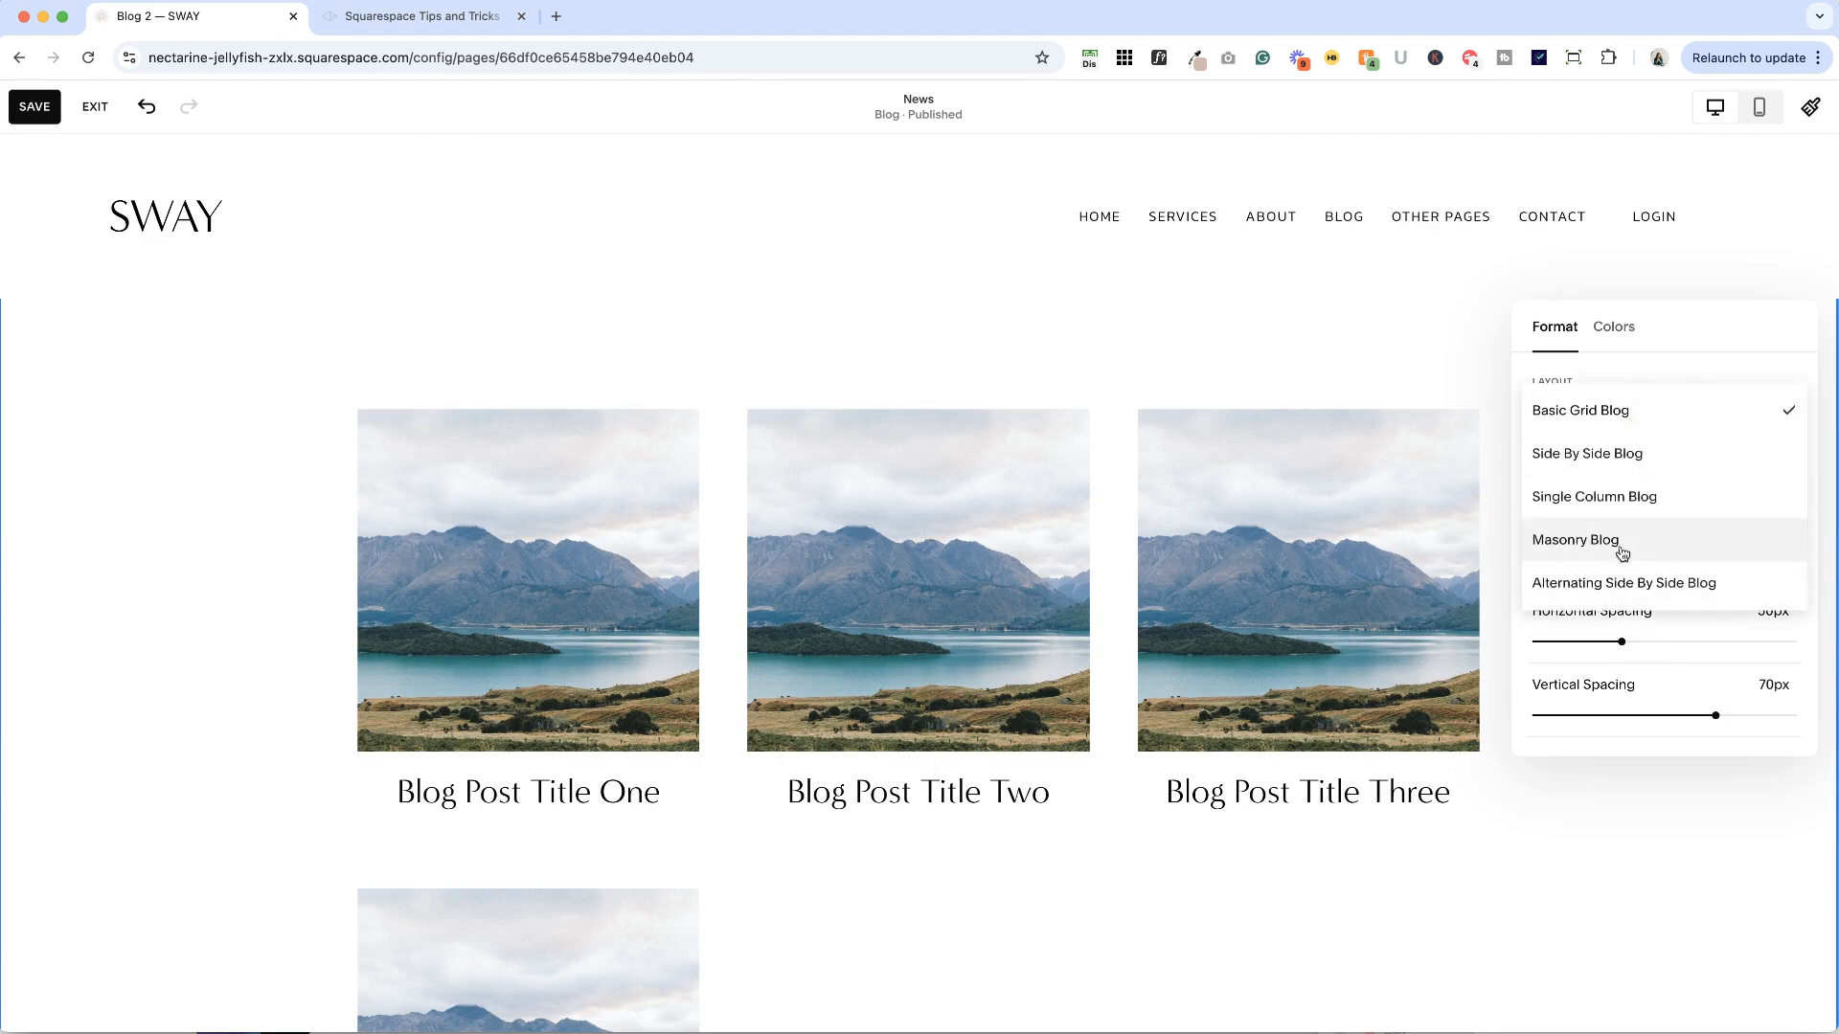
# Step: Preview the Masonry layout, restore Basic Grid Blog, and save the page
pyautogui.click(1574, 539)
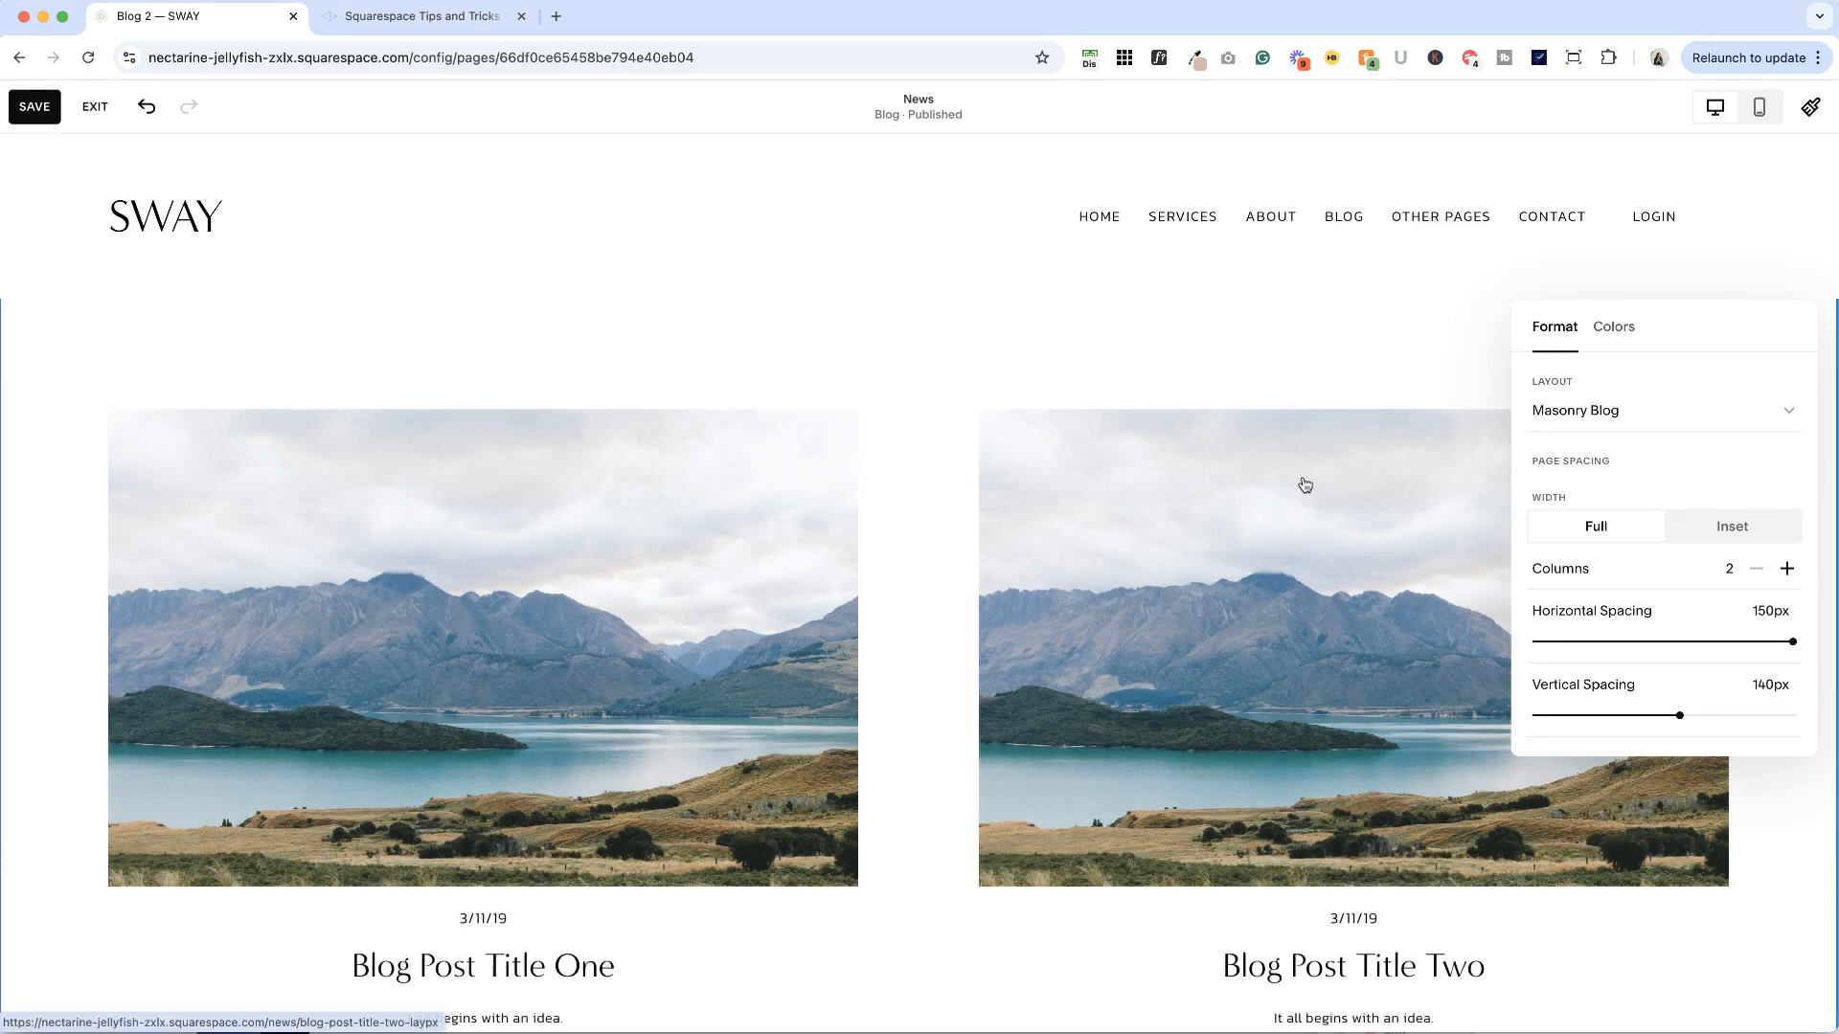
pyautogui.scroll(-3)
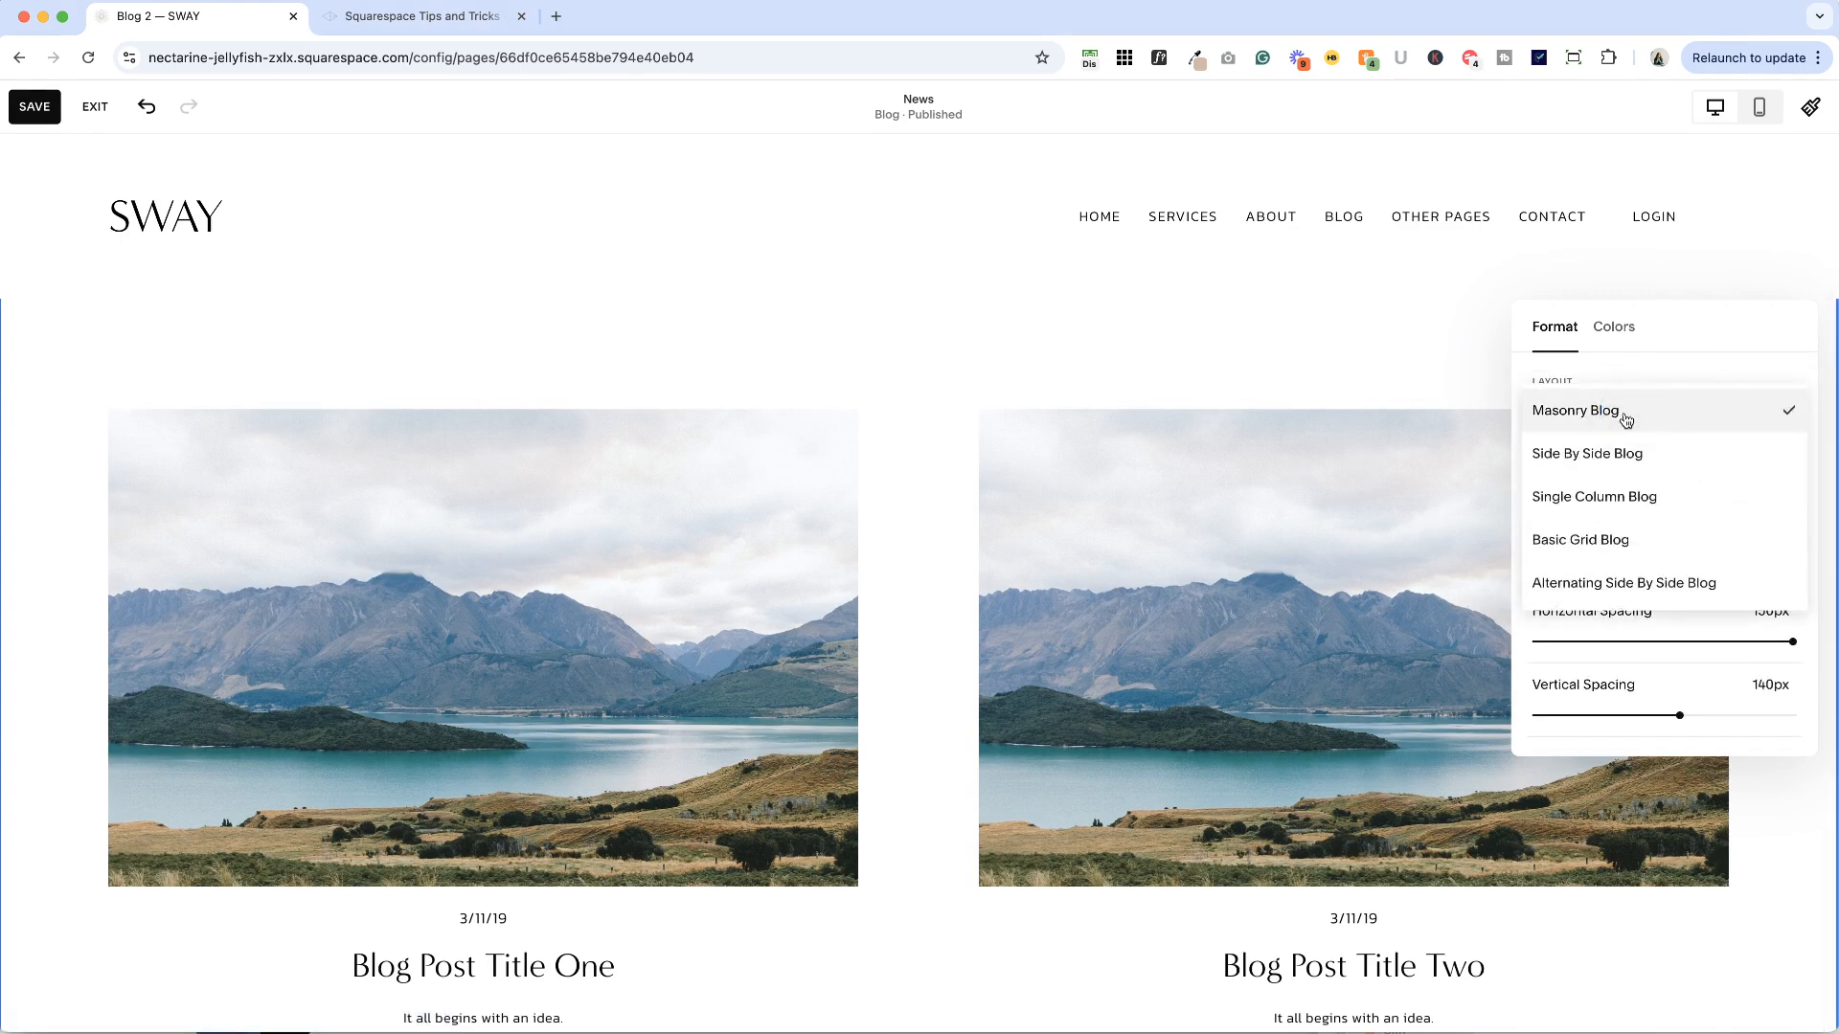
pyautogui.click(1580, 539)
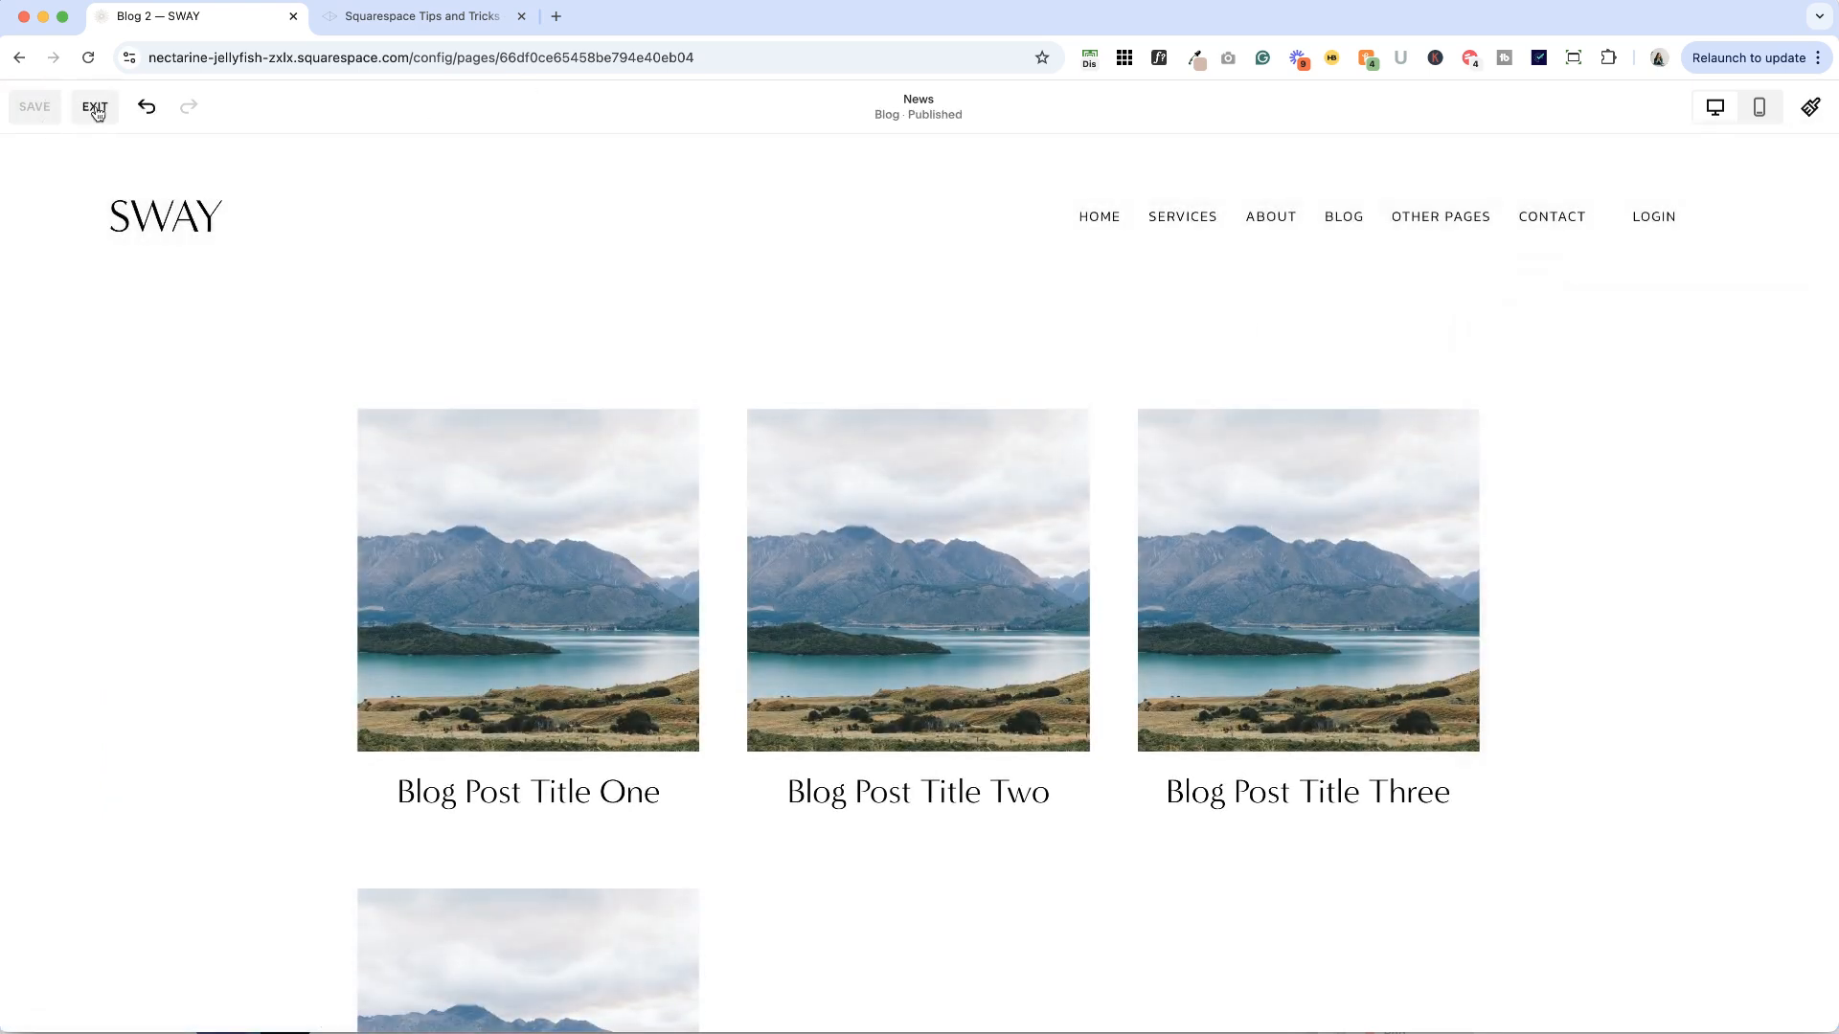
# Step: Exit editing and add a three-column grid blog page, Blog 2, under Not Linked
pyautogui.click(94, 107)
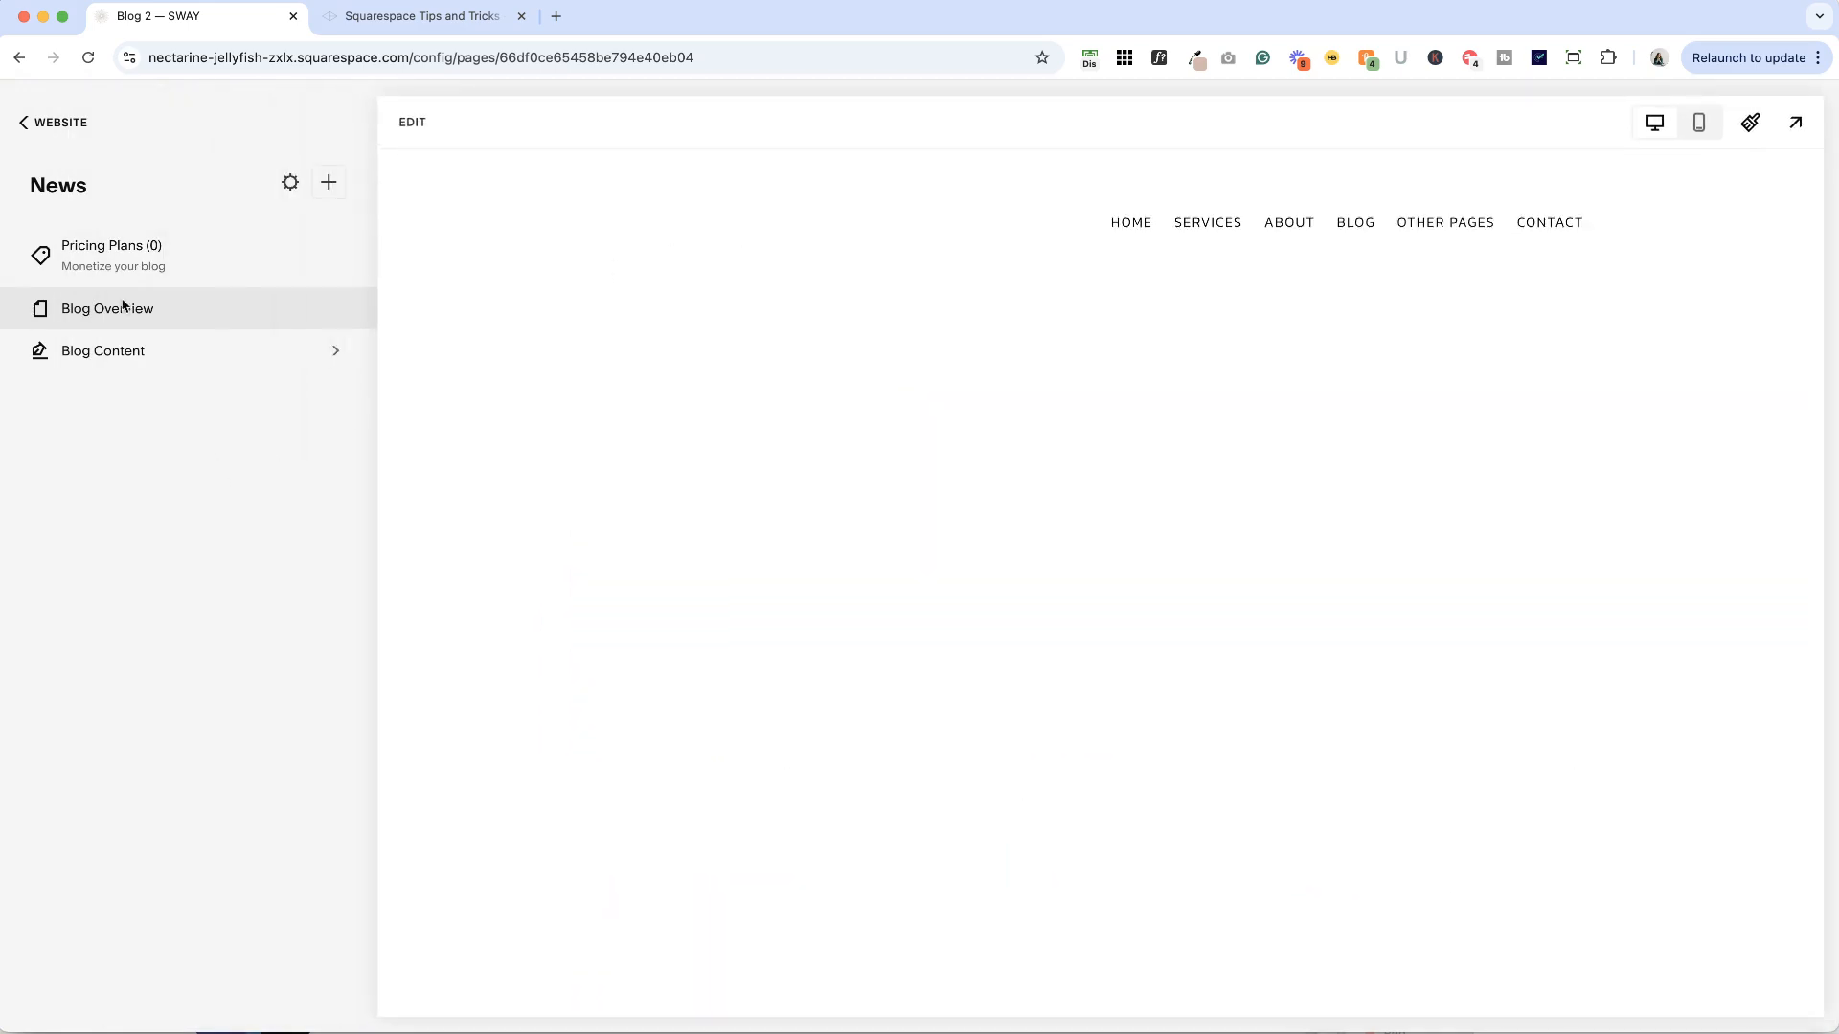
pyautogui.click(55, 121)
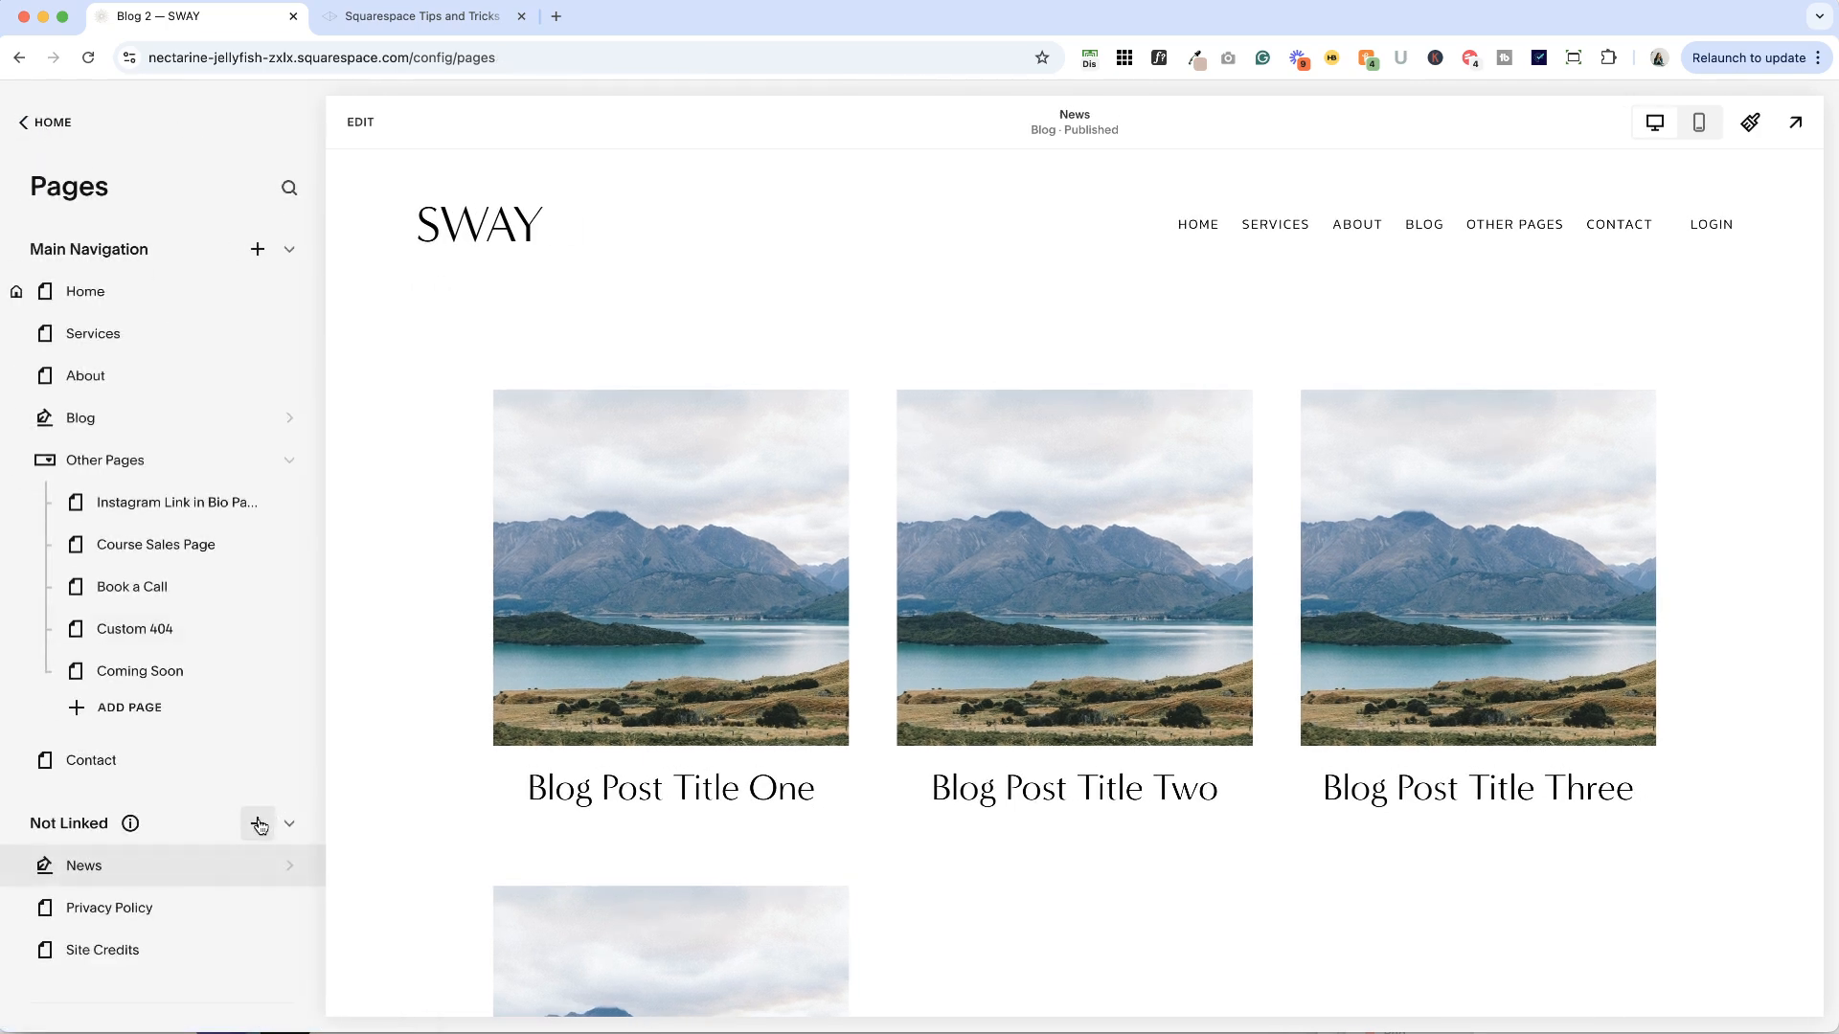
pyautogui.click(258, 823)
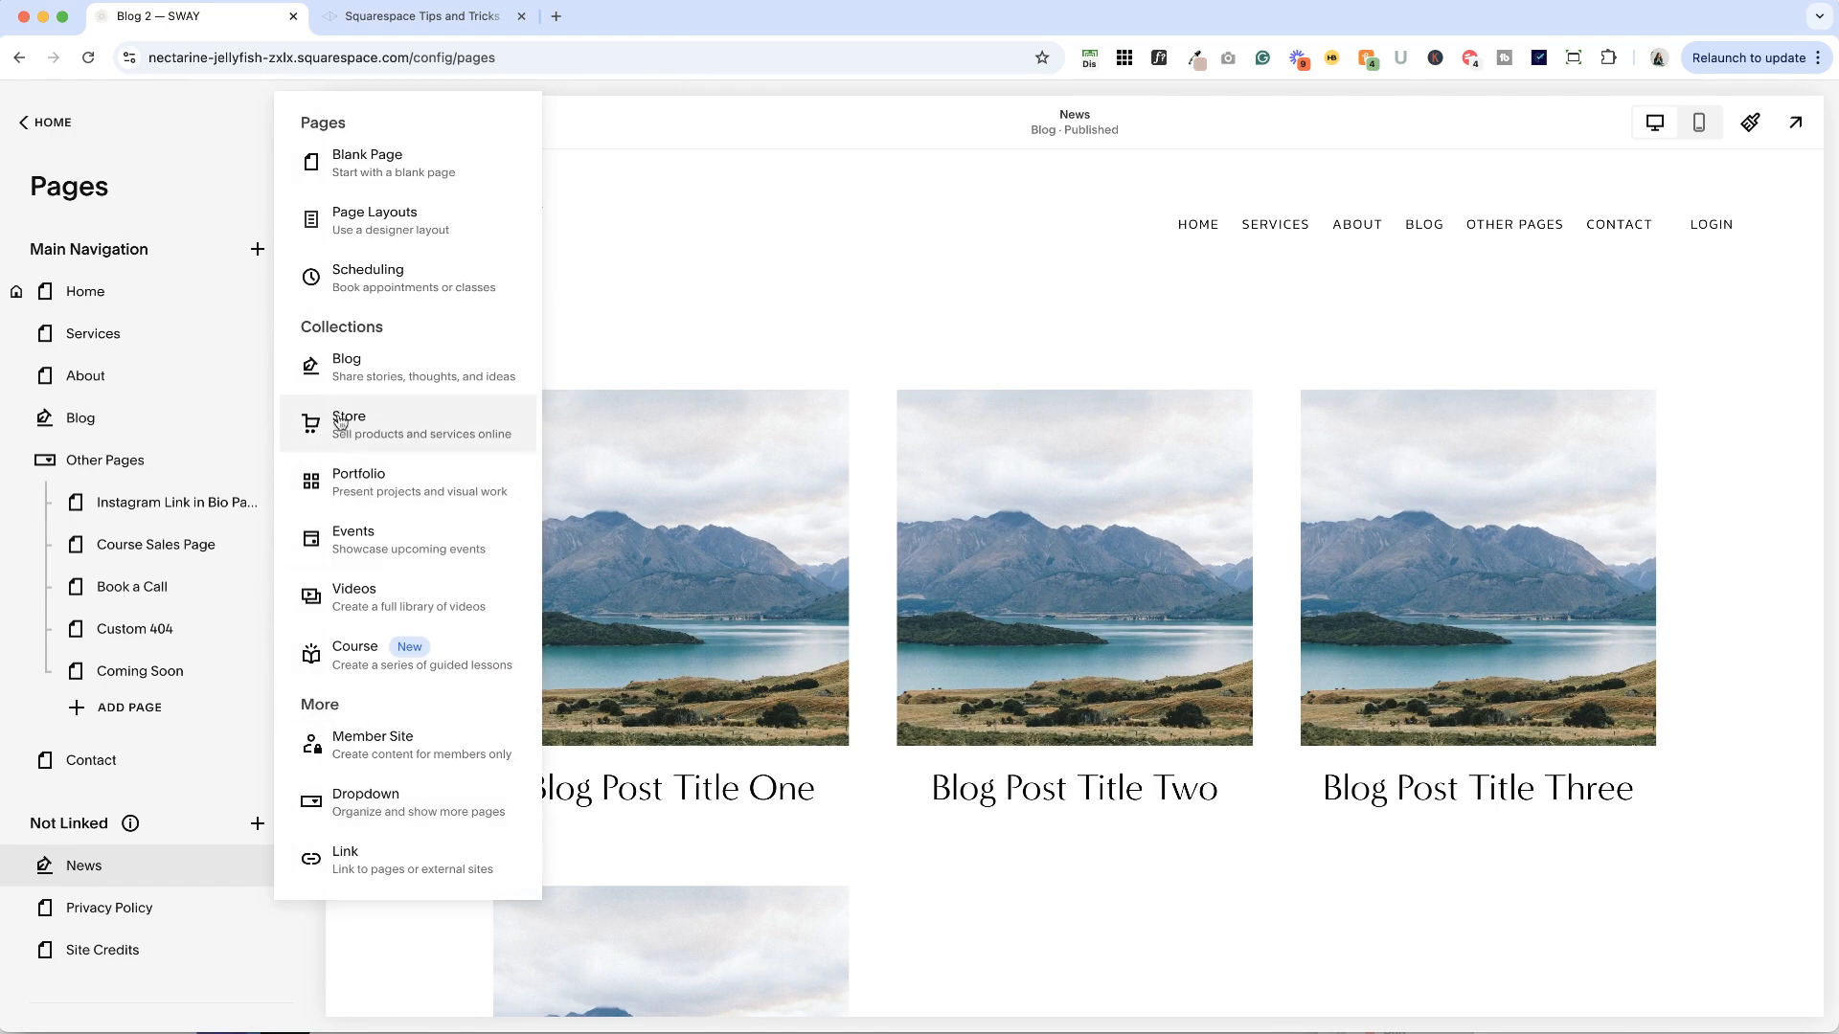
pyautogui.click(347, 366)
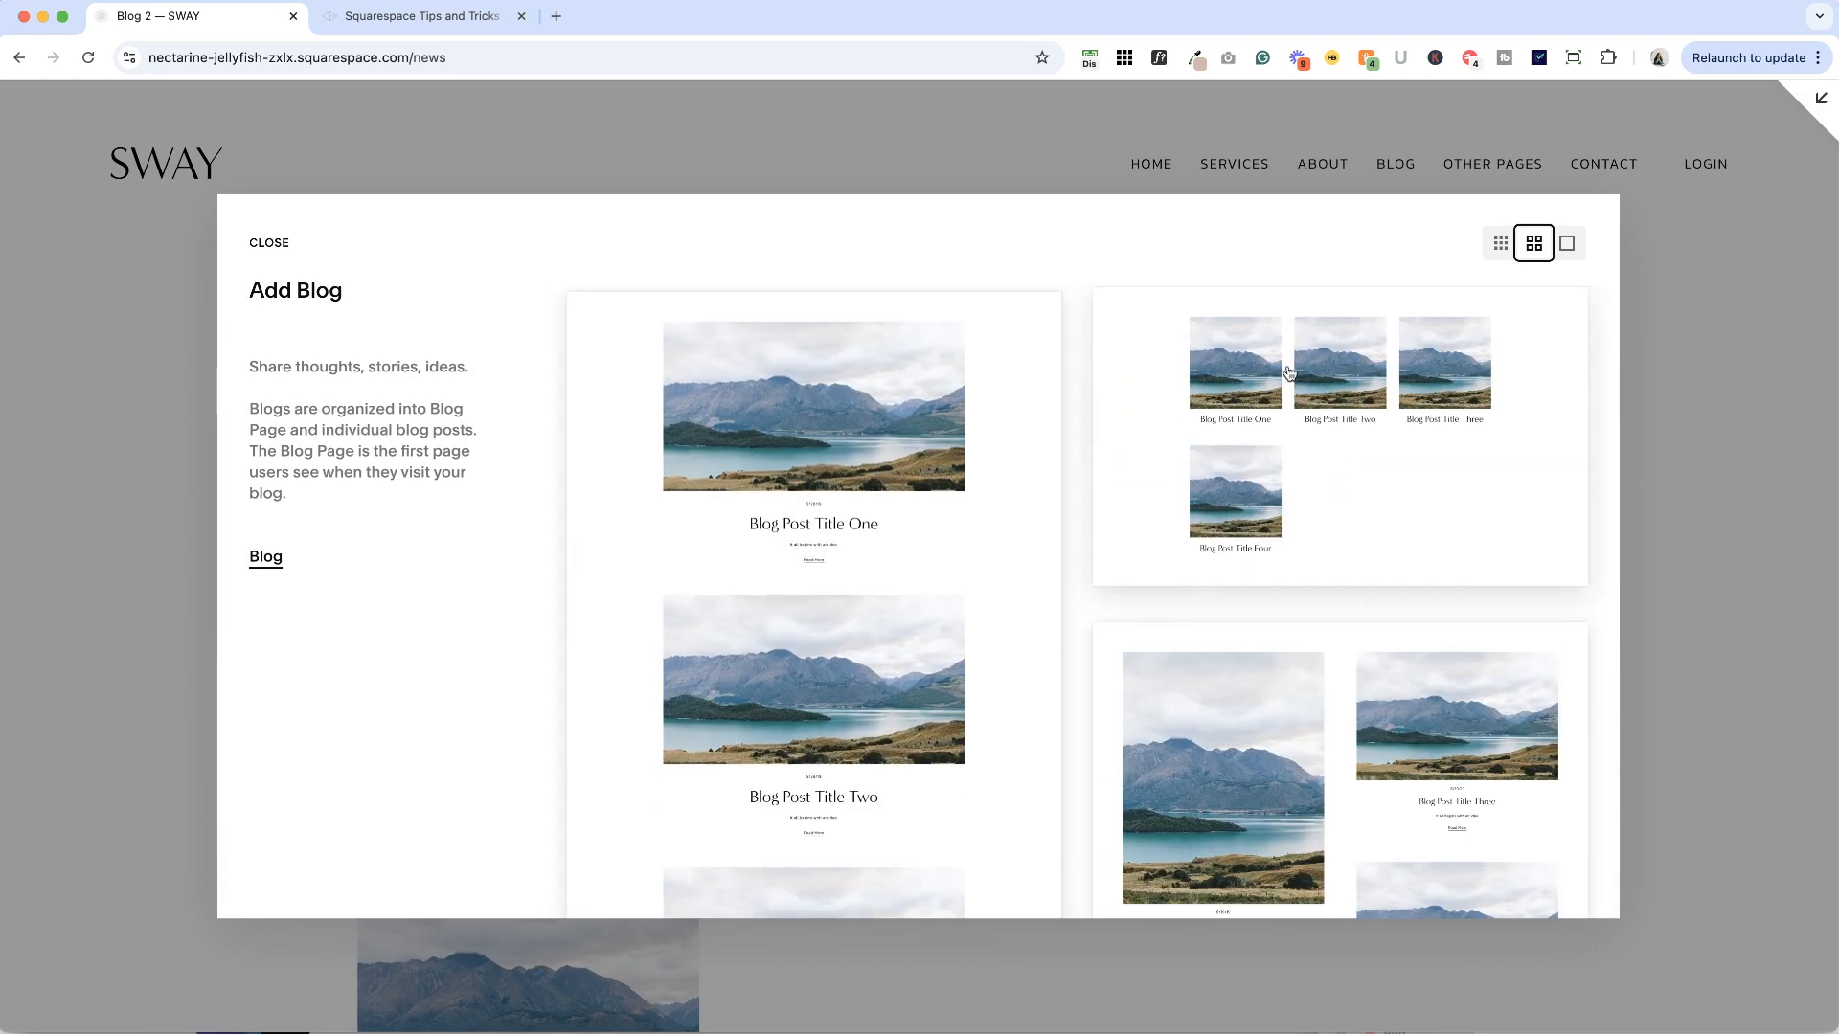
pyautogui.moveTo(1341, 419)
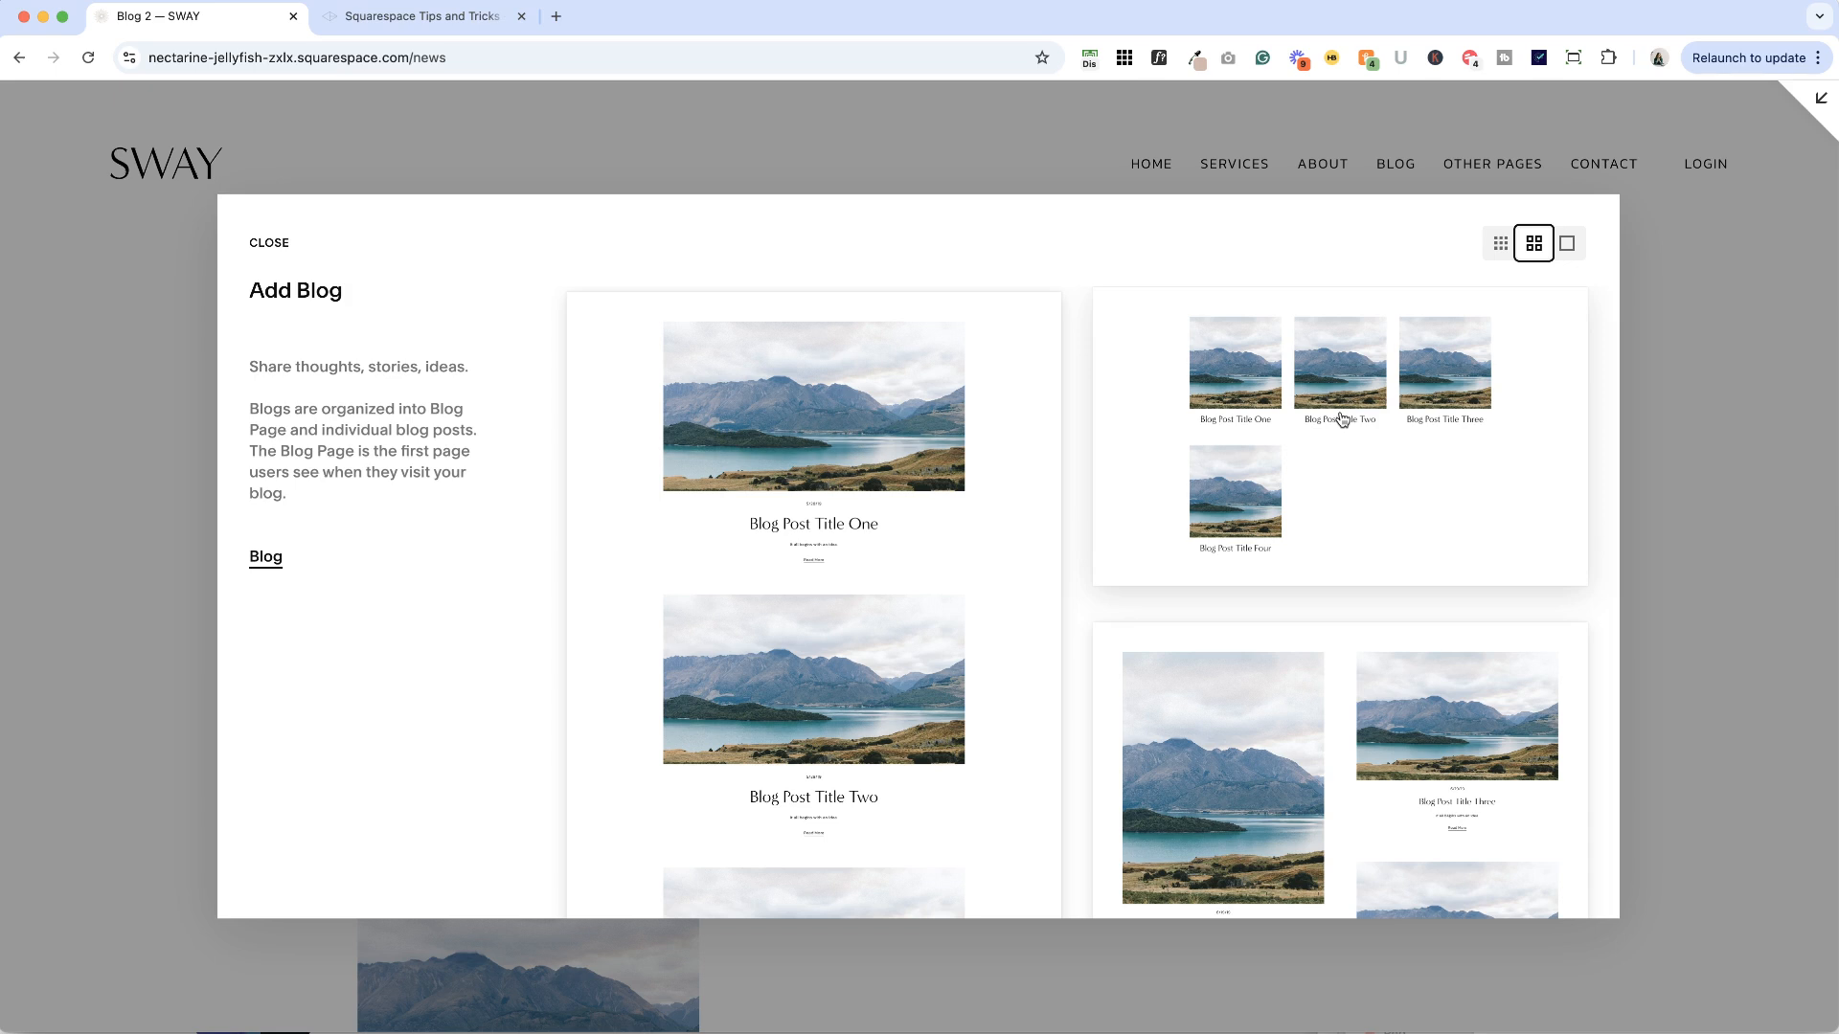
pyautogui.click(268, 242)
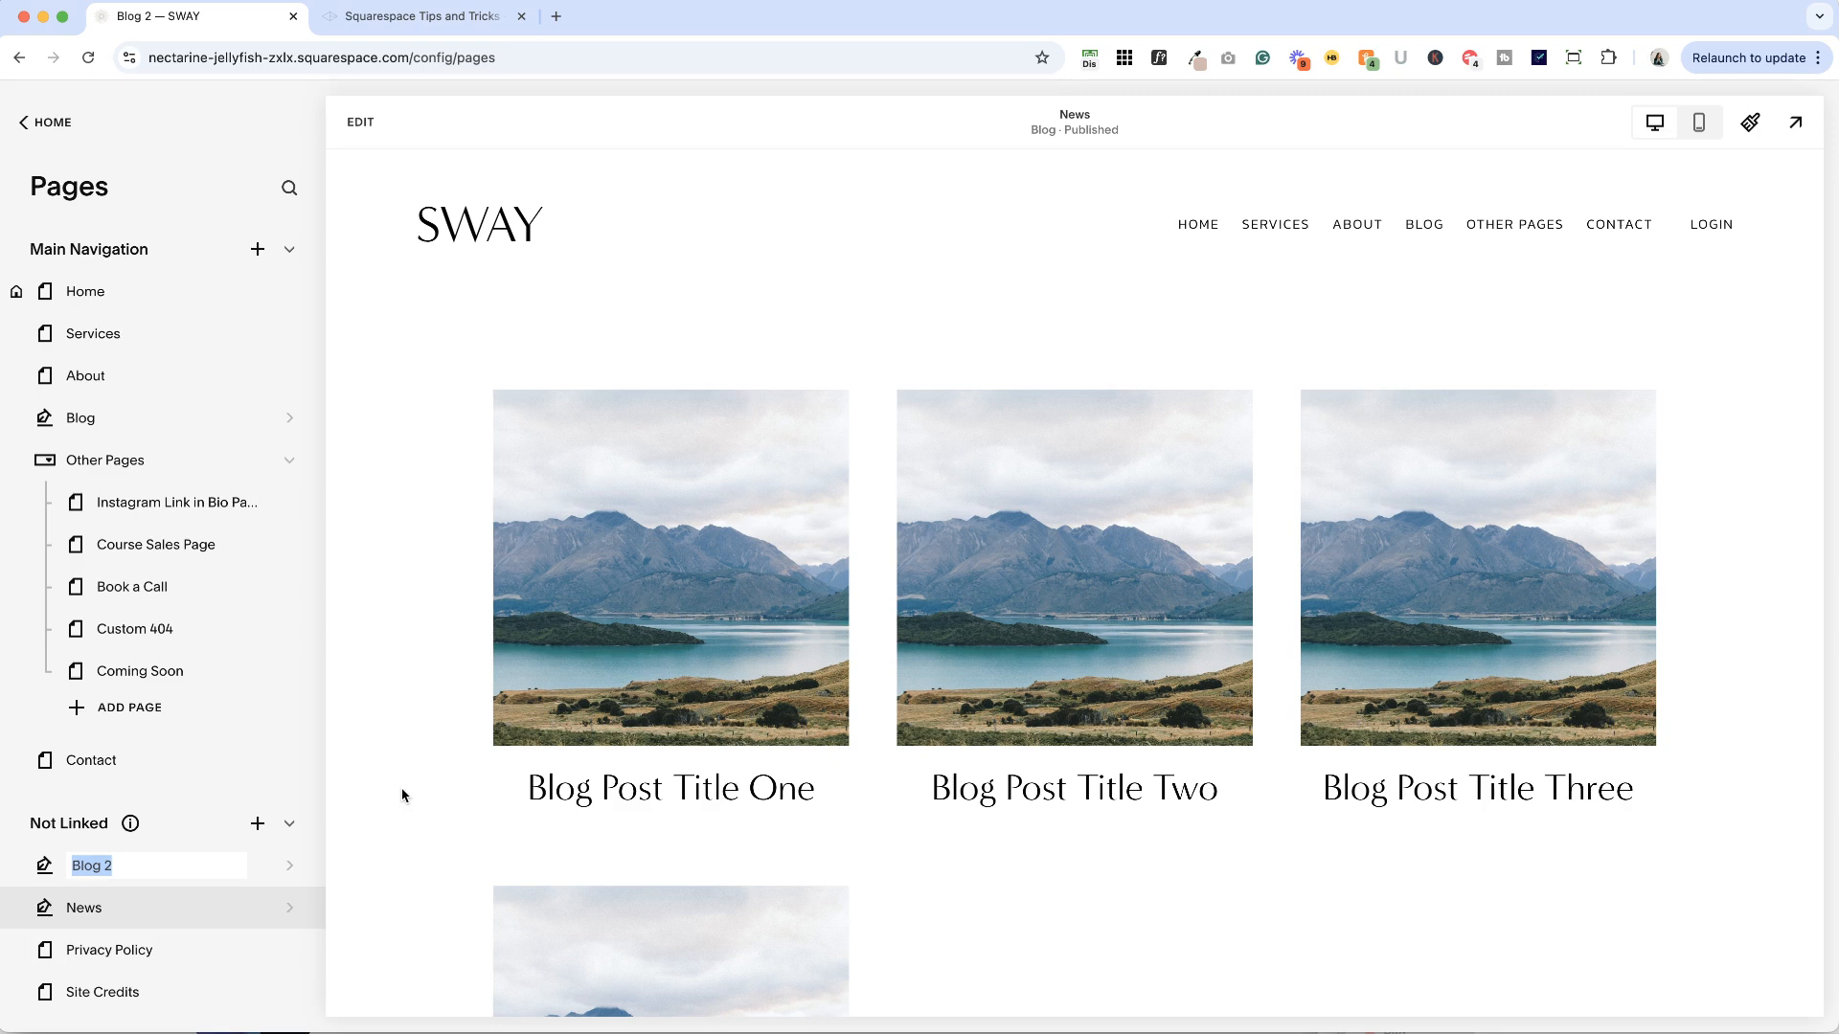